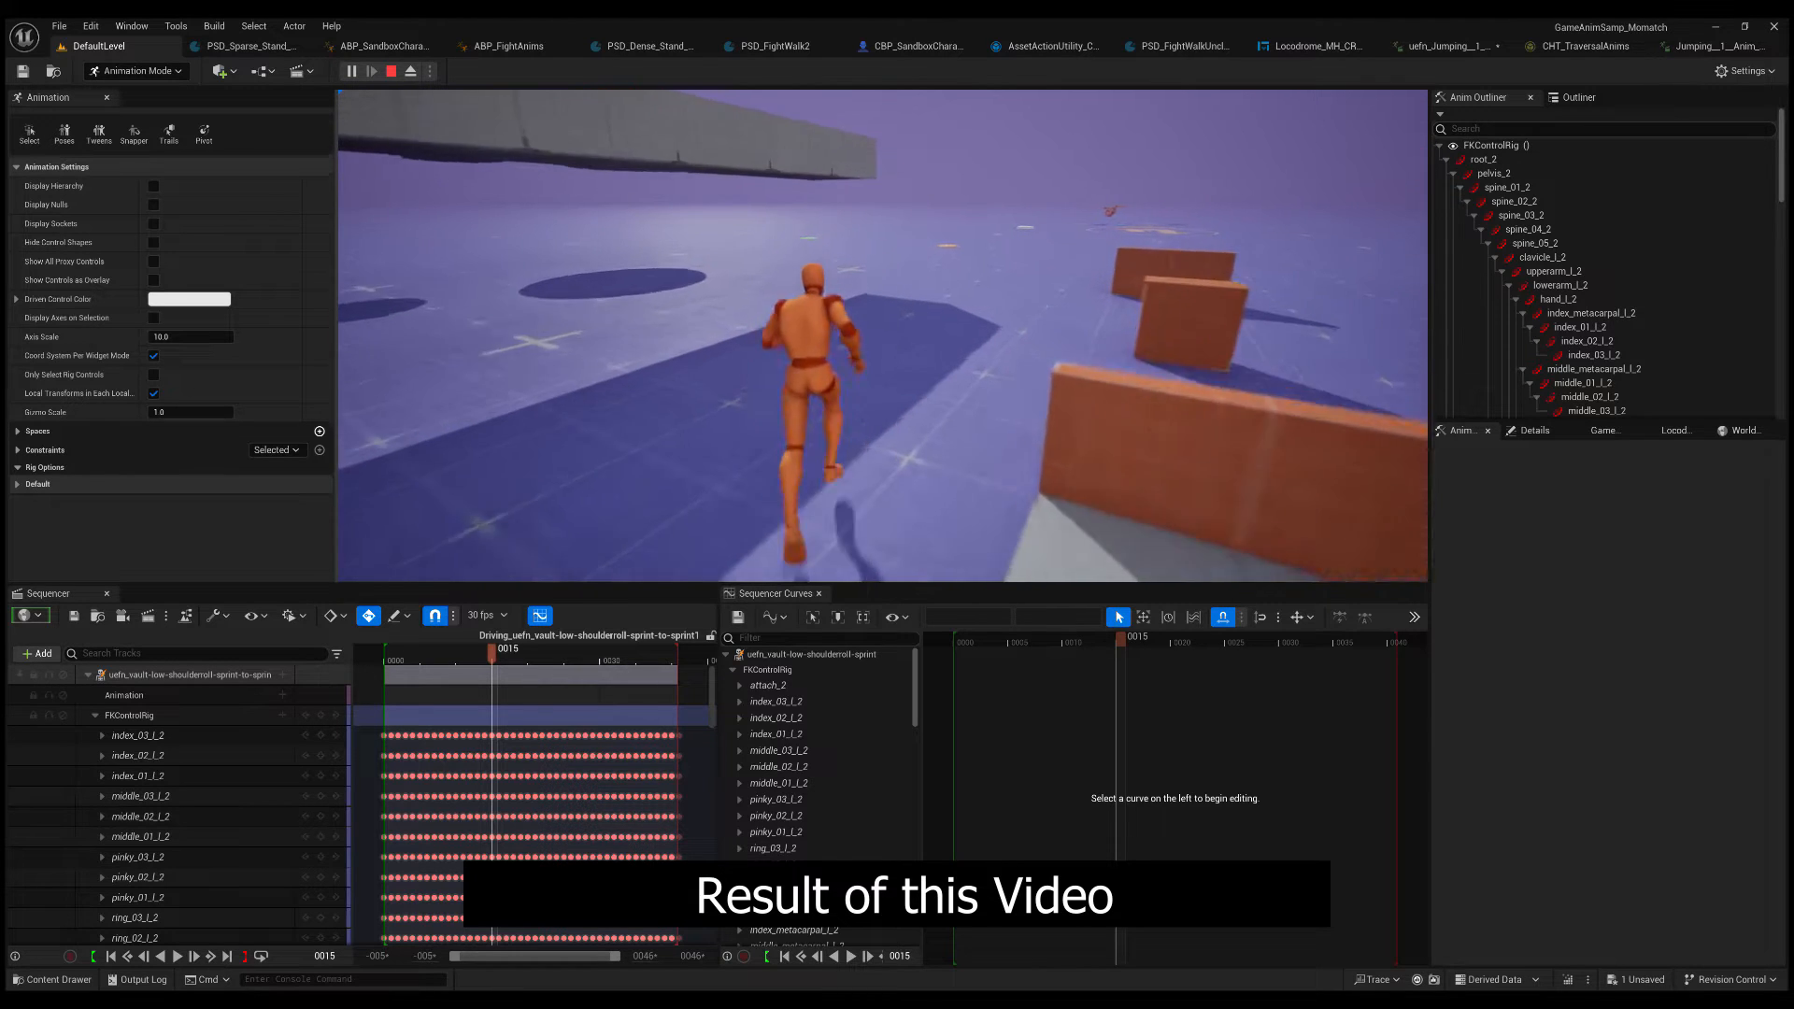
- Stop the play session and bring up the AM_uefn_shoulderroll_v3 montage for preview
{"action": "left_click", "coordinate": [370, 71]}
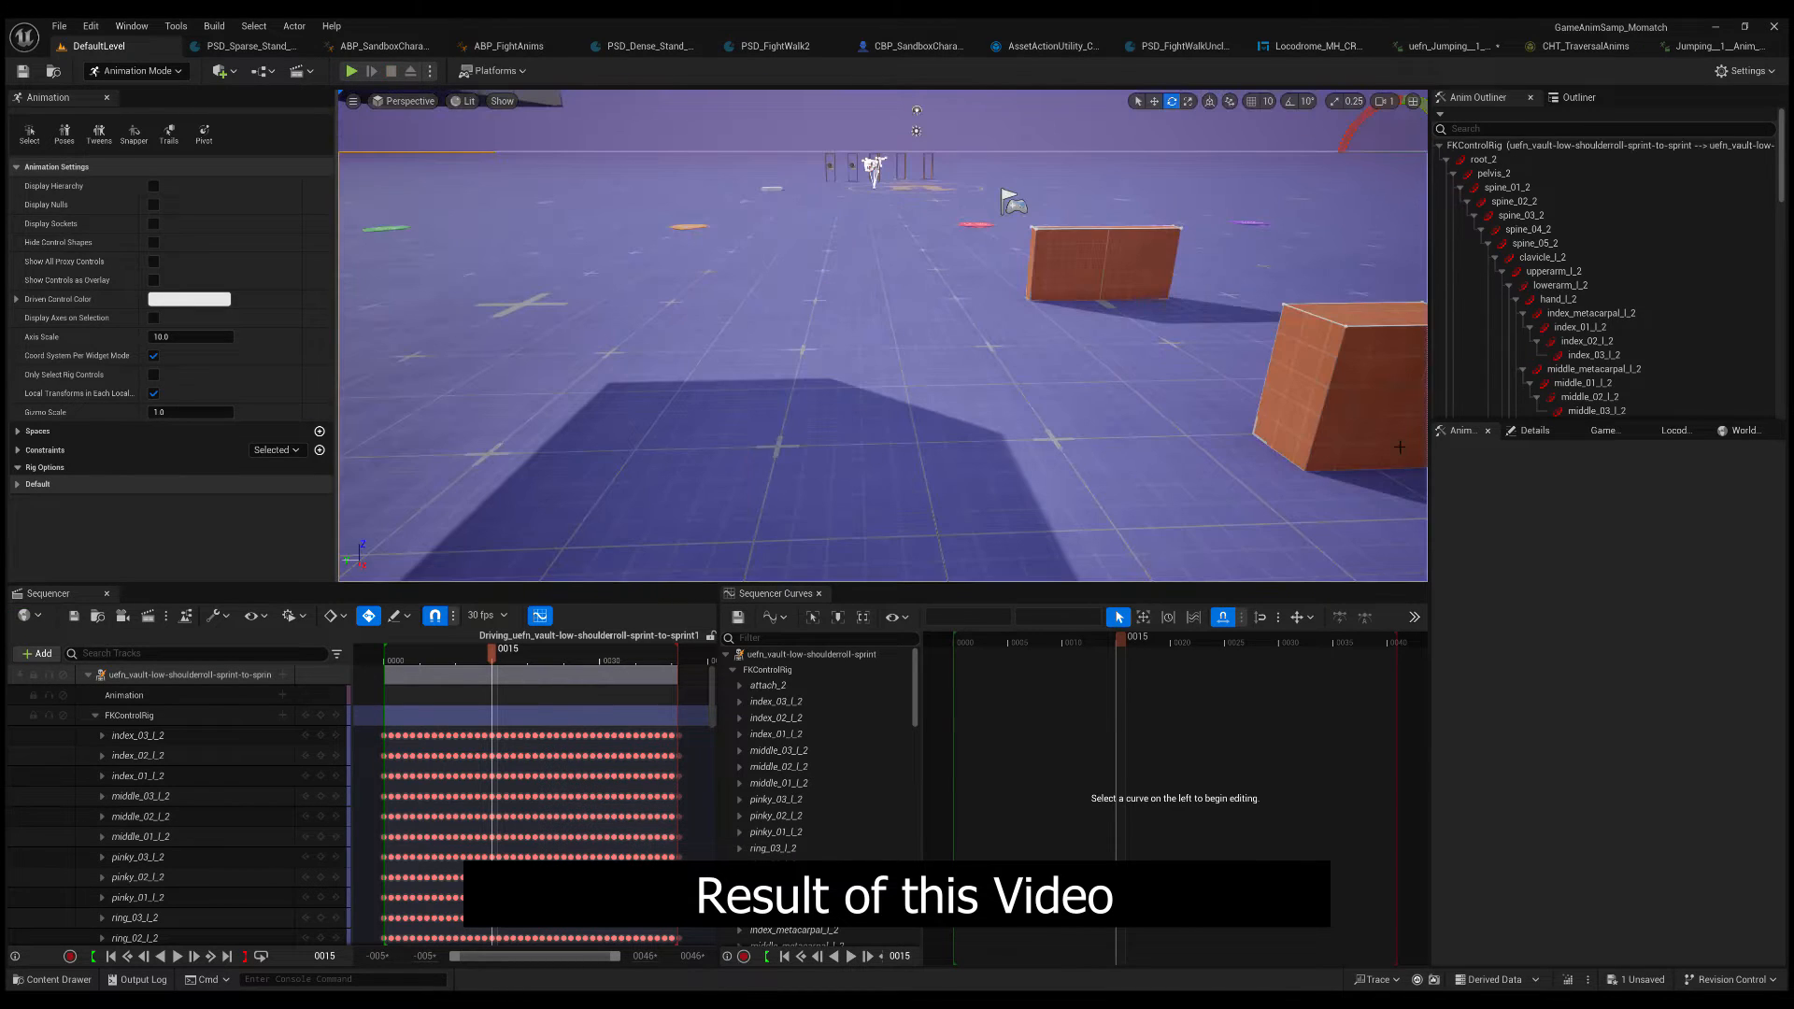
{"action": "left_click", "coordinate": [351, 71]}
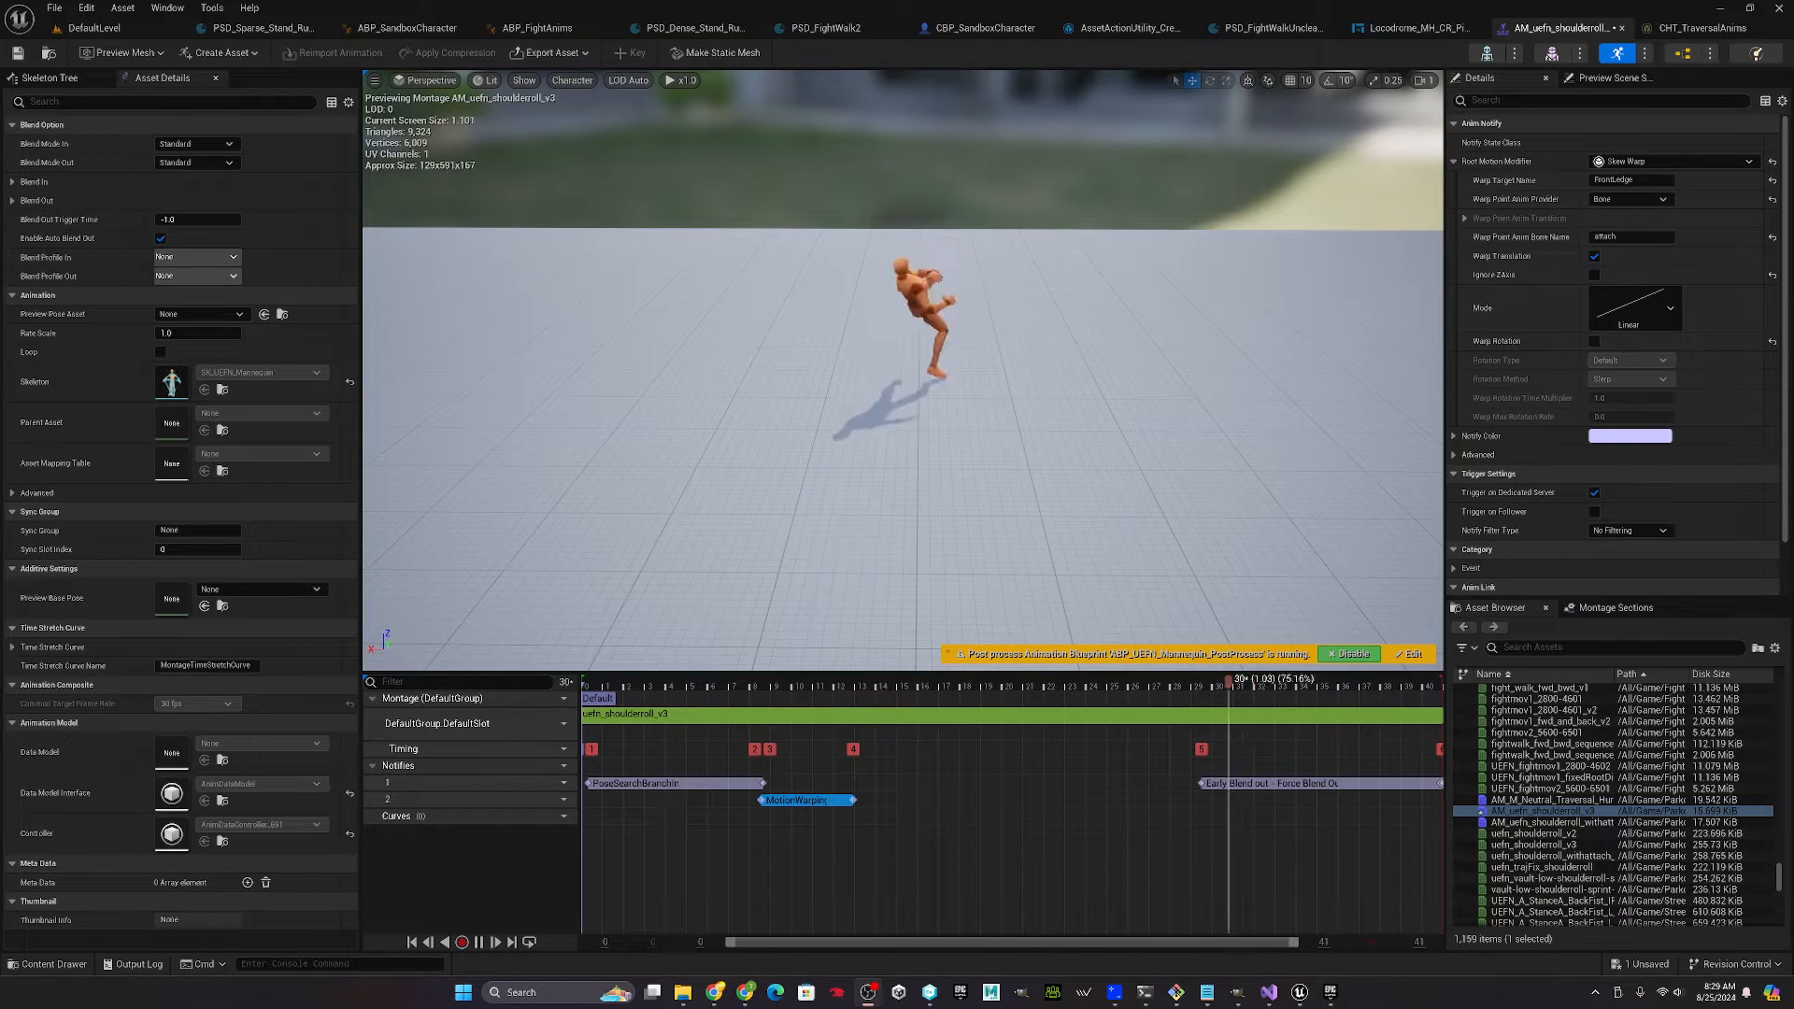
- Return to the level editor with the empty Content/ParkourAnim folder shown
{"action": "left_click", "coordinate": [761, 678]}
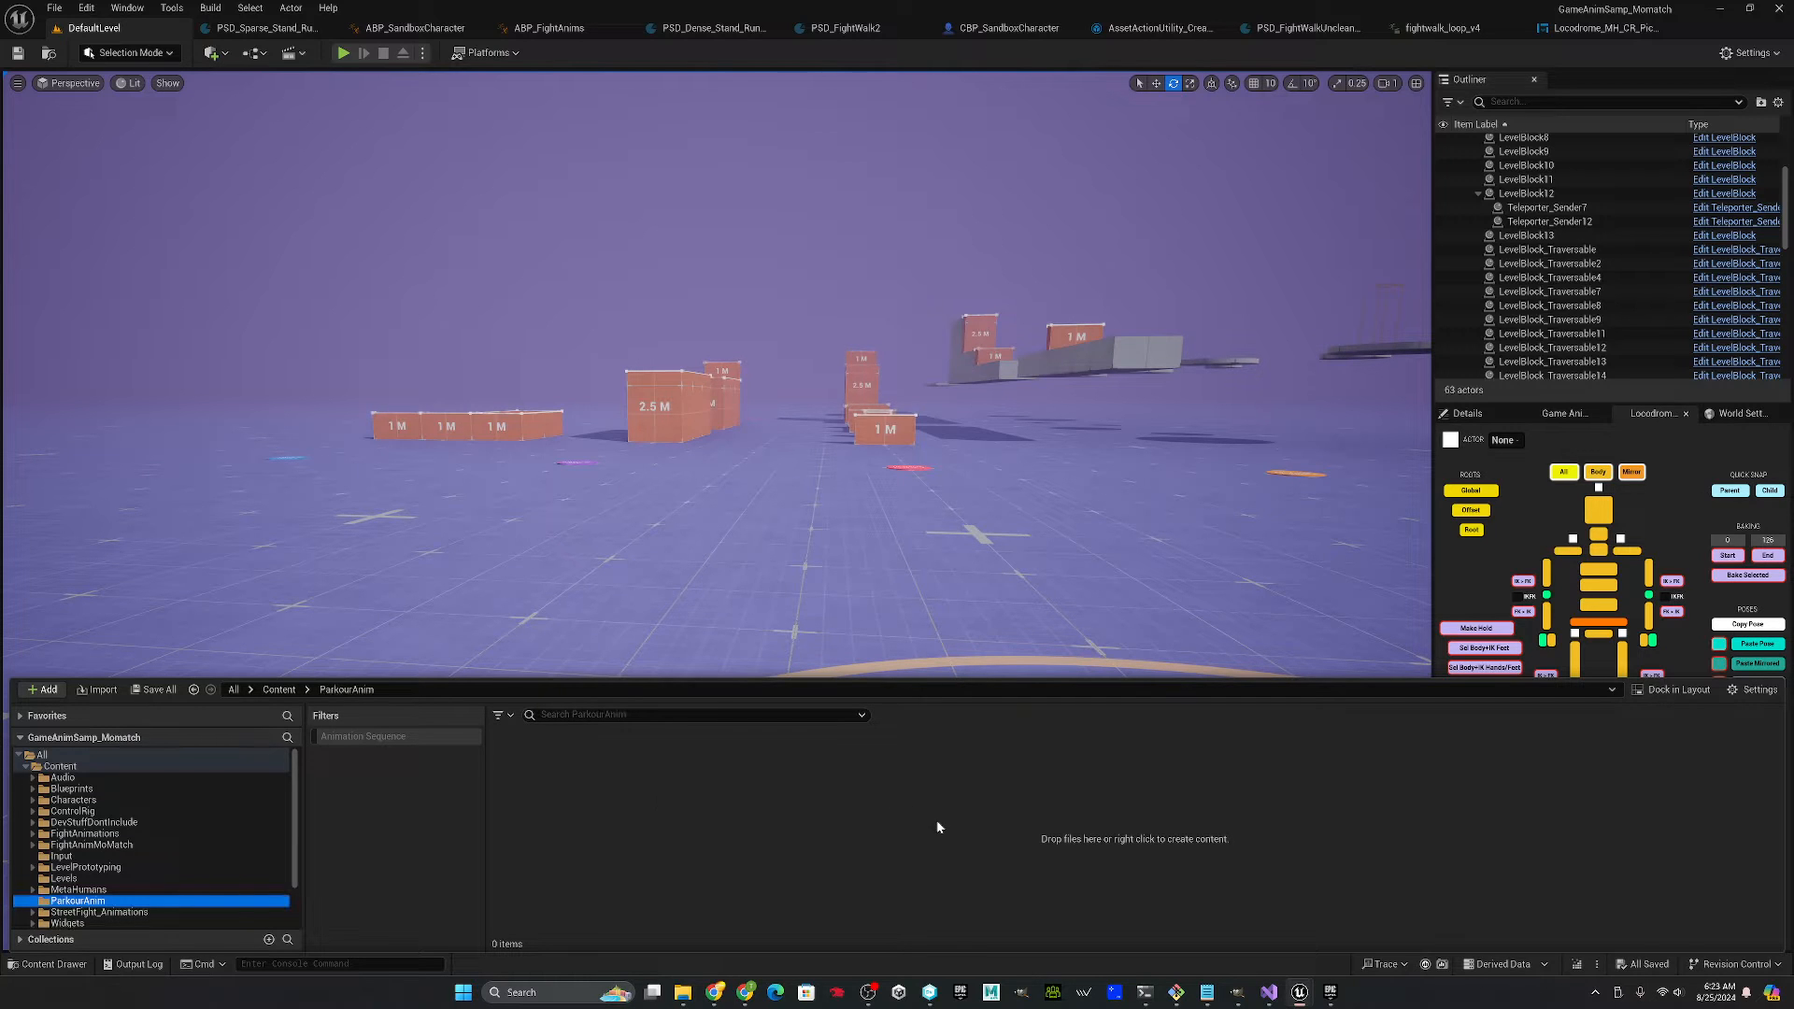
- Start importing the vault-low-shoulderroll-sprint-to-sprint FBX into /Game/ParkourAnim
{"action": "right_click", "coordinate": [938, 826]}
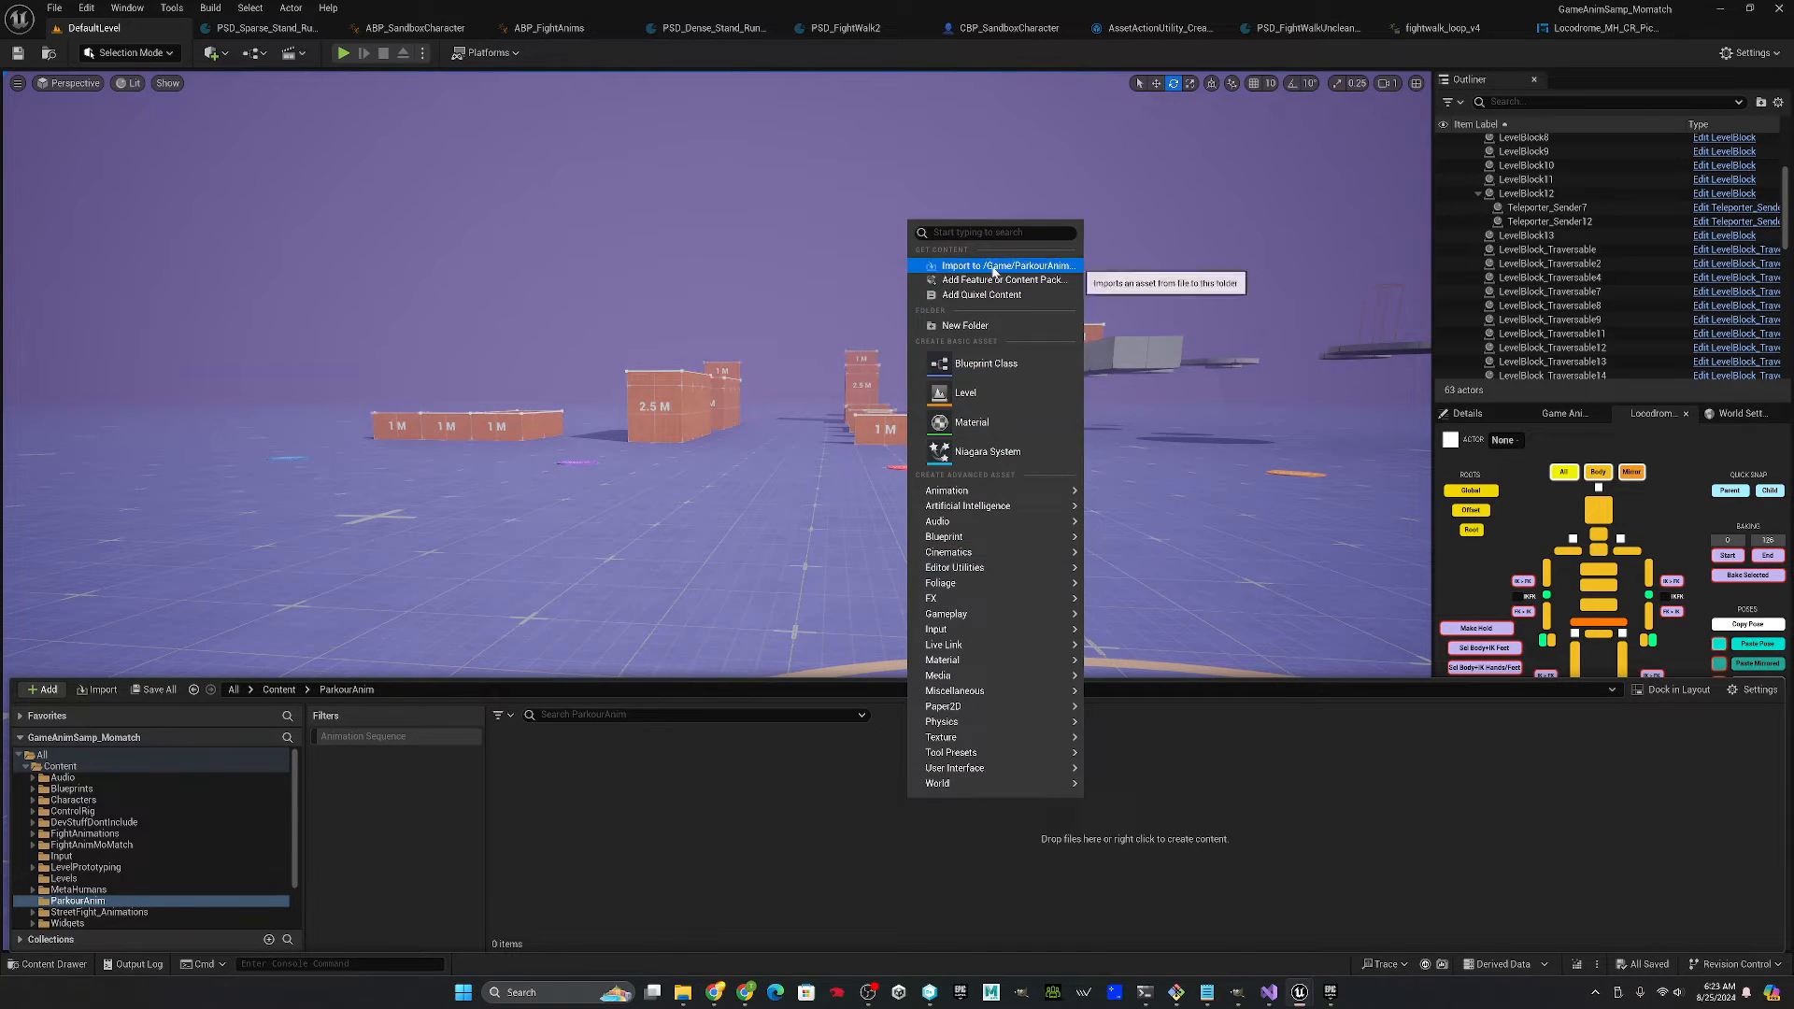
{"action": "left_click", "coordinate": [1005, 263]}
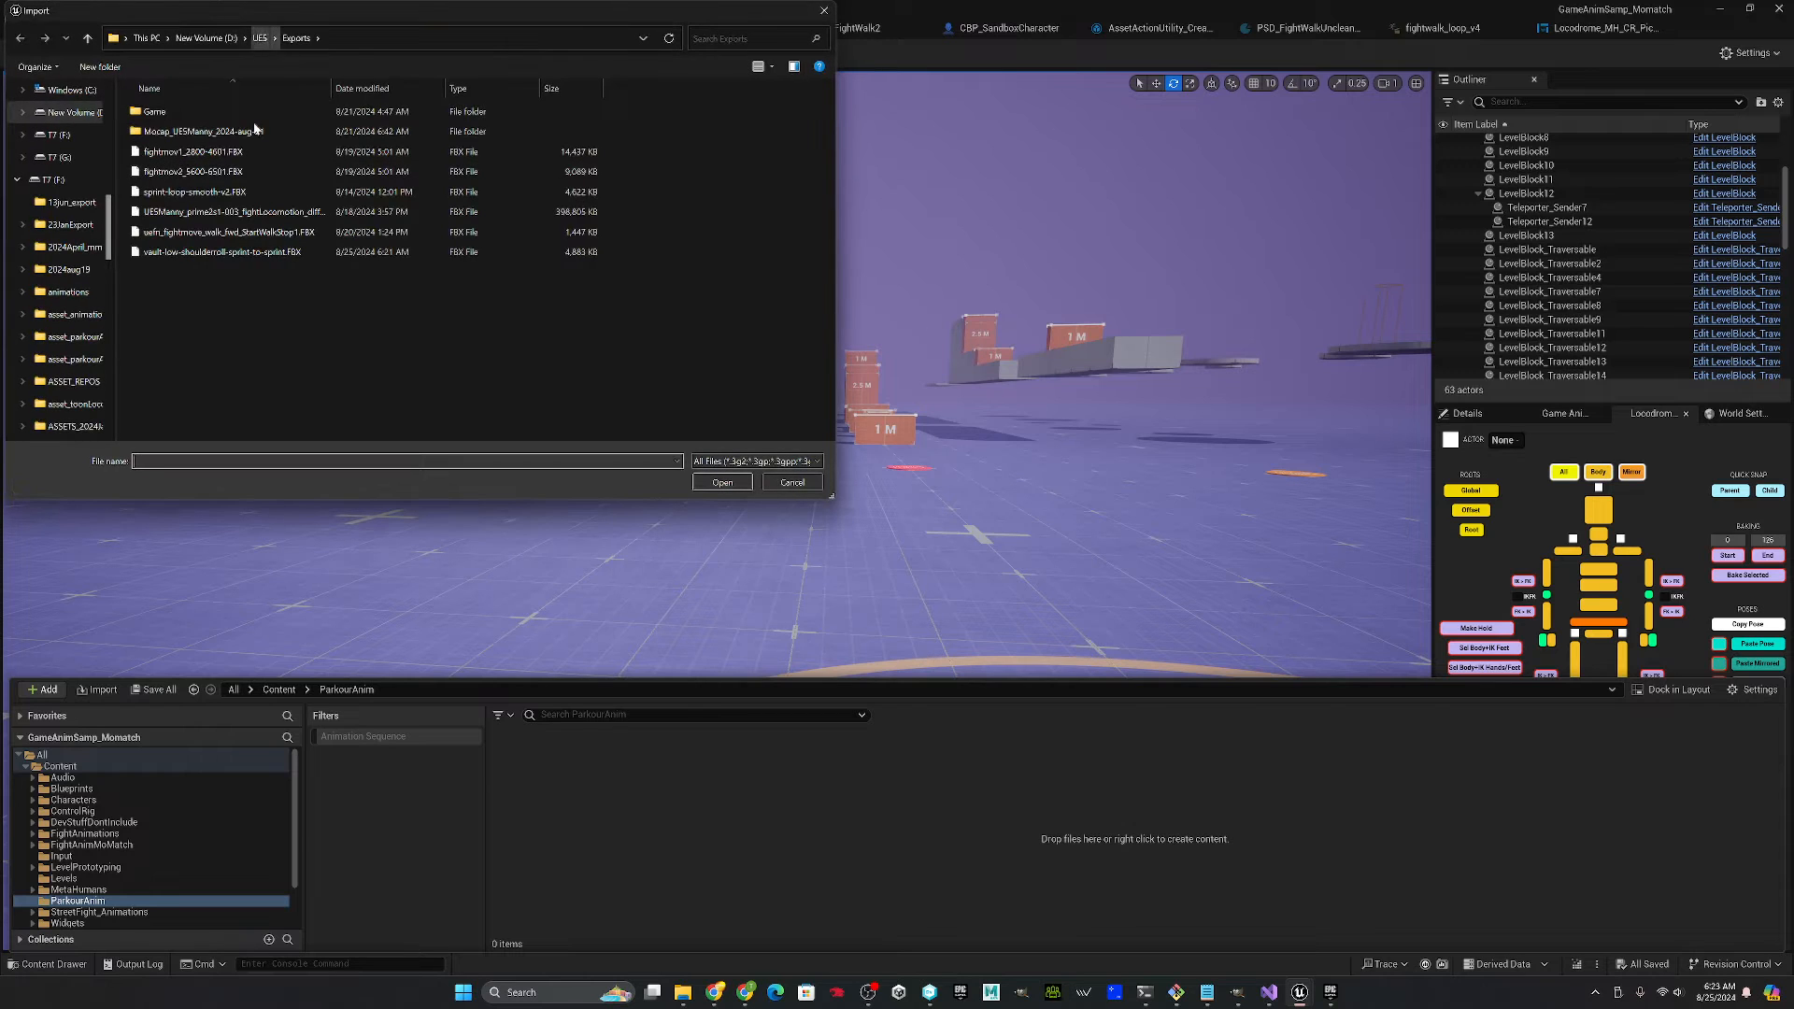
{"action": "left_click", "coordinate": [790, 482]}
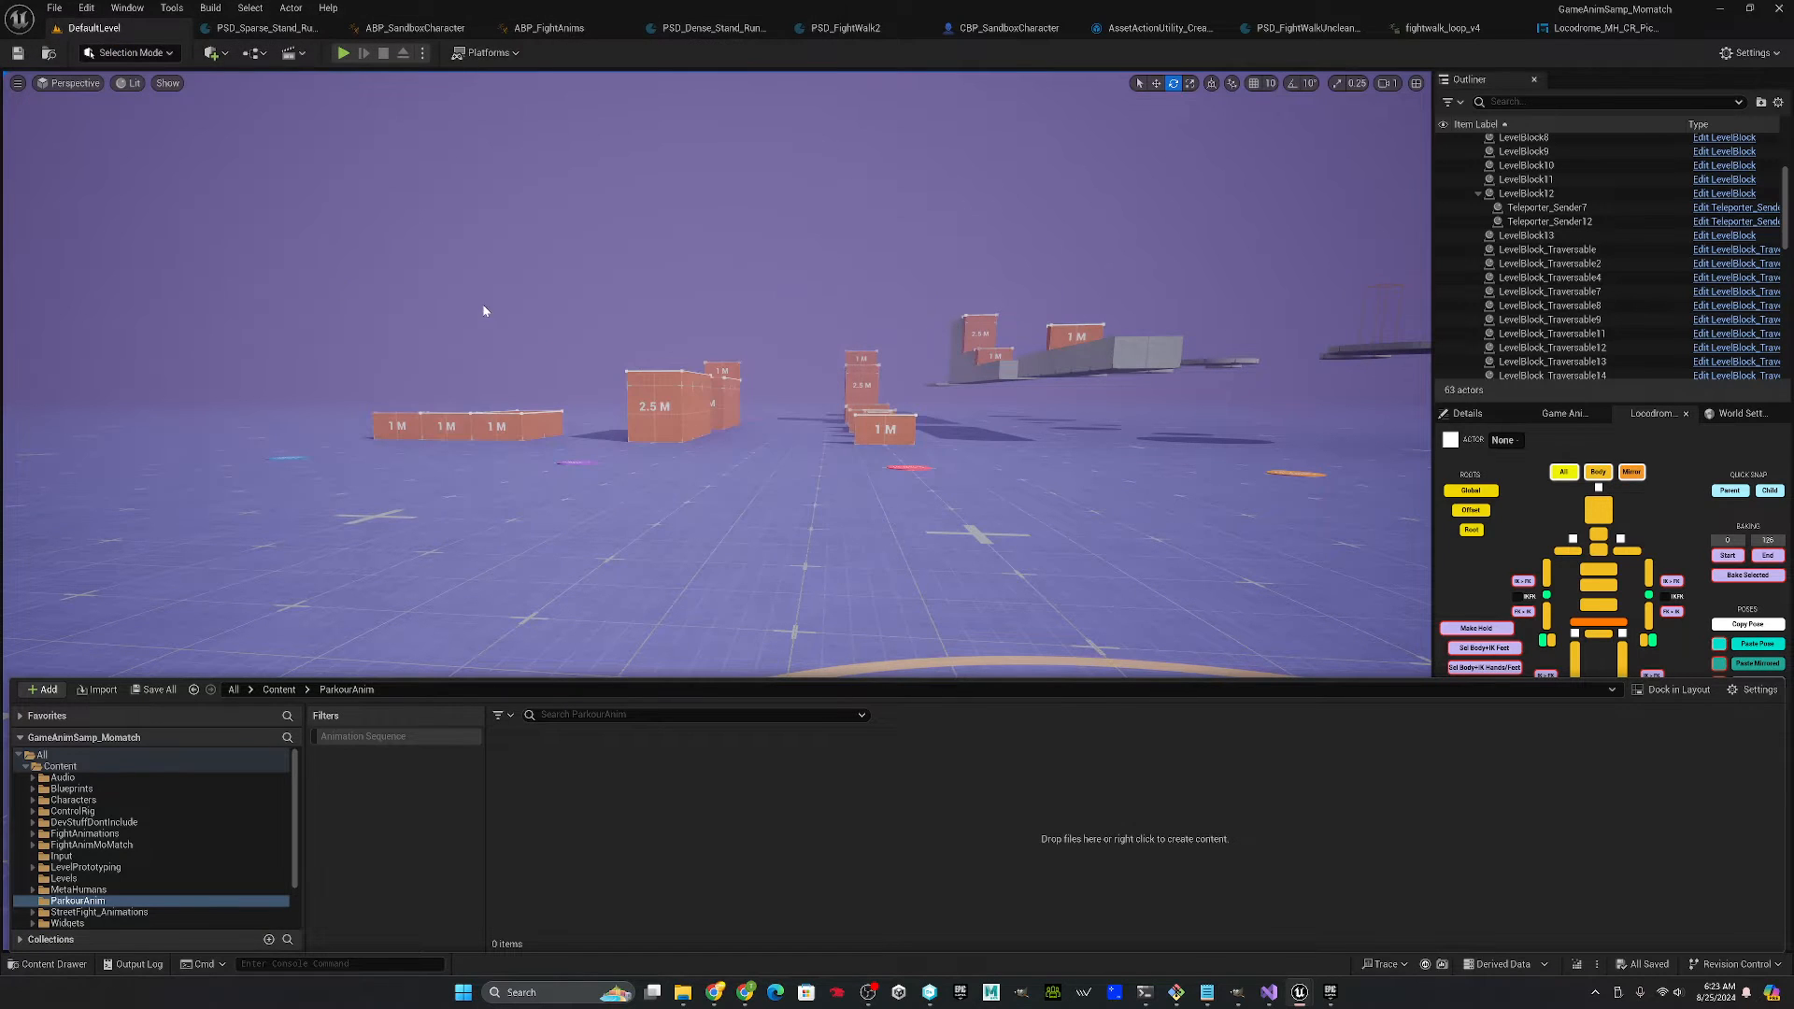
- Assign the SK_Mannequin skeleton in FBX Import Options and import all
{"action": "left_click", "coordinate": [1011, 377]}
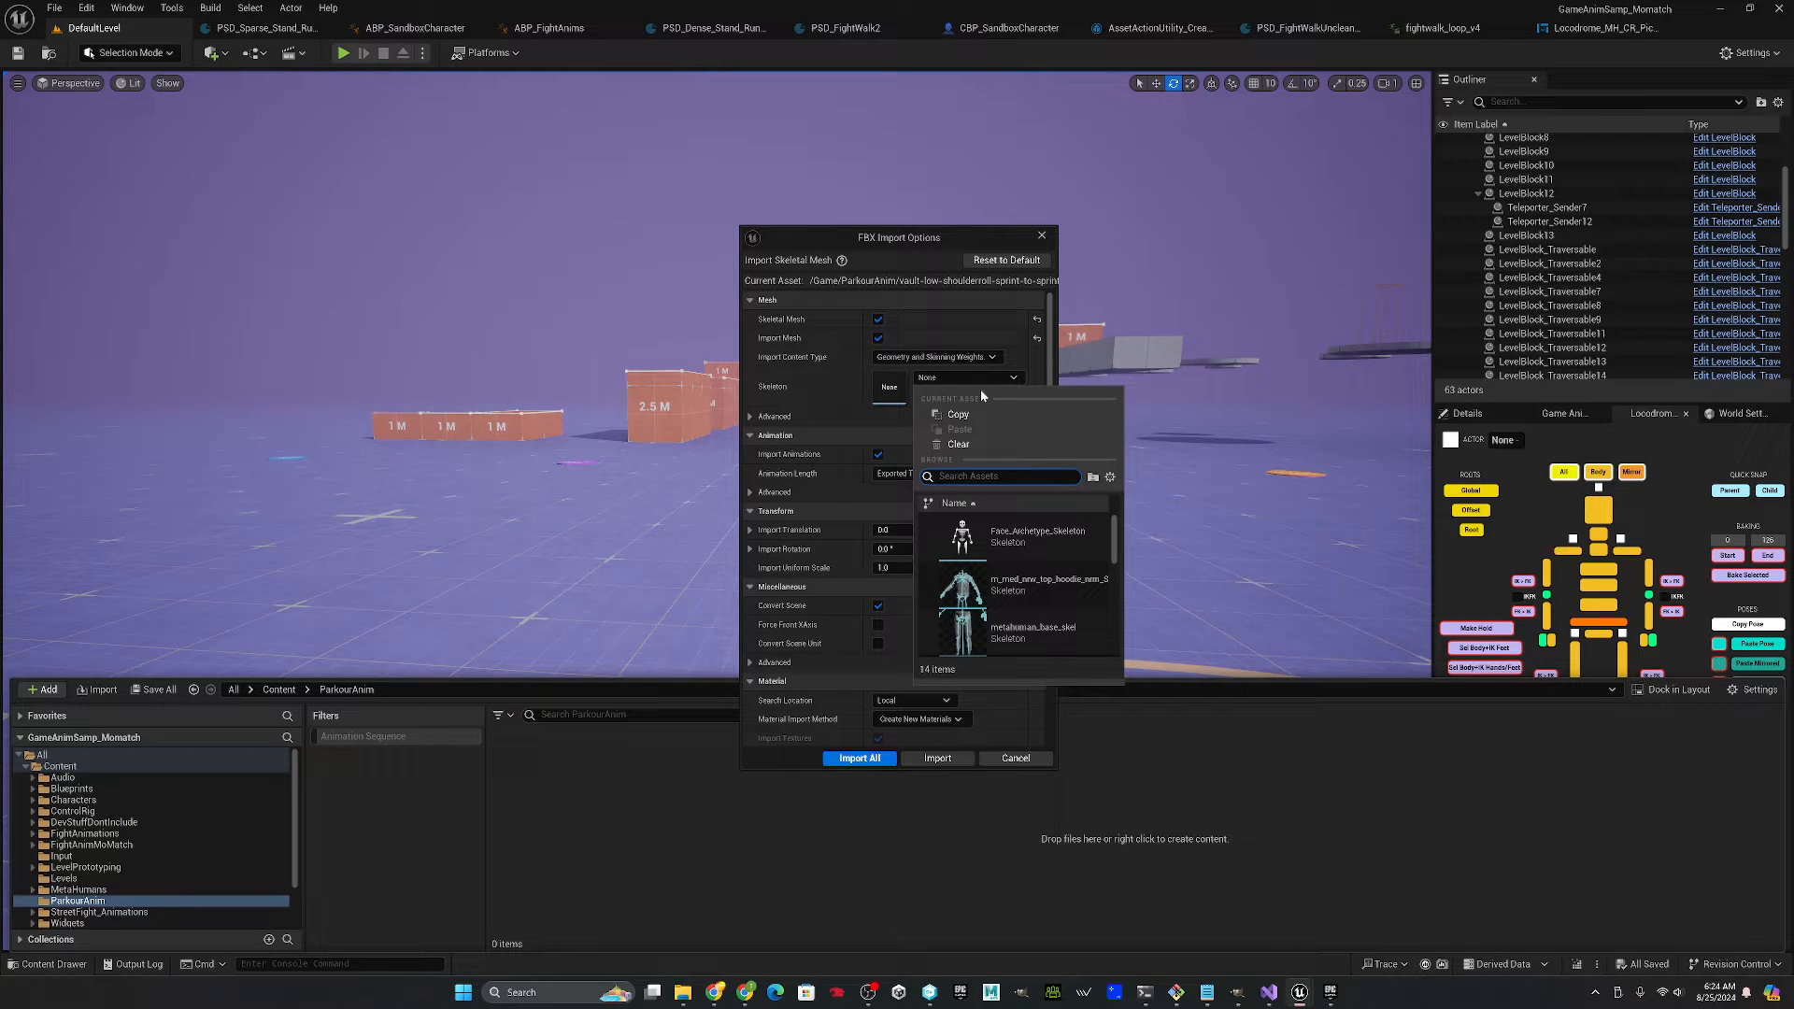
{"action": "type", "text": "mann"}
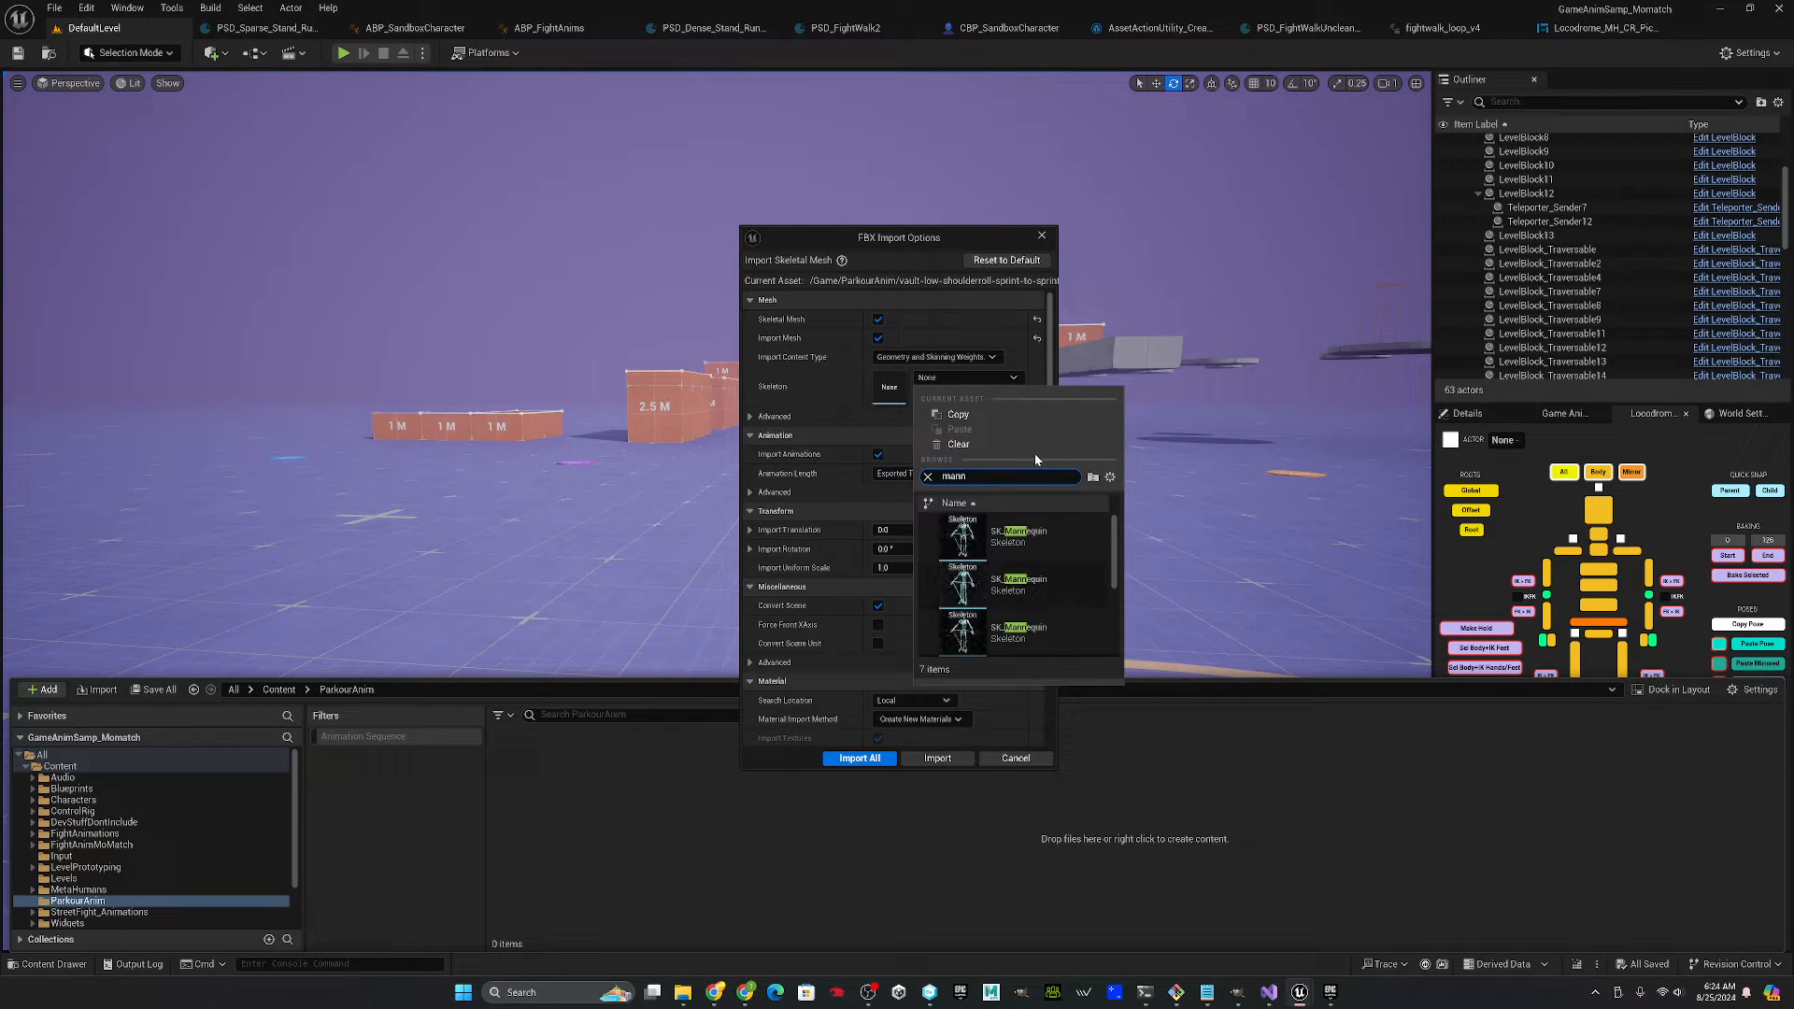
{"action": "mouse_move", "coordinate": [974, 577]}
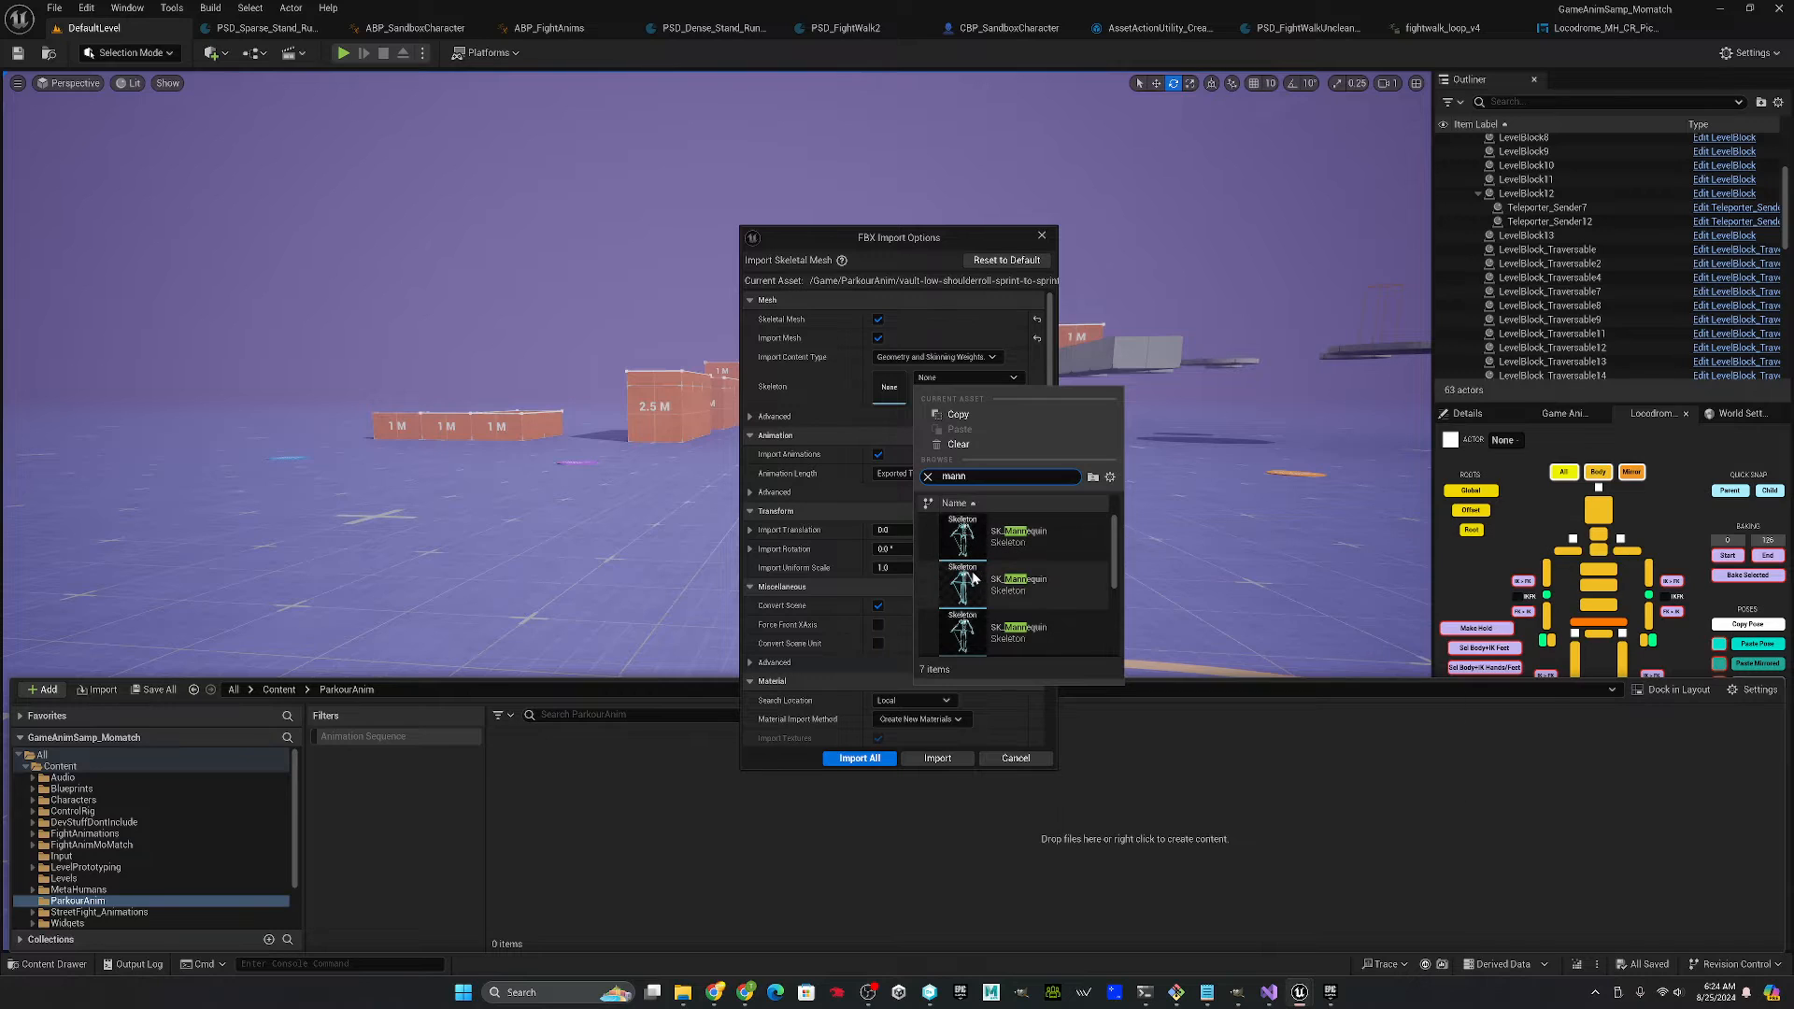
{"action": "mouse_move", "coordinate": [964, 577]}
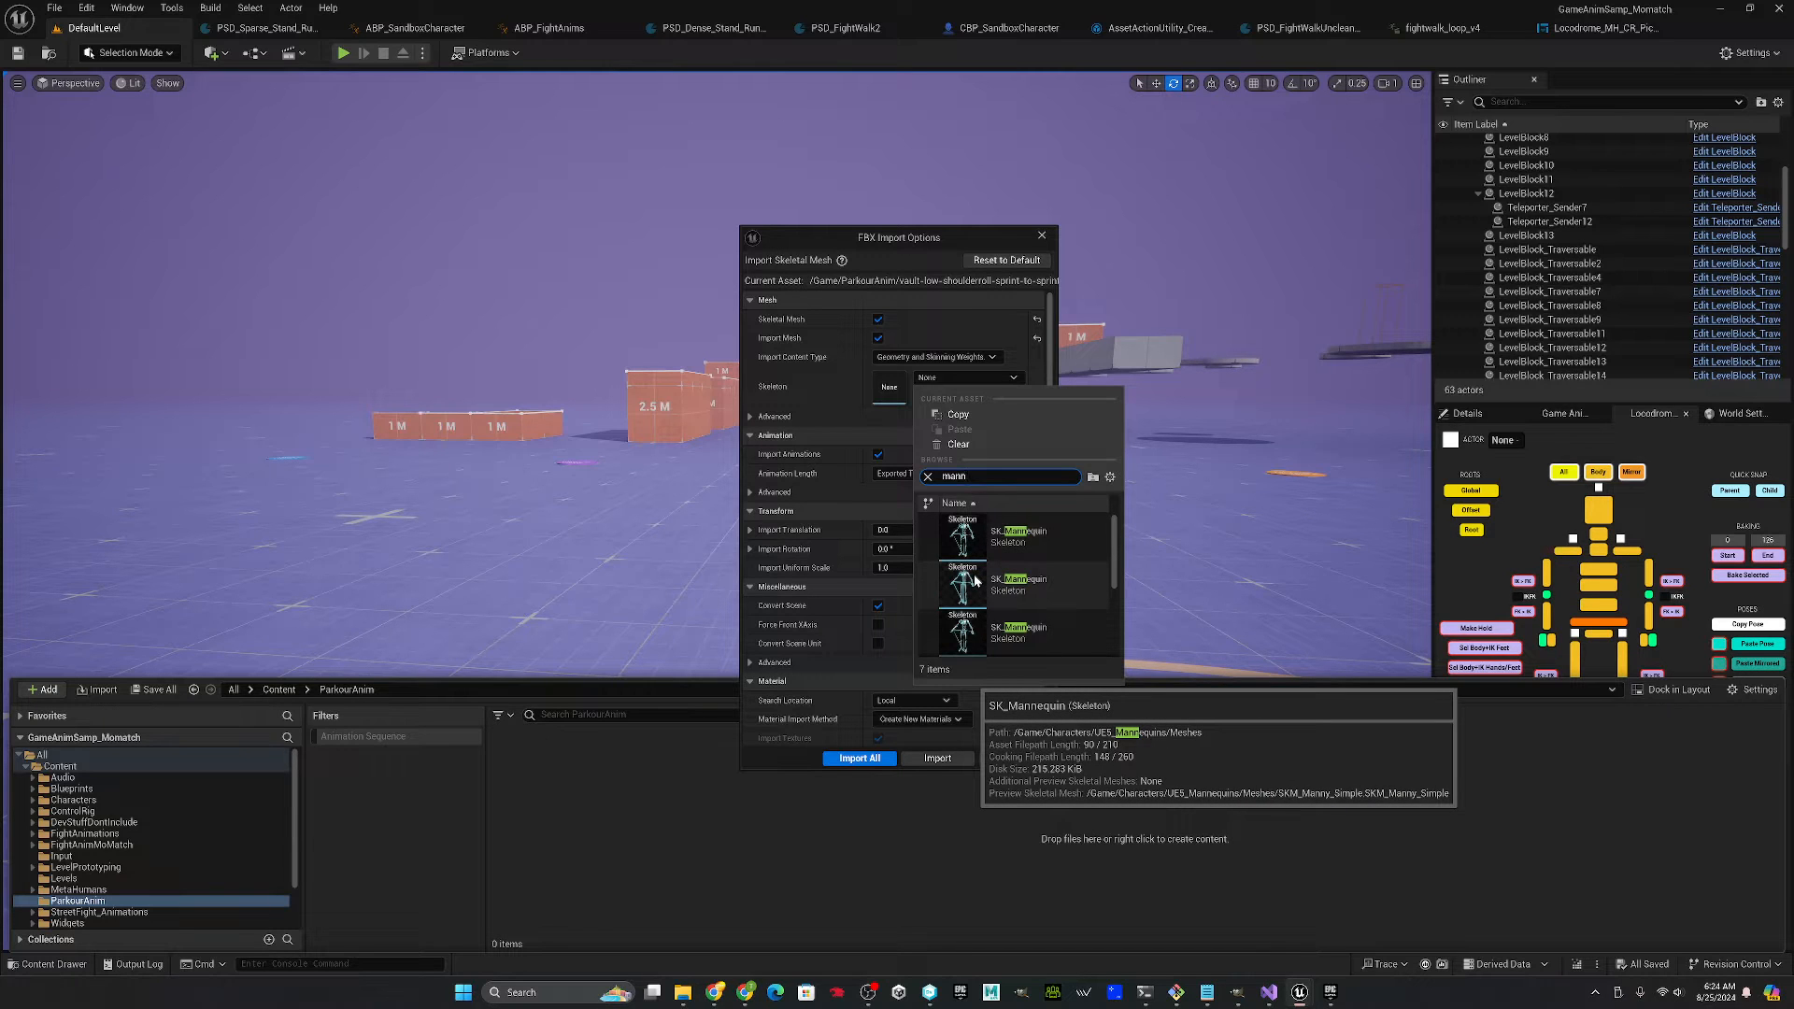
{"action": "left_click", "coordinate": [963, 584]}
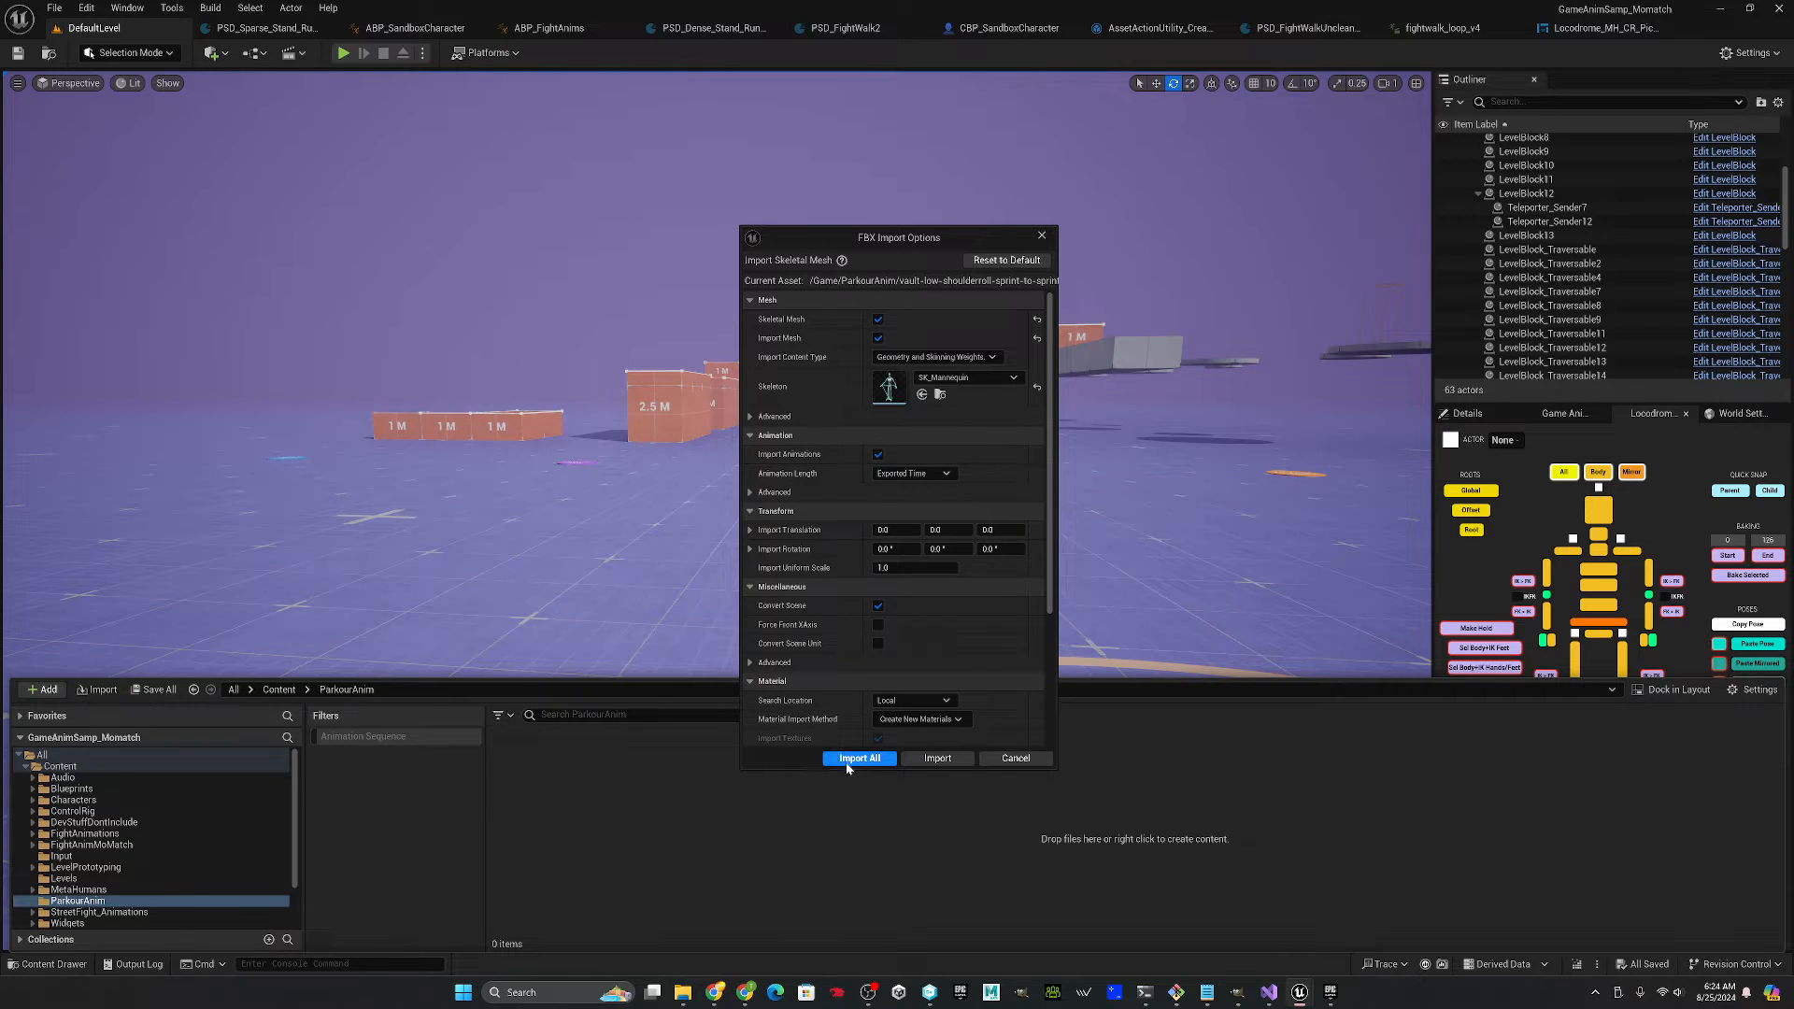
{"action": "left_click", "coordinate": [857, 757]}
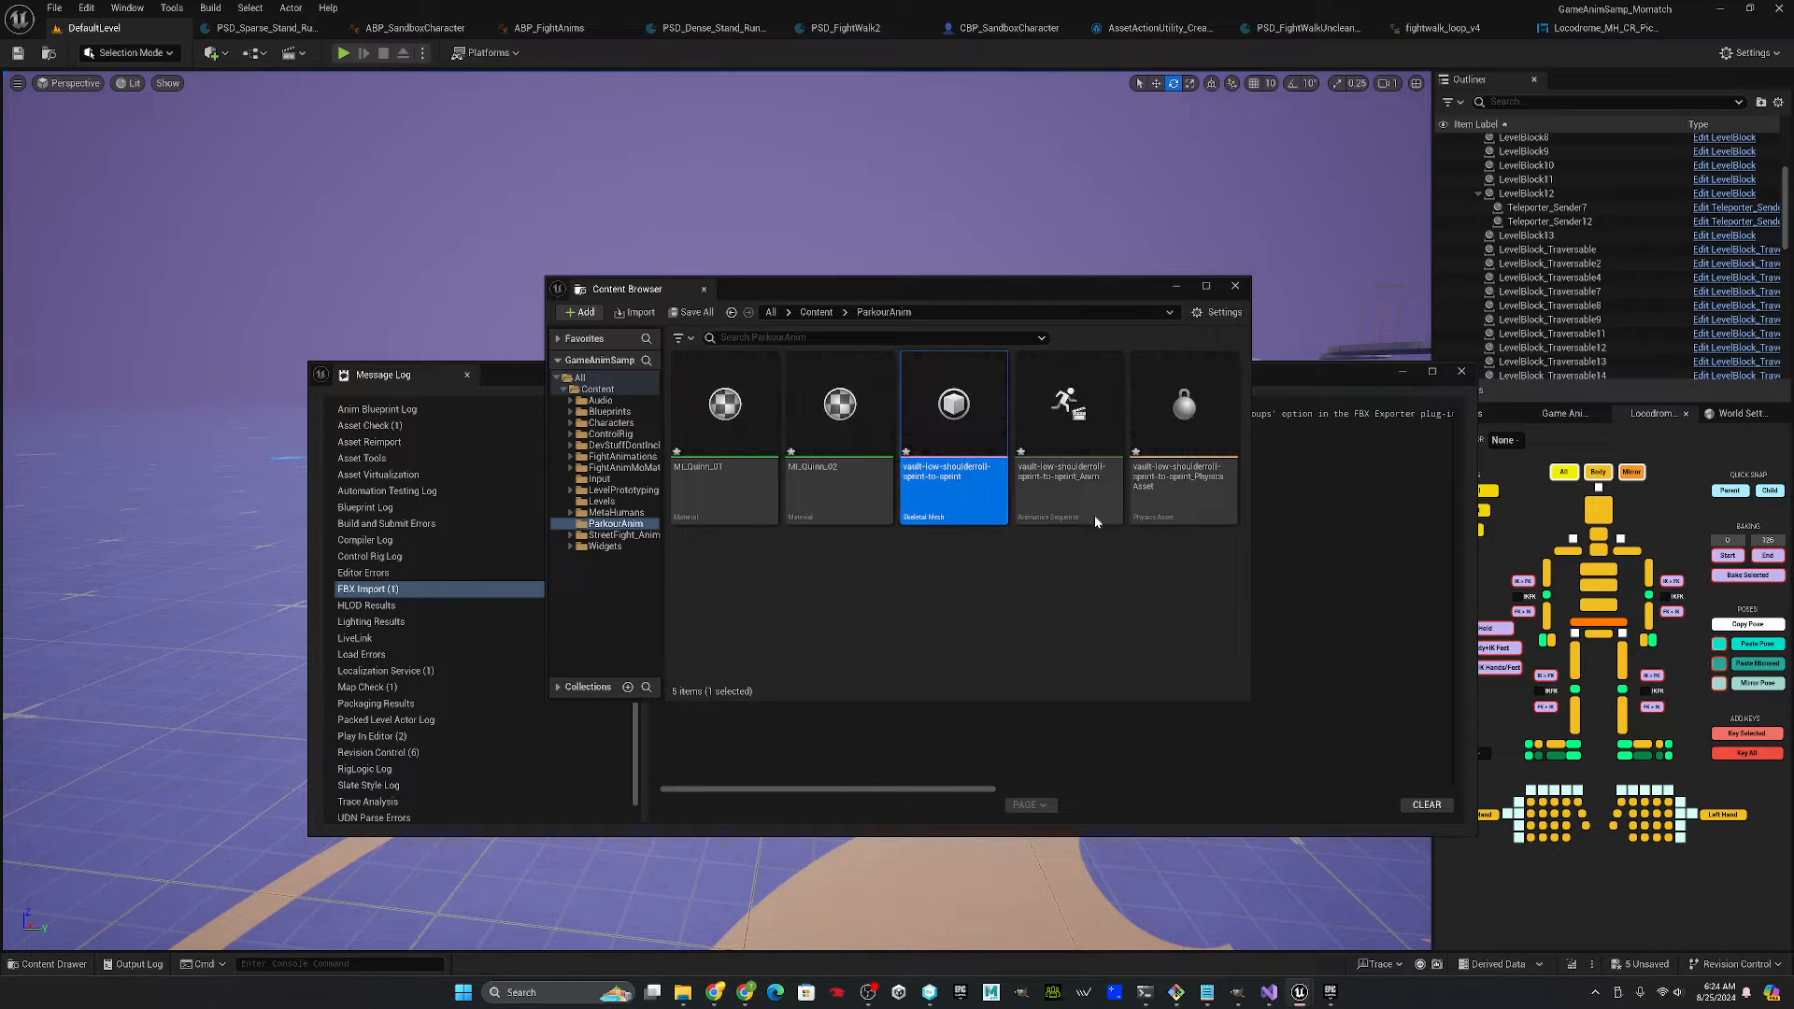
- Close the floating asset browser and import message log, leaving the imported assets in ParkourAnim
{"action": "left_click", "coordinate": [1067, 411]}
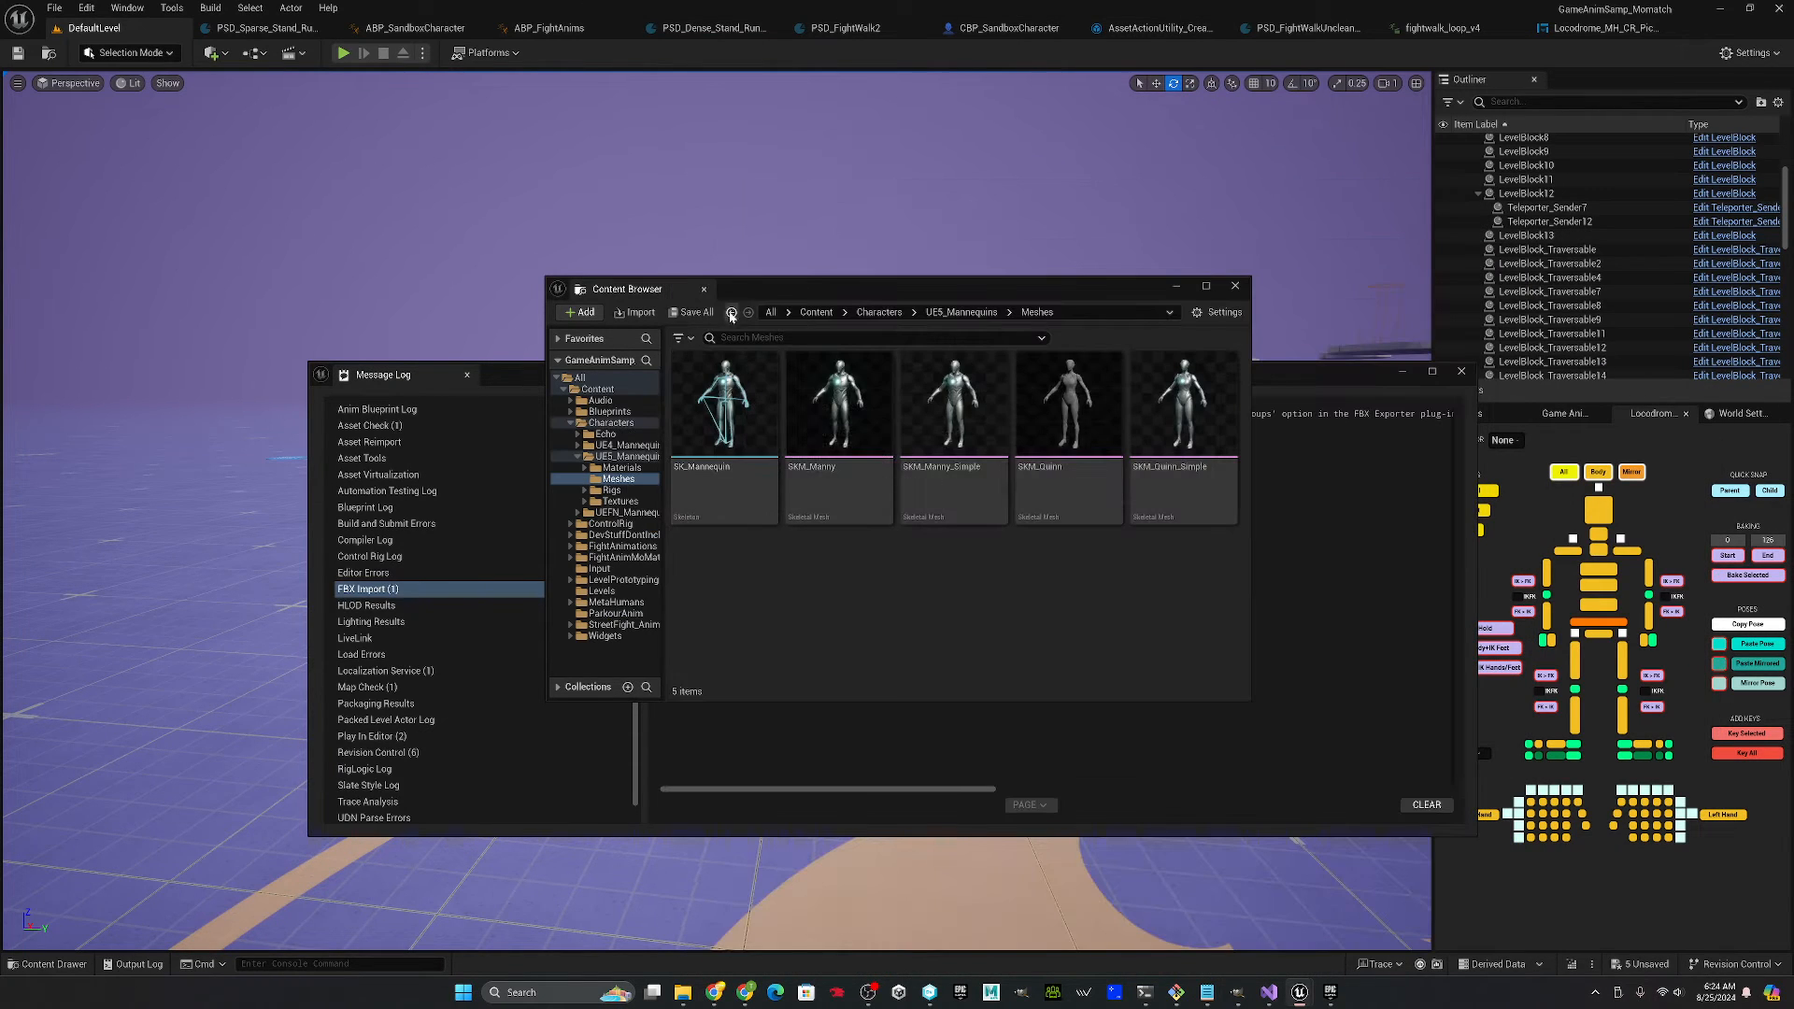
{"action": "left_click", "coordinate": [1236, 286]}
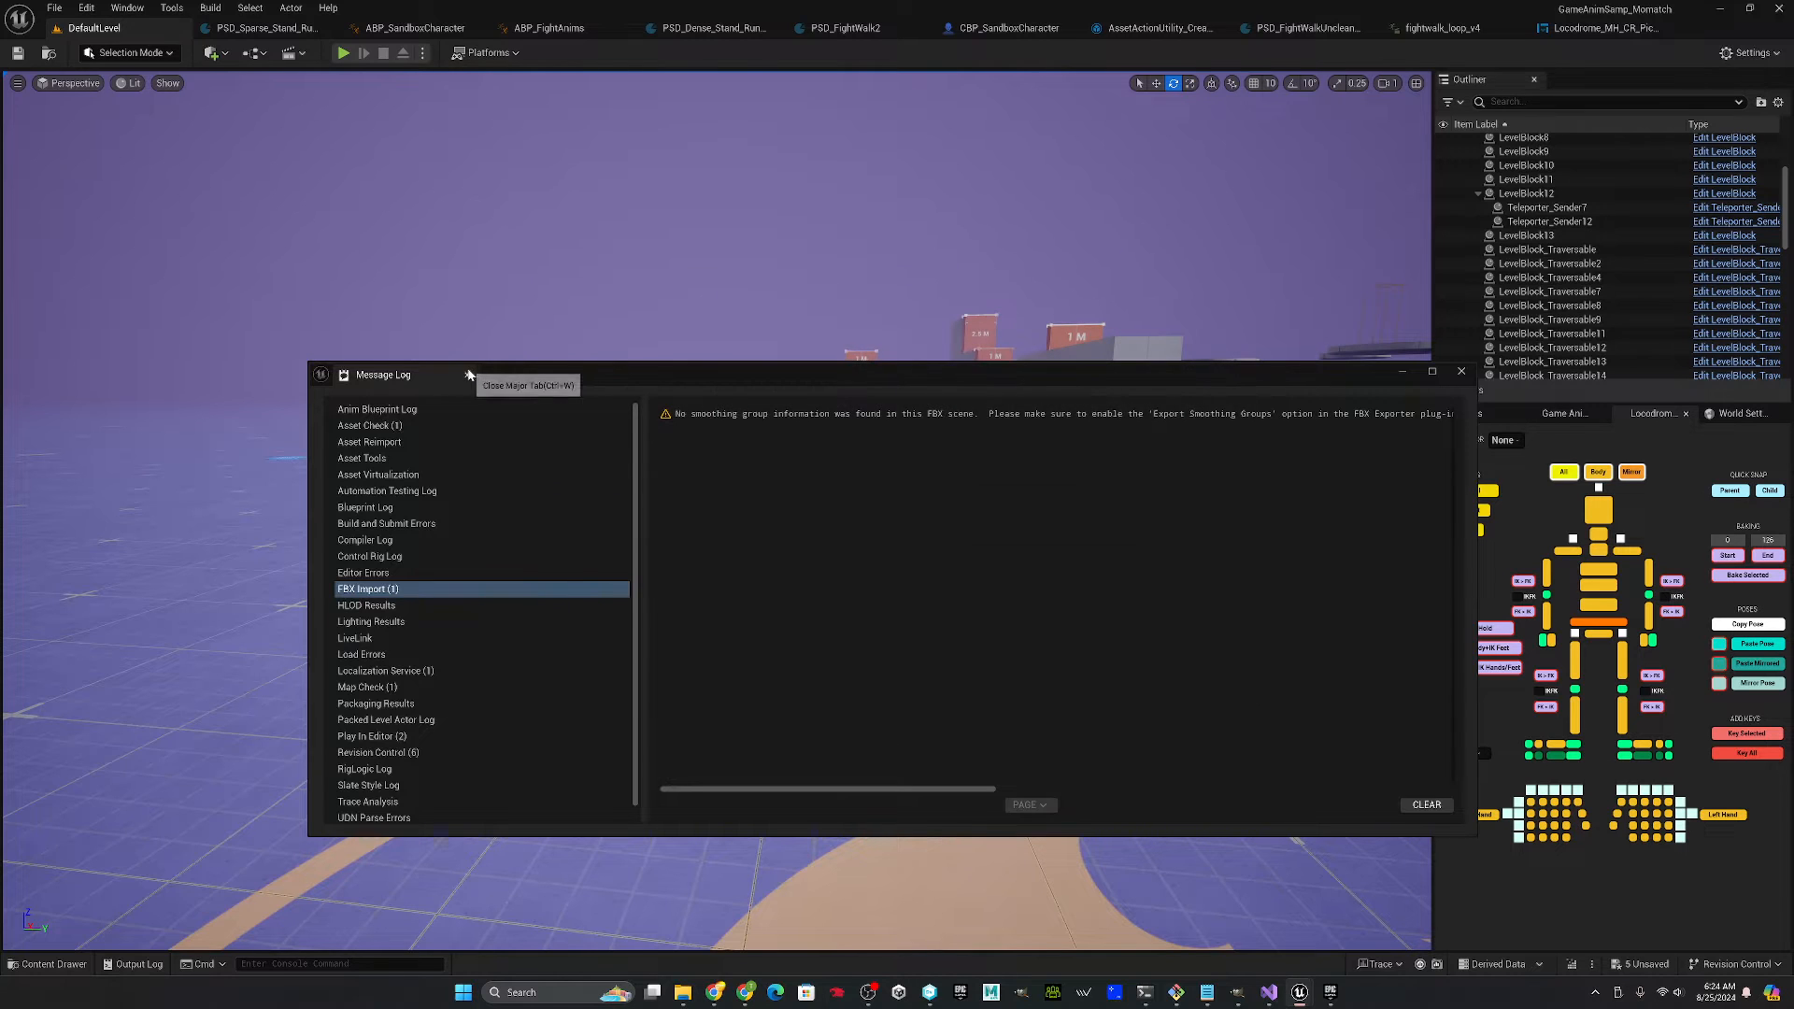
{"action": "left_click", "coordinate": [1461, 372]}
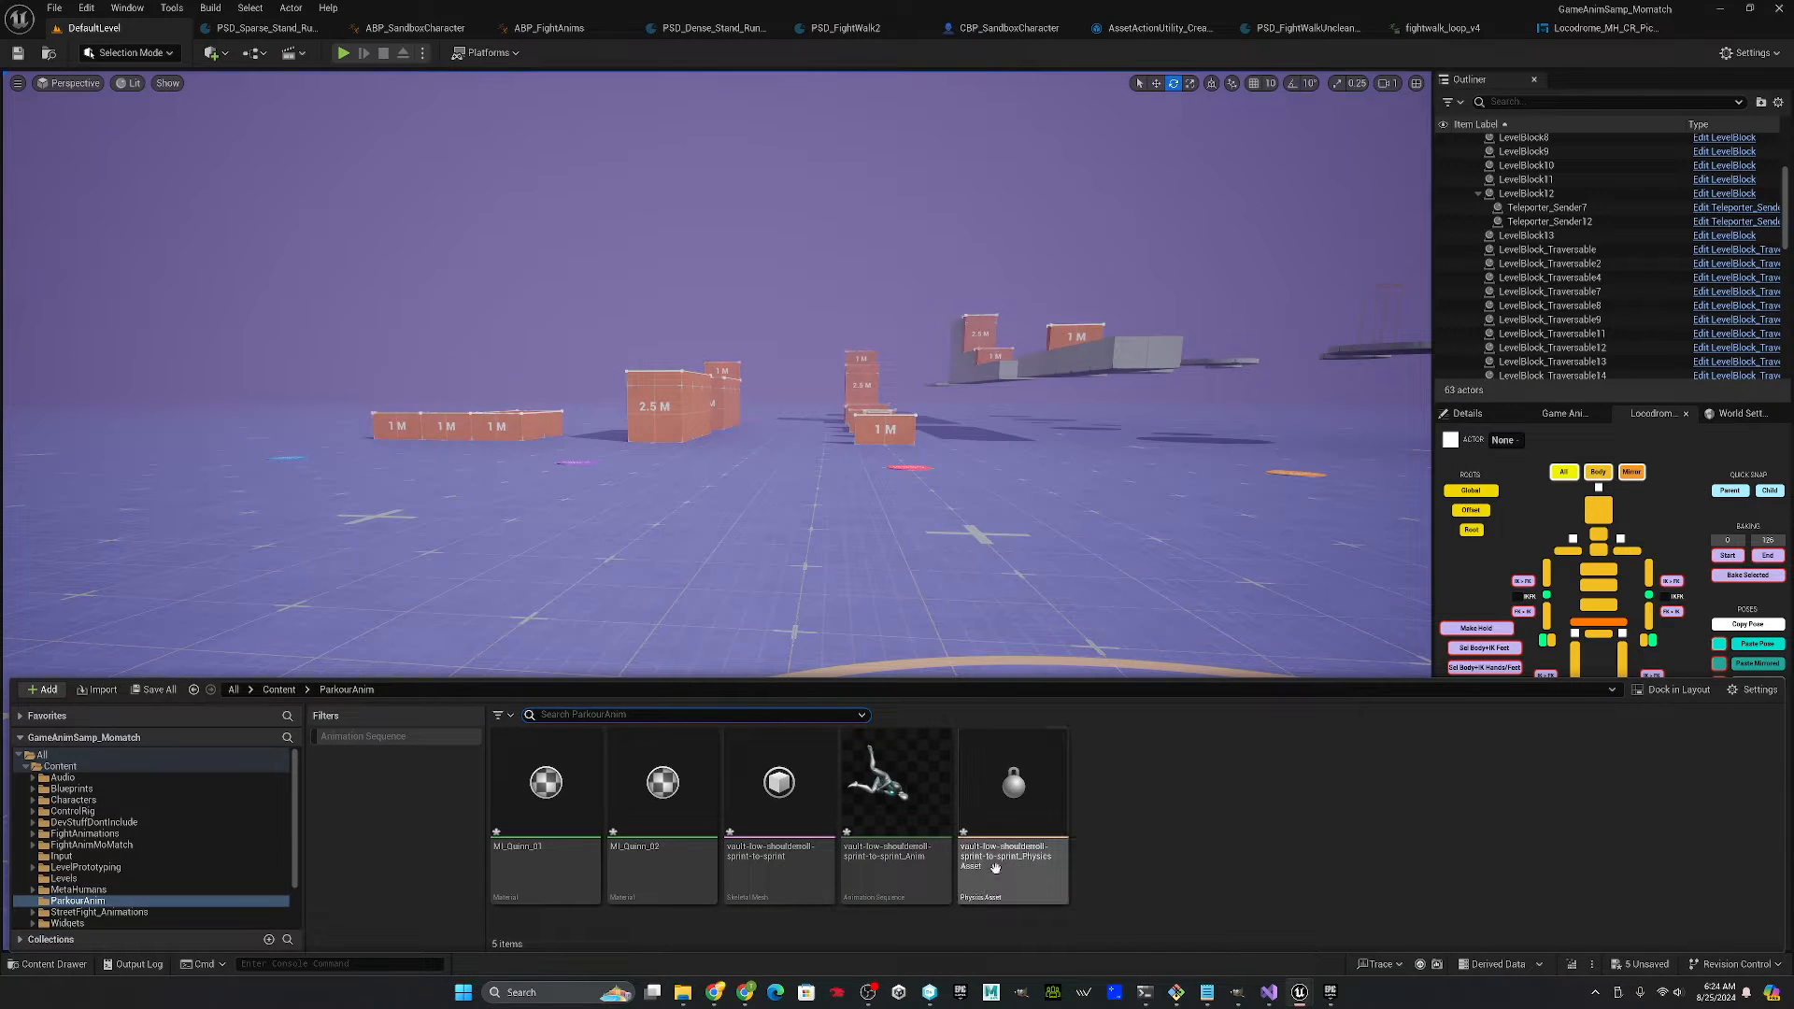
{"action": "left_click", "coordinate": [895, 783]}
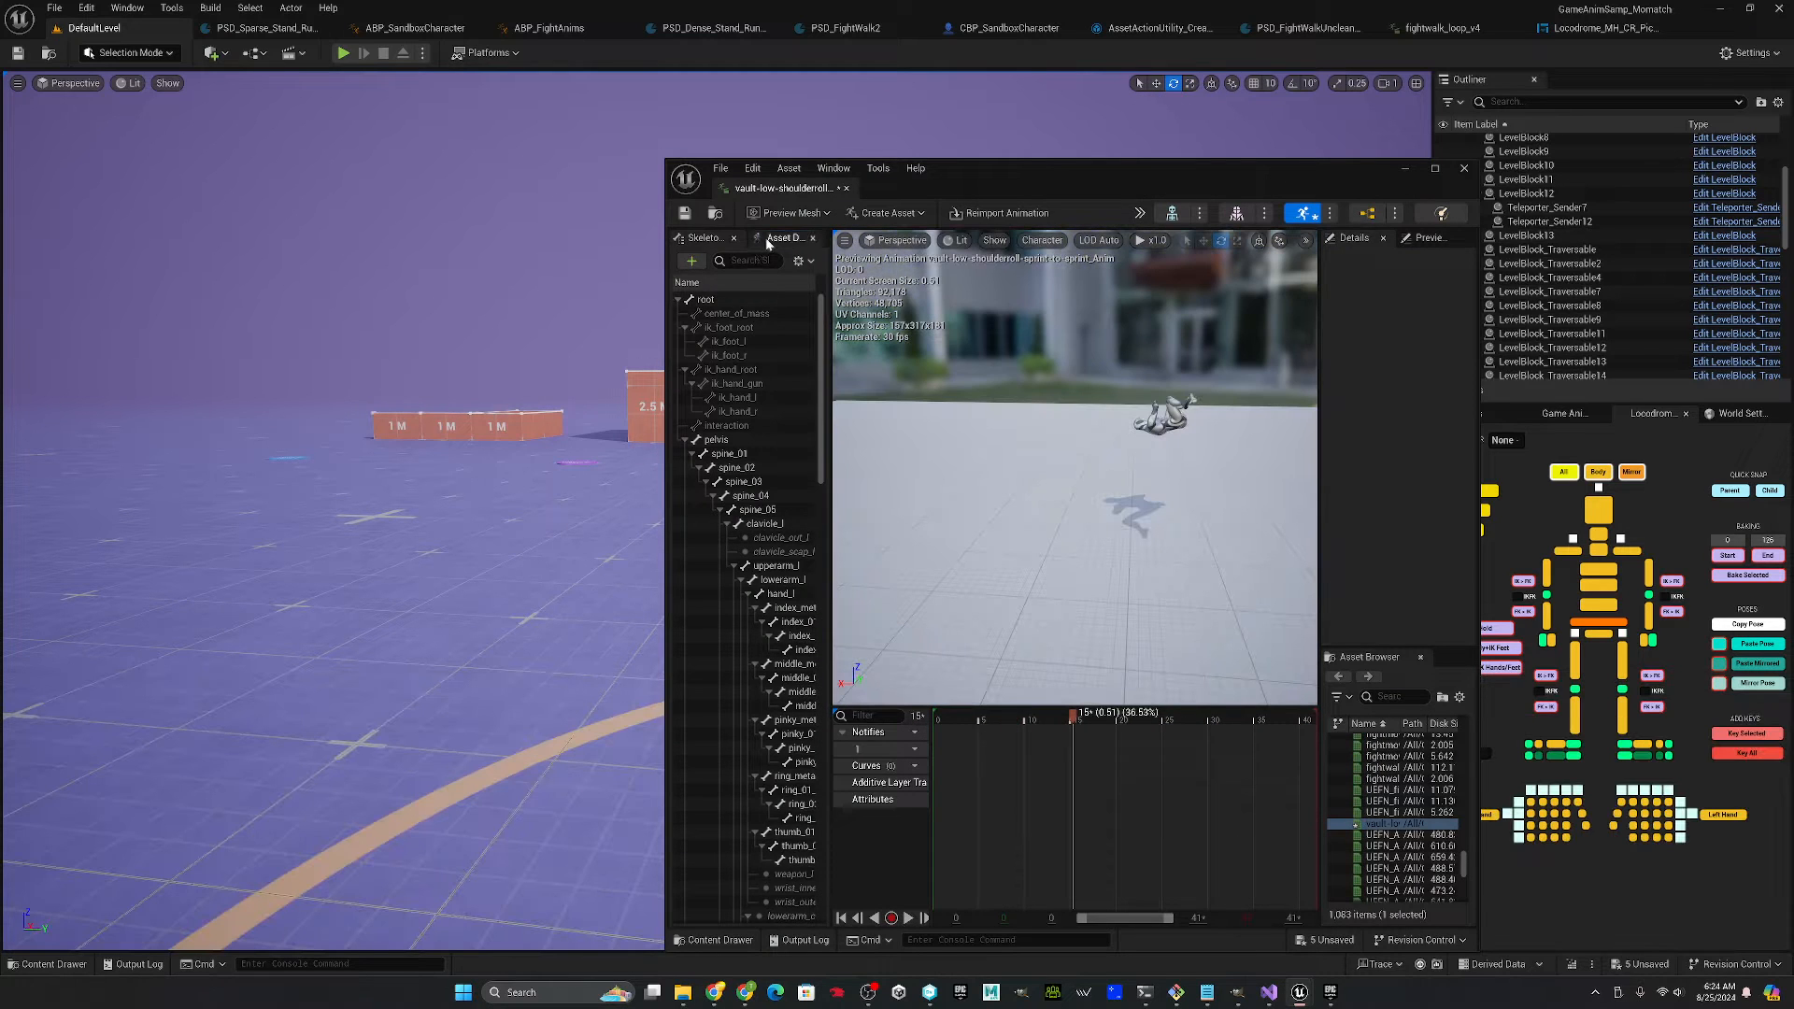
- Enable Root Motion in the animation's Asset Details, preview it, and close the editor
{"action": "left_click", "coordinate": [787, 238]}
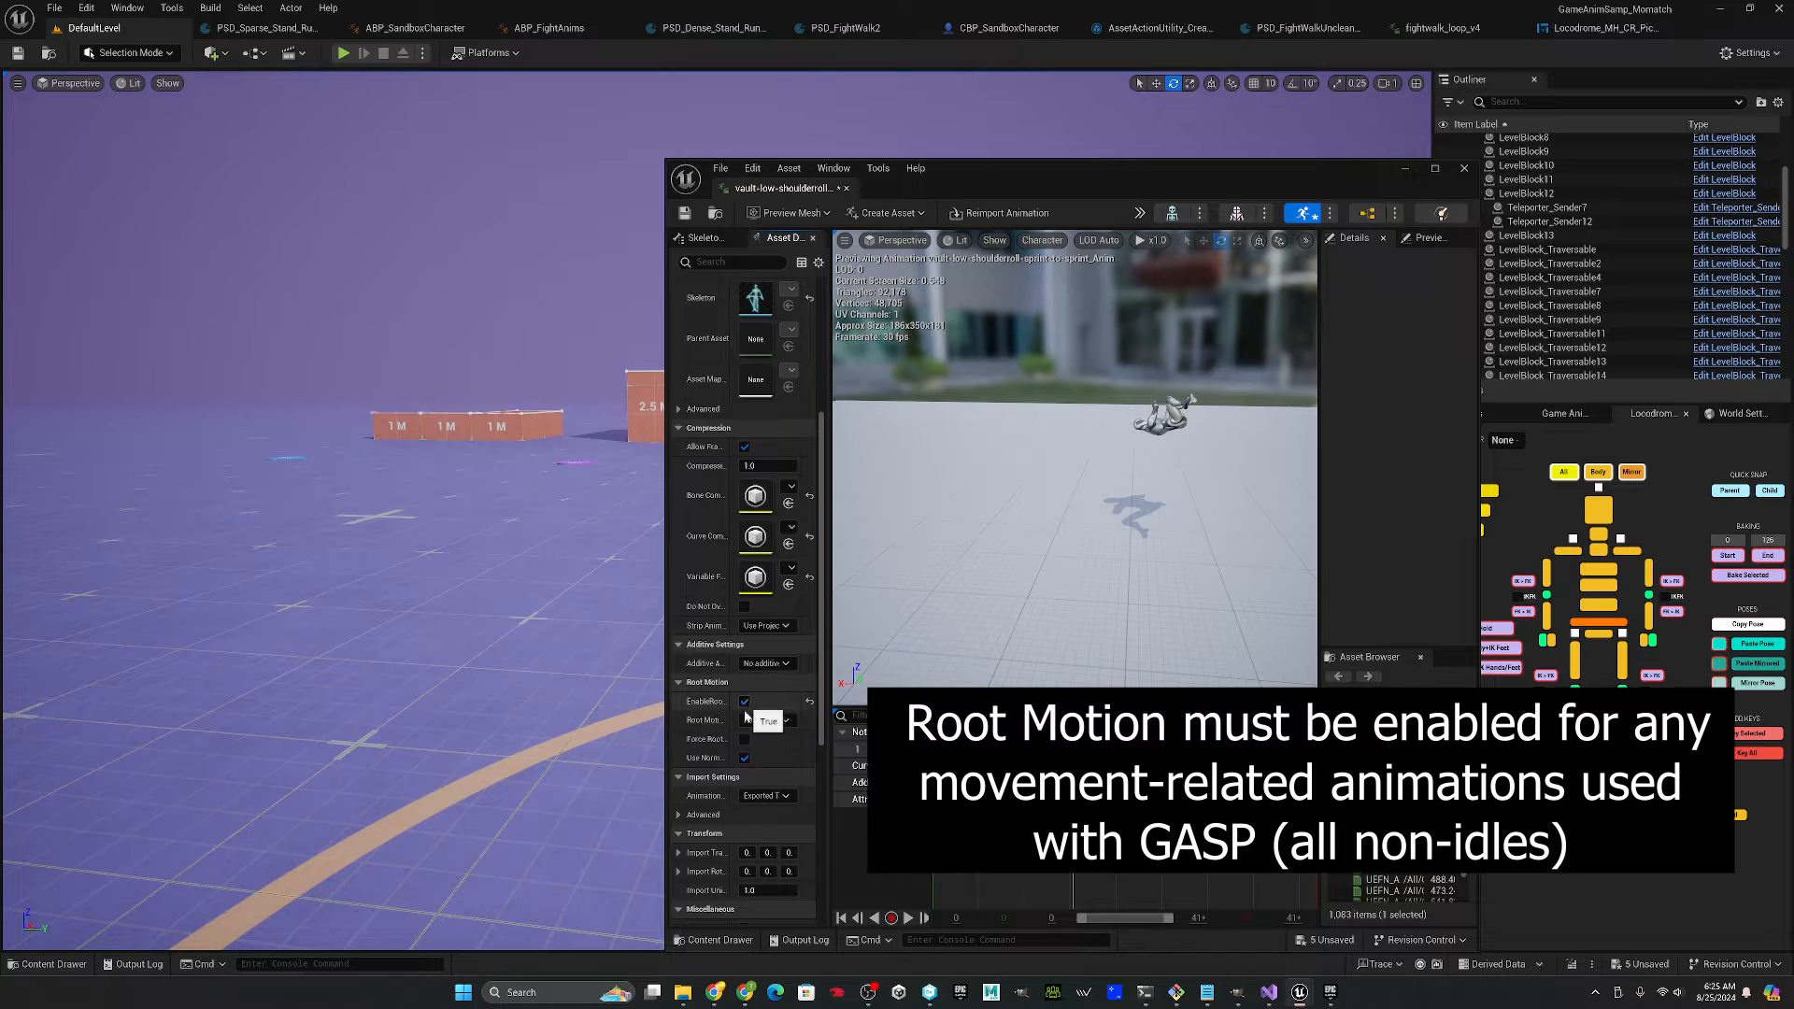
{"action": "left_click", "coordinate": [768, 719]}
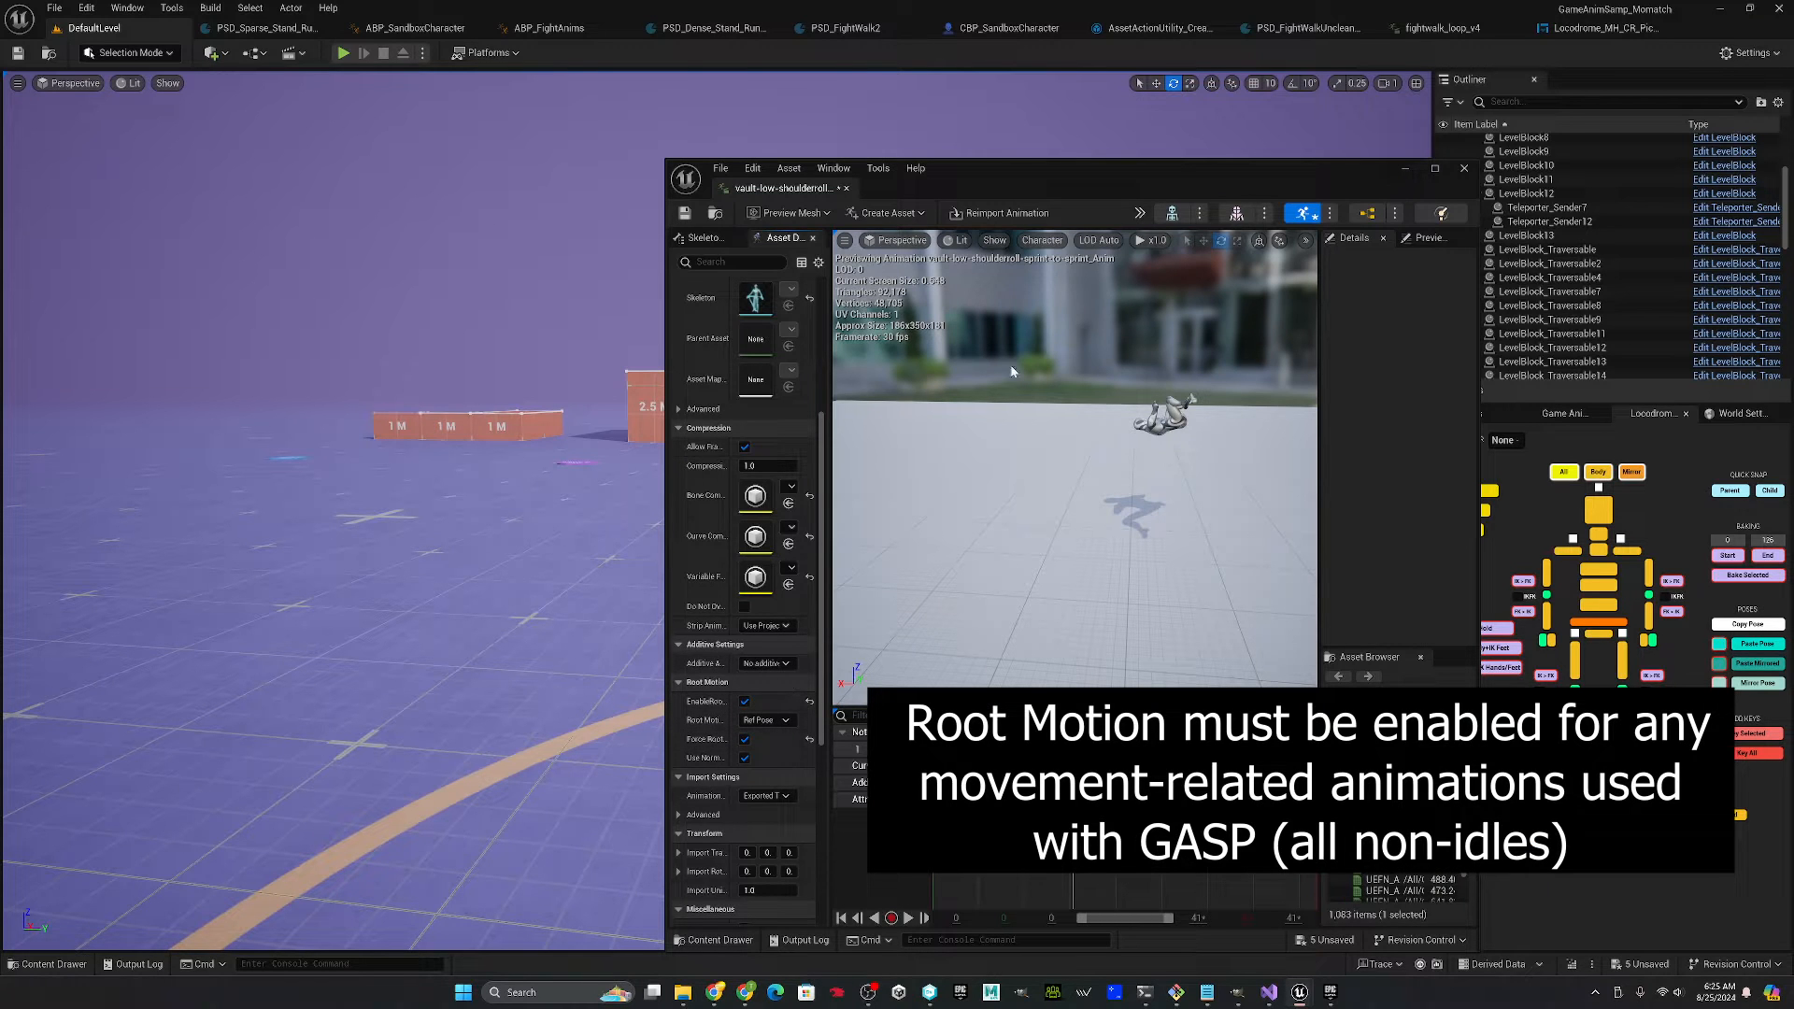
{"action": "left_click", "coordinate": [892, 915]}
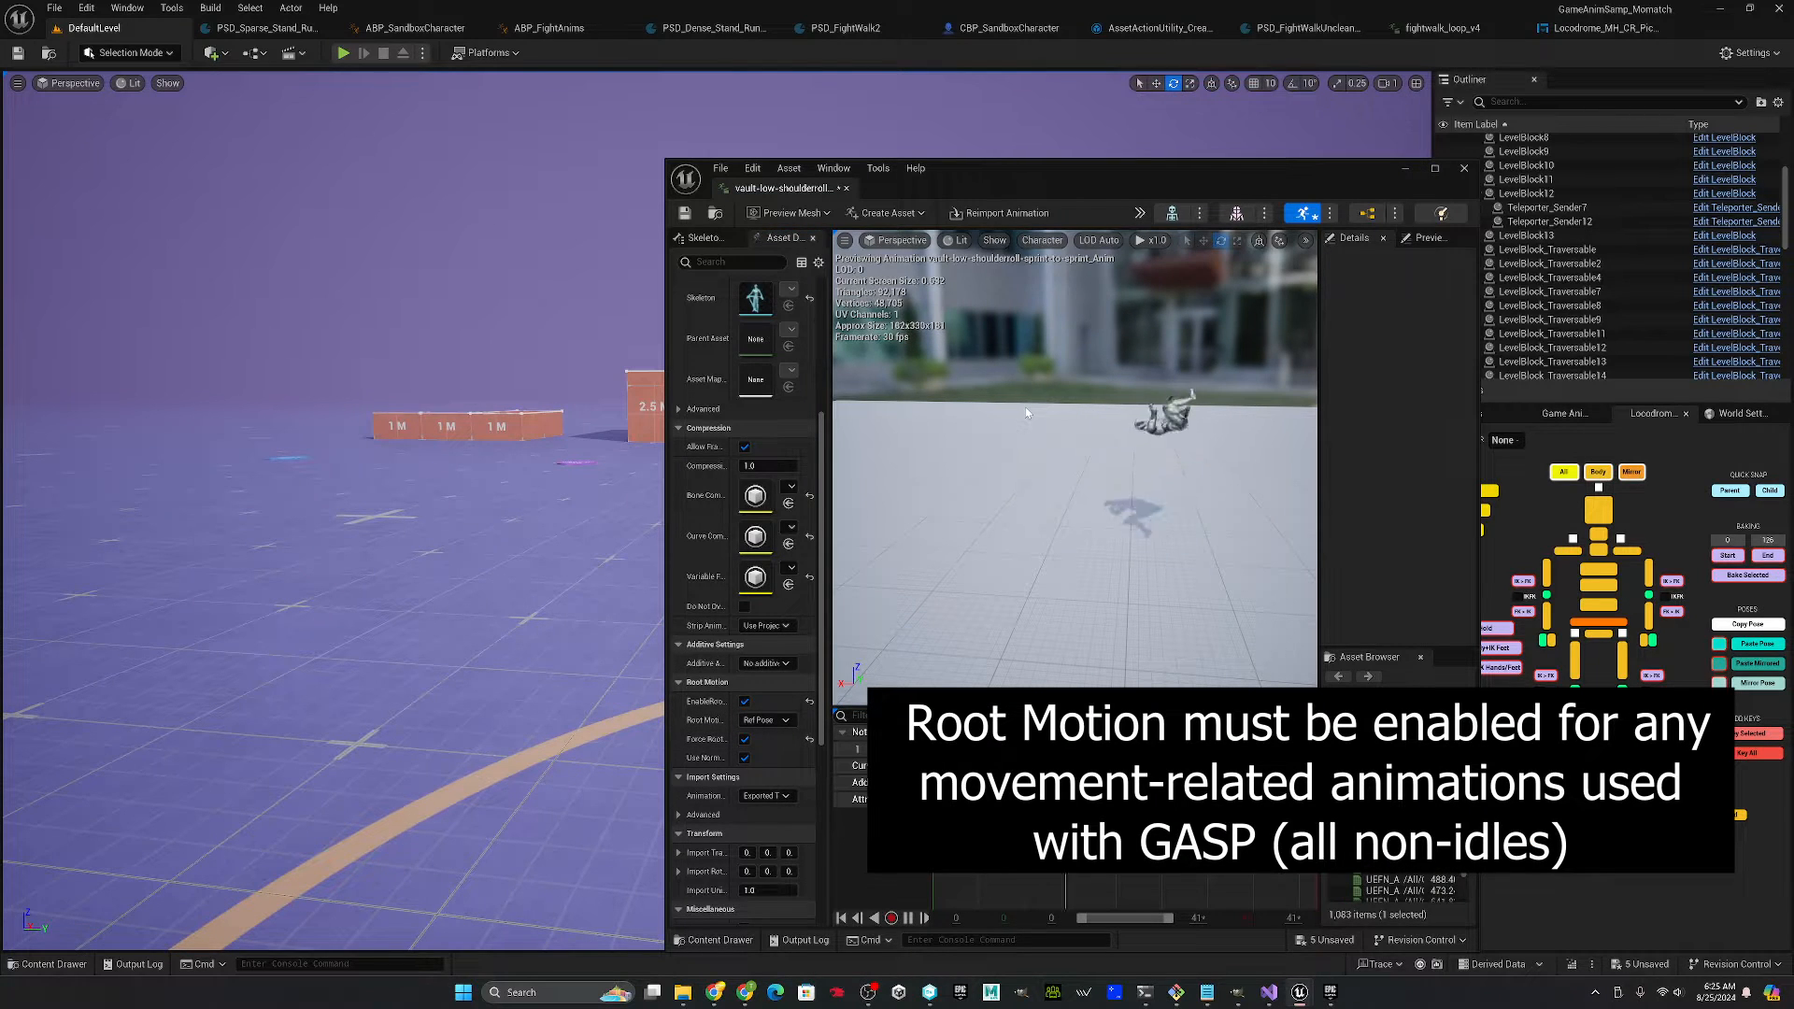
{"action": "left_click", "coordinate": [701, 237]}
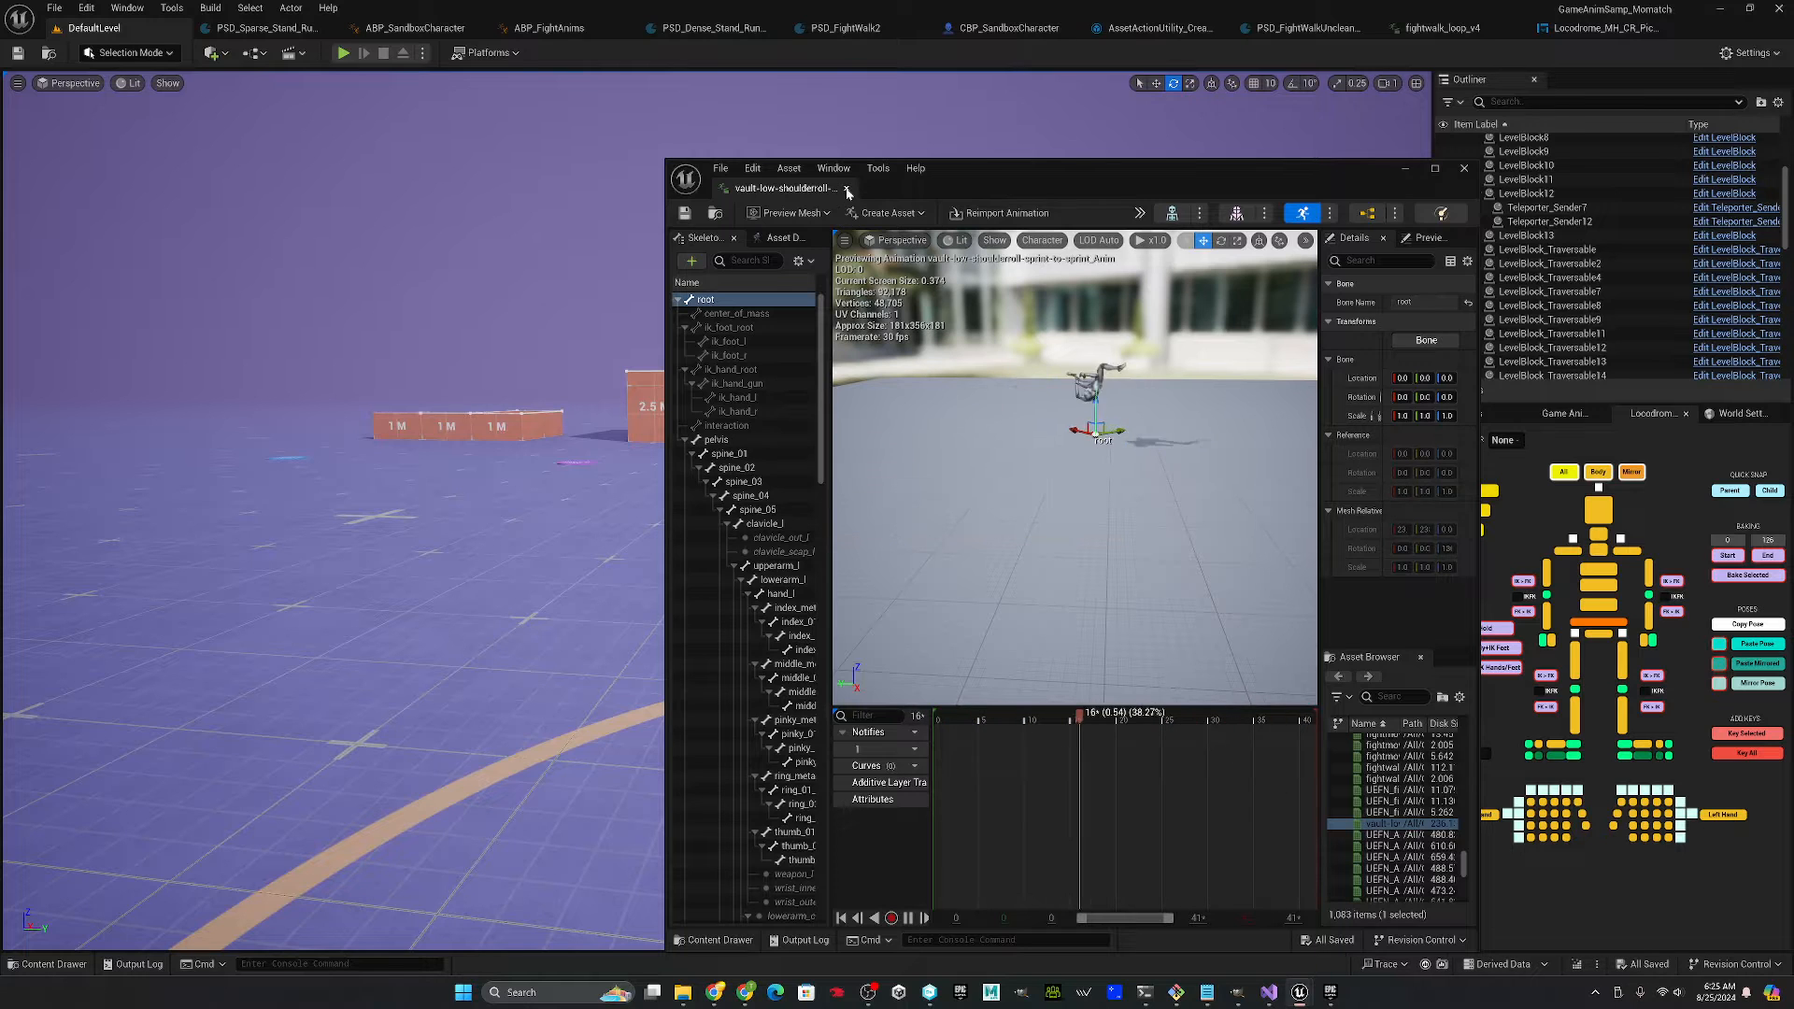
{"action": "left_click", "coordinate": [1465, 168]}
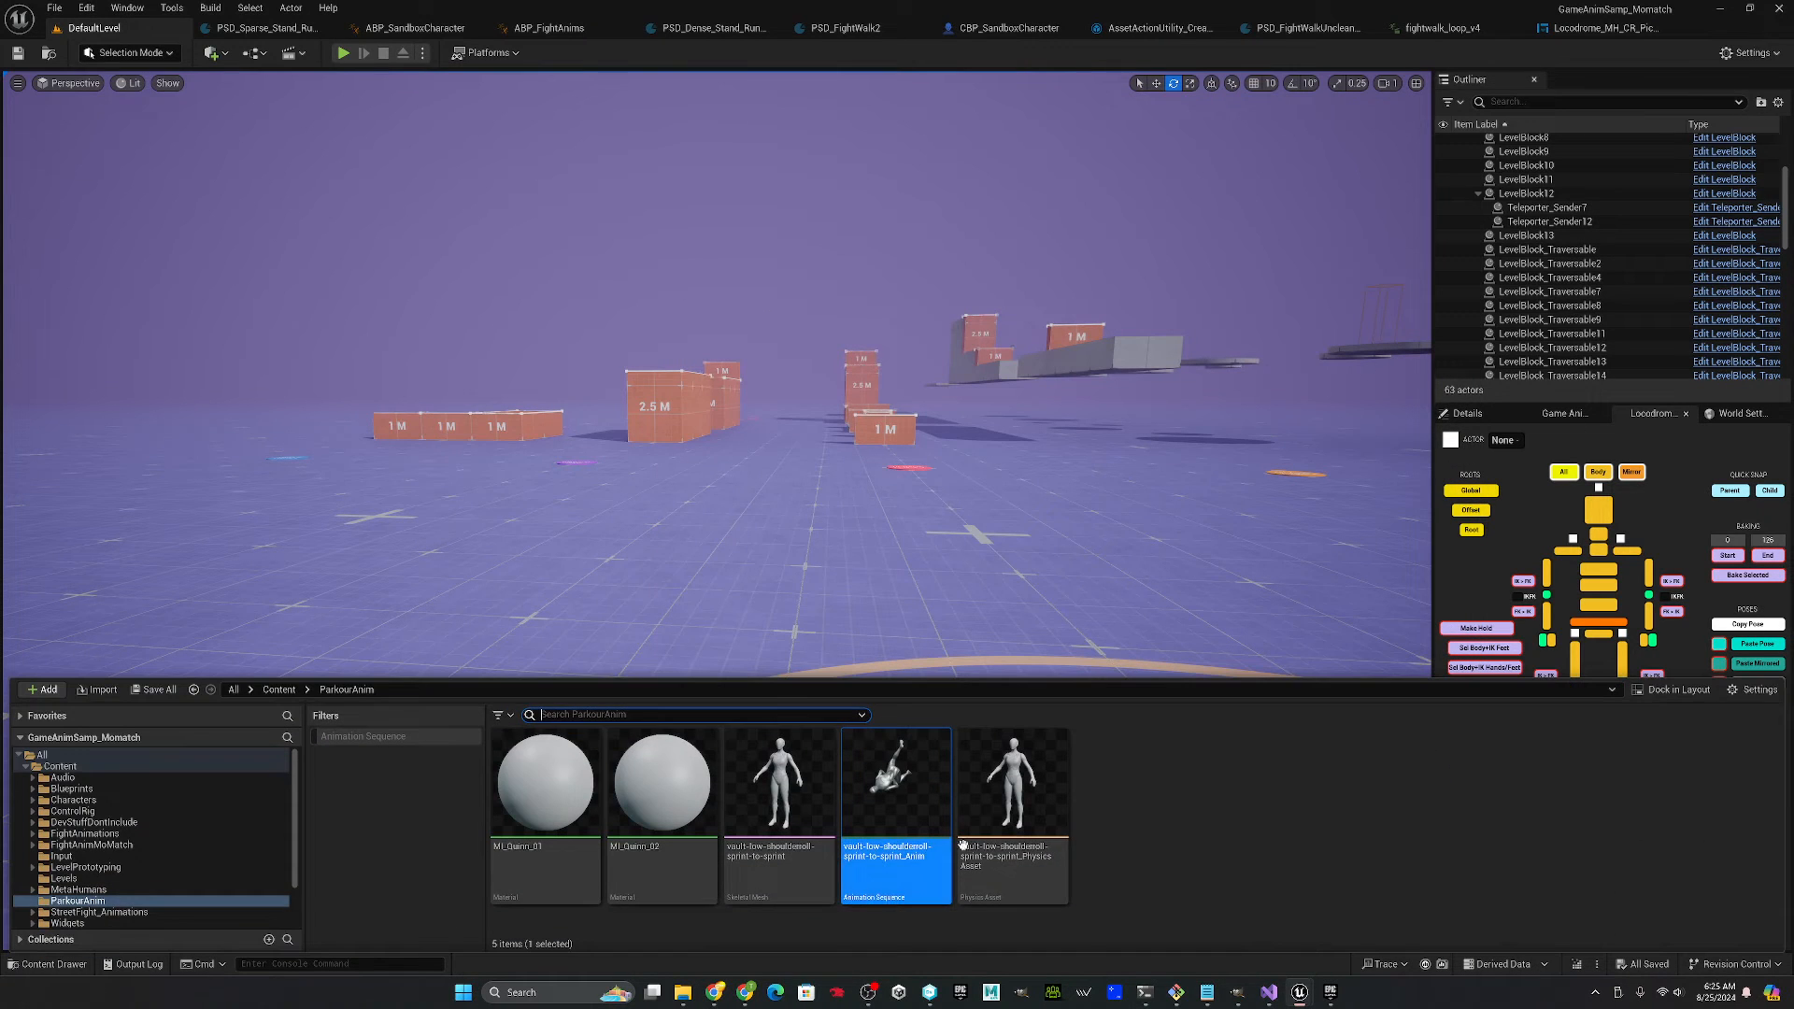
- Start retargeting the imported animation onto the UEFN mannequin target mesh
{"action": "right_click", "coordinate": [895, 782]}
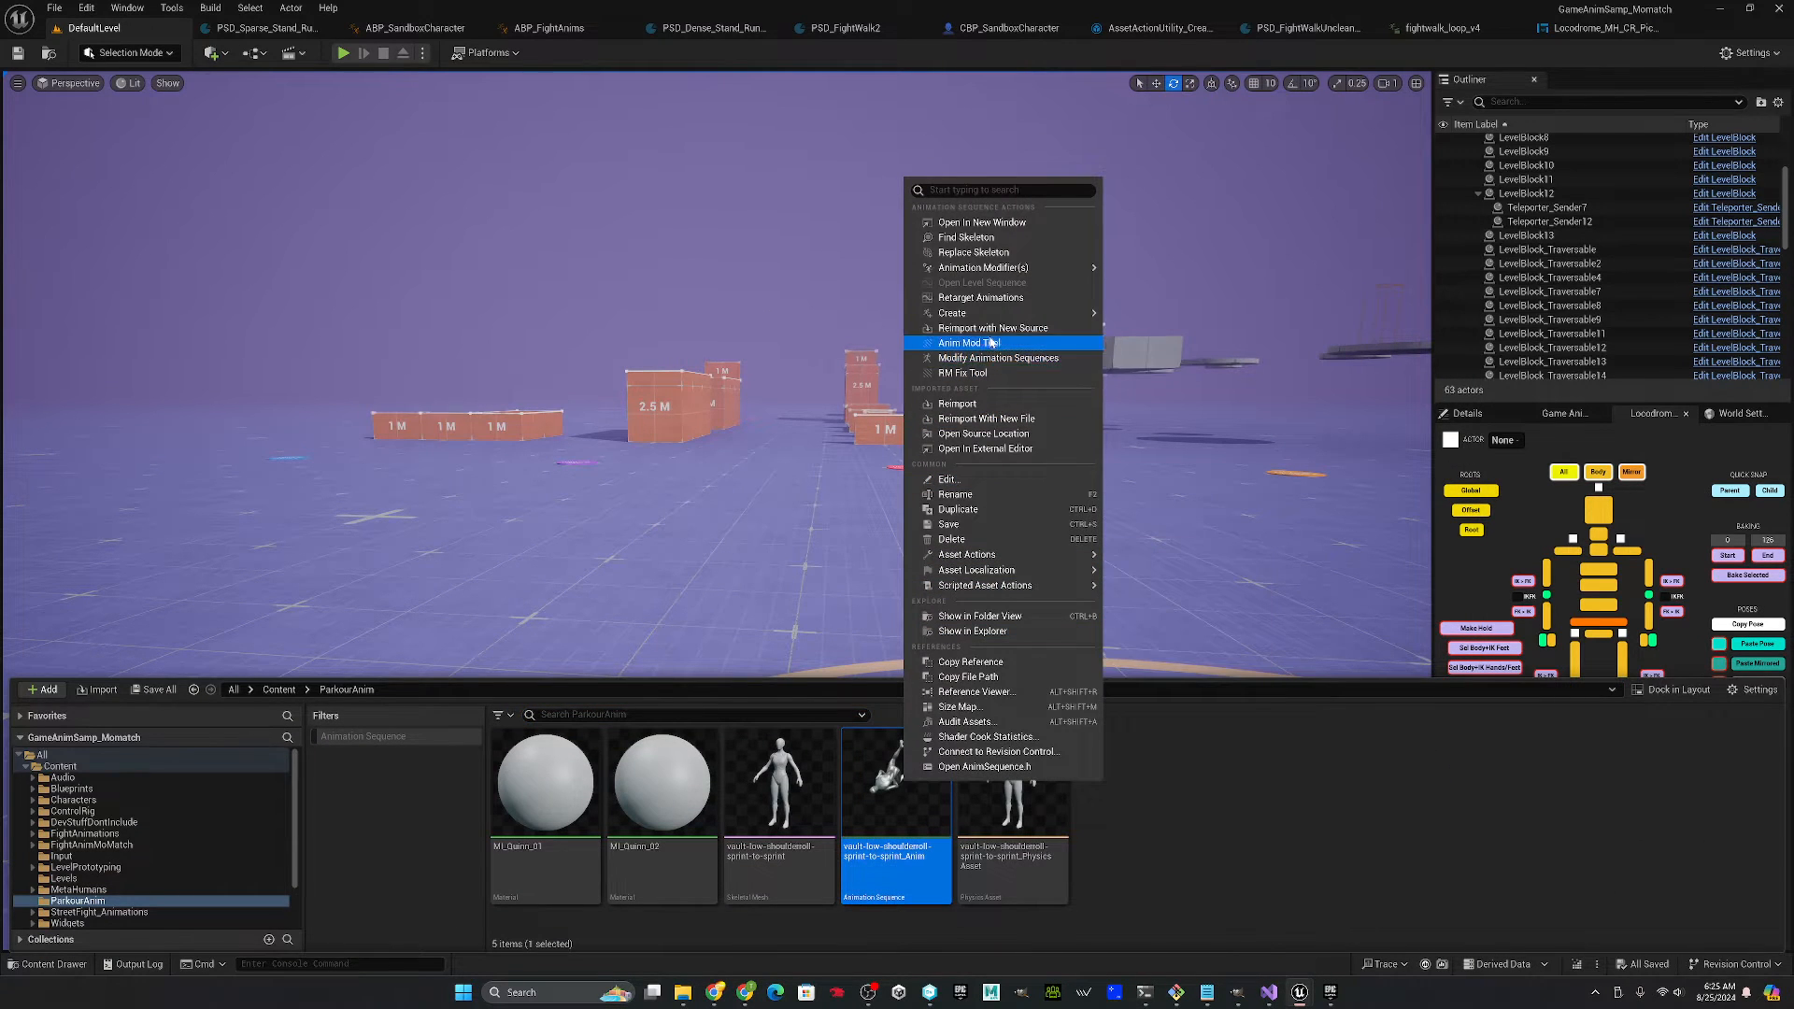
{"action": "left_click", "coordinate": [979, 297]}
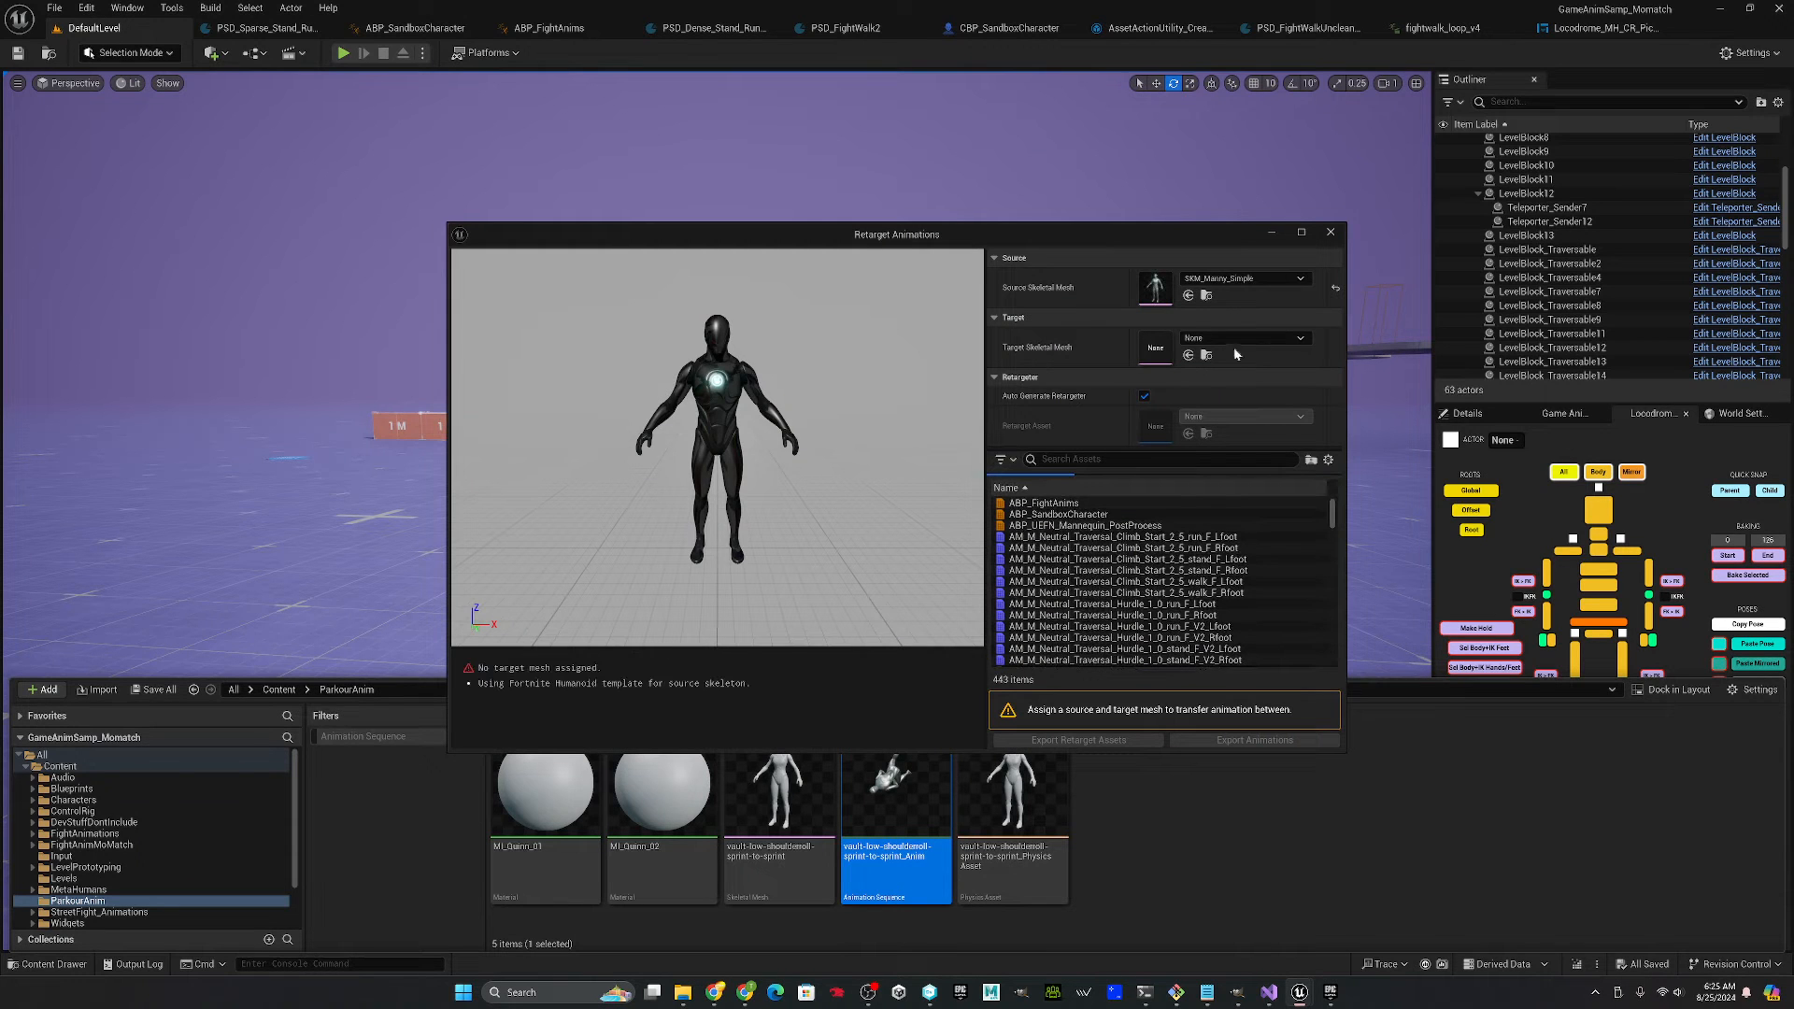
{"action": "mouse_move", "coordinate": [1246, 396]}
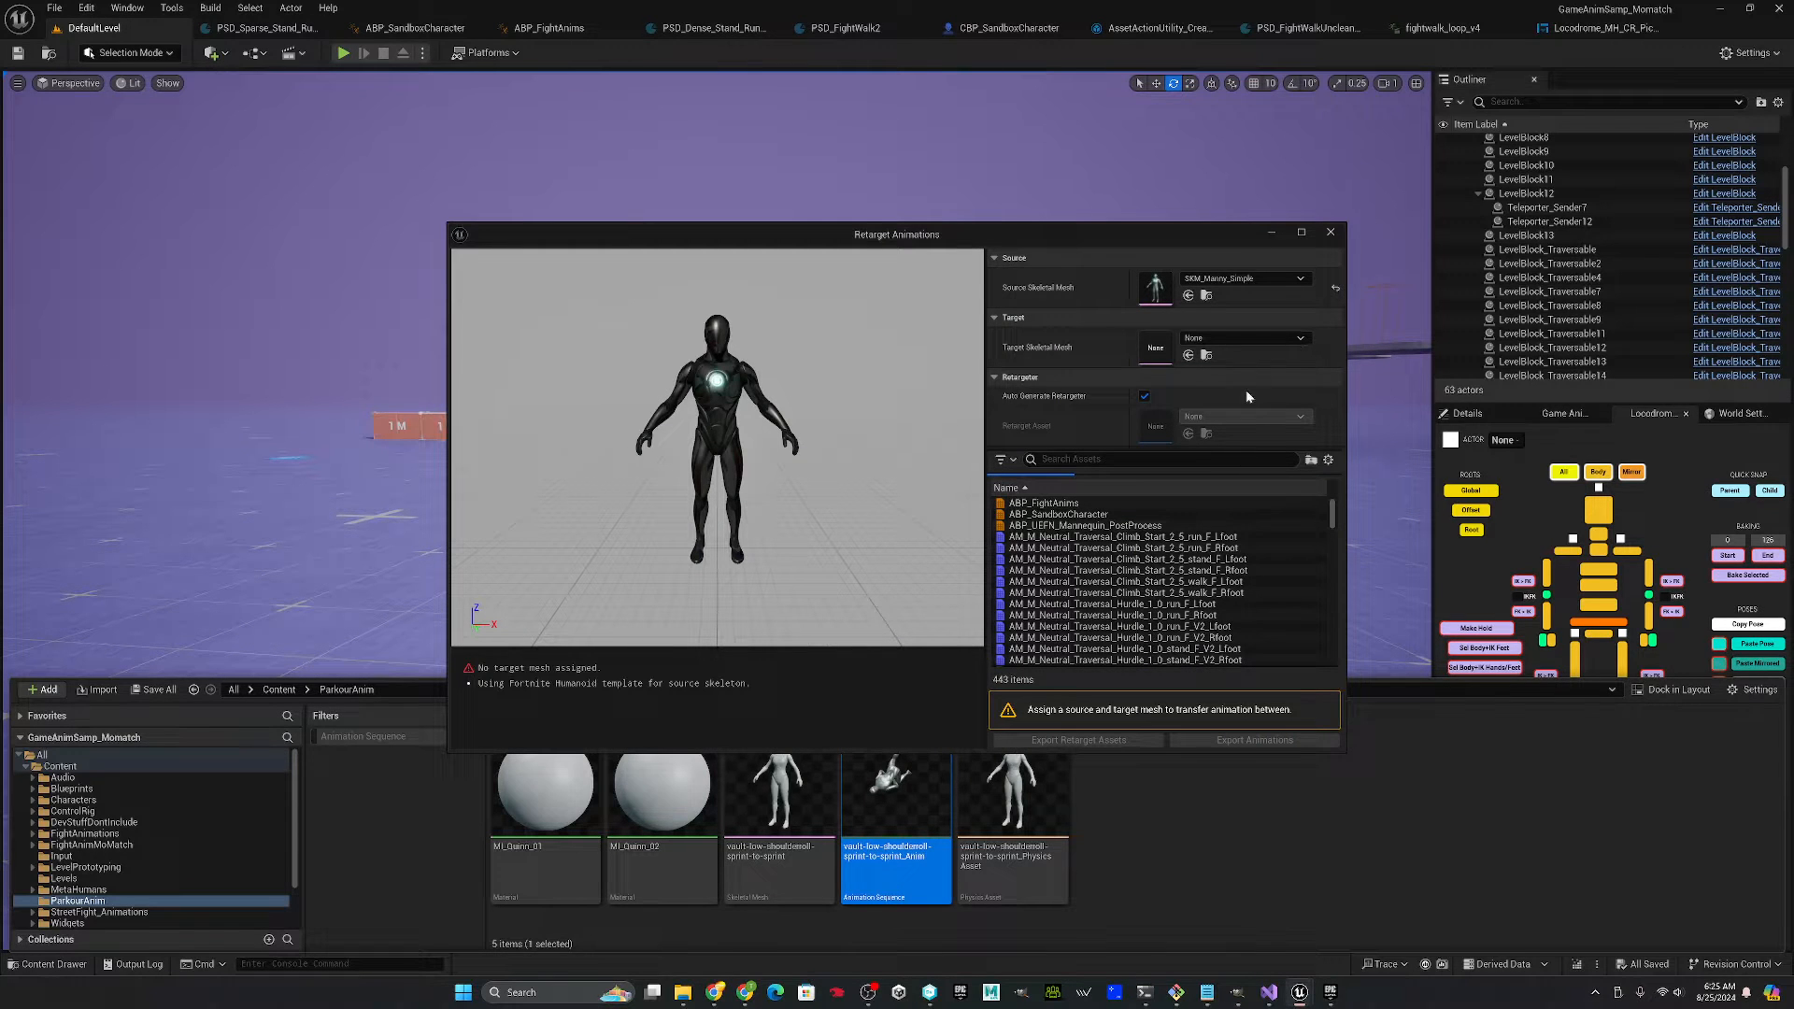
{"action": "left_click", "coordinate": [1245, 336]}
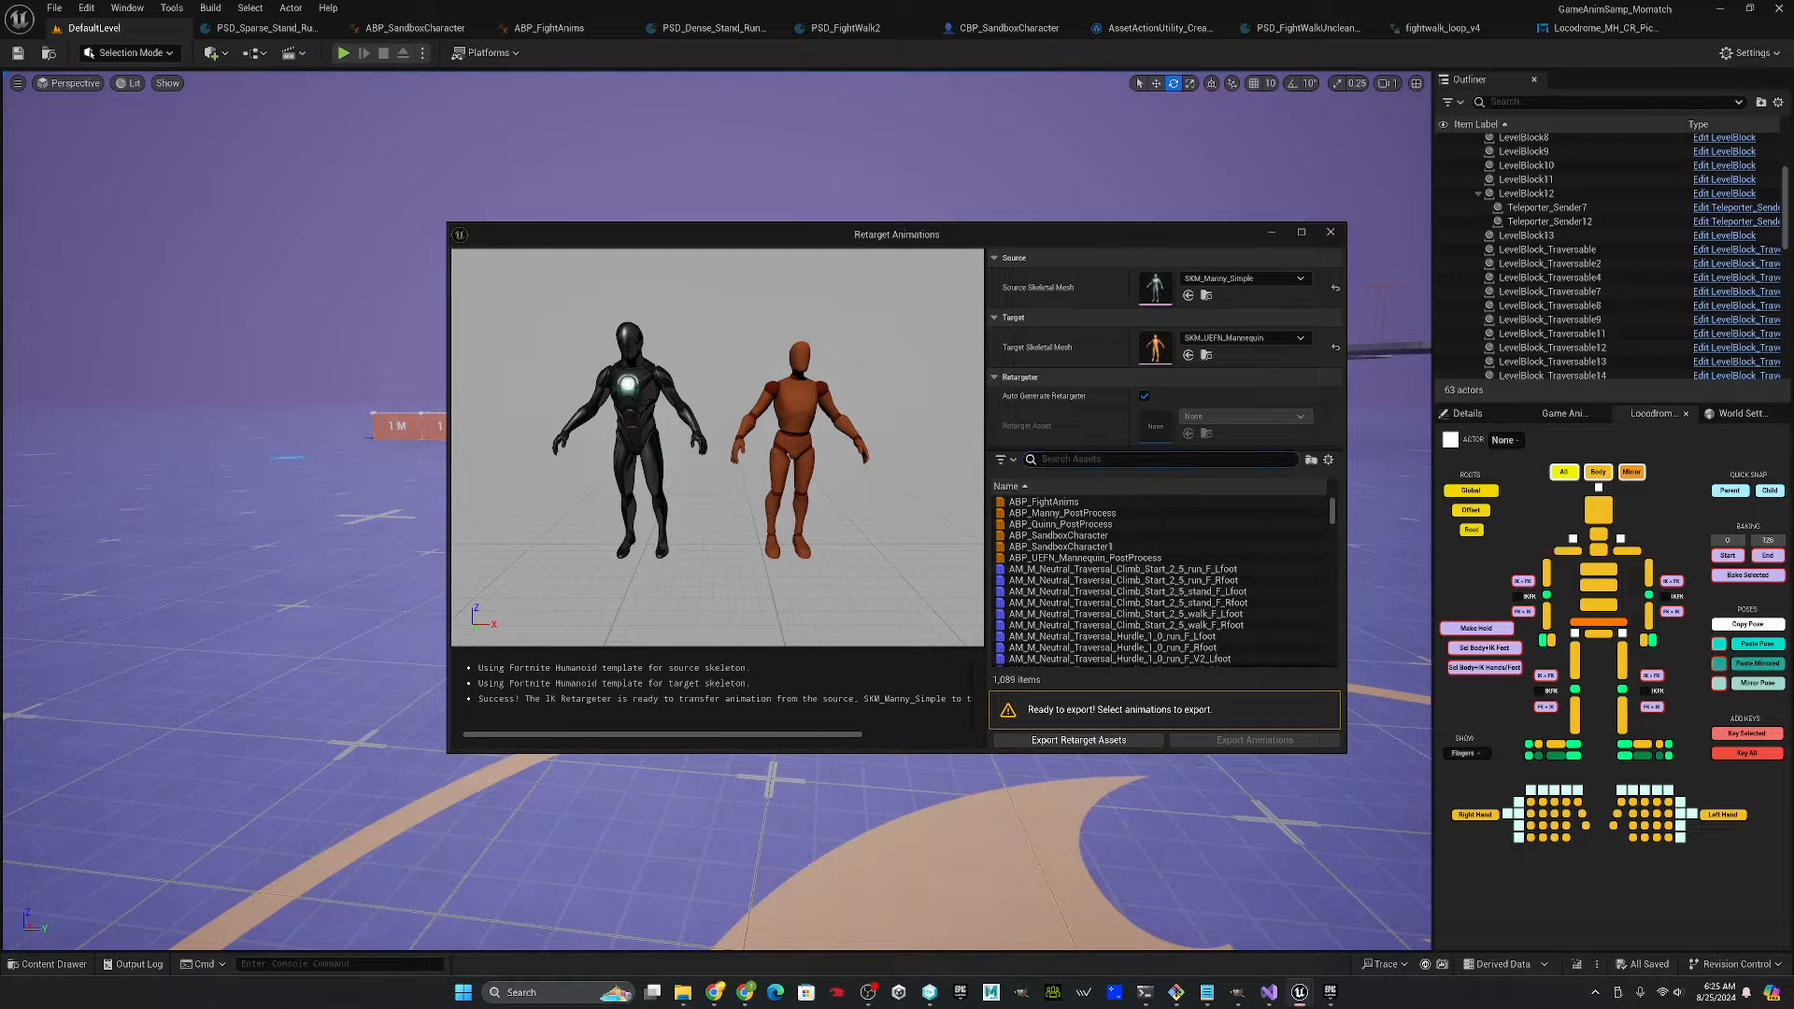
{"action": "type", "text": "shoulder"}
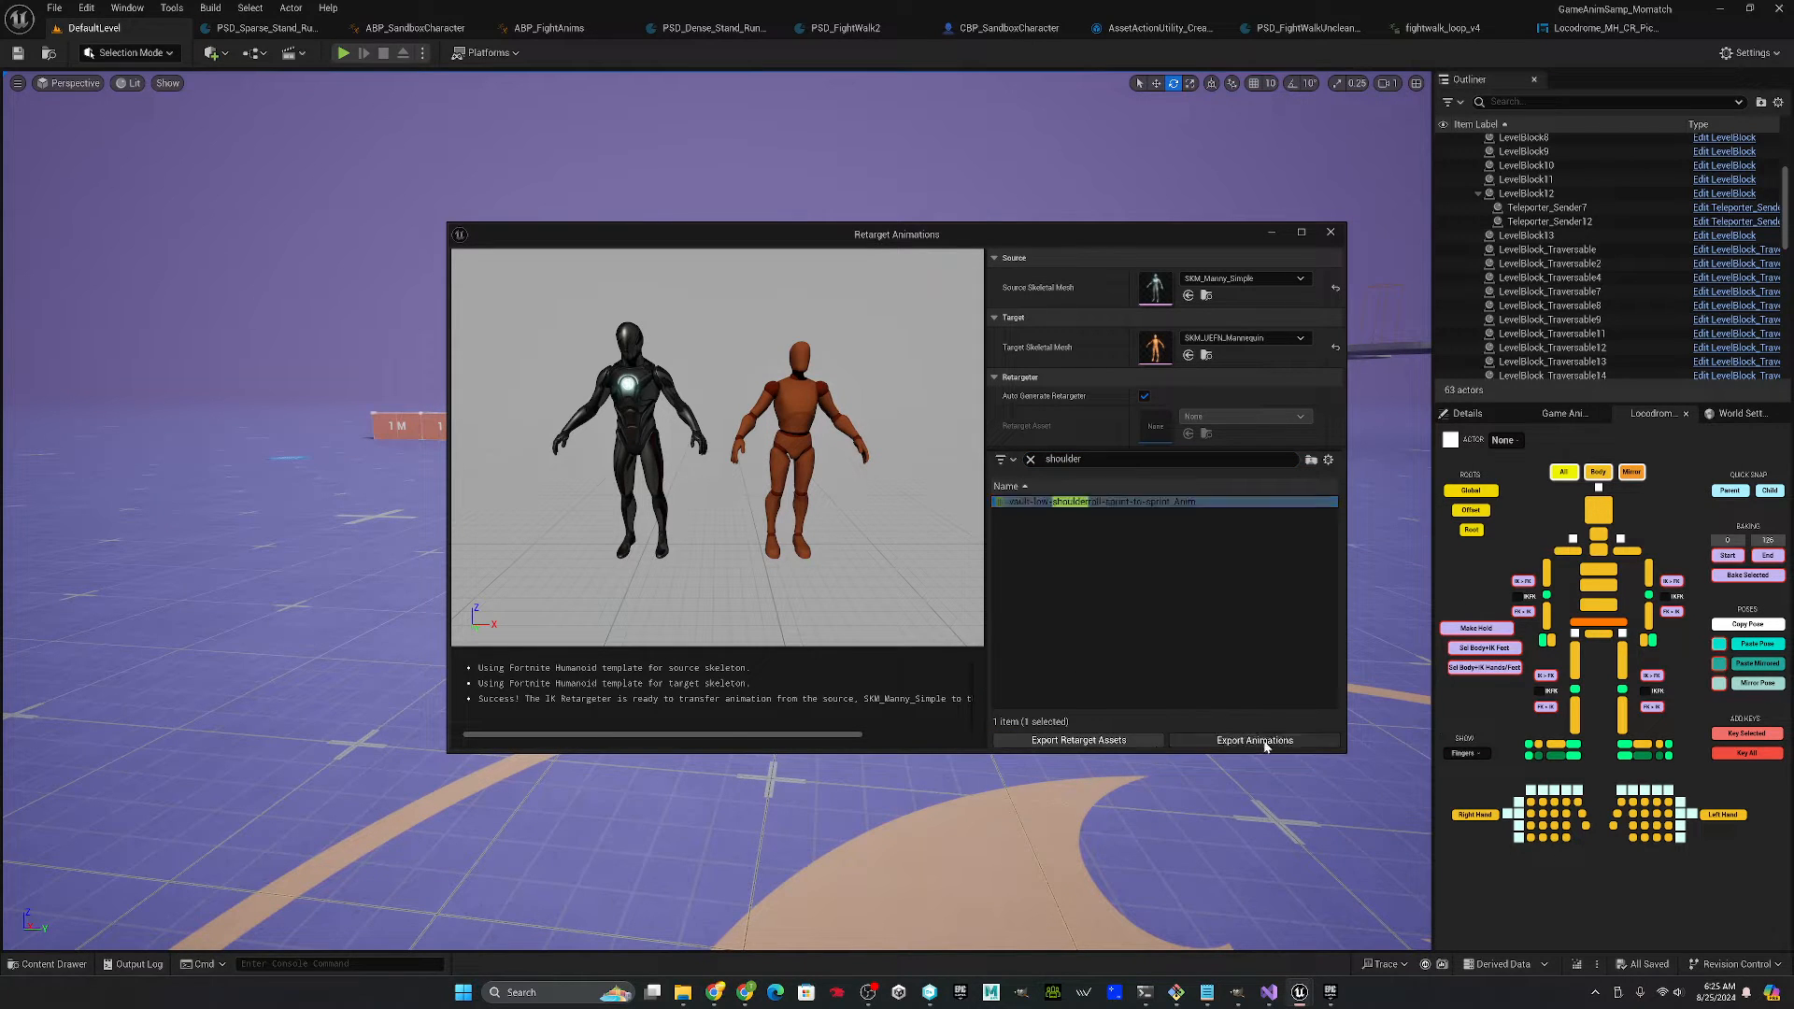
- Export the retargeted animation to ParkourAnim with prefix uefn_ and confirm batch export
{"action": "left_click", "coordinate": [1254, 740]}
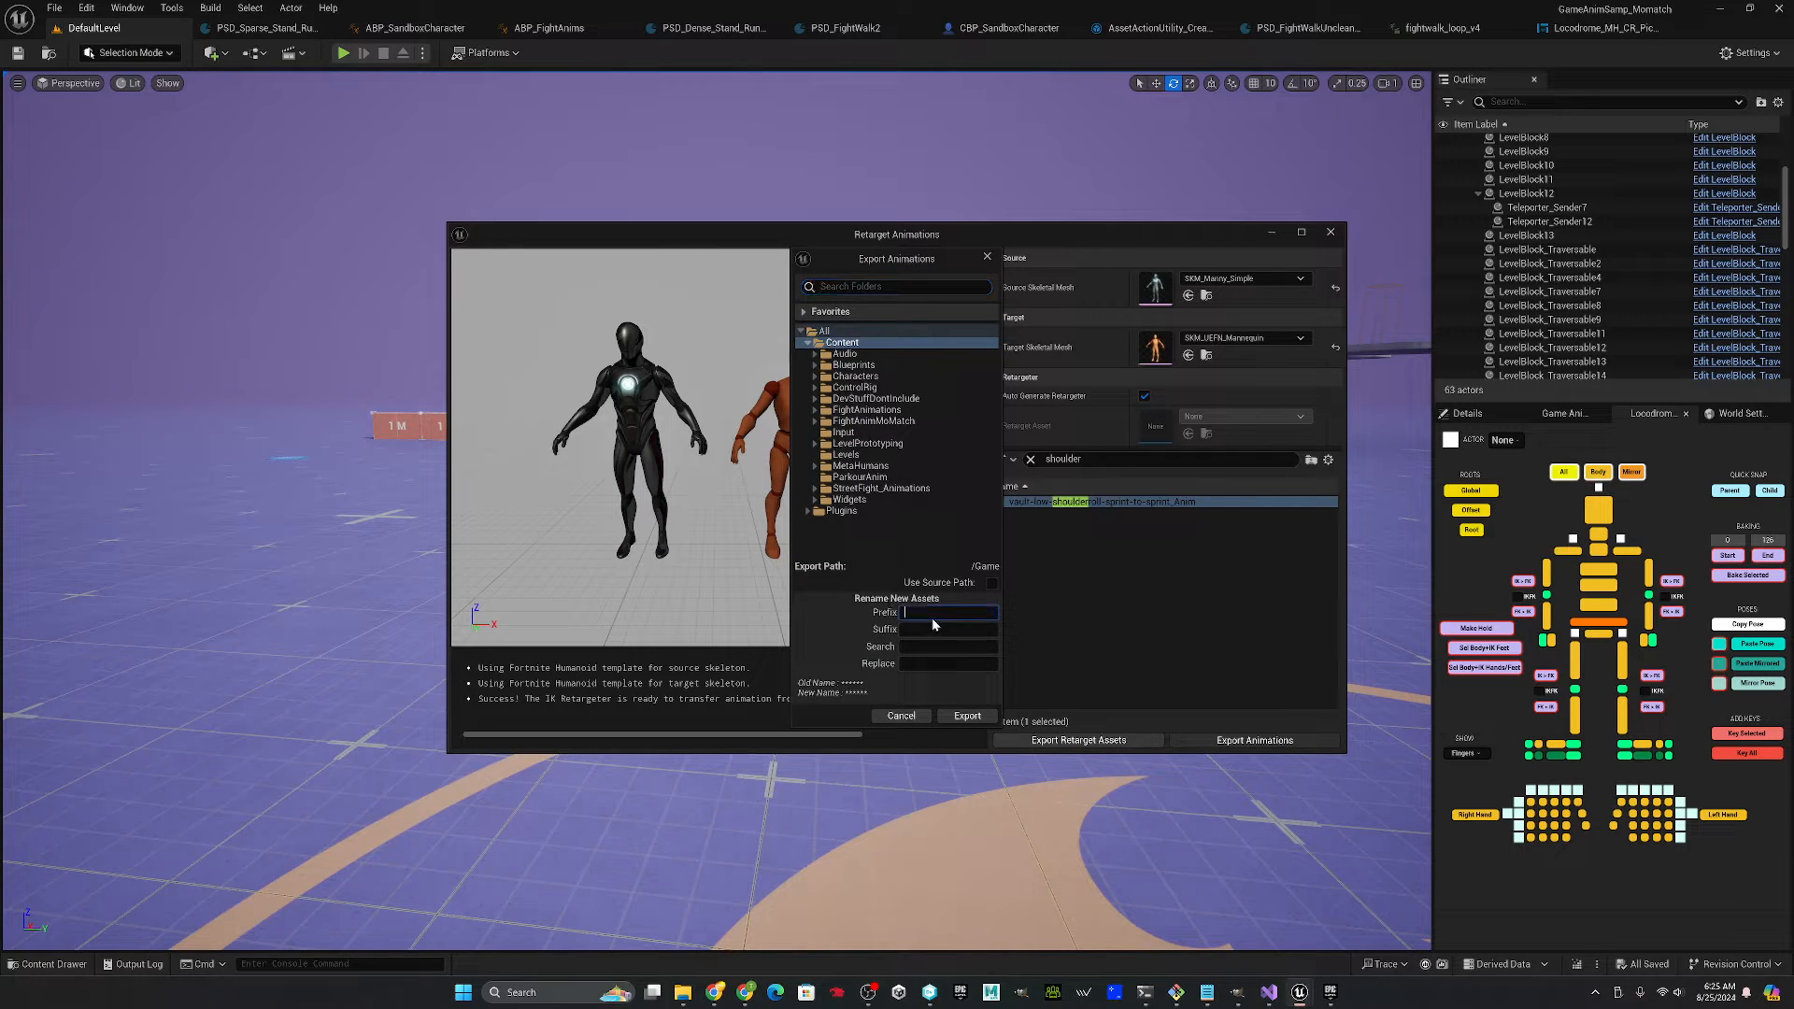
{"action": "type", "text": "uefn_"}
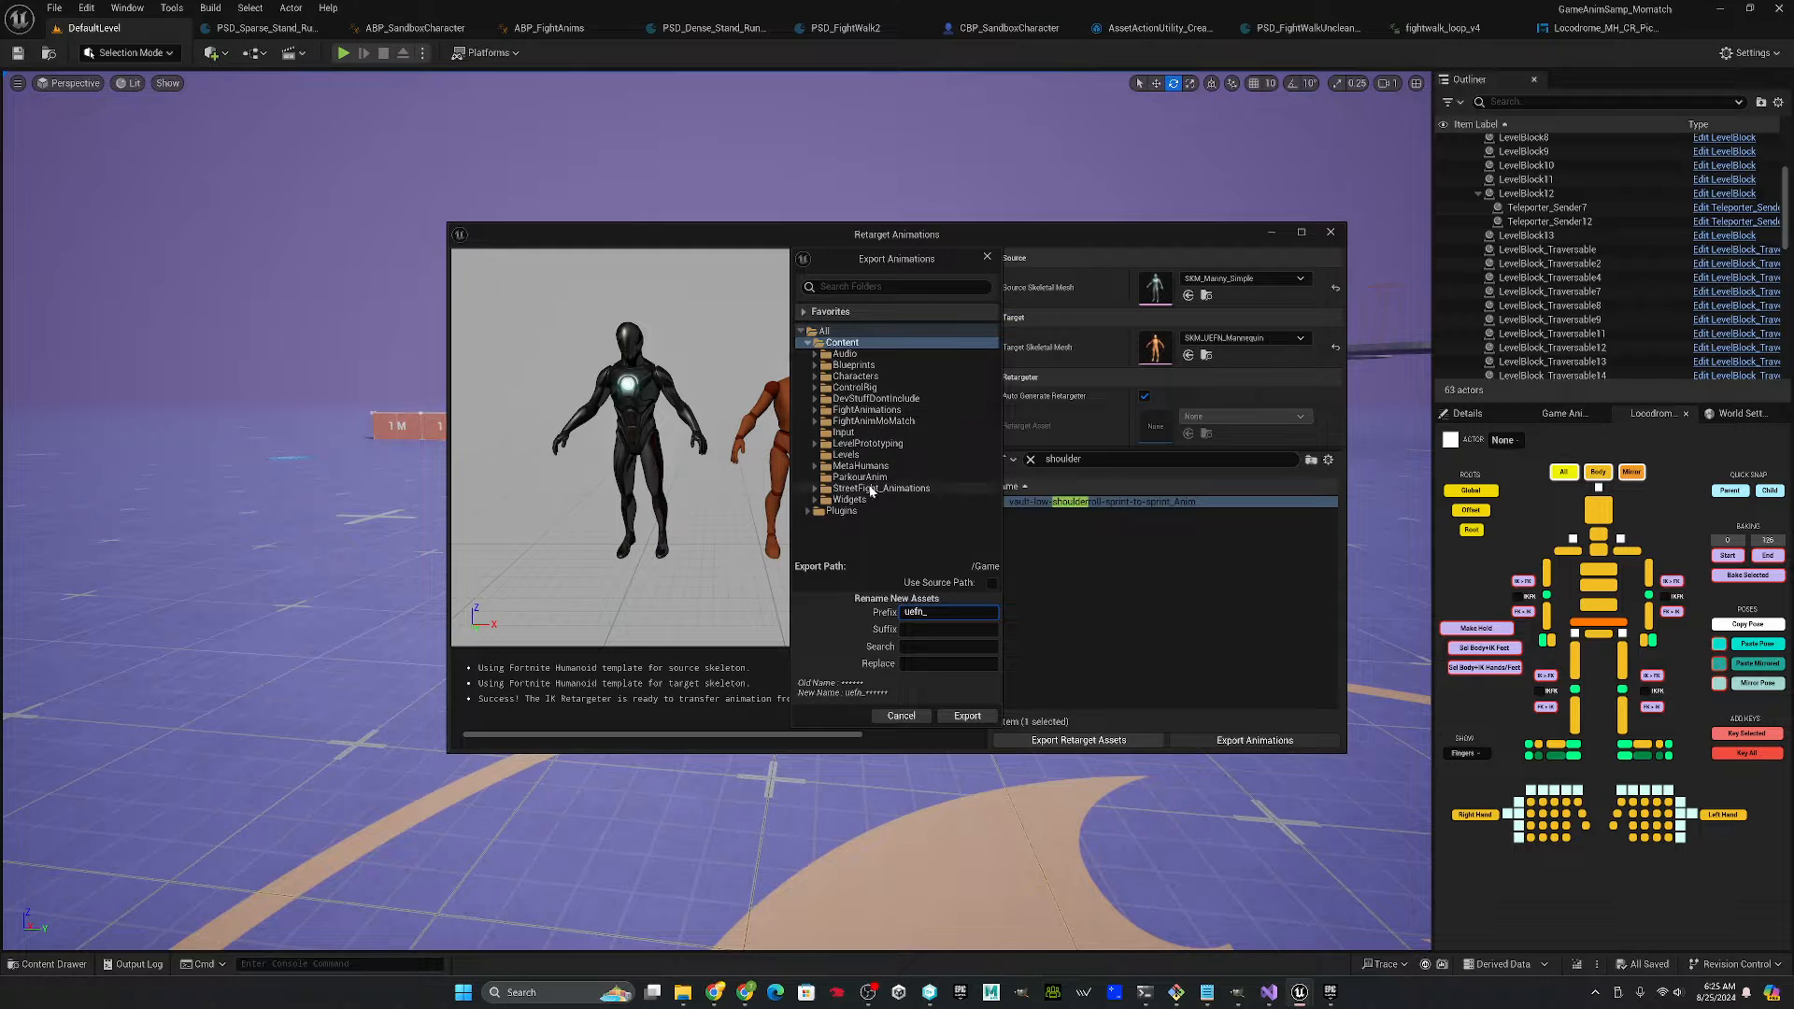
{"action": "left_click", "coordinate": [858, 477]}
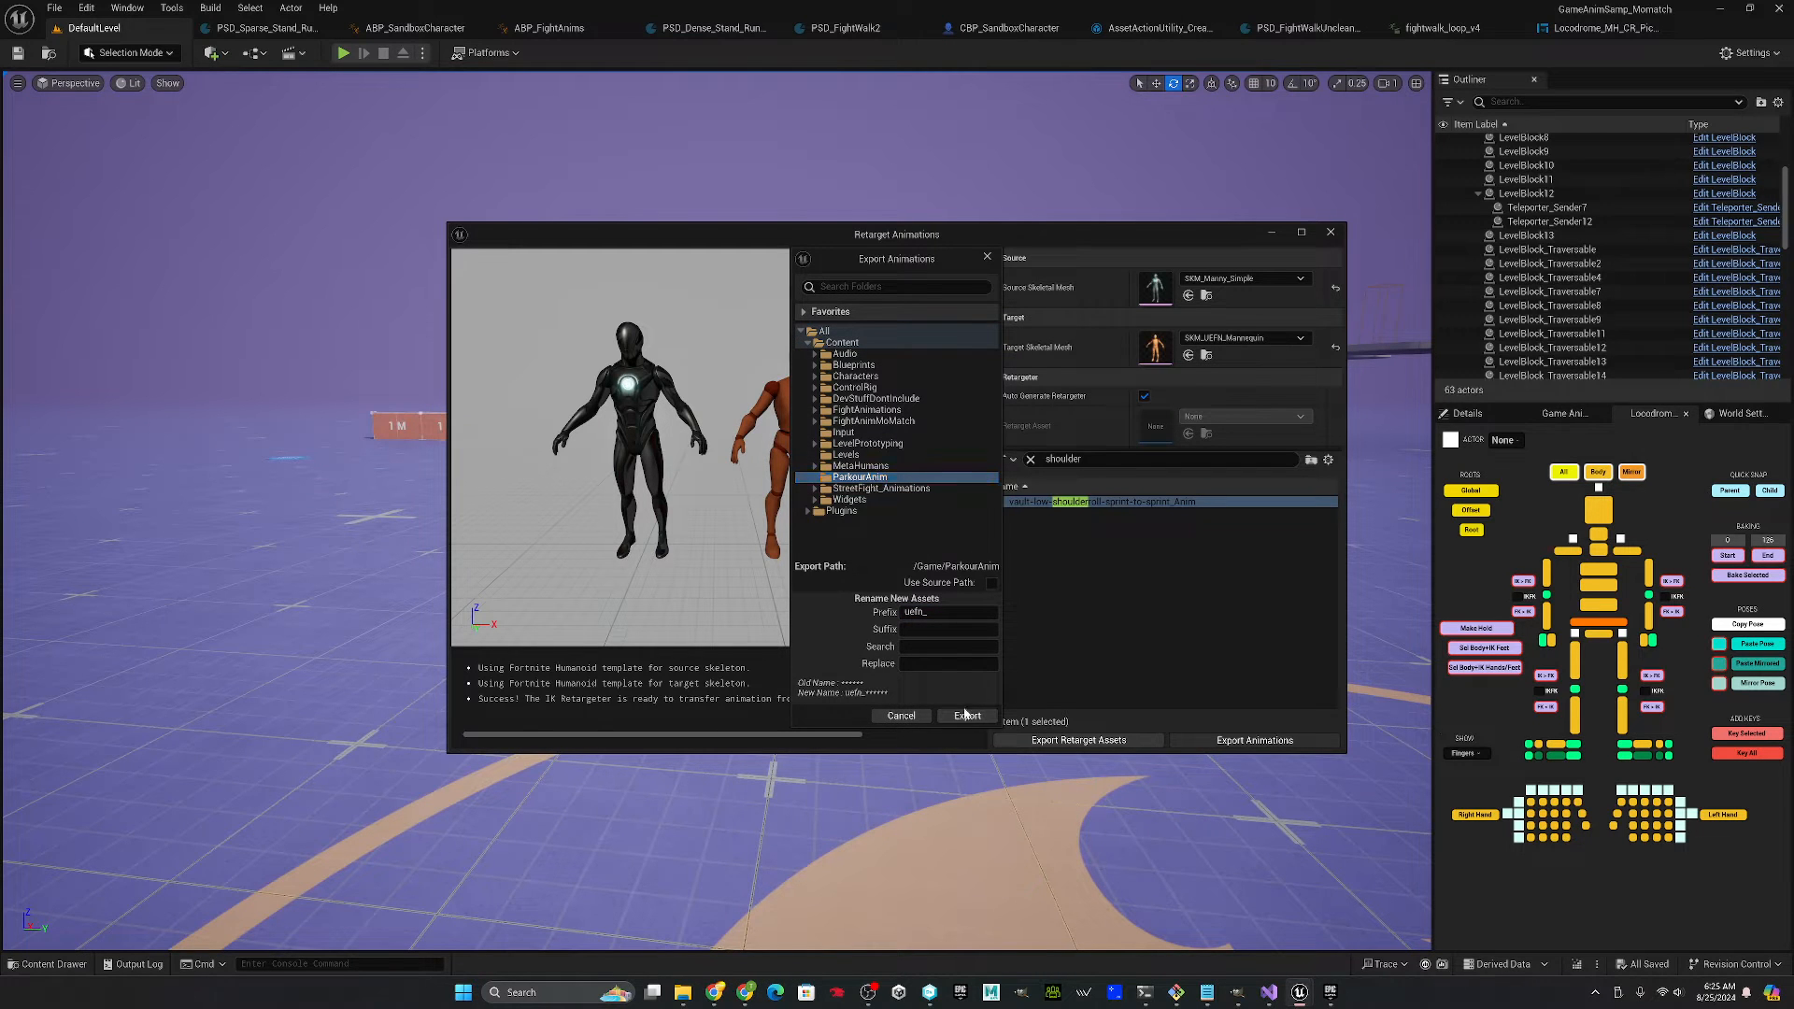
{"action": "left_click", "coordinate": [966, 716]}
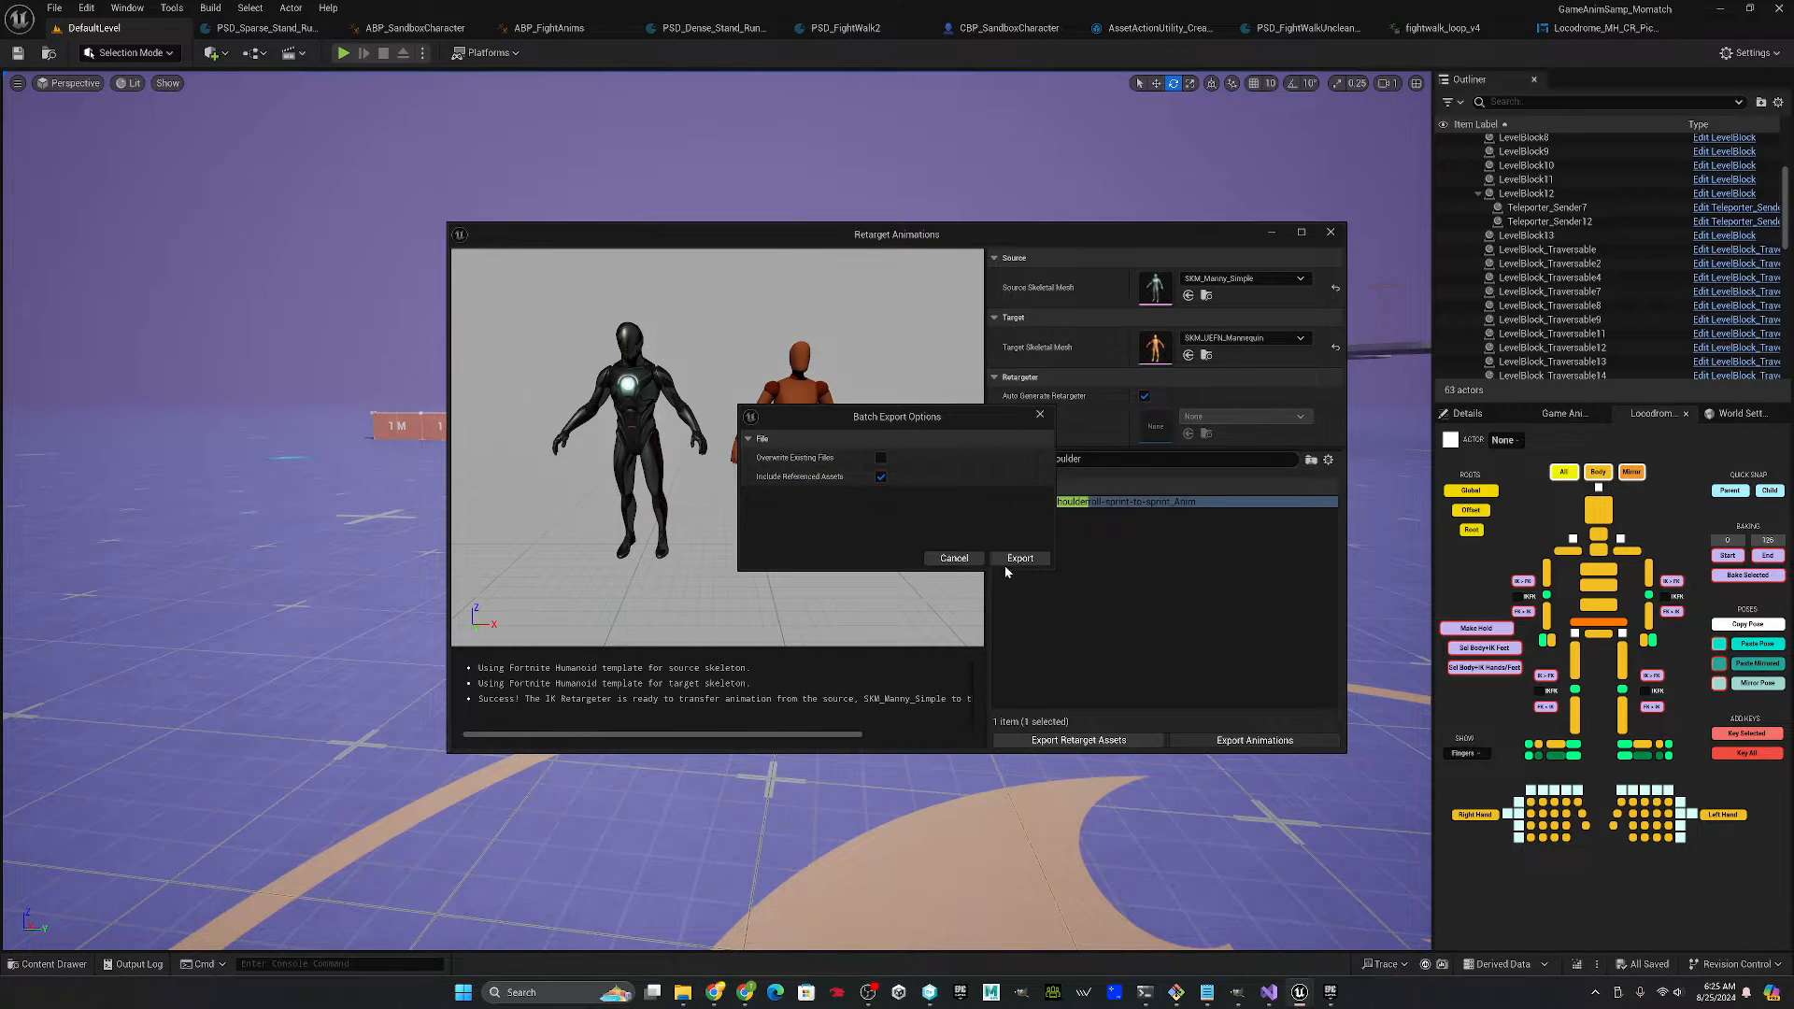
{"action": "left_click", "coordinate": [1019, 559]}
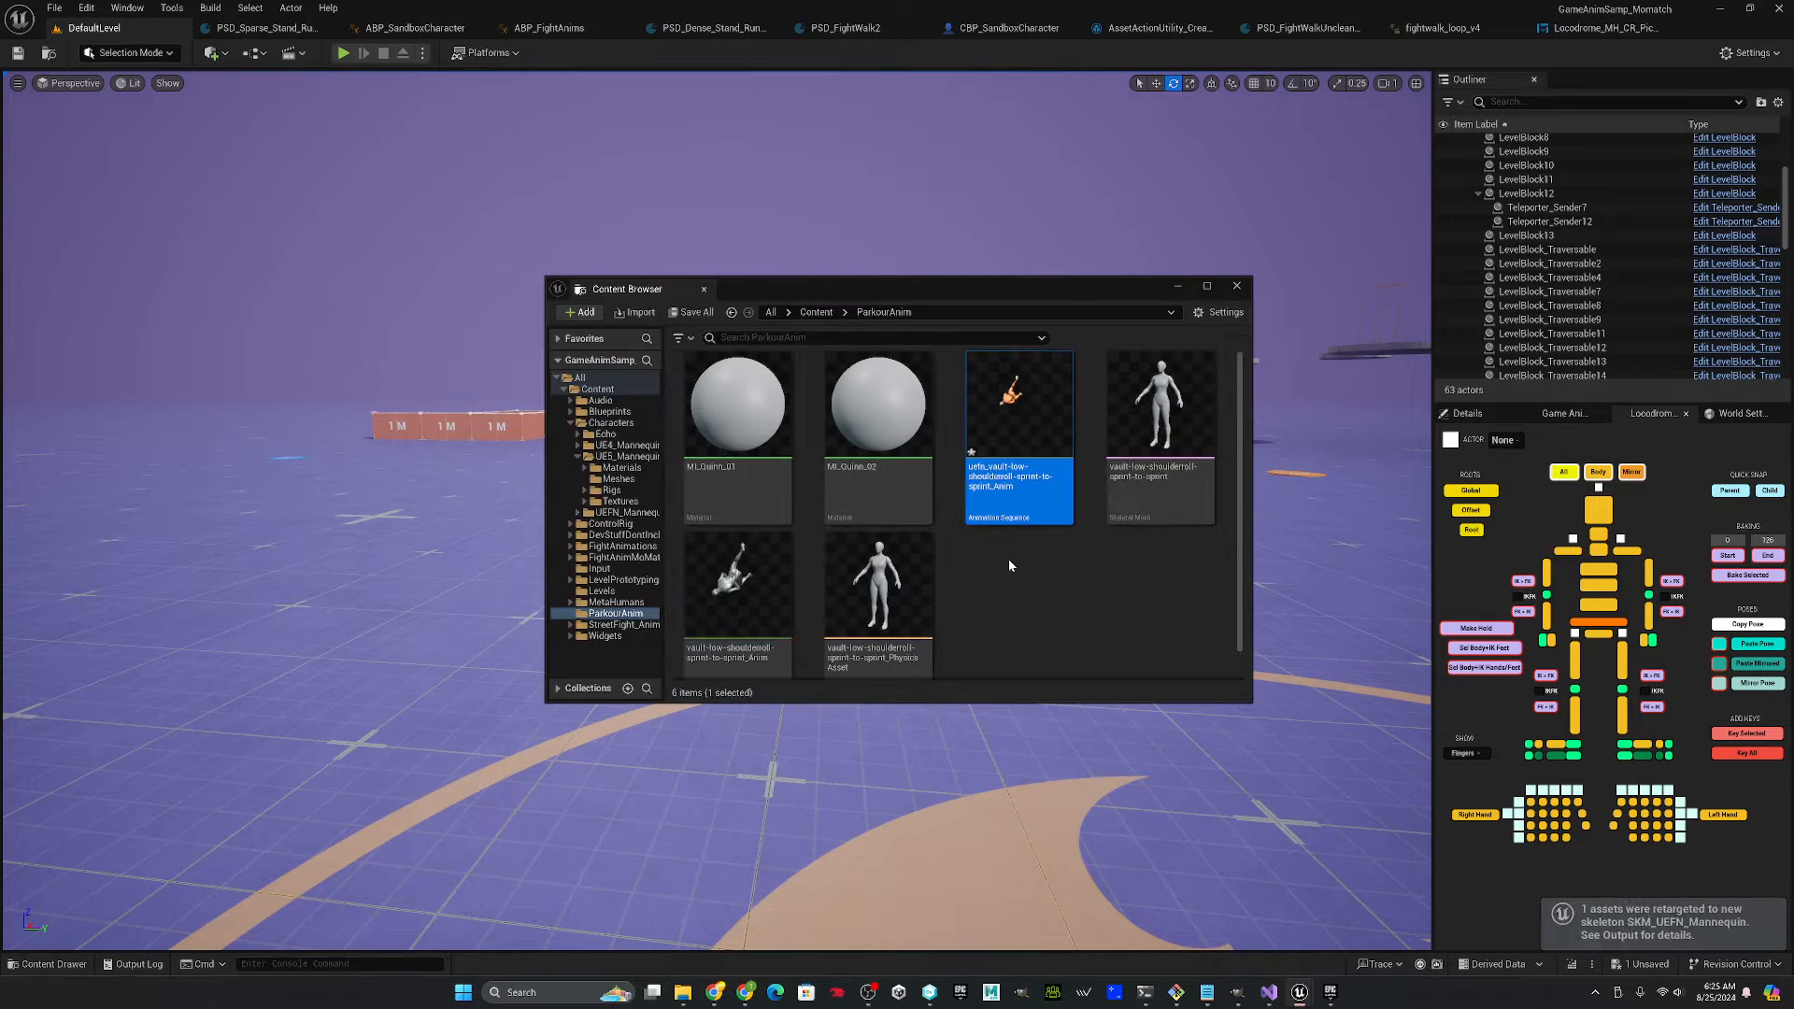
{"action": "mouse_move", "coordinate": [1011, 437]}
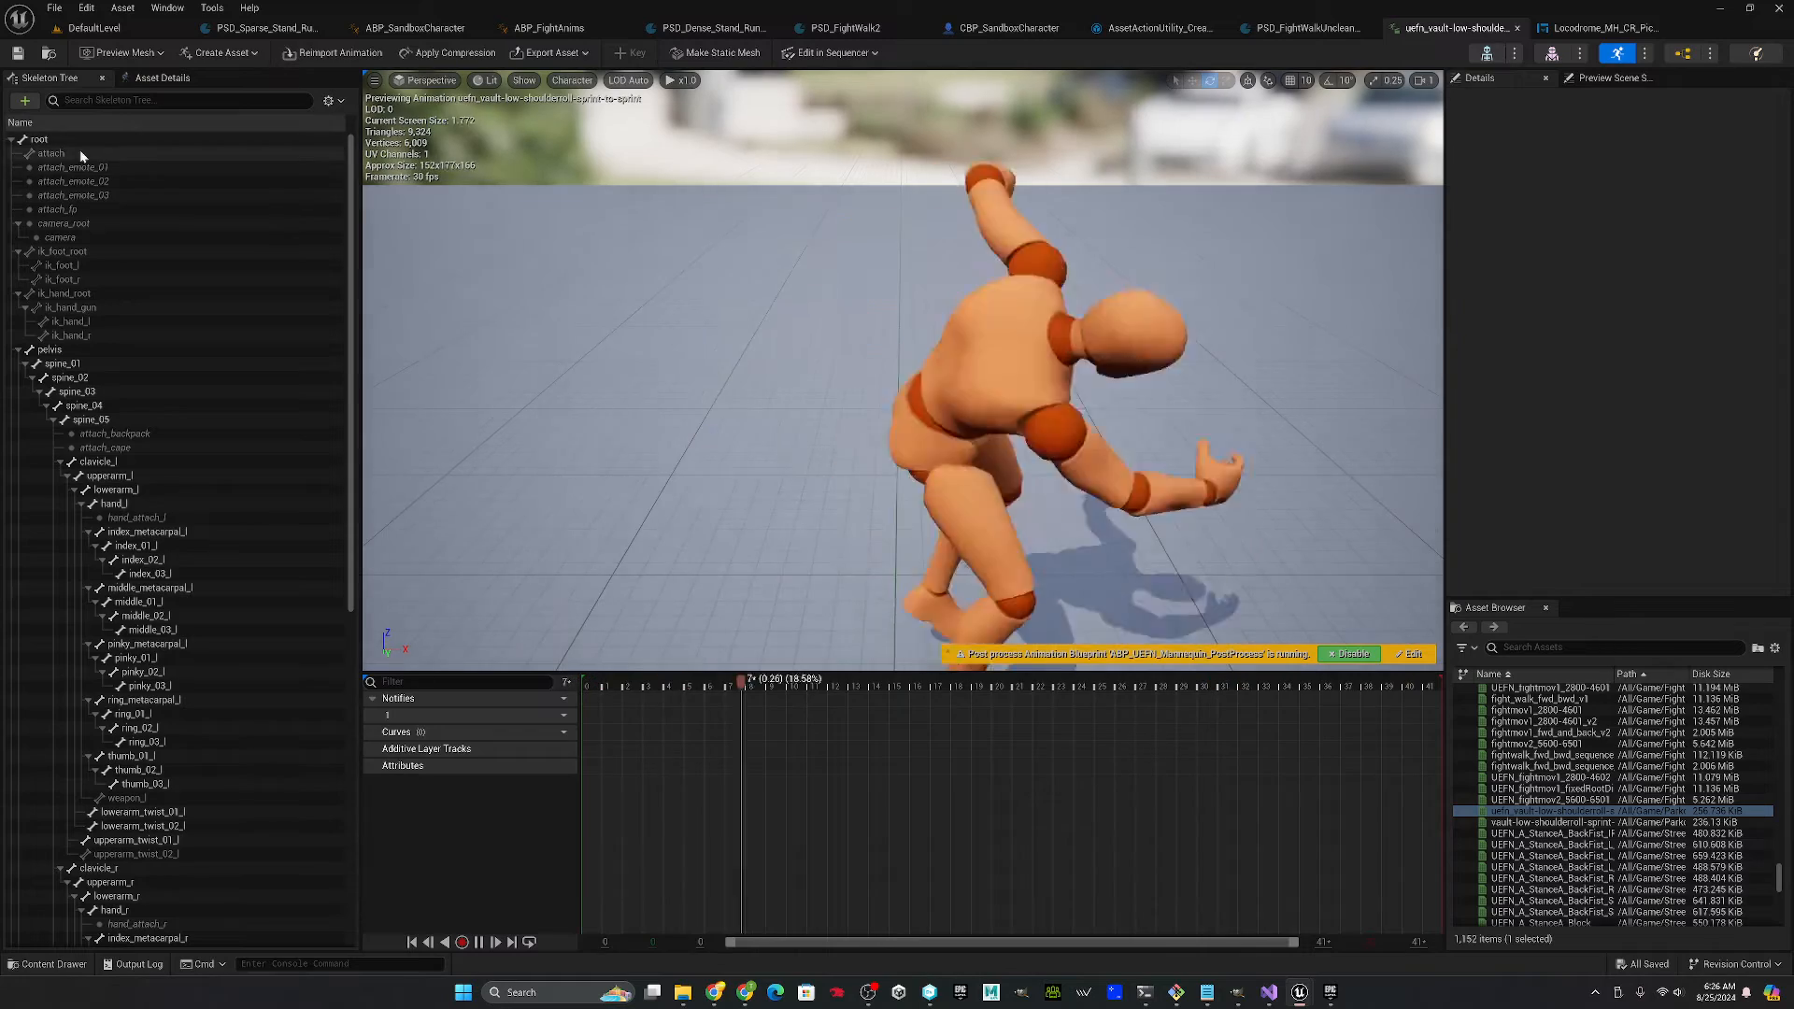
- Review the retargeted uefn_ animation's asset details and its skeleton
{"action": "left_click", "coordinate": [160, 77]}
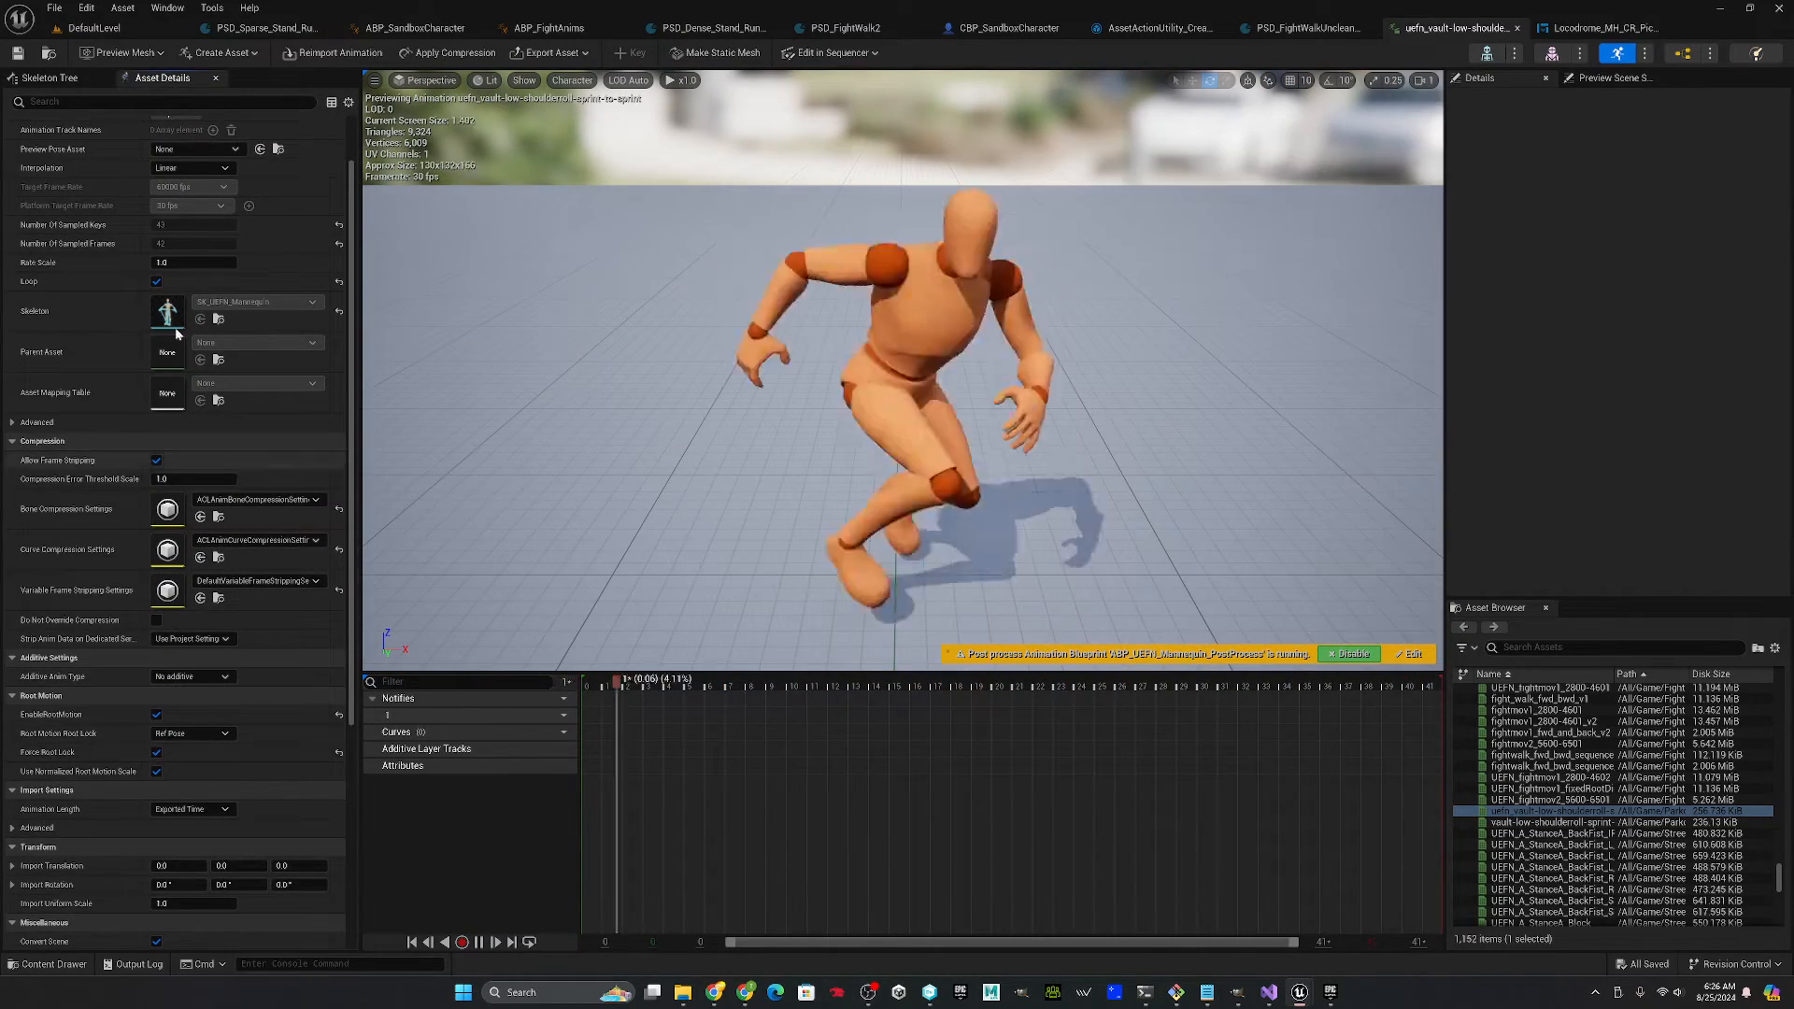
{"action": "left_click", "coordinate": [48, 76]}
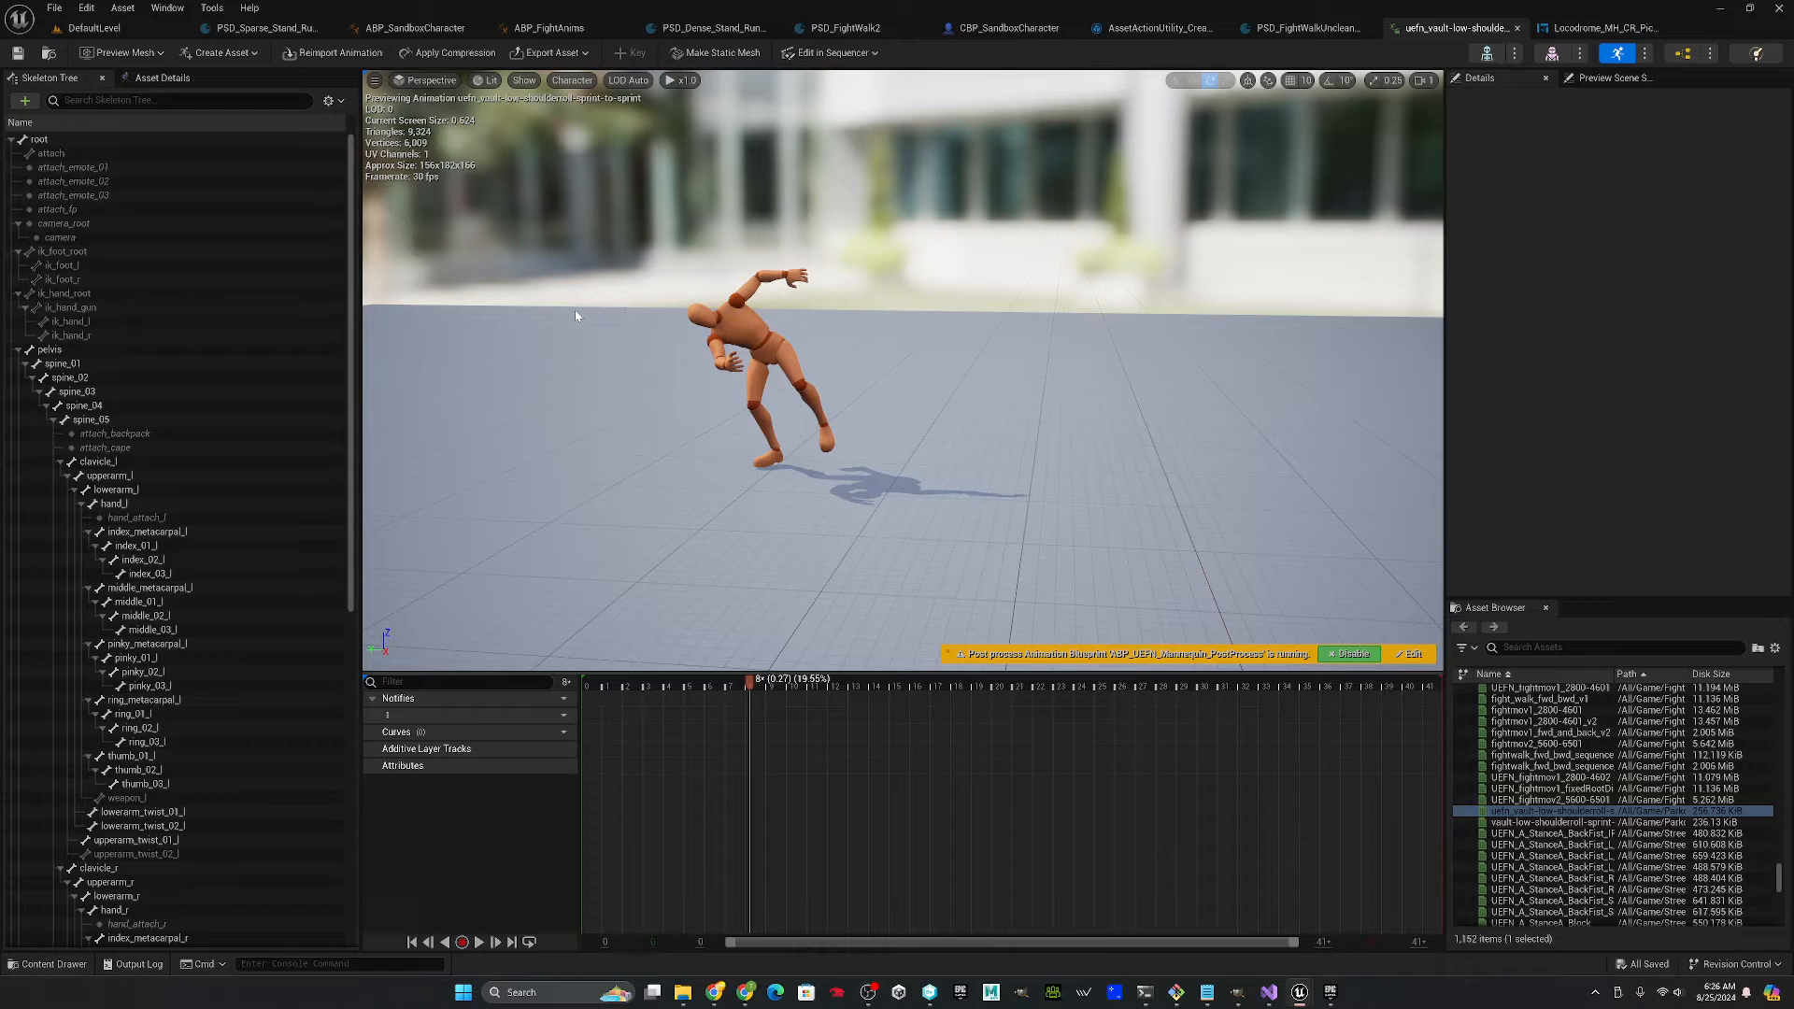
{"action": "mouse_move", "coordinate": [565, 241]}
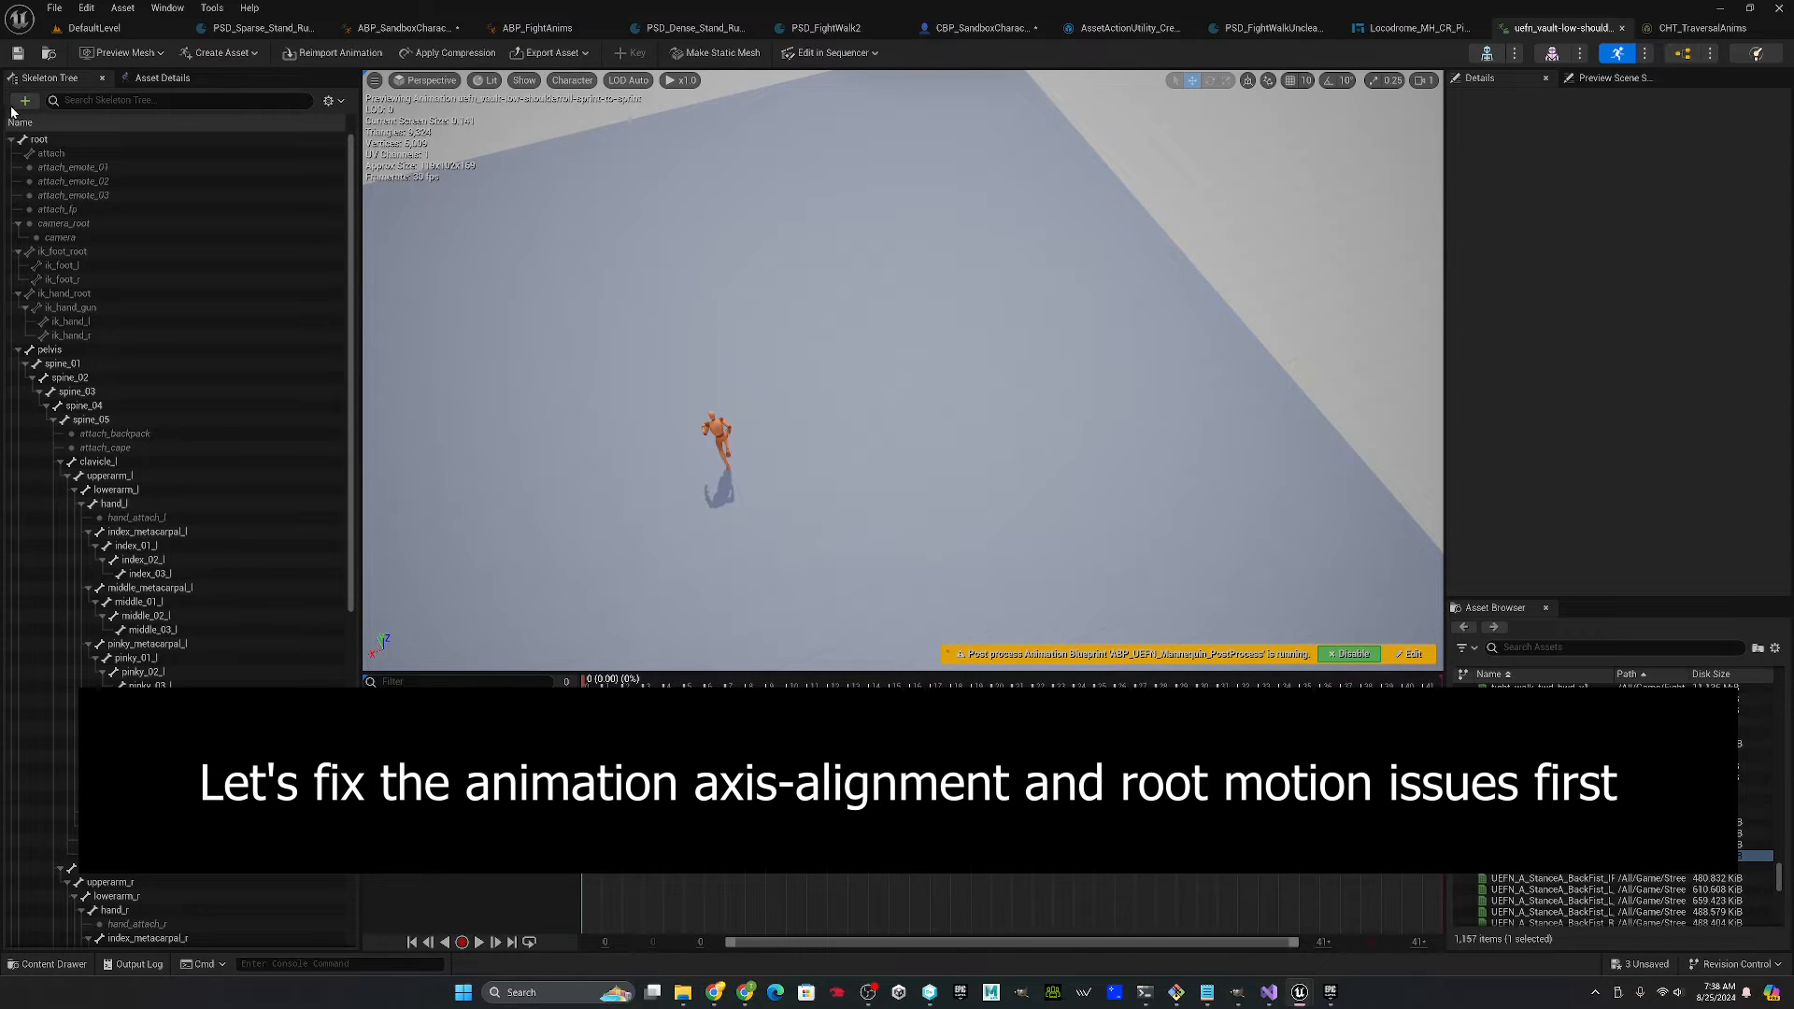
- Select the root bone in the Skeleton Tree to inspect its transform
{"action": "left_click", "coordinate": [37, 138]}
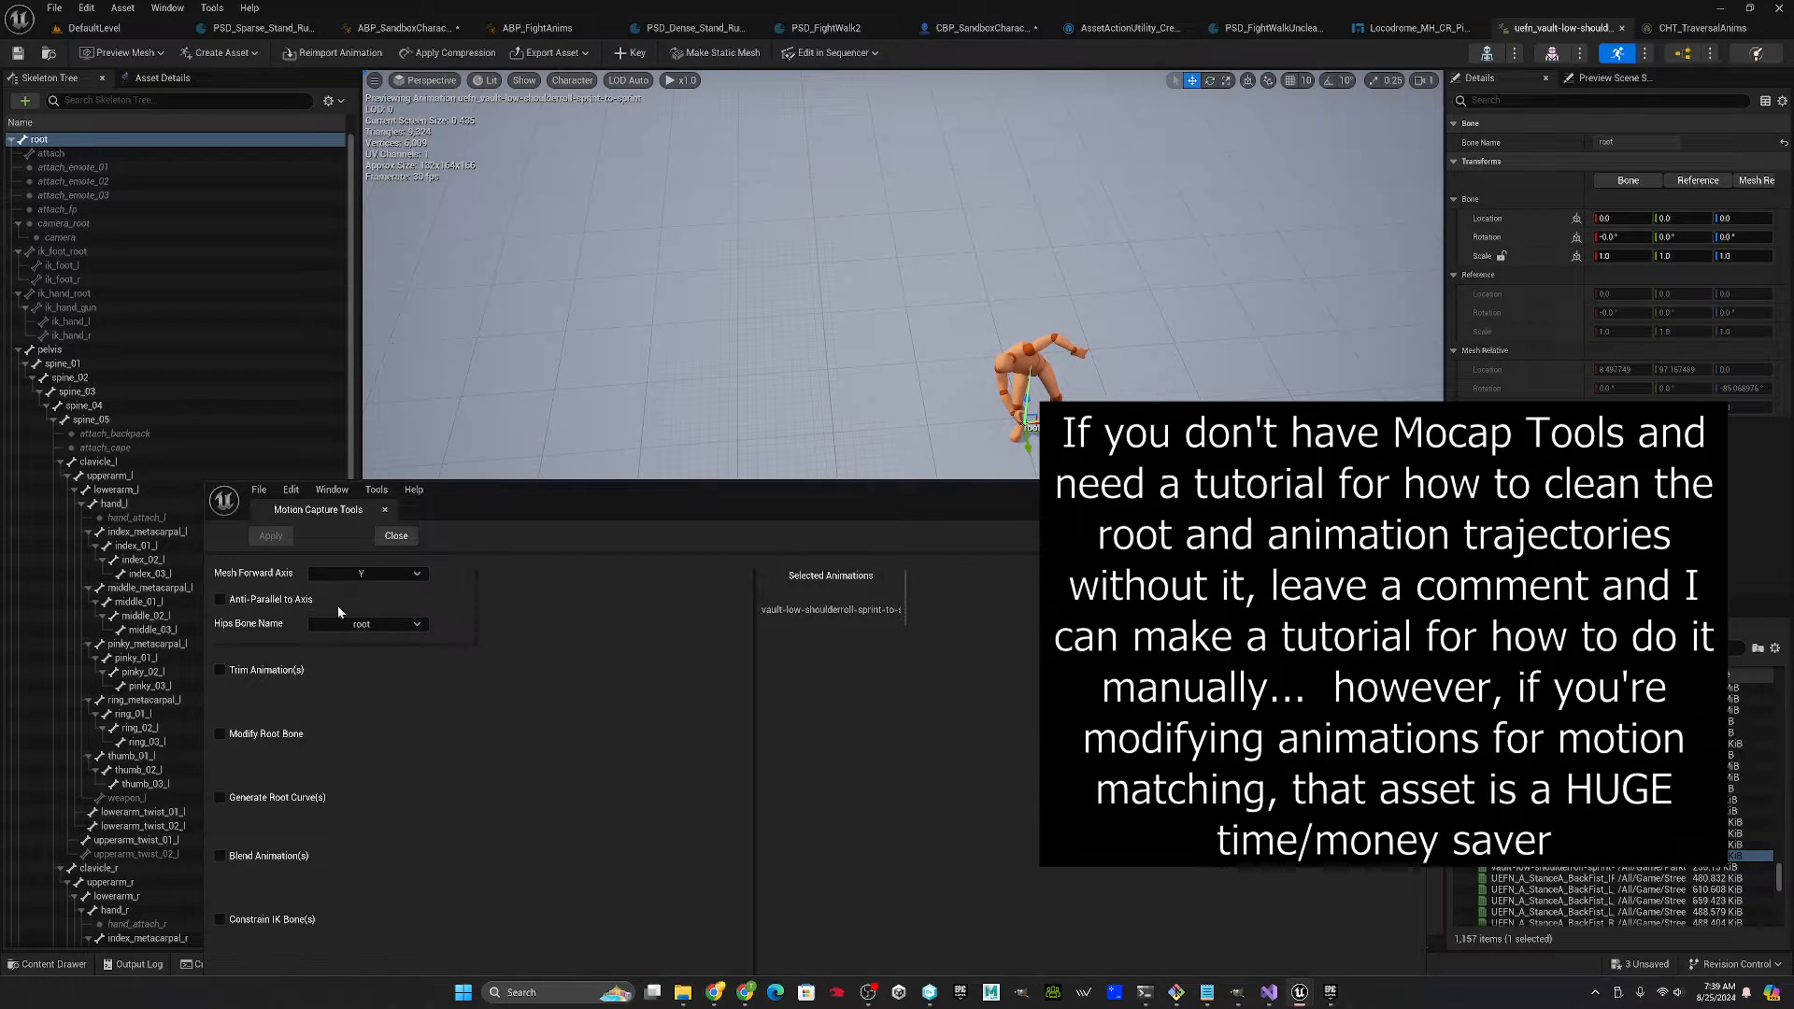
- Set Hips Bone Name to pelvis, enable Modify Root Bone, and apply axis alignment
{"action": "left_click", "coordinate": [421, 624]}
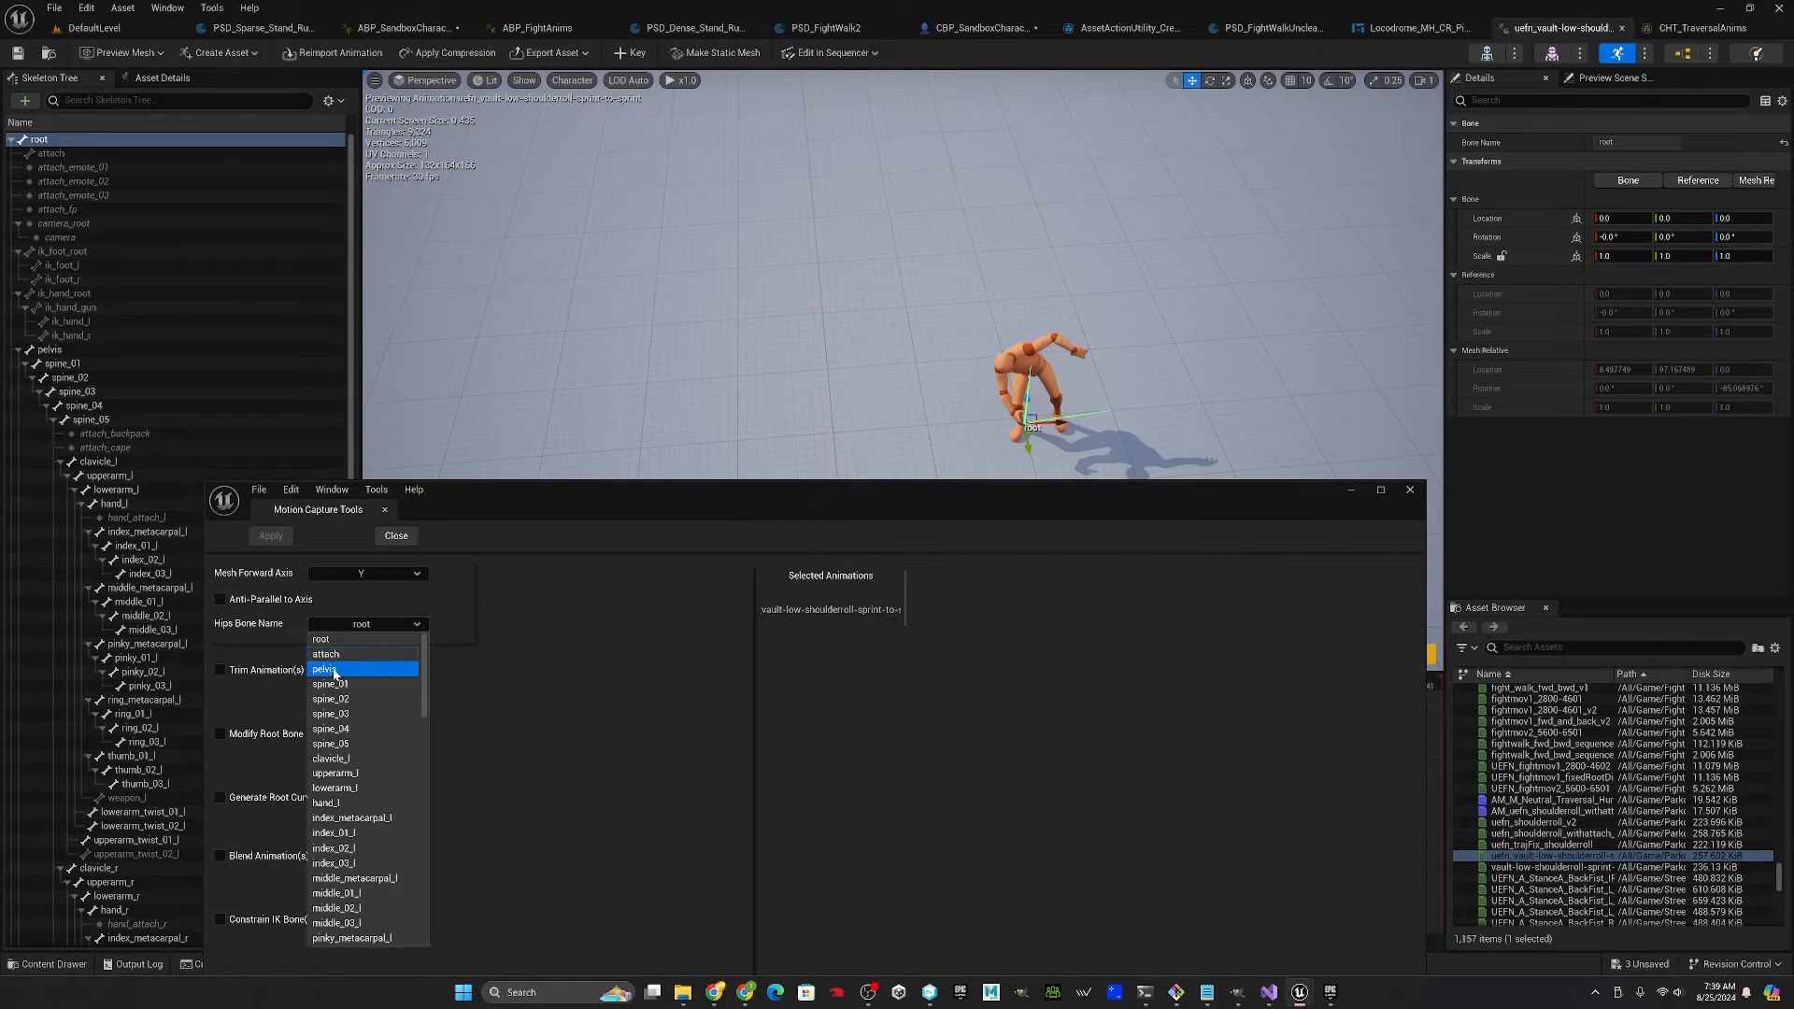
{"action": "left_click", "coordinate": [325, 669]}
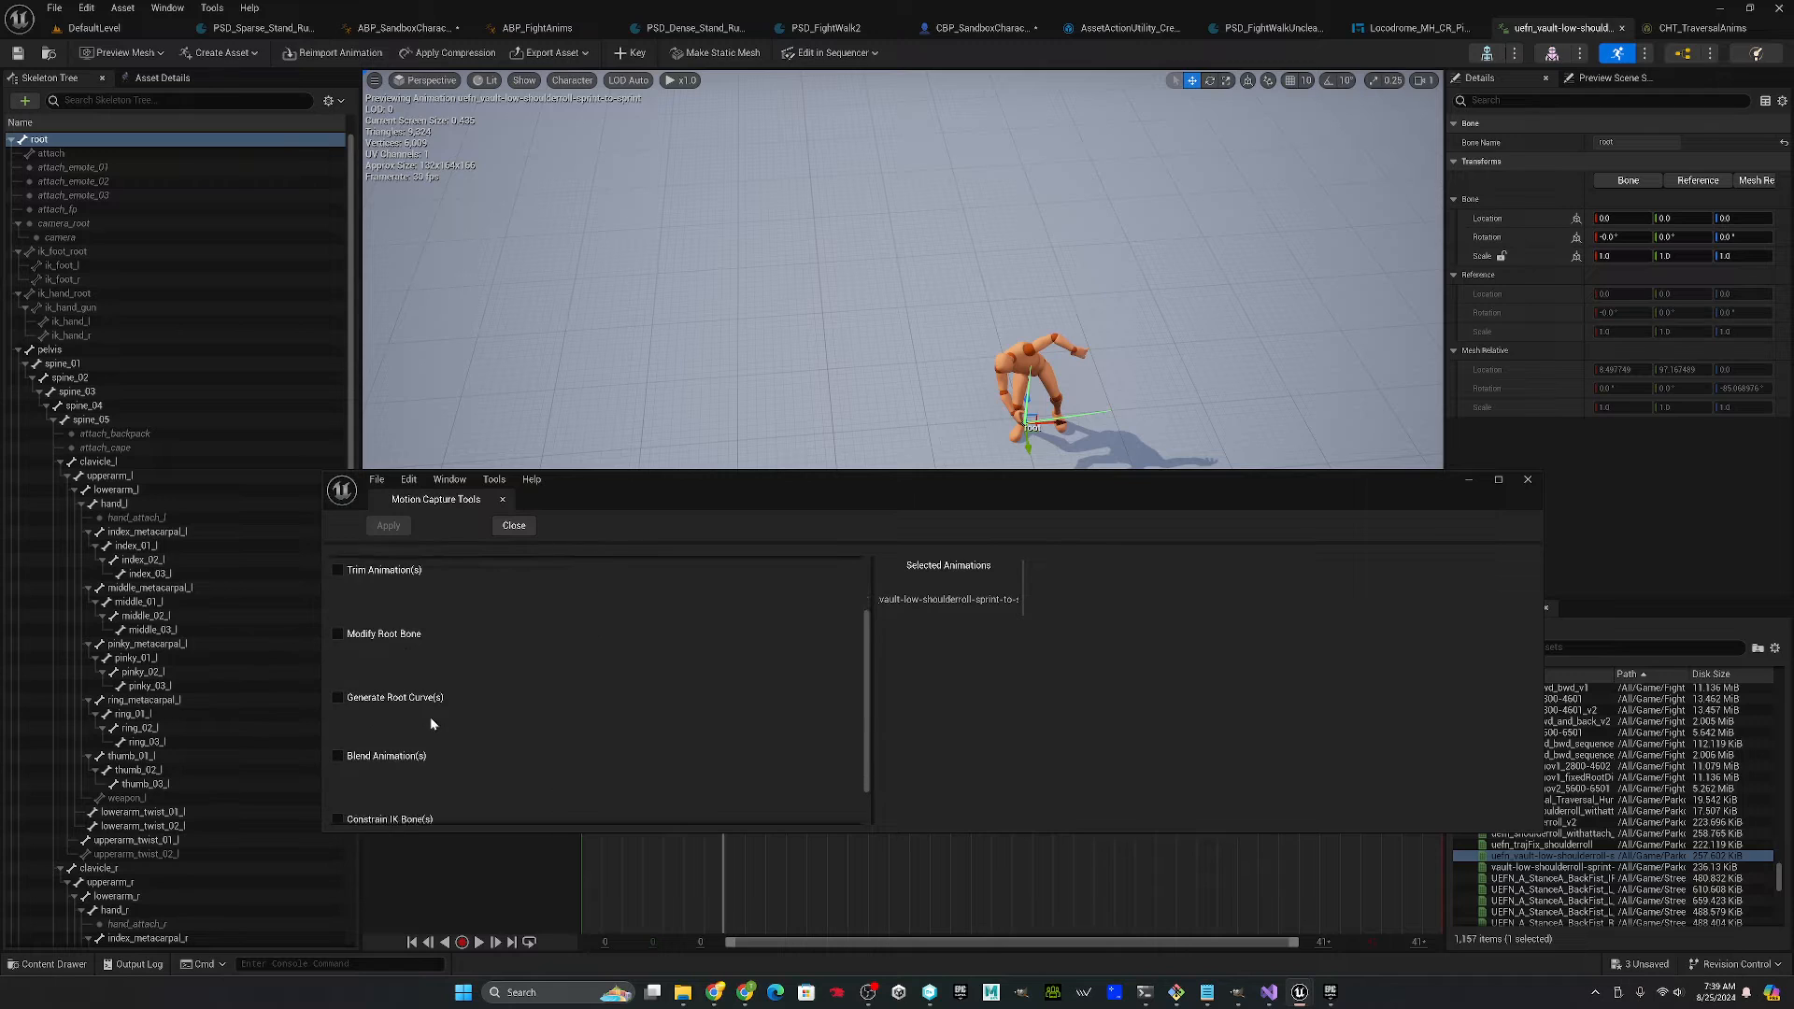
{"action": "left_click", "coordinate": [338, 634]}
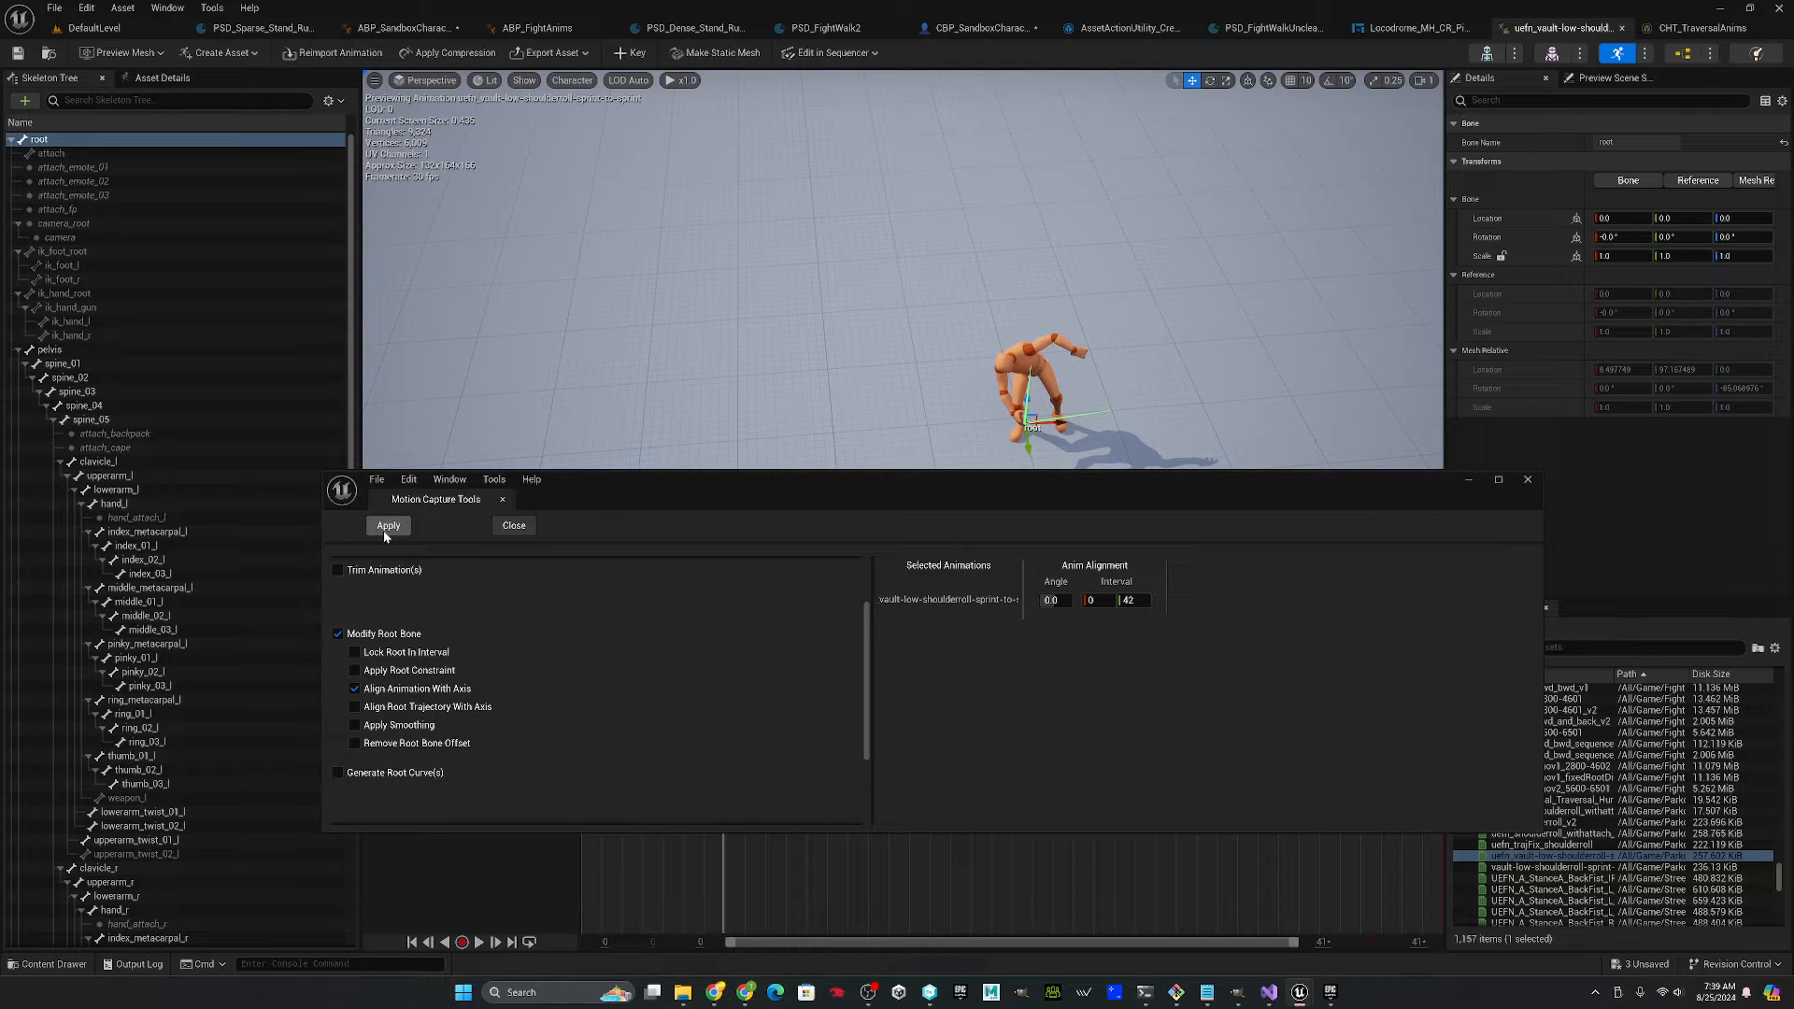
{"action": "left_click", "coordinate": [387, 525]}
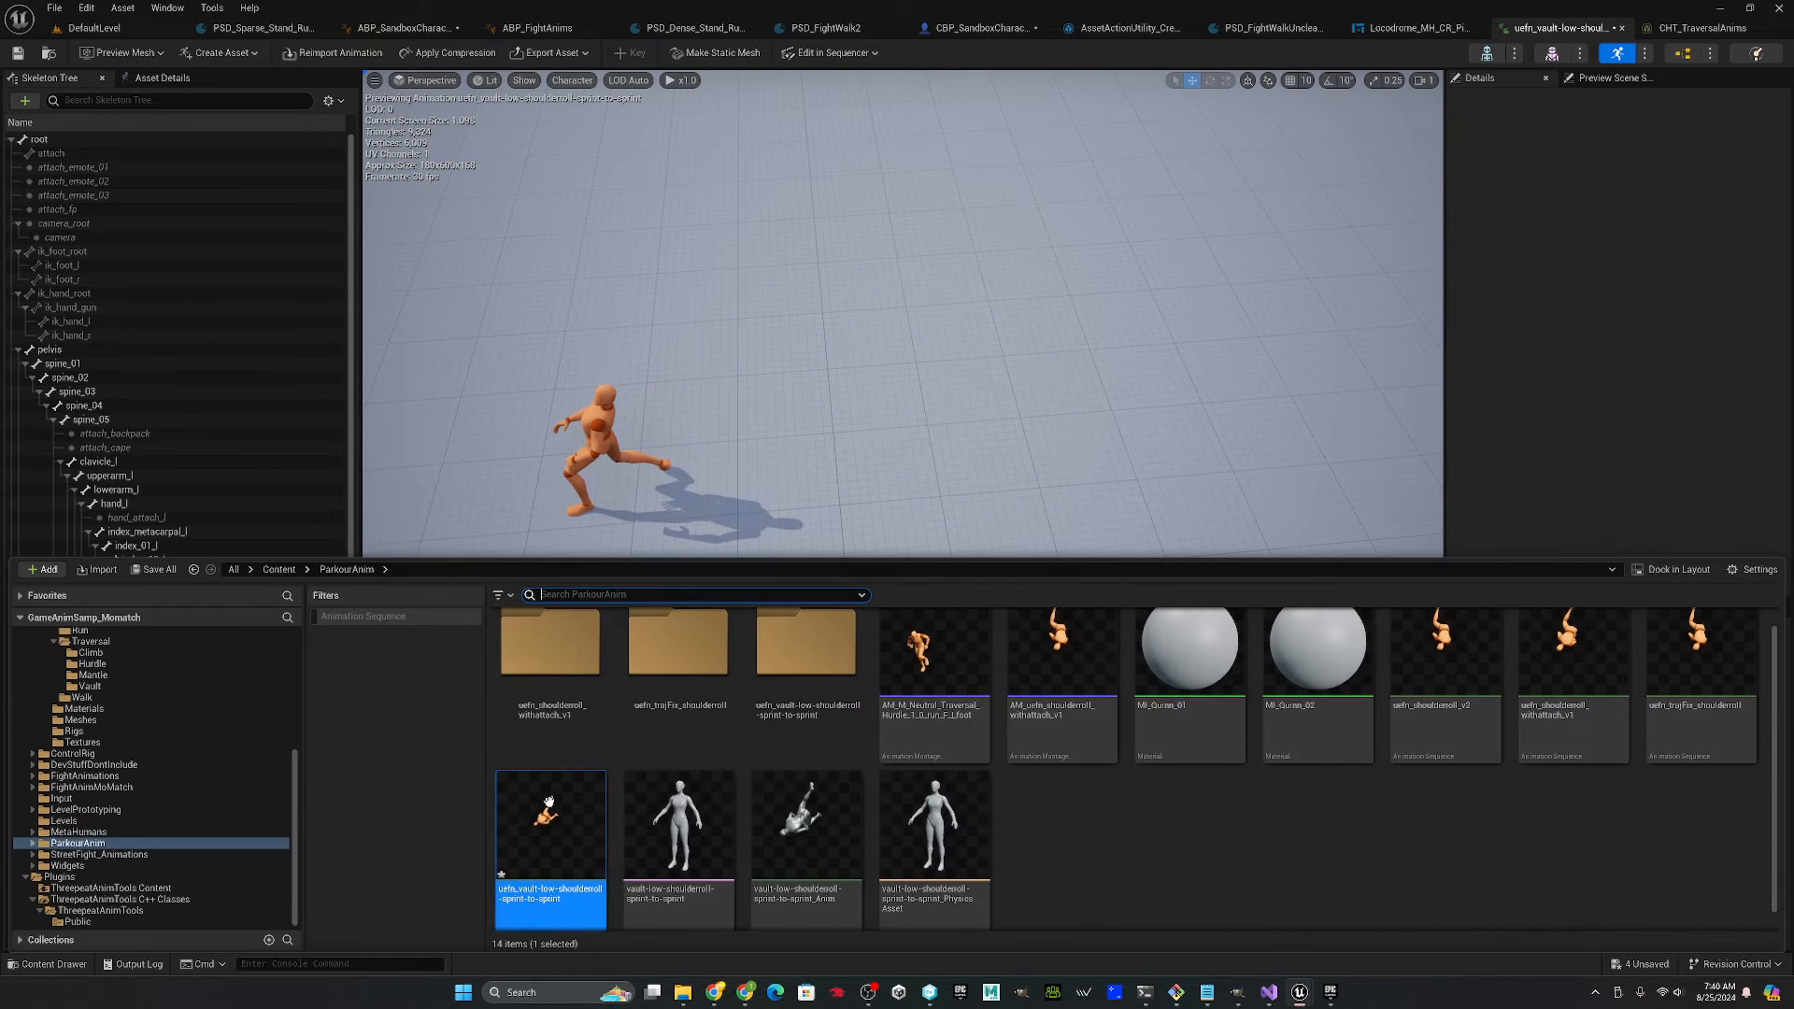
- Reopen the uefn_ vault animation and bring Motion Capture Tools back up for it
{"action": "double_click", "coordinate": [549, 824]}
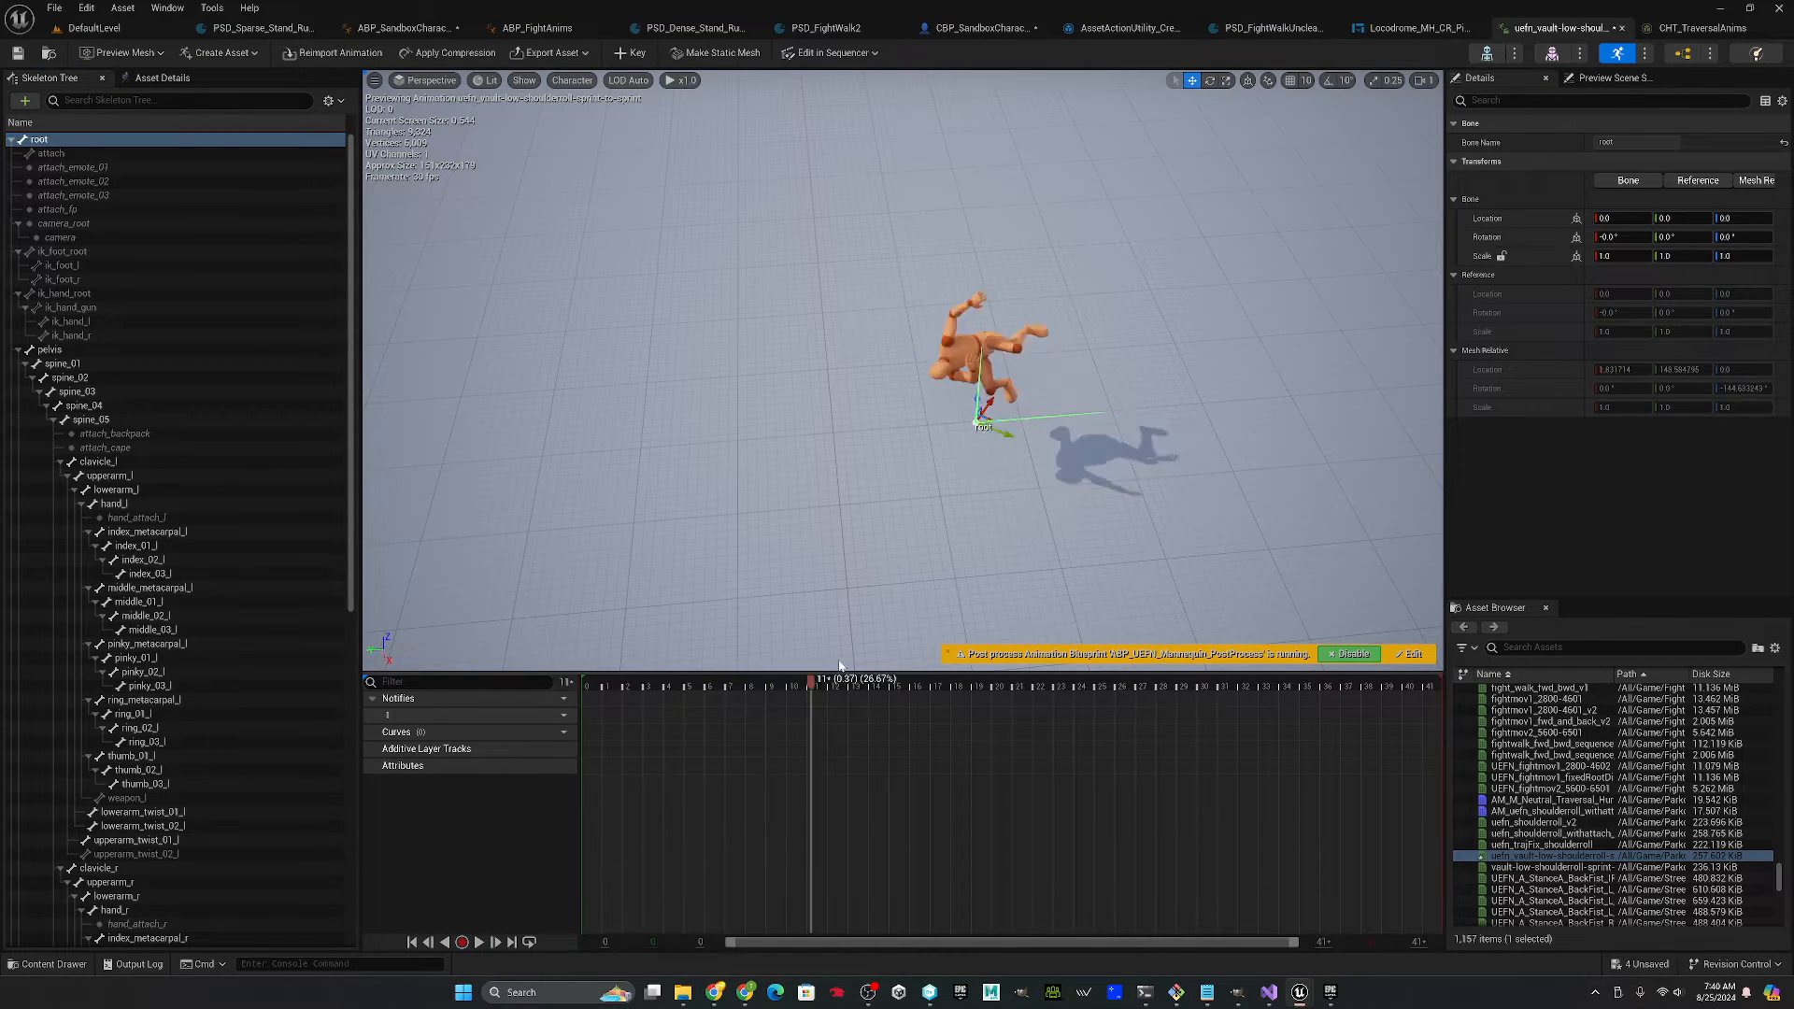
{"action": "left_click", "coordinate": [1322, 688]}
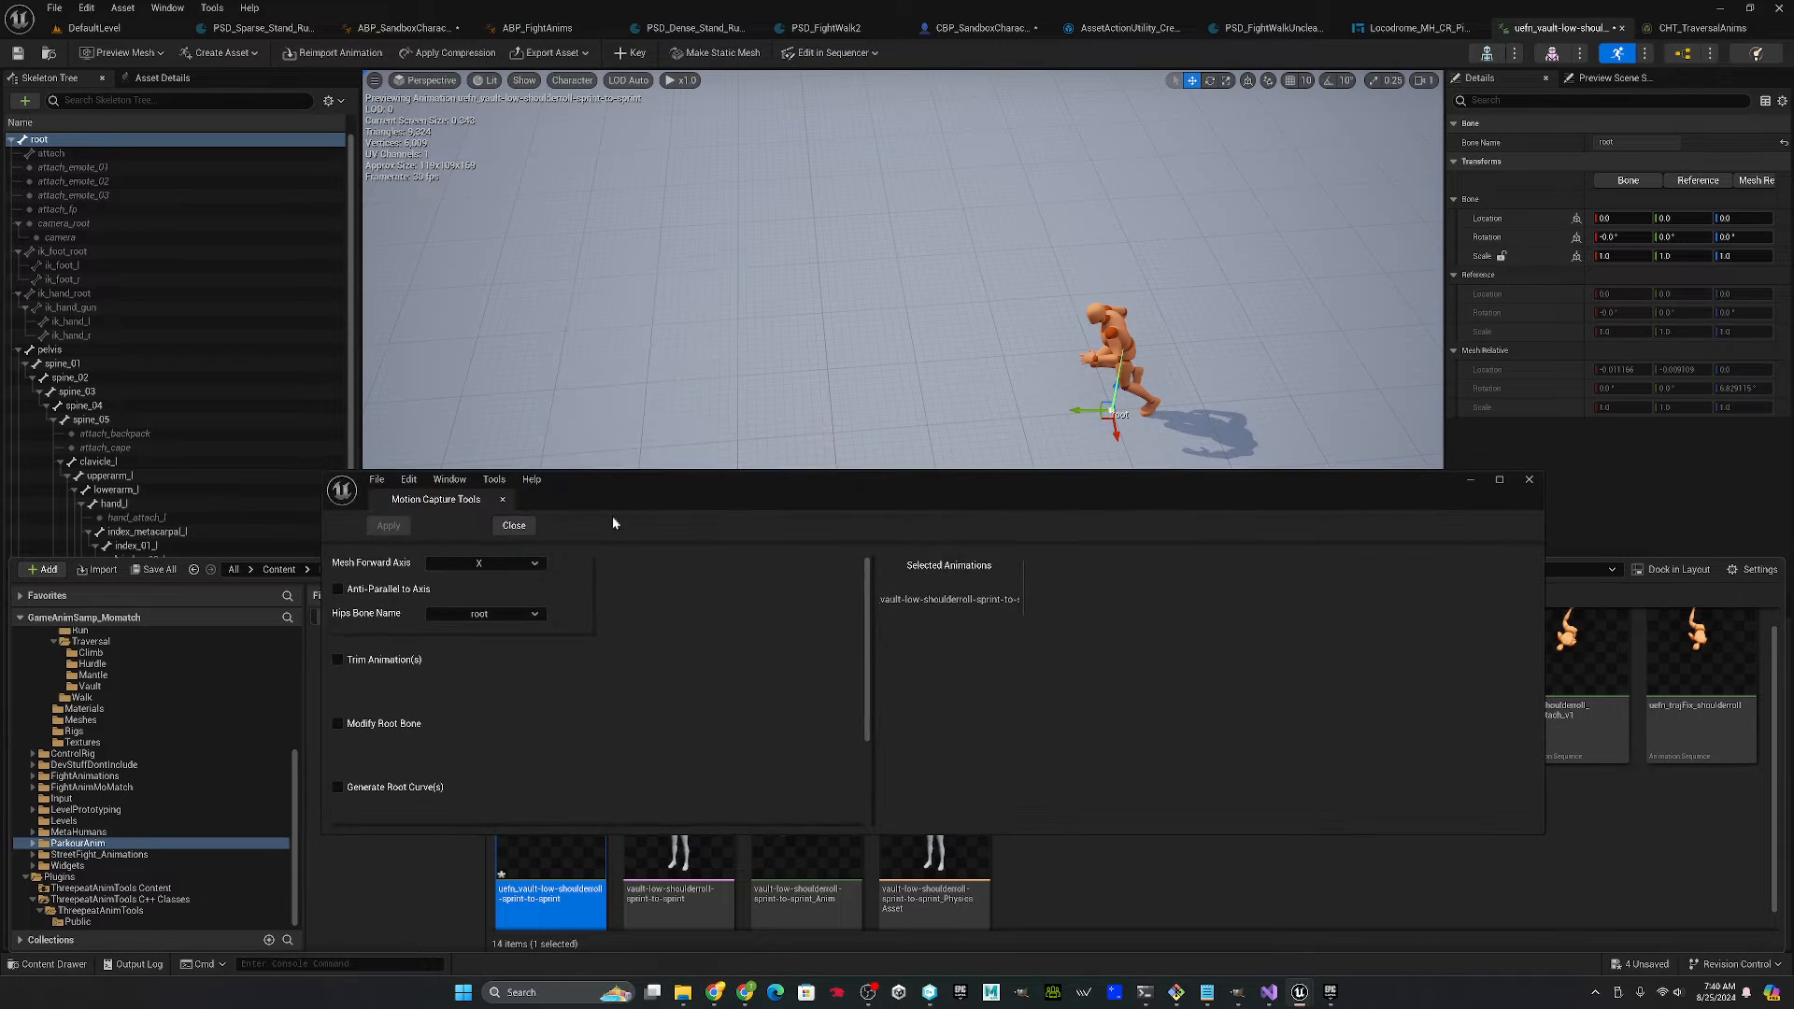
{"action": "mouse_move", "coordinate": [581, 563]}
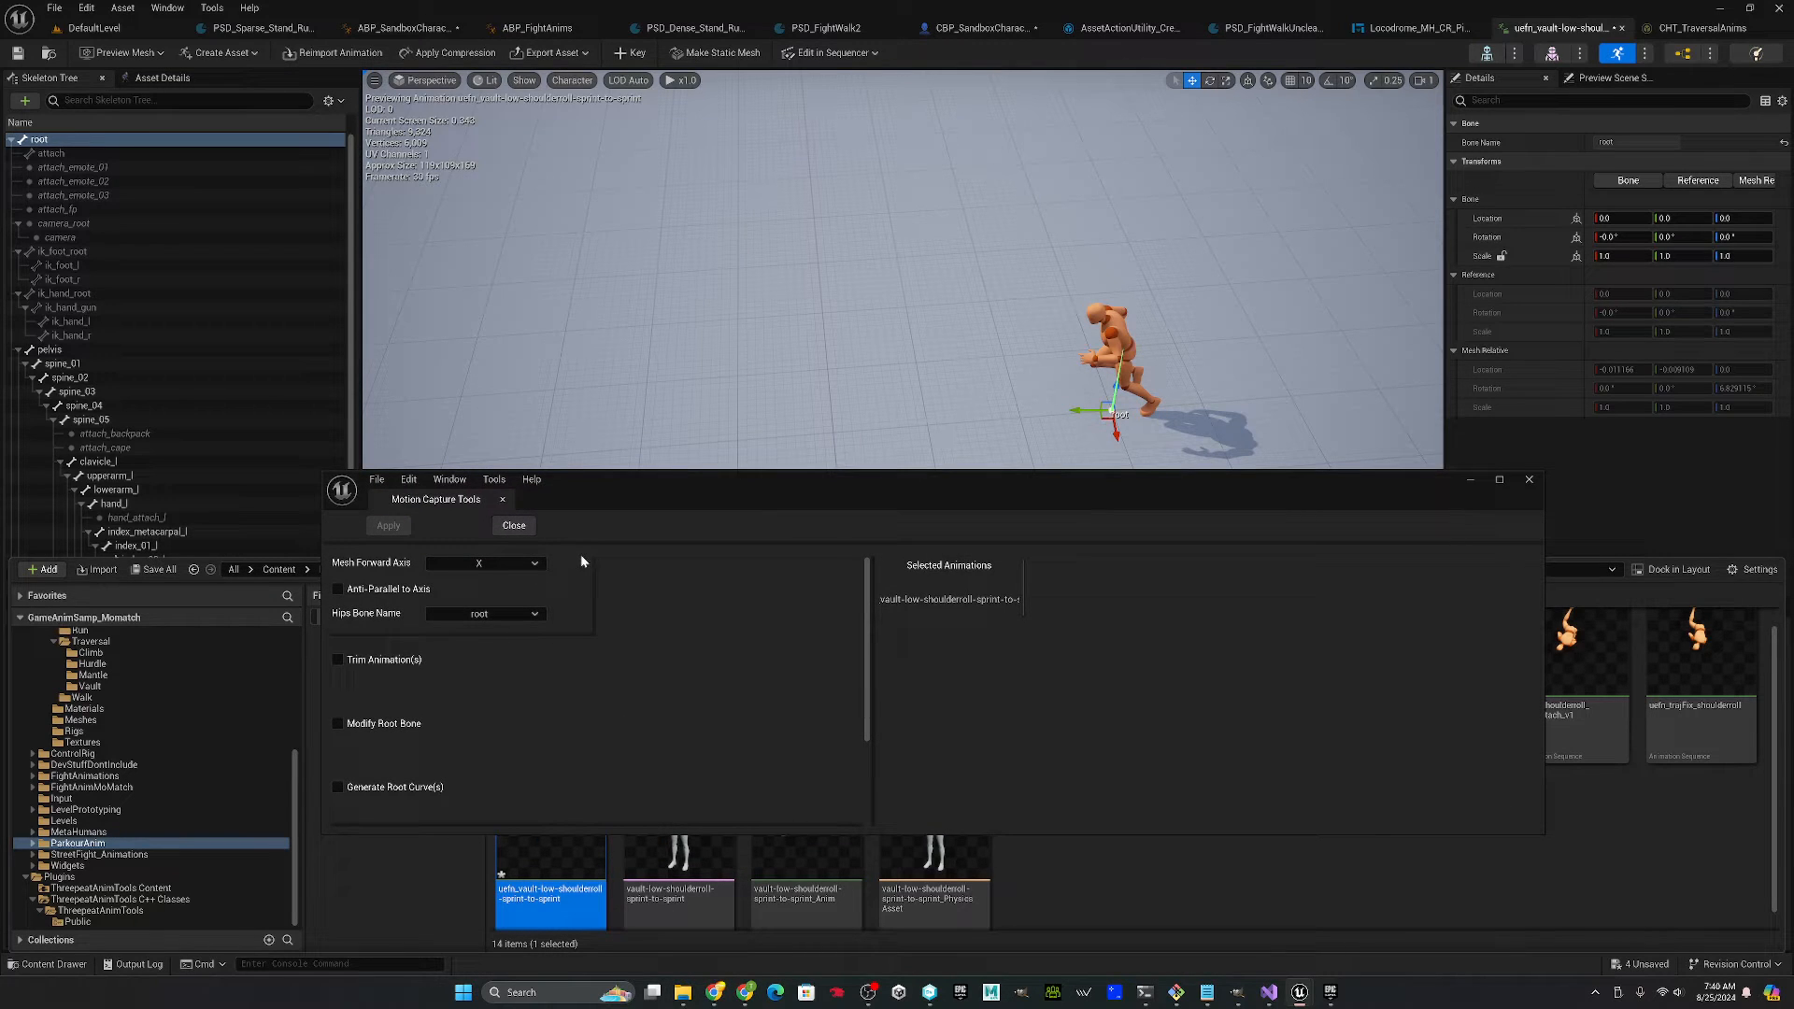
- Set the Hips Bone to pelvis and the mesh Forward Axis to Y
{"action": "left_click", "coordinate": [337, 723]}
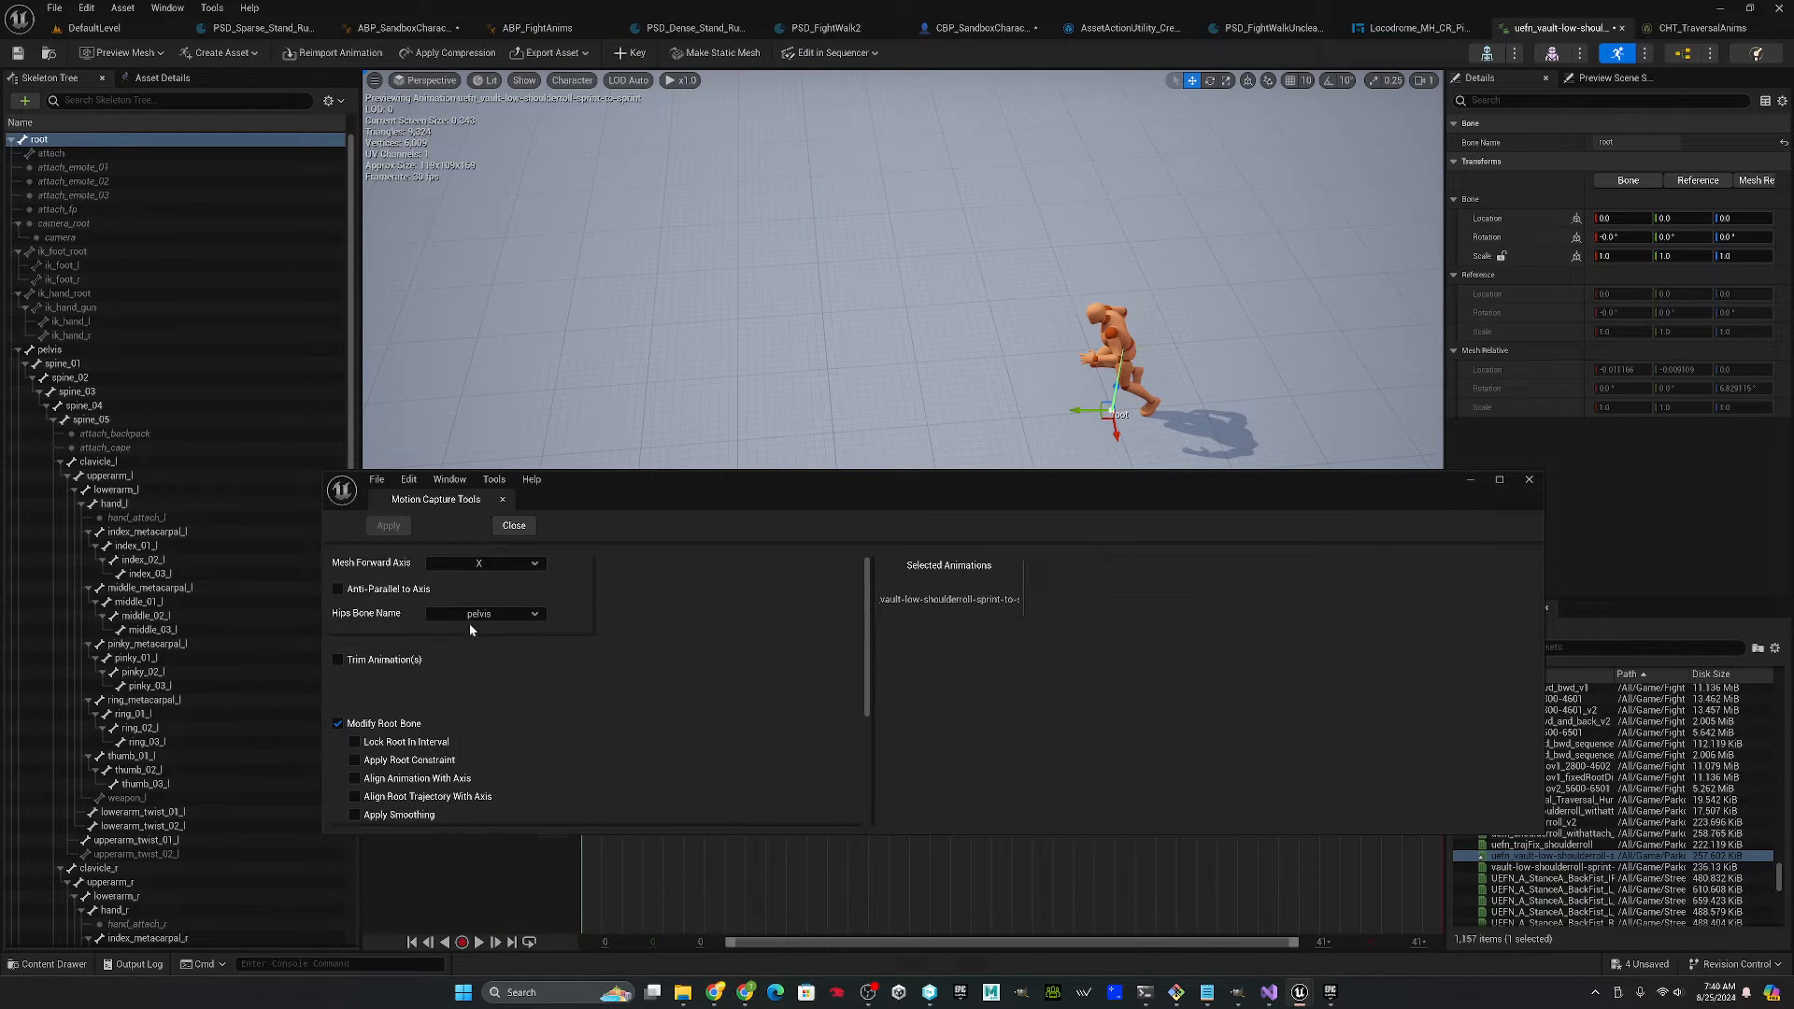
{"action": "left_click", "coordinate": [486, 563]}
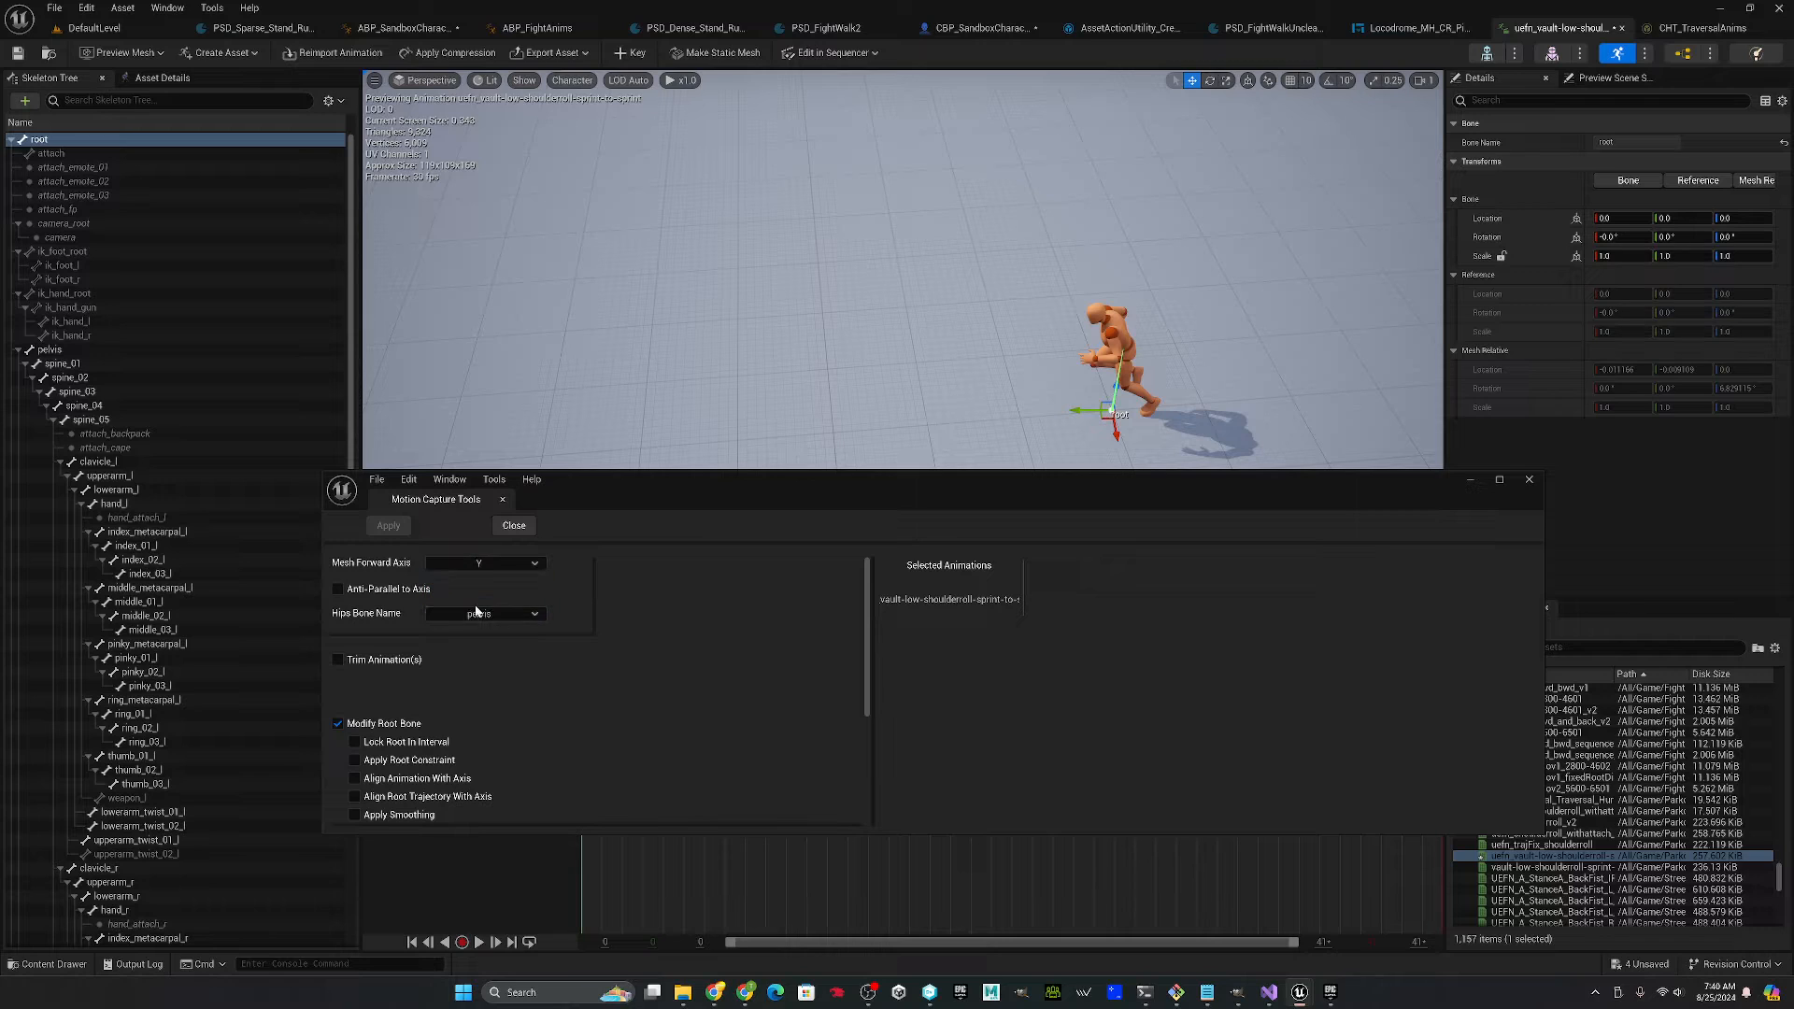
{"action": "scroll", "scroll_direction": "down", "scroll_amount": 3}
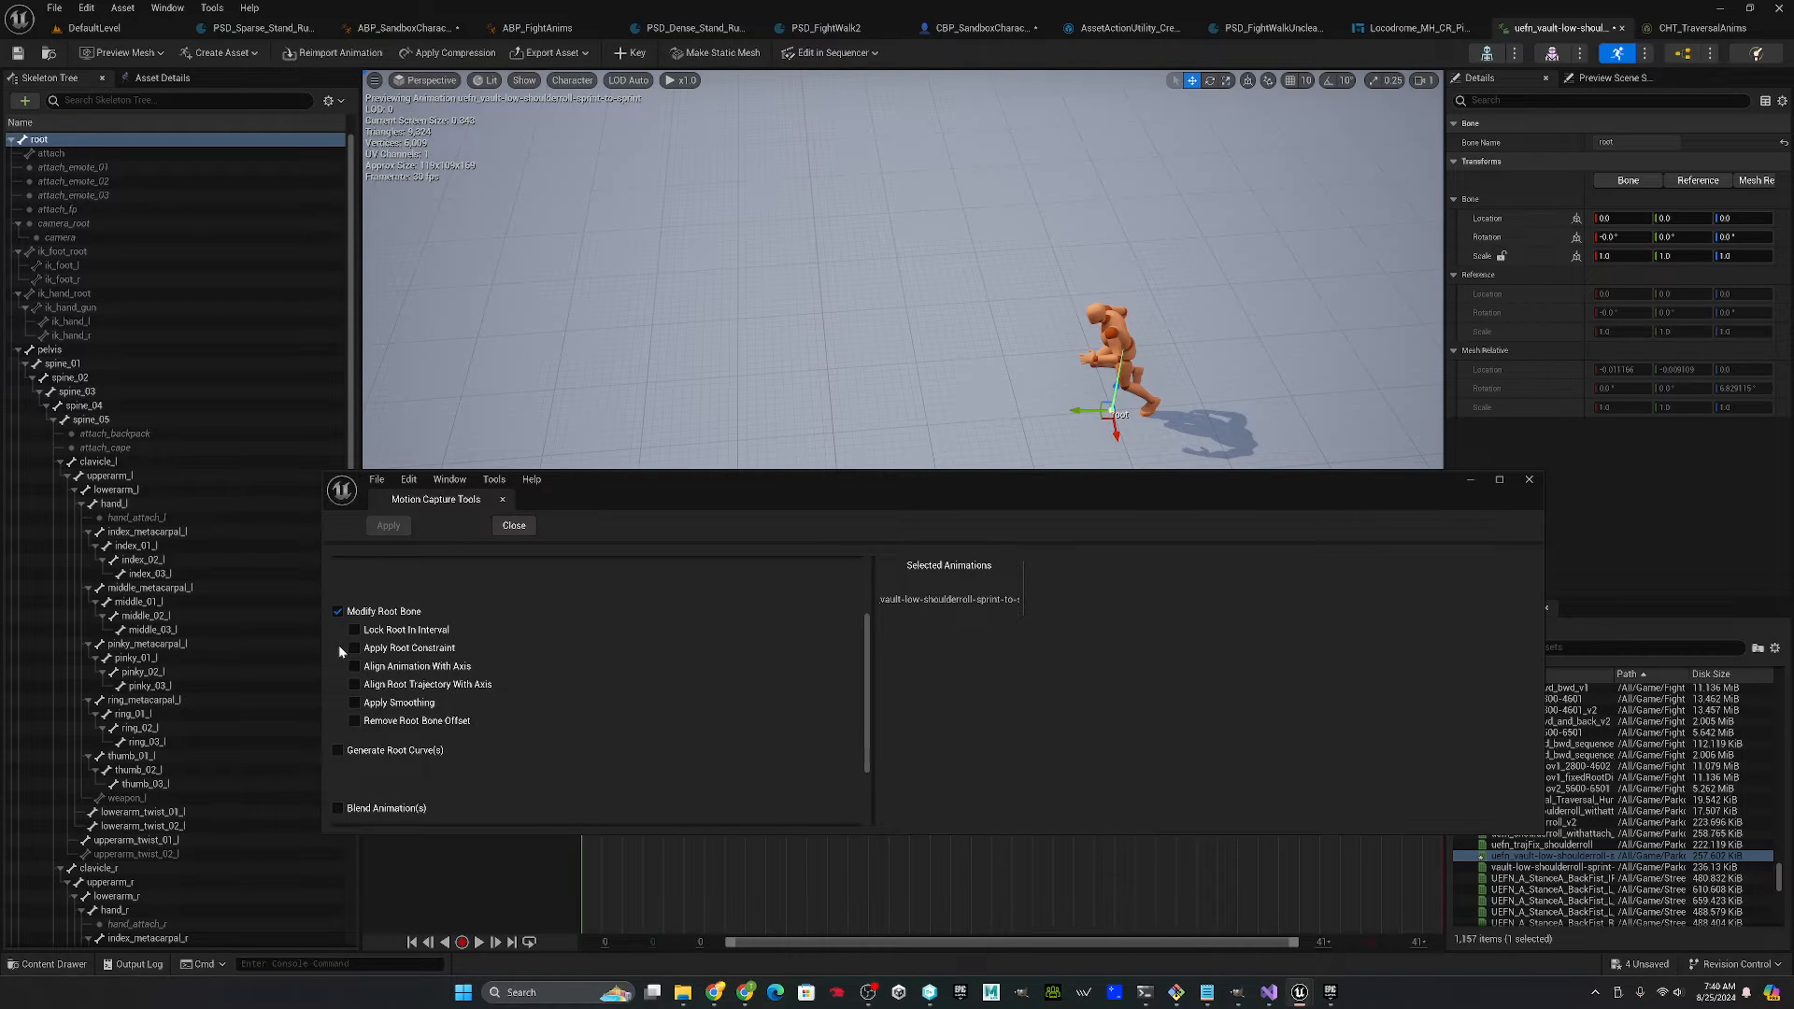
- Enable a Manual Rotation root constraint, apply it and close Motion Capture Tools
{"action": "left_click", "coordinate": [353, 648]}
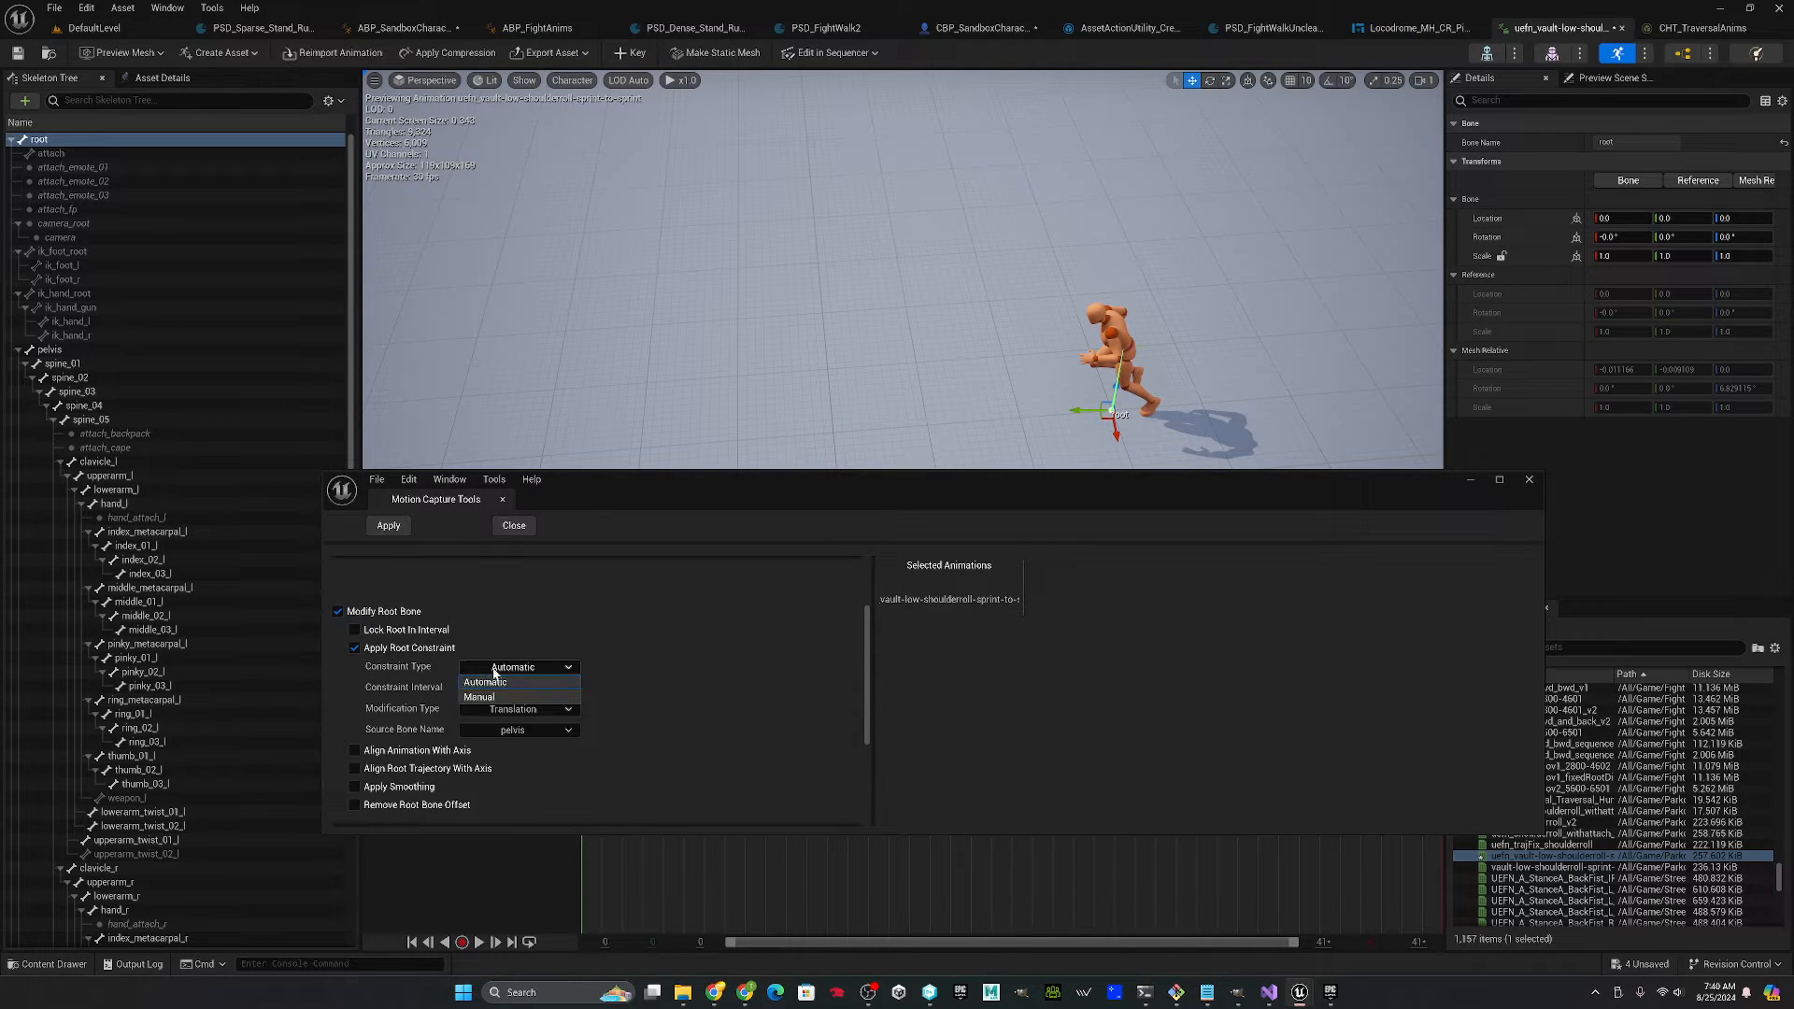
{"action": "left_click", "coordinate": [478, 695]}
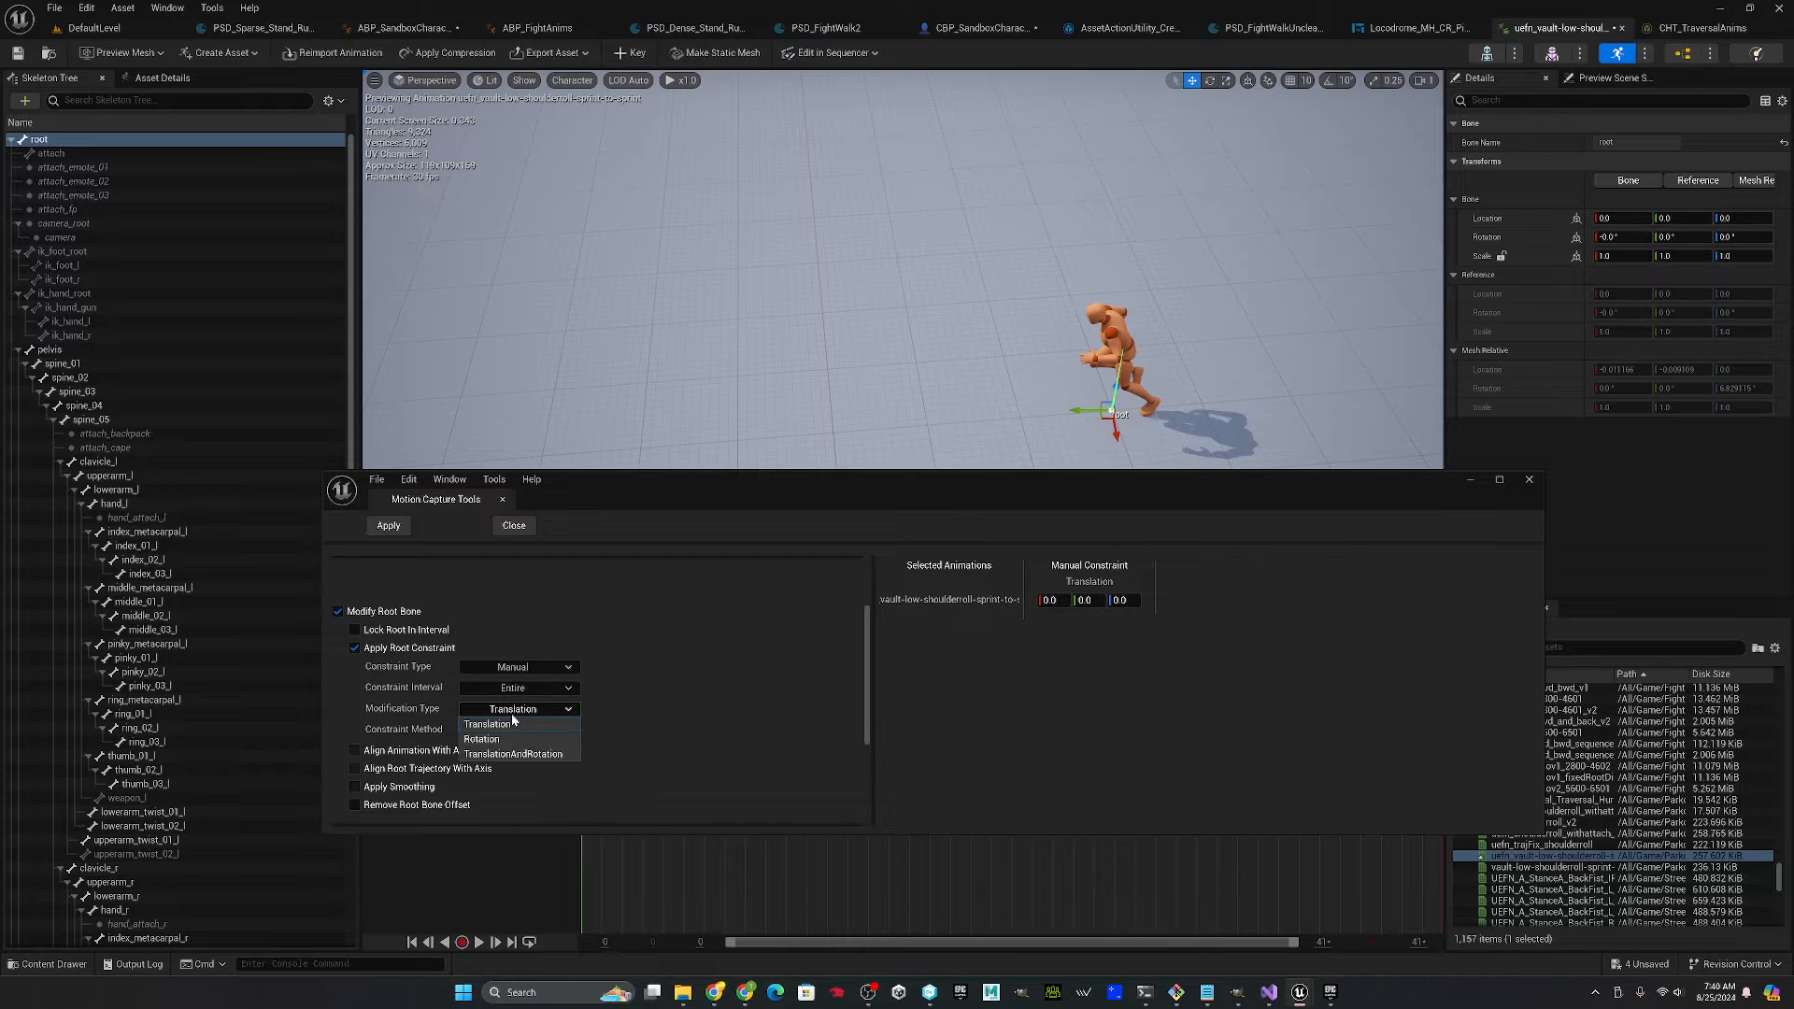
{"action": "left_click", "coordinate": [483, 740]}
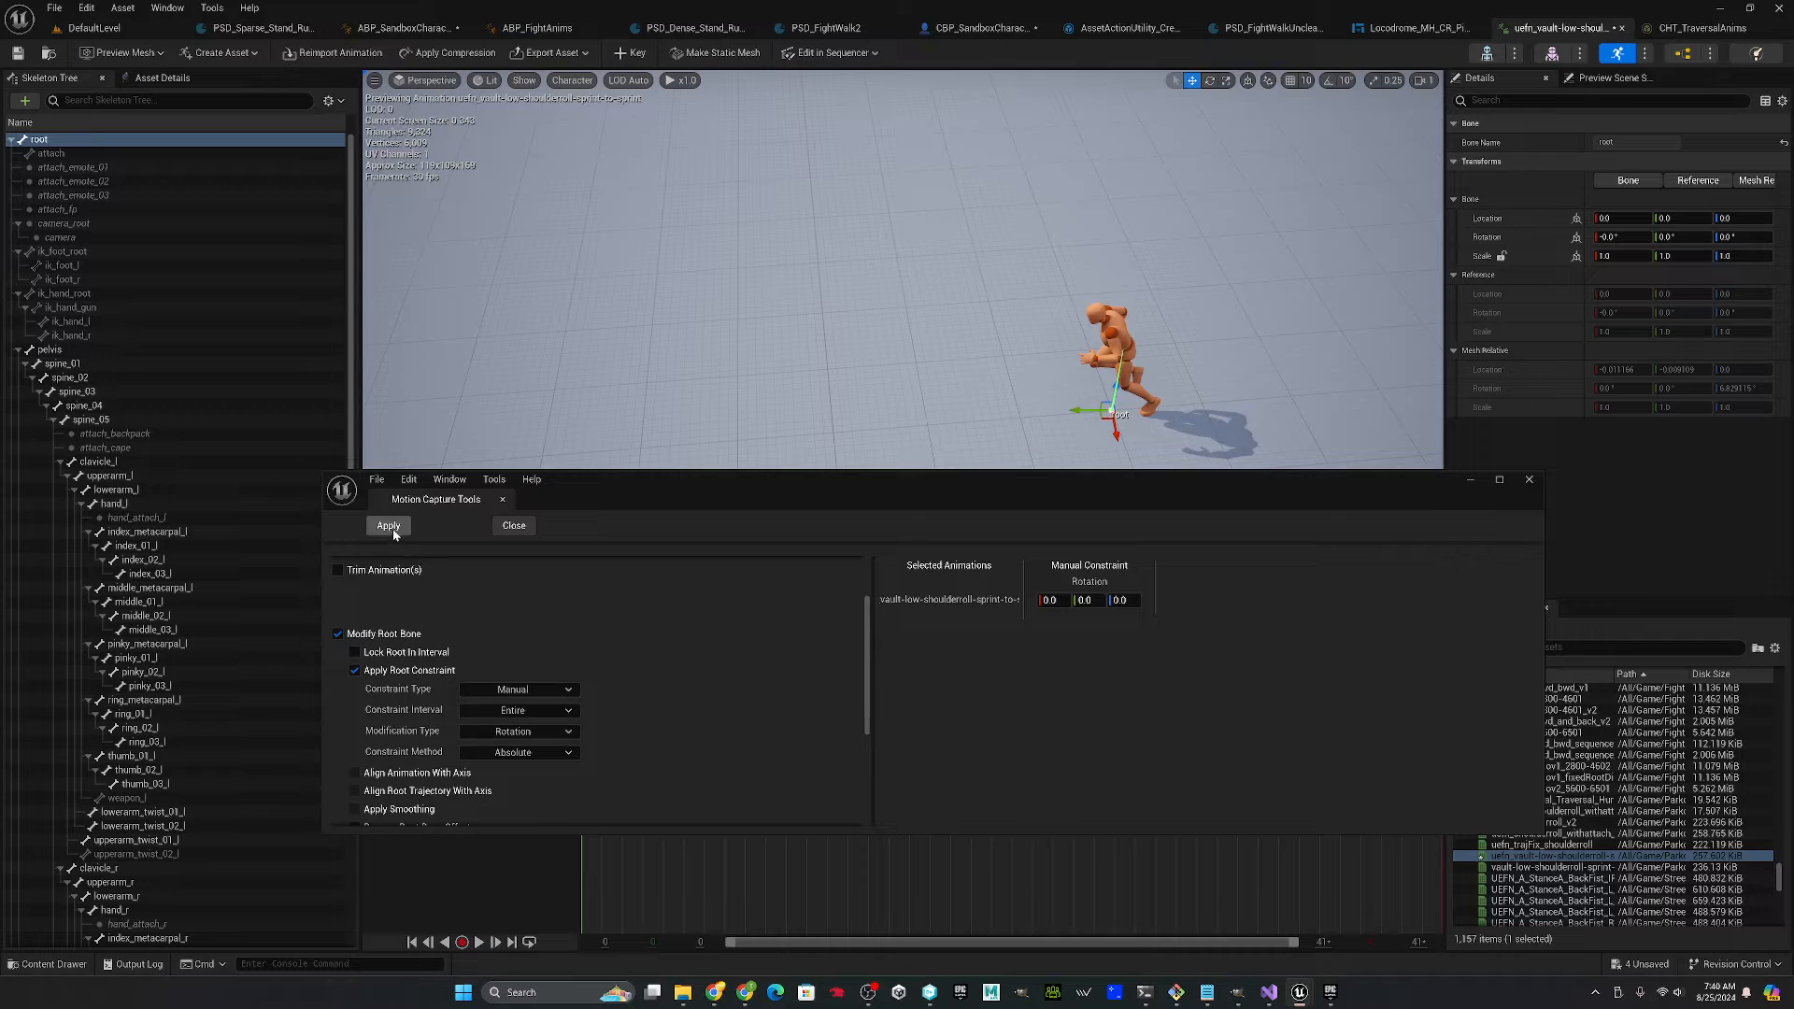
{"action": "left_click", "coordinate": [387, 525]}
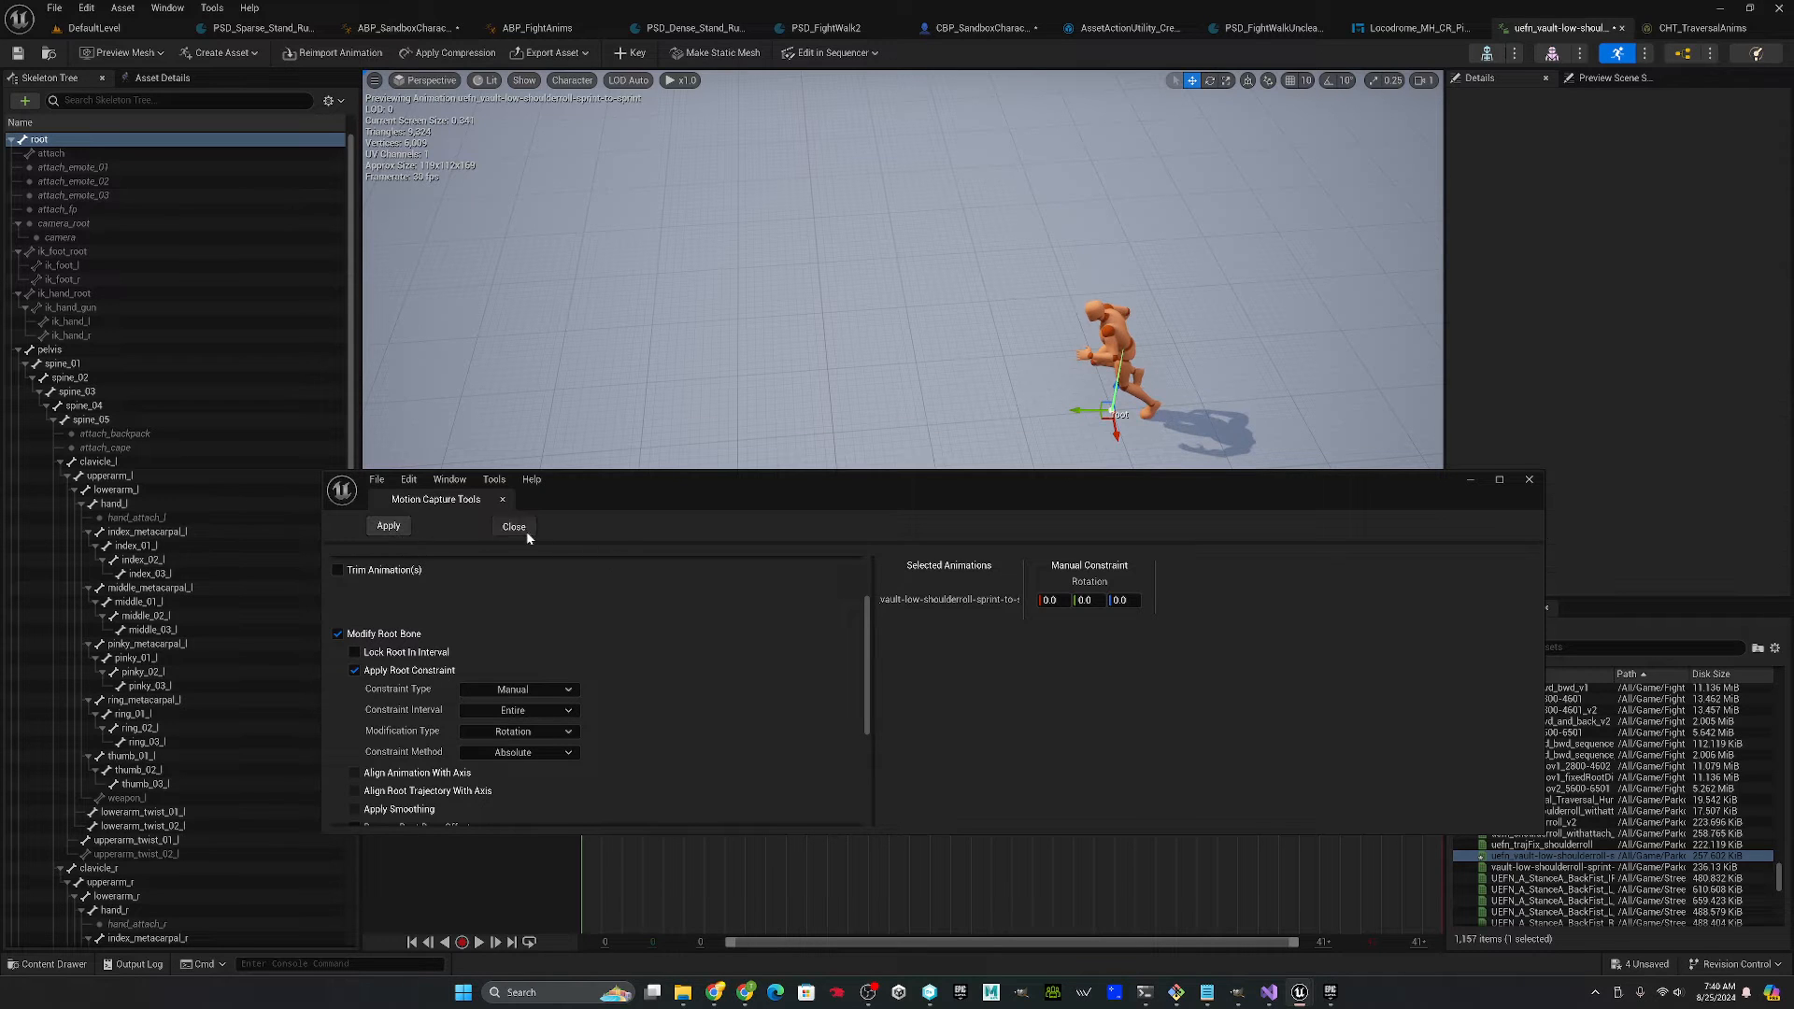
{"action": "left_click", "coordinate": [514, 525]}
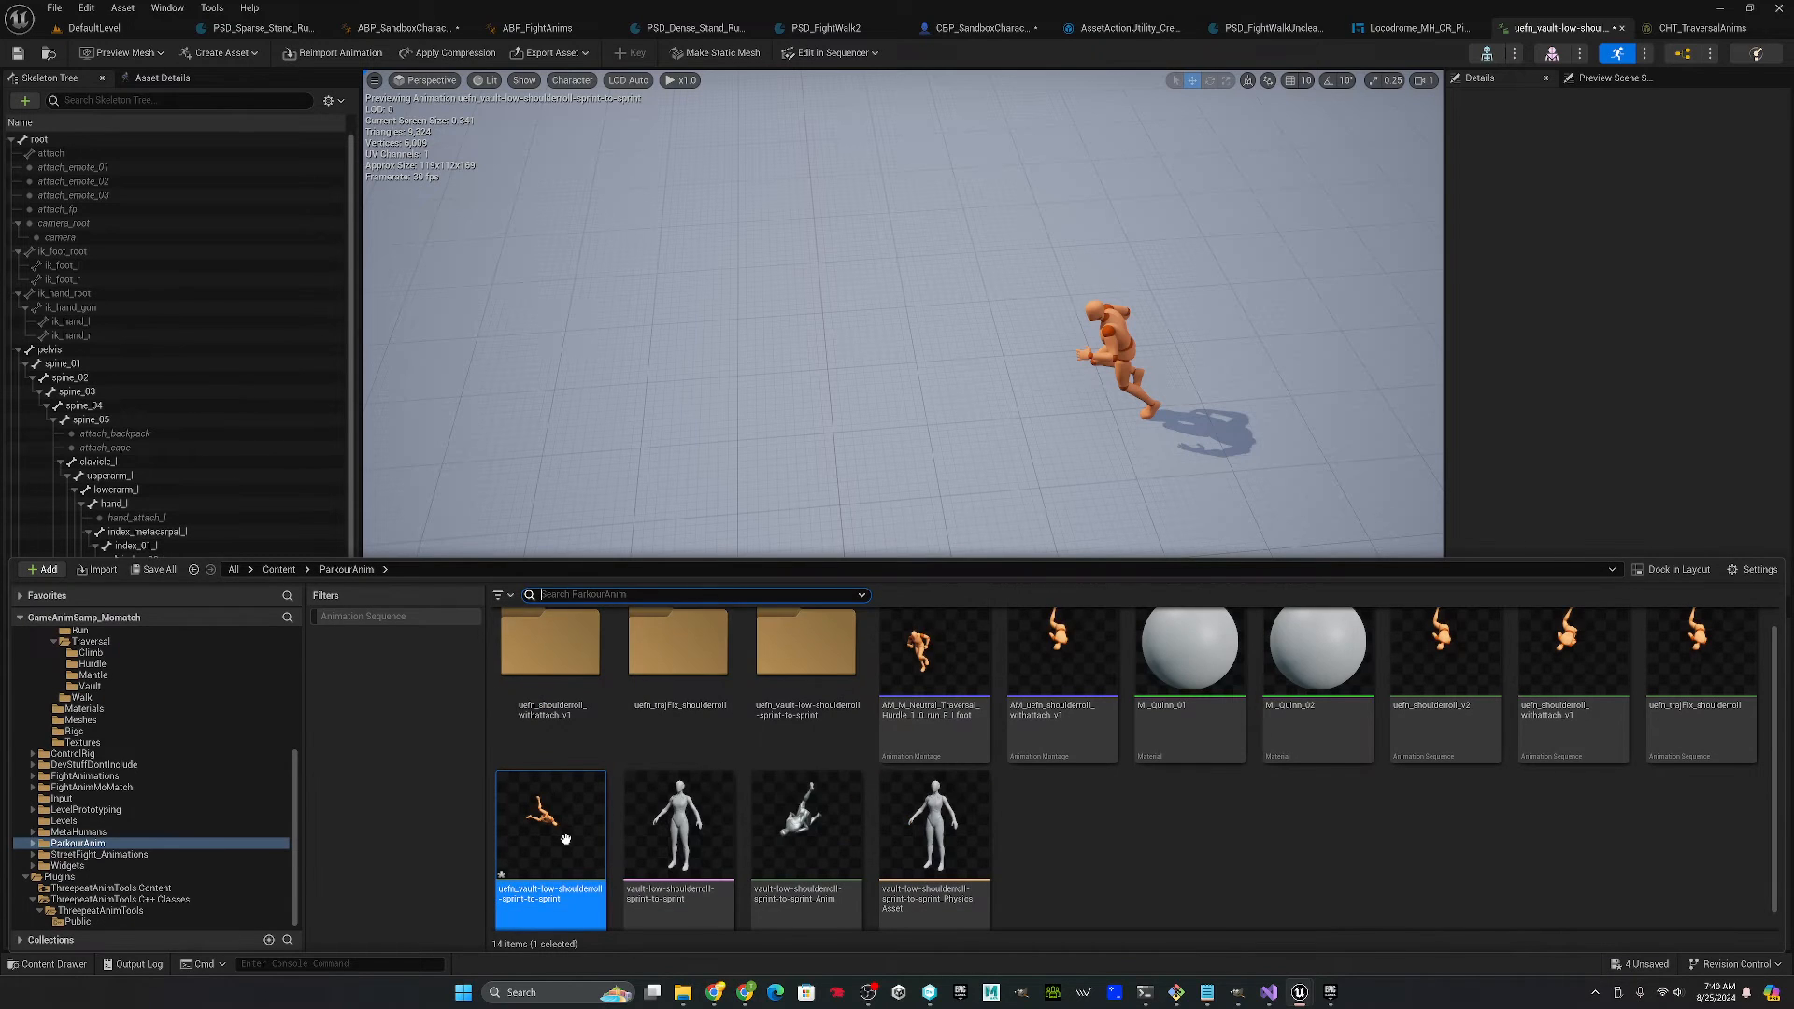
{"action": "double_click", "coordinate": [549, 824]}
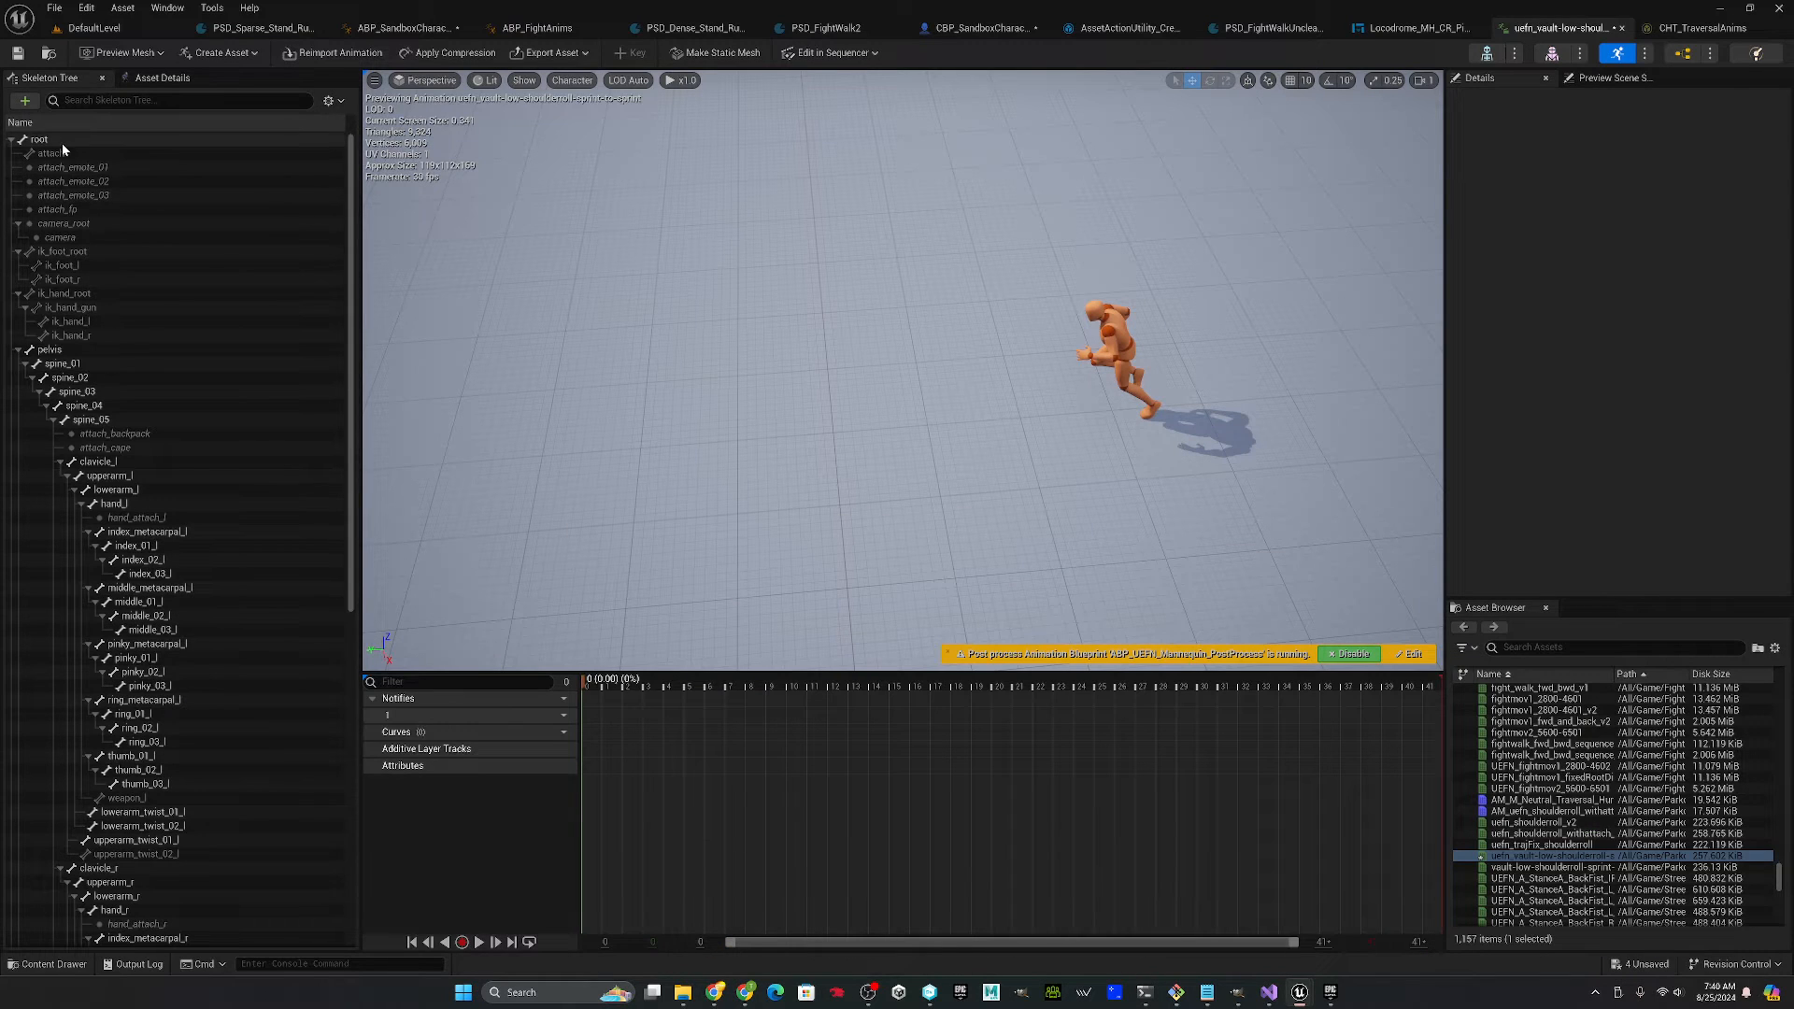
{"action": "left_click", "coordinate": [37, 138]}
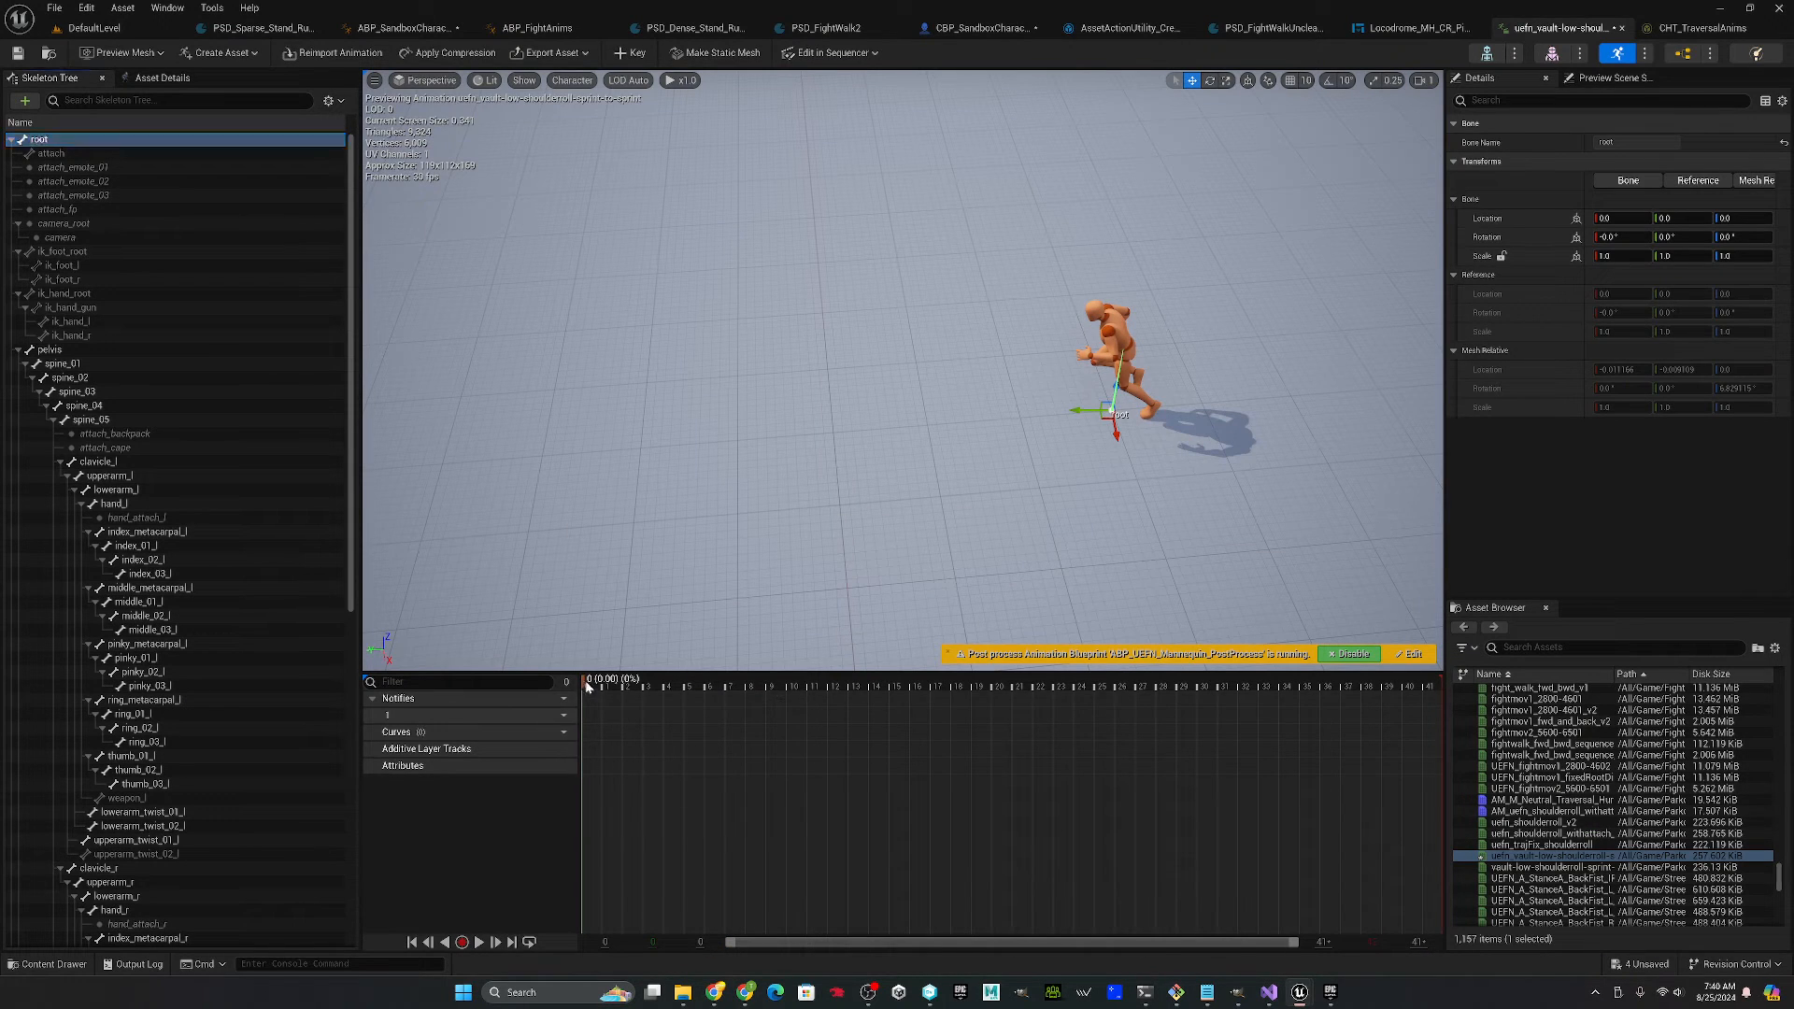
{"action": "left_click", "coordinate": [916, 684]}
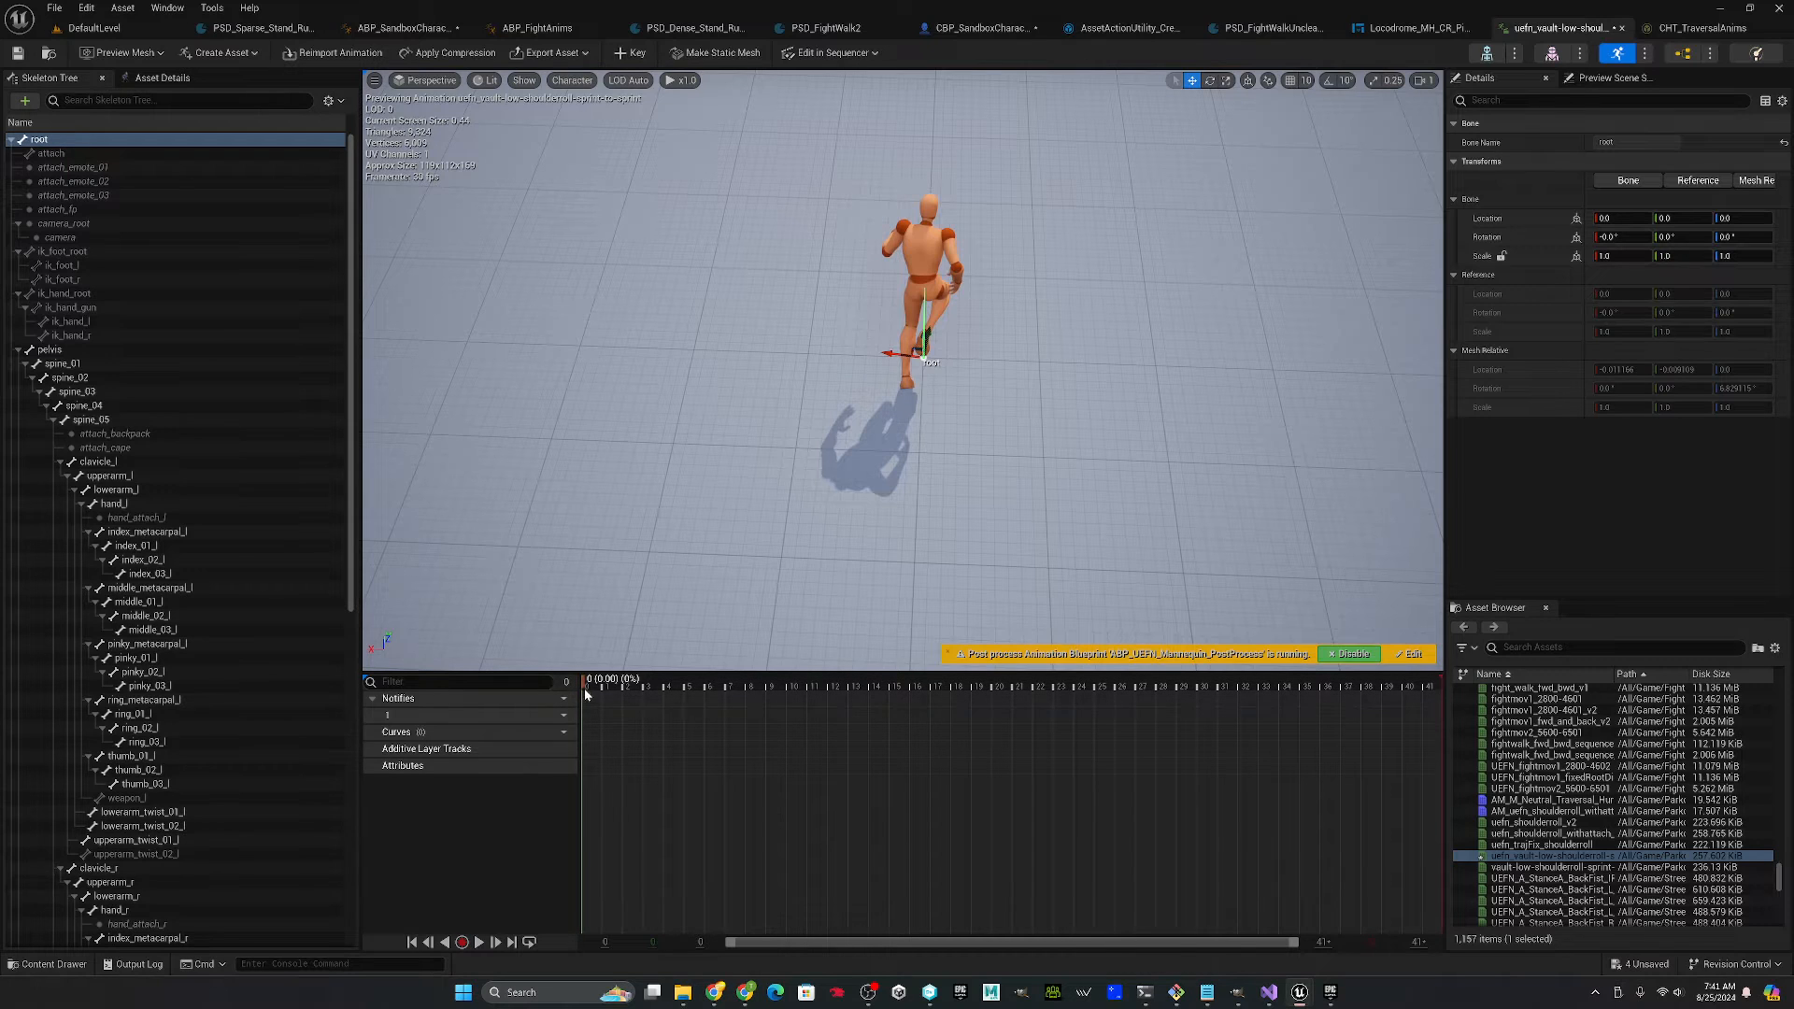
{"action": "left_click", "coordinate": [805, 686]}
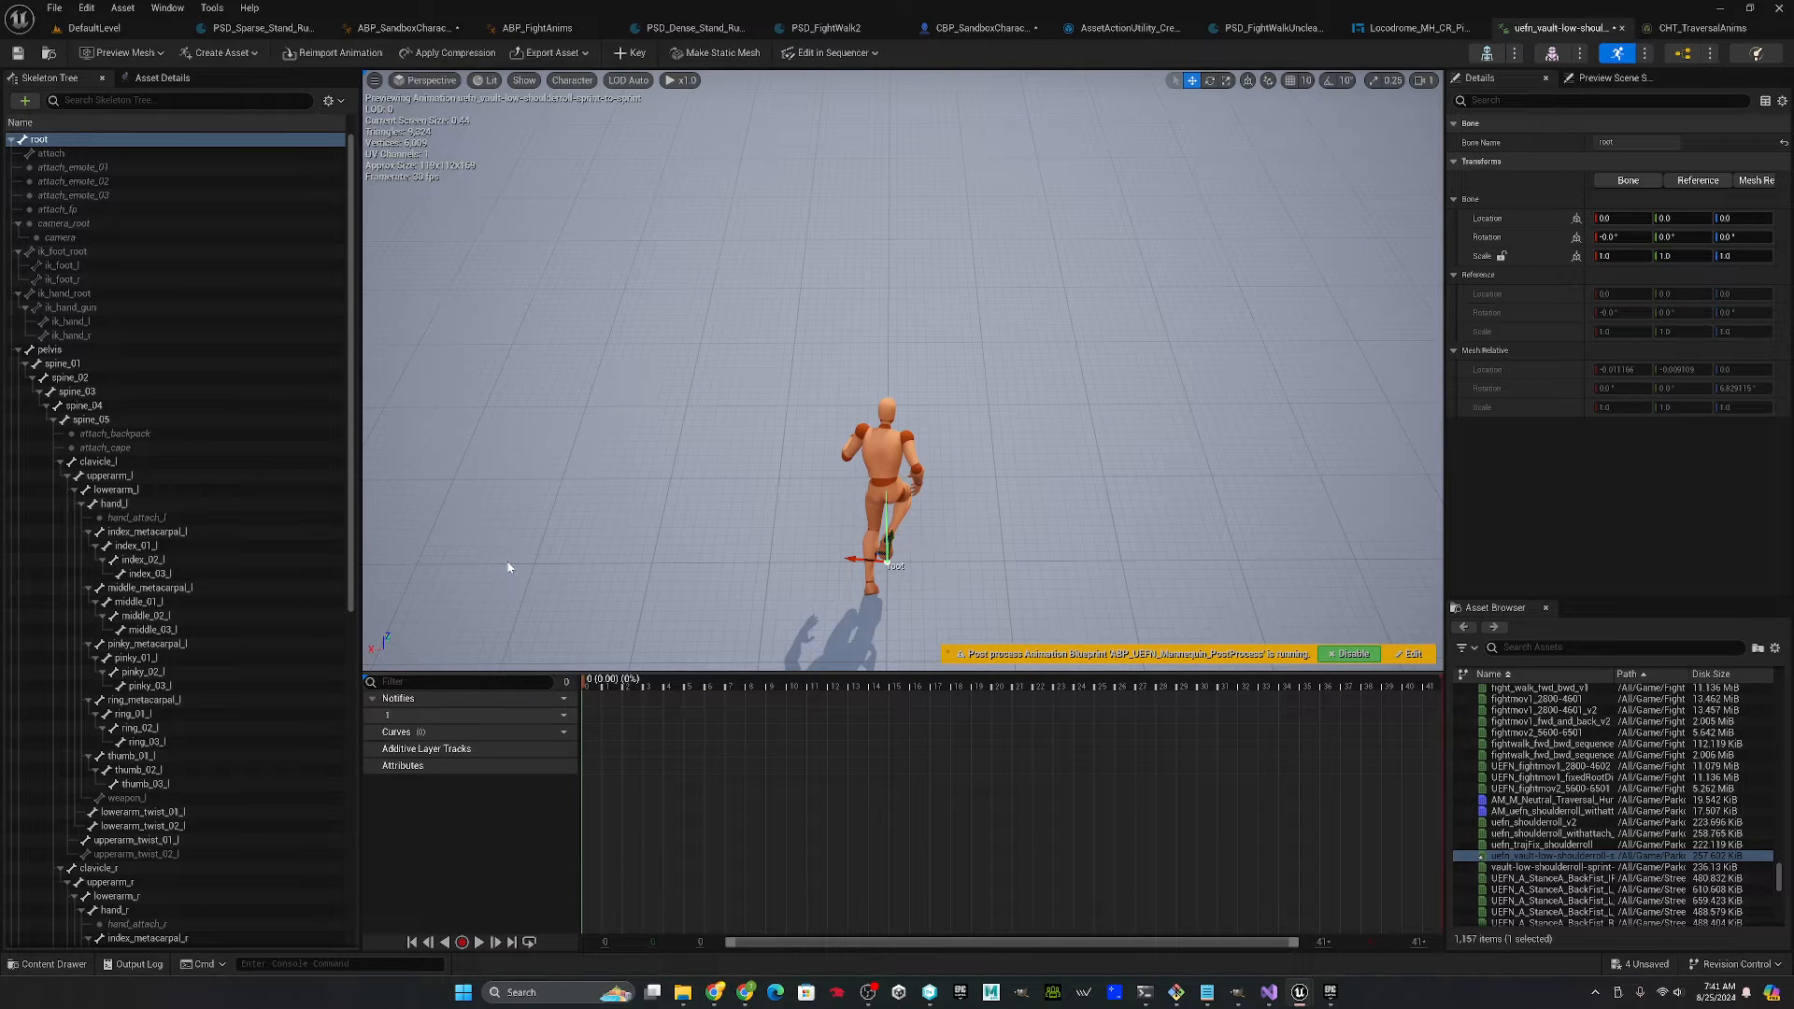
{"action": "mouse_move", "coordinate": [243, 394]}
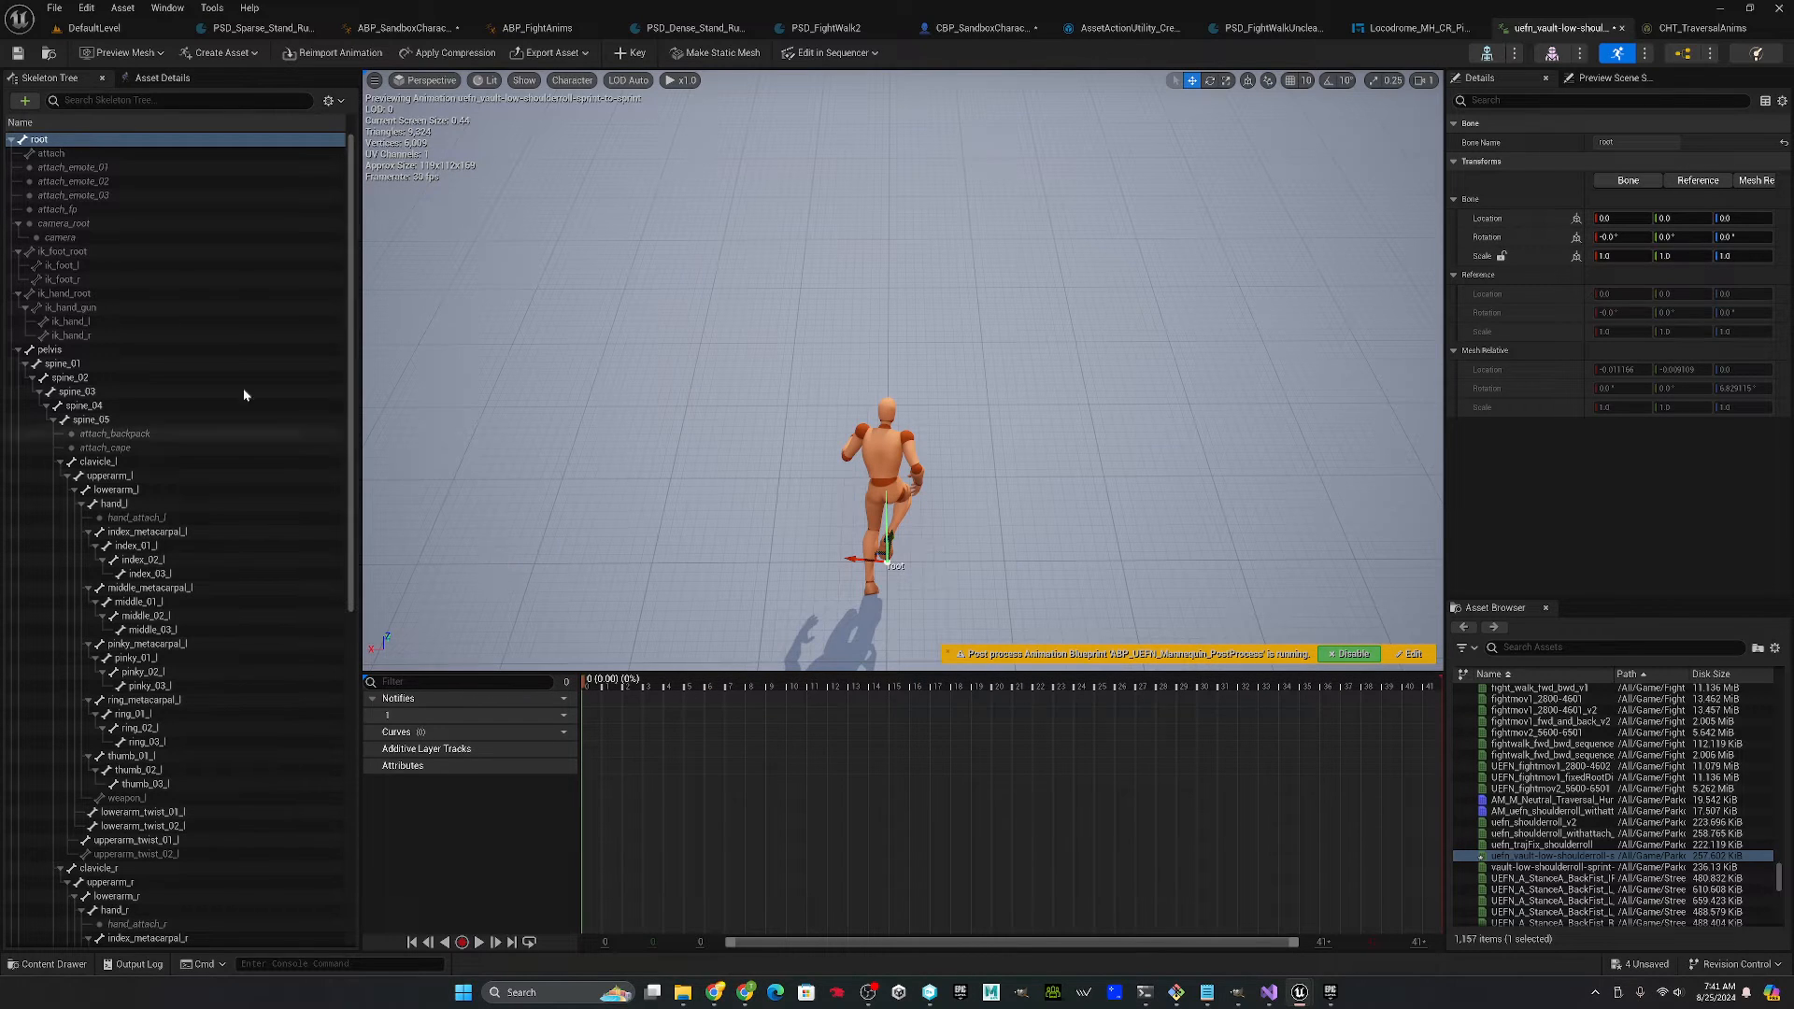
{"action": "left_click", "coordinate": [51, 152]}
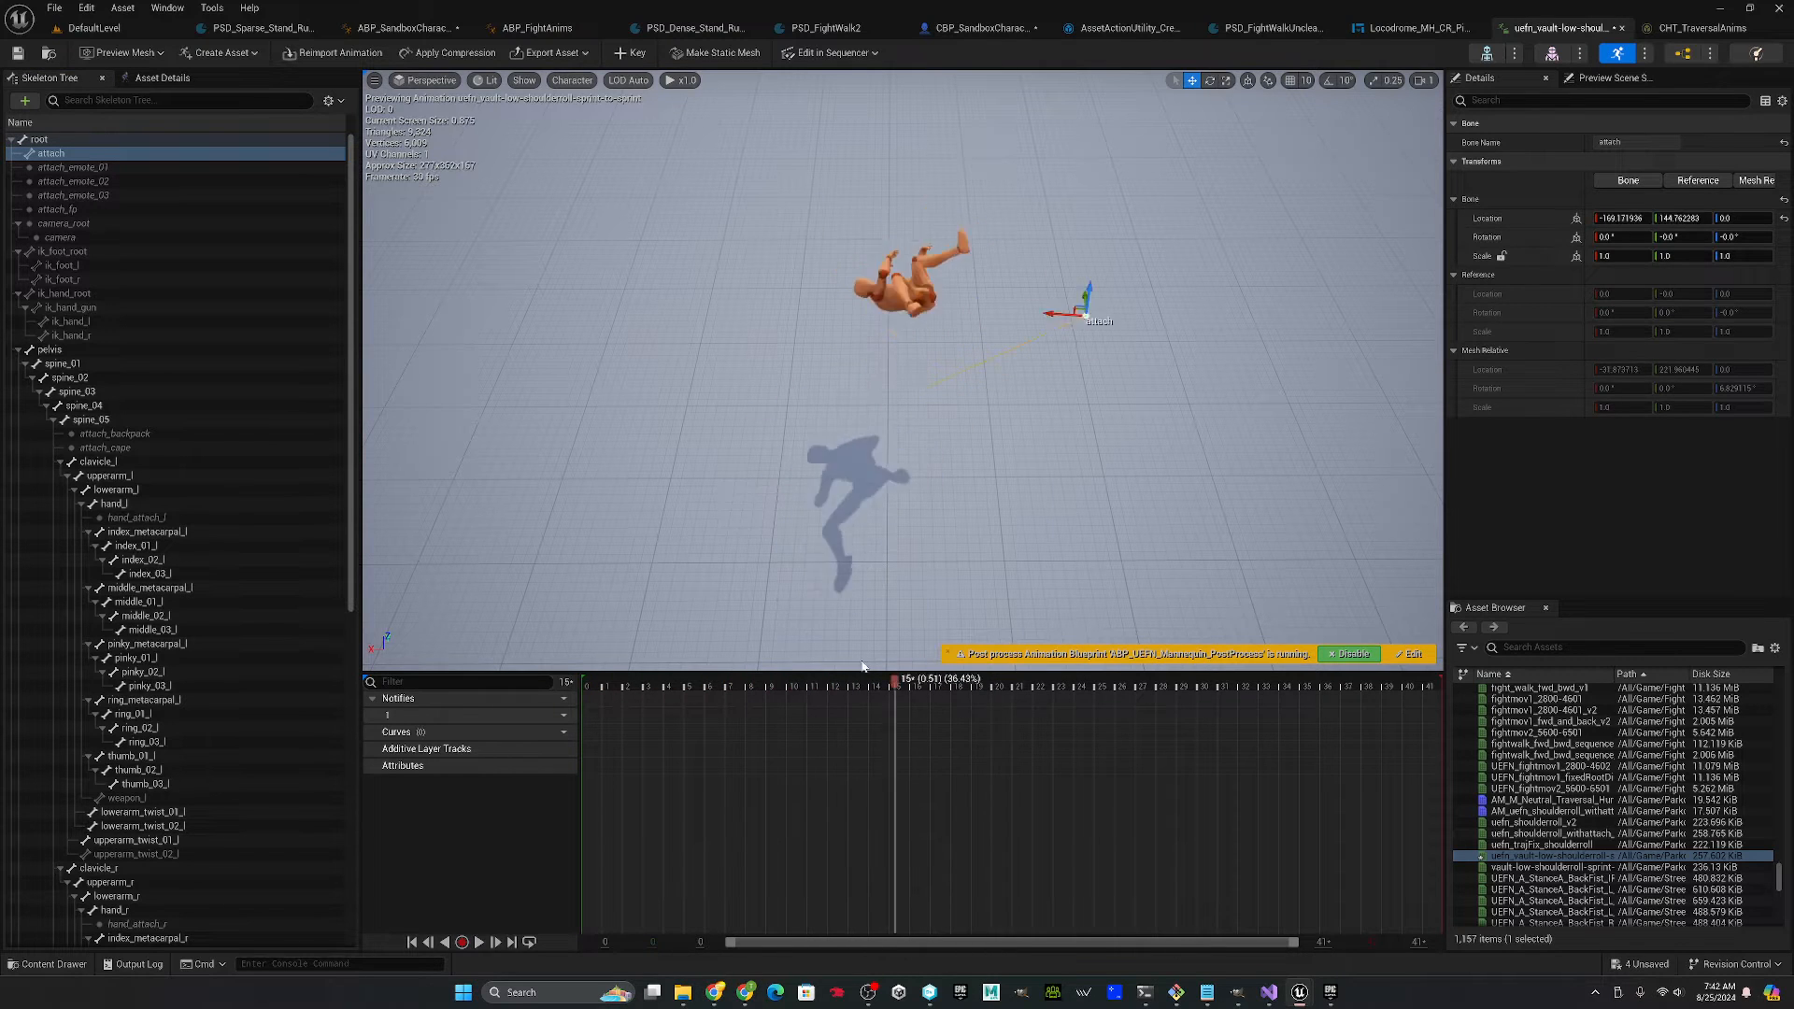
{"action": "left_click", "coordinate": [411, 942]}
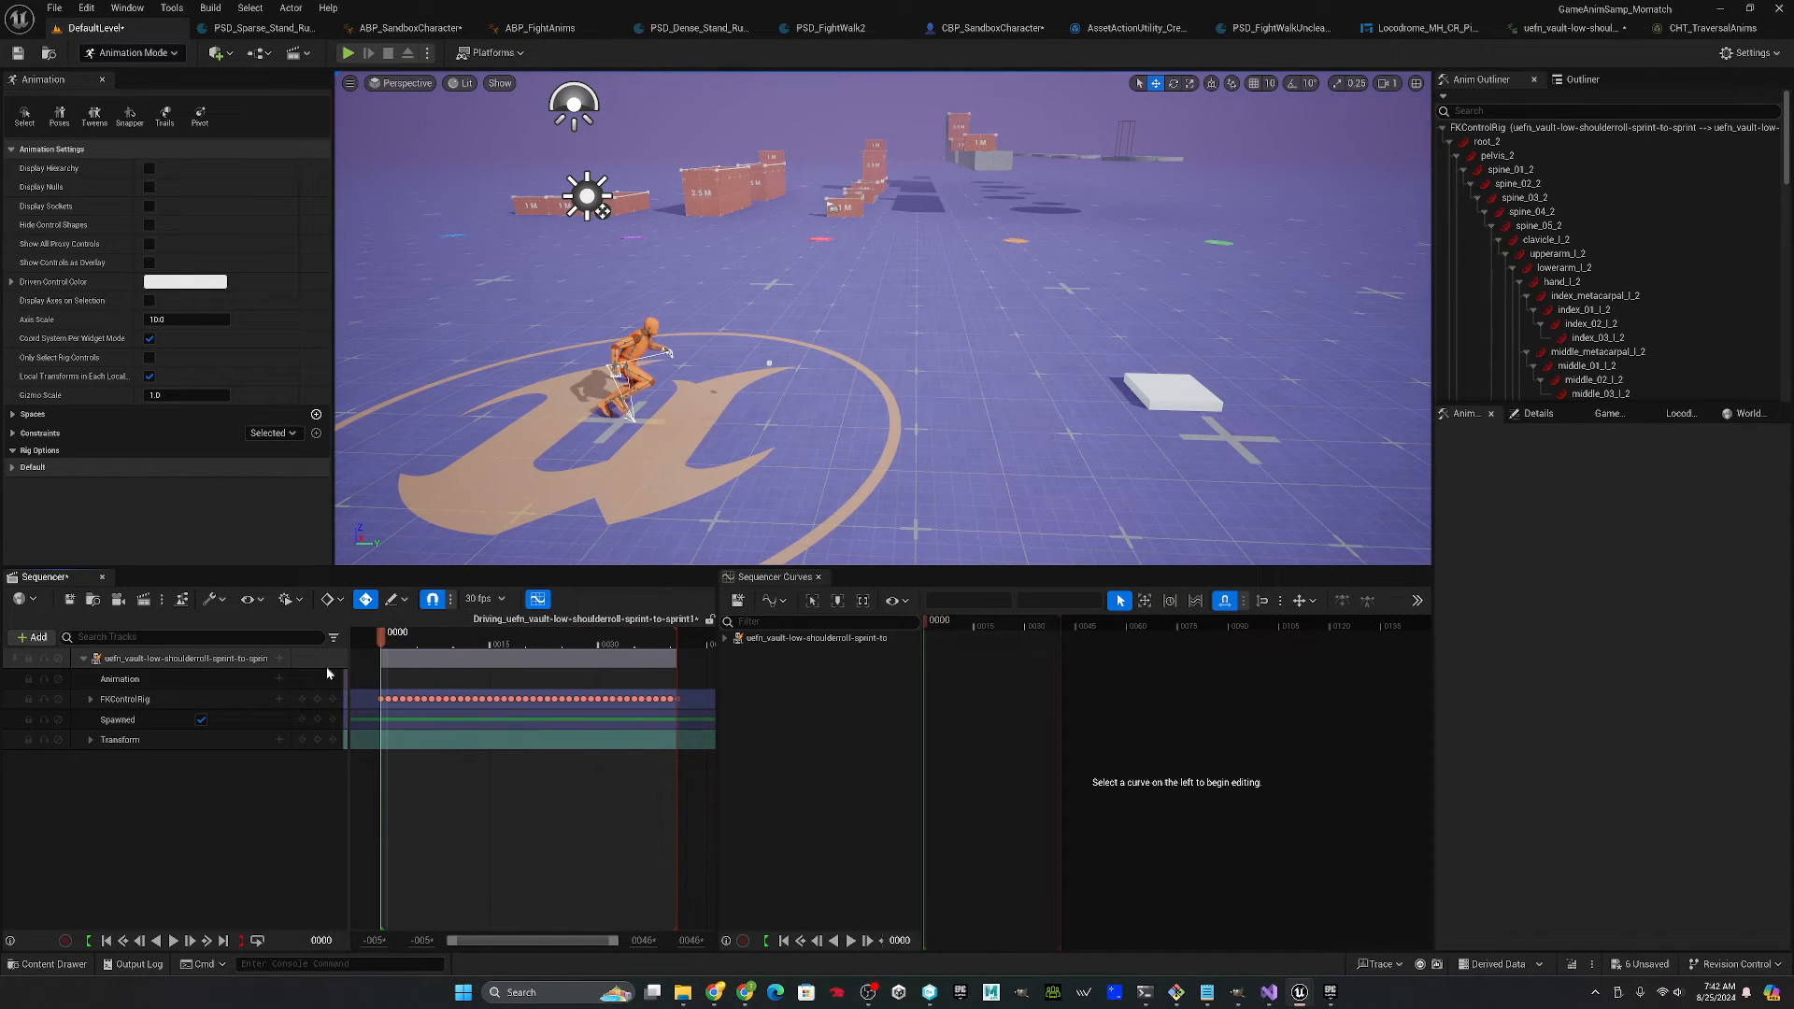
- Filter the FKControlRig tracks for attach_2, select it and bring up the Control Rig Snapper
{"action": "left_click", "coordinate": [492, 658]}
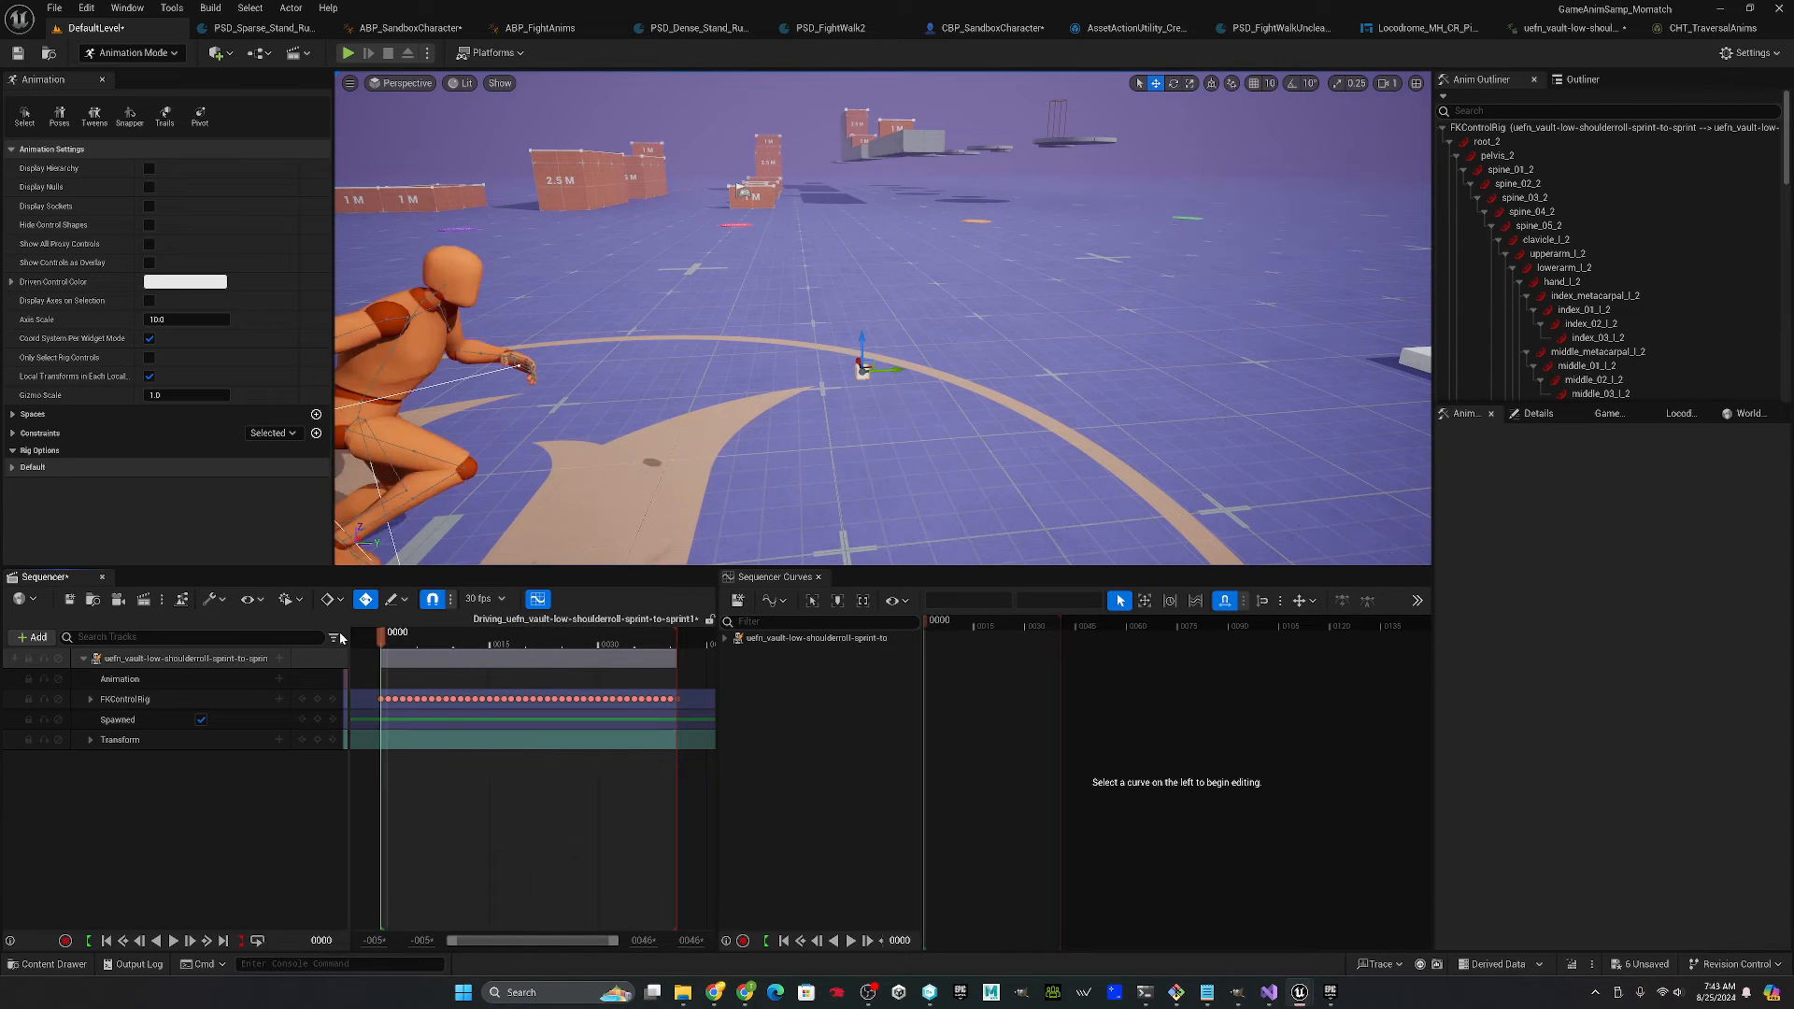
{"action": "left_click", "coordinate": [454, 641]}
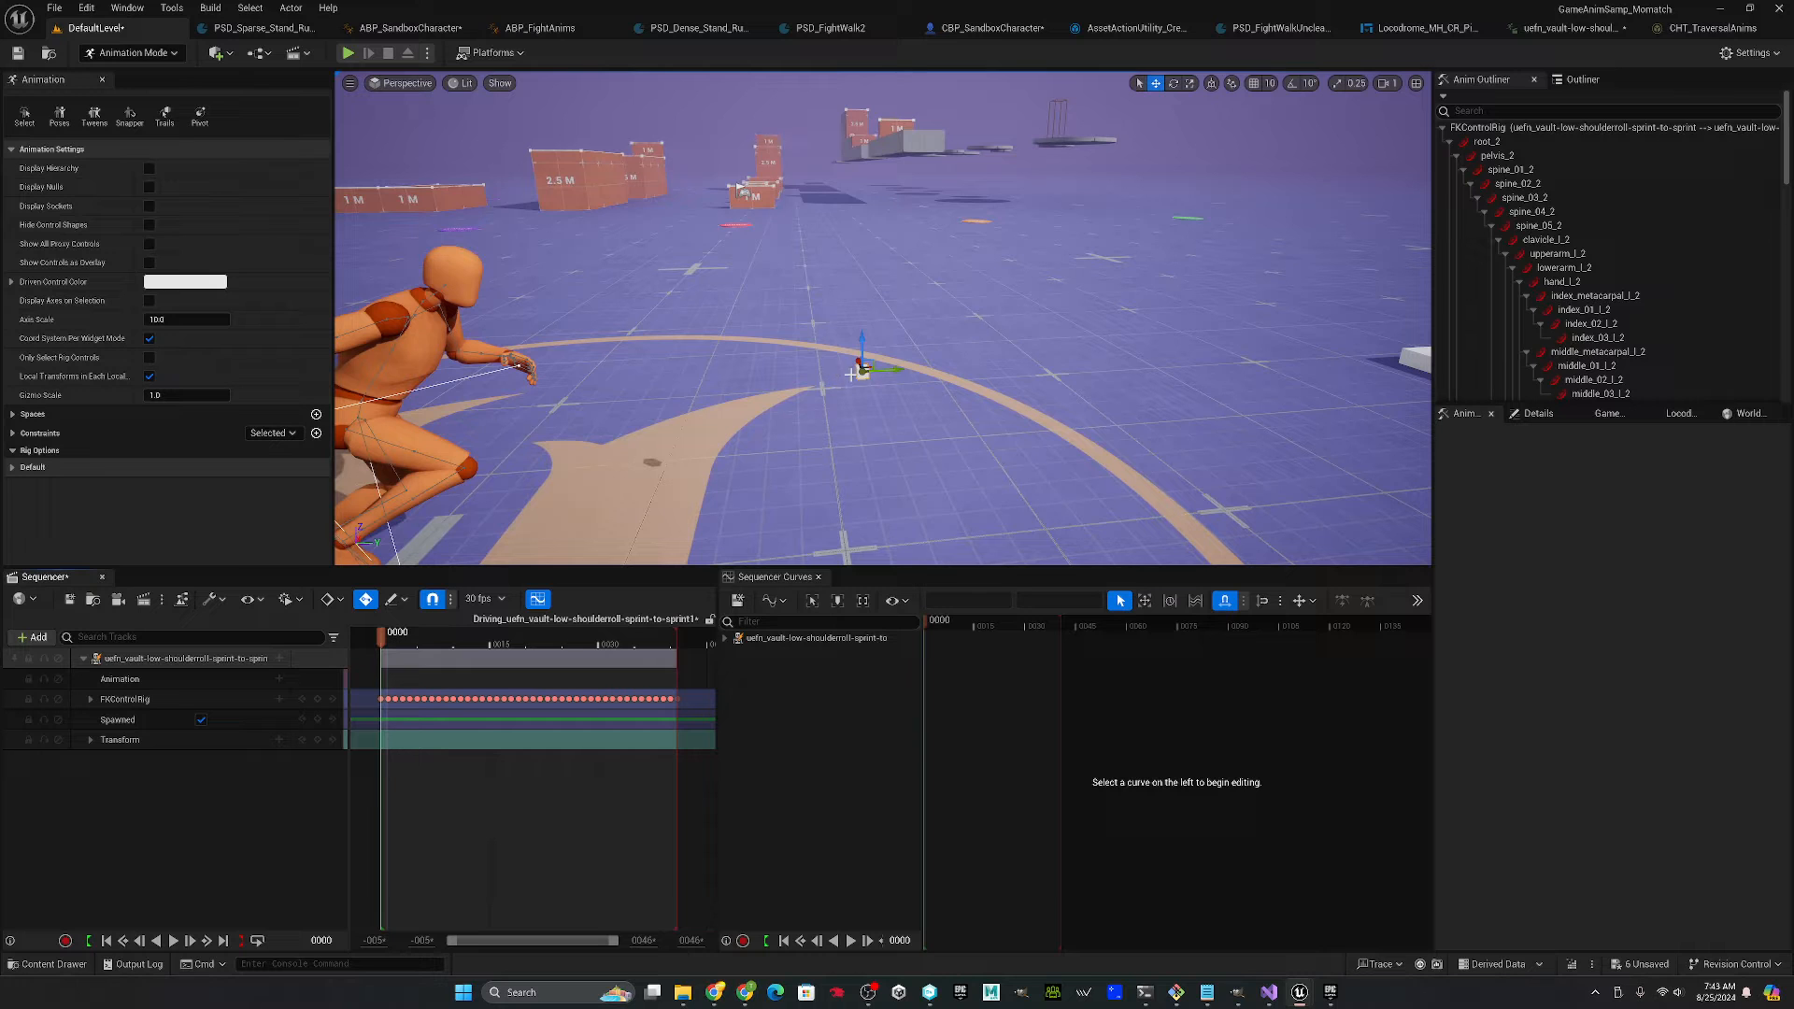
{"action": "mouse_move", "coordinate": [1130, 354]}
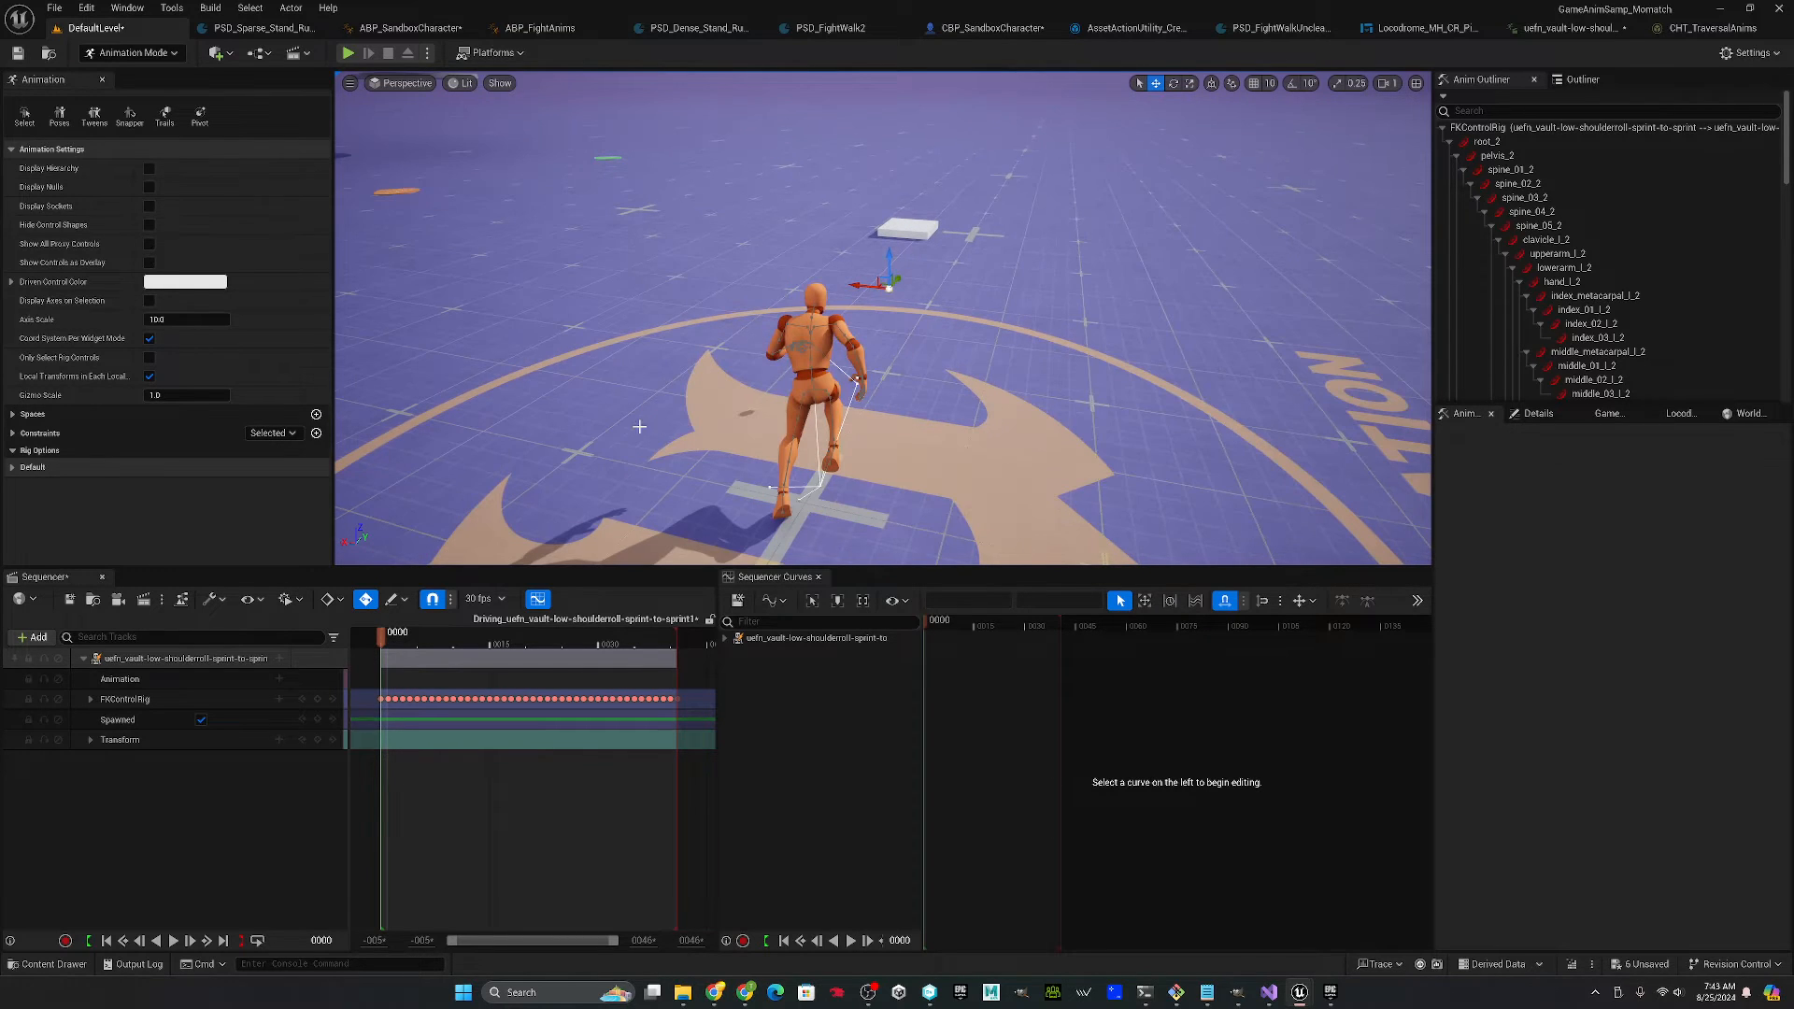
{"action": "left_click", "coordinate": [90, 697]}
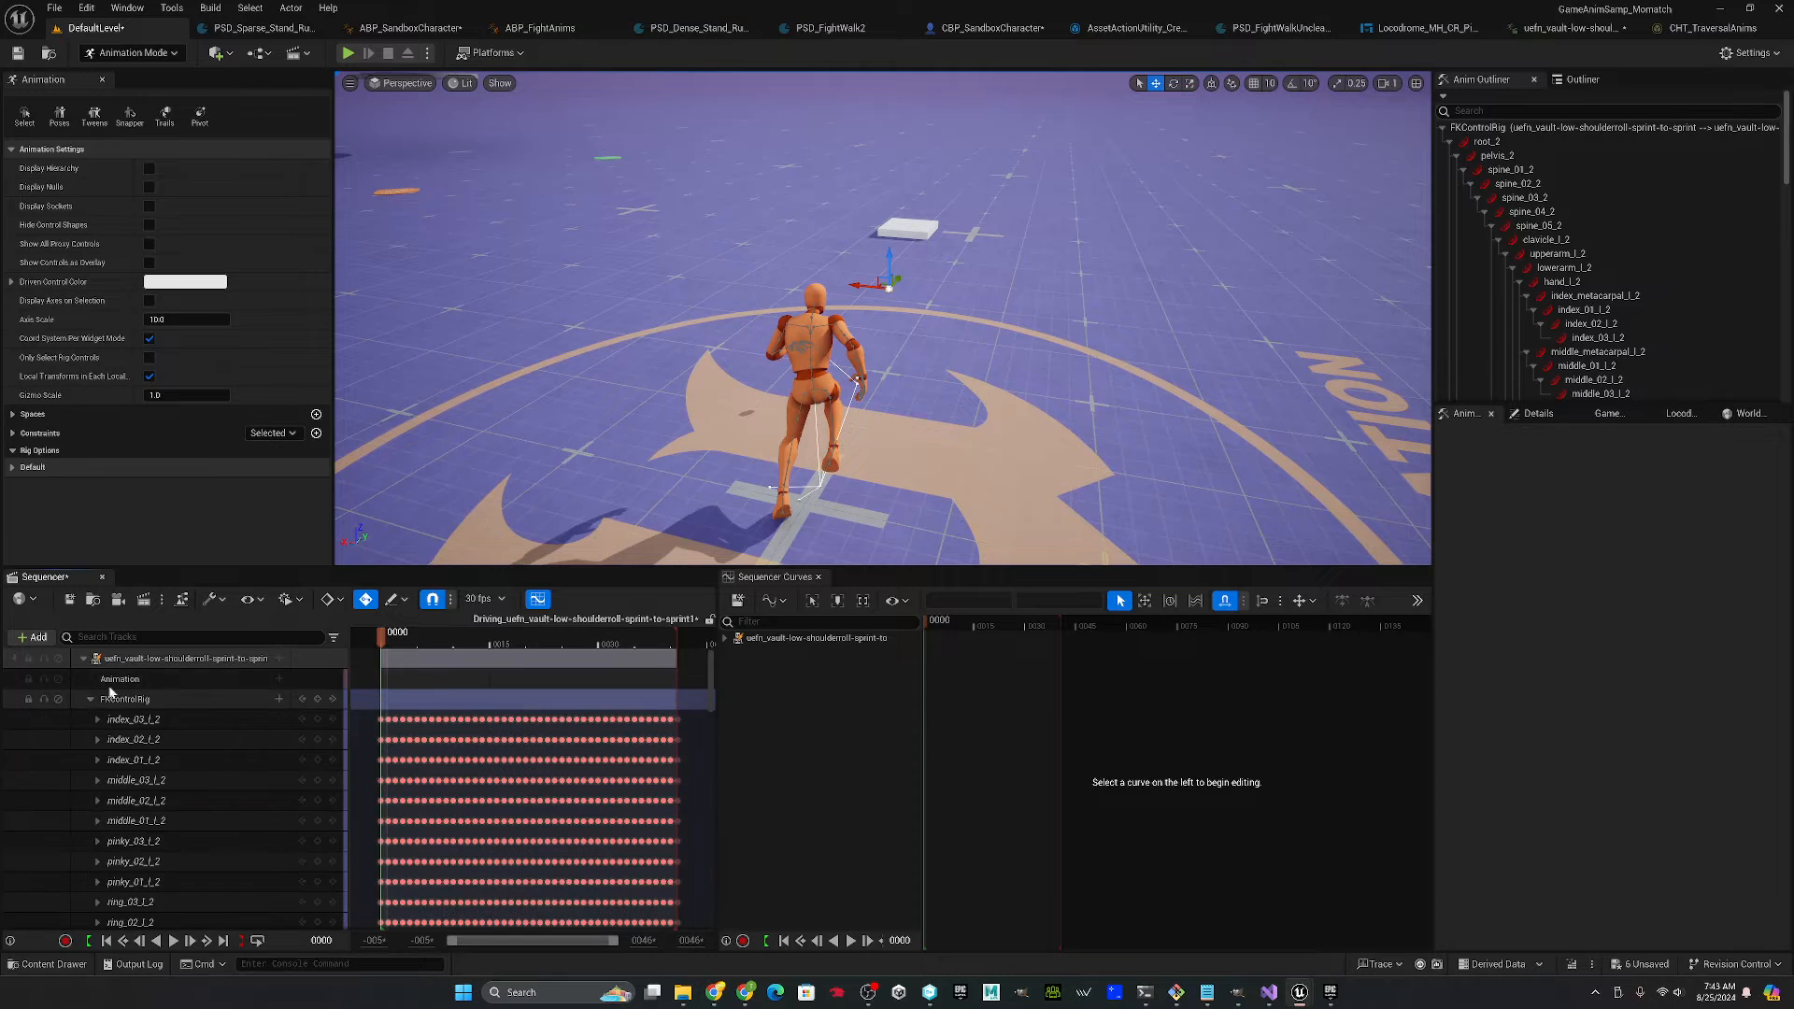
{"action": "type", "text": "att"}
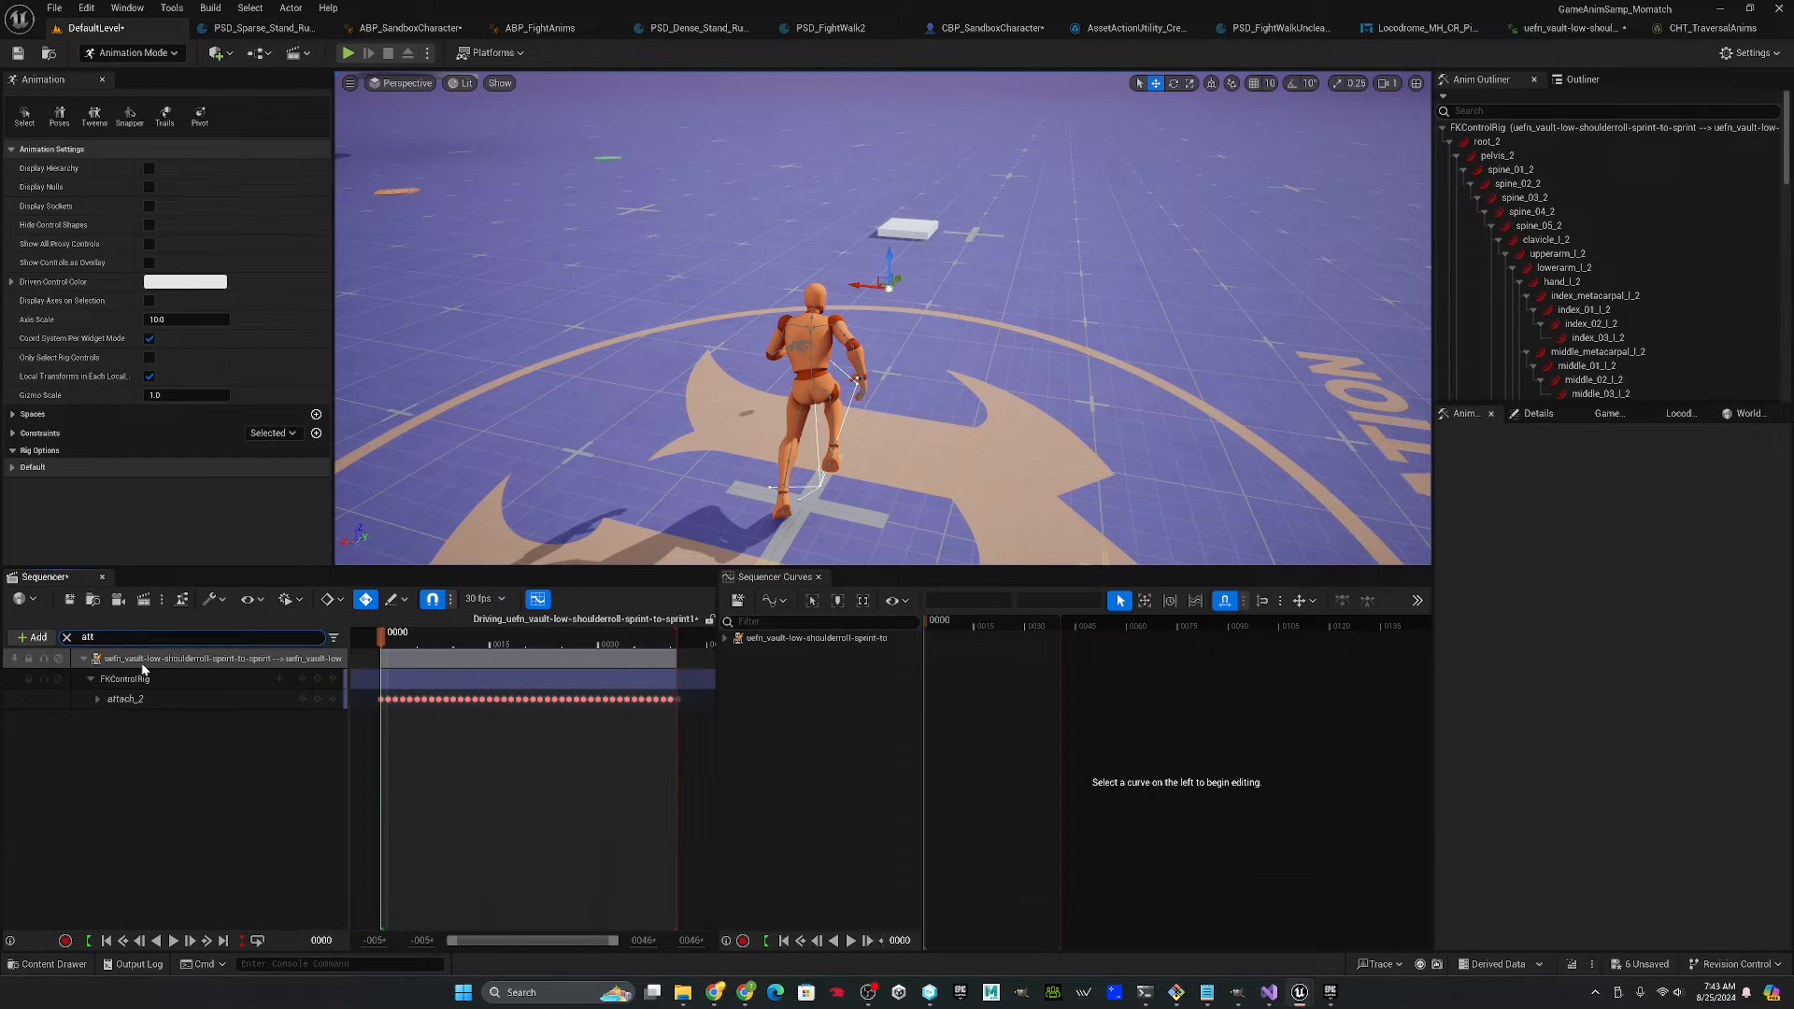
{"action": "left_click", "coordinate": [123, 699]}
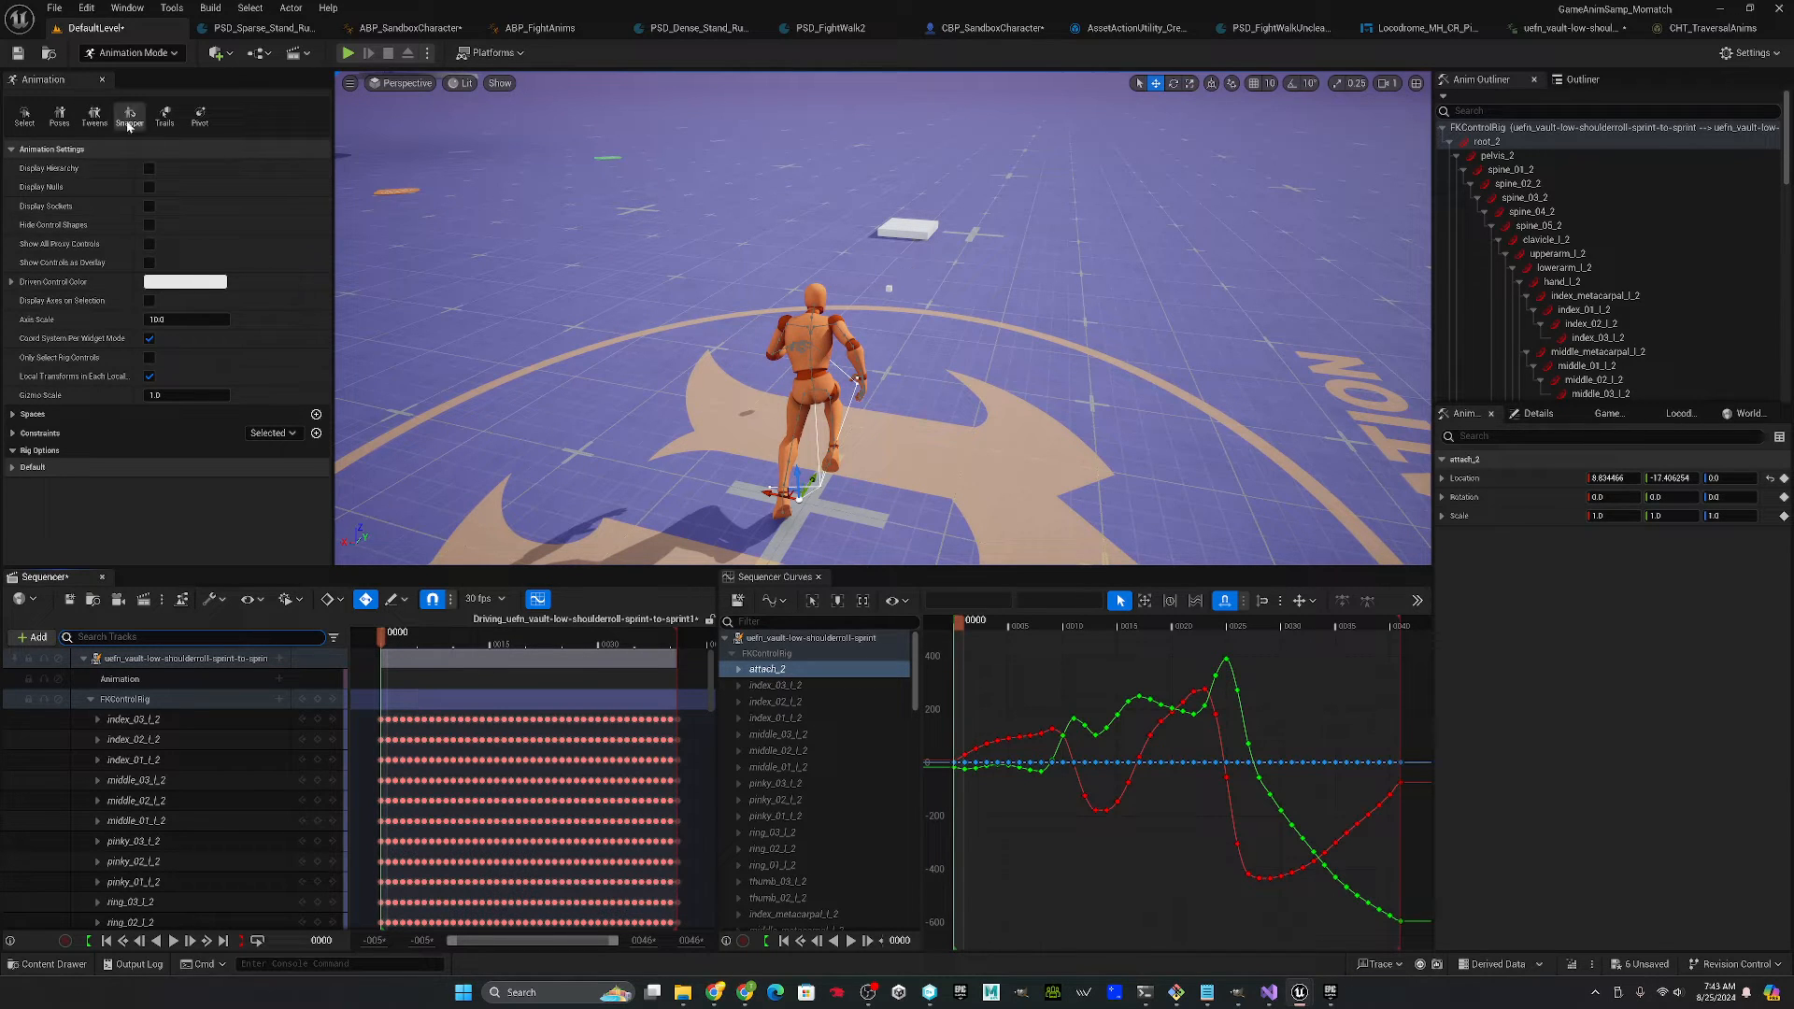
{"action": "left_click", "coordinate": [129, 114]}
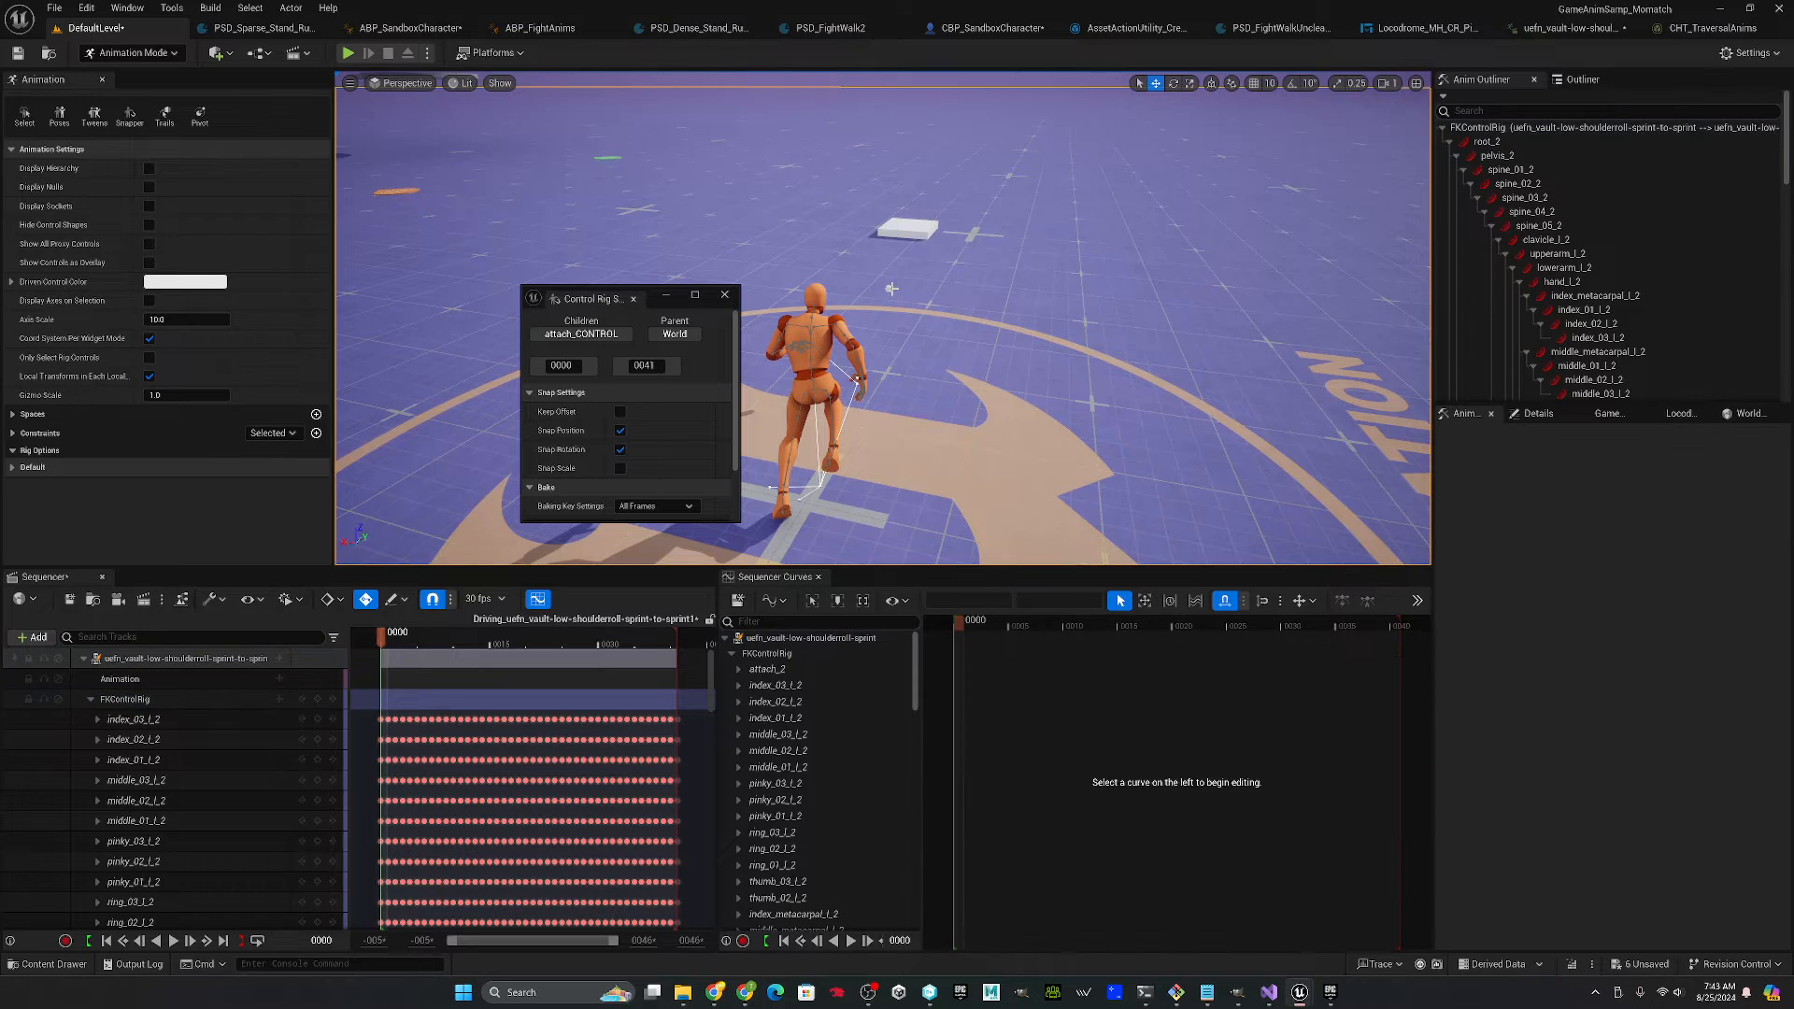
- Snap the attach control's animation to Cube2 as parent and close the Snapper
{"action": "left_click", "coordinate": [675, 332]}
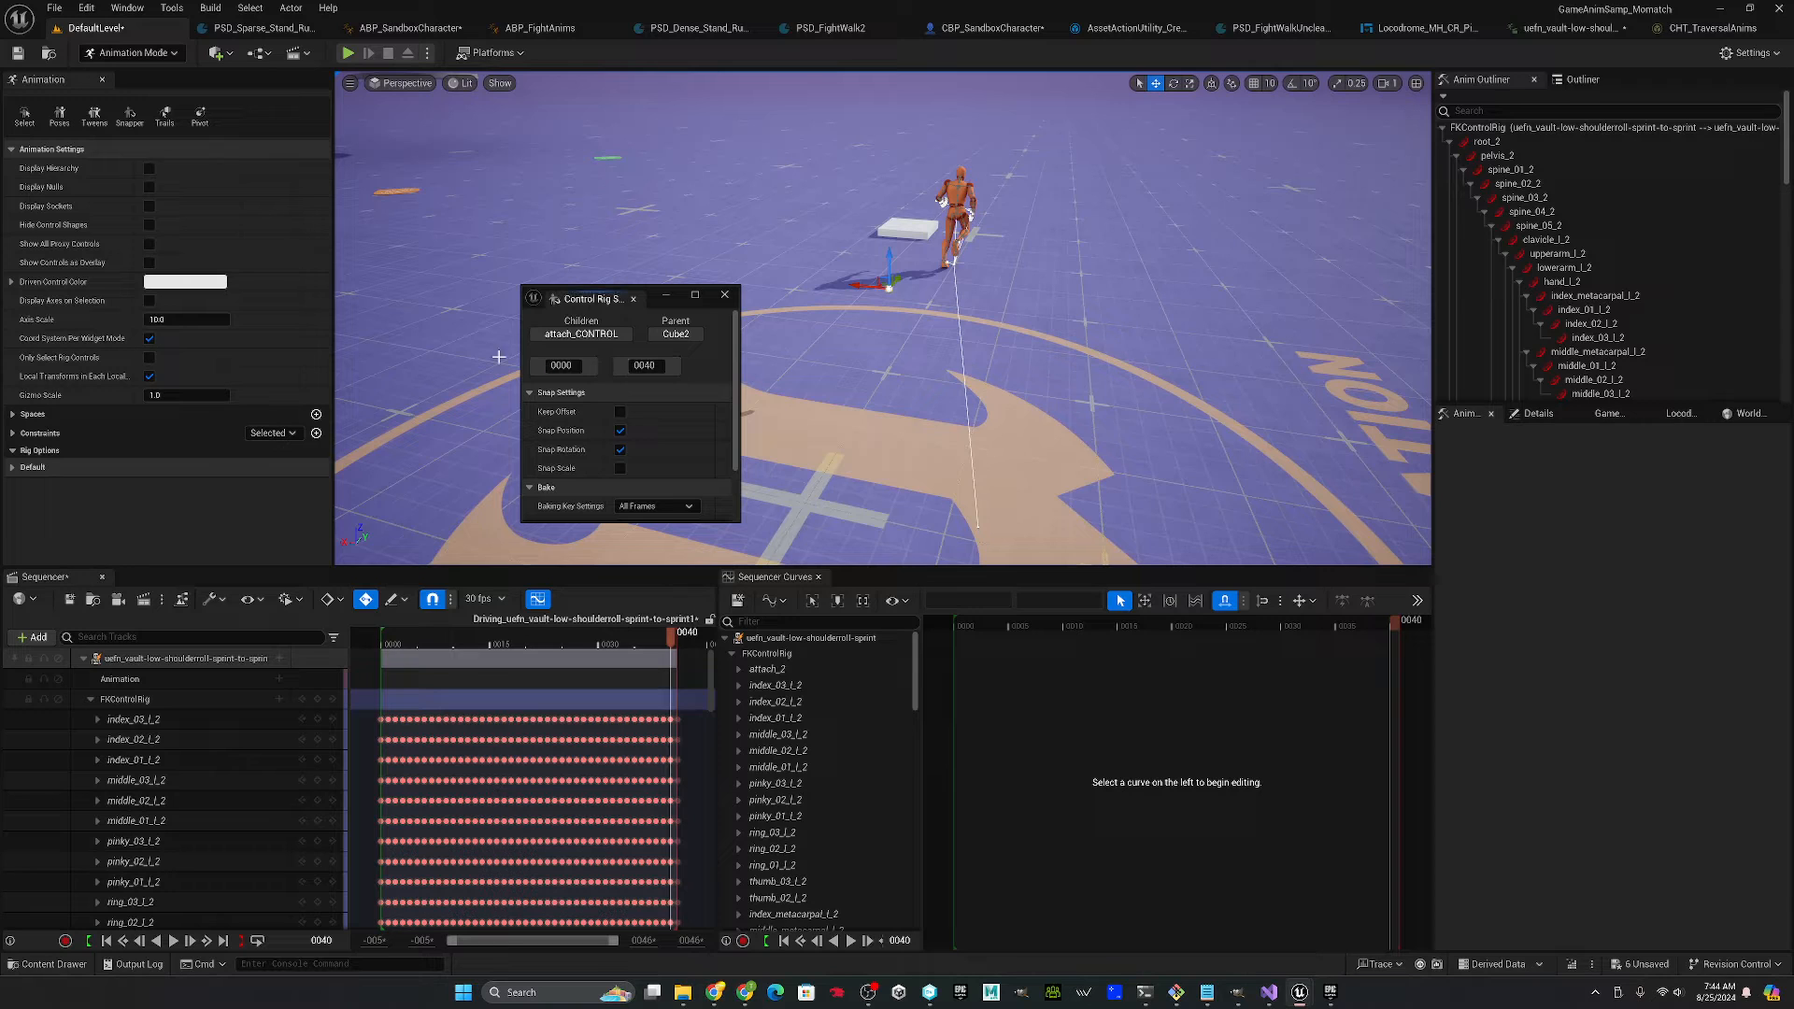
{"action": "left_click", "coordinate": [654, 506]}
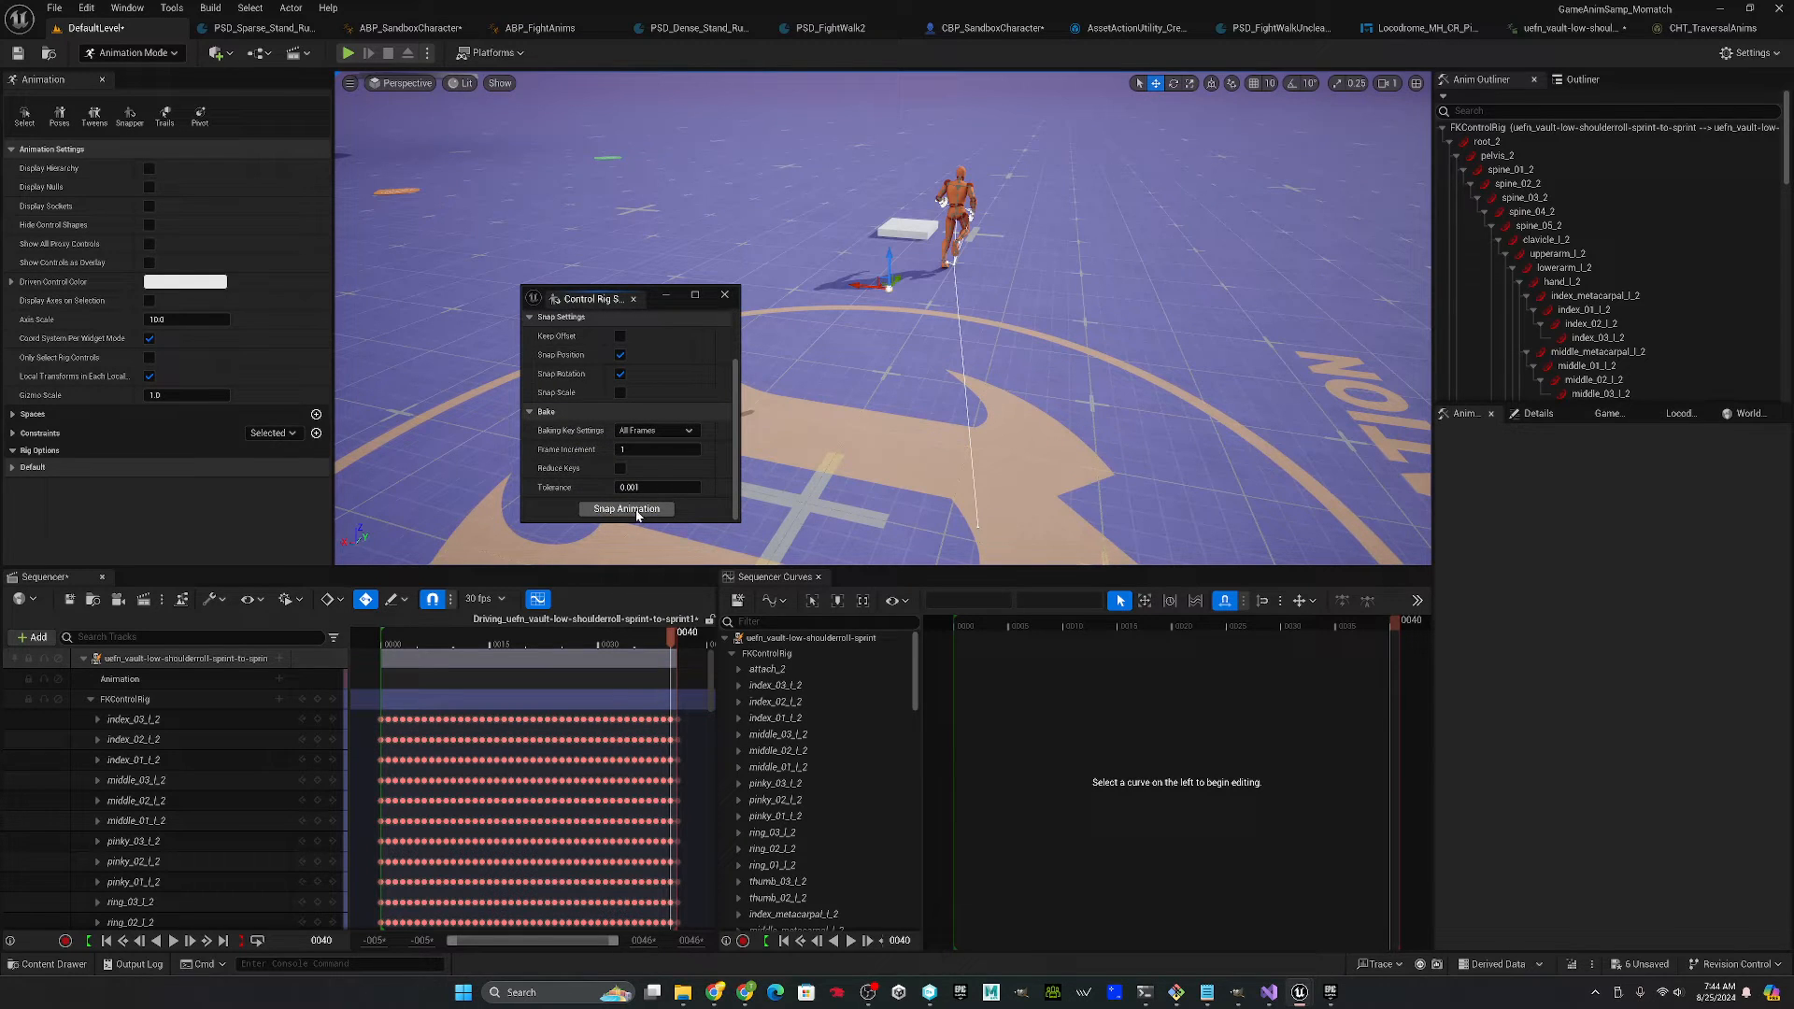
{"action": "left_click", "coordinate": [626, 508]}
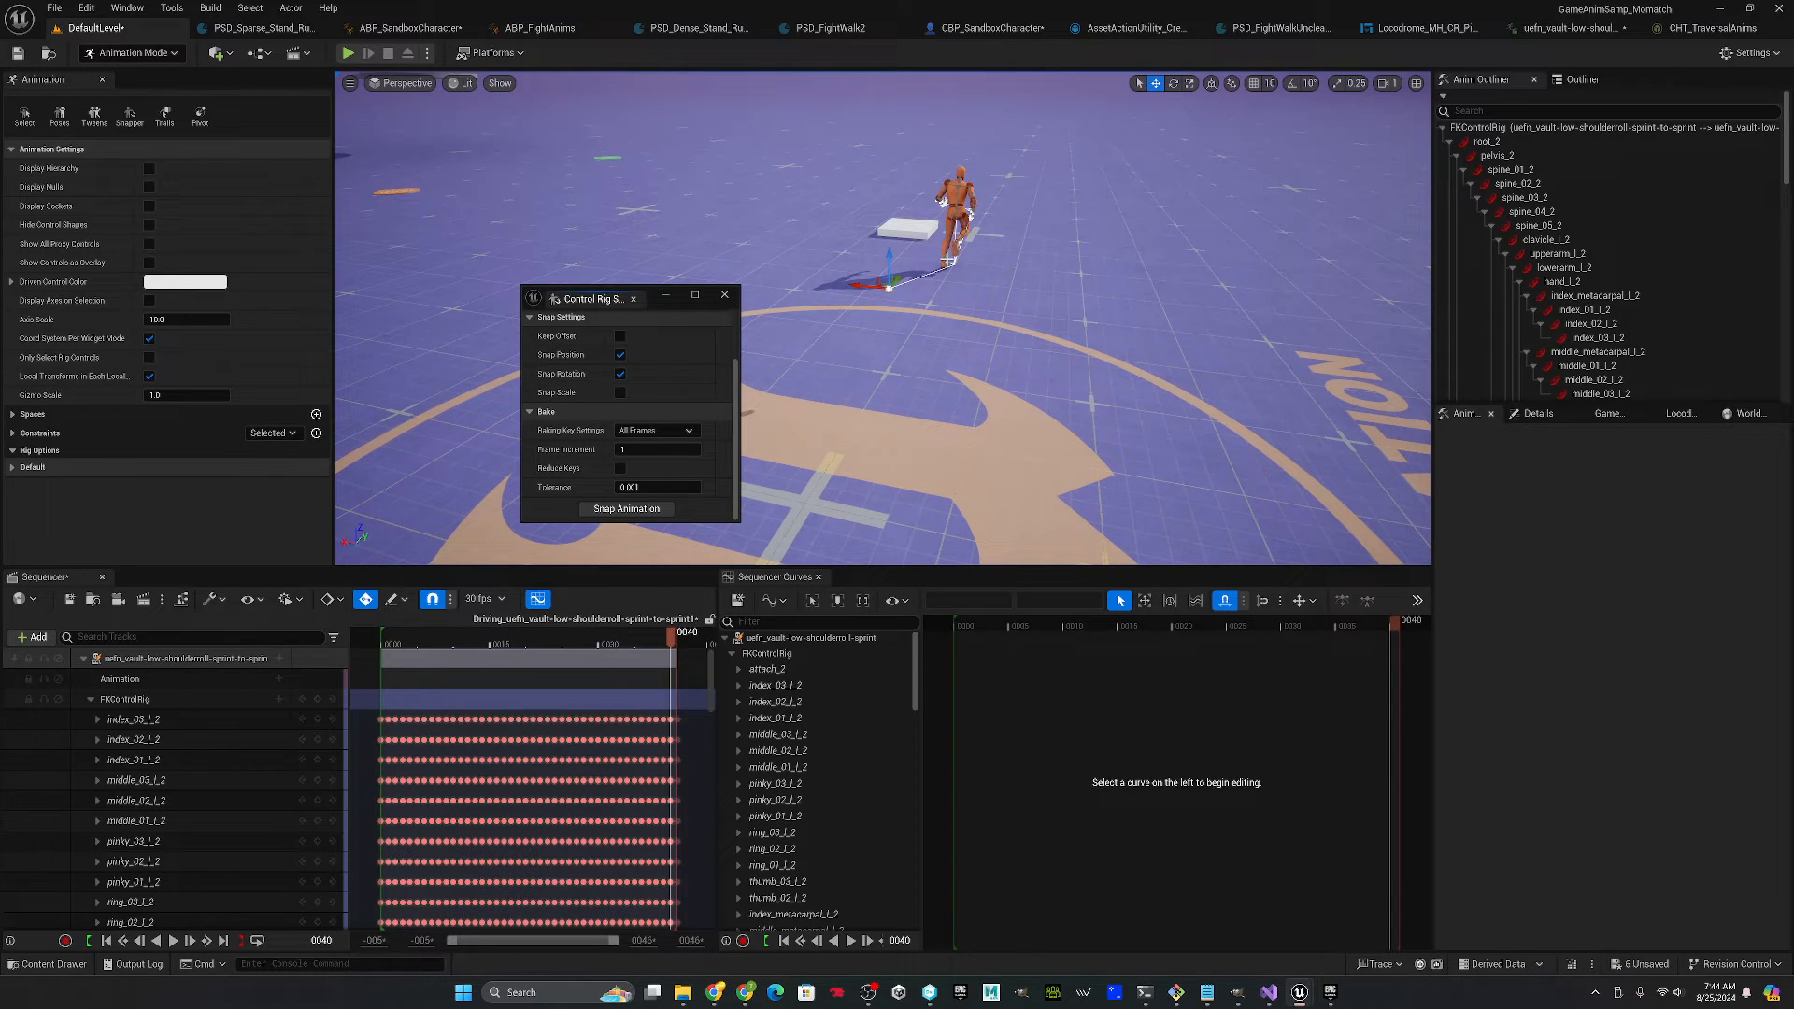
{"action": "left_click", "coordinate": [725, 293]}
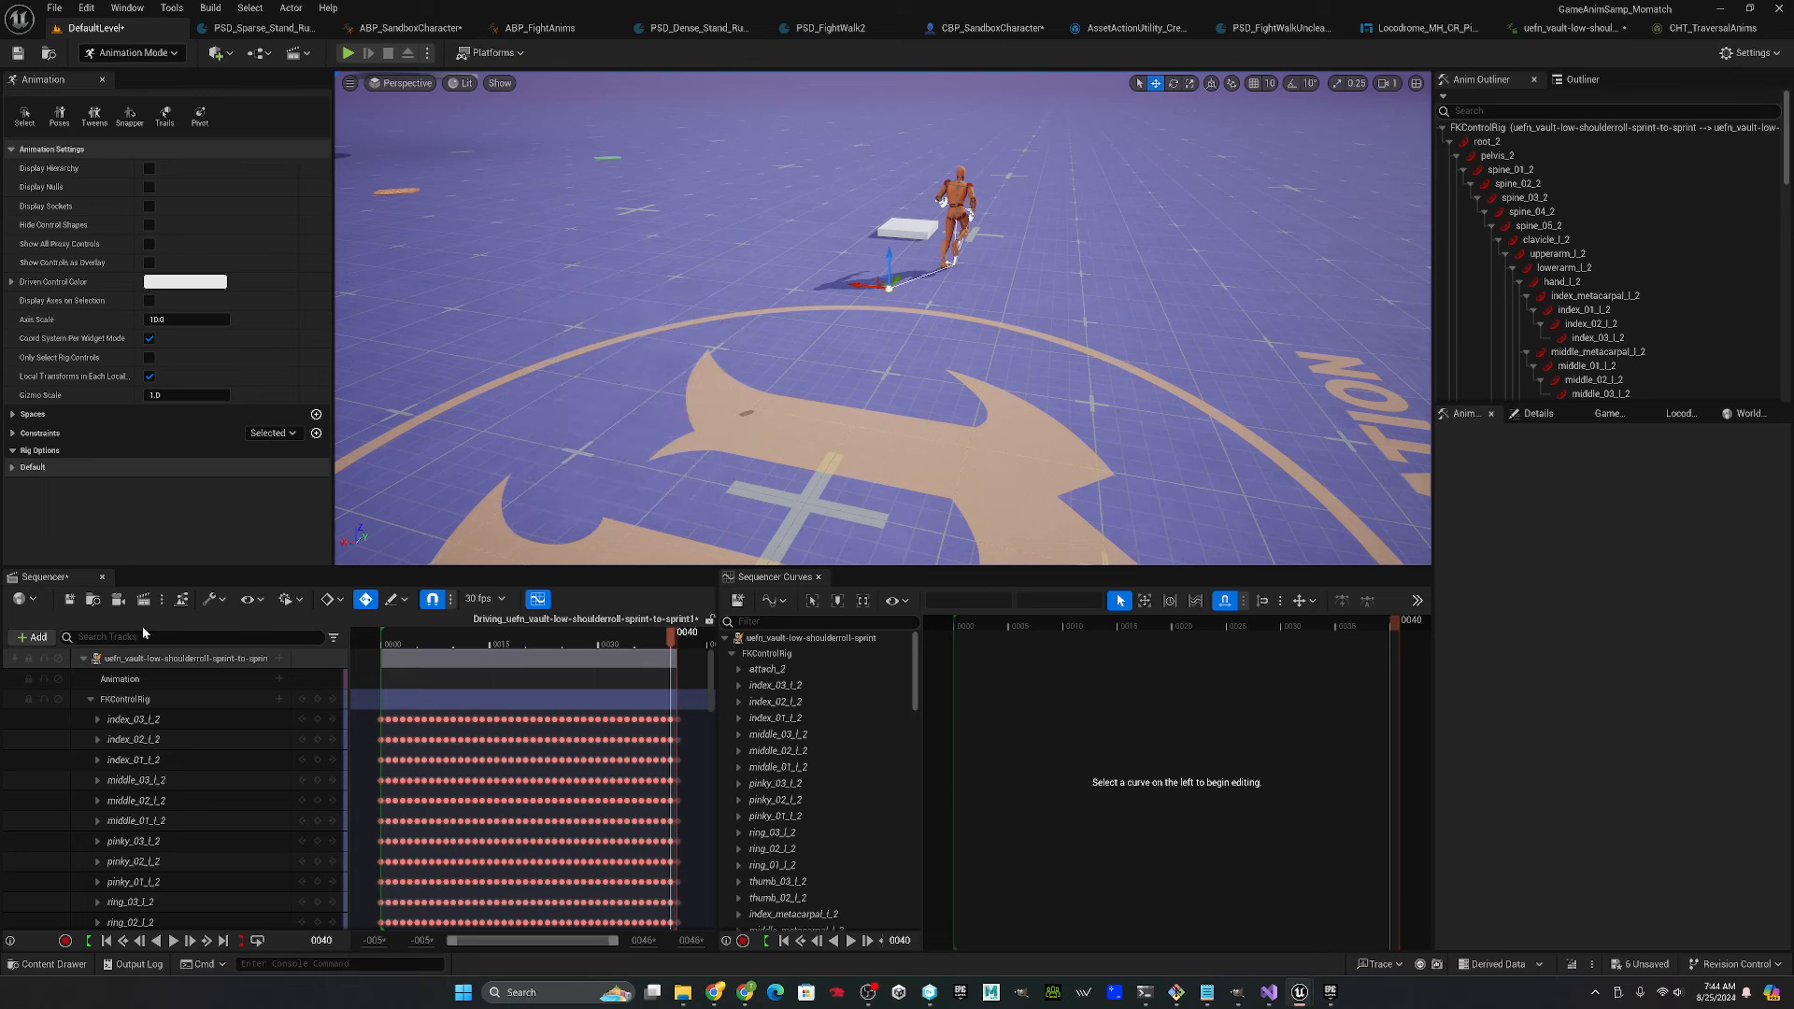
- Check the snapped attach_2 curve and start baking the sequence into a new animation
{"action": "left_click", "coordinate": [766, 669]}
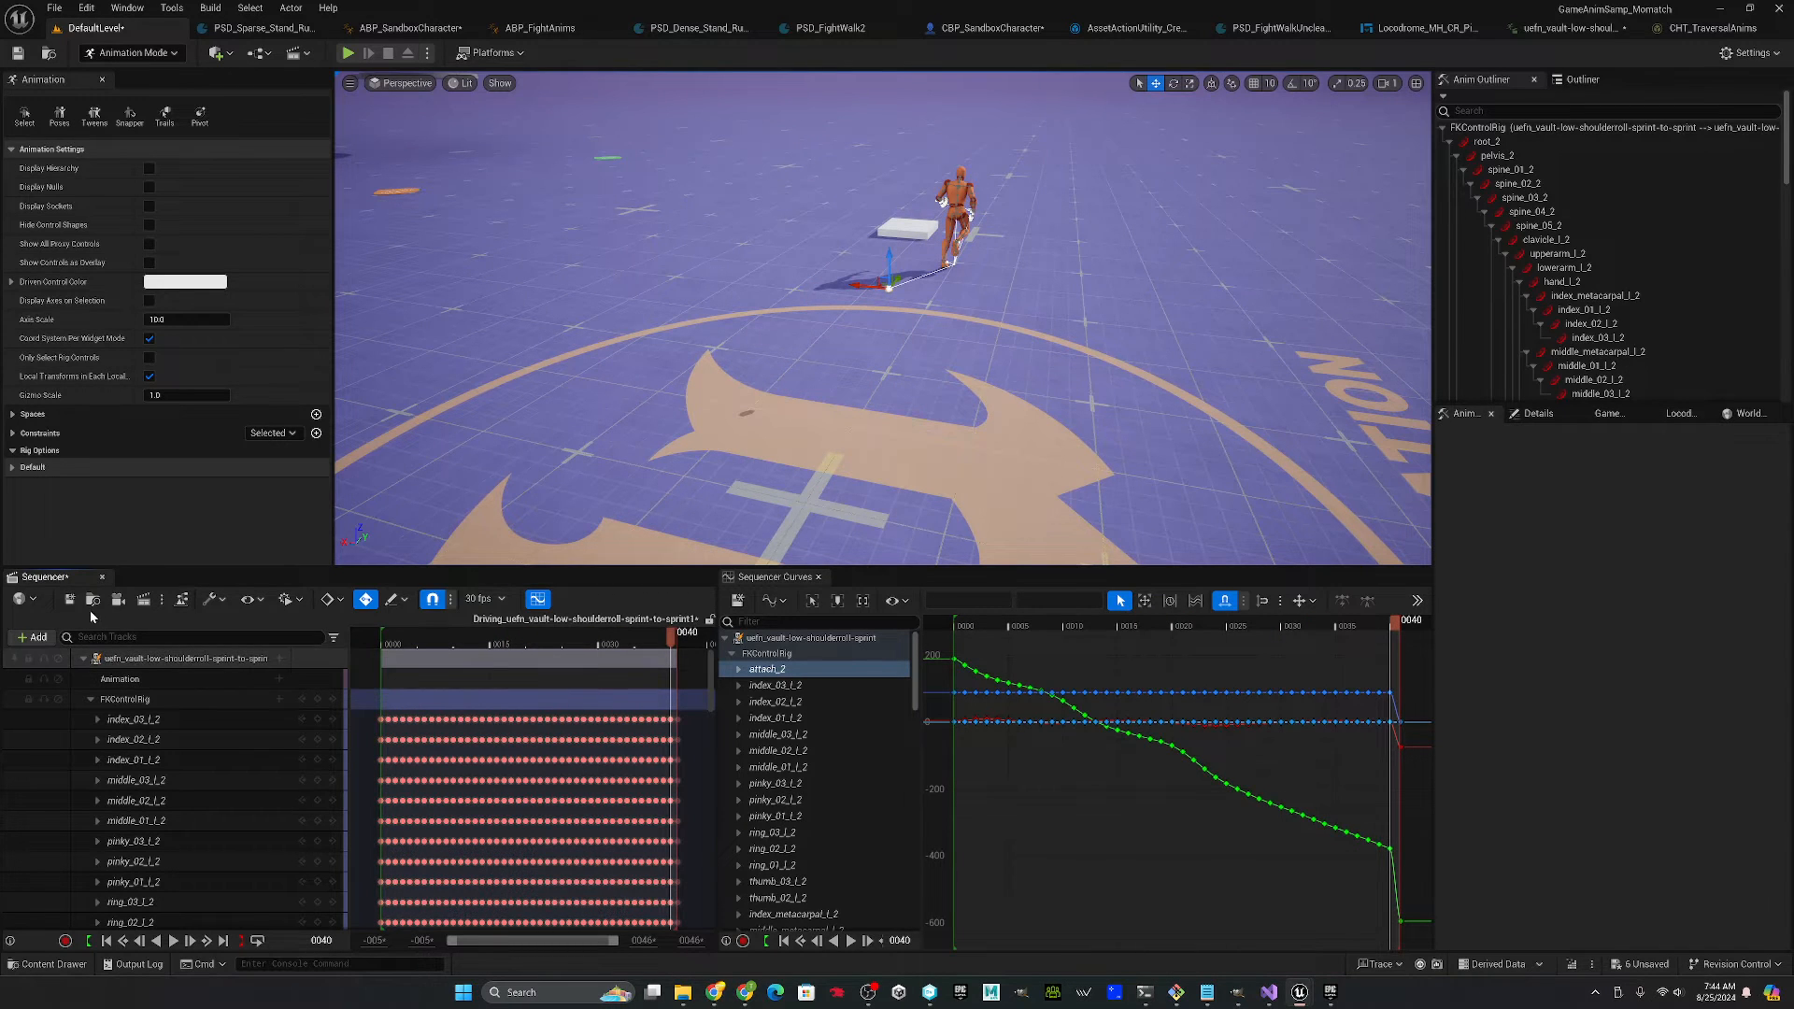
{"action": "left_click", "coordinate": [184, 658]}
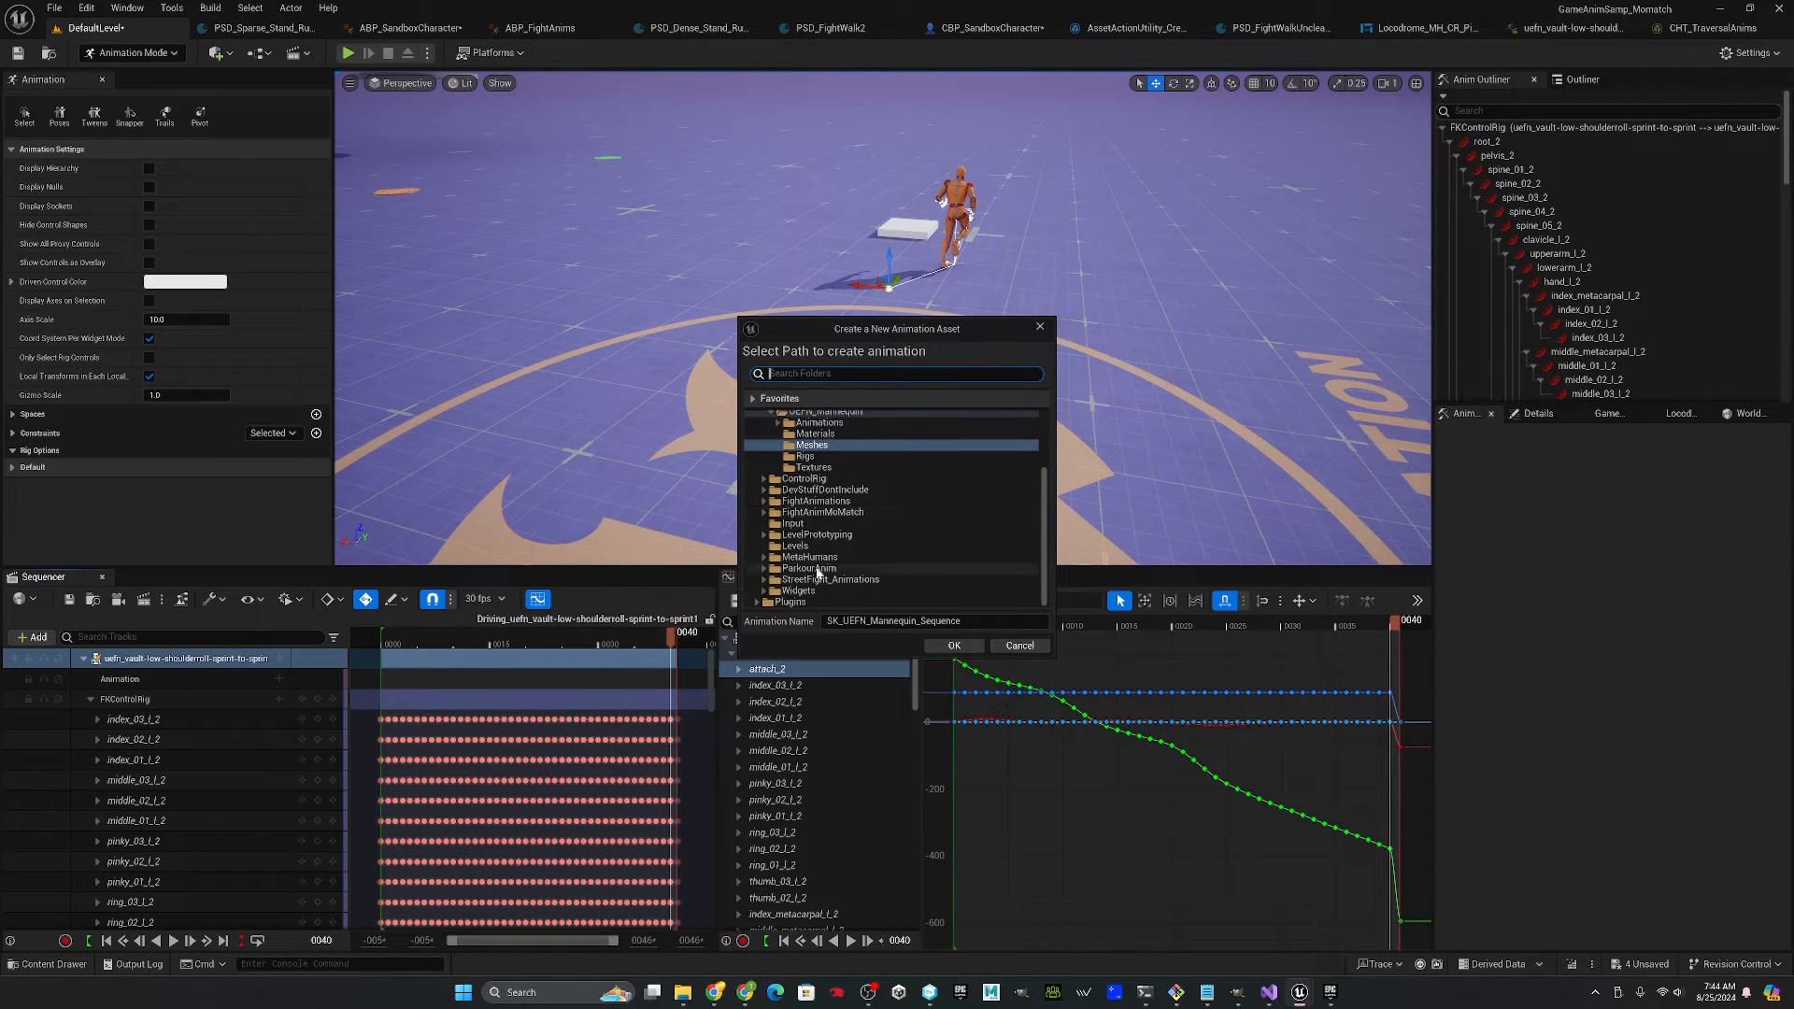
- Save the baked animation as uefn_shoulderroll_v3 in the ParkourAnim folder and show it in the Content Drawer
{"action": "left_click", "coordinate": [809, 568]}
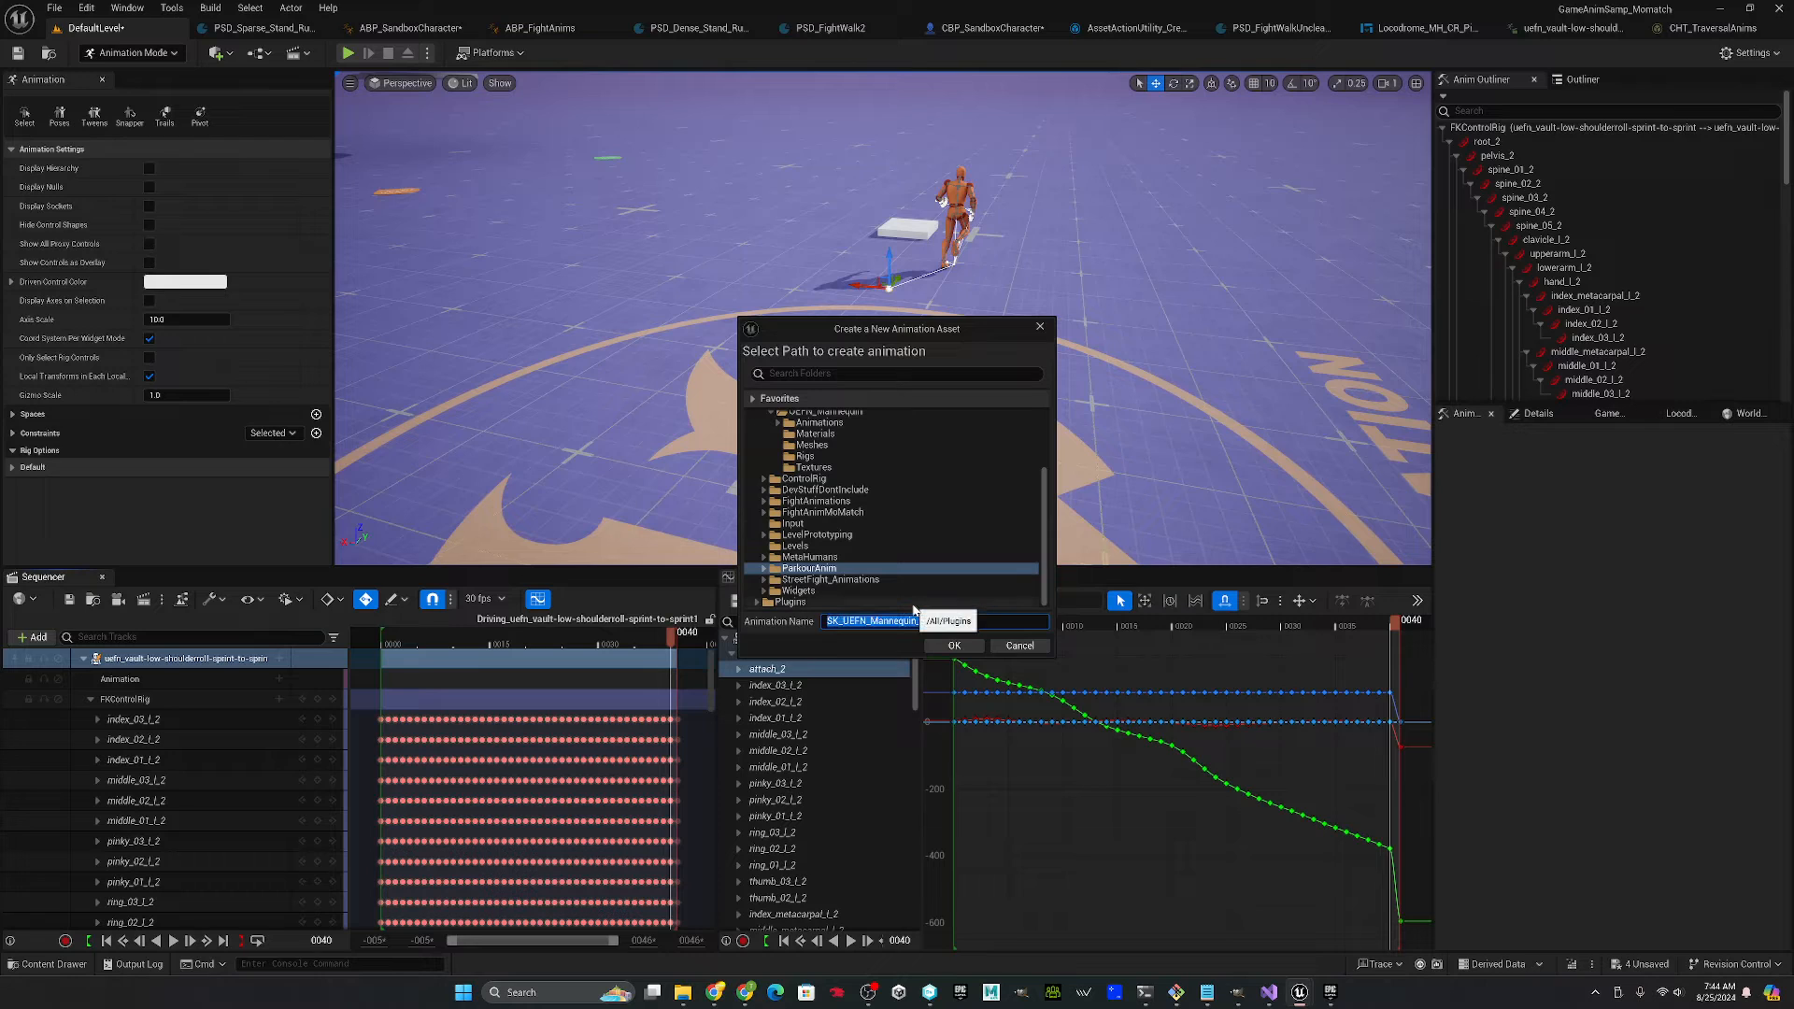
{"action": "type", "text": "uefn_shoulderroll_v3"}
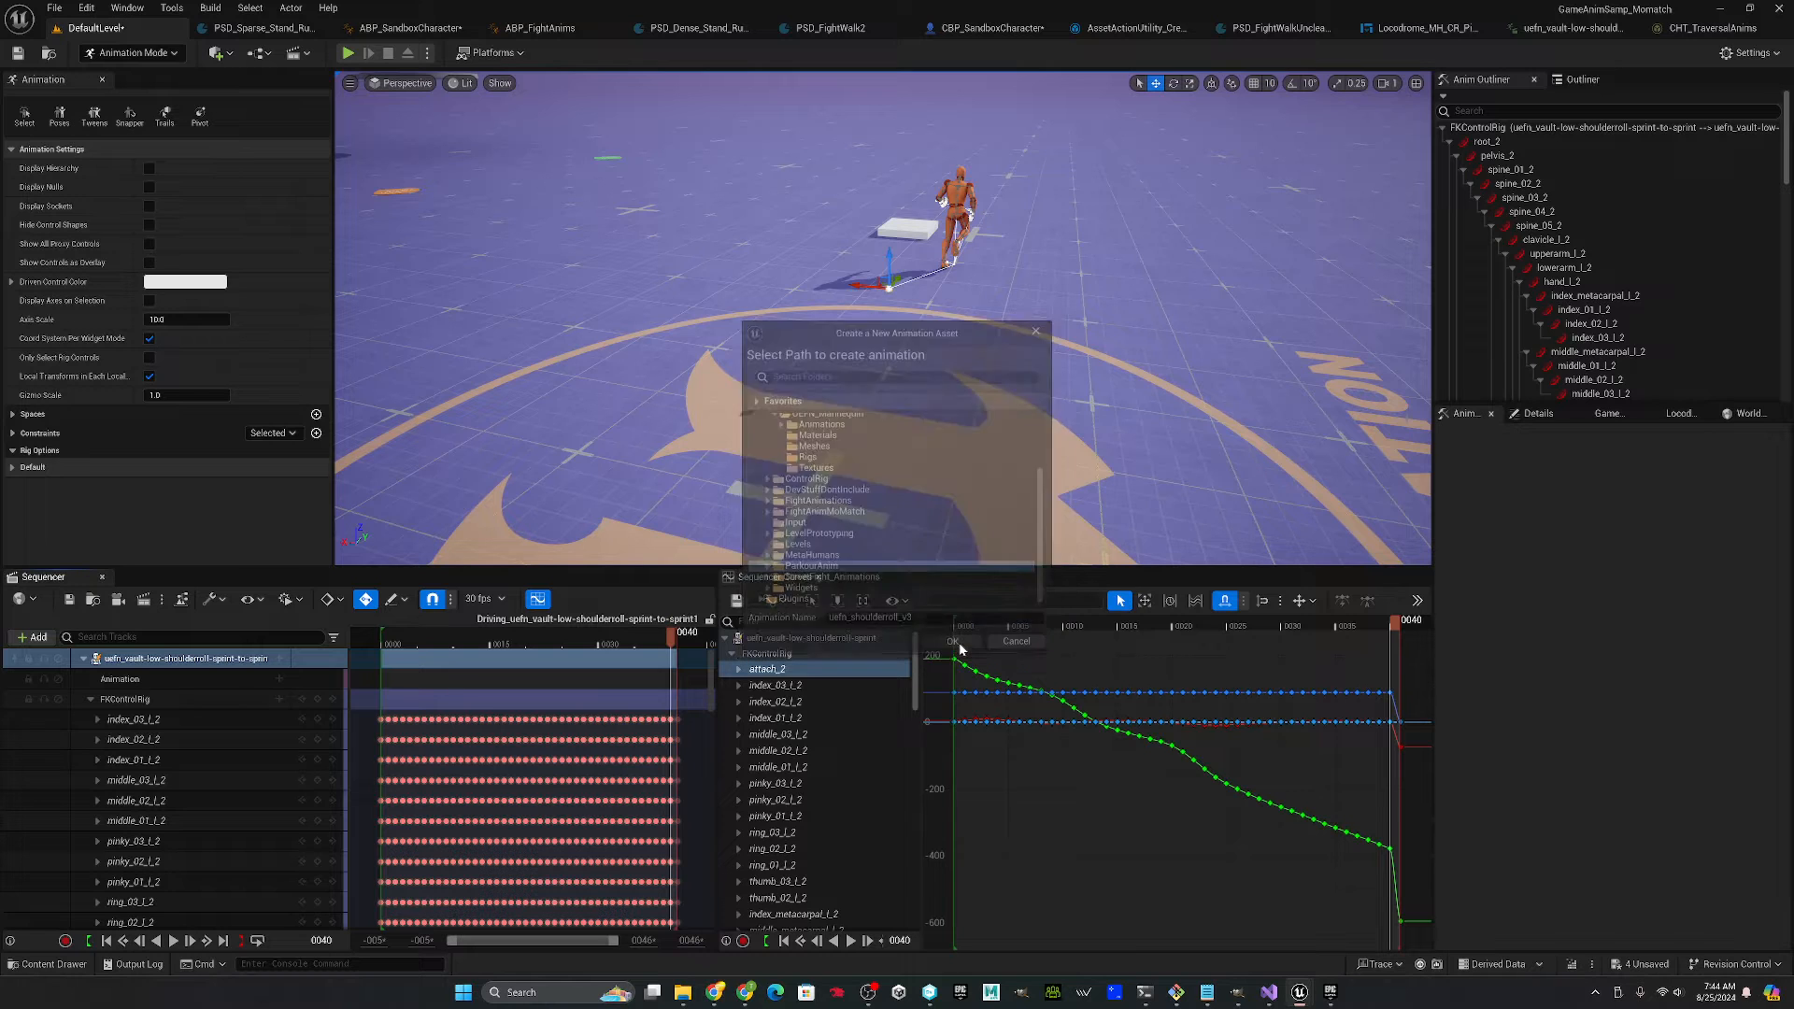
{"action": "left_click", "coordinate": [961, 641]}
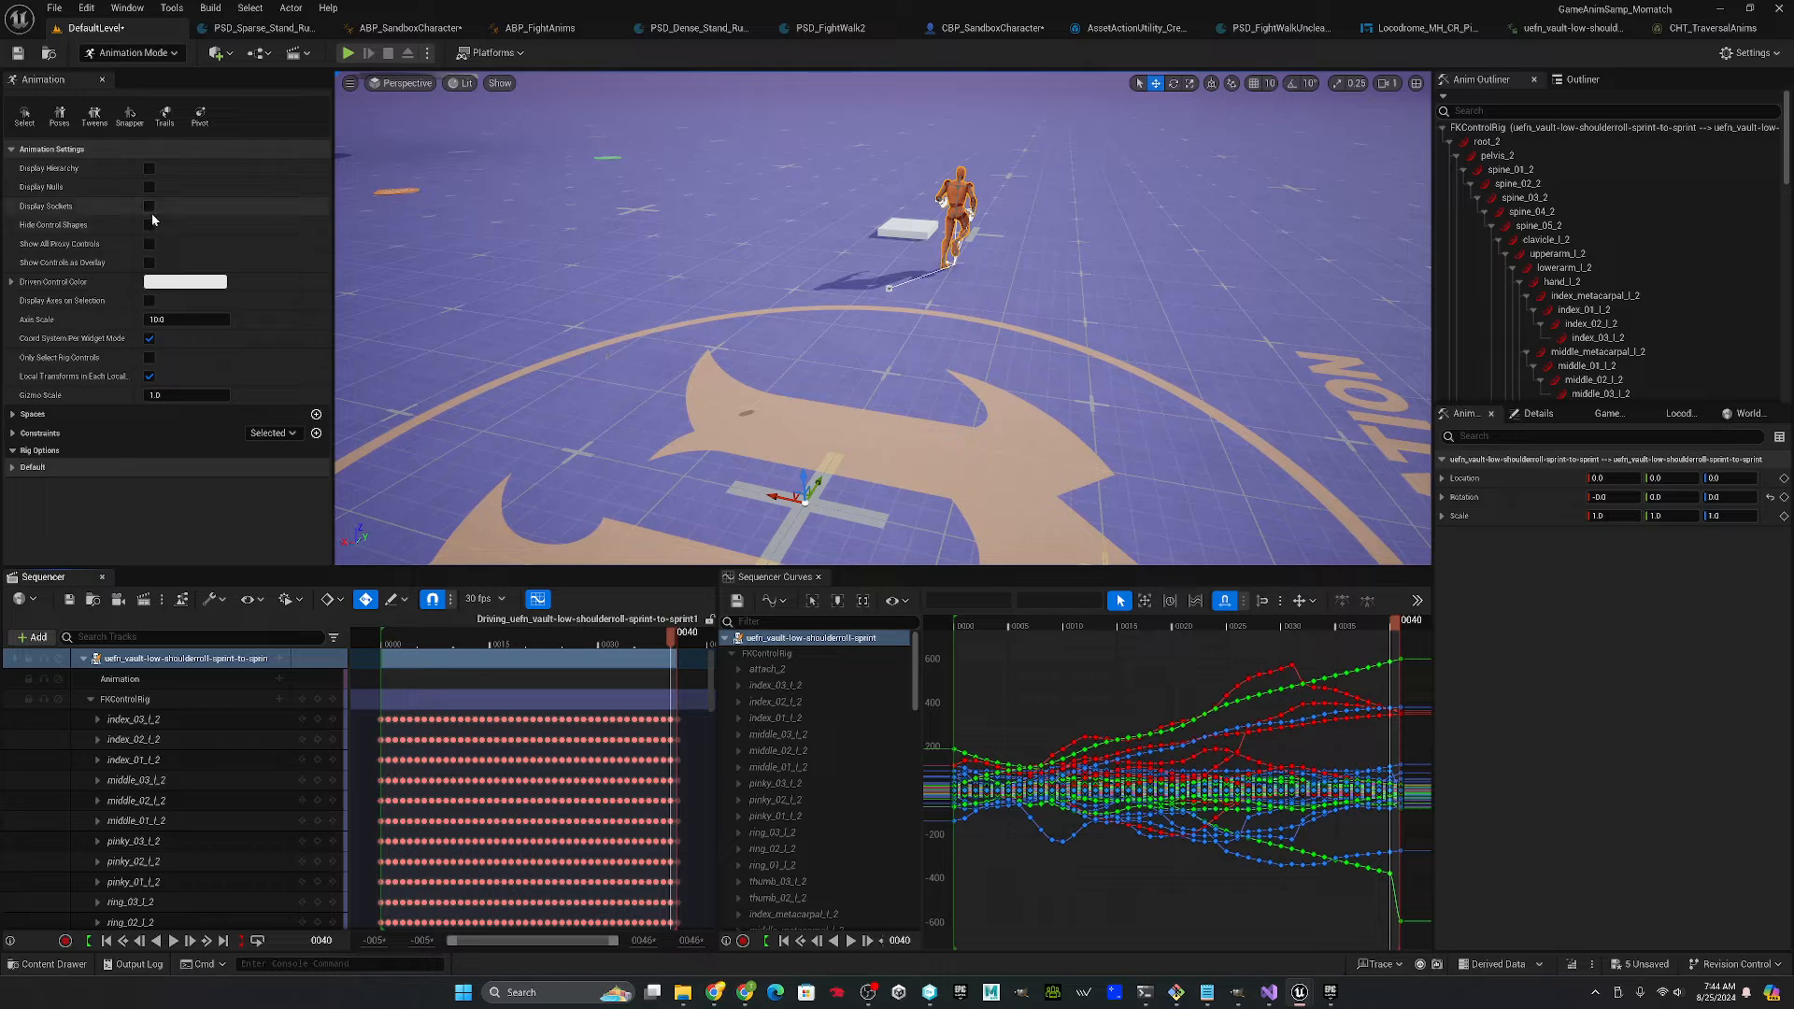
{"action": "mouse_move", "coordinate": [149, 206]}
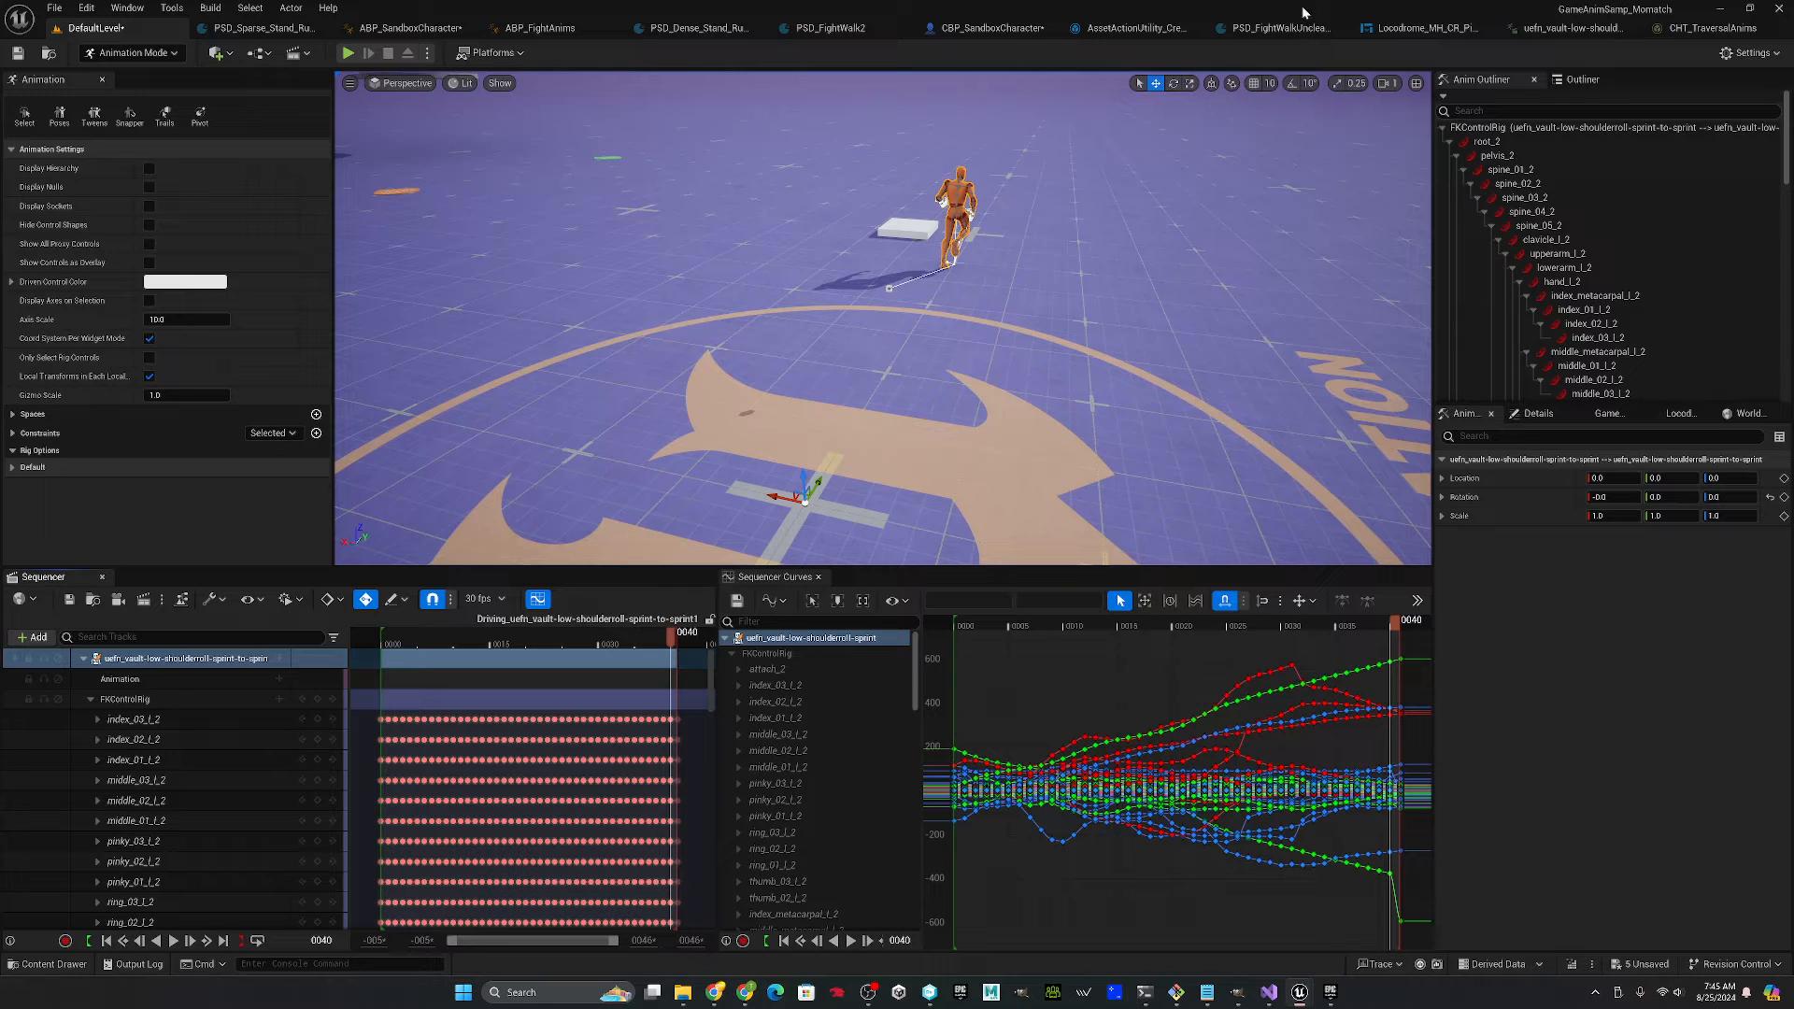
{"action": "left_click", "coordinate": [45, 964]}
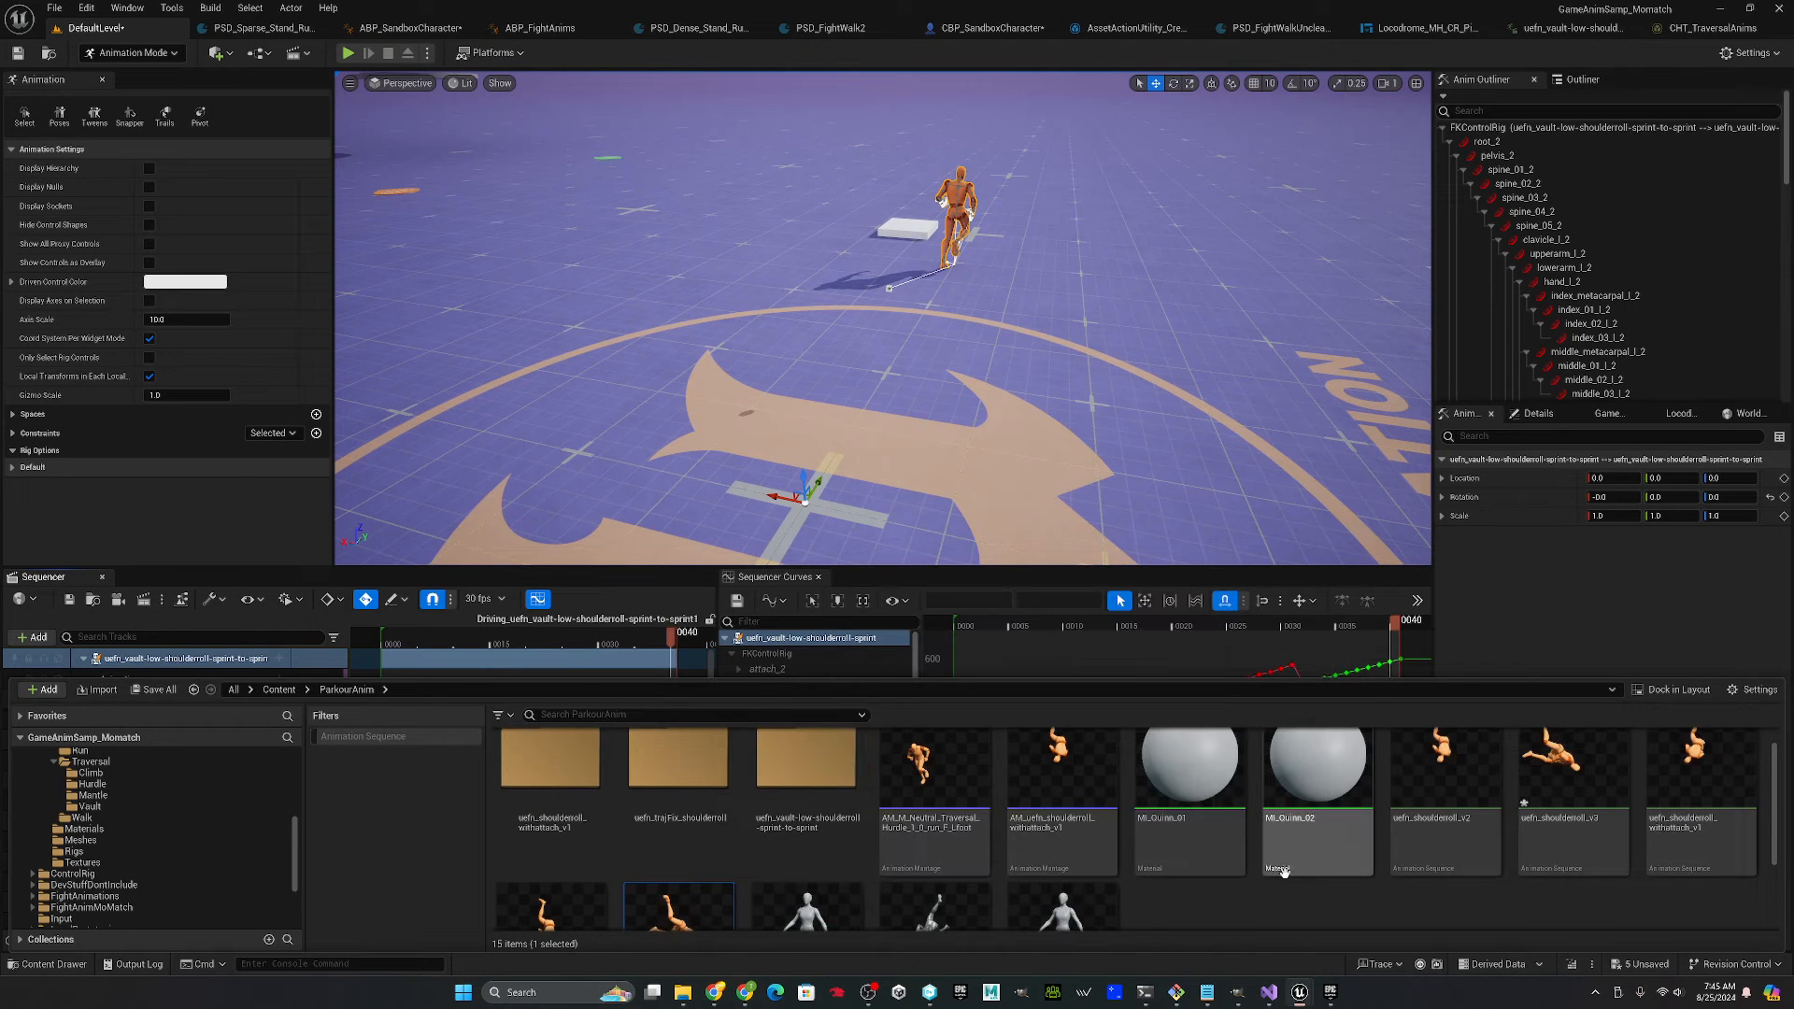
- Extend the Pose Search Block Transition notify across uefn_shoulderroll_v3's opening frames and save it
{"action": "left_click", "coordinate": [1571, 761]}
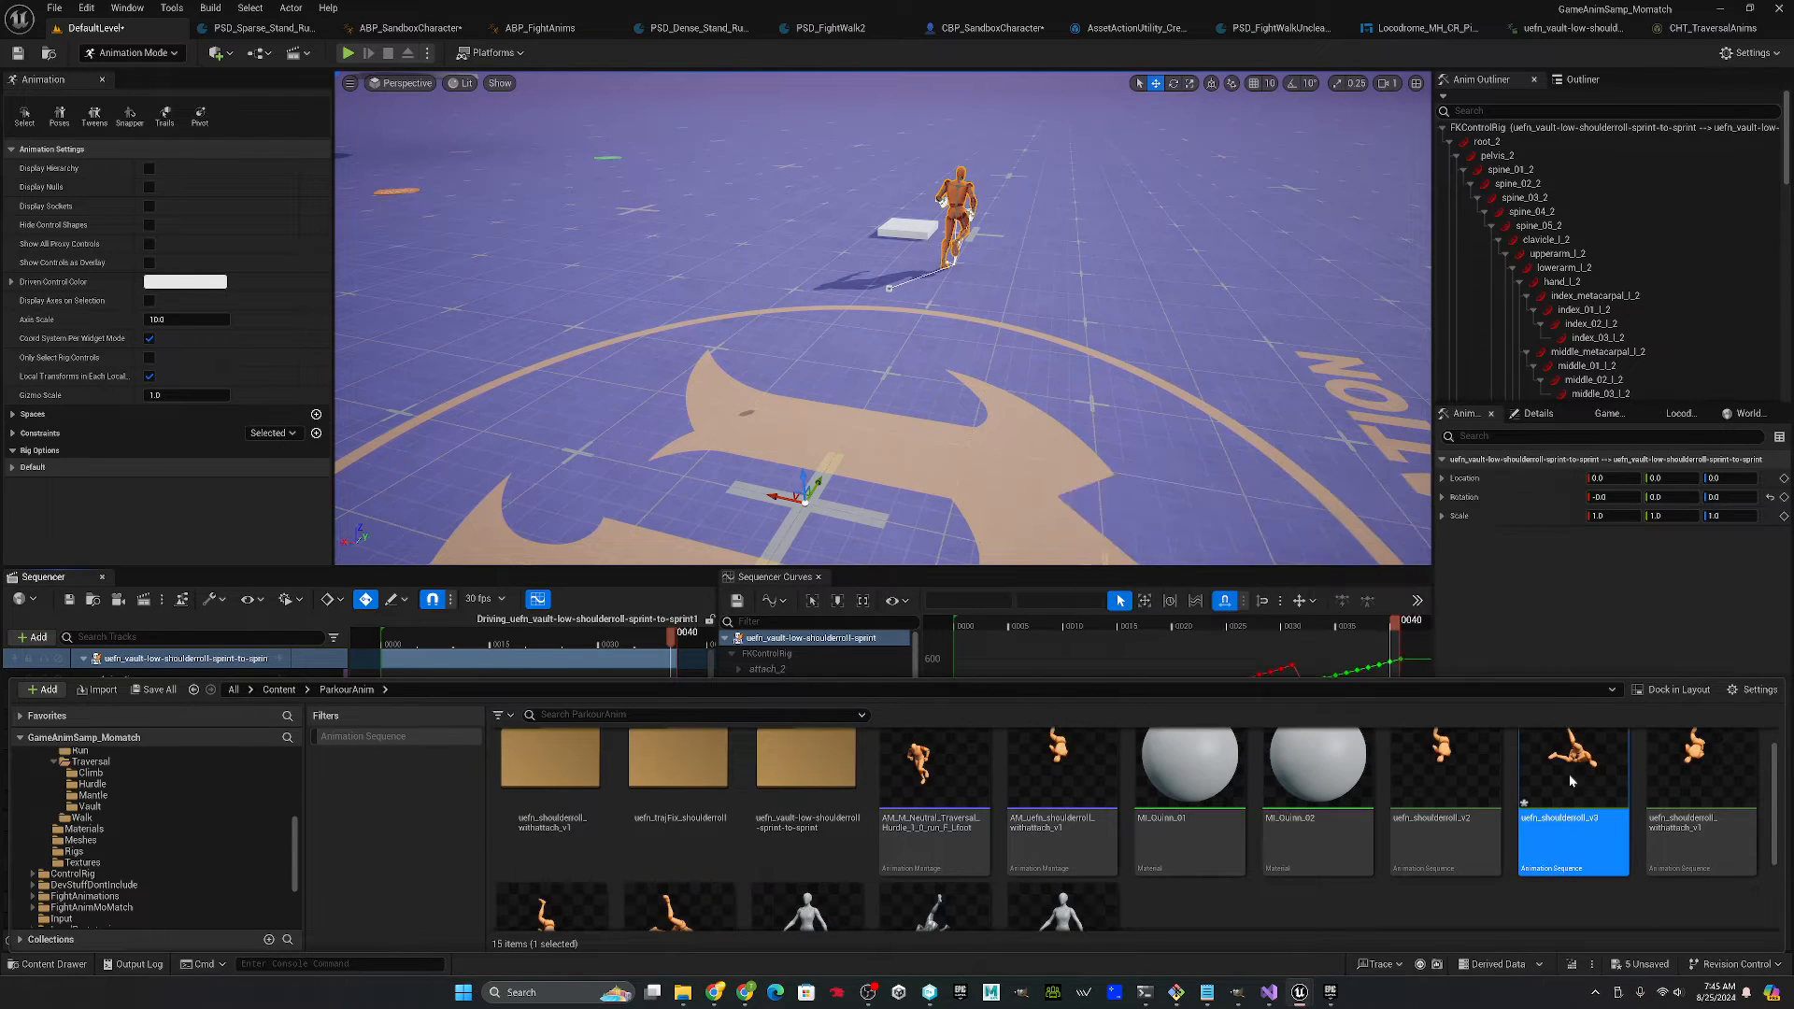
{"action": "mouse_move", "coordinate": [1572, 781]}
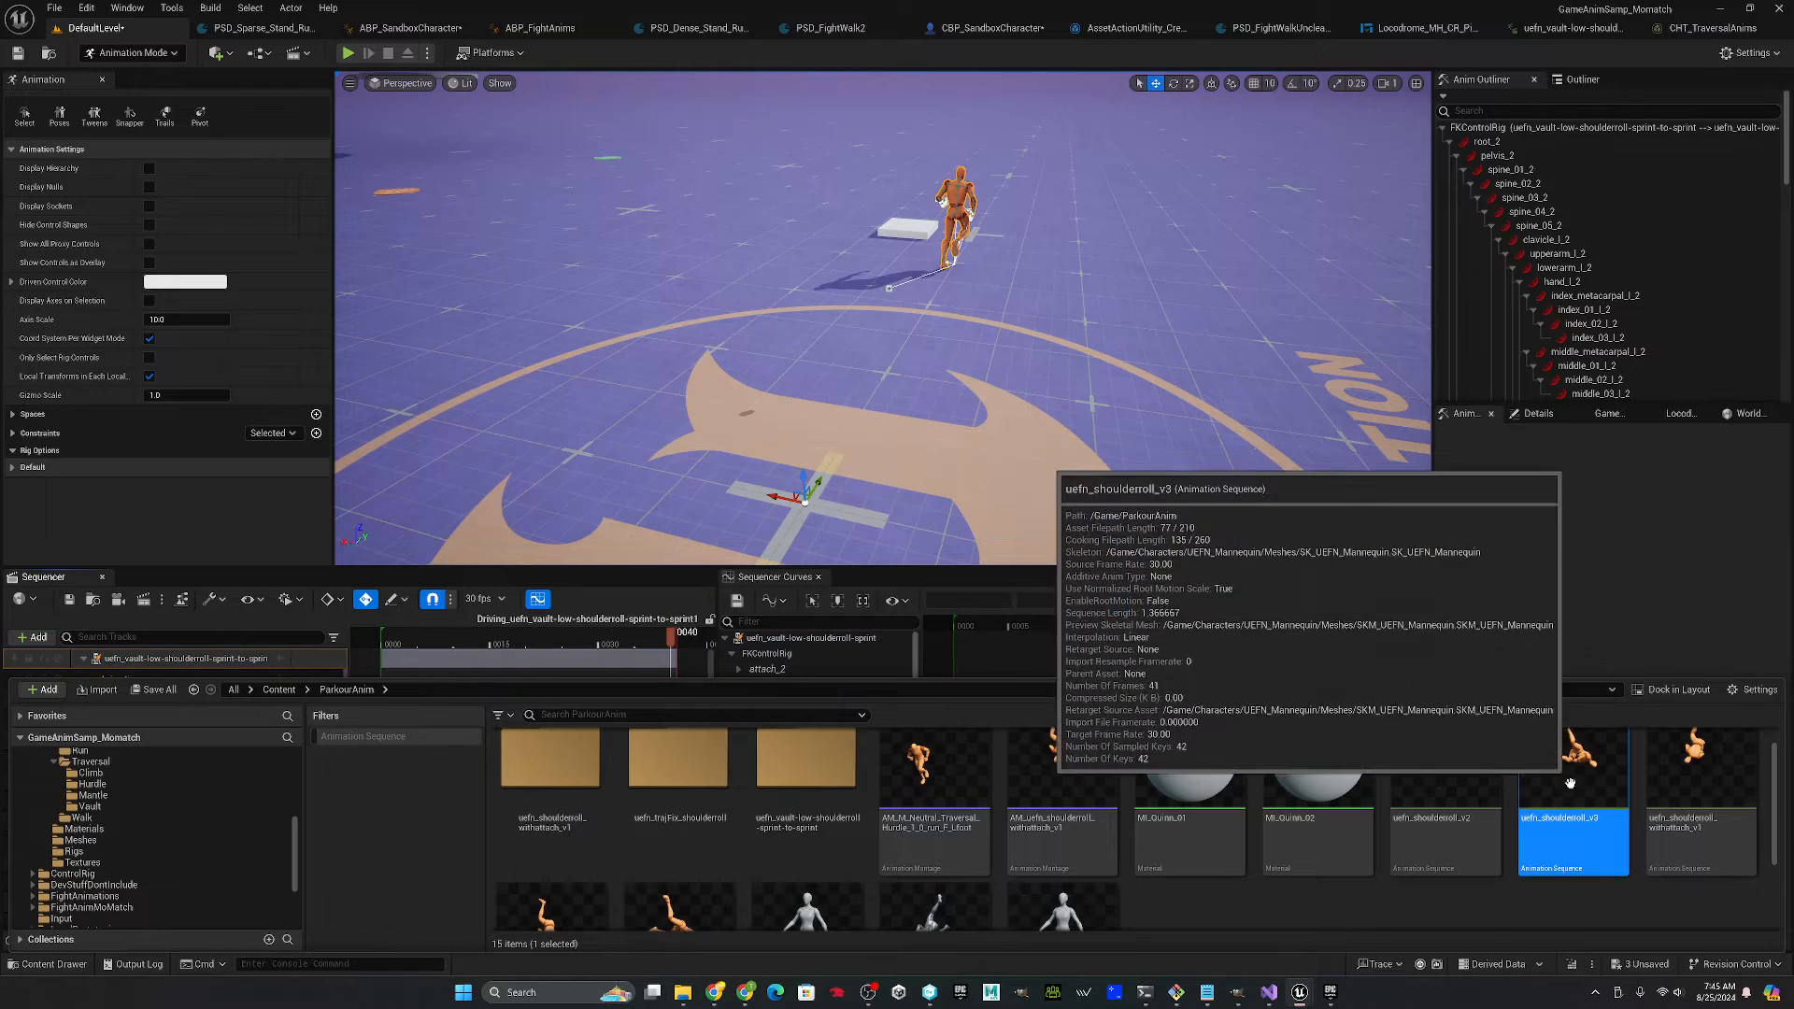
{"action": "double_click", "coordinate": [1571, 789]}
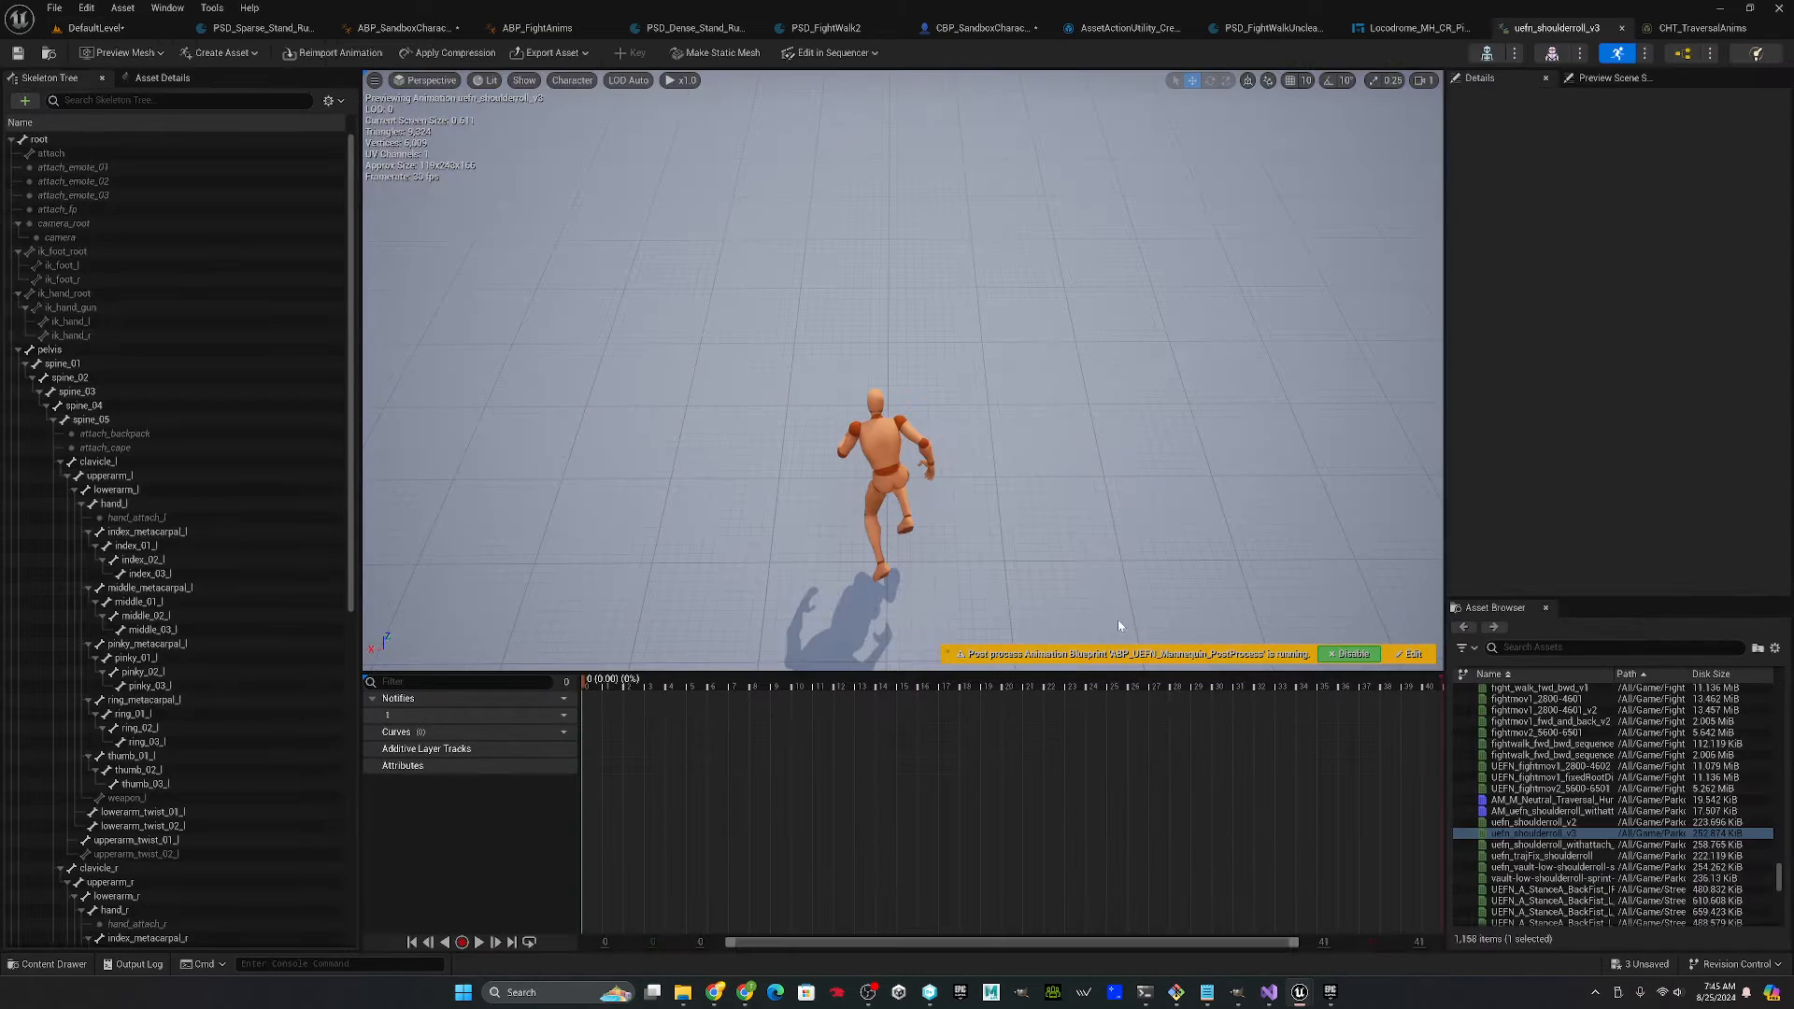
{"action": "left_click", "coordinate": [626, 684]}
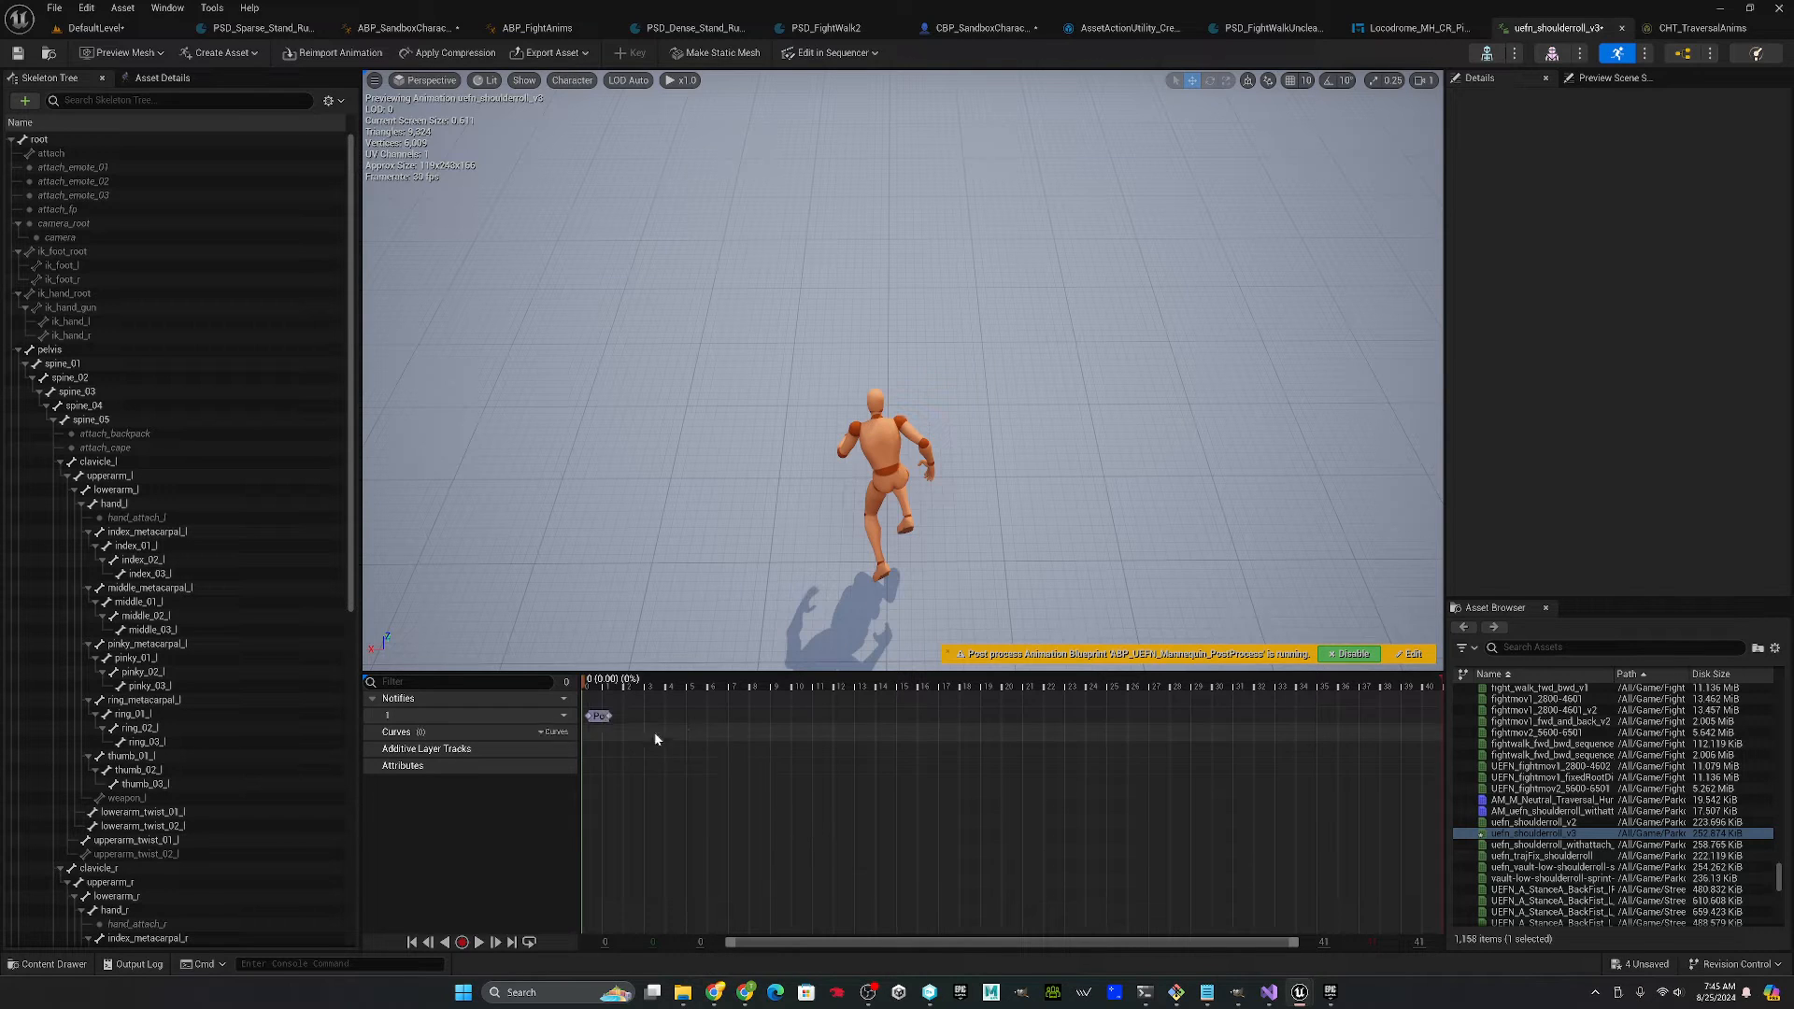
{"action": "mouse_move", "coordinate": [598, 716]}
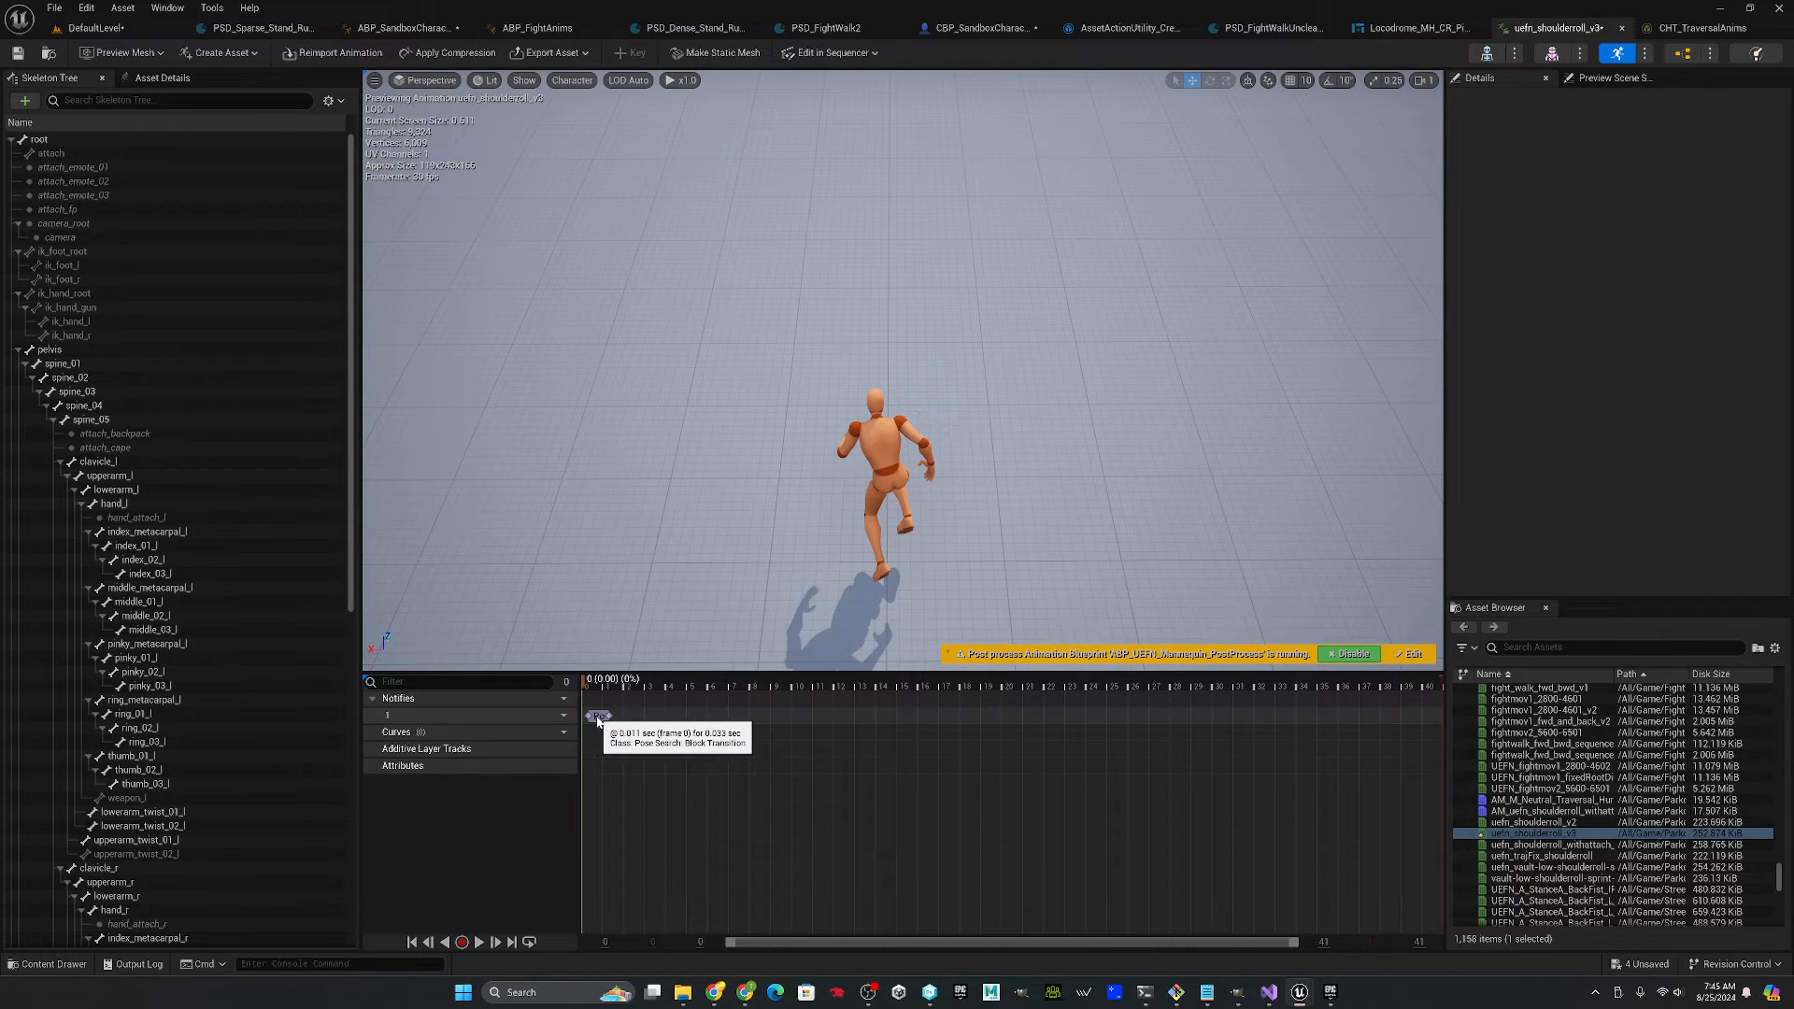
{"action": "left_click", "coordinate": [594, 716]}
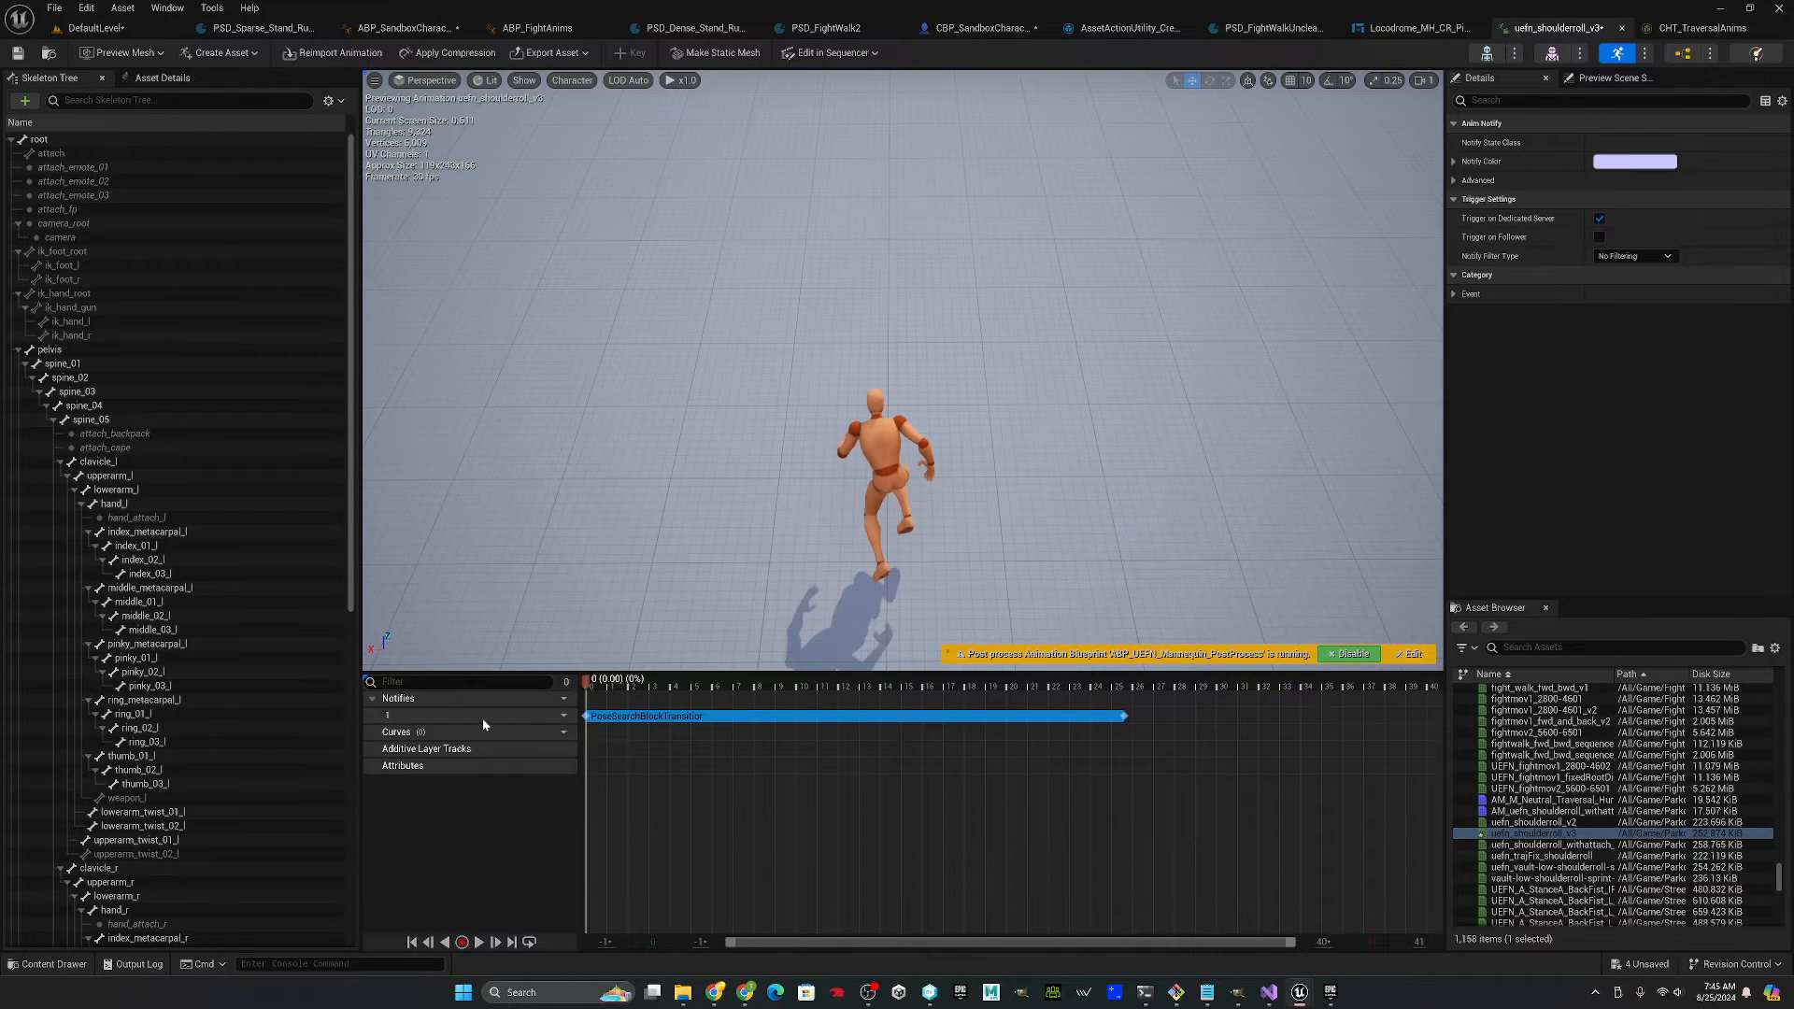
{"action": "mouse_move", "coordinate": [1026, 288]}
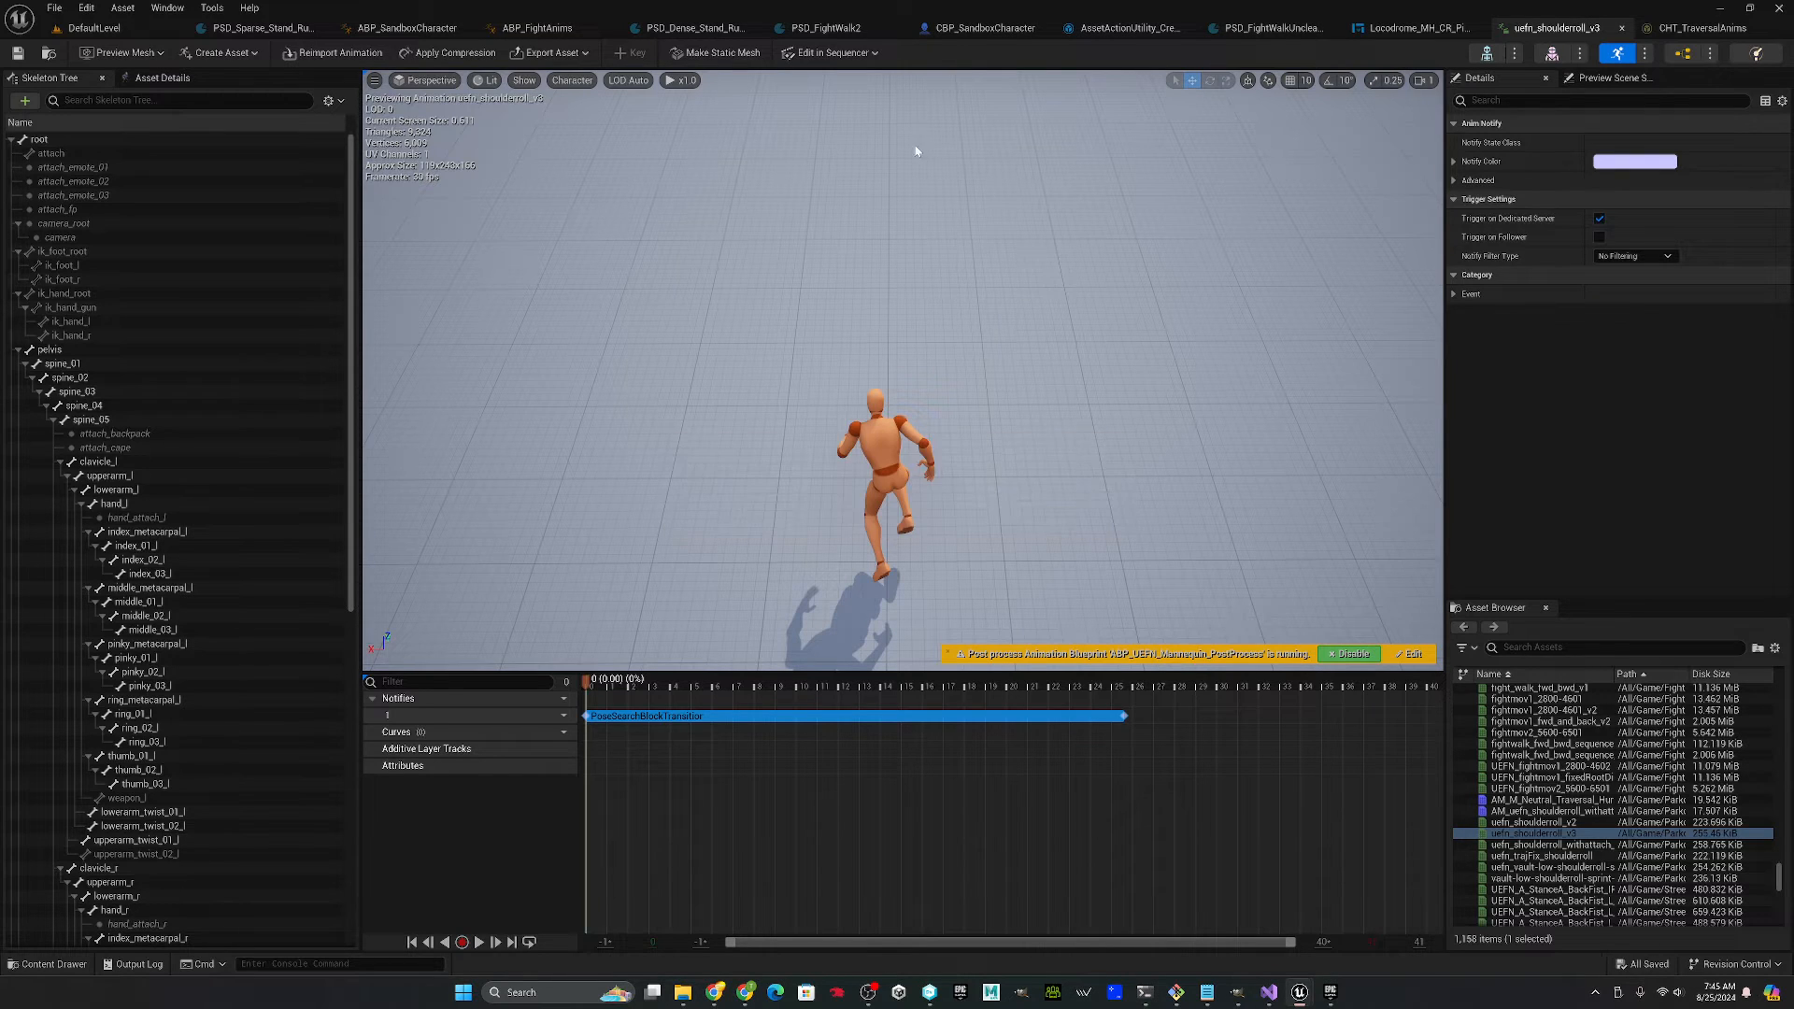
{"action": "left_click", "coordinate": [217, 52]}
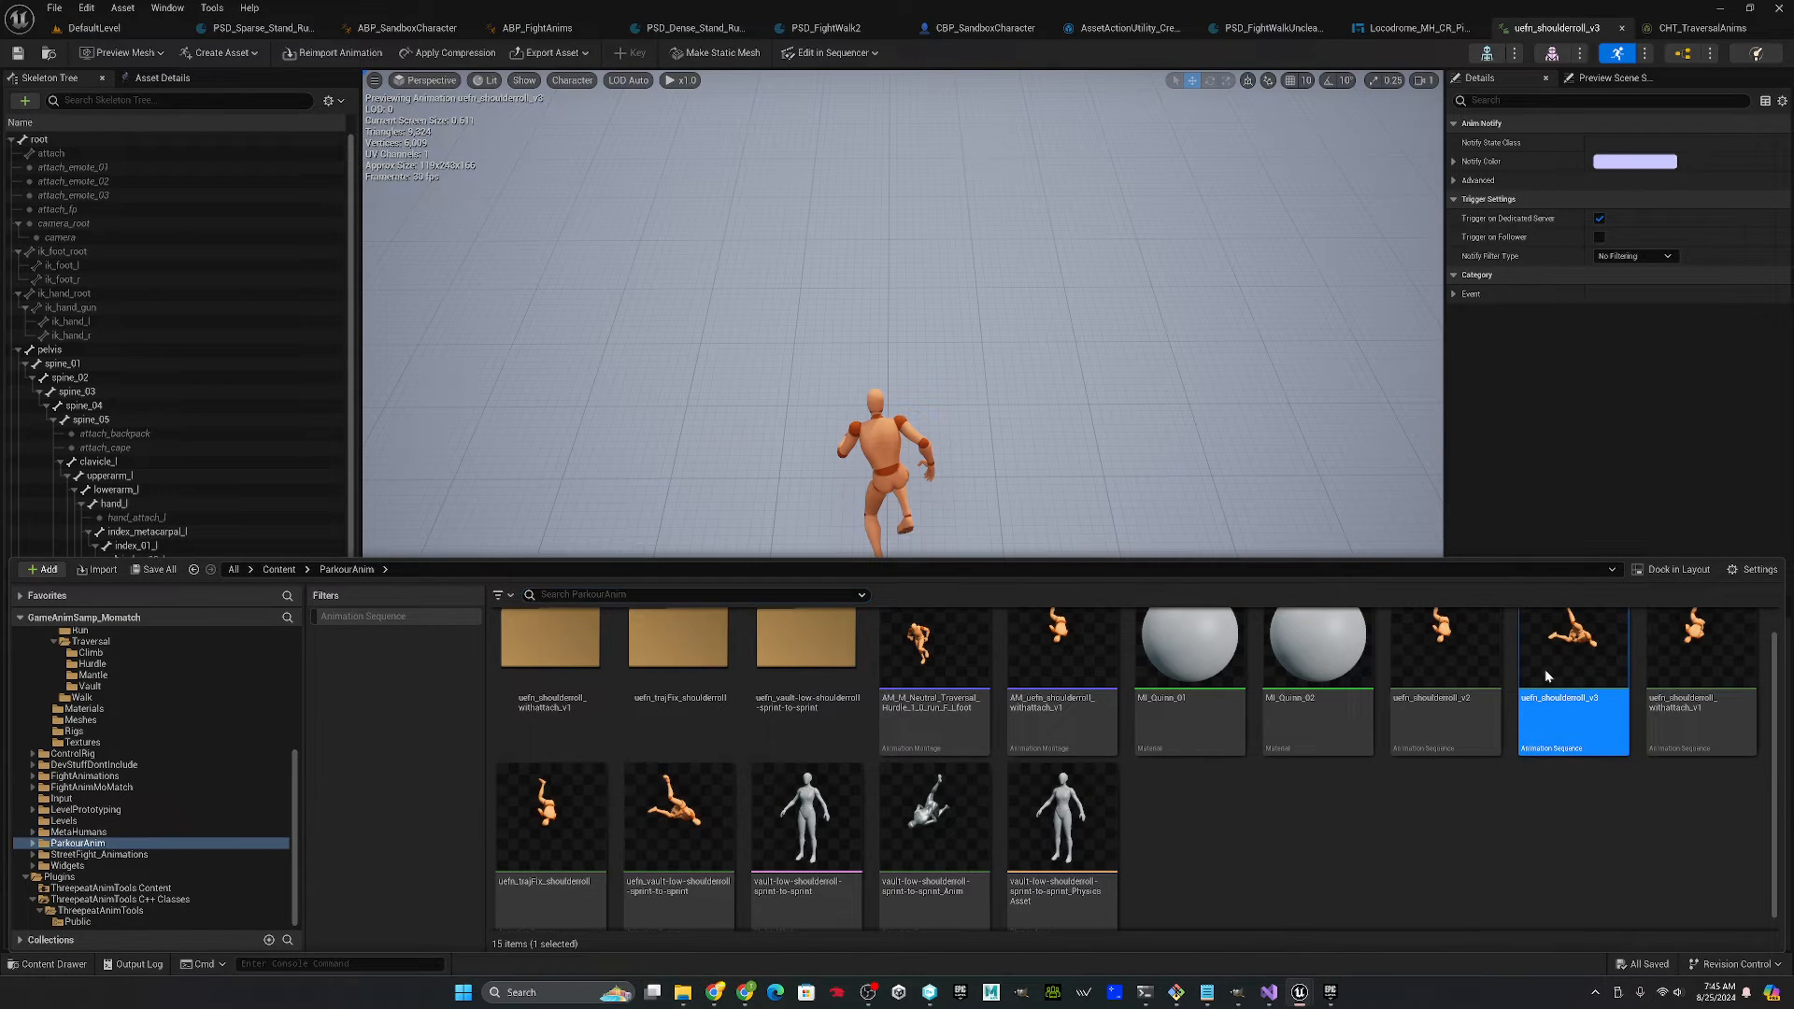
- Create the montage AM_uefn_shoulderroll_v3 from the shoulder-roll sequence and view it in its editor
{"action": "right_click", "coordinate": [1572, 681]}
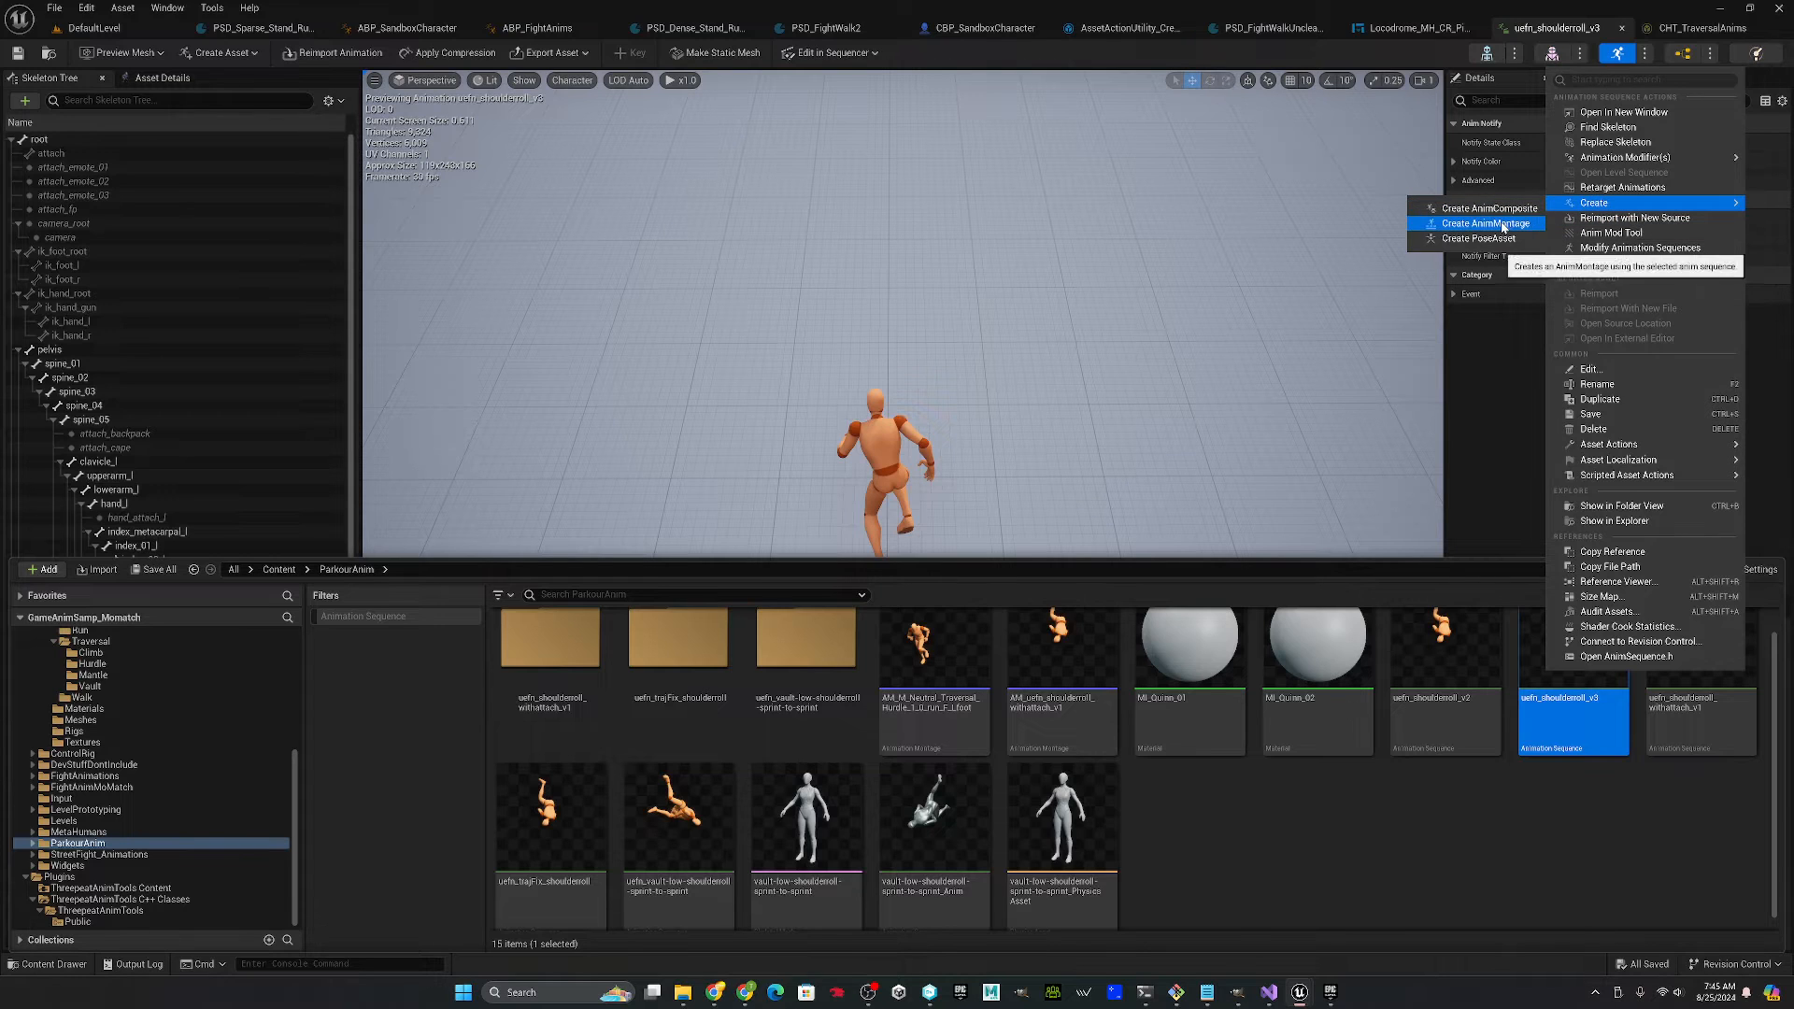
{"action": "left_click", "coordinate": [1482, 223]}
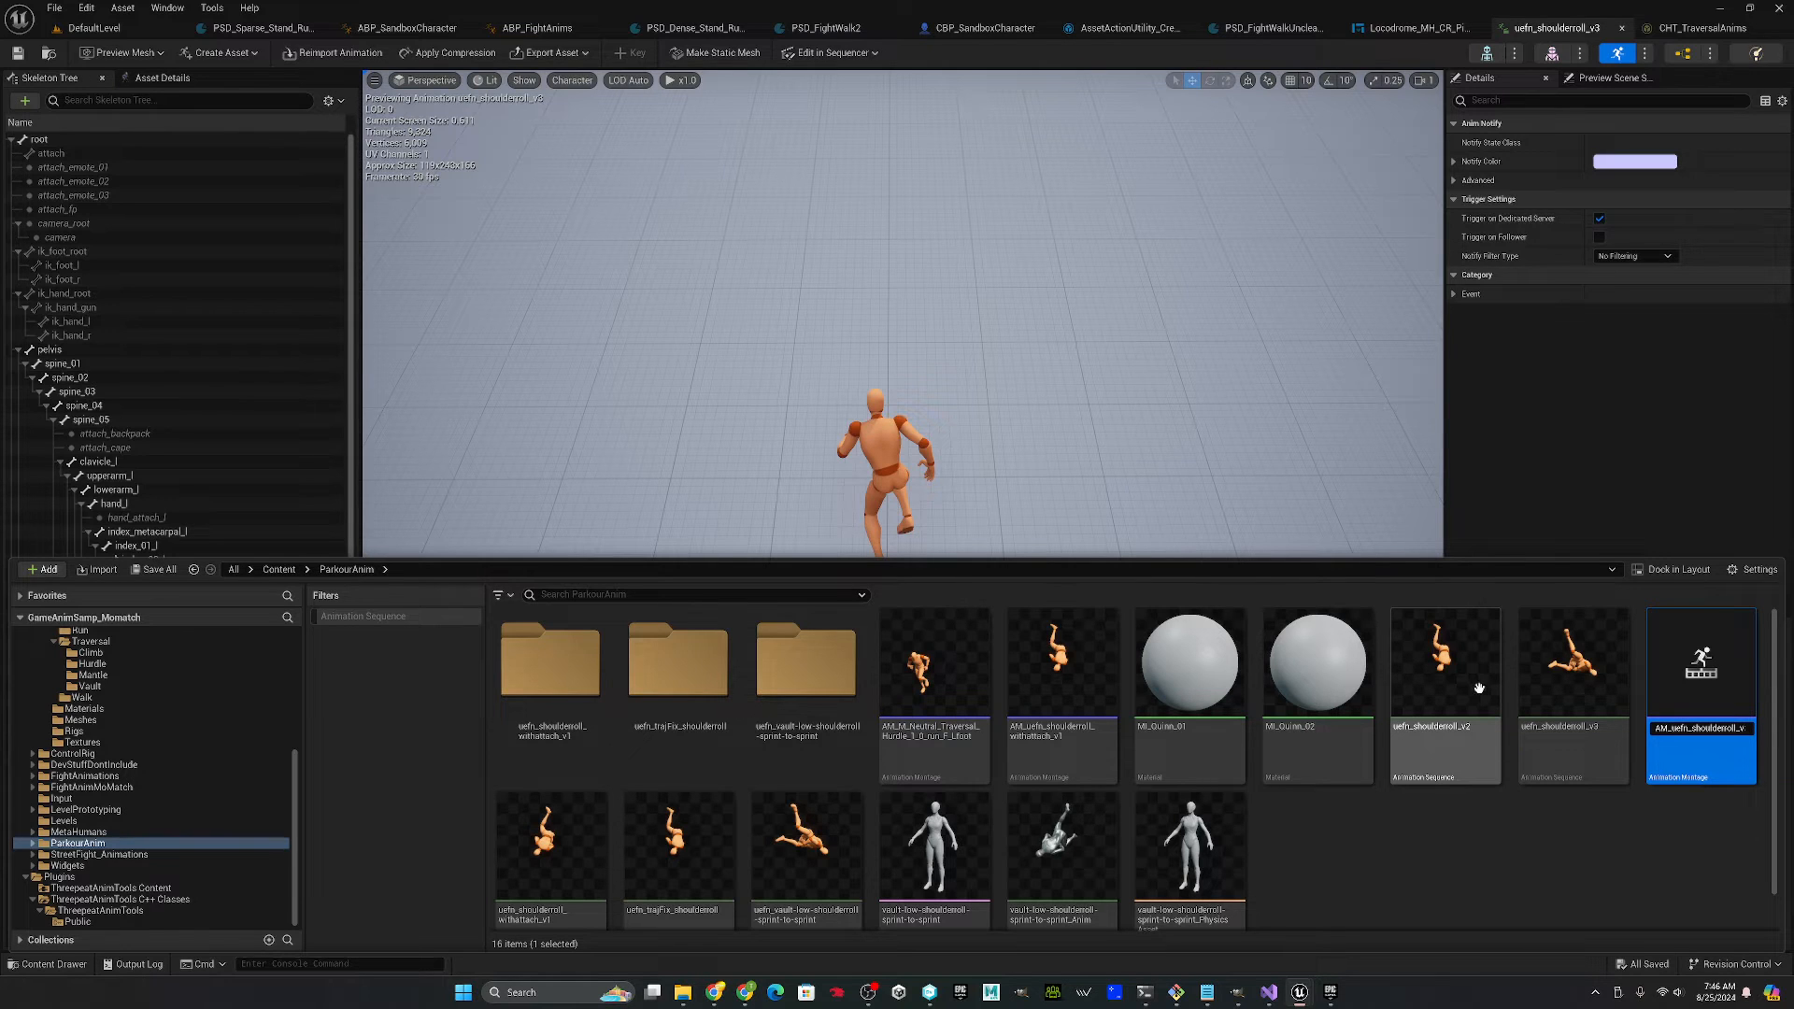
{"action": "mouse_move", "coordinate": [1053, 697]}
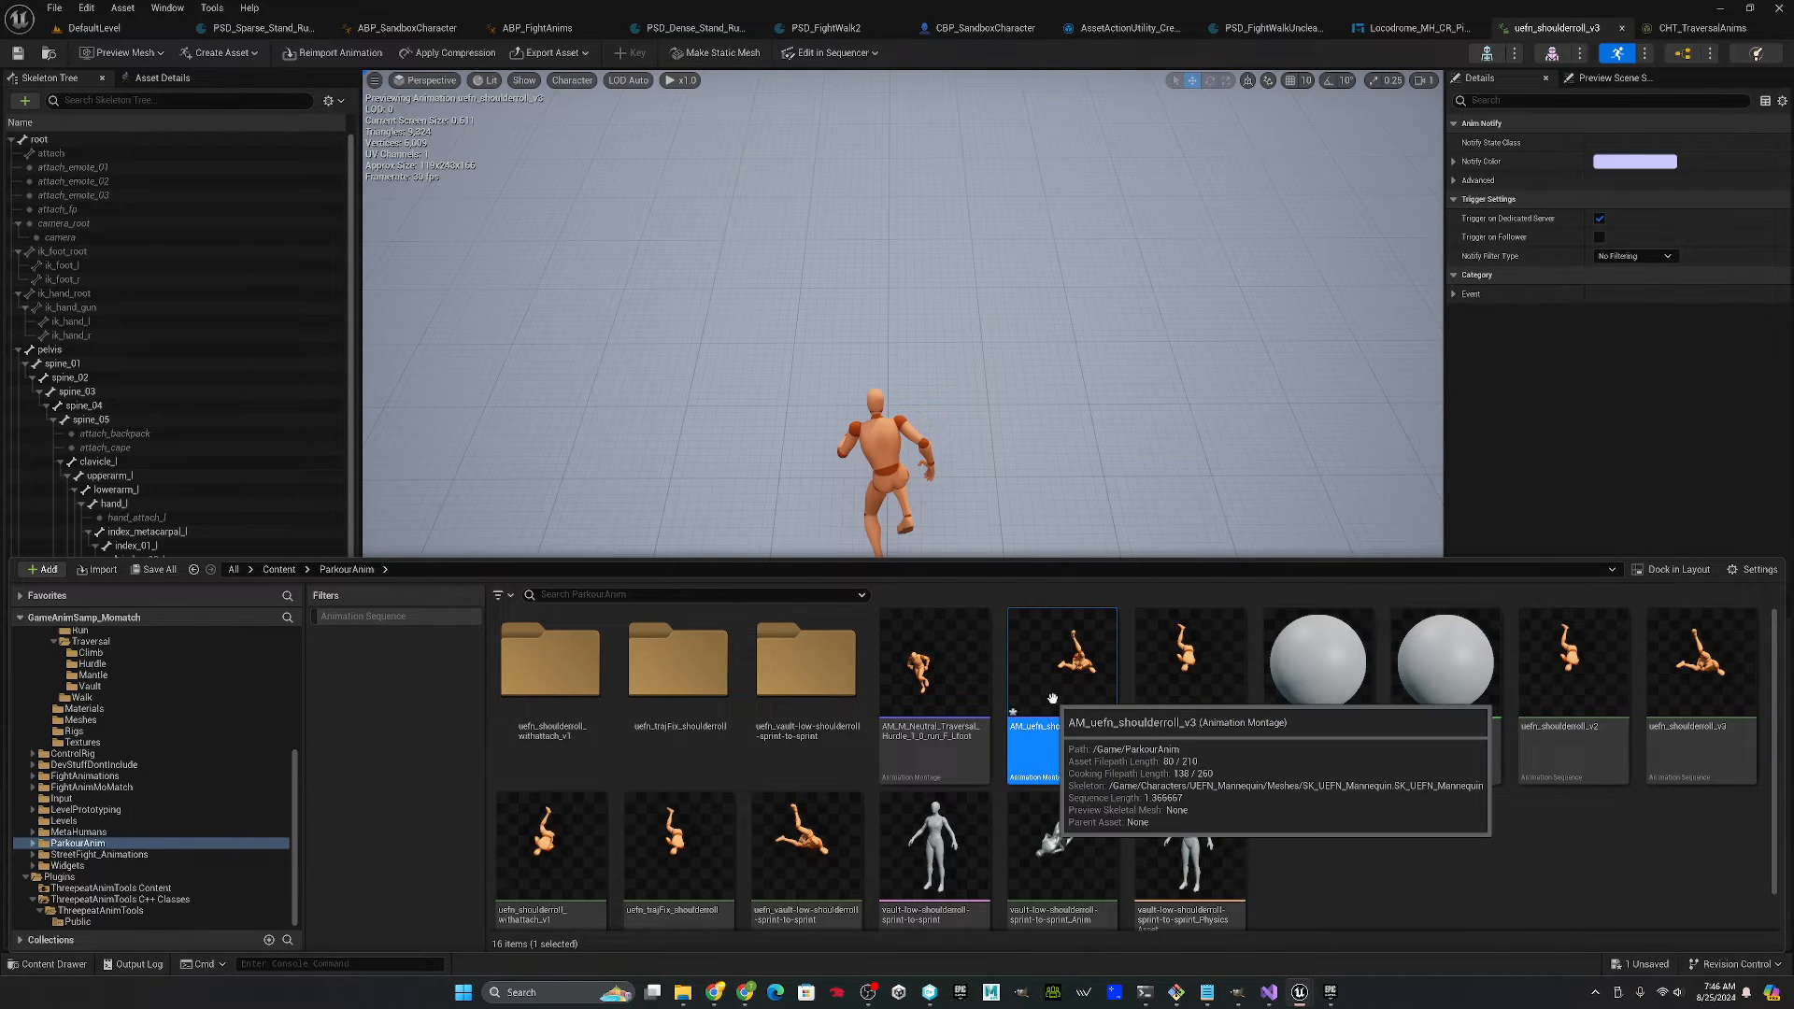
{"action": "double_click", "coordinate": [1062, 658]}
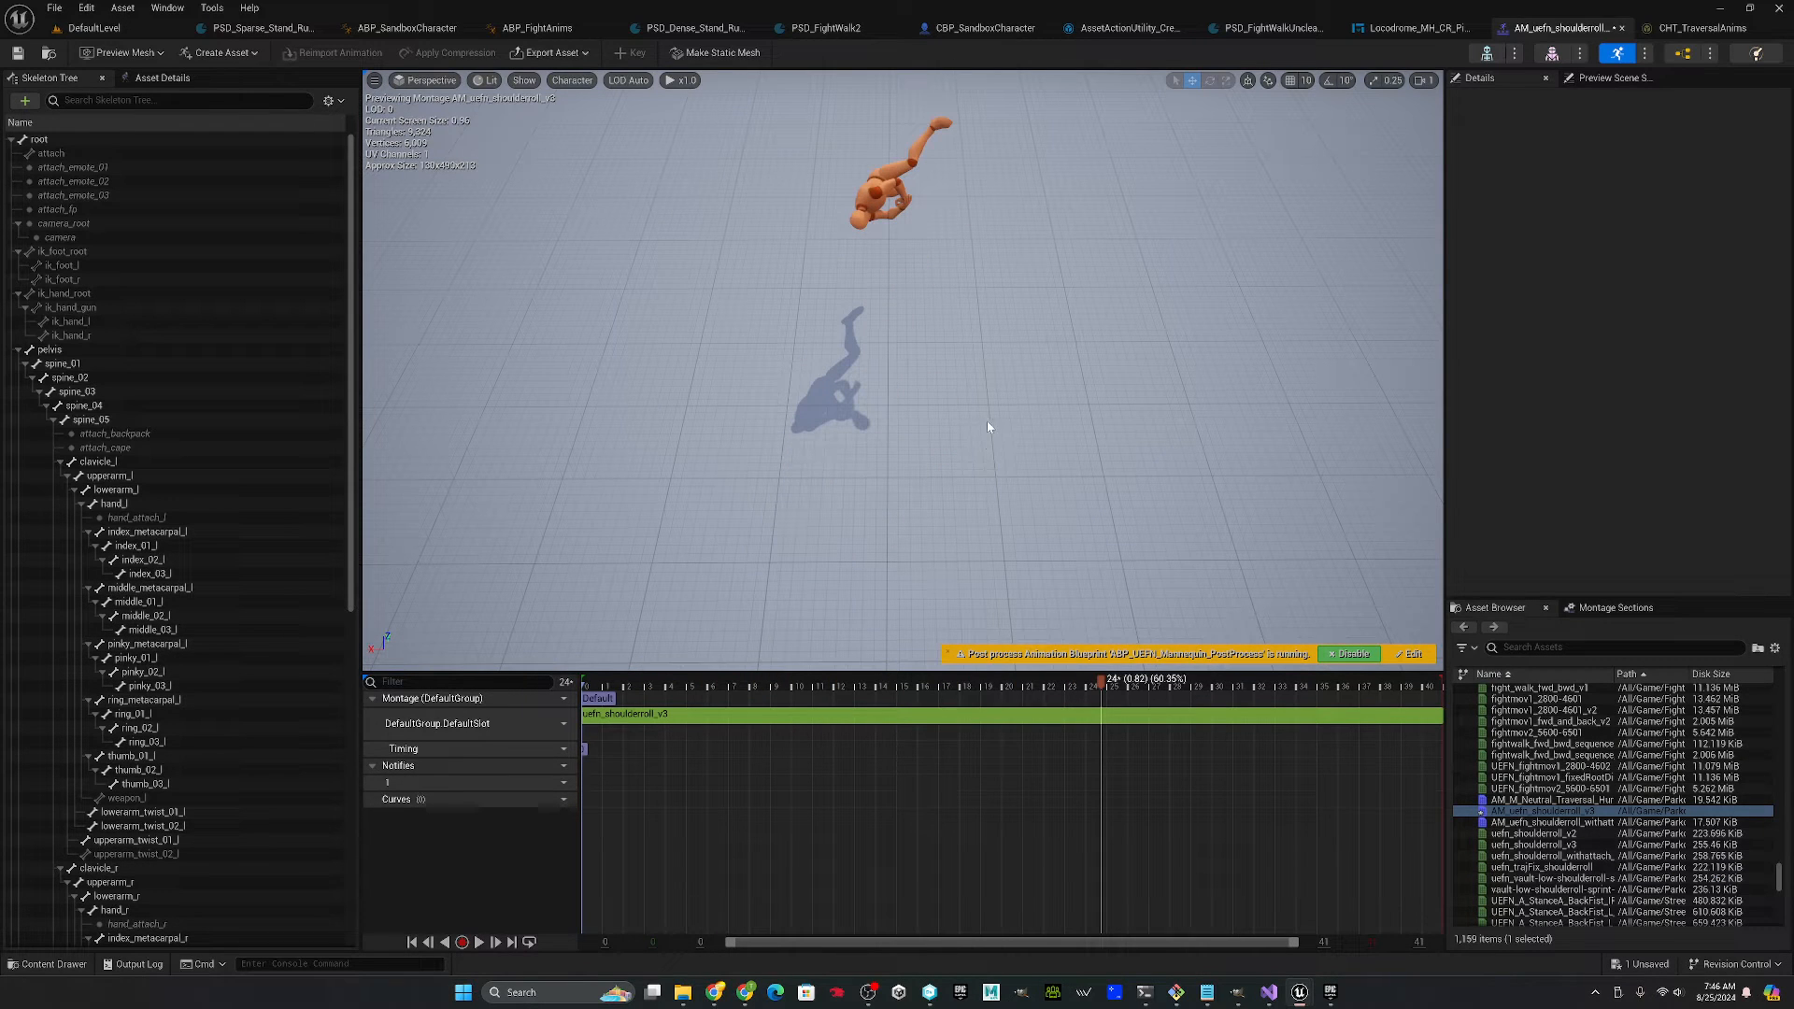
{"action": "mouse_move", "coordinate": [1333, 237]}
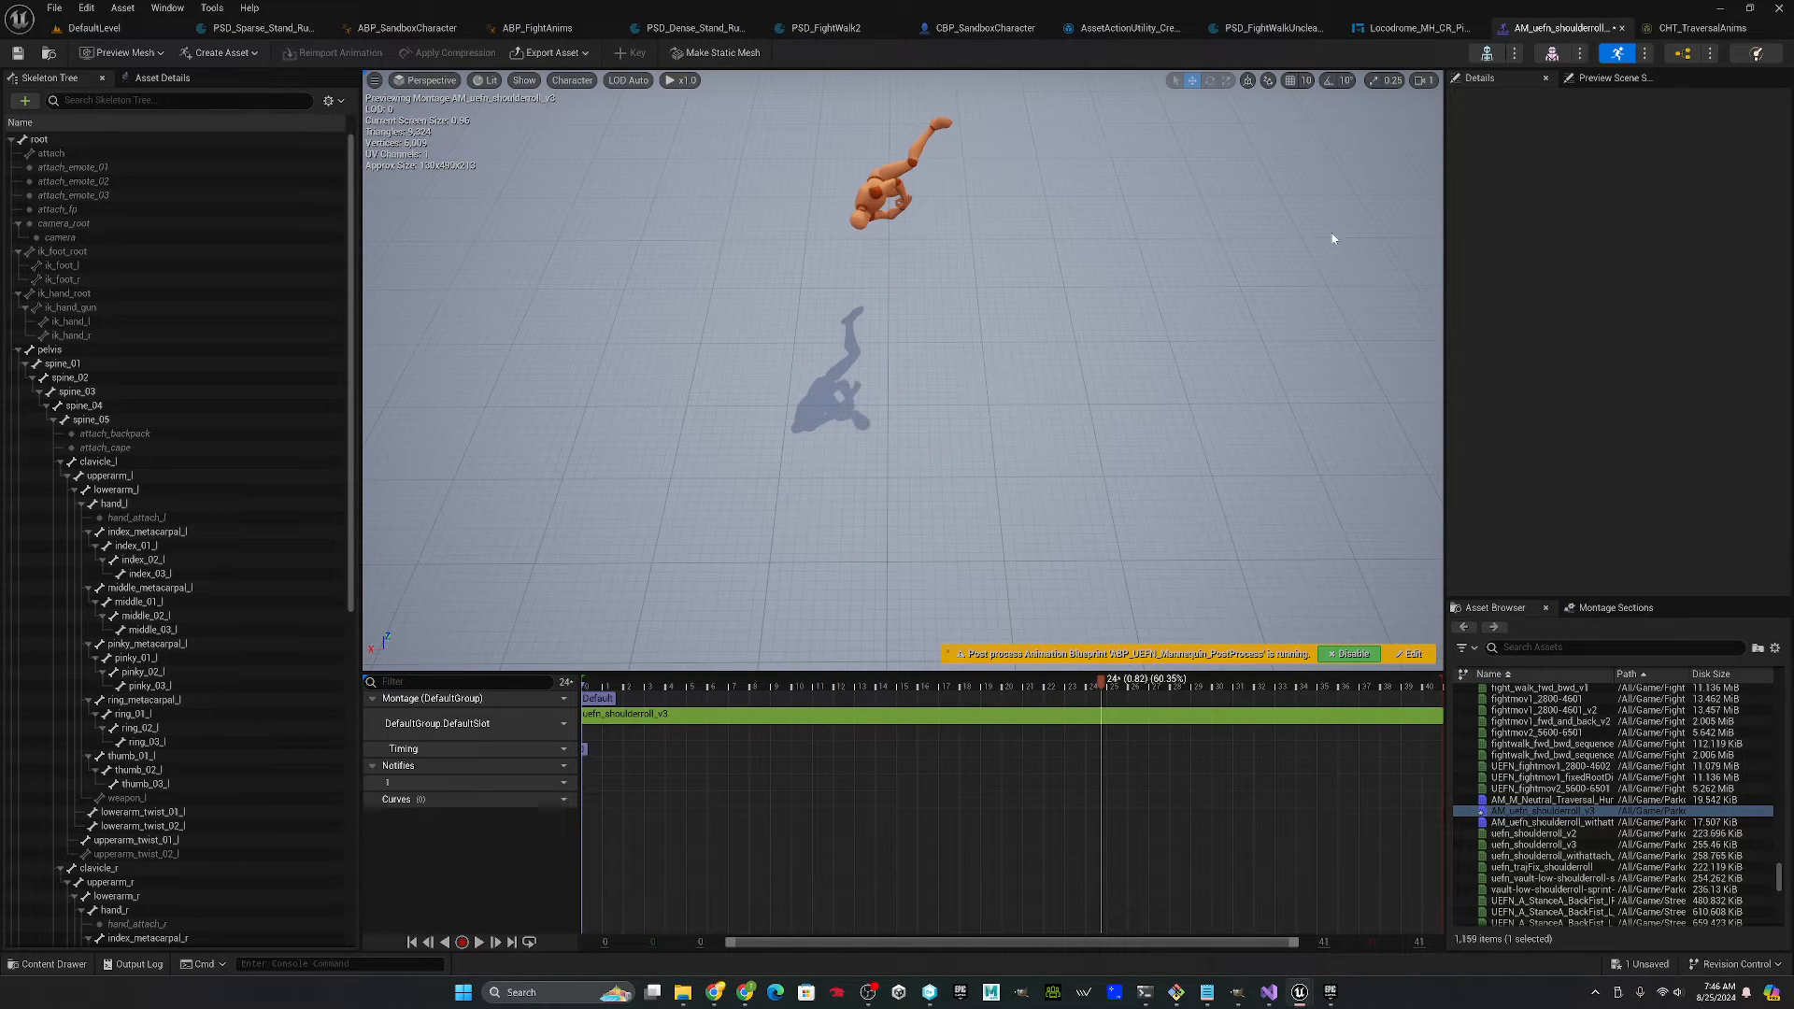
{"action": "mouse_move", "coordinate": [581, 539]}
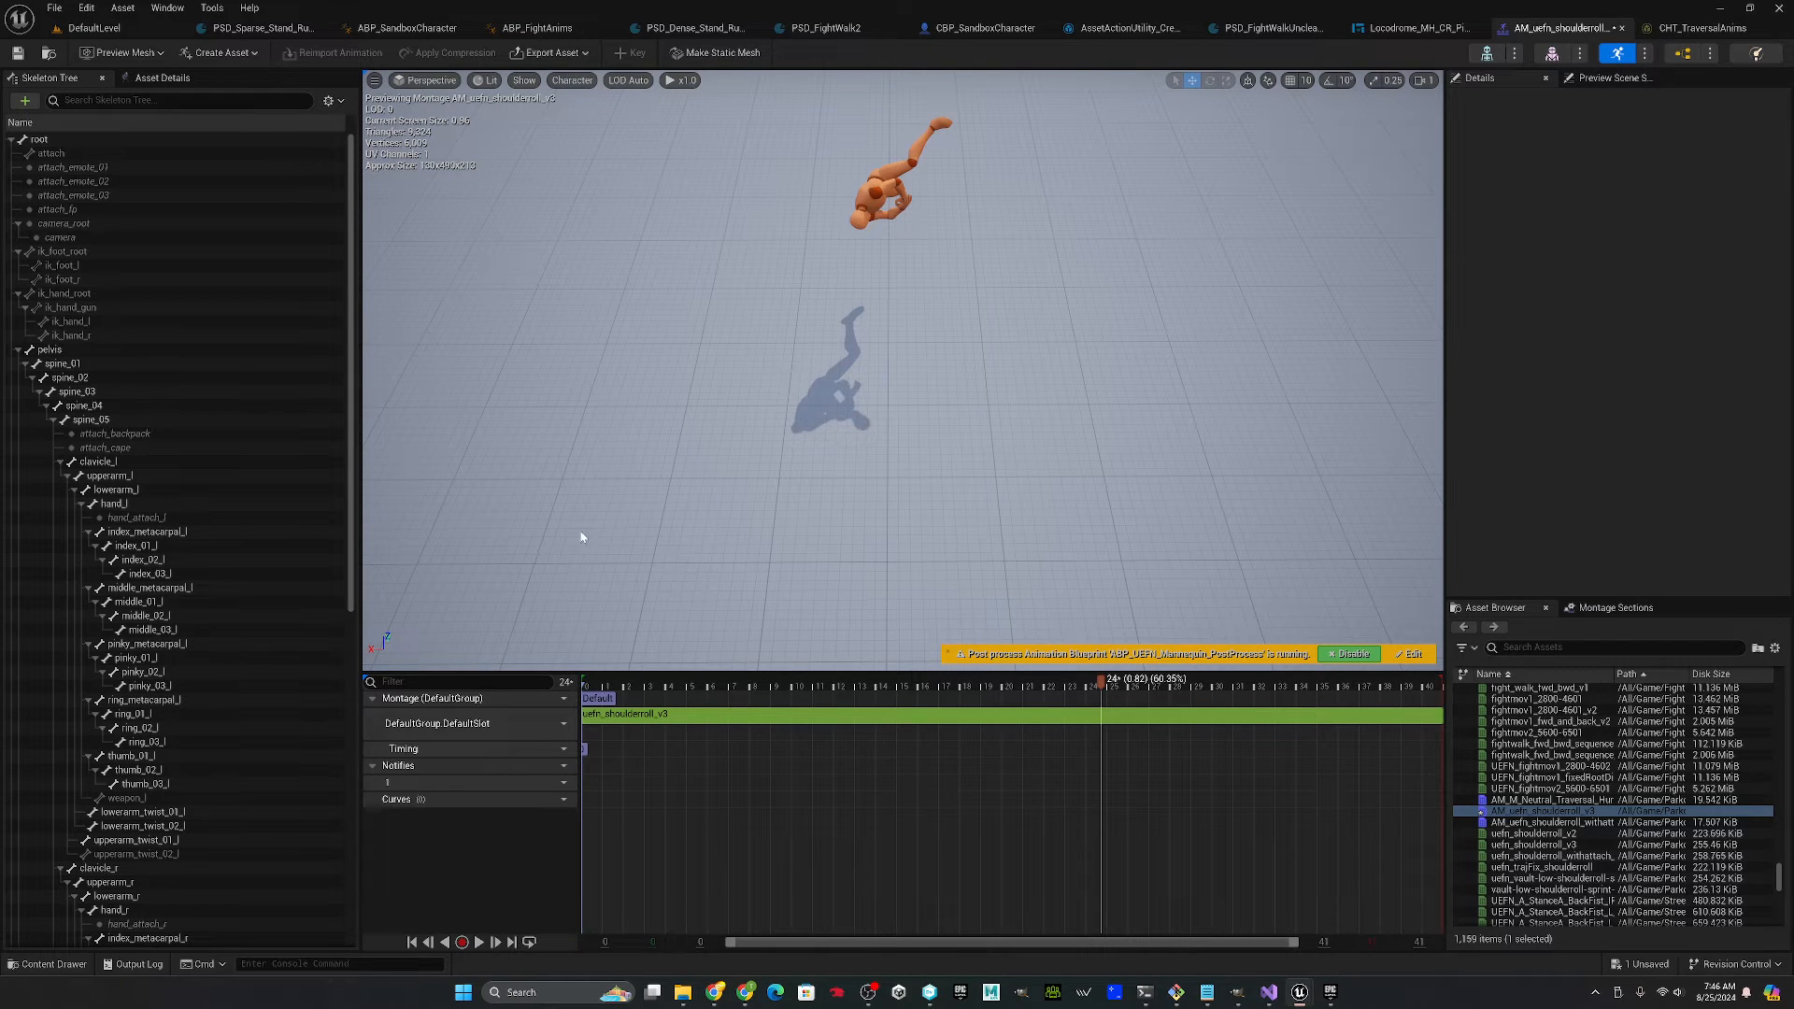
{"action": "left_click", "coordinate": [49, 965]}
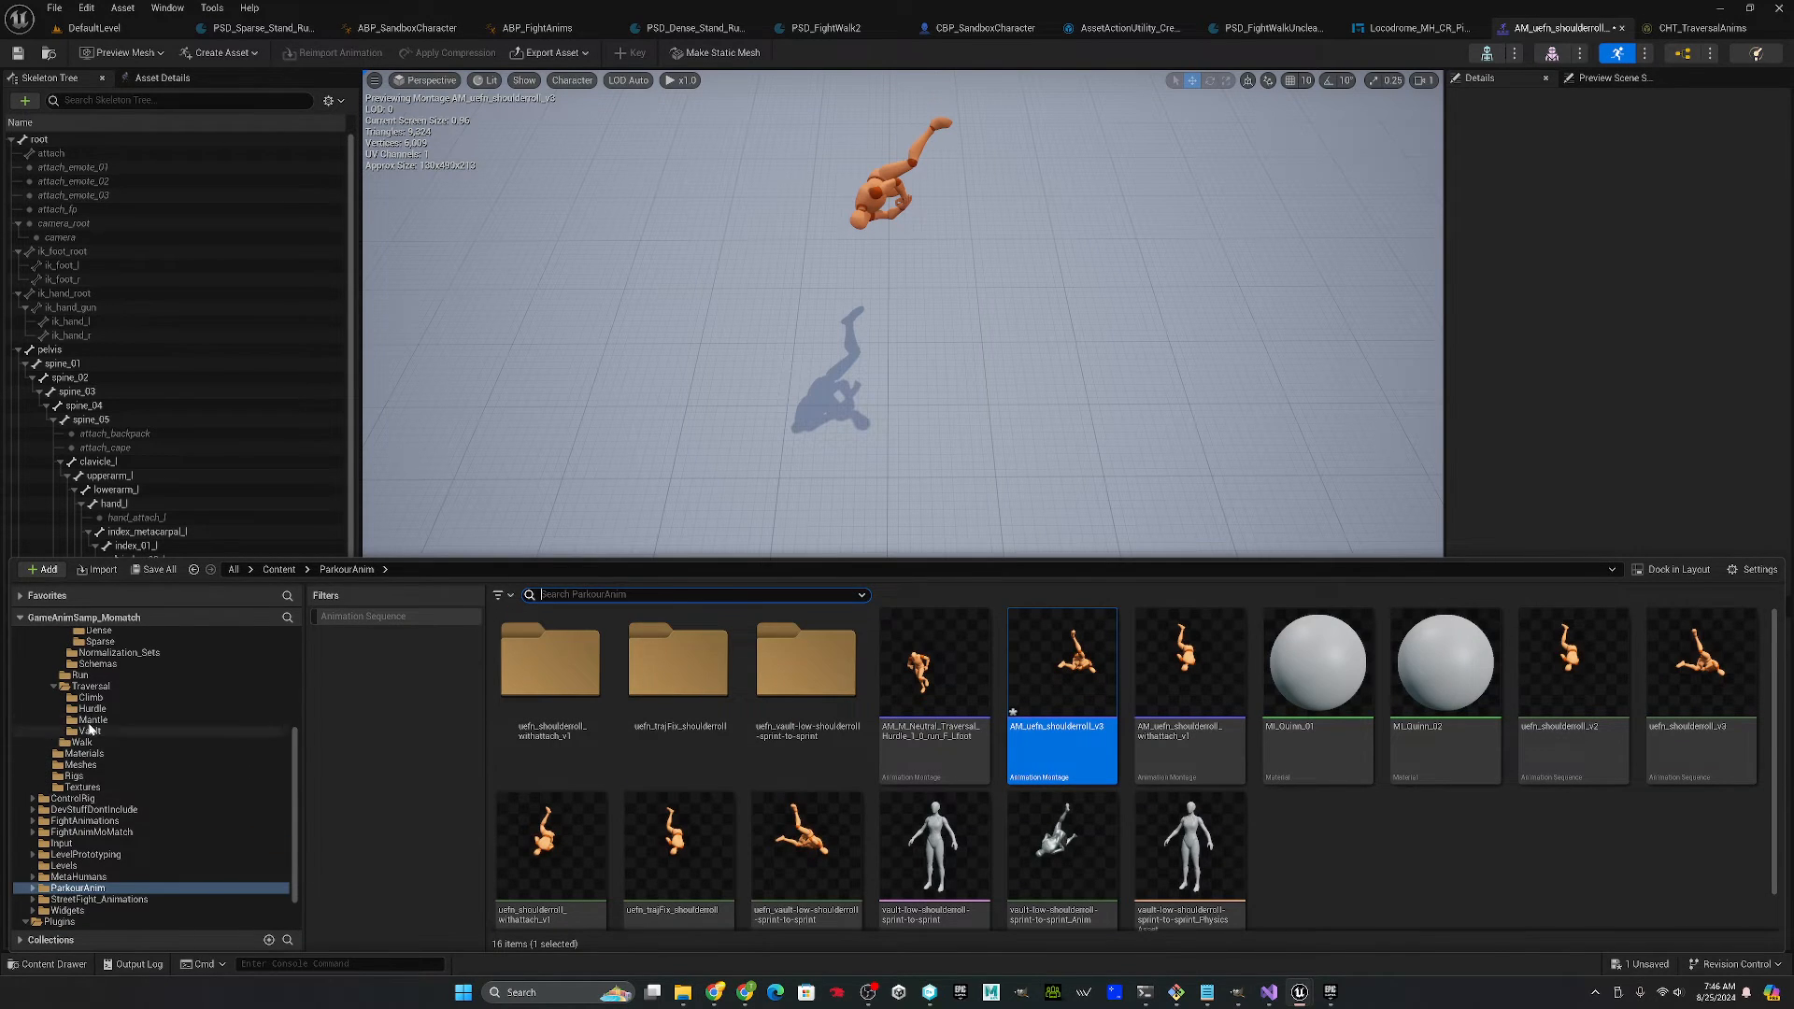
- Inspect AM_M_Neutral_Traversal_Hurdle's two MotionWarping notifies and its PoseSearchBranchIn notify for reference
{"action": "left_click", "coordinate": [94, 708]}
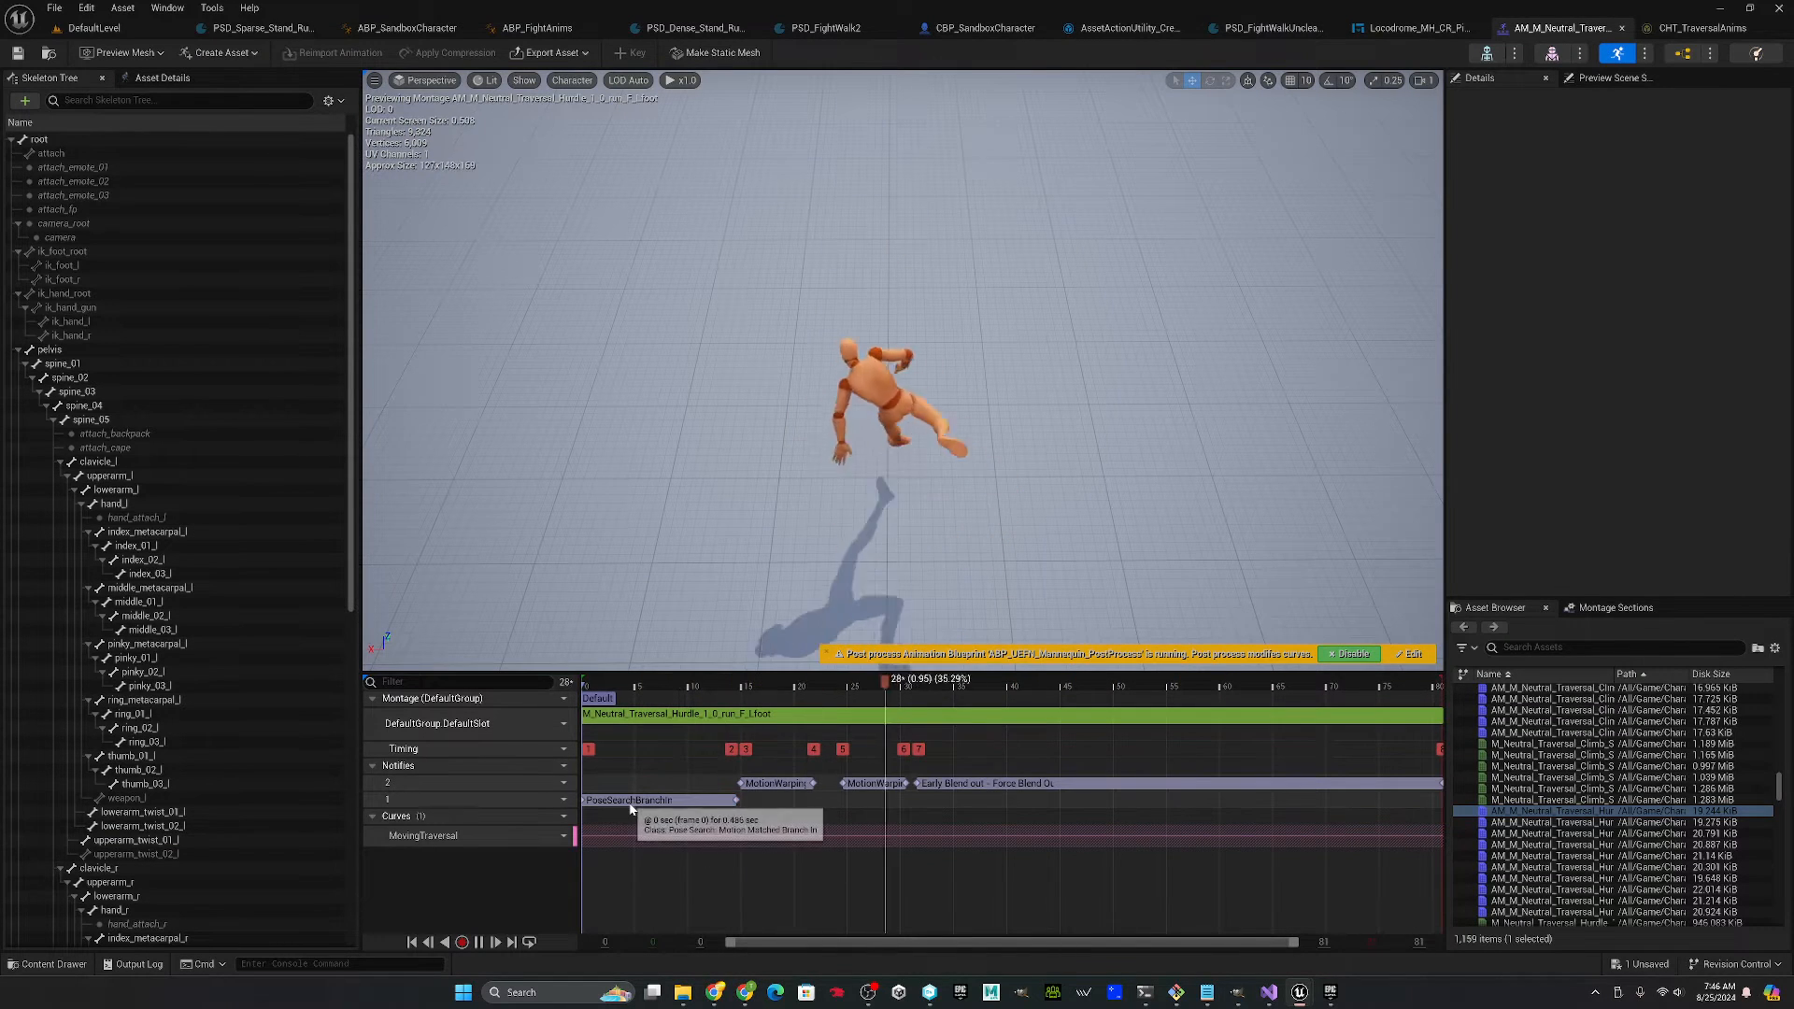
{"action": "left_click", "coordinate": [641, 798]}
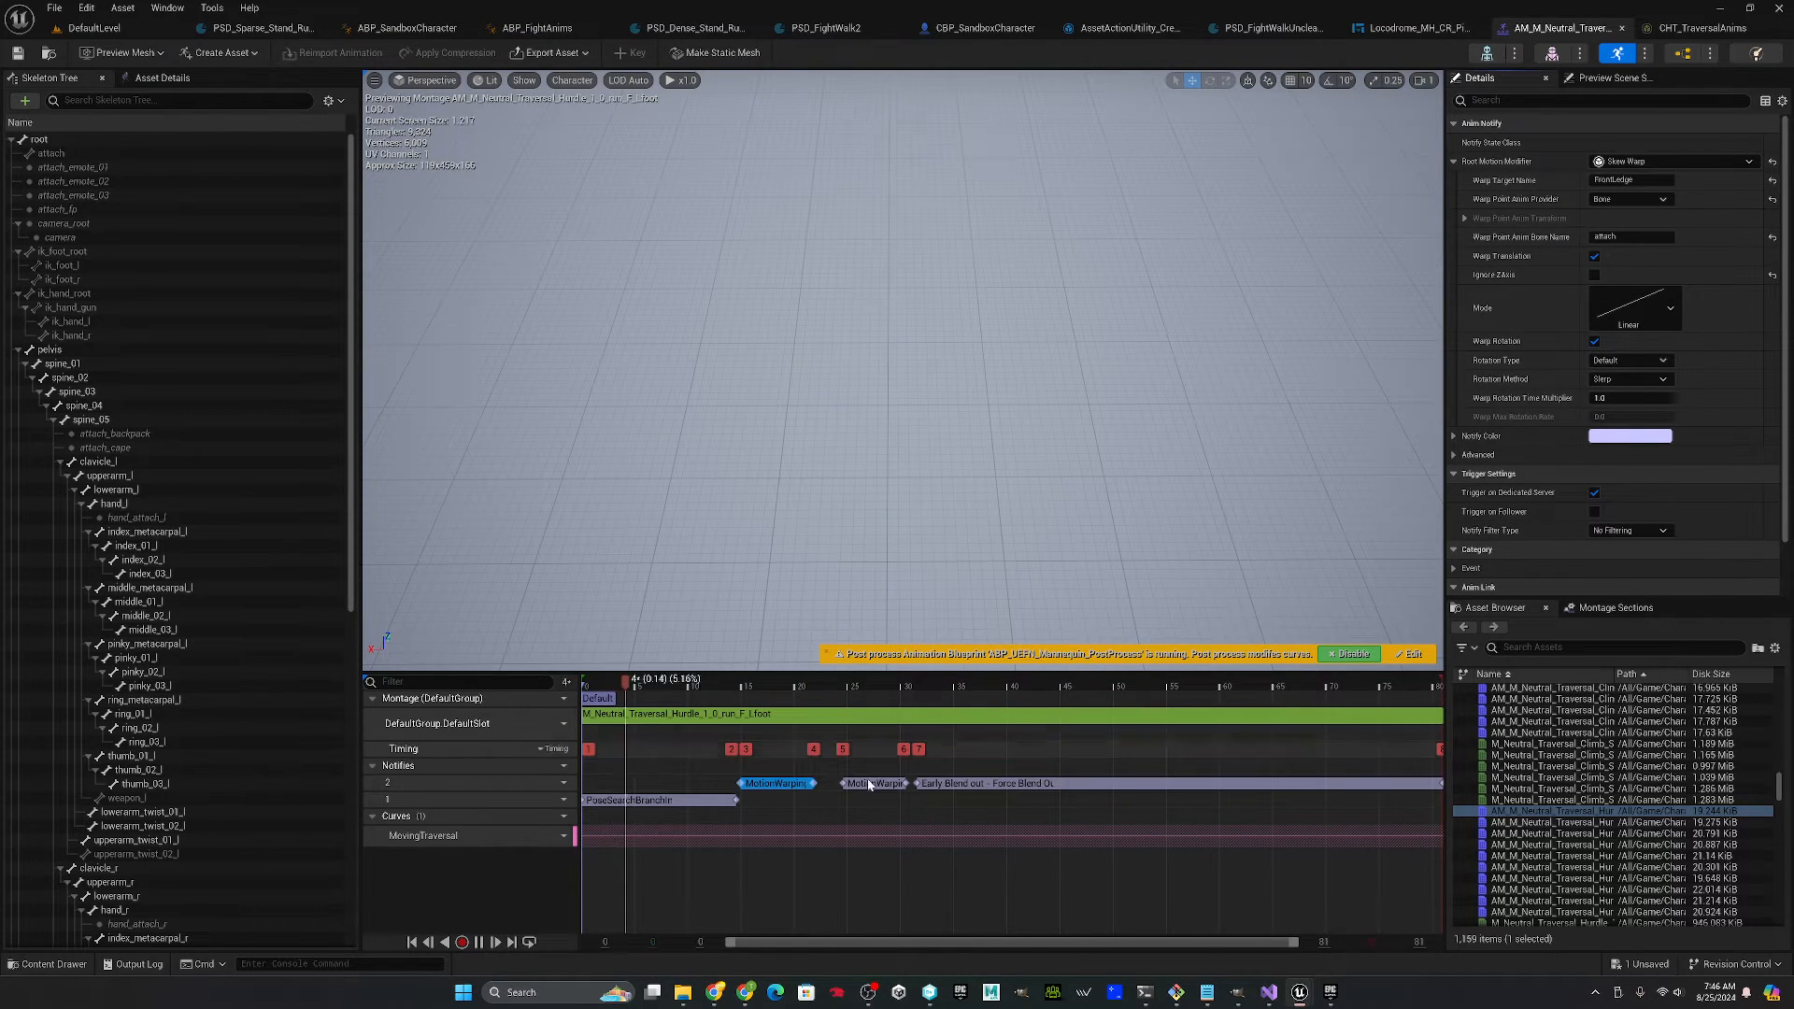
{"action": "left_click", "coordinate": [874, 783]}
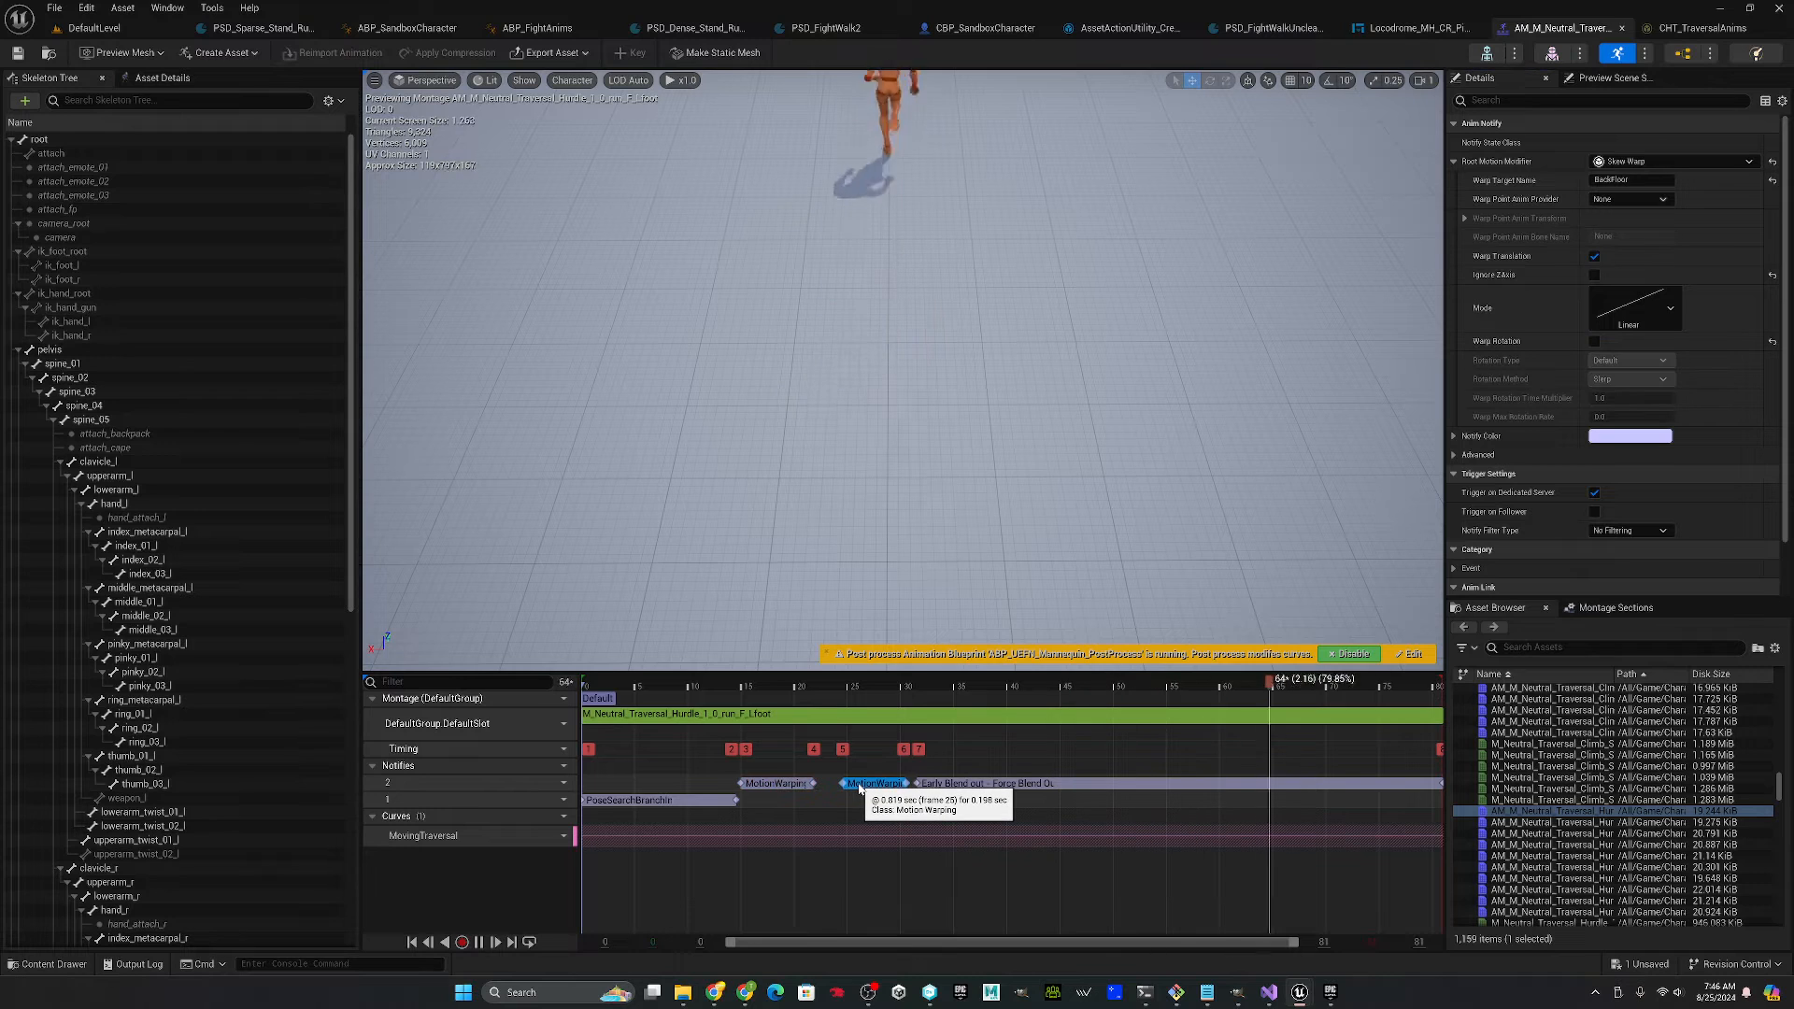
{"action": "left_click", "coordinate": [1029, 678]}
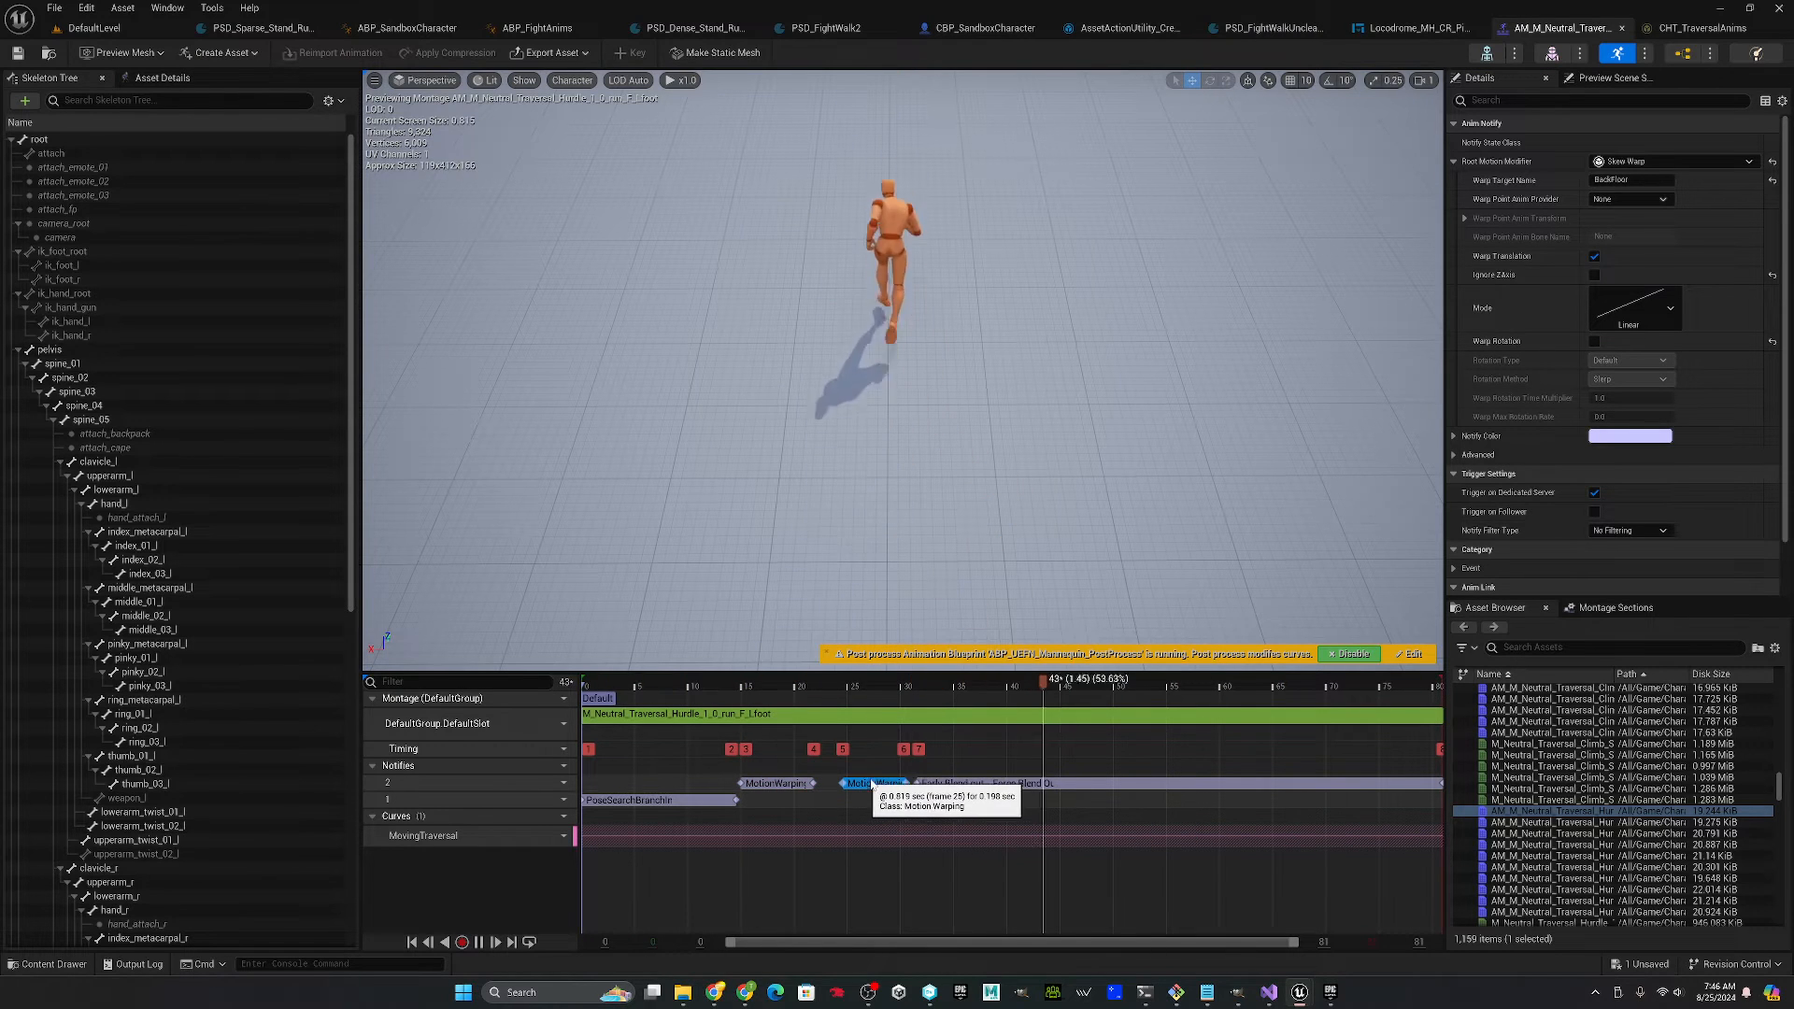
{"action": "left_click", "coordinate": [824, 676]}
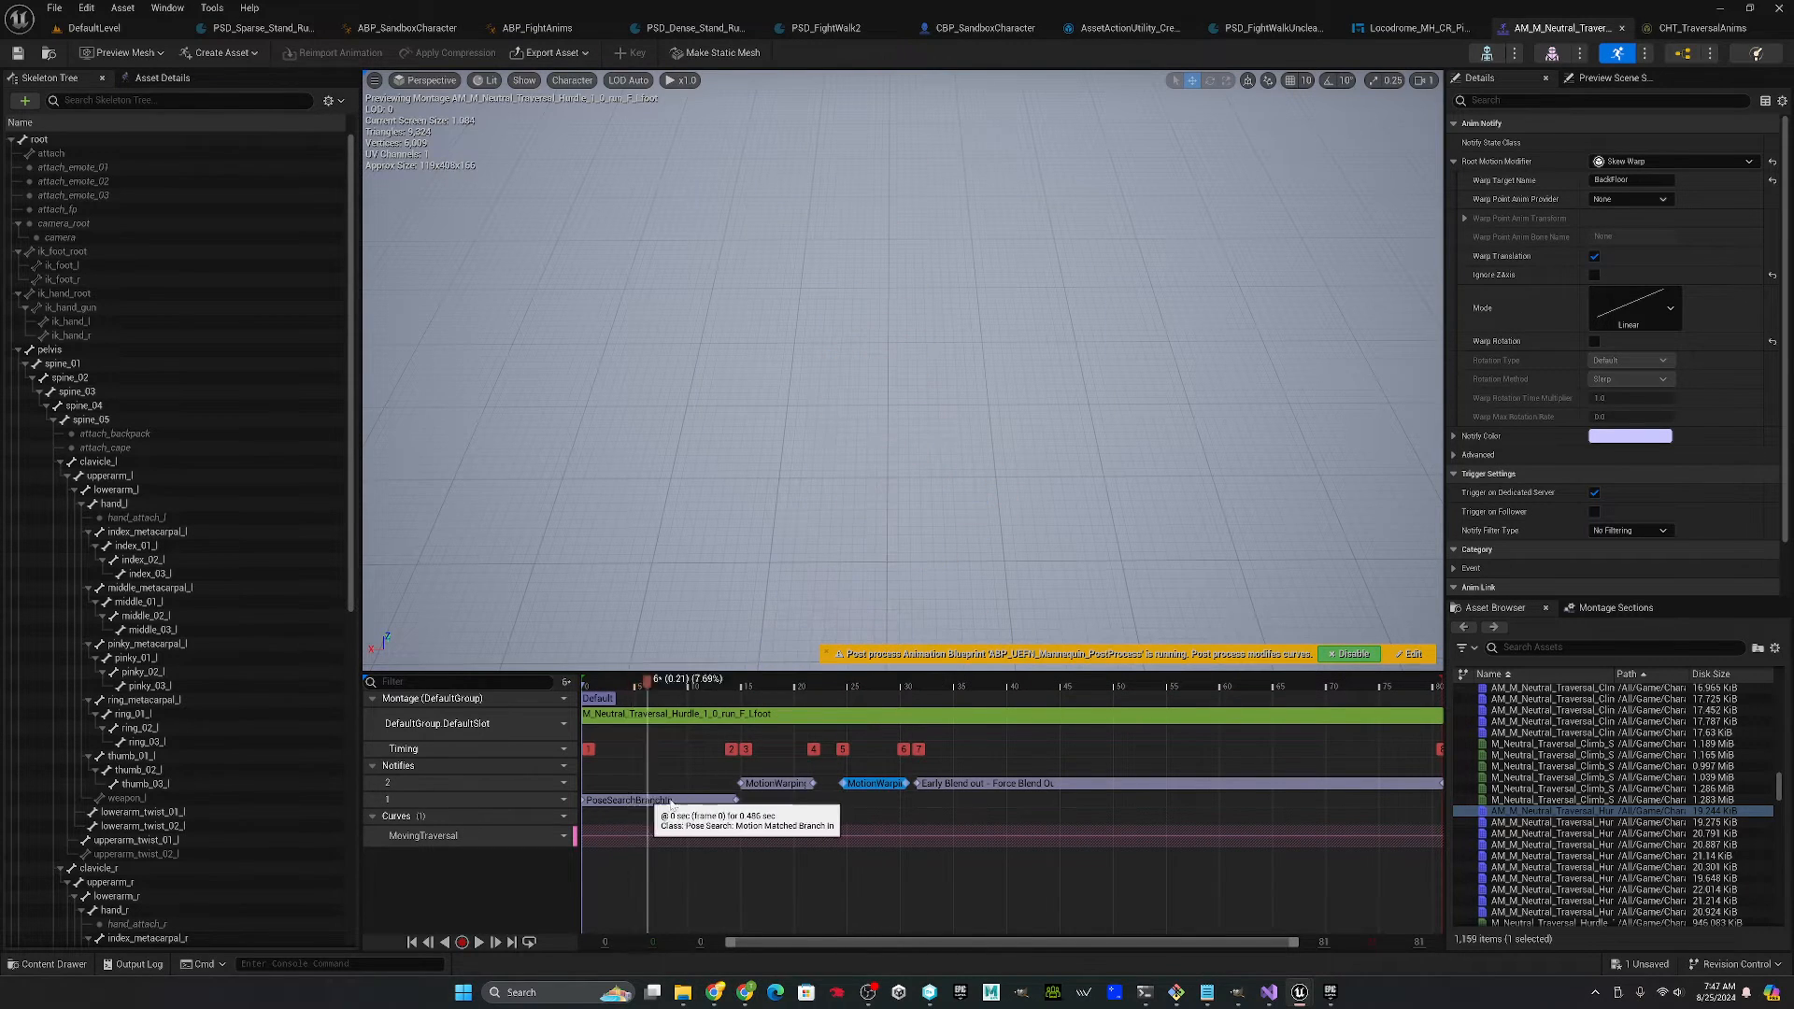
{"action": "left_click", "coordinate": [1005, 686]}
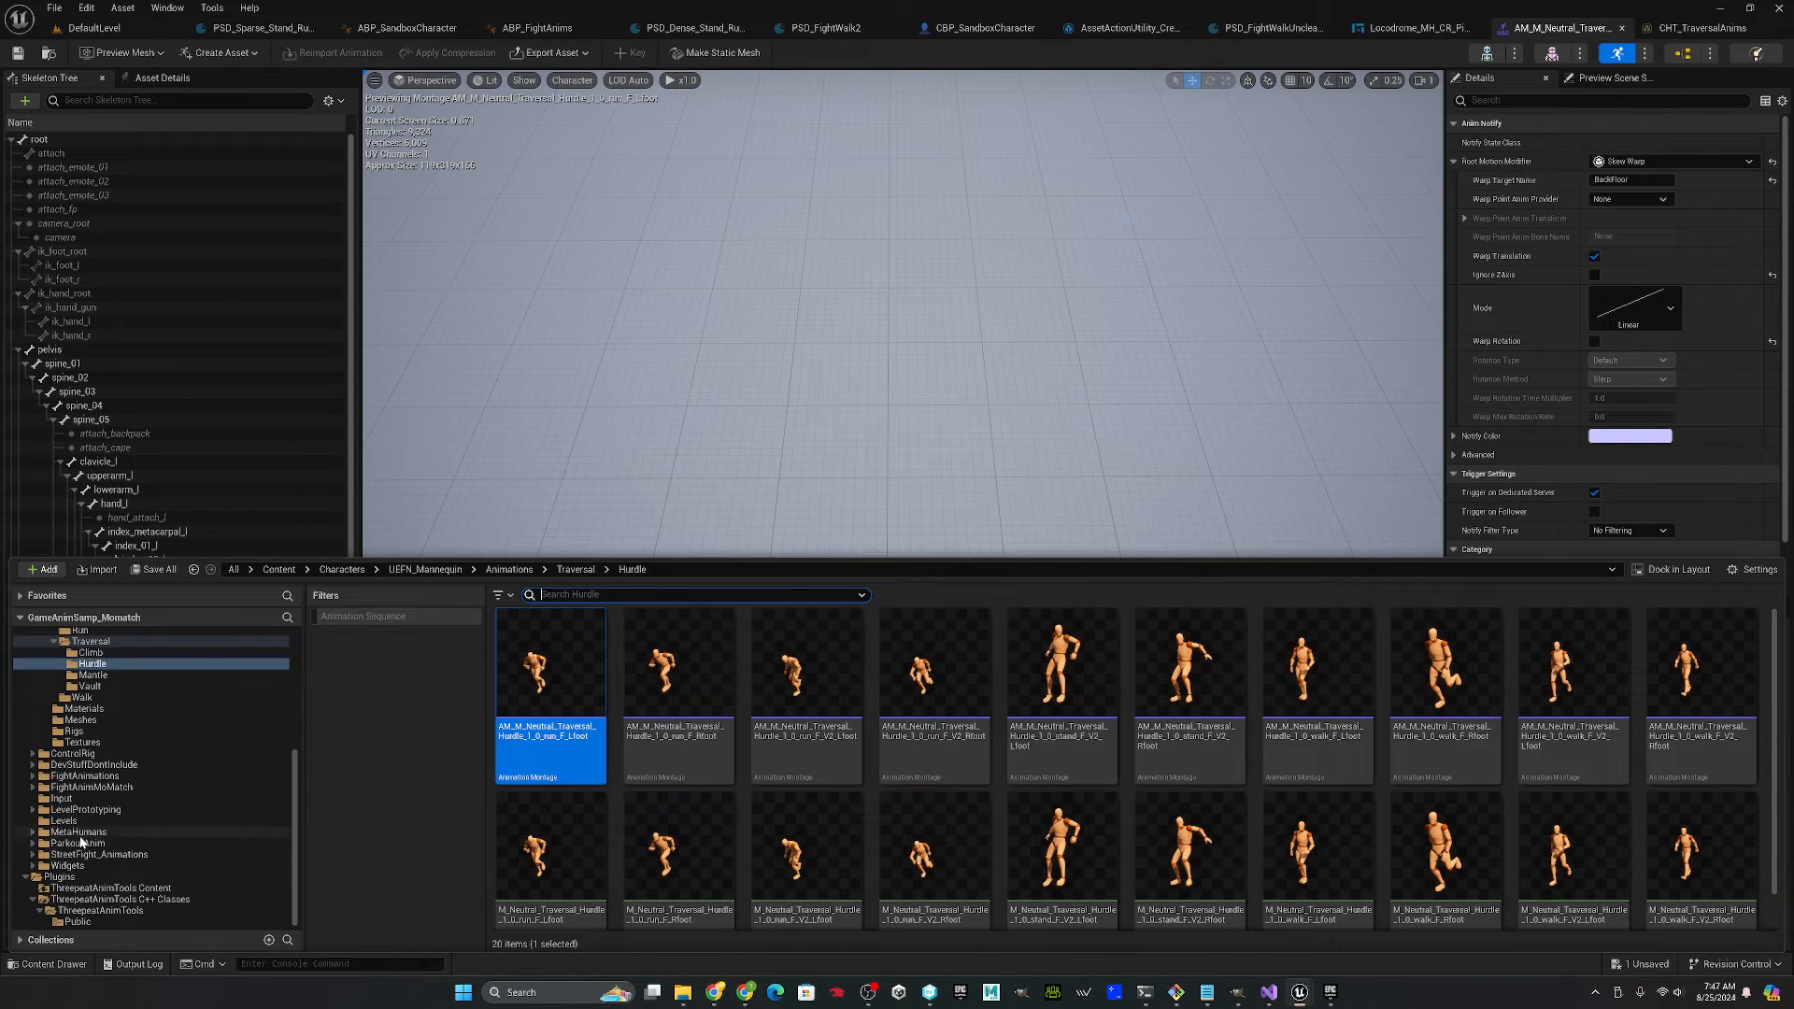
- Add a second notify track to AM_uefn_shoulderroll_v3 and a Pose Search Motion Matched Branch In notify state
{"action": "left_click", "coordinate": [76, 843]}
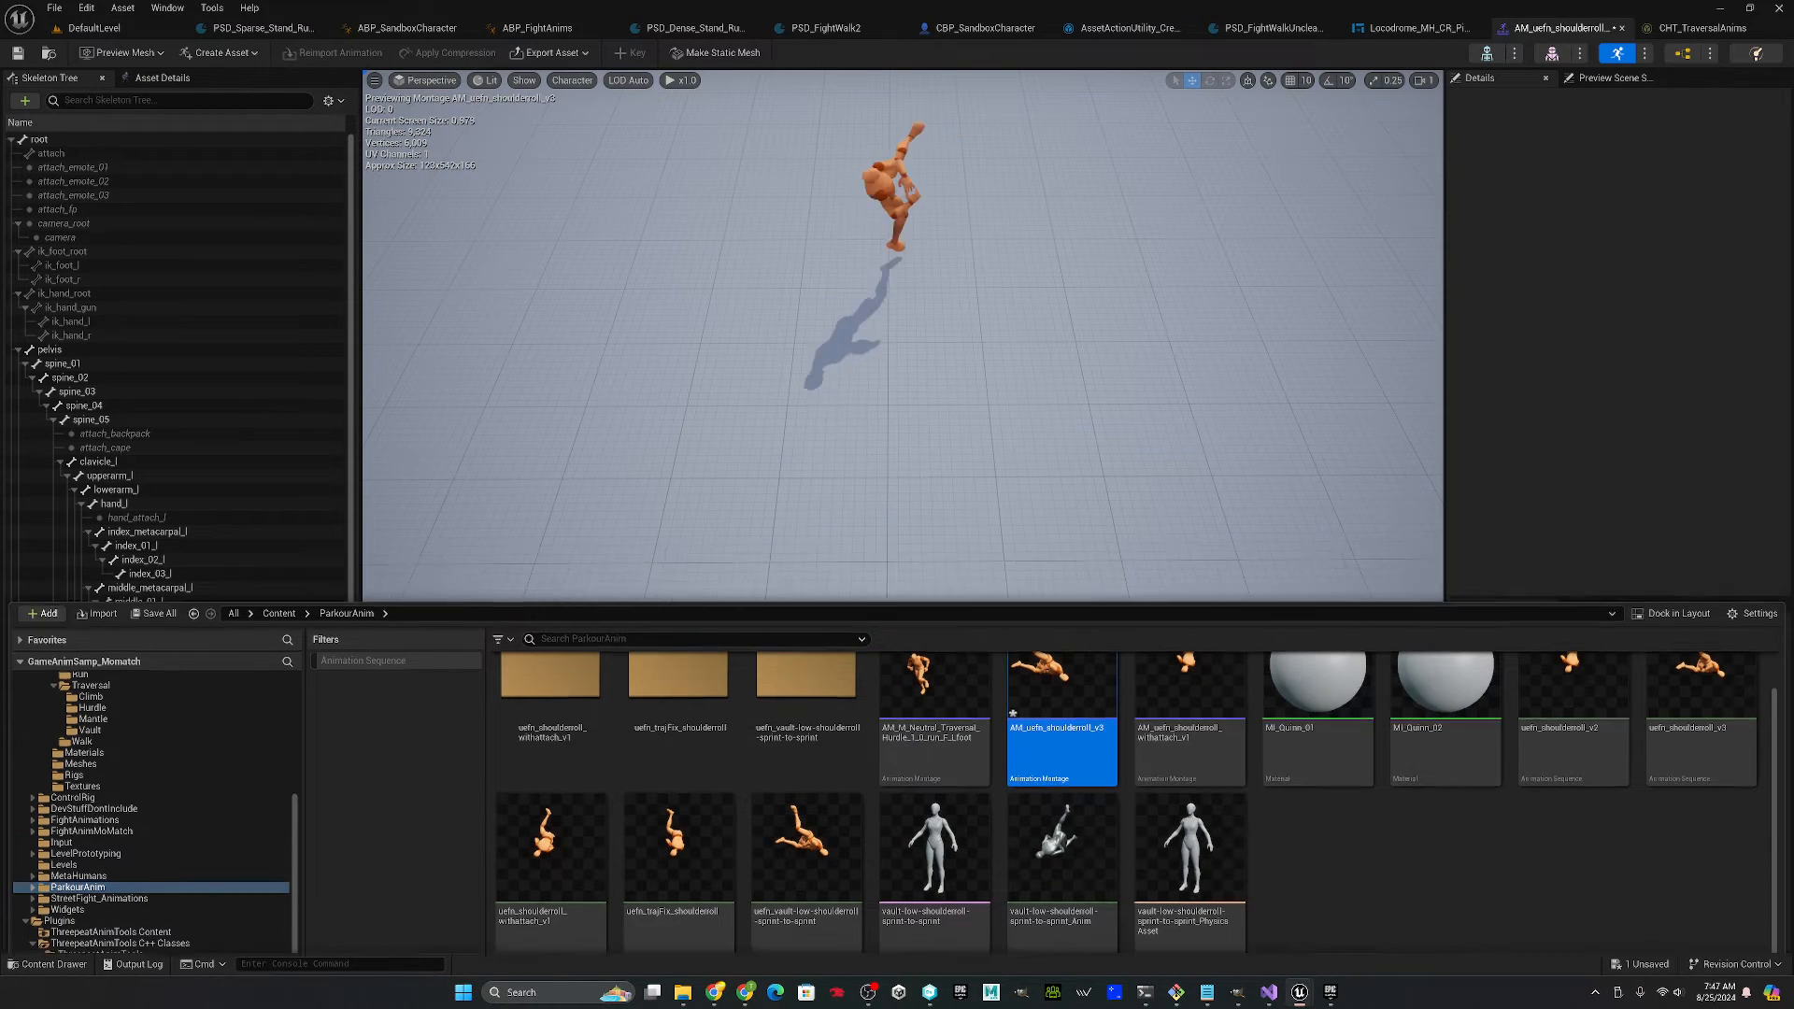
{"action": "double_click", "coordinate": [1058, 716]}
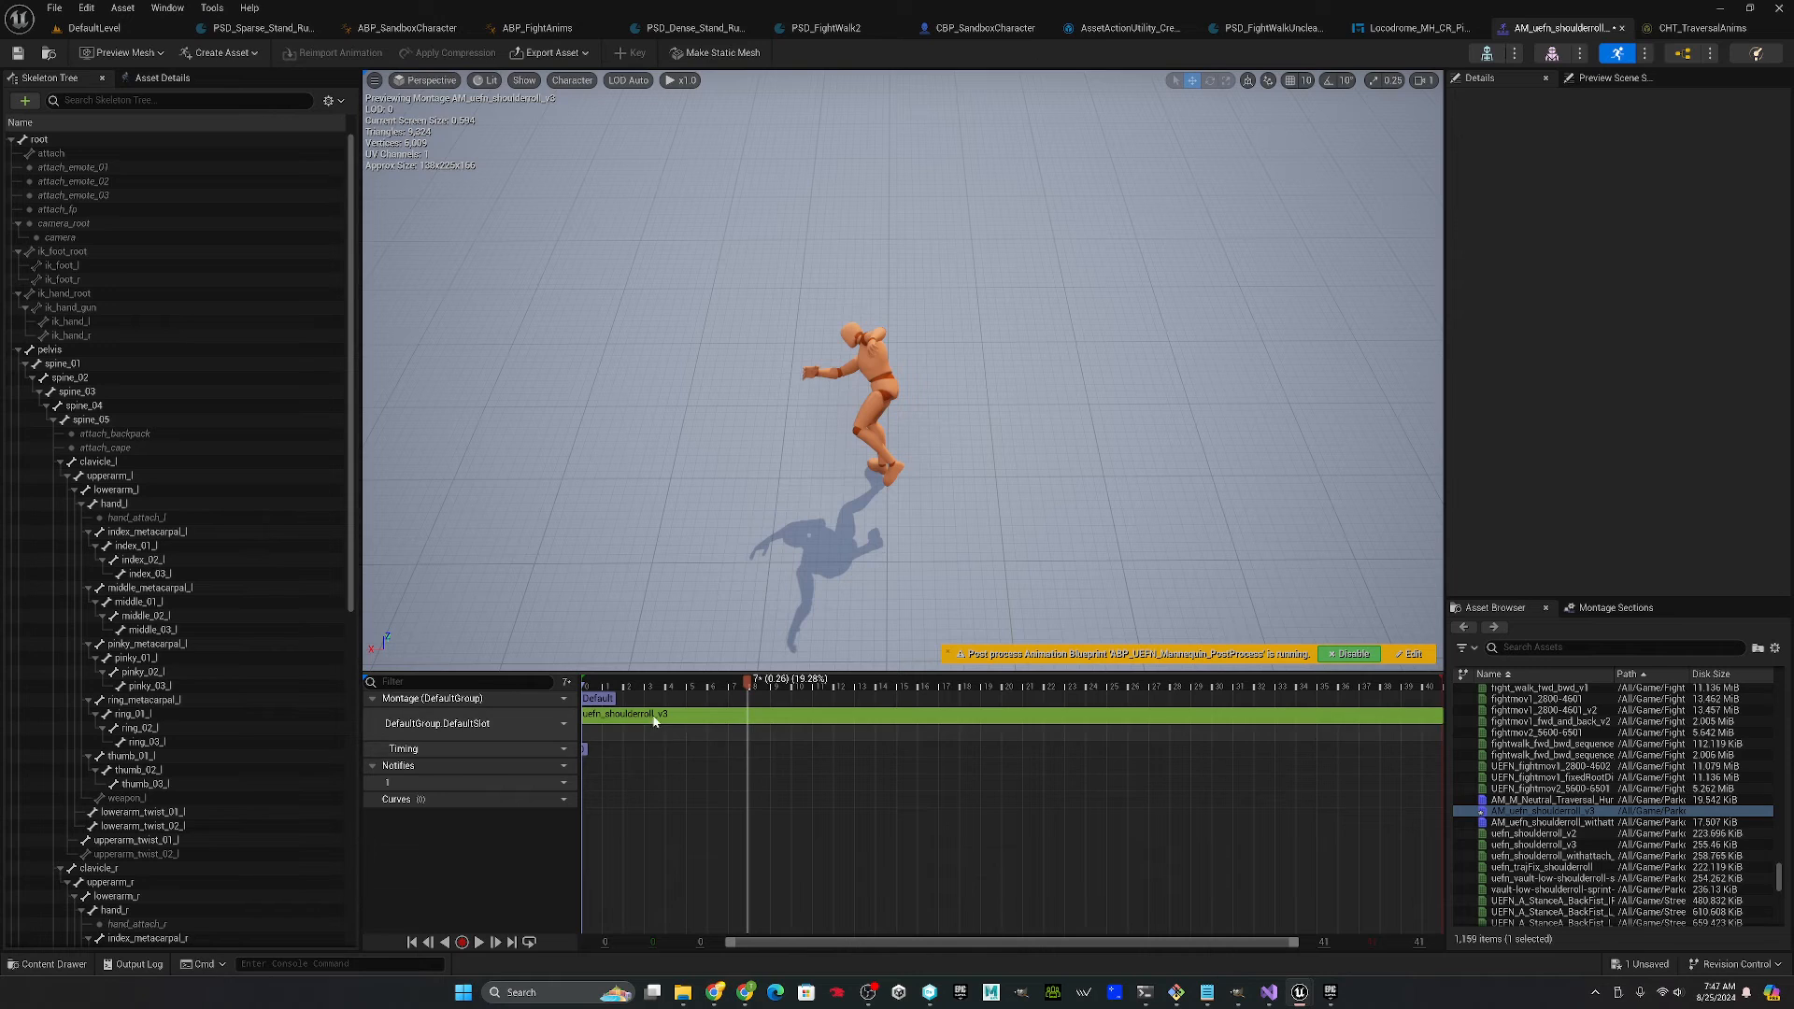
{"action": "left_click", "coordinate": [555, 783]}
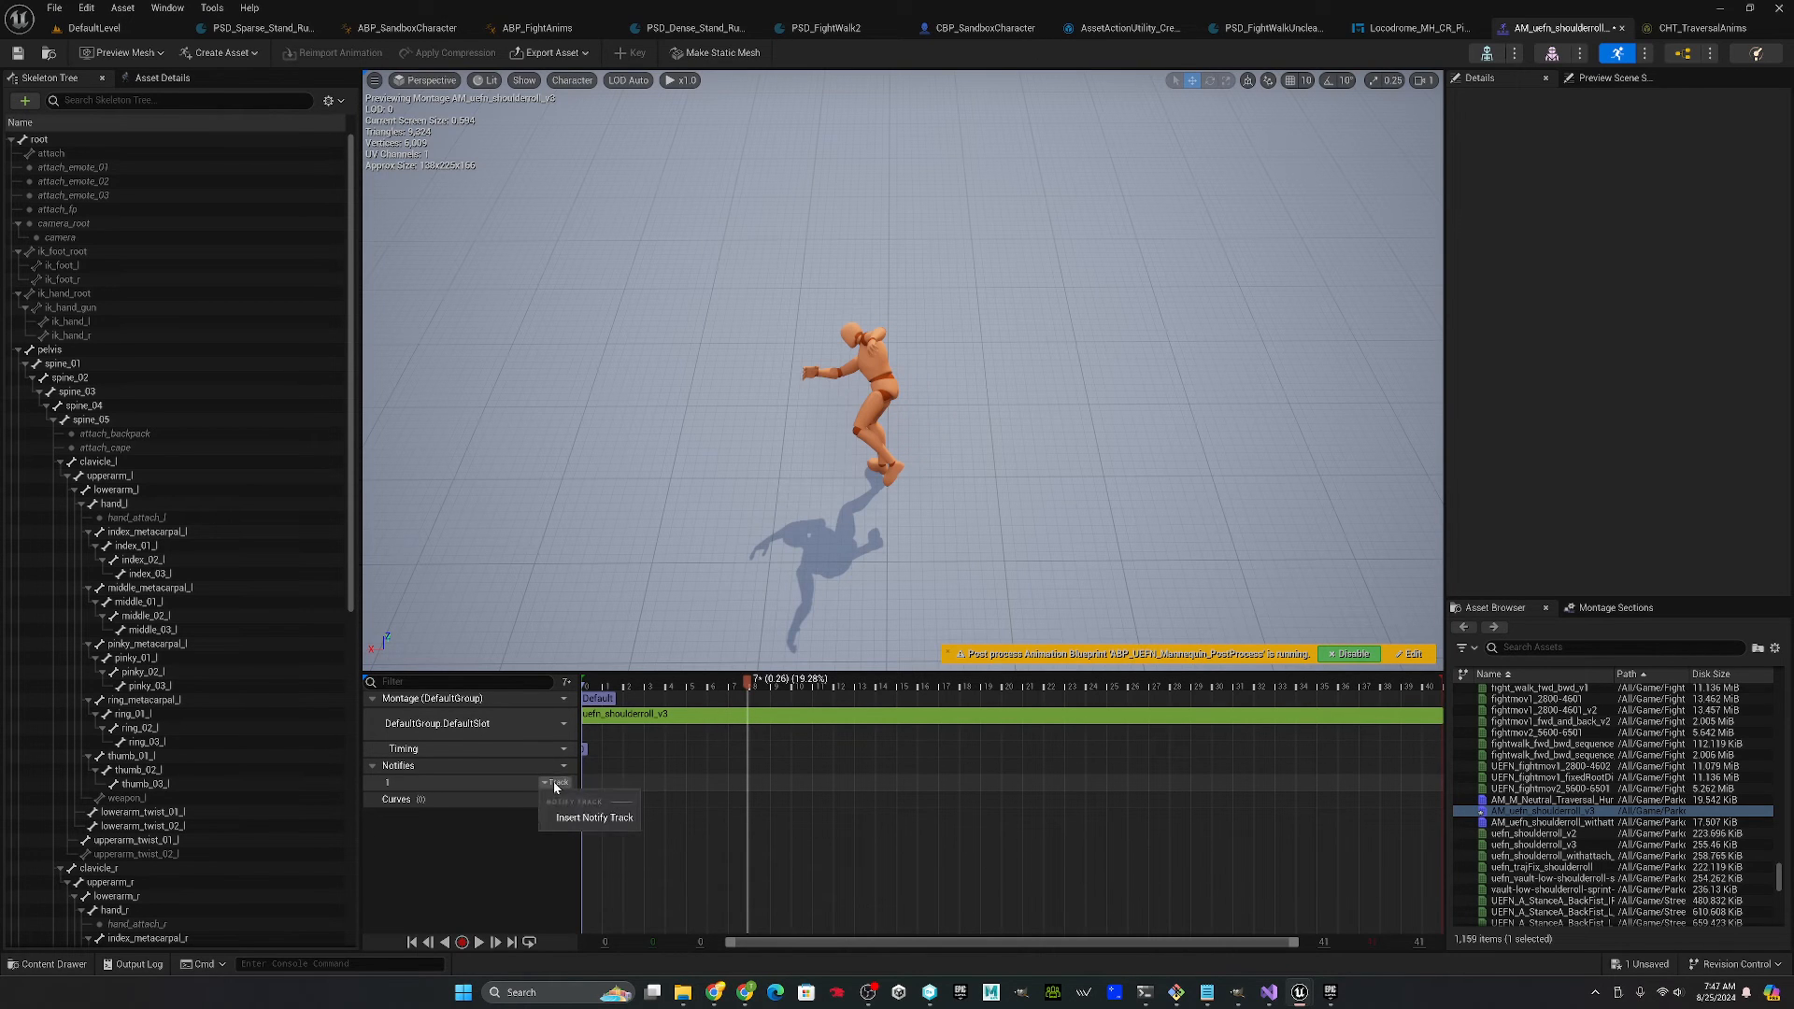
{"action": "left_click", "coordinate": [594, 817]}
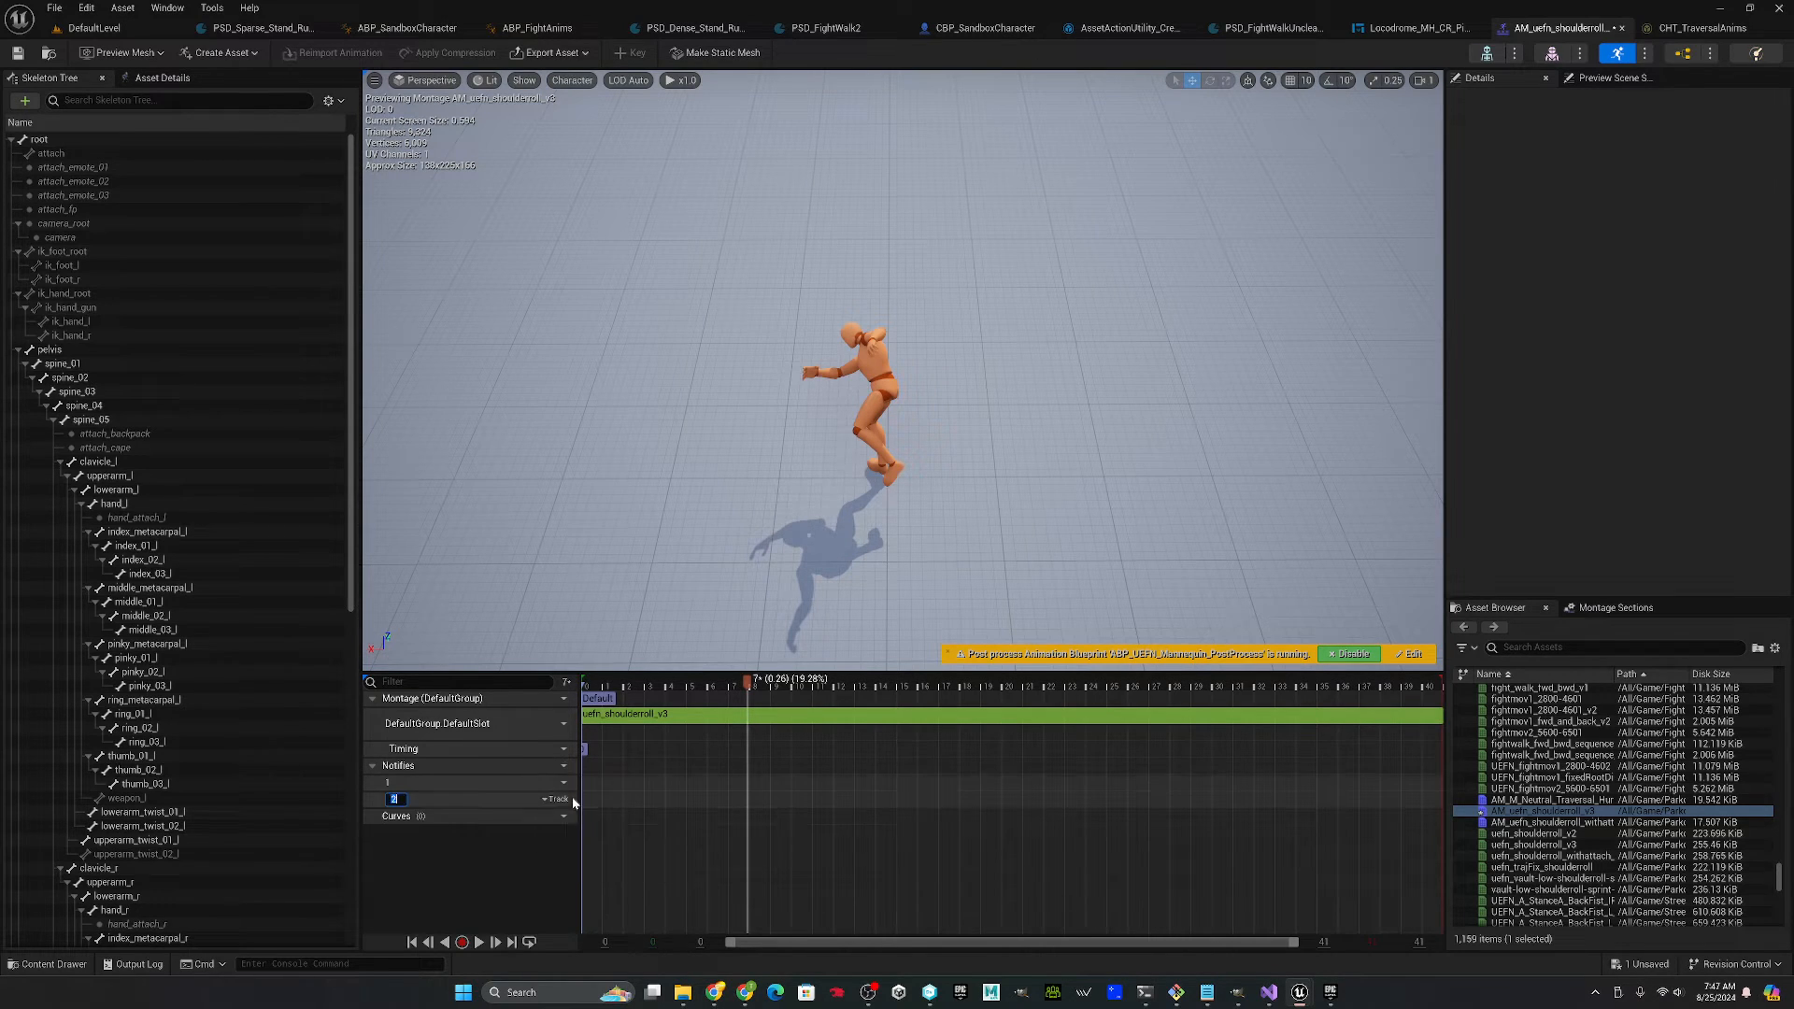
{"action": "left_click", "coordinate": [636, 686]}
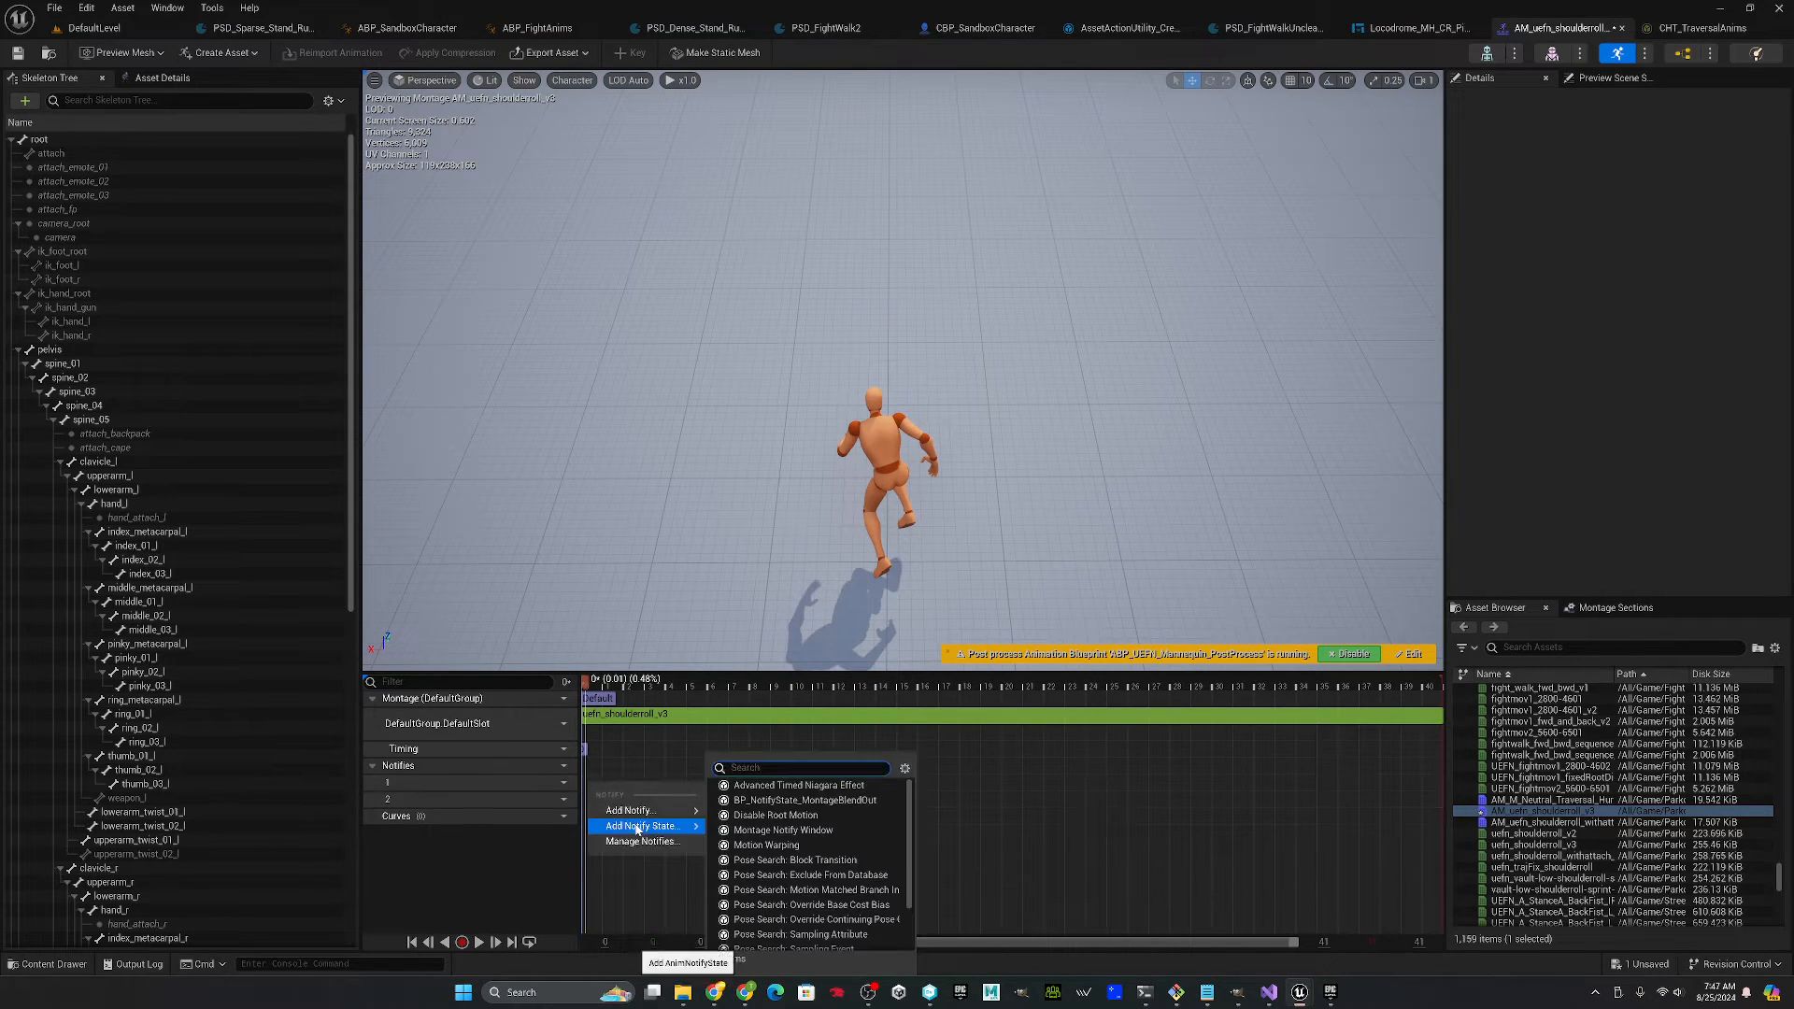
{"action": "mouse_move", "coordinate": [783, 830]}
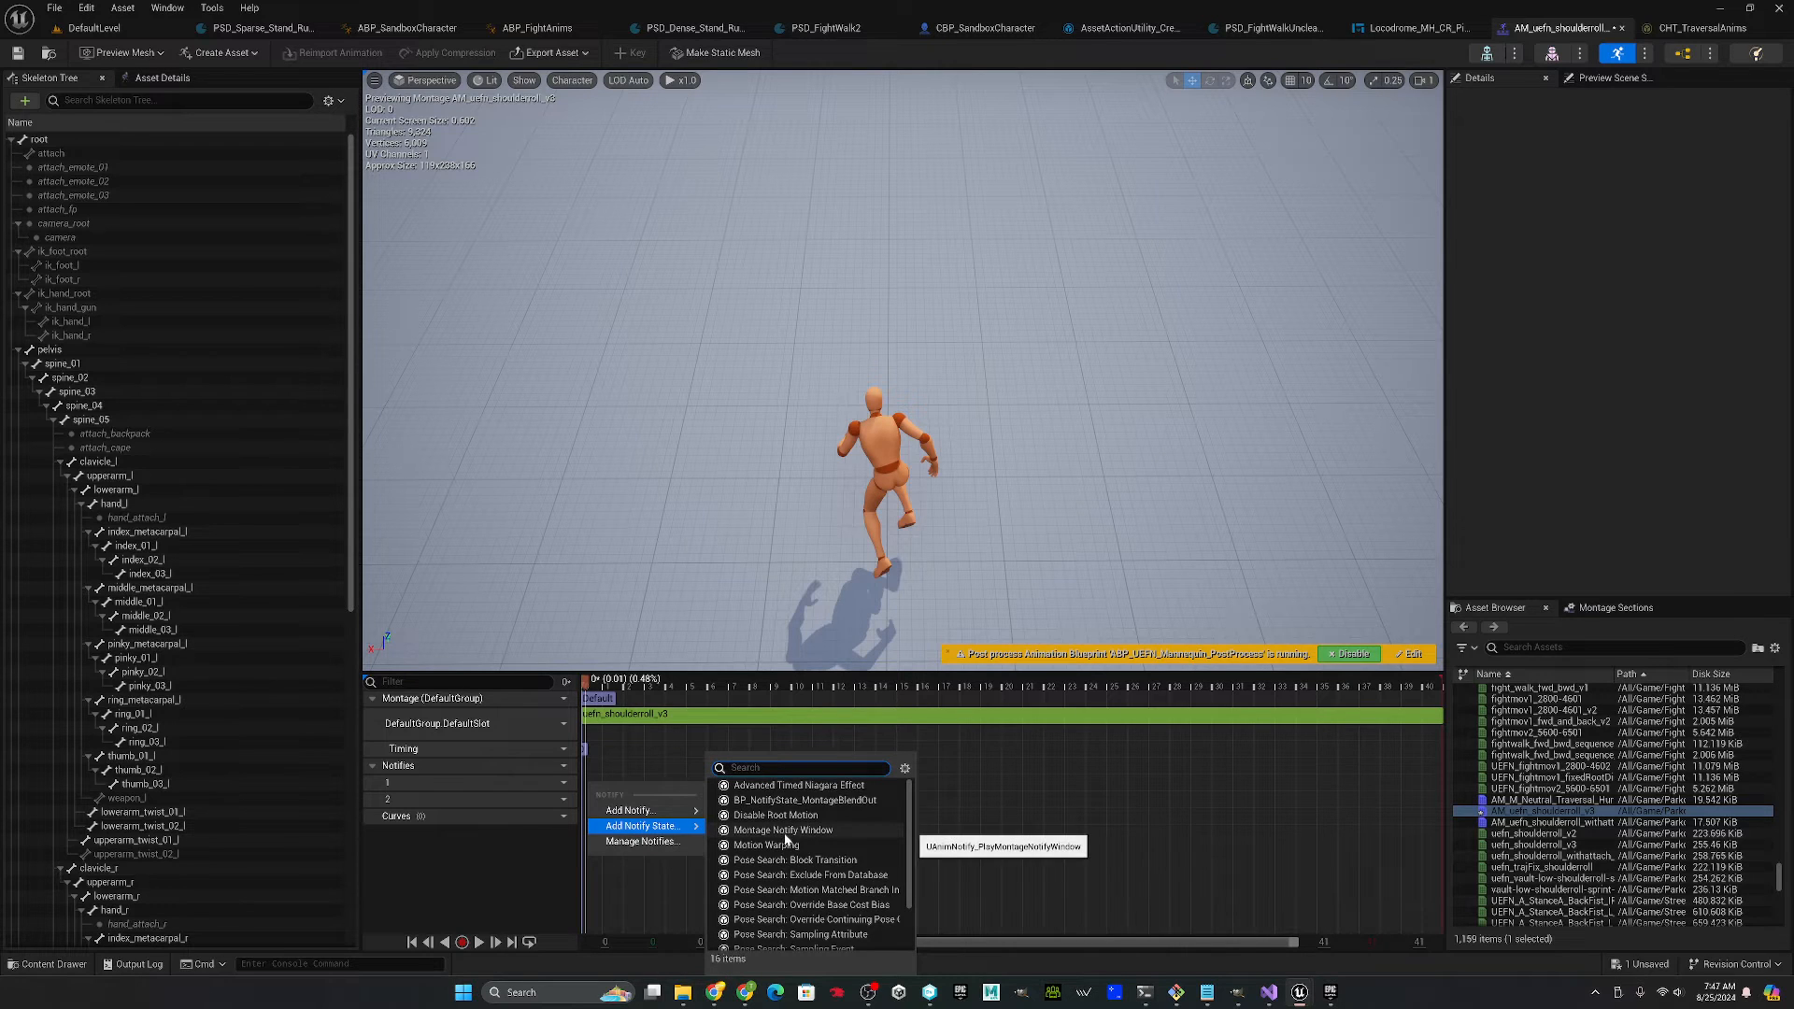
{"action": "left_click", "coordinate": [813, 889]}
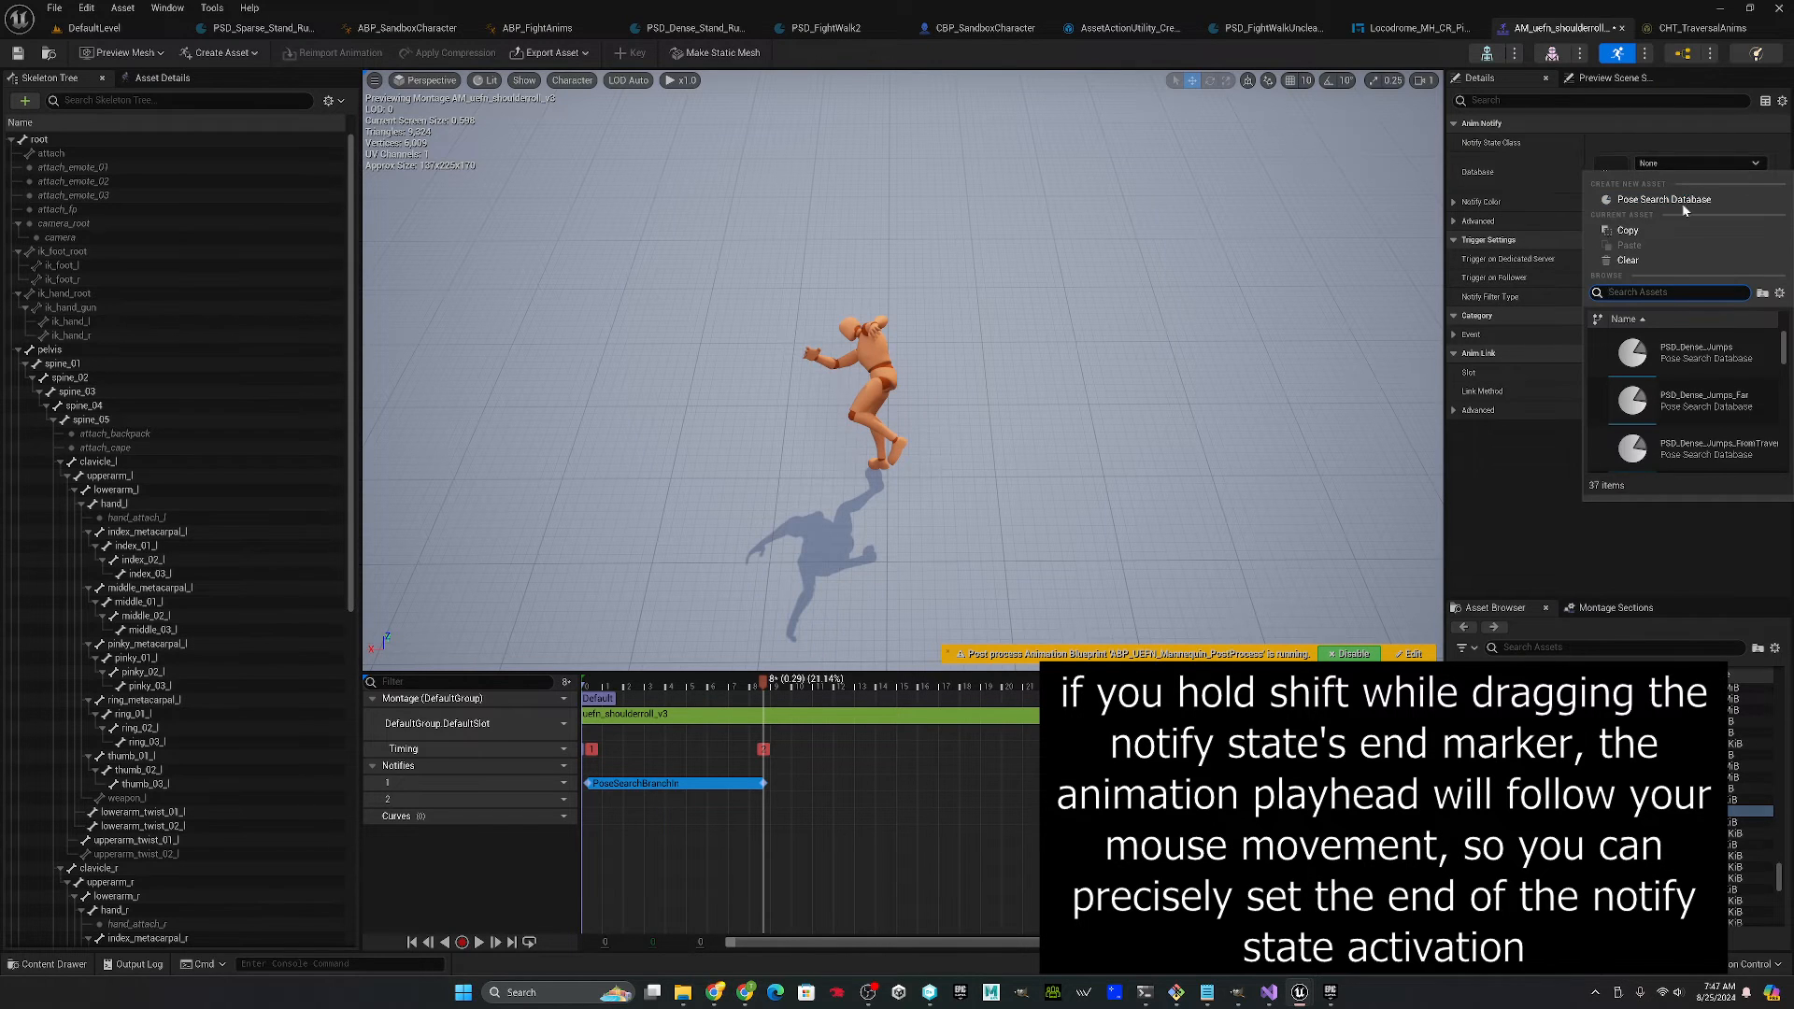
- Assign a traversal Pose Search Database to the branch-in notify state
{"action": "type", "text": "travel"}
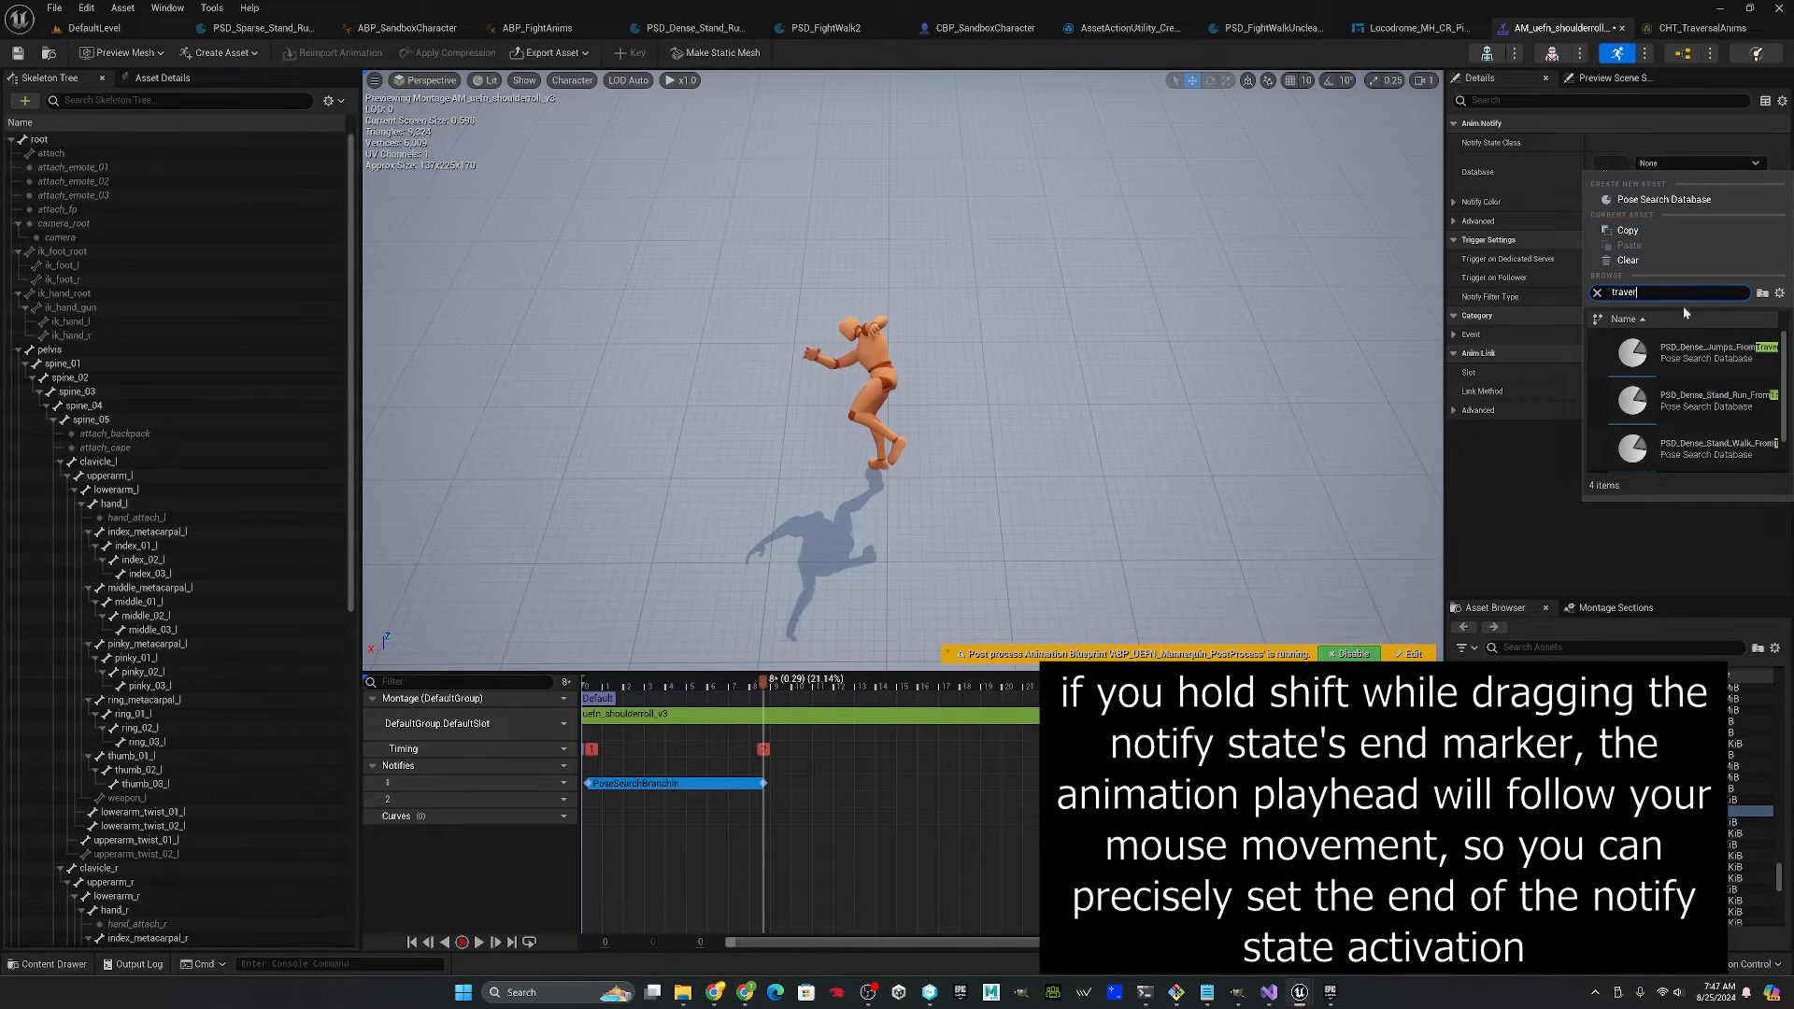
{"action": "left_click", "coordinate": [1682, 353]}
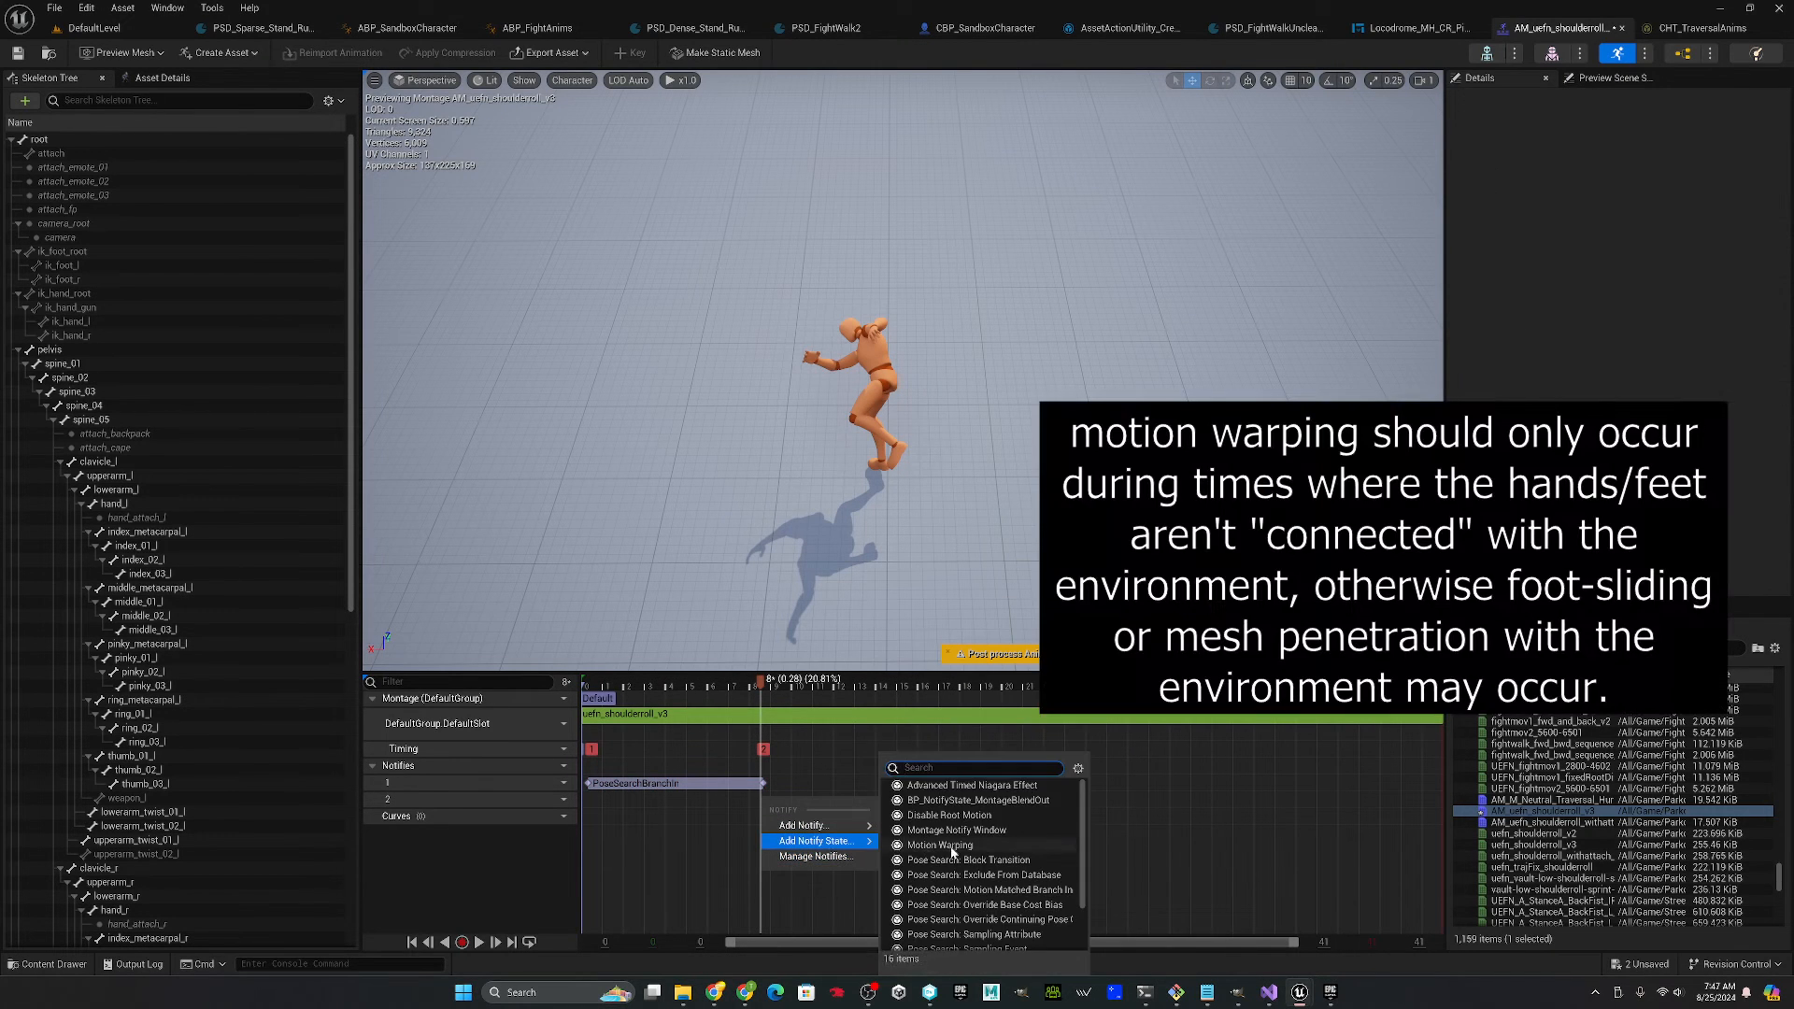
- Add a MotionWarping notify state on the second track and check the attach bone in the skeleton
{"action": "left_click", "coordinate": [942, 844]}
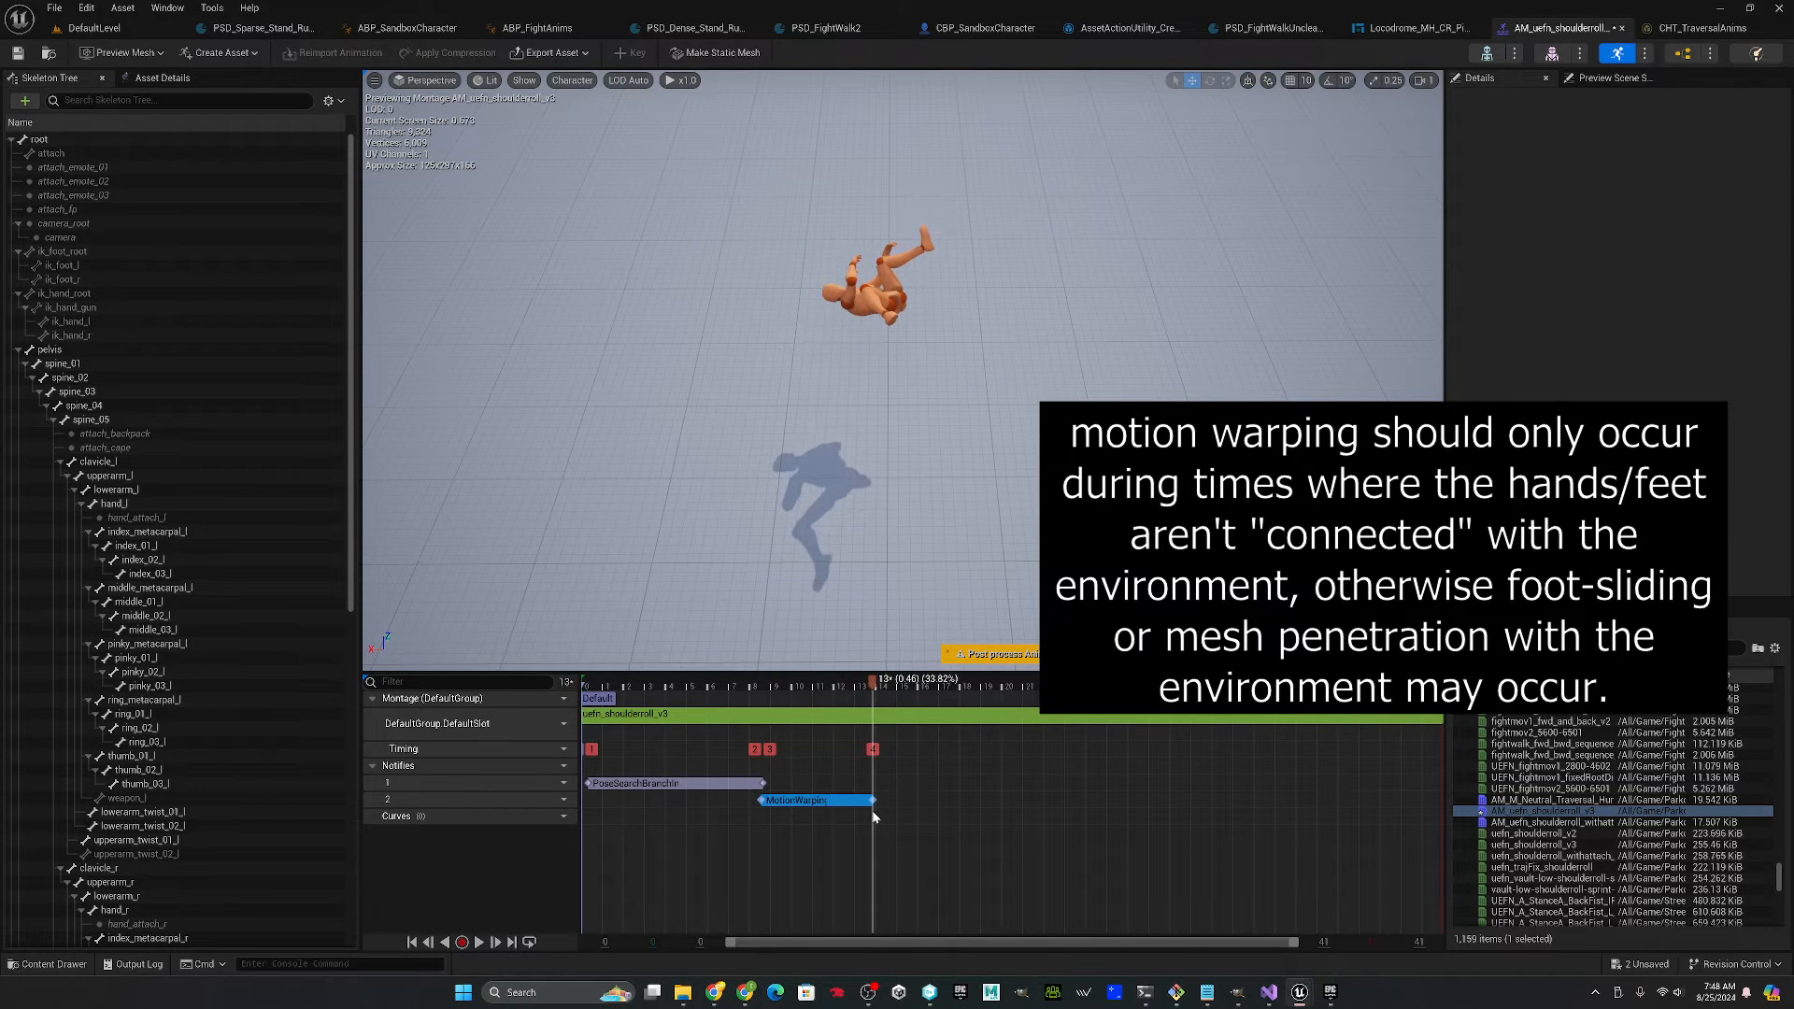
{"action": "left_click", "coordinate": [813, 799]}
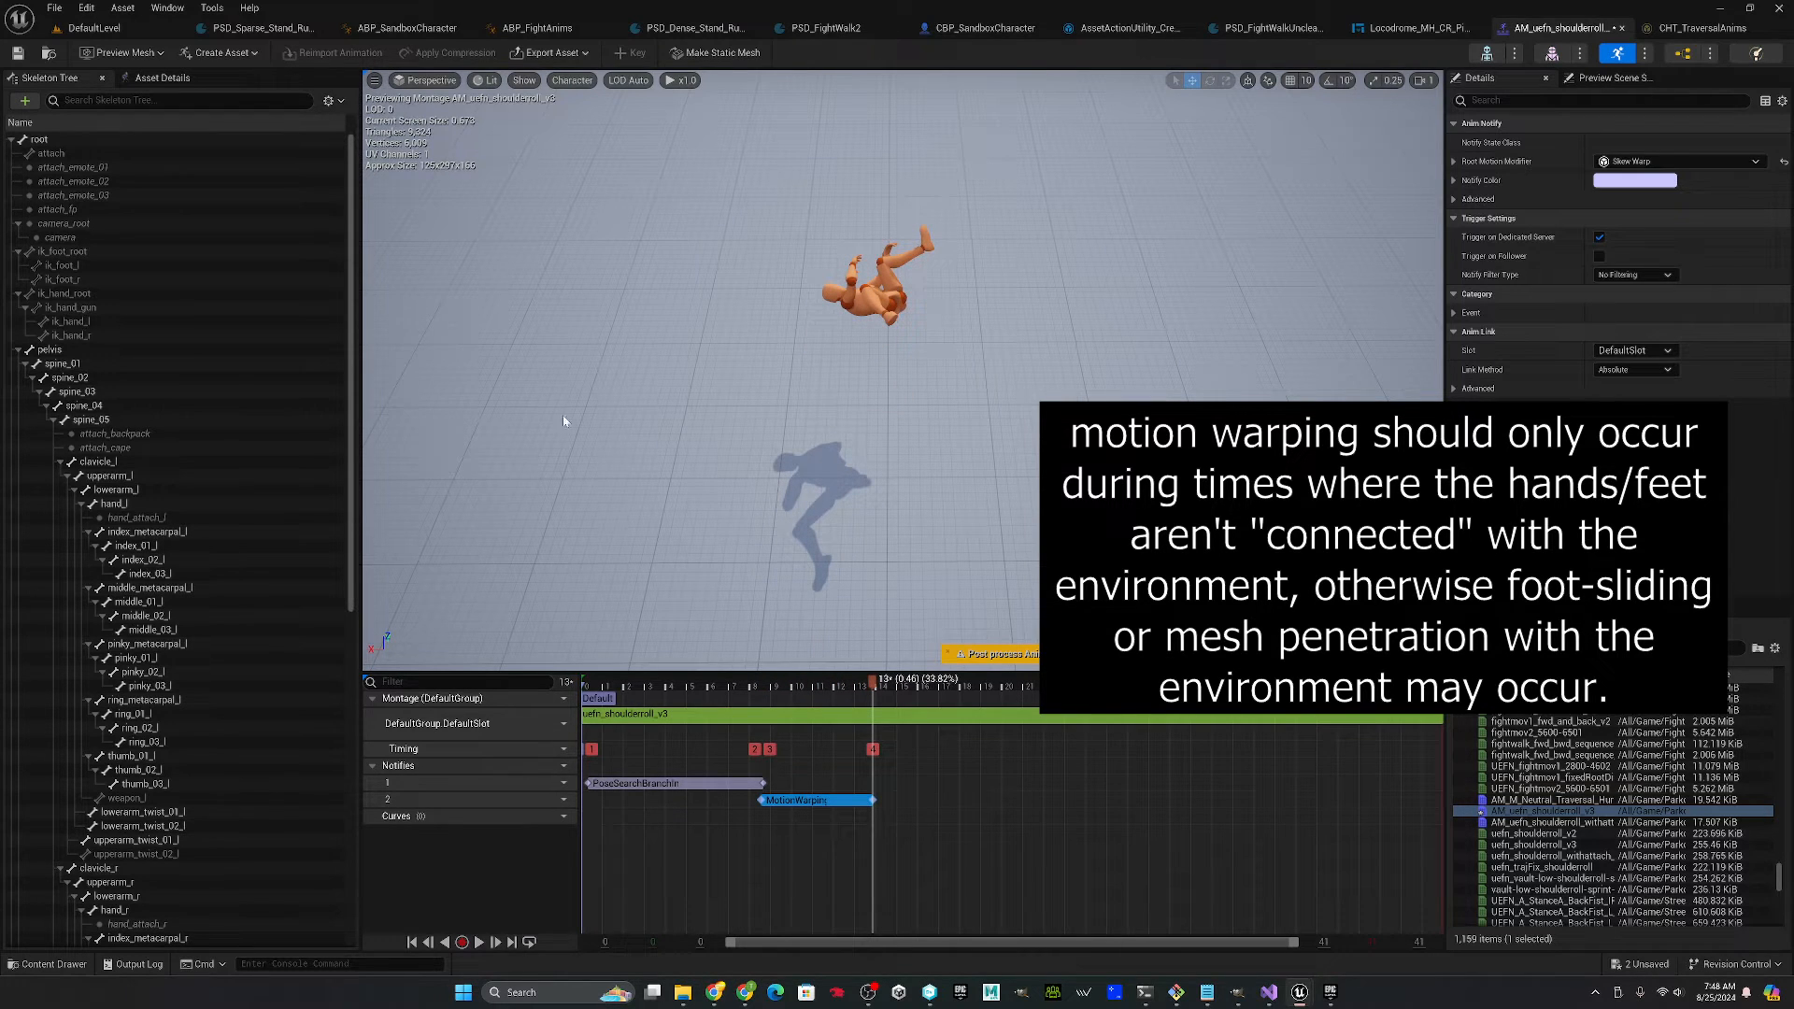
{"action": "left_click", "coordinate": [51, 152]}
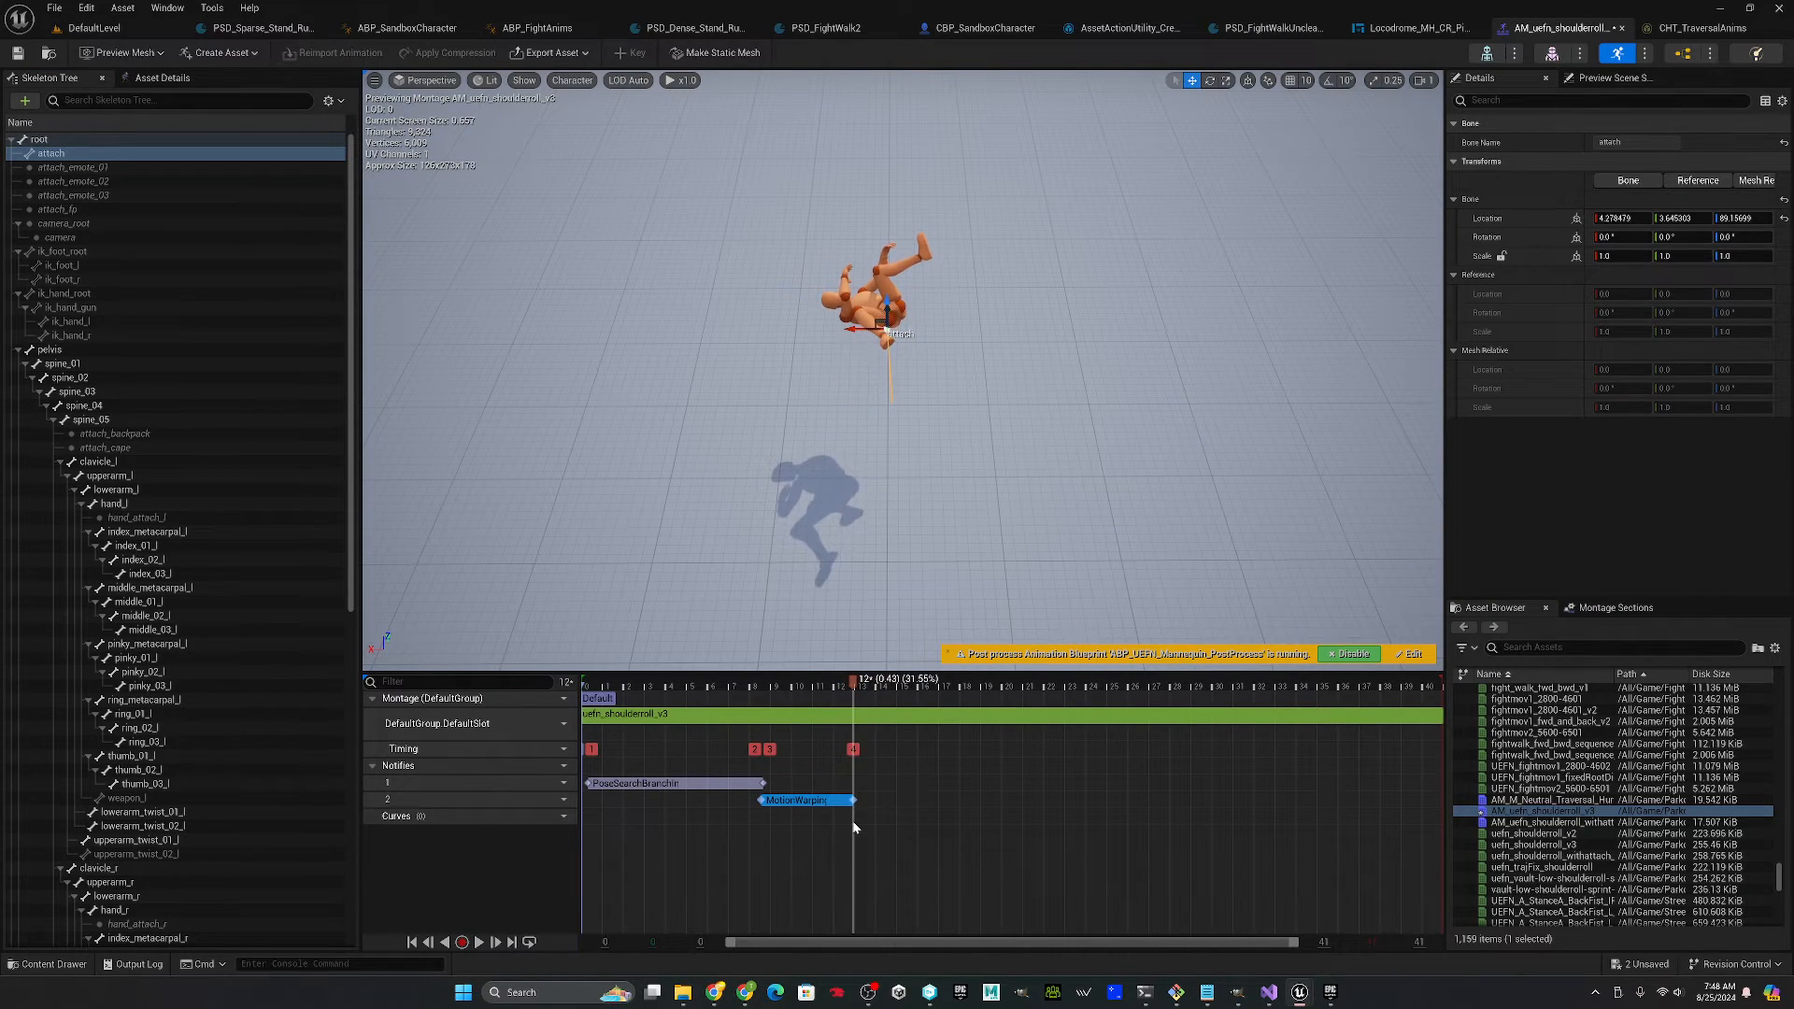
{"action": "left_click", "coordinate": [802, 800]}
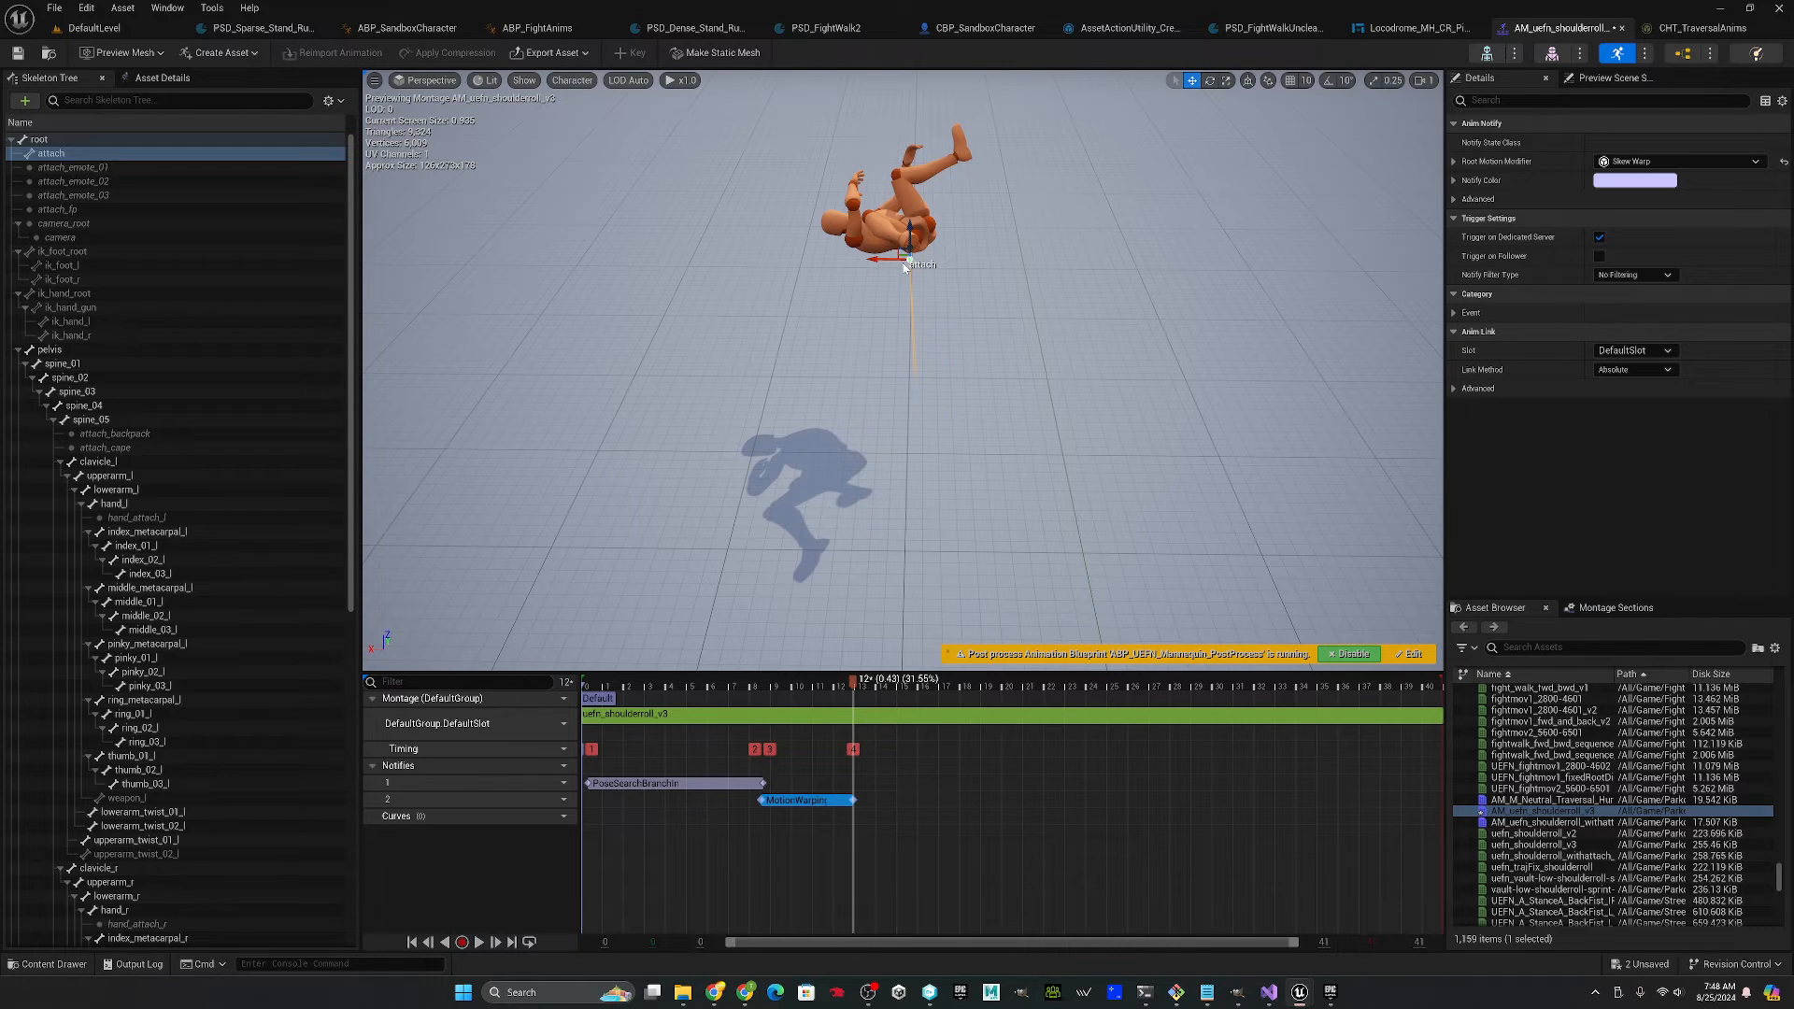
{"action": "mouse_move", "coordinate": [890, 329]}
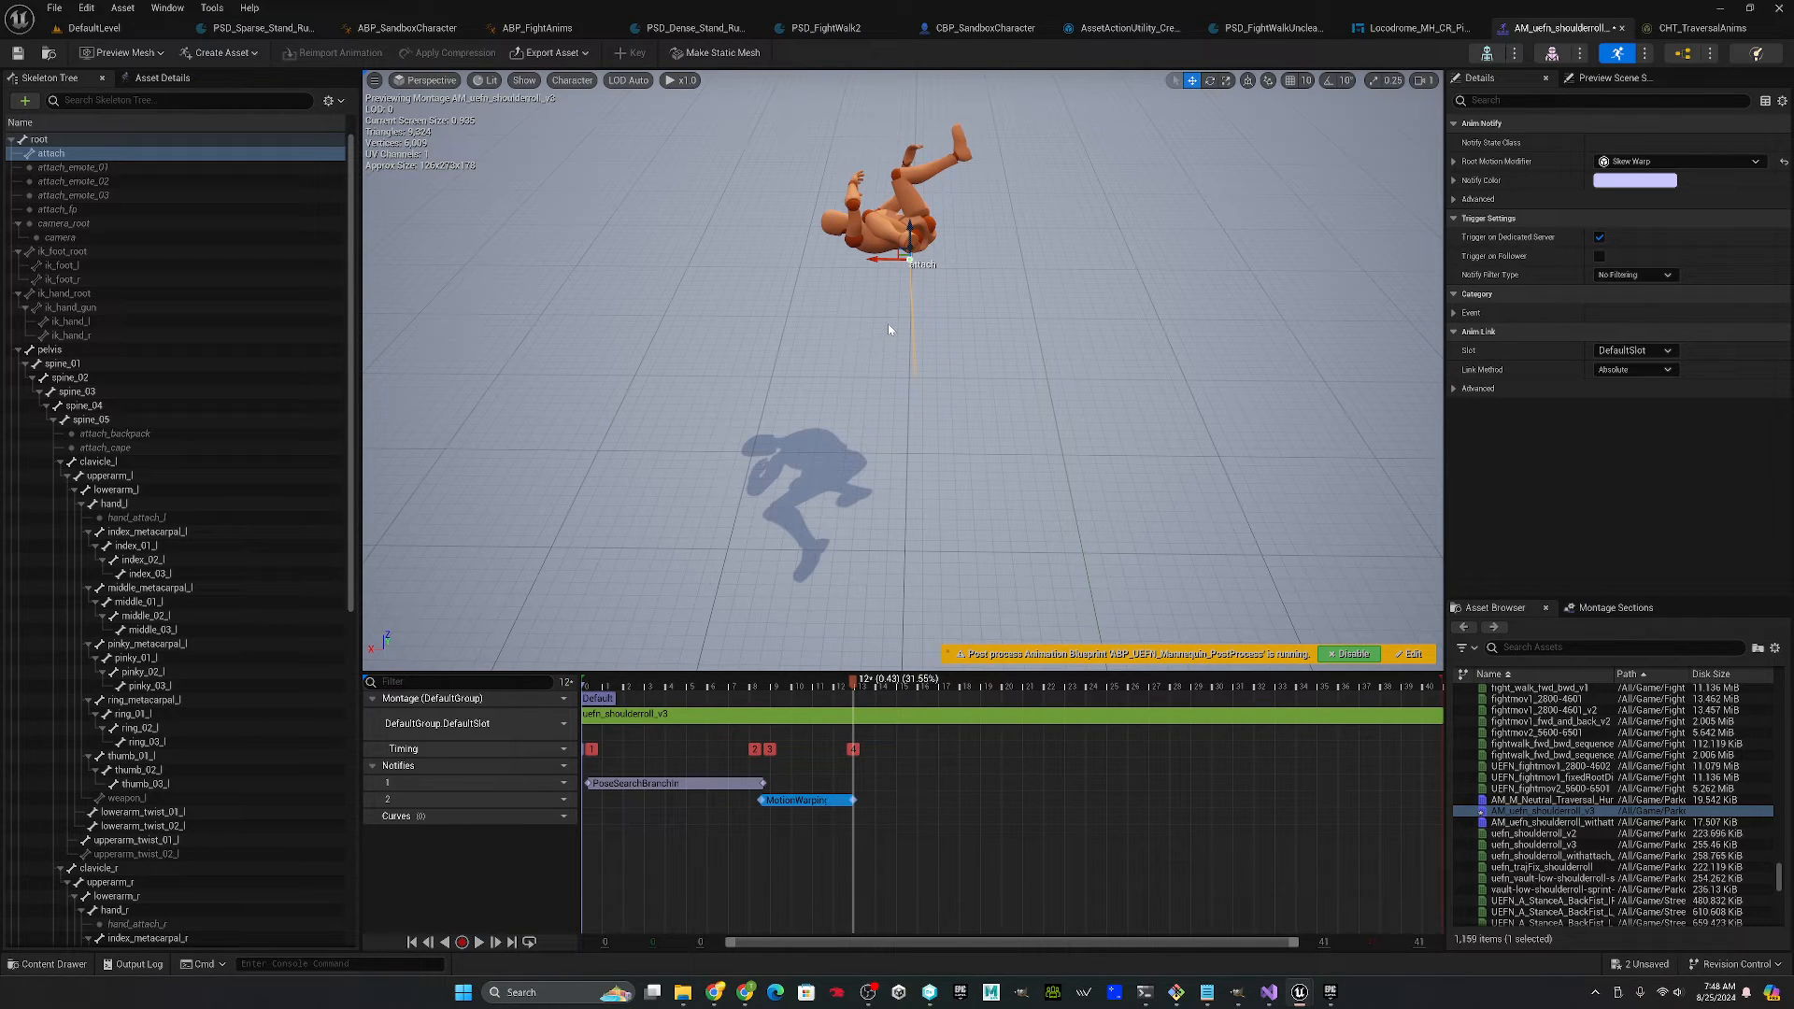
{"action": "mouse_move", "coordinate": [1034, 299]}
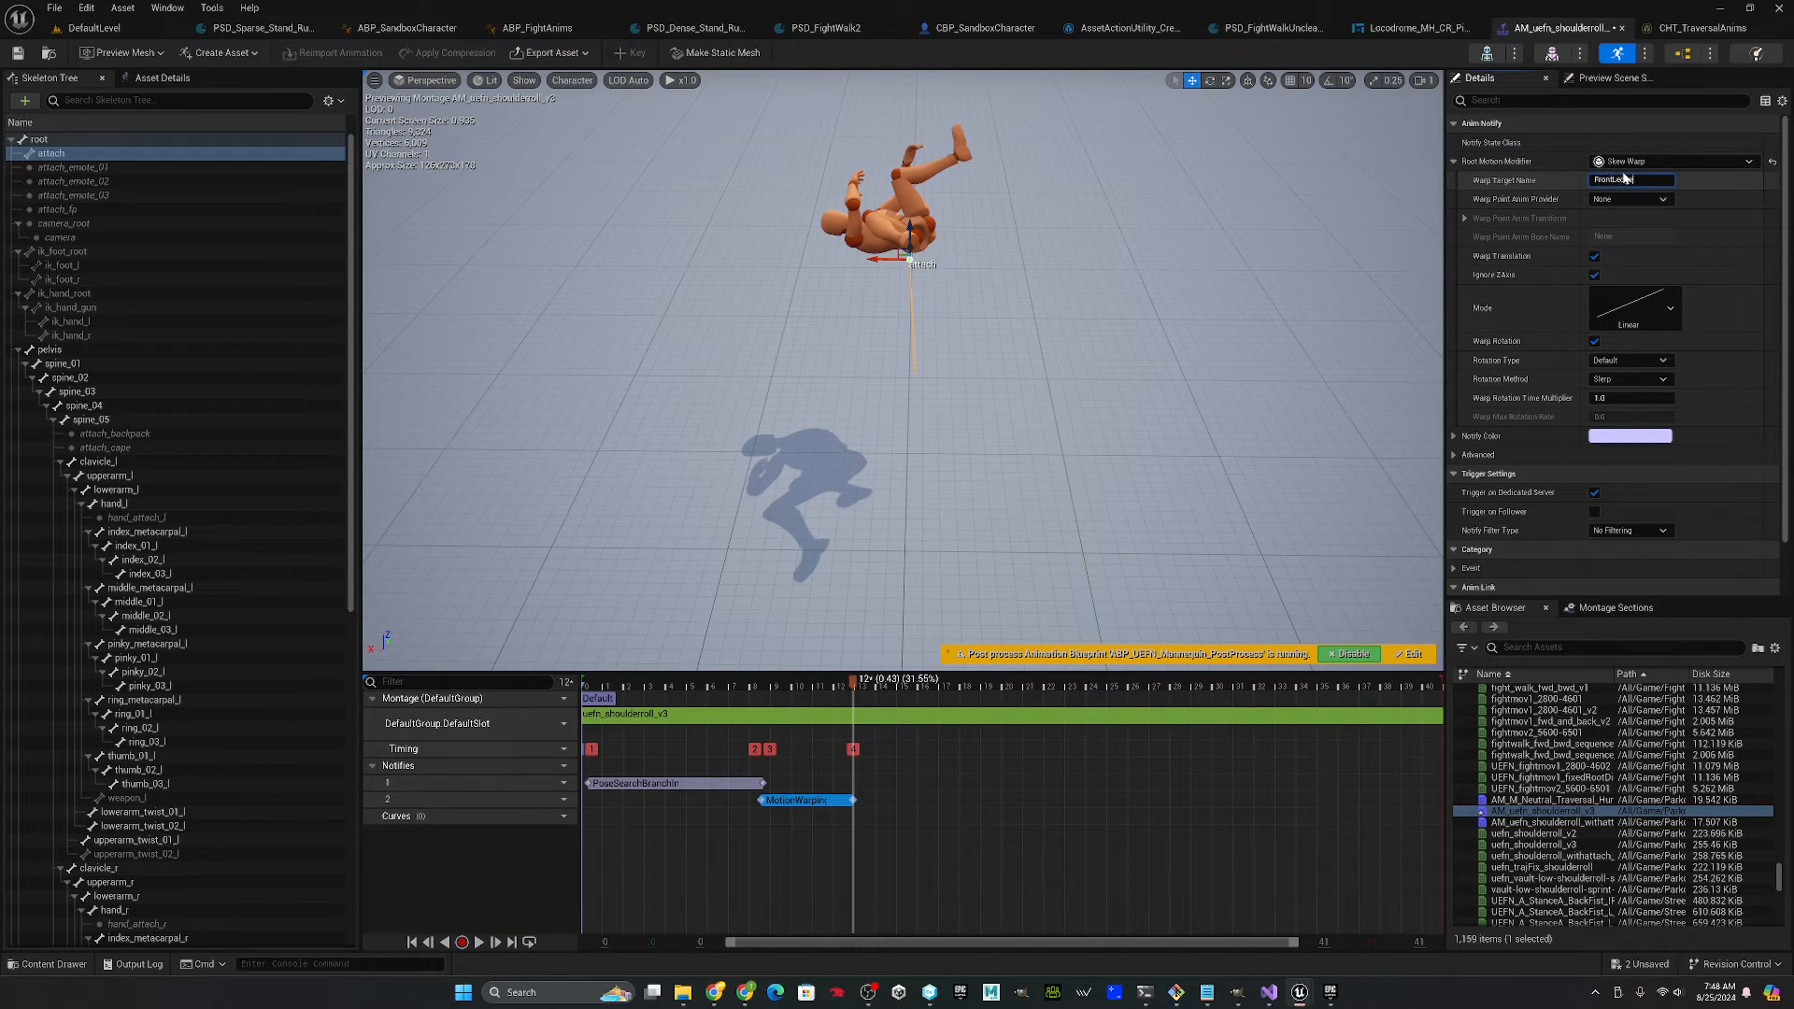
- Set the warp point provider to Bone with bone name attach, targeting FrontLedge
{"action": "left_click", "coordinate": [1629, 198]}
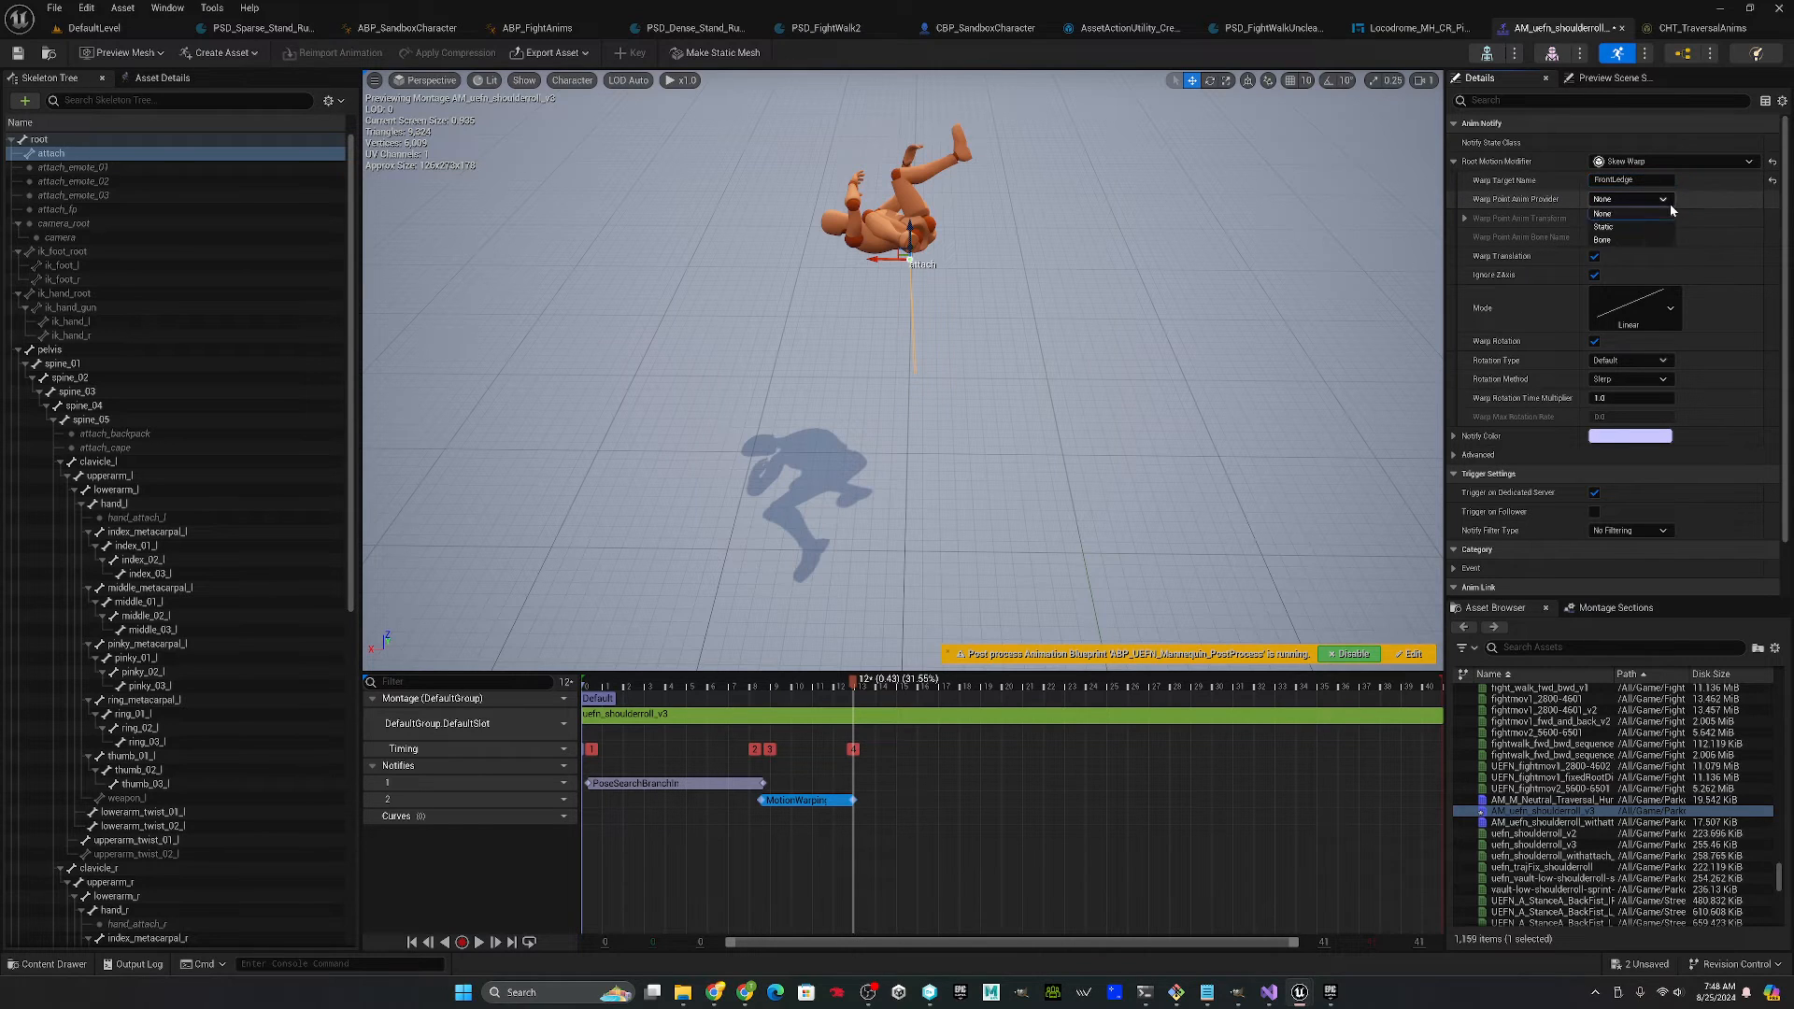
{"action": "left_click", "coordinate": [1603, 239]}
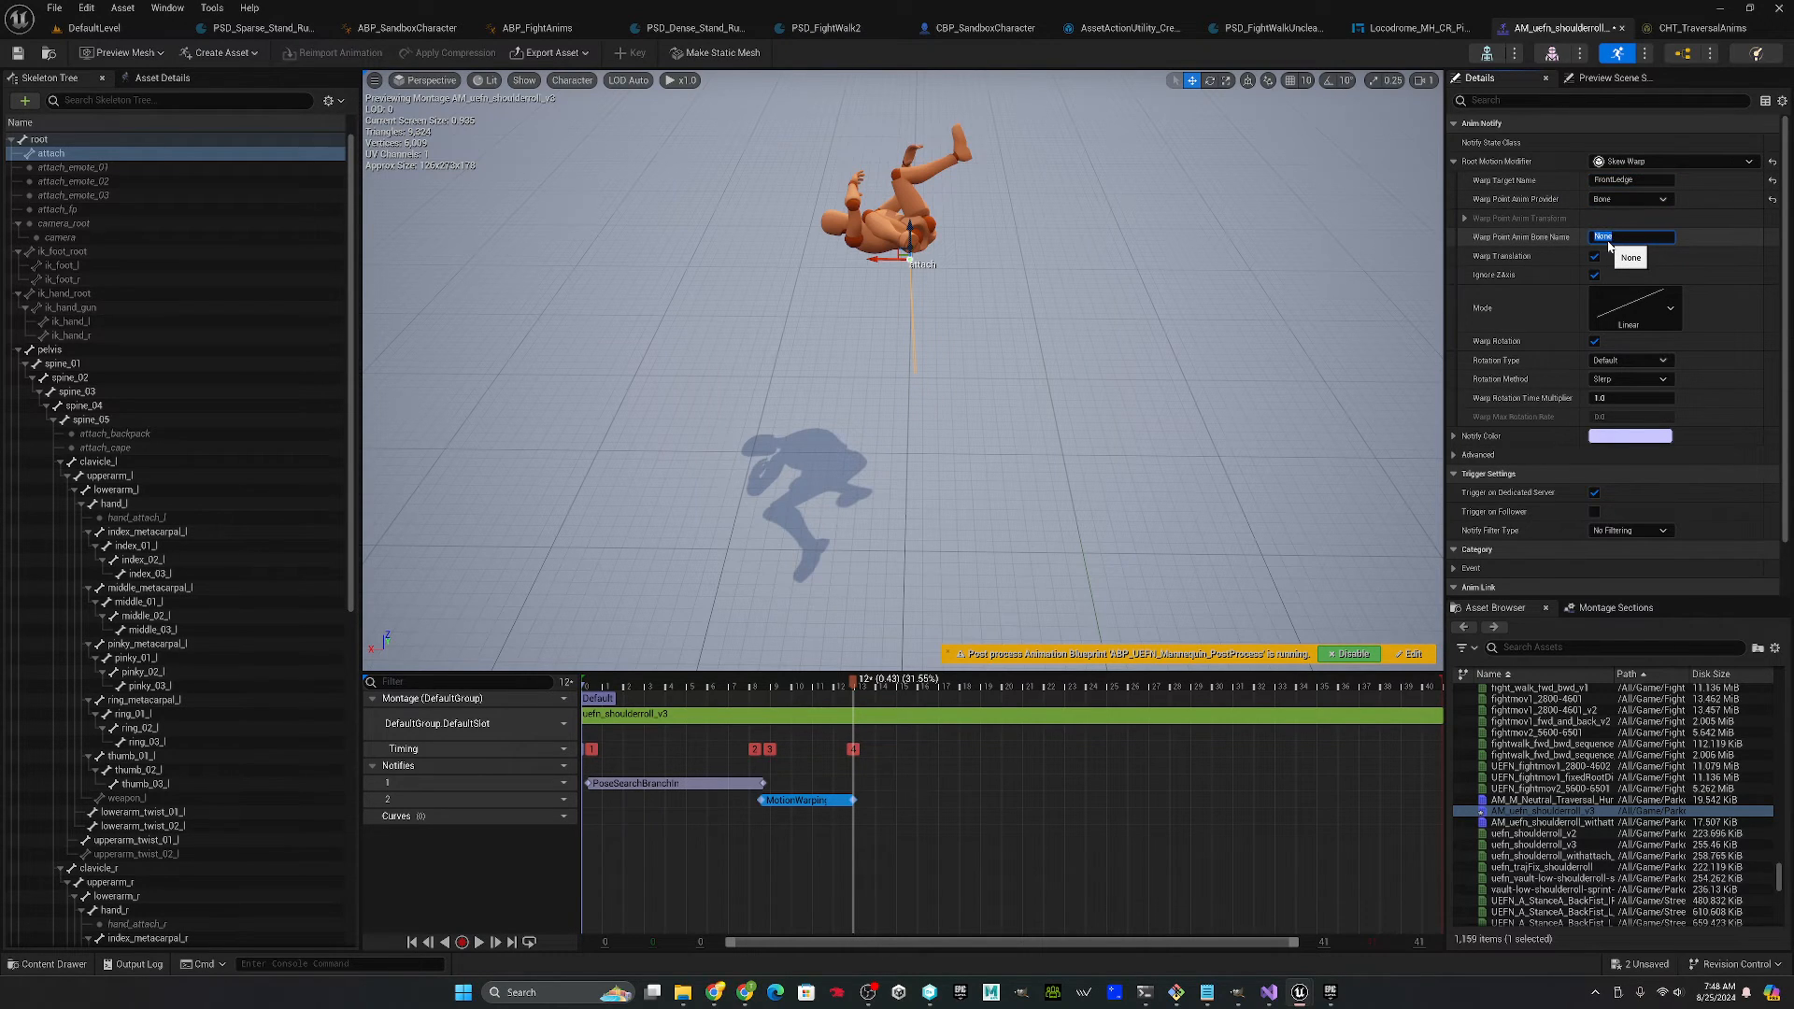
{"action": "type", "text": "attach"}
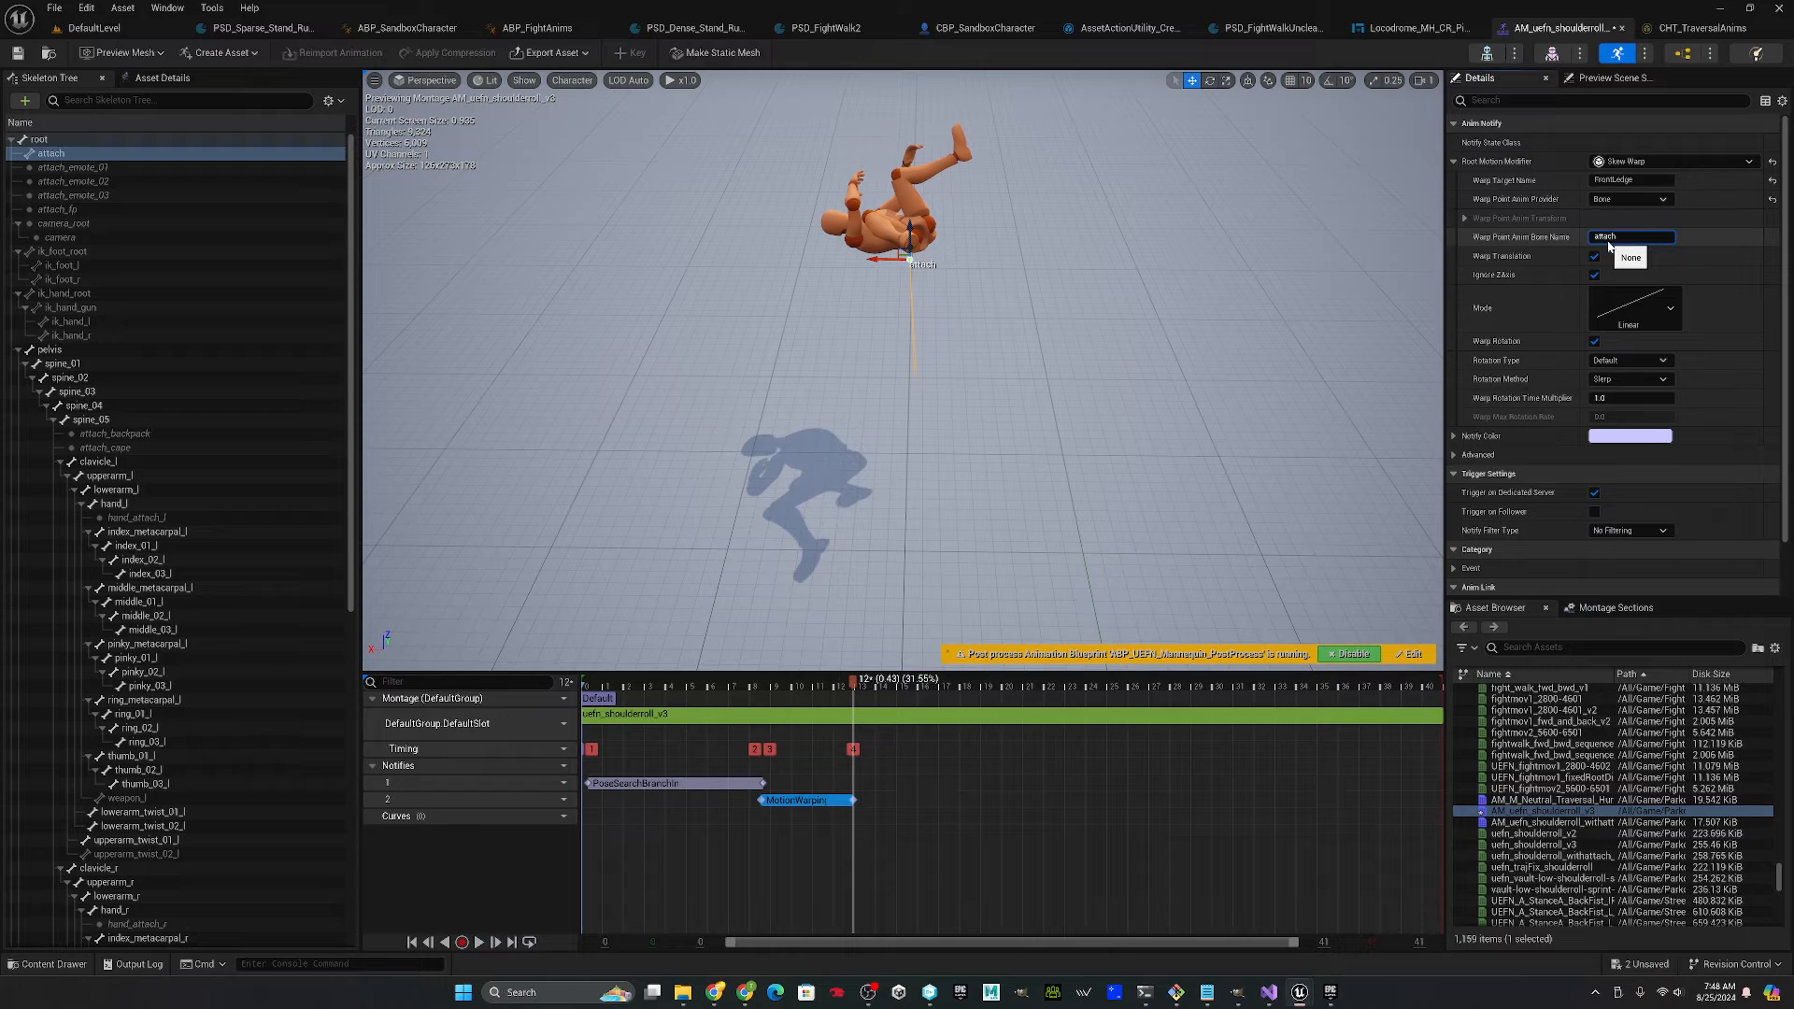
{"action": "left_click", "coordinate": [1594, 273]}
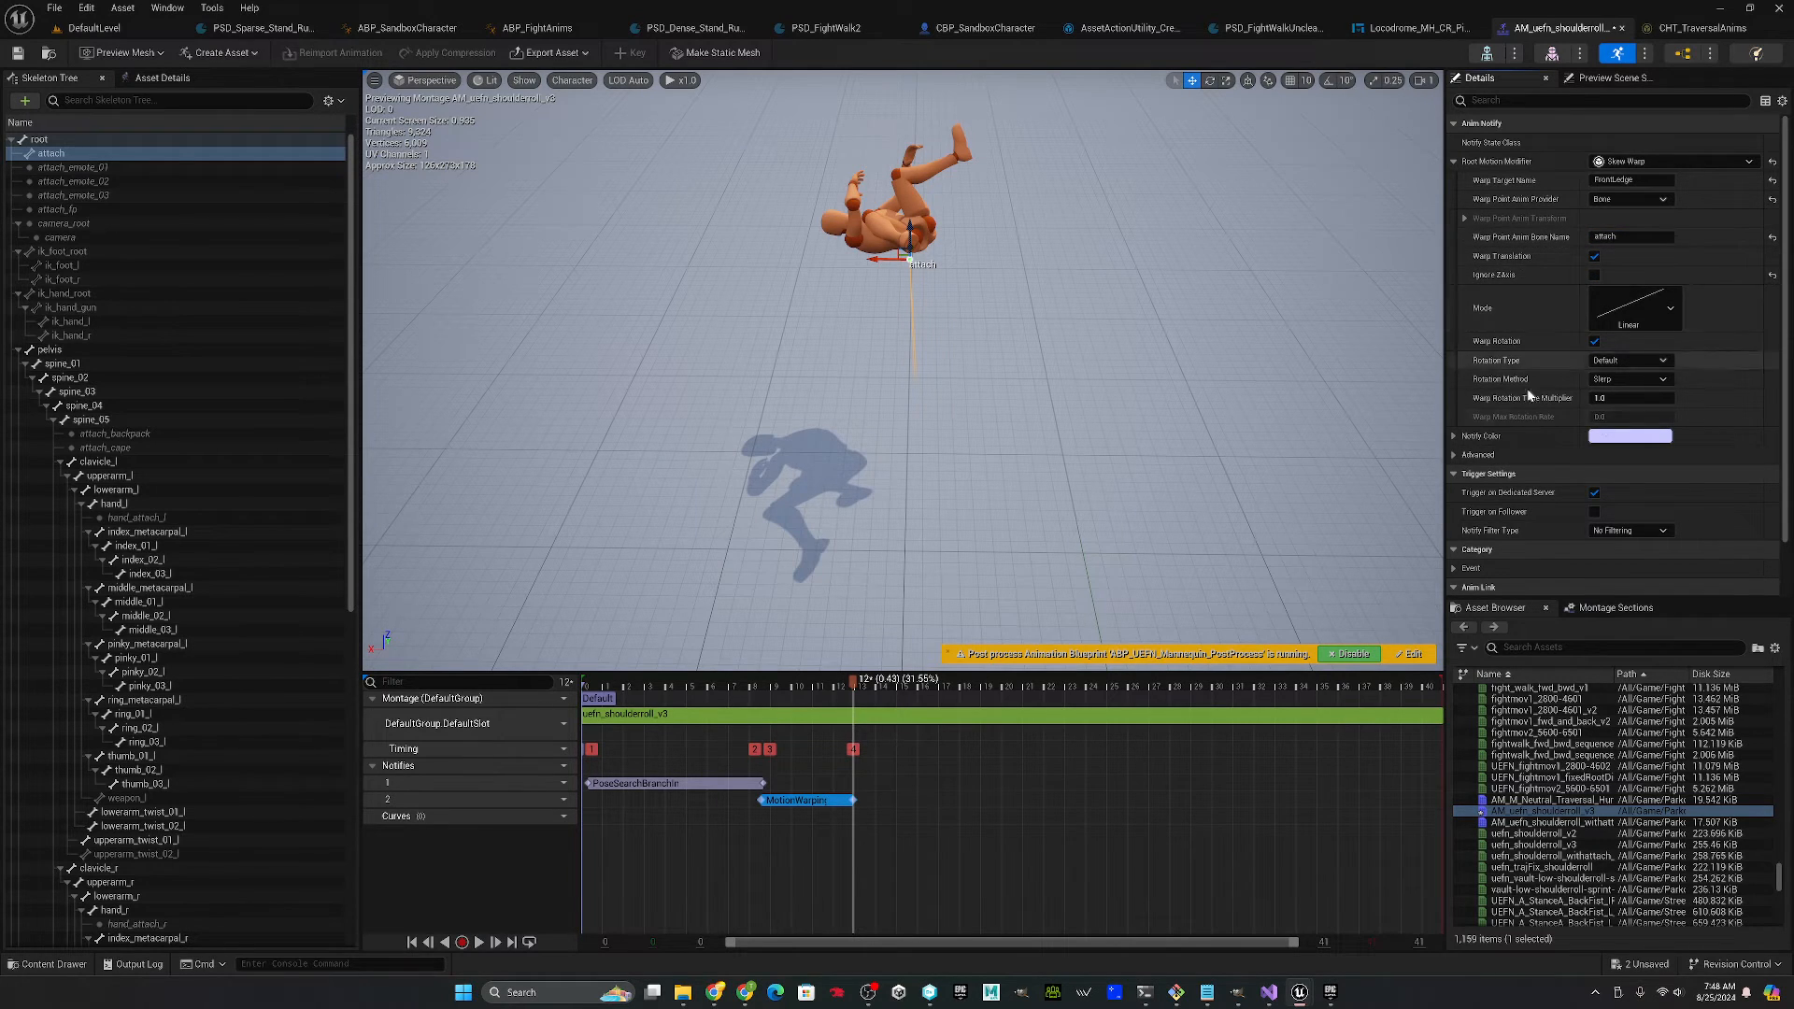
{"action": "mouse_move", "coordinate": [1165, 534]}
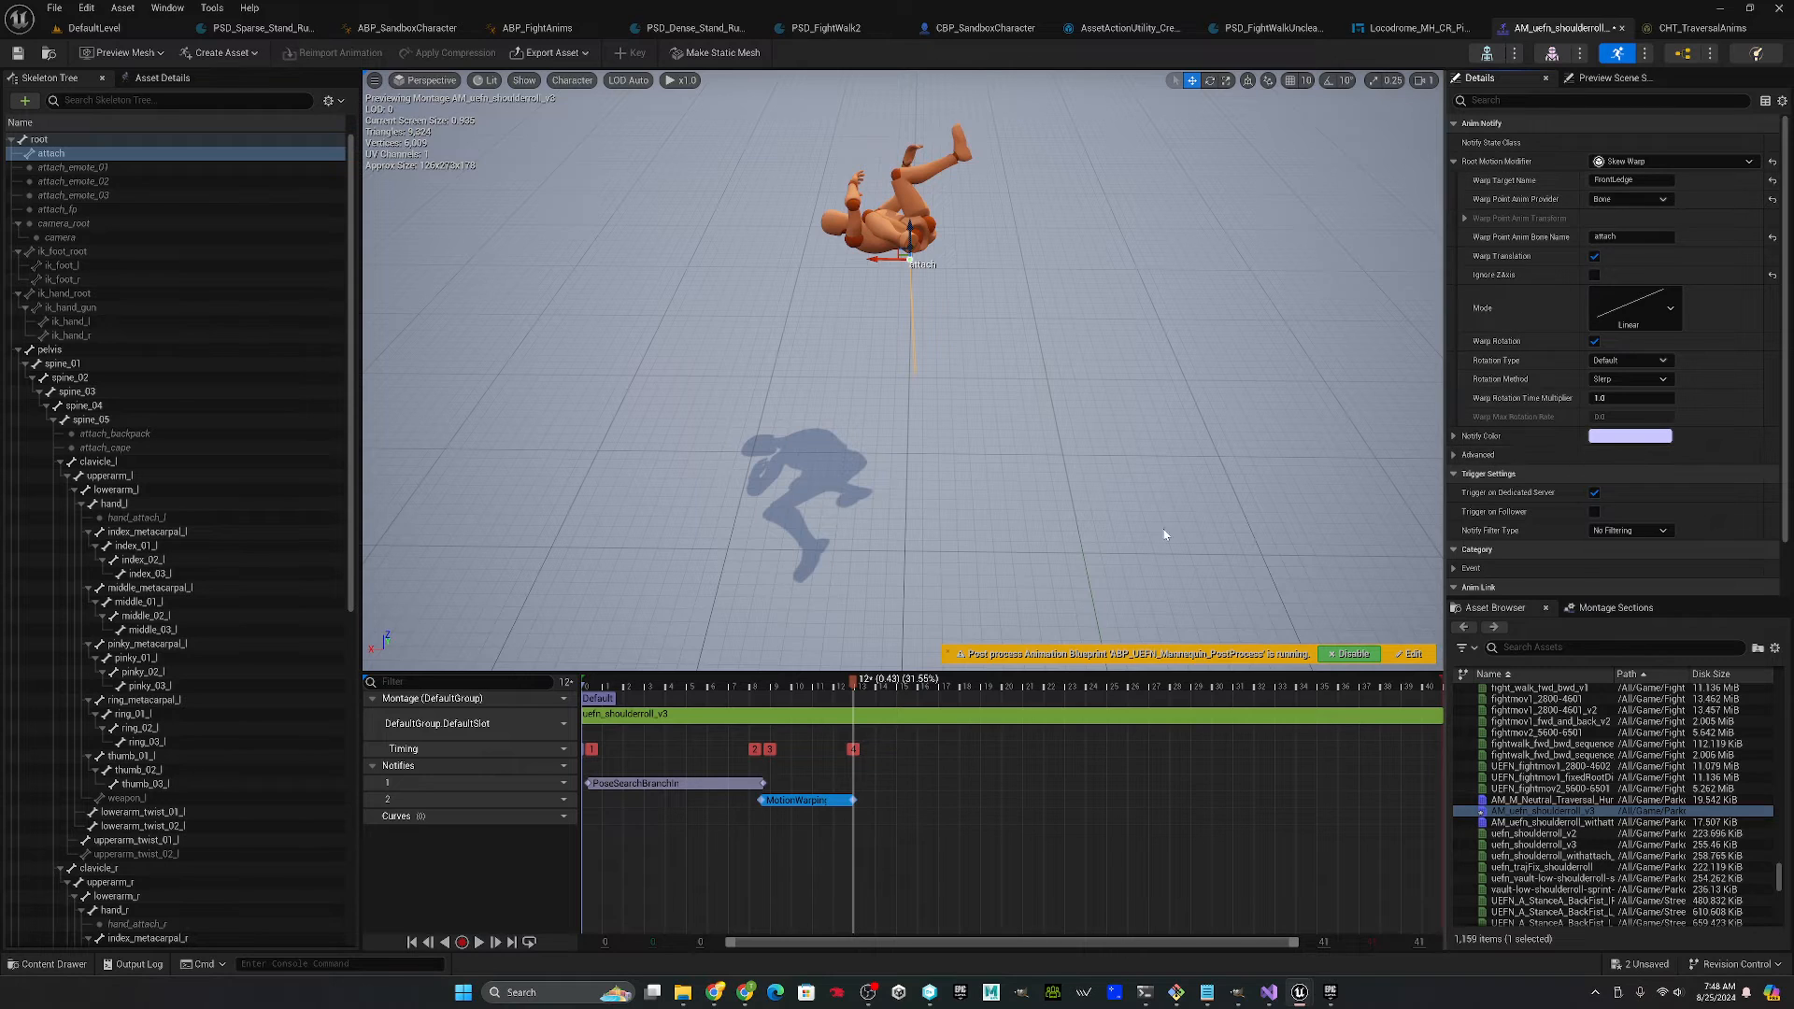
{"action": "mouse_move", "coordinate": [957, 591]}
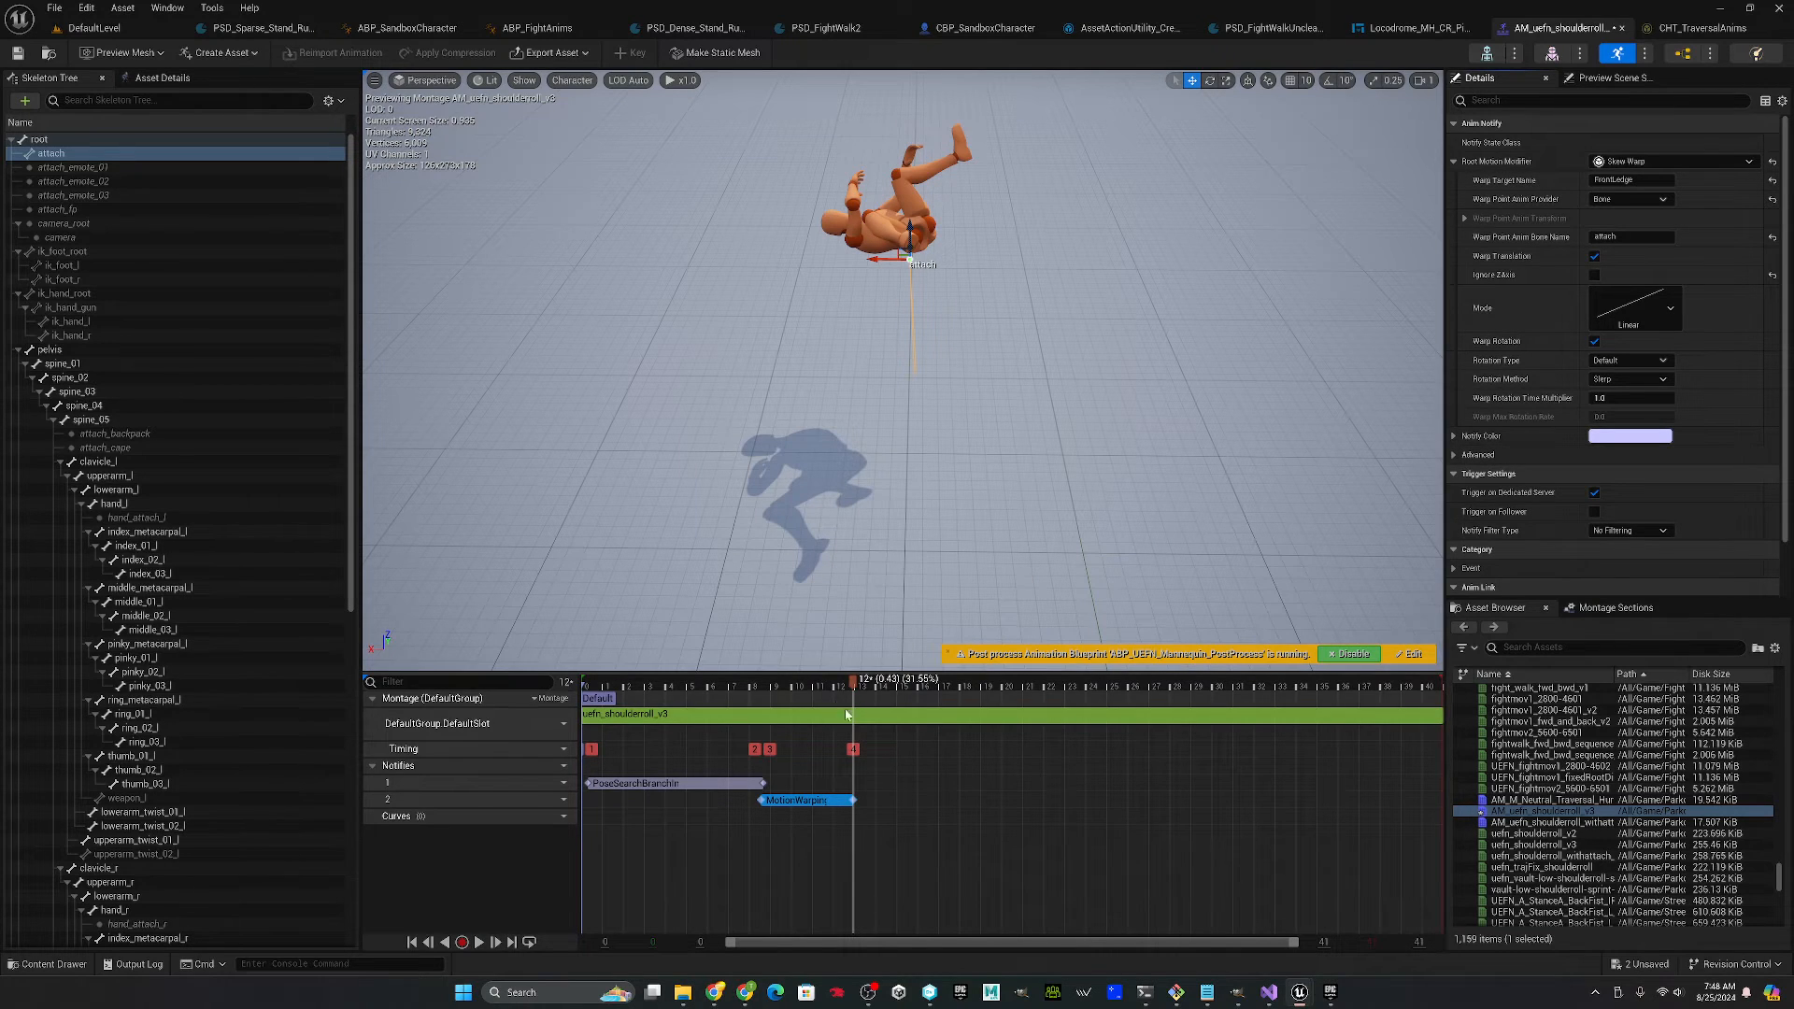
{"action": "right_click", "coordinate": [880, 798]}
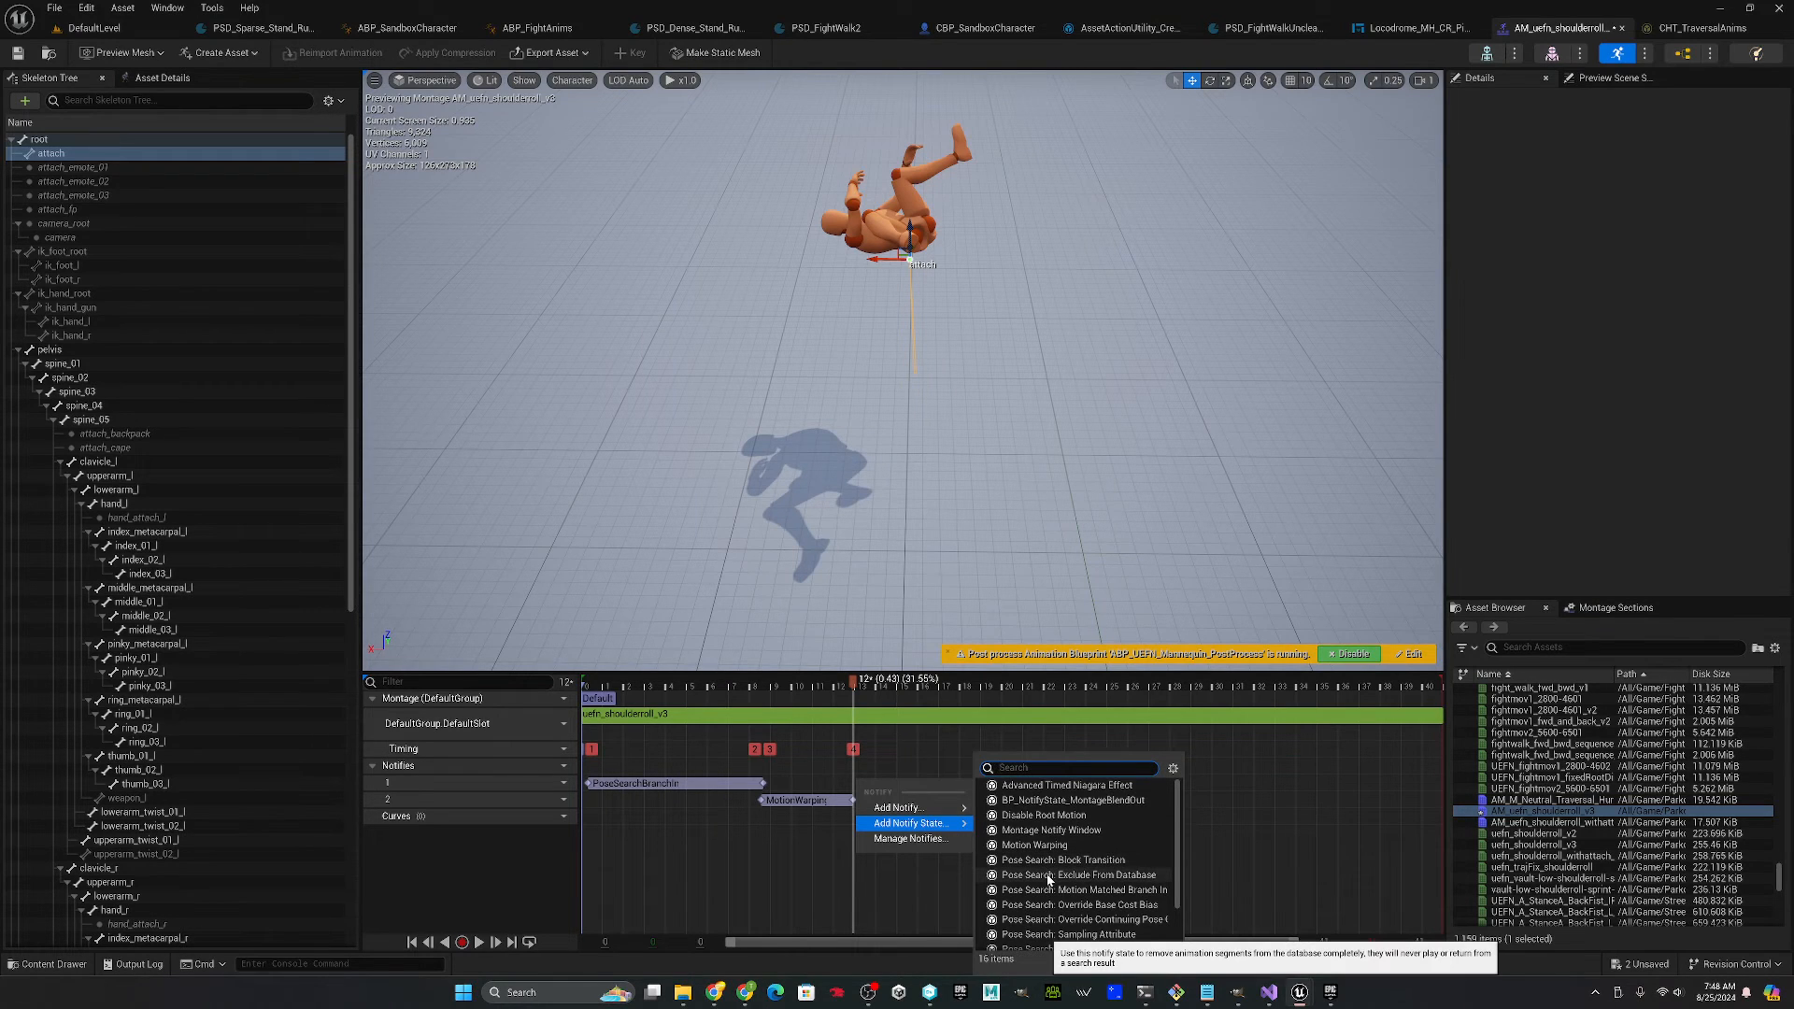
{"action": "mouse_move", "coordinate": [976, 503]}
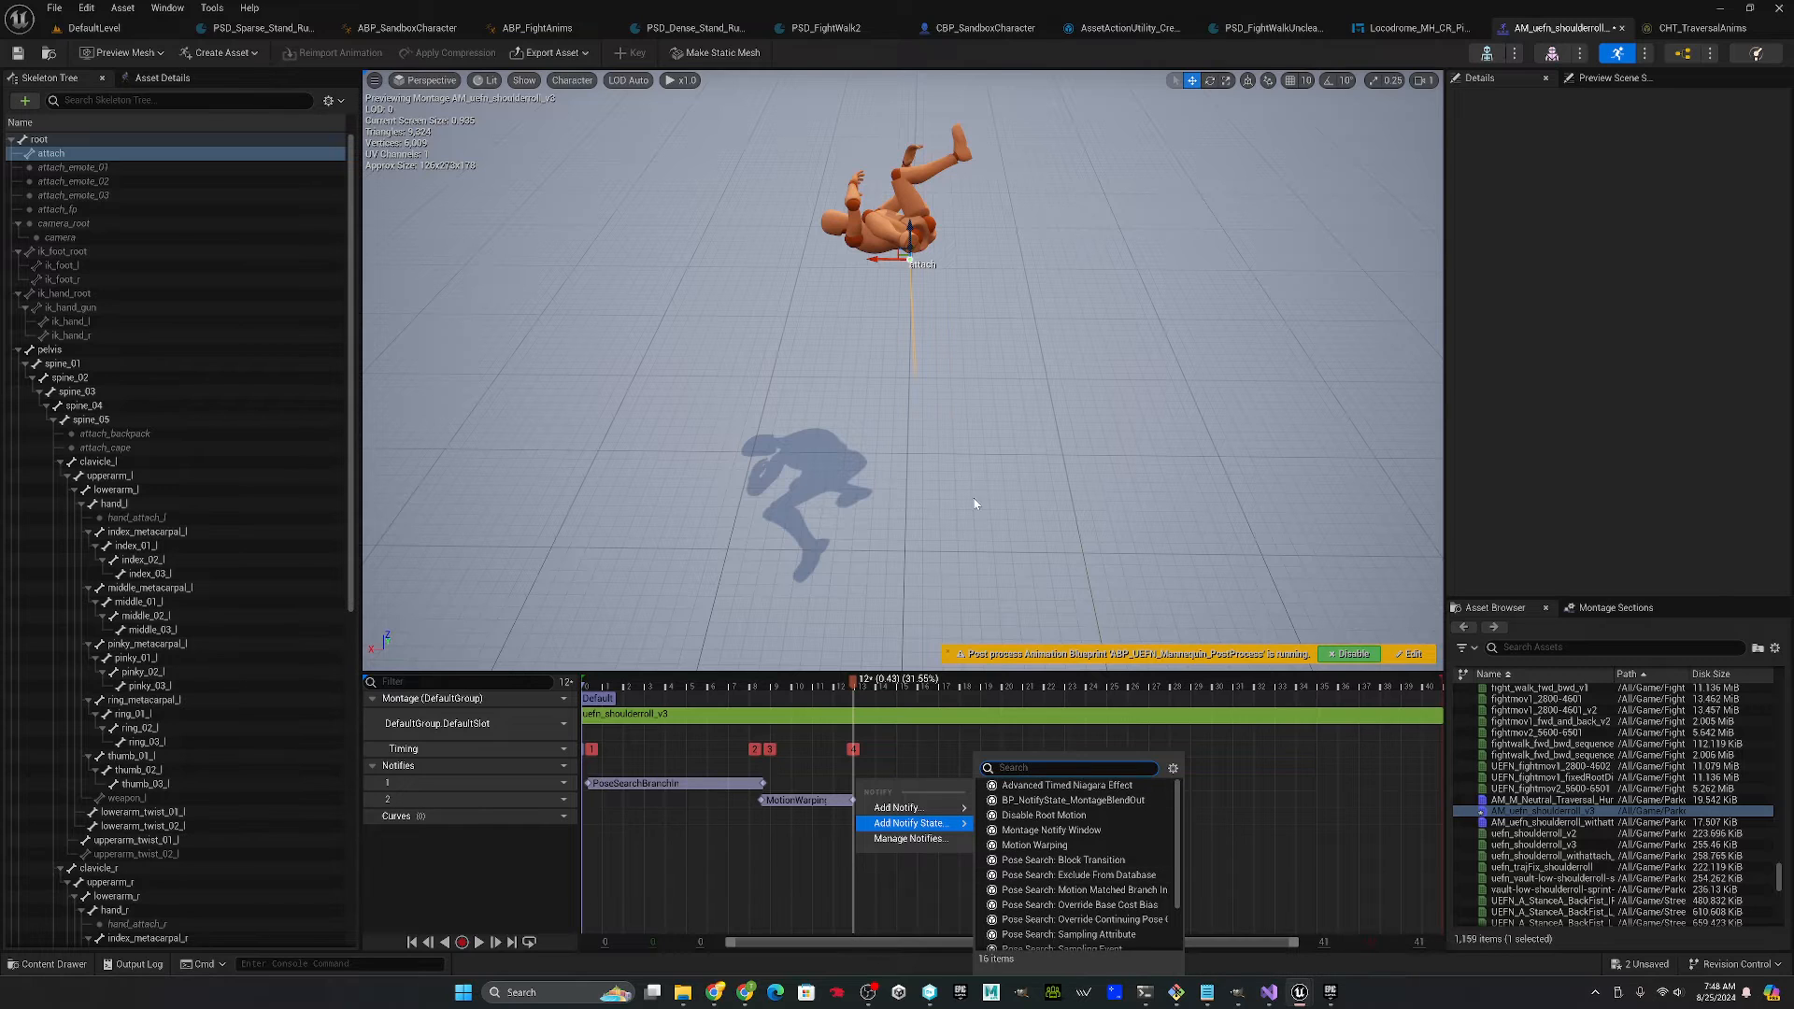
{"action": "mouse_move", "coordinate": [604, 397]}
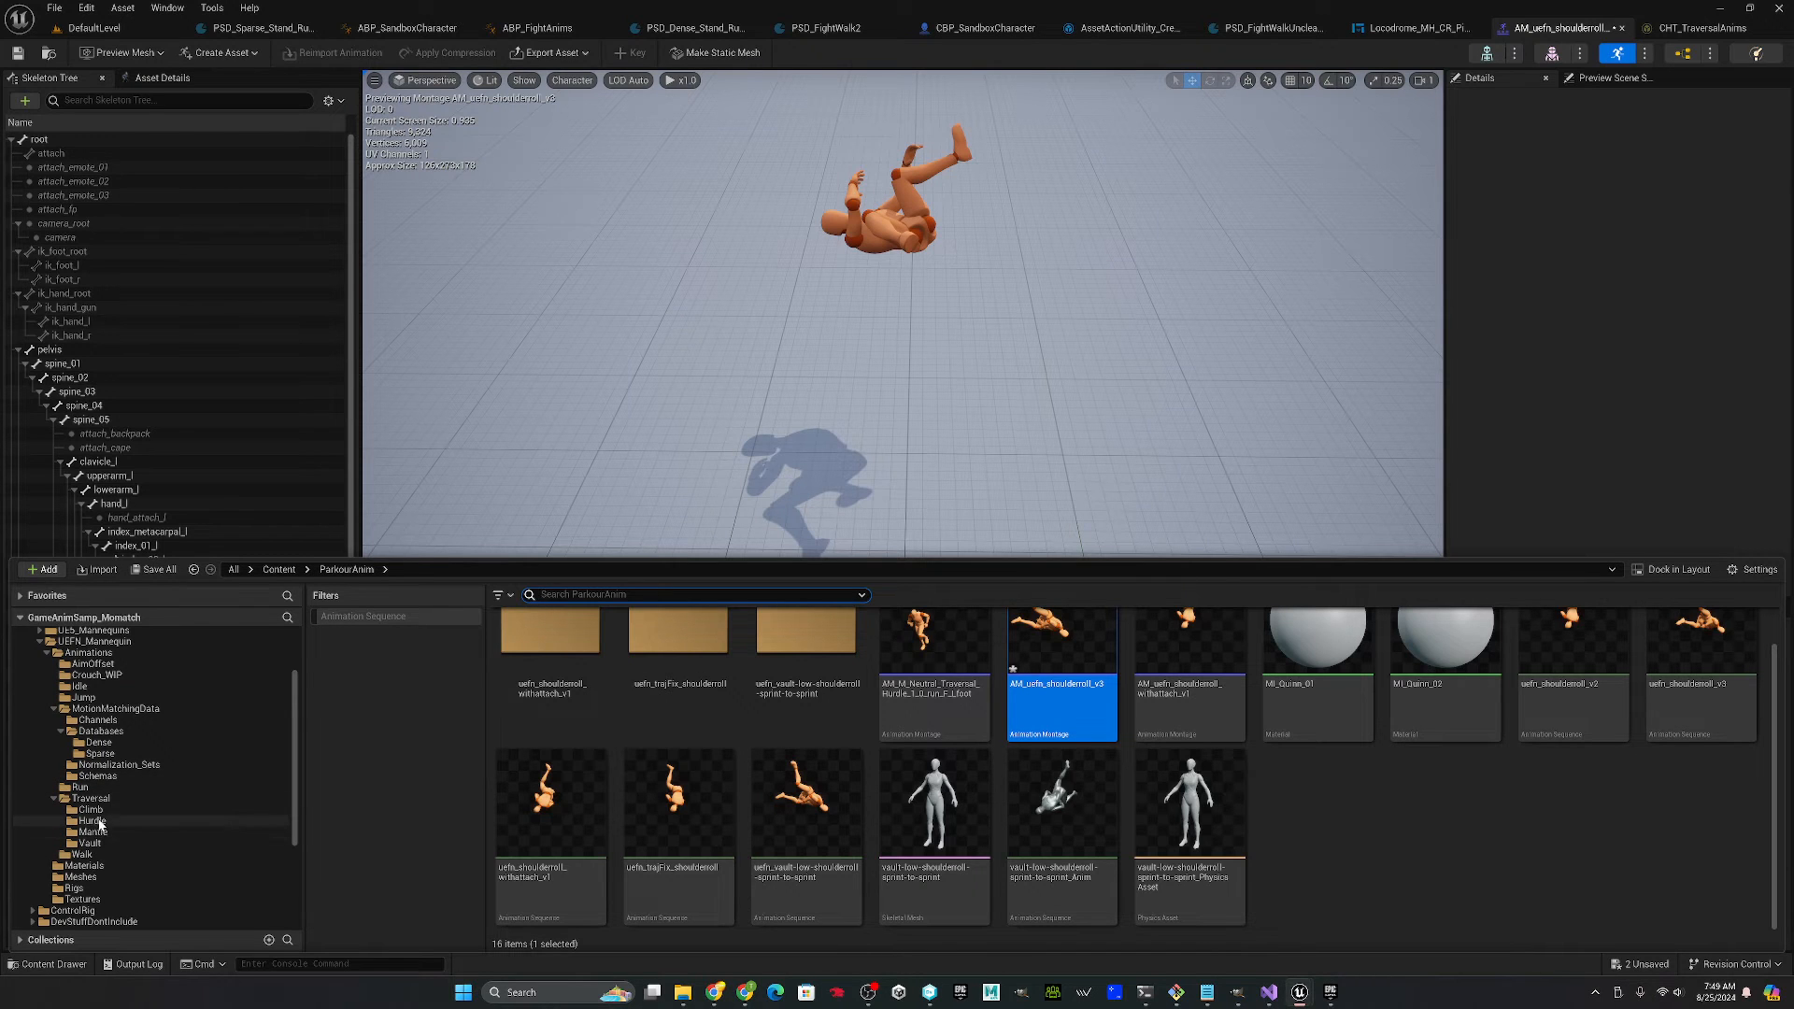
{"action": "left_click", "coordinate": [92, 820]}
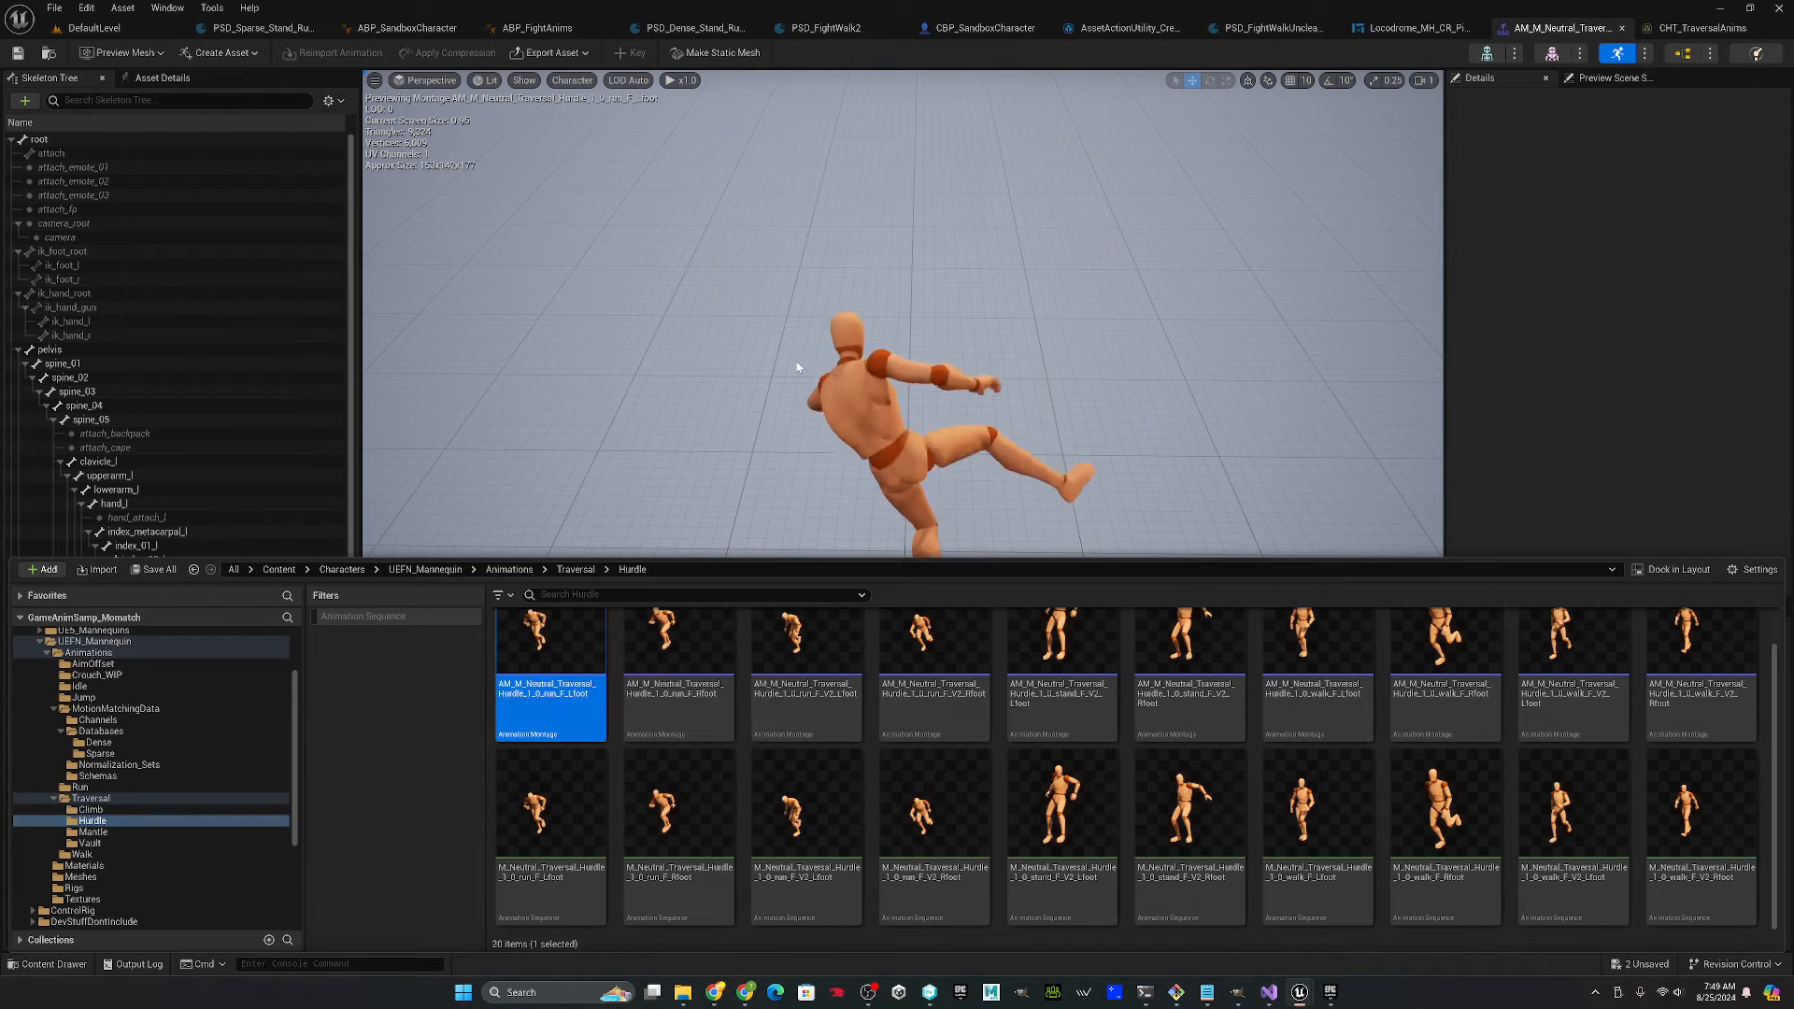
{"action": "double_click", "coordinate": [550, 686]}
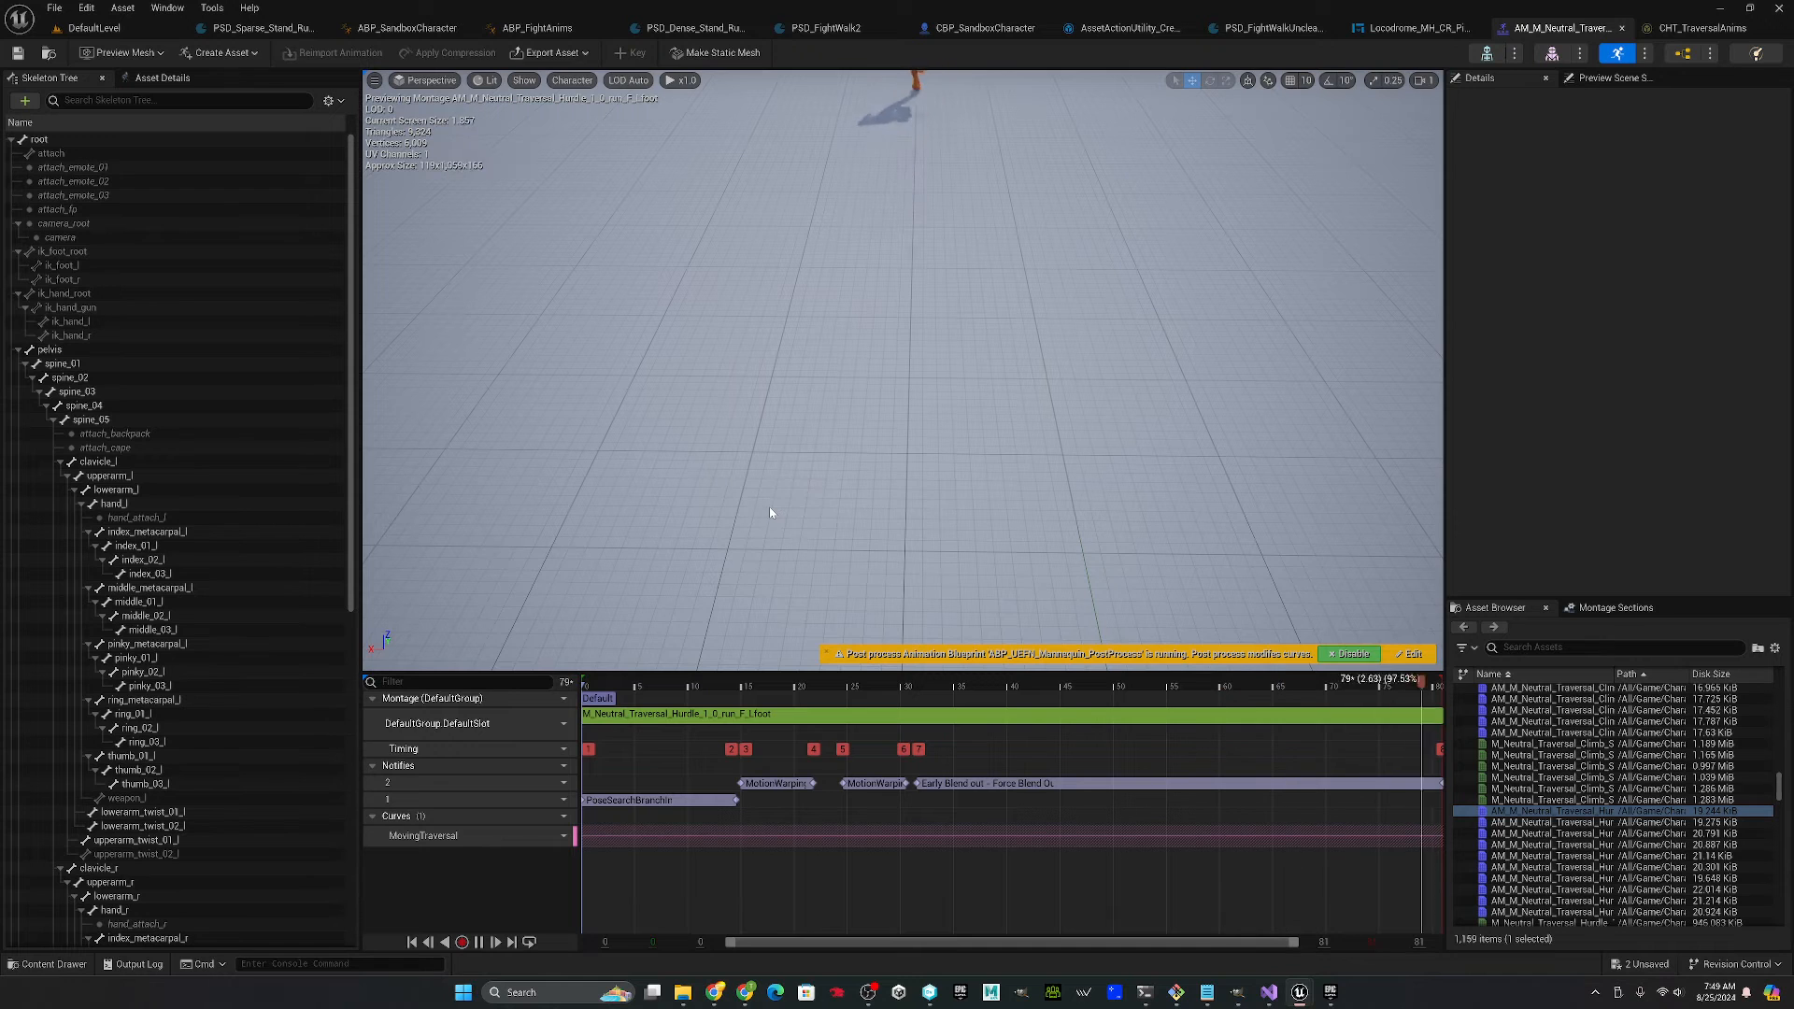
{"action": "left_click", "coordinate": [873, 783]}
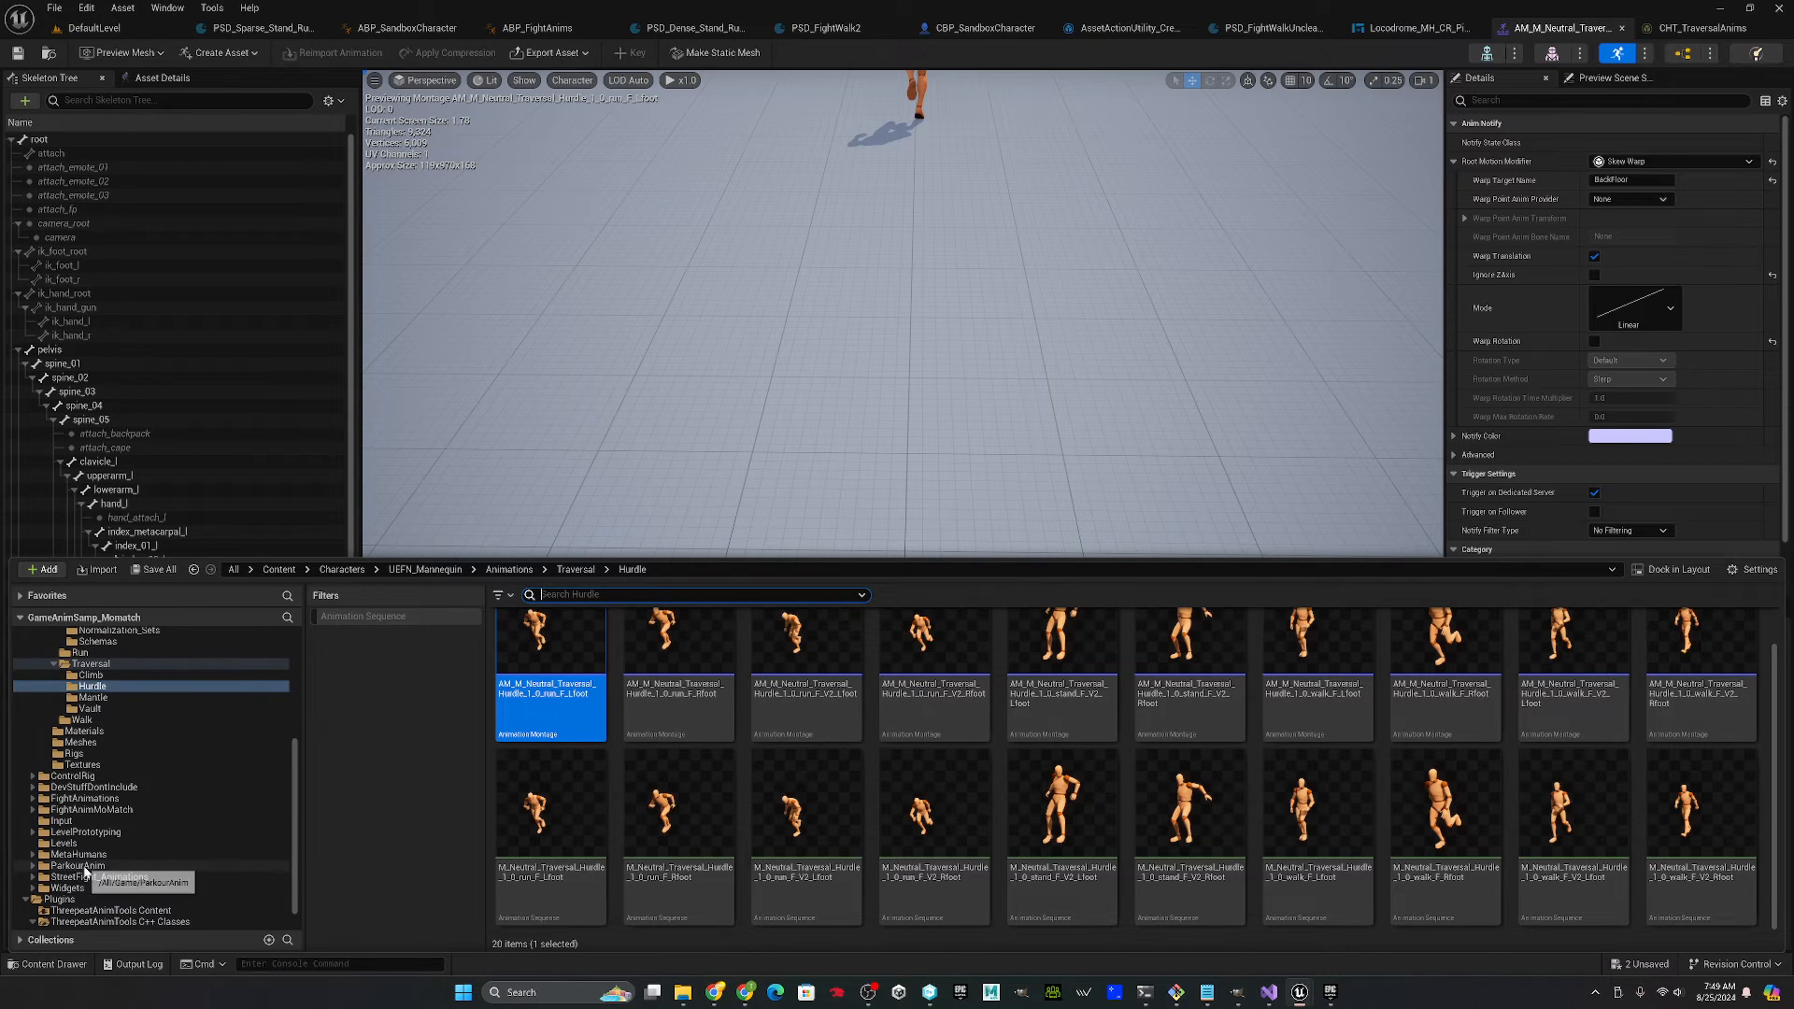
{"action": "left_click", "coordinate": [81, 865]}
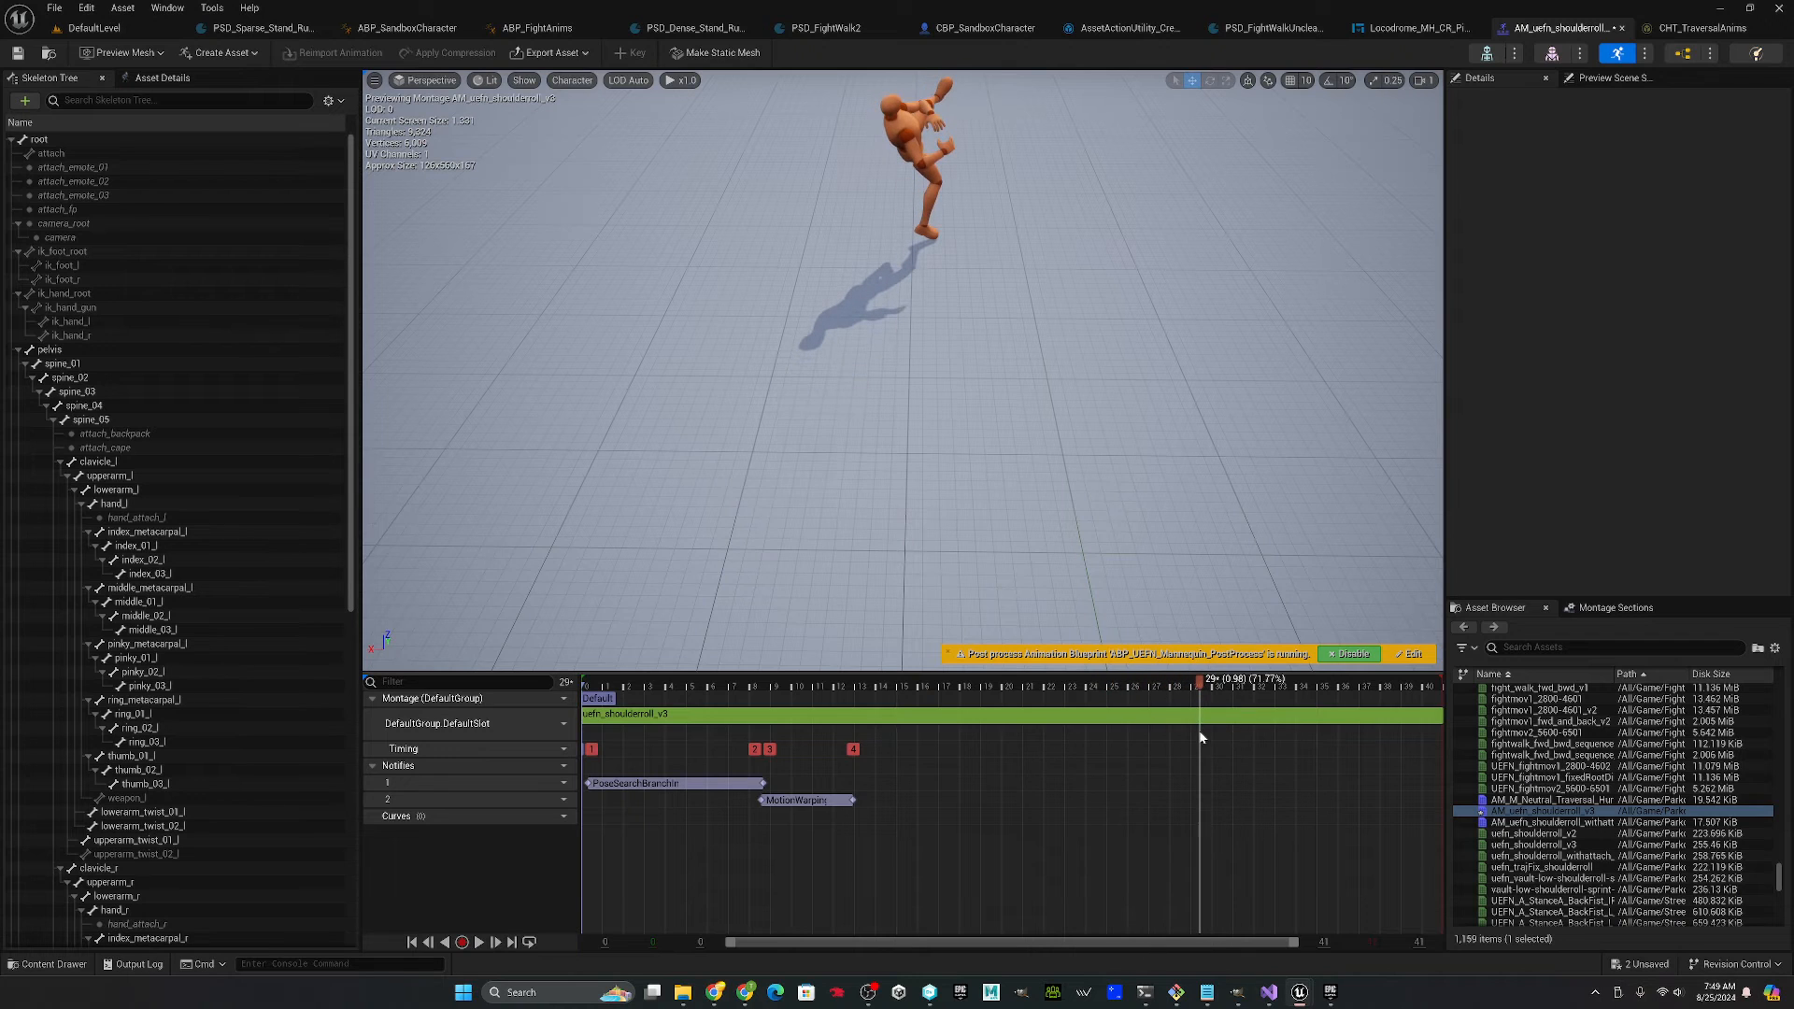
- Open the CHT_TraversalAnims chooser table from the notify track's context menu
{"action": "right_click", "coordinate": [1199, 787]}
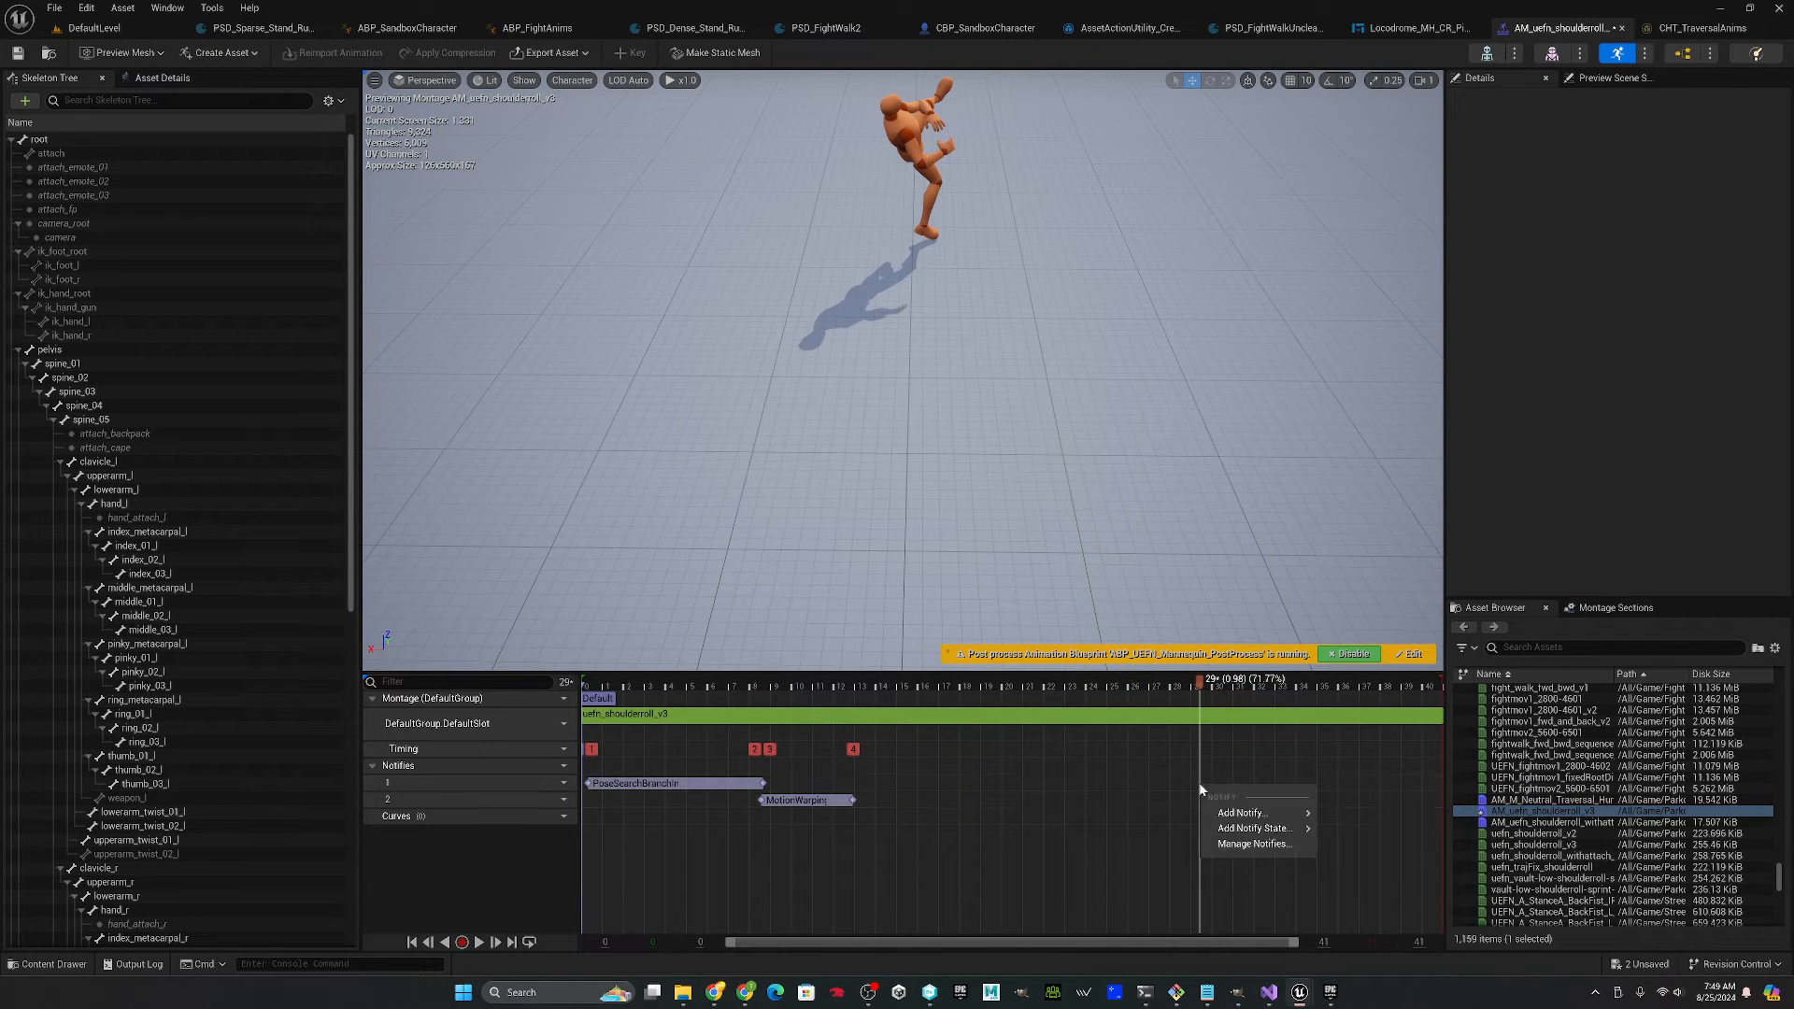
{"action": "left_click", "coordinate": [1252, 828]}
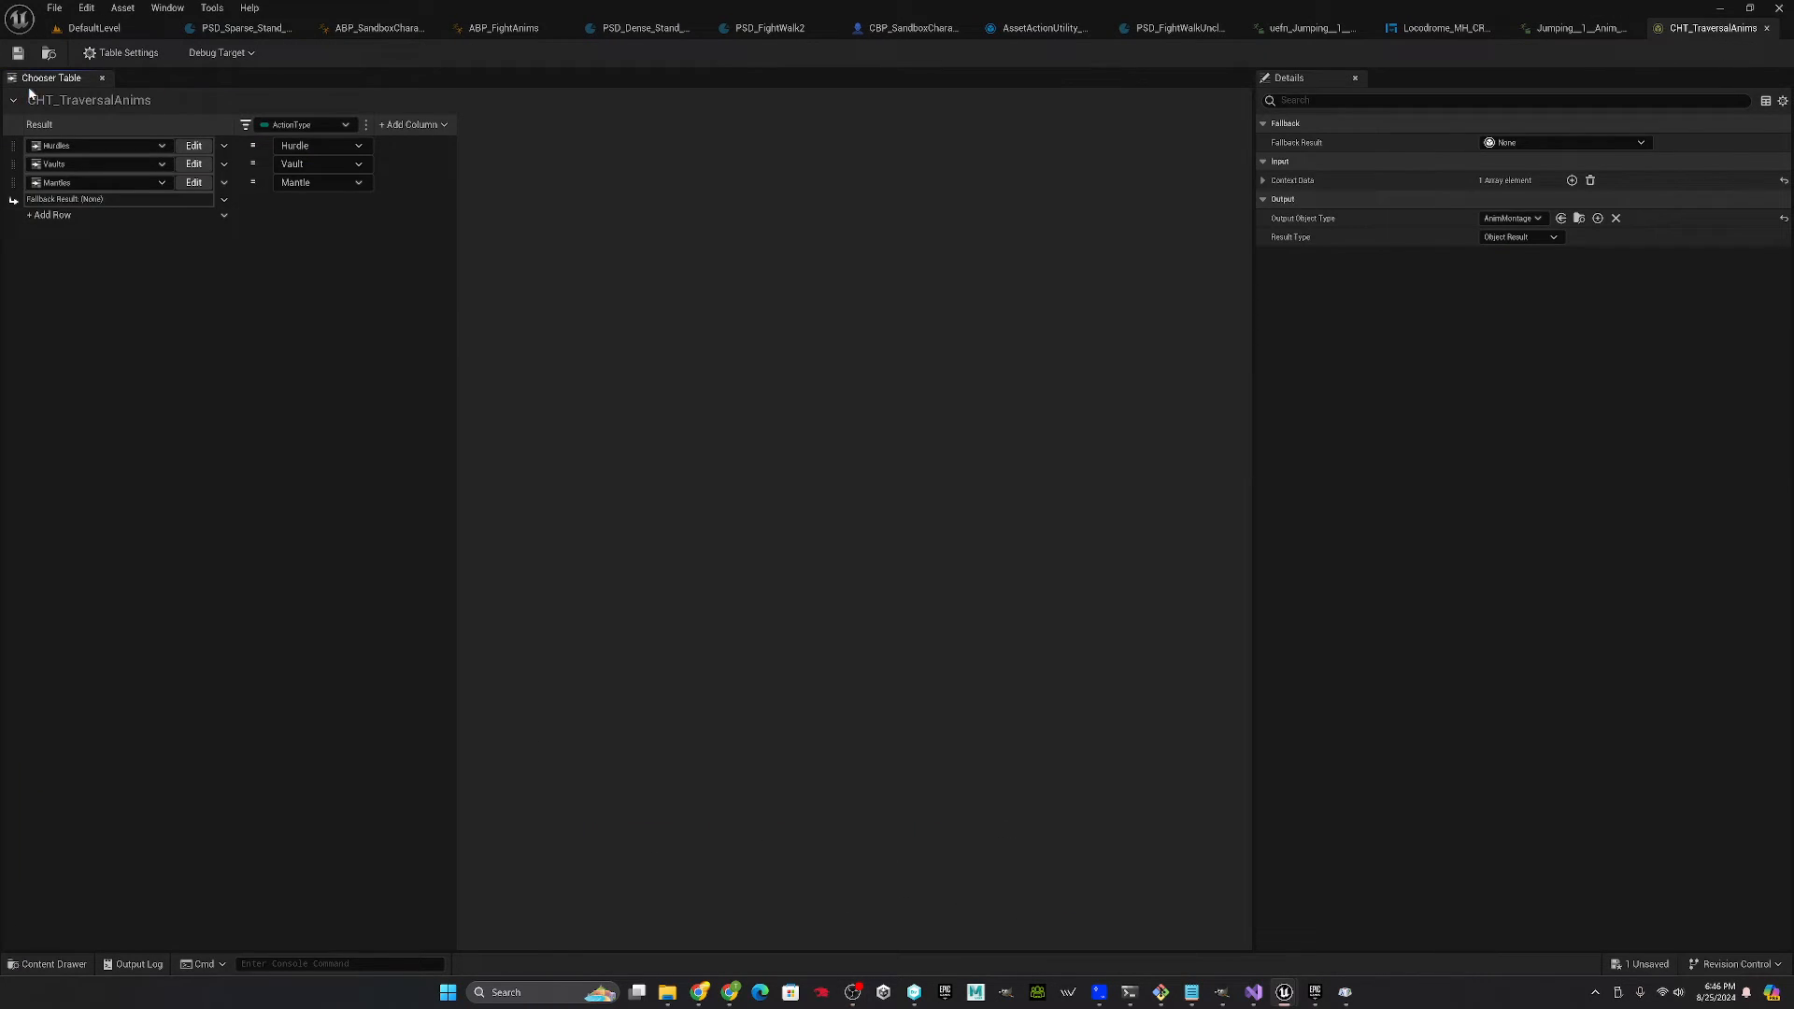
- Open the Hurdles nested table for editing its montage rows
{"action": "left_click", "coordinate": [98, 164]}
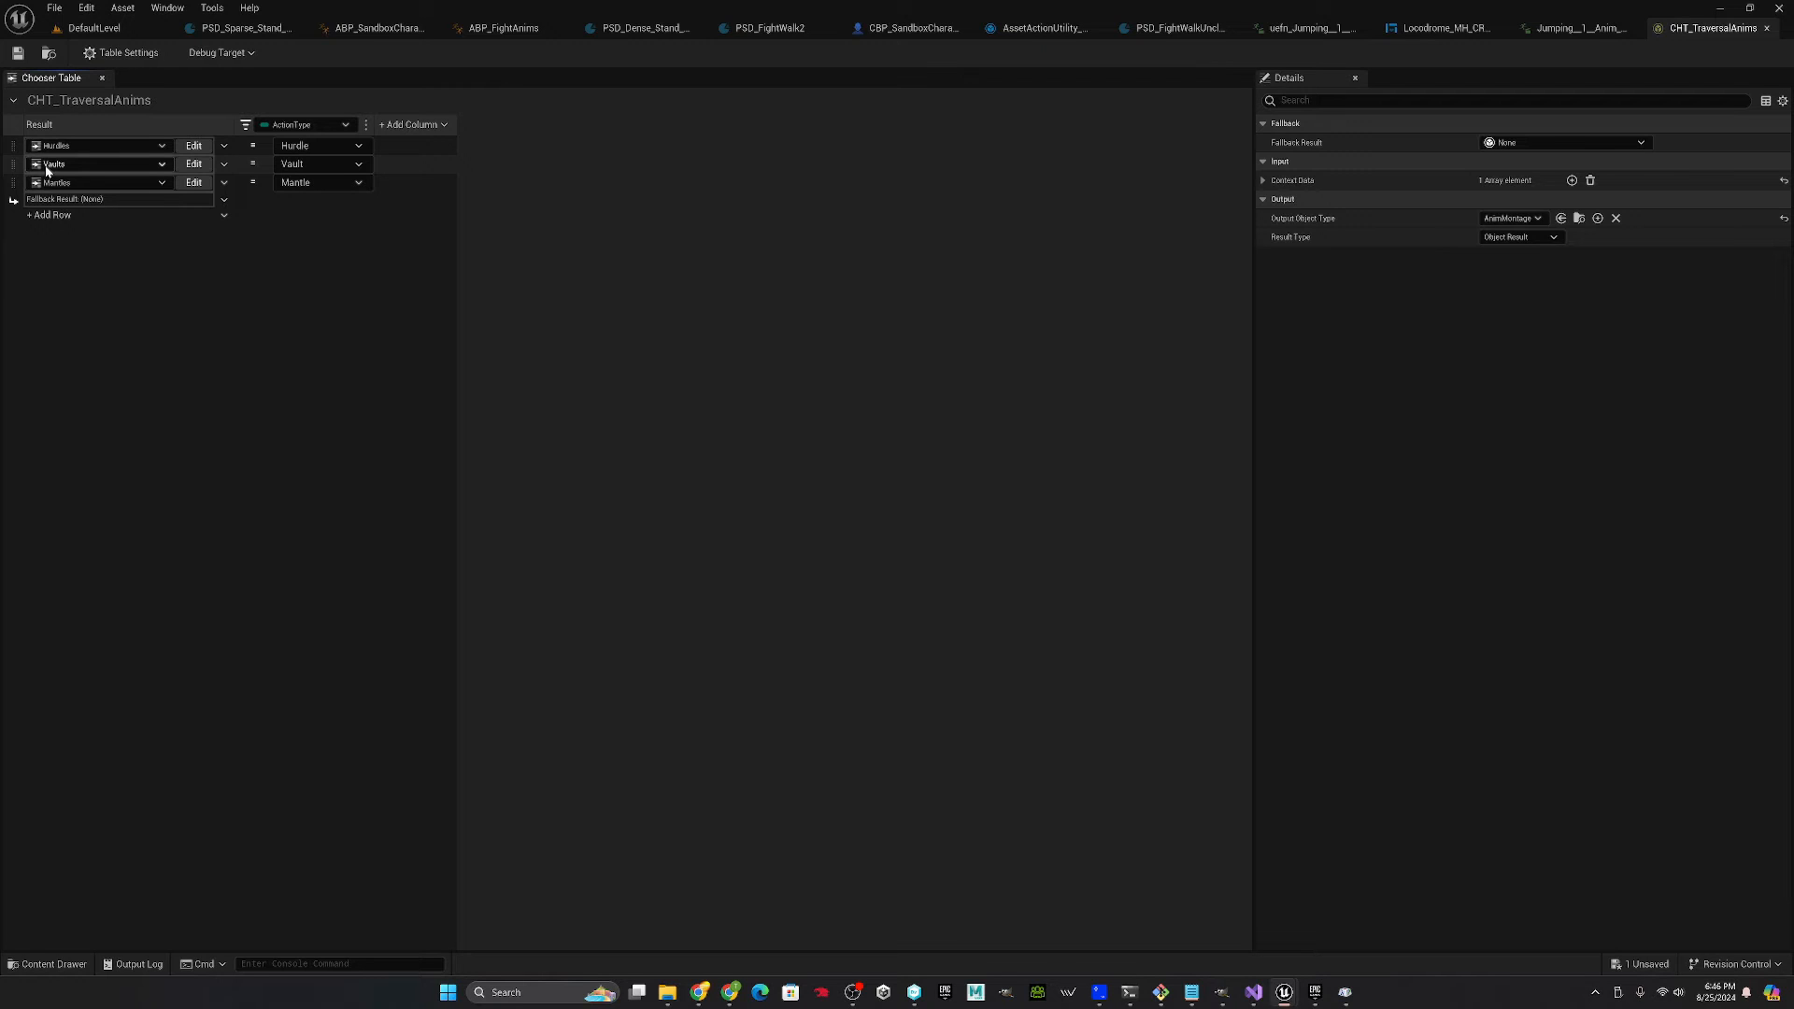
{"action": "mouse_move", "coordinate": [105, 164]}
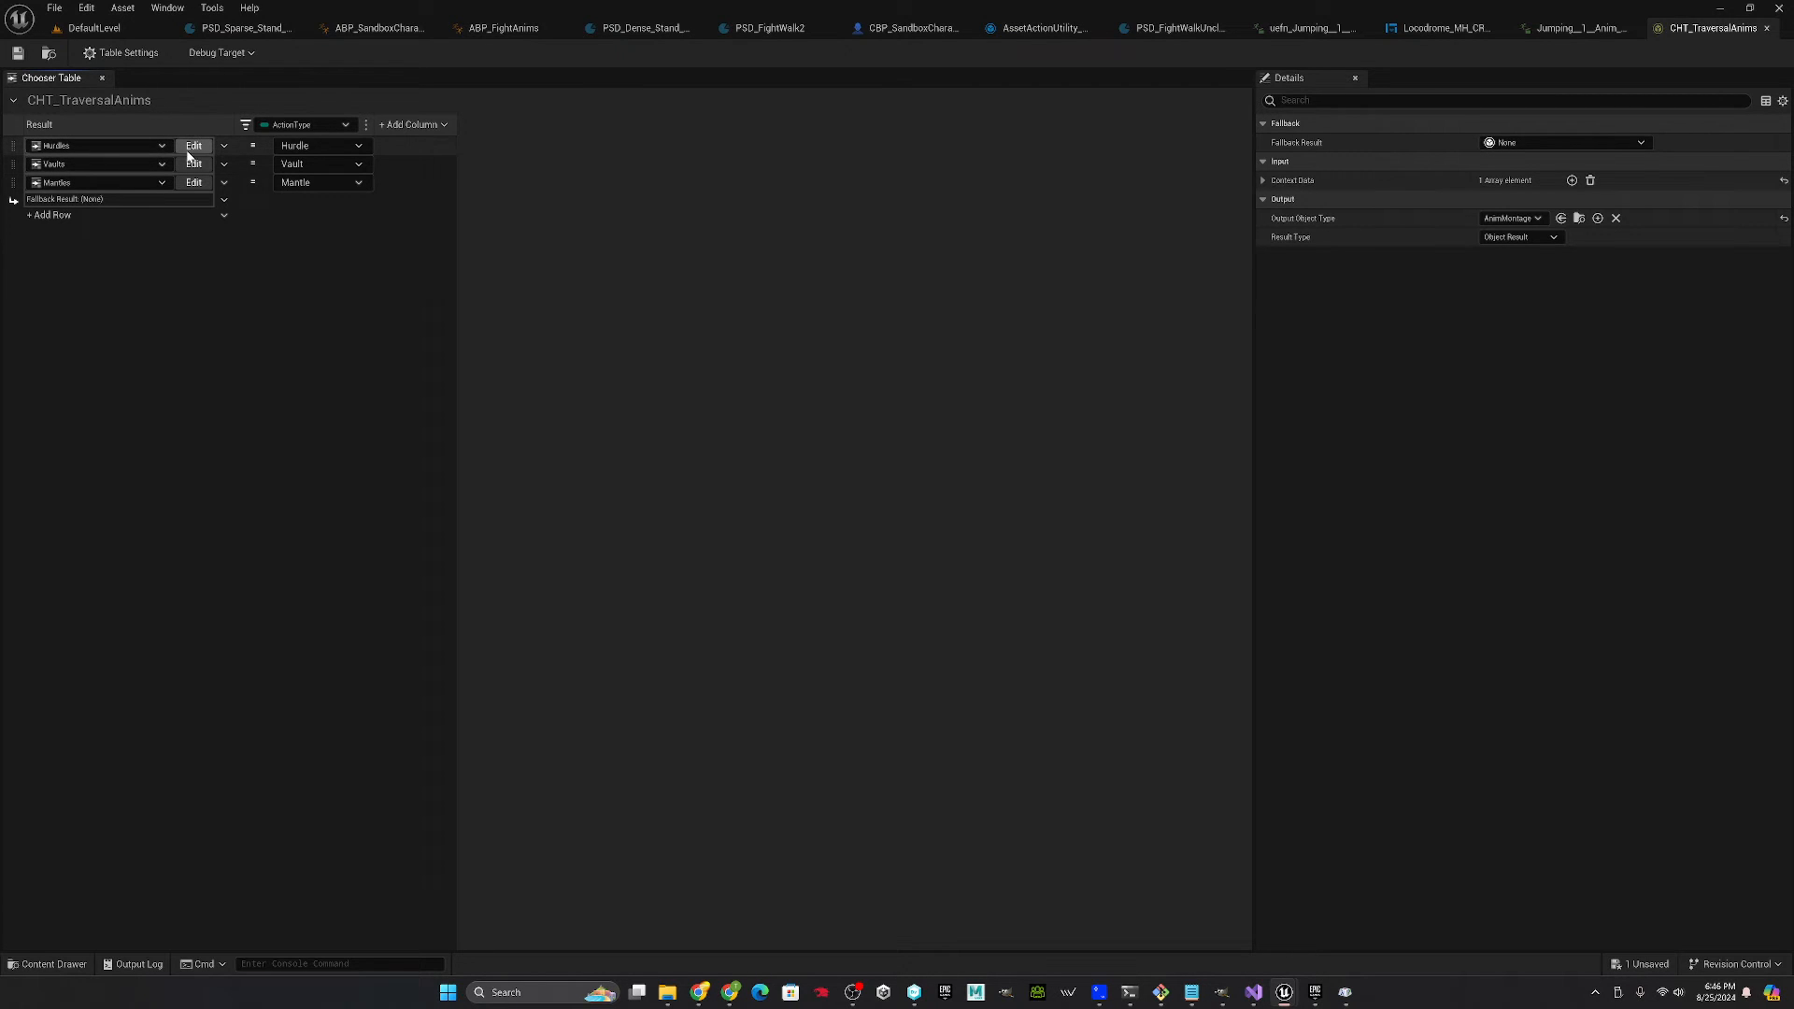
{"action": "left_click", "coordinate": [193, 146]}
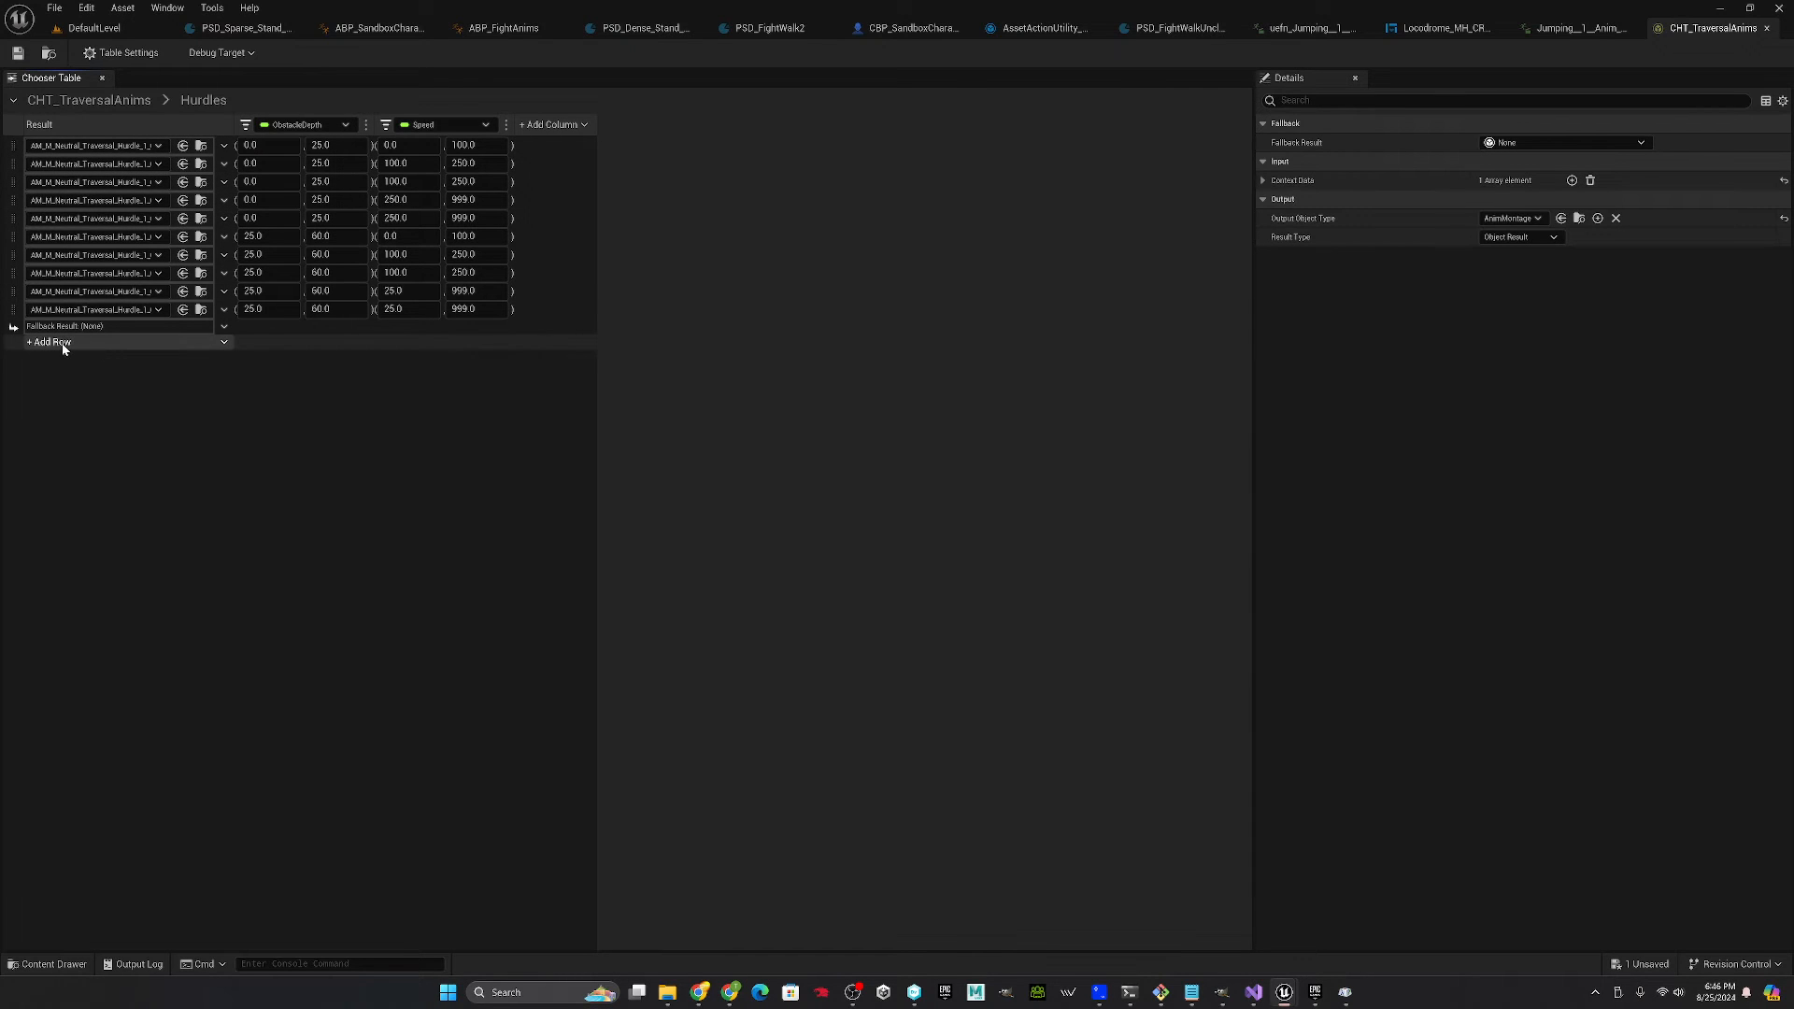
- Add a new asset row to Hurdles with depth 0–60 and speed range value 99
{"action": "left_click", "coordinate": [224, 342]}
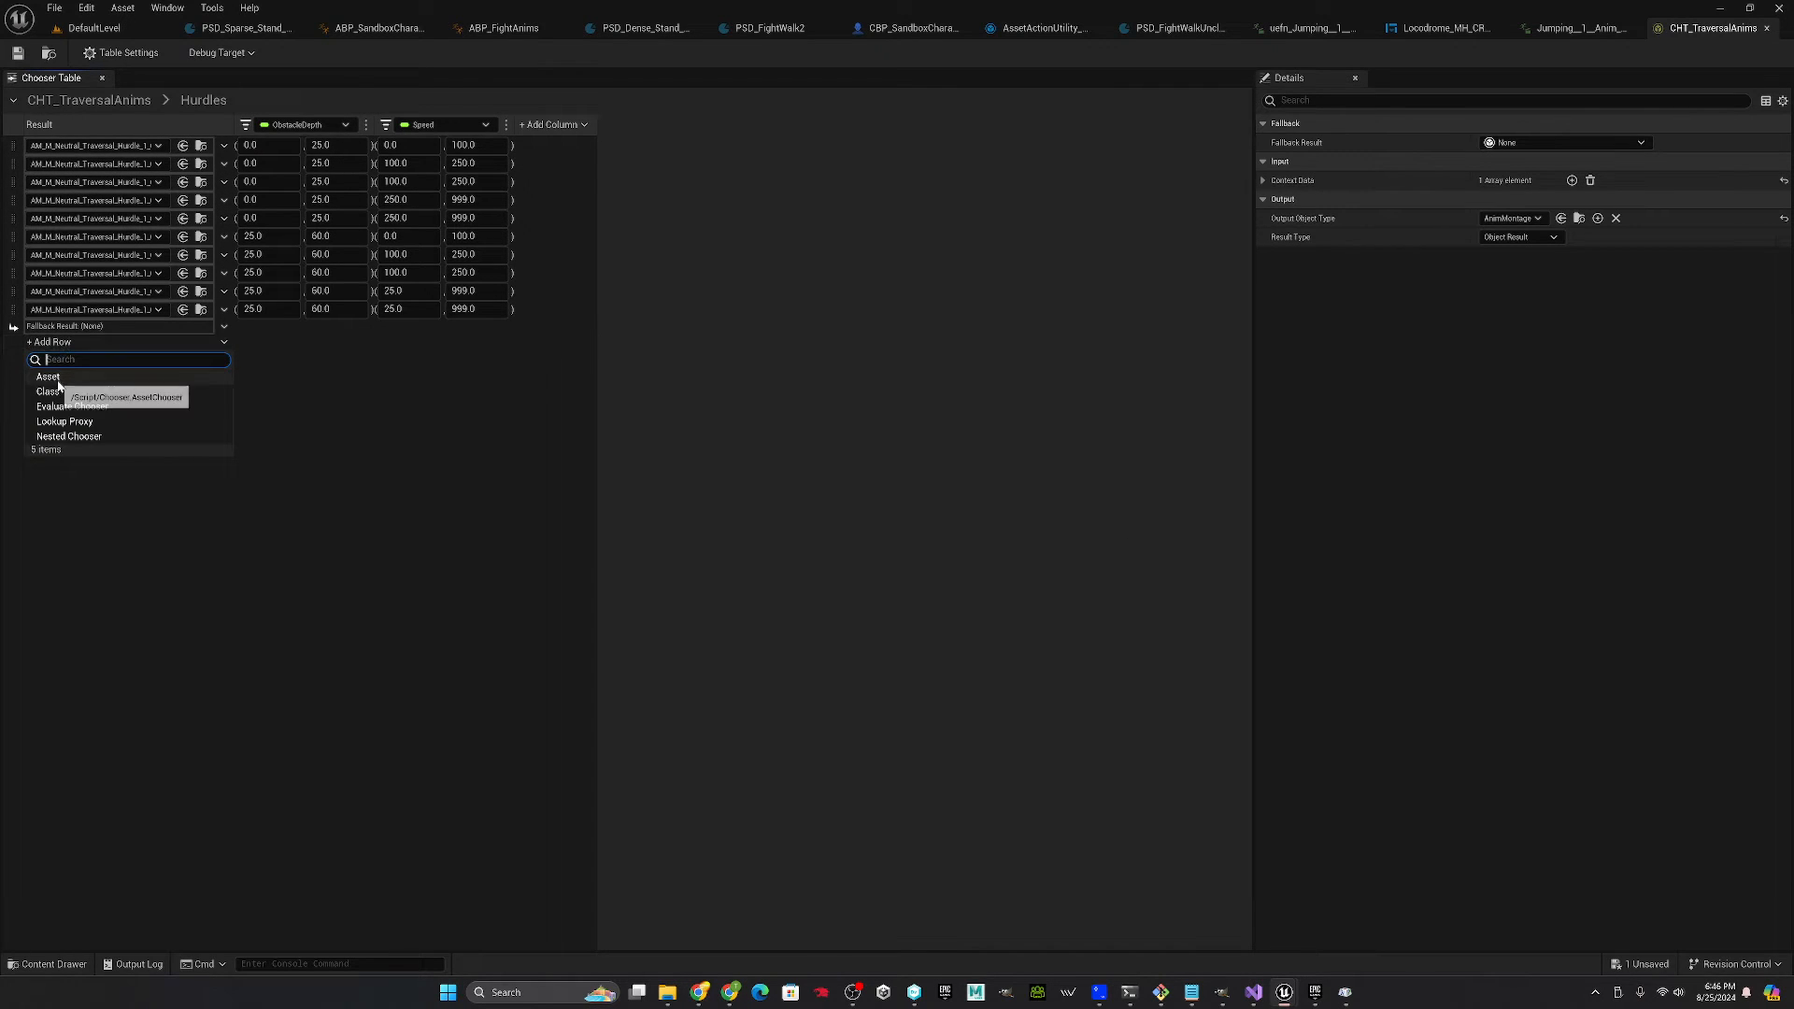
{"action": "left_click", "coordinate": [49, 378]}
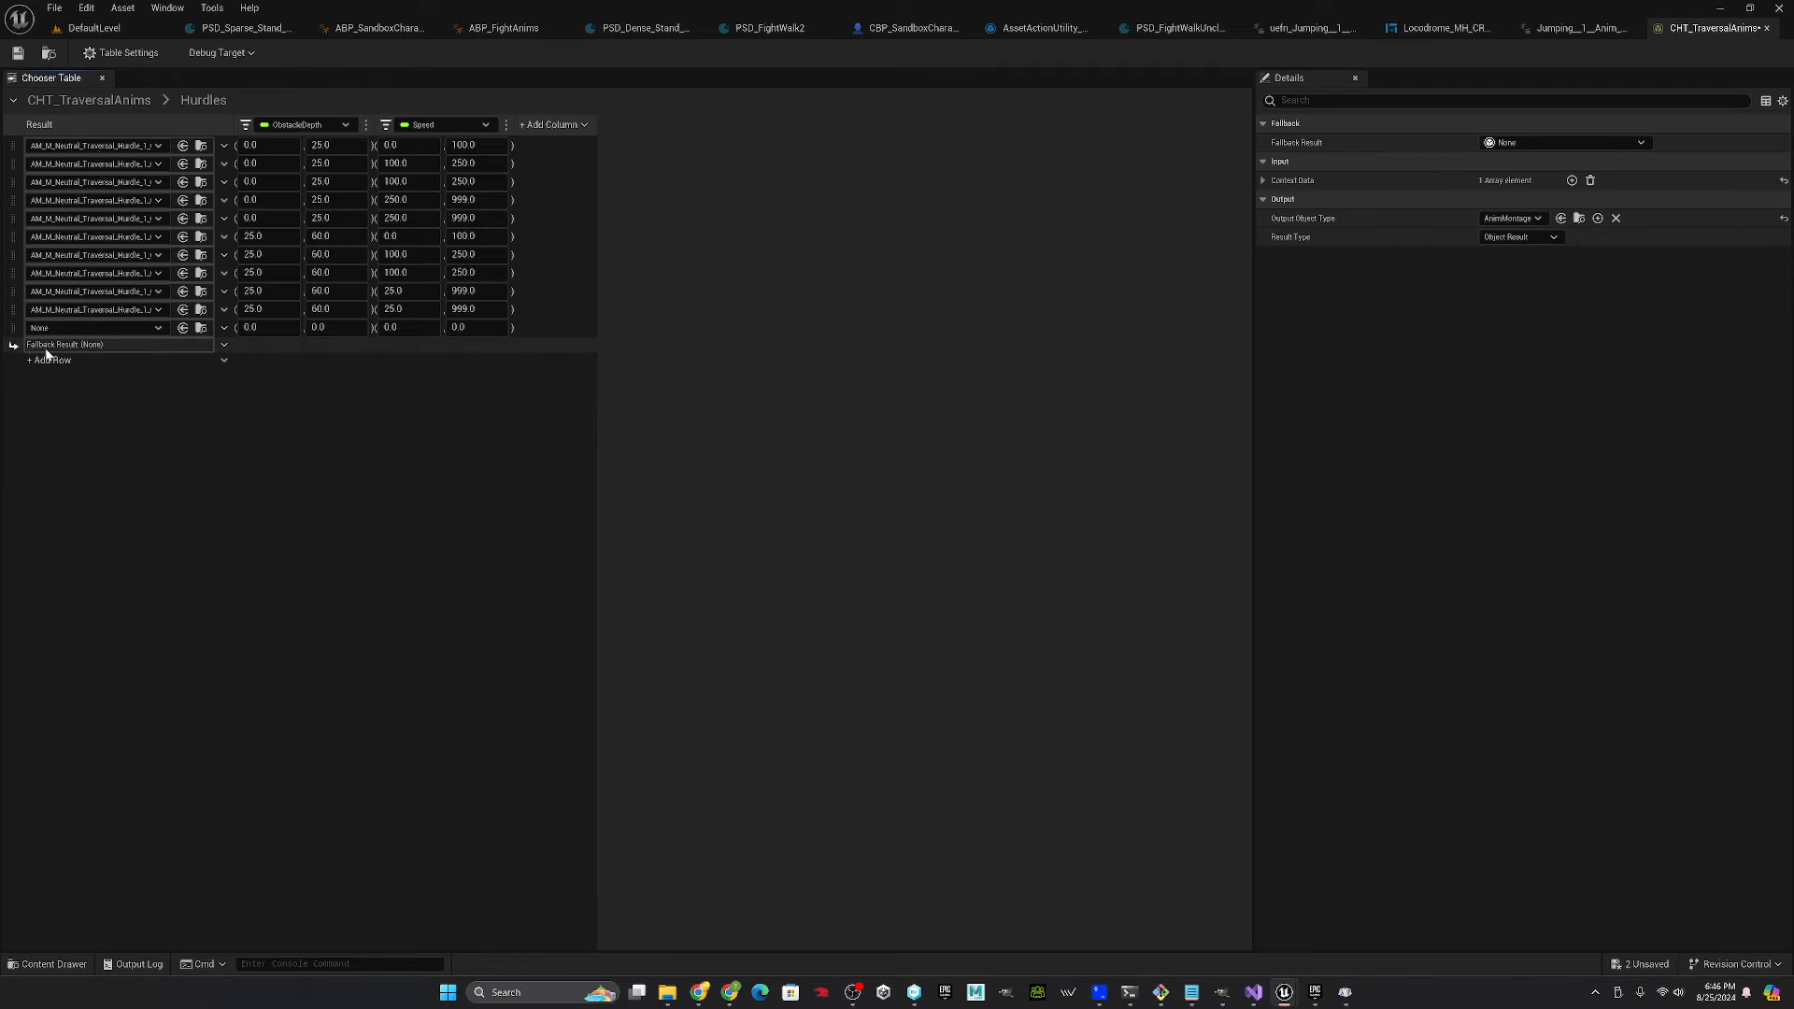
{"action": "left_click", "coordinate": [97, 327]}
{"action": "type", "text": "60"}
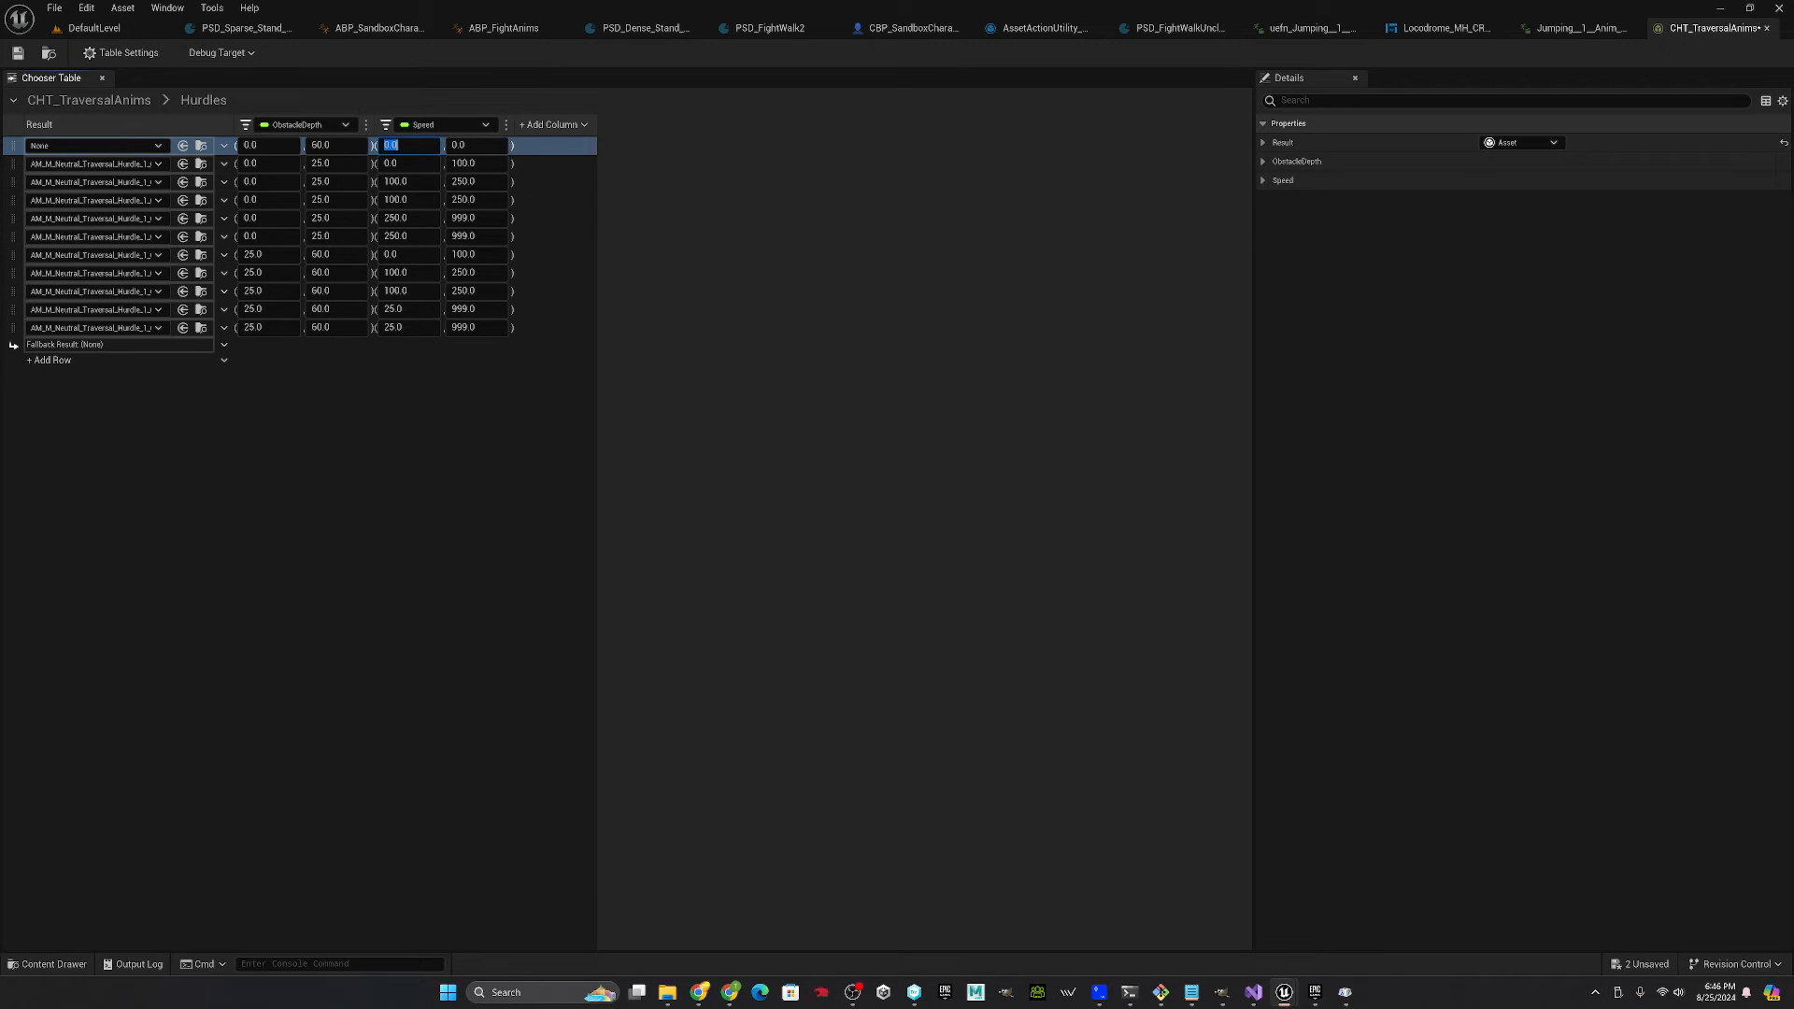
{"action": "type", "text": "999"}
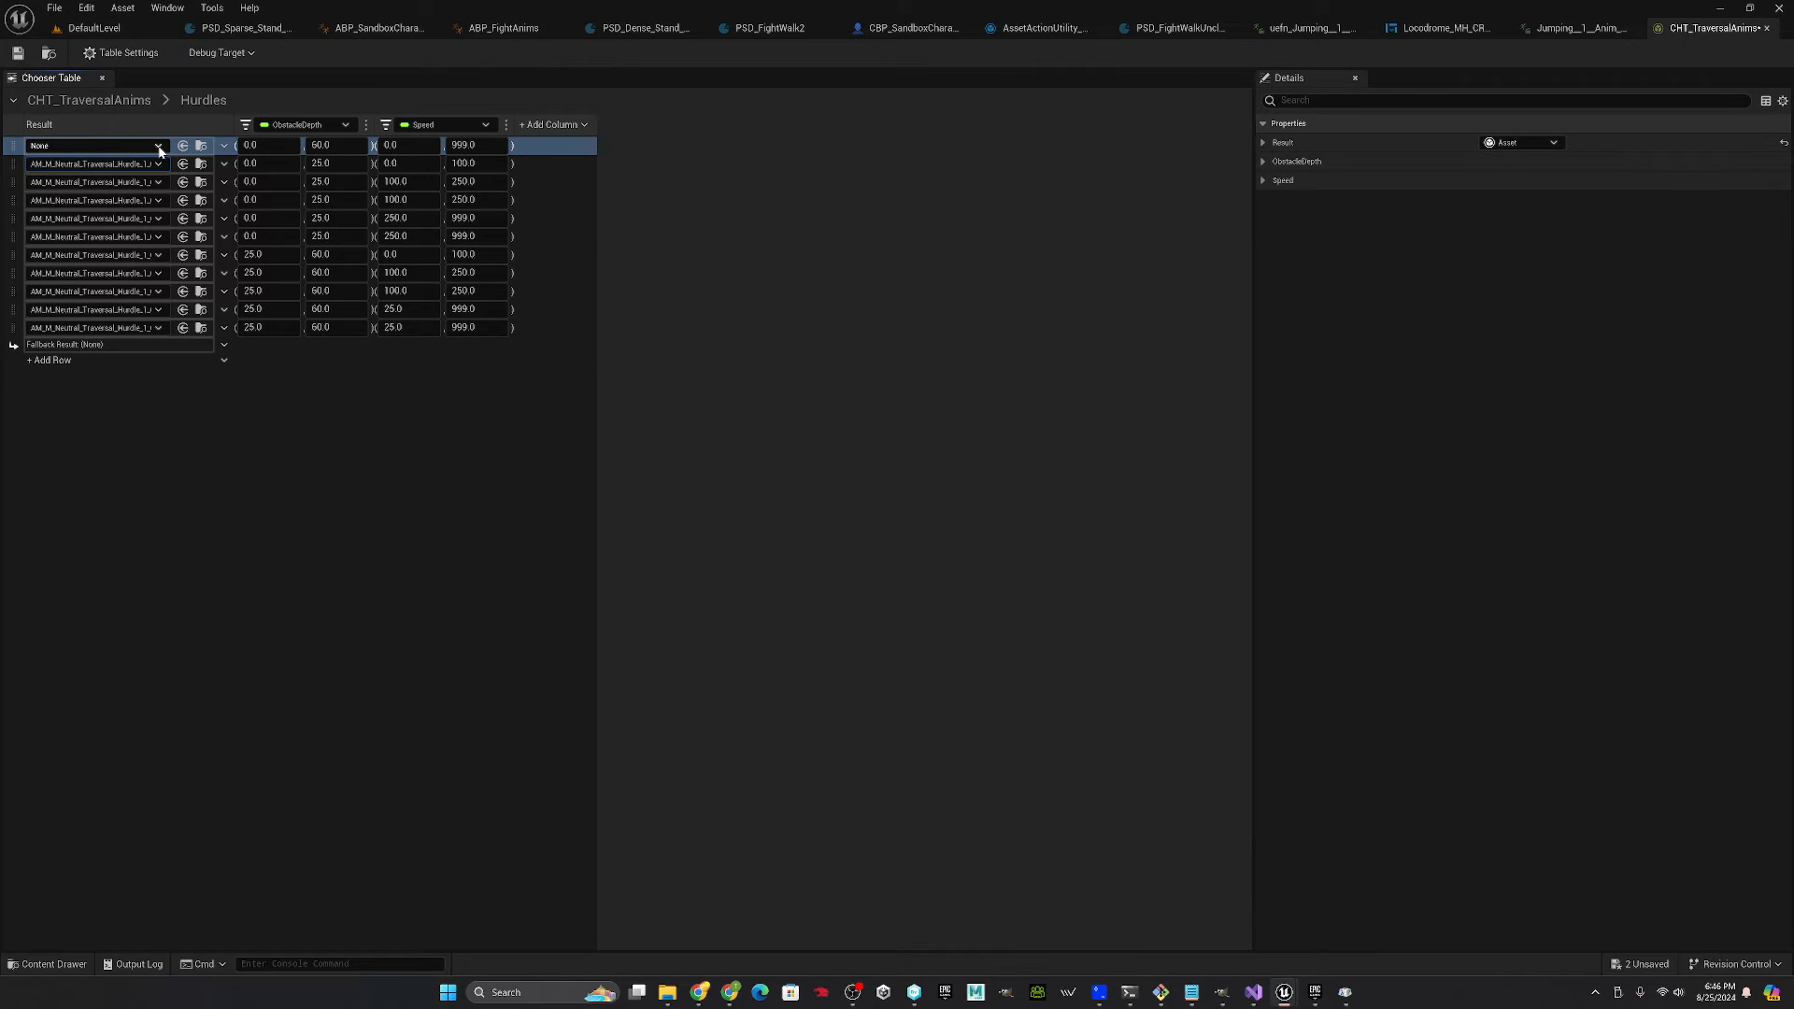
{"action": "left_click", "coordinate": [157, 146]}
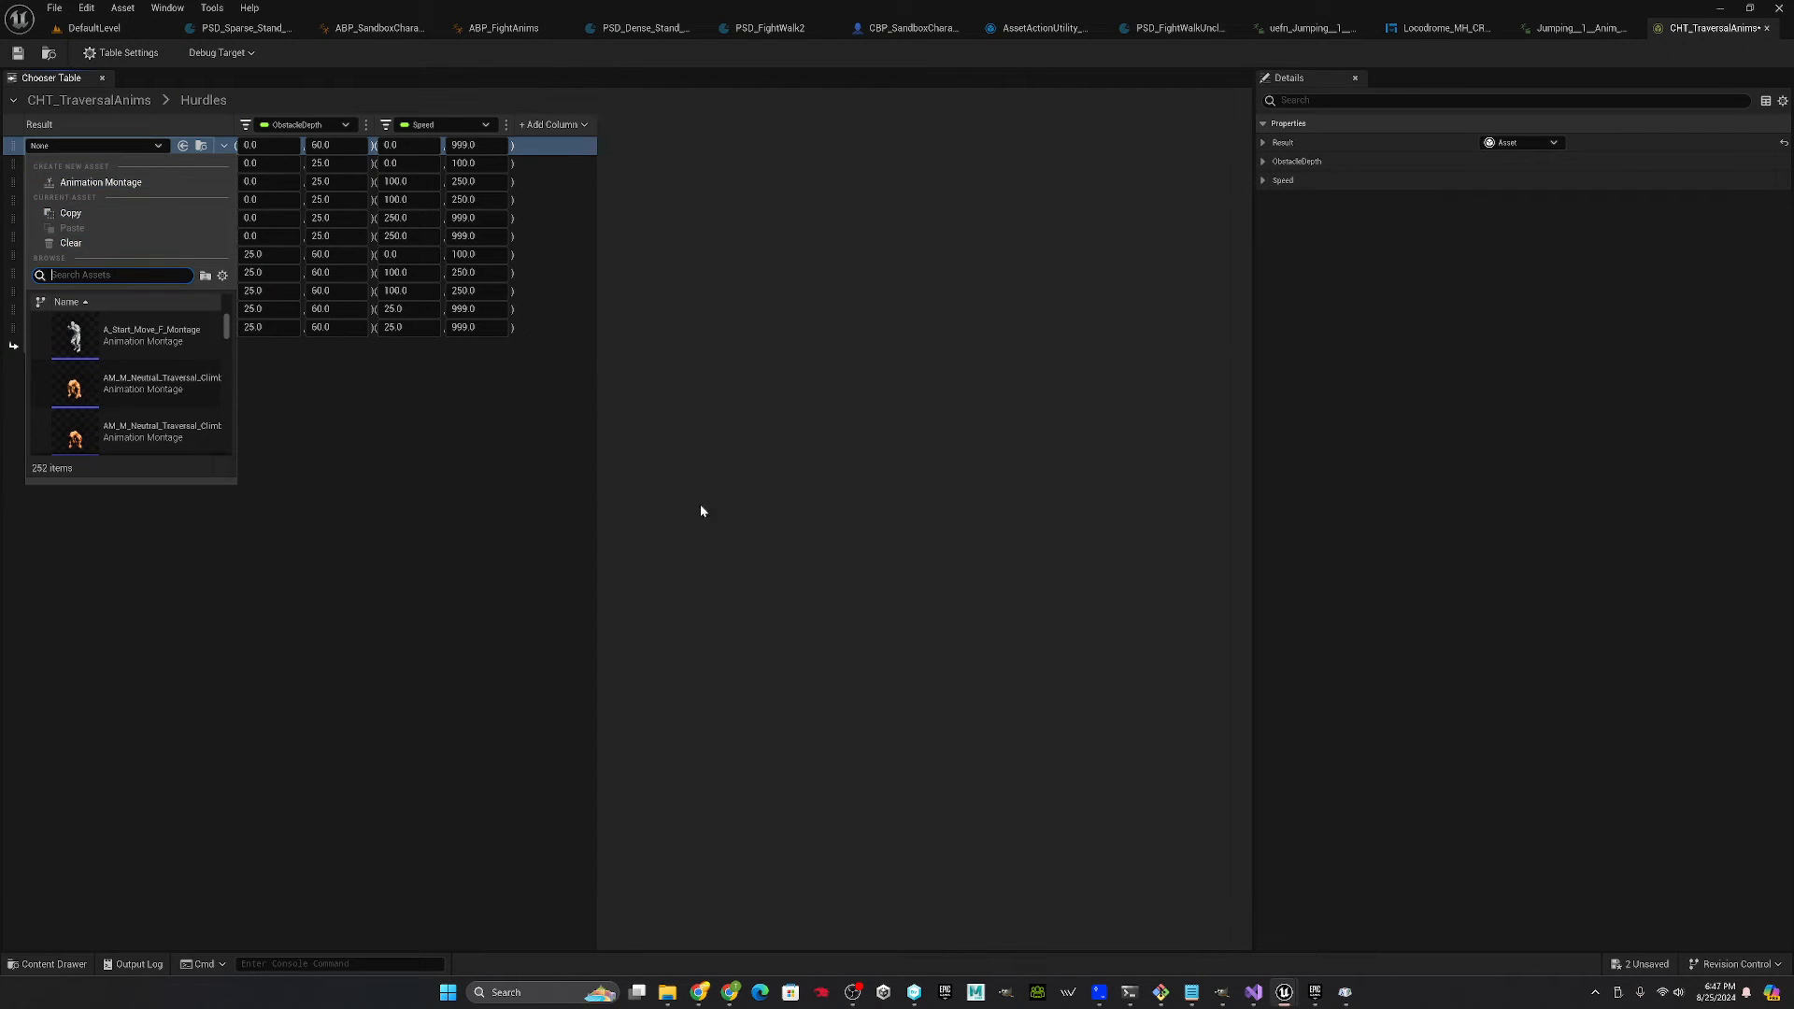
- Open AM_uefn_shoulderroll_v3 from the ParkourAnim folder in the Content Drawer
{"action": "left_click", "coordinate": [47, 965]}
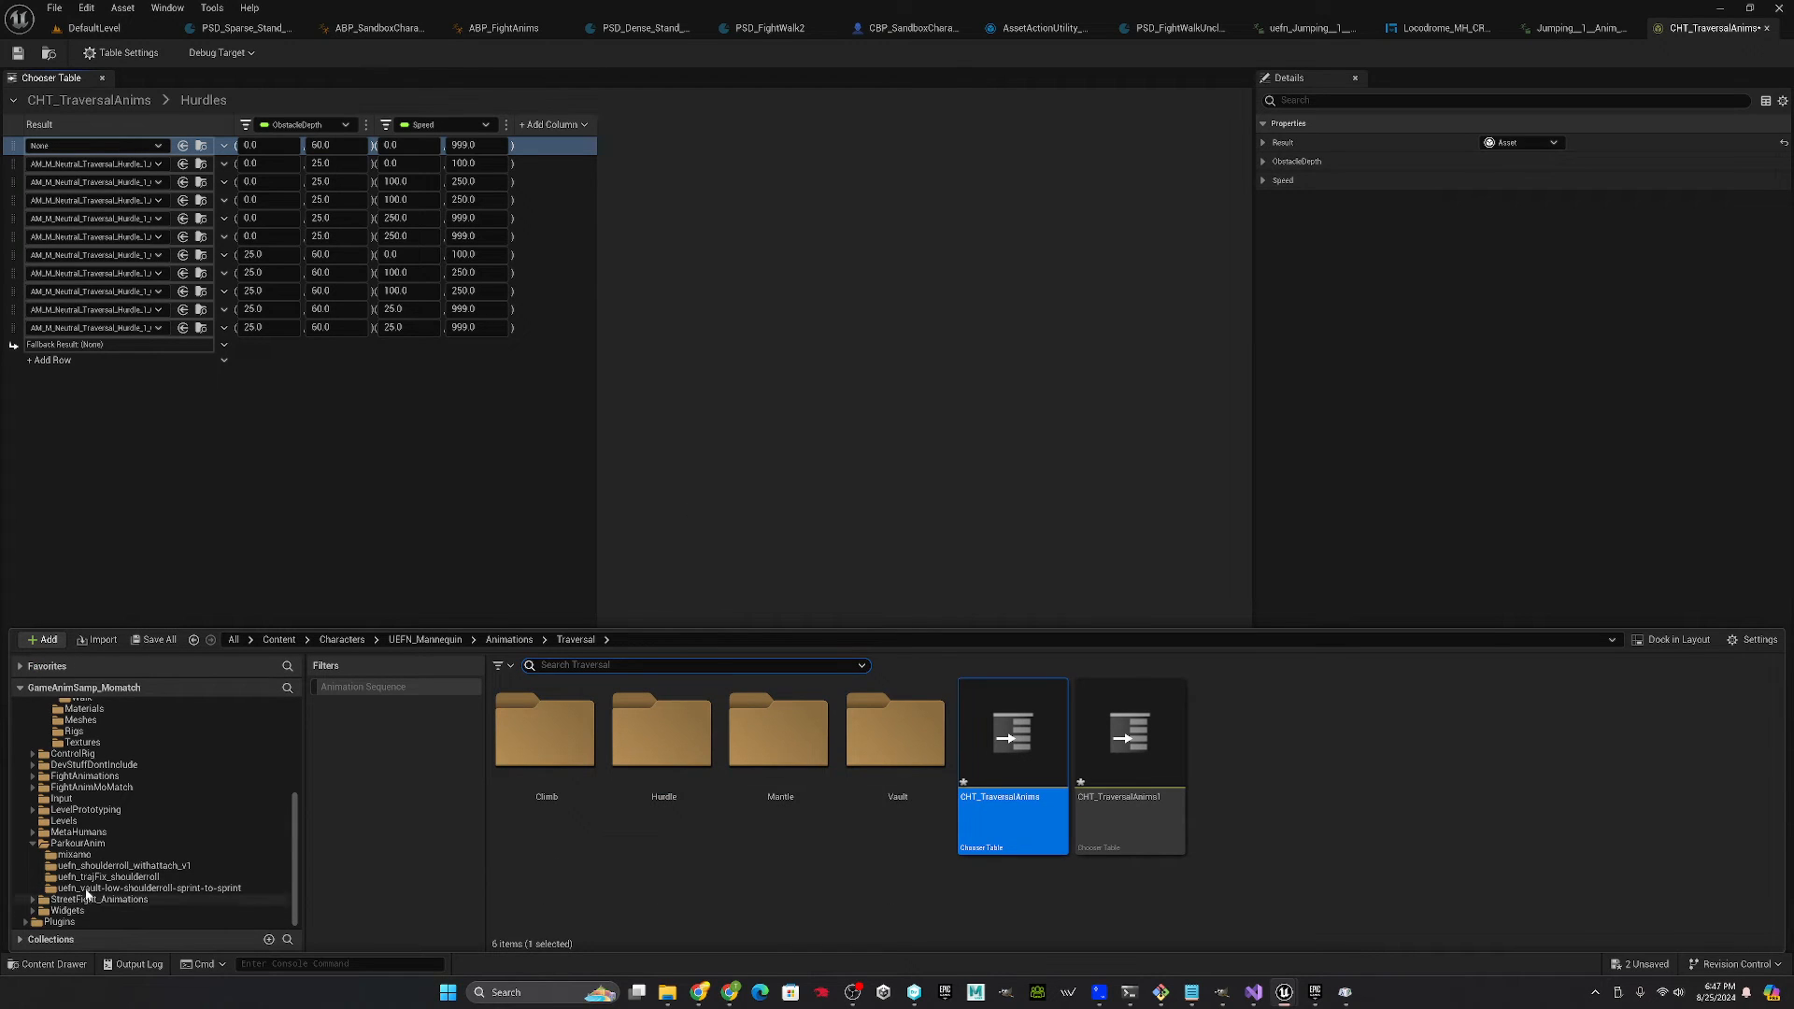
{"action": "left_click", "coordinate": [78, 843]}
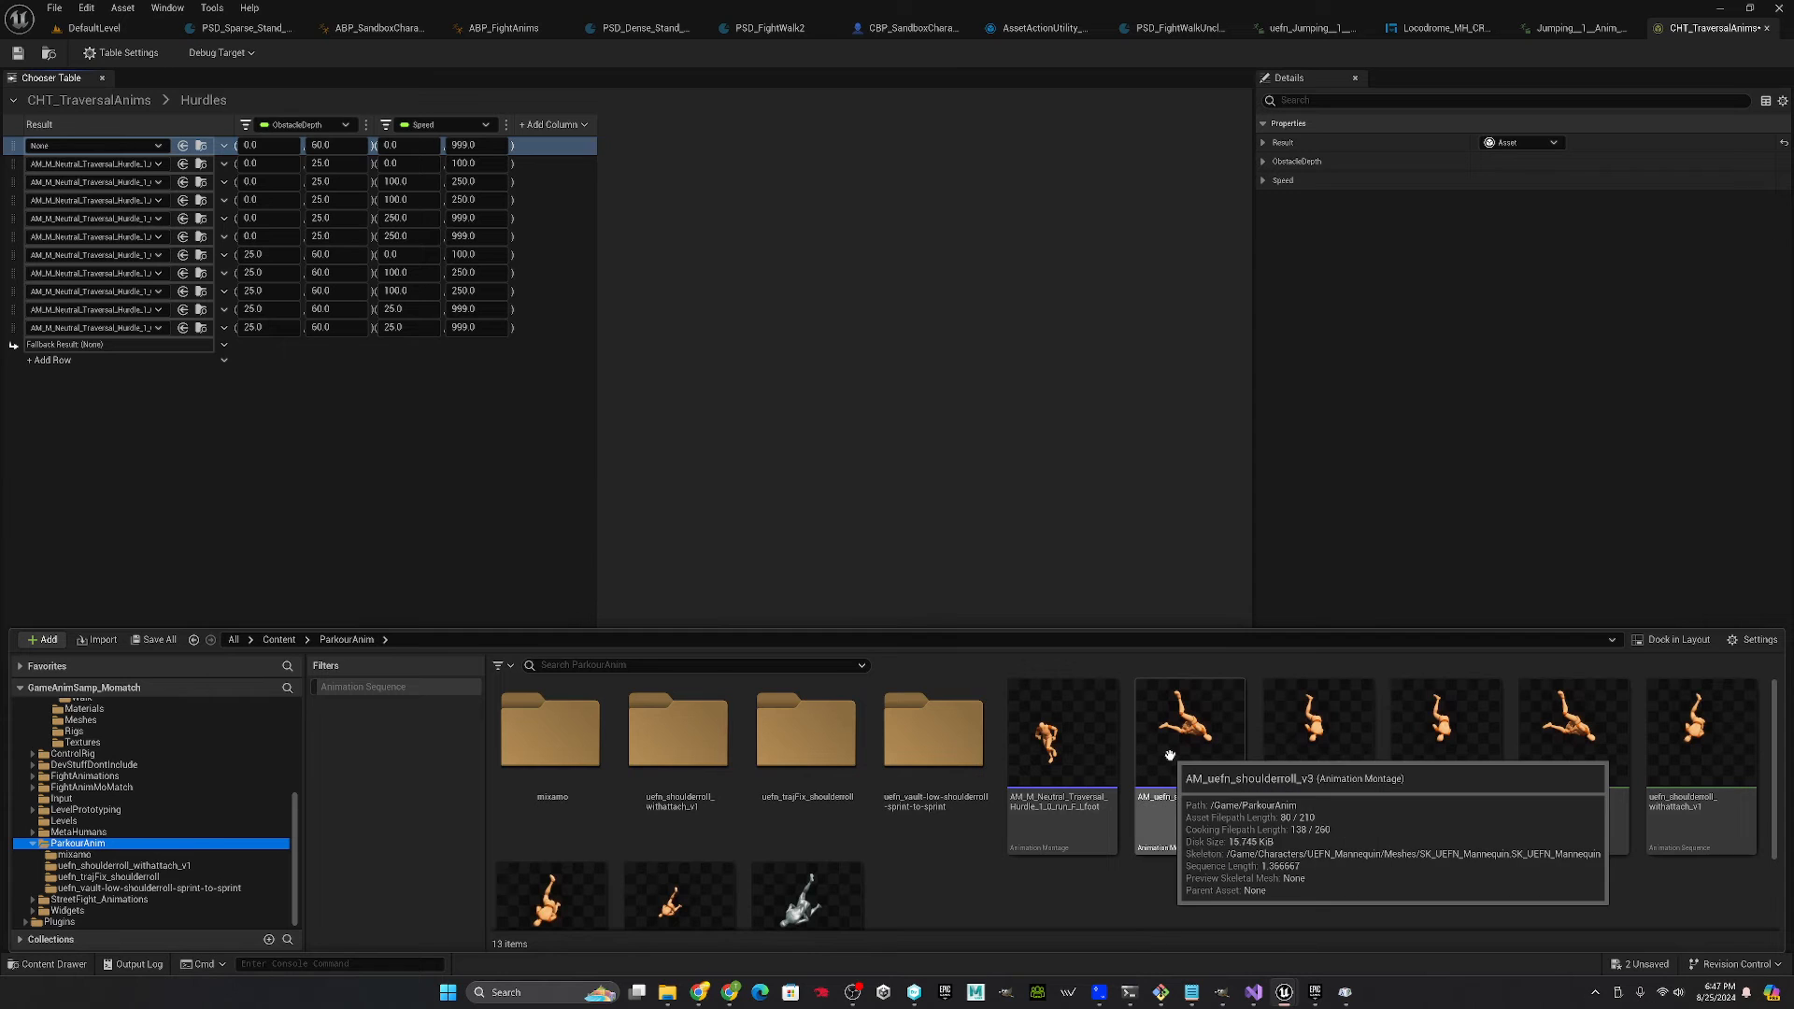
{"action": "left_click", "coordinate": [1188, 727]}
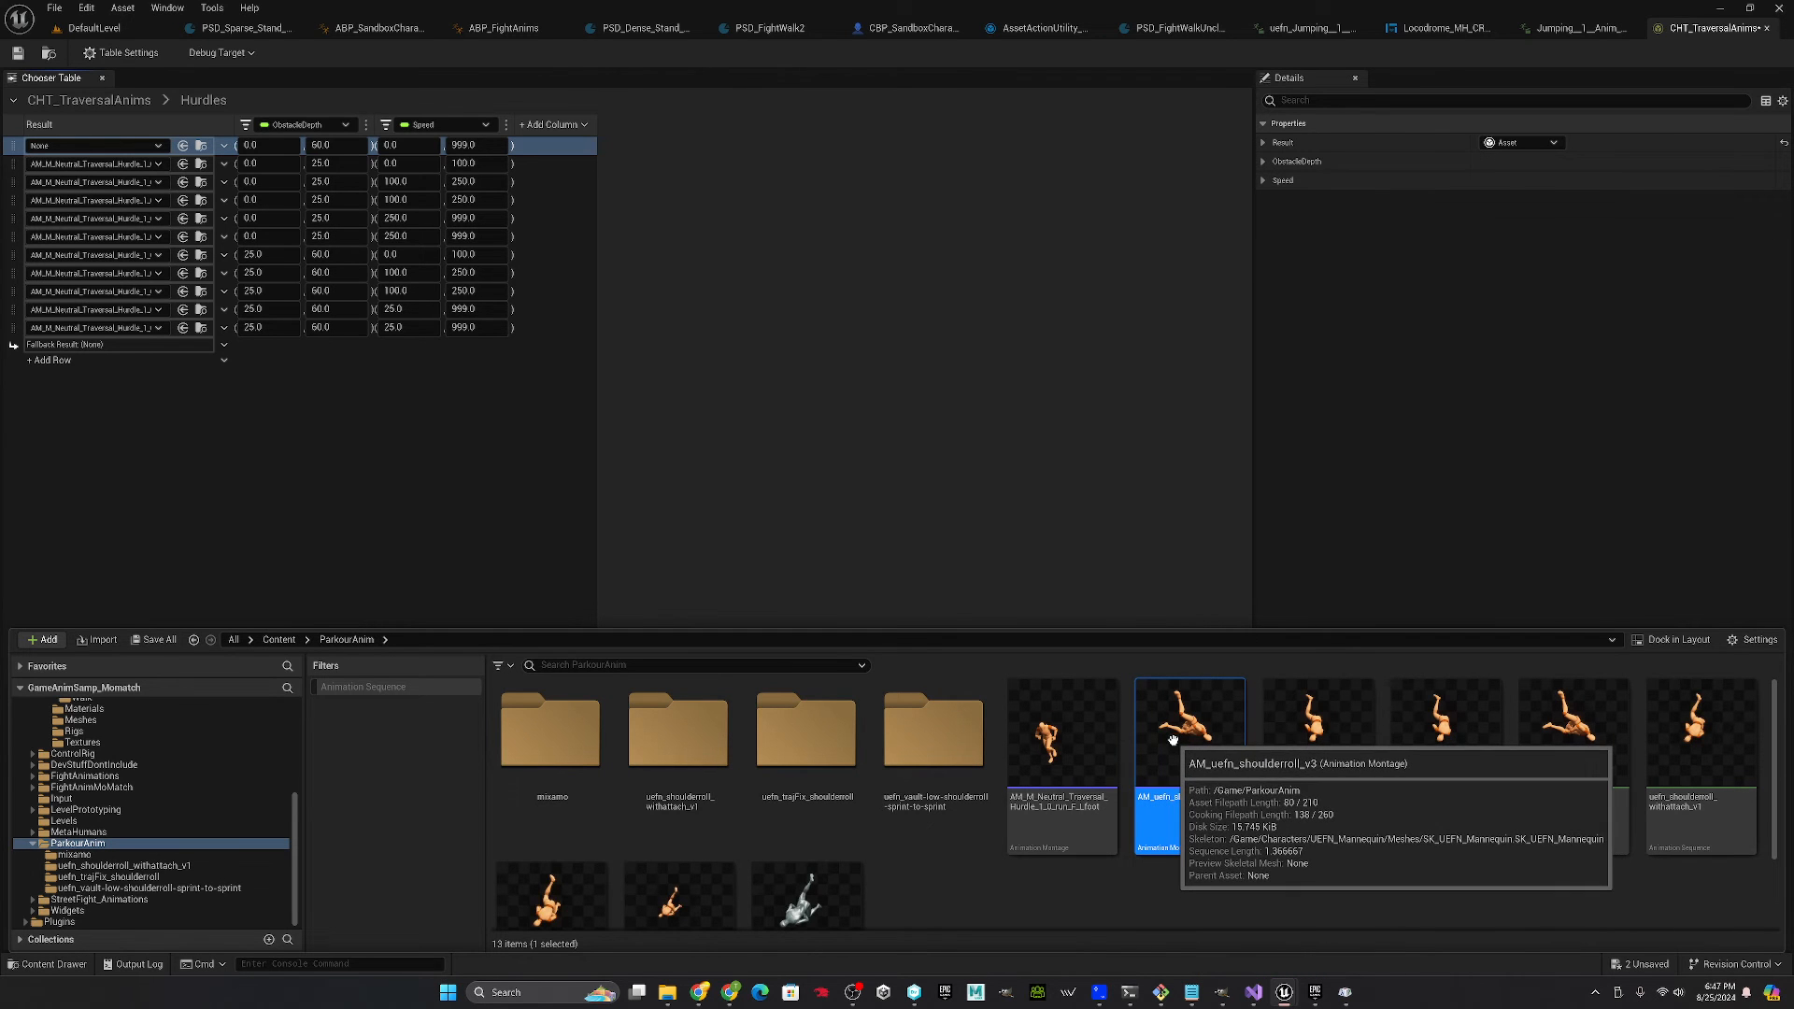
{"action": "double_click", "coordinate": [1189, 721]}
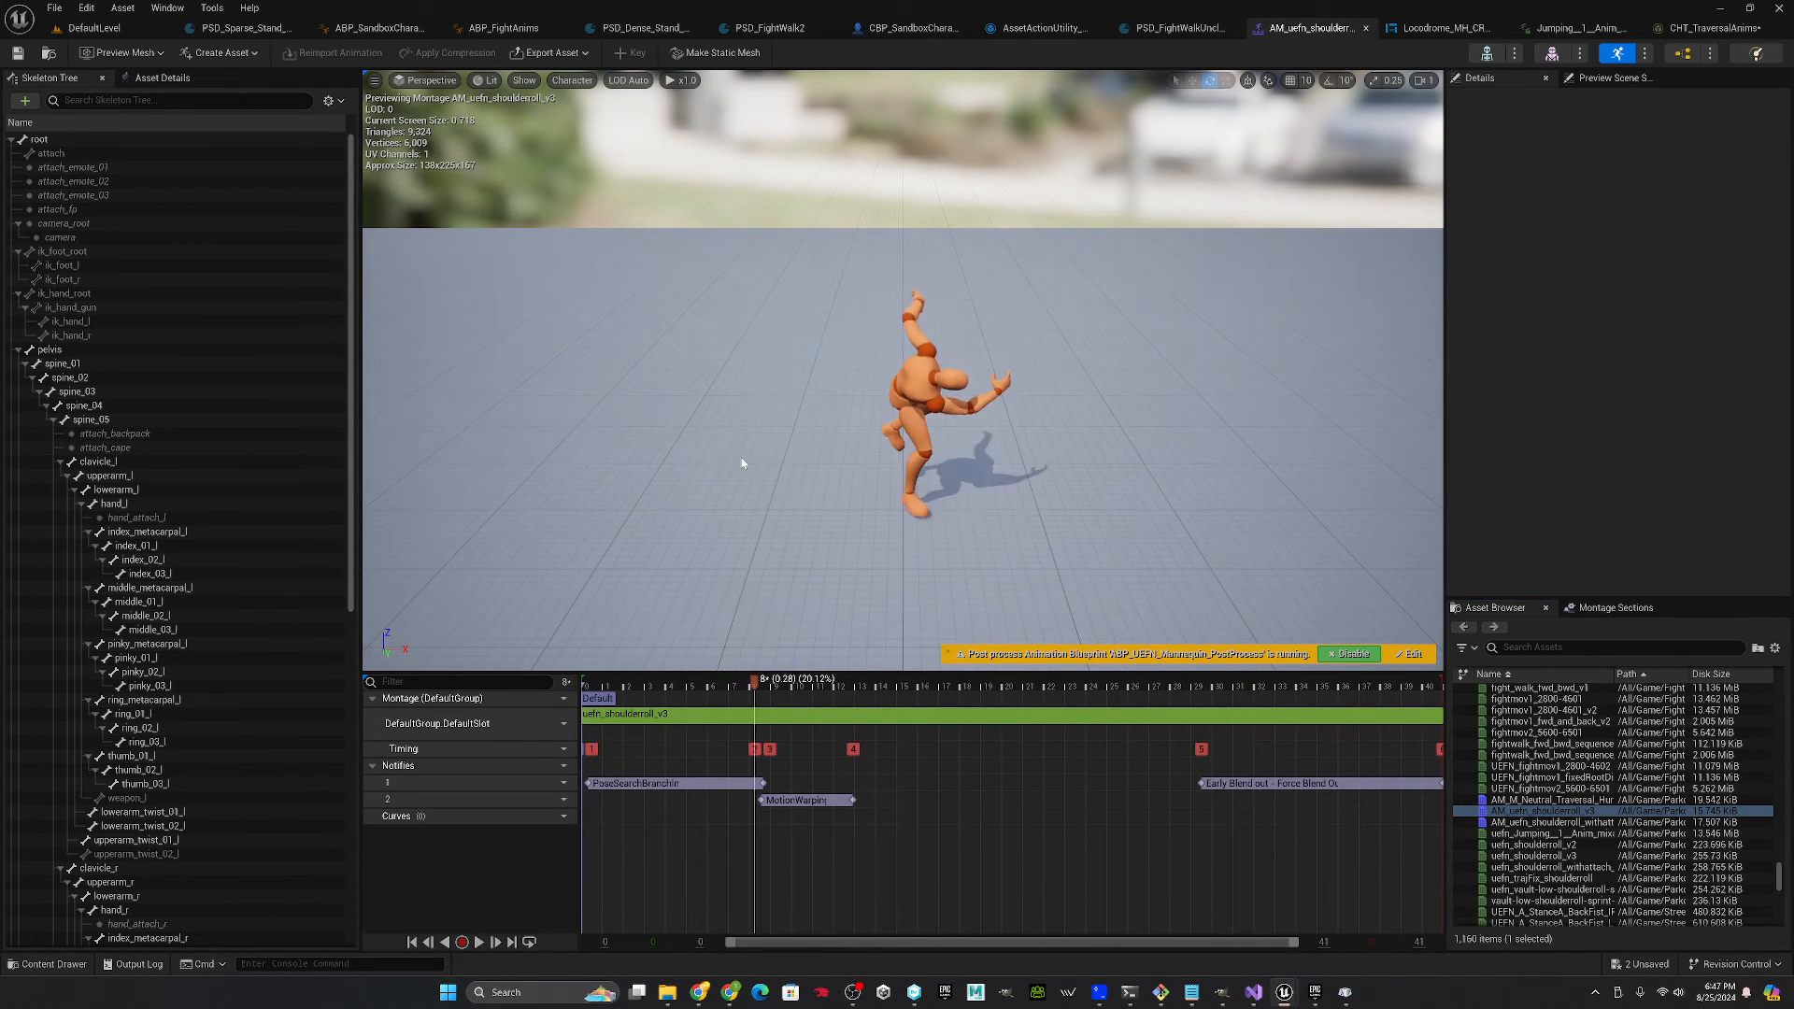
- Preview the shoulder-roll animation, then return to the CHT_TraversalAnims chooser table
{"action": "left_click", "coordinate": [50, 152]}
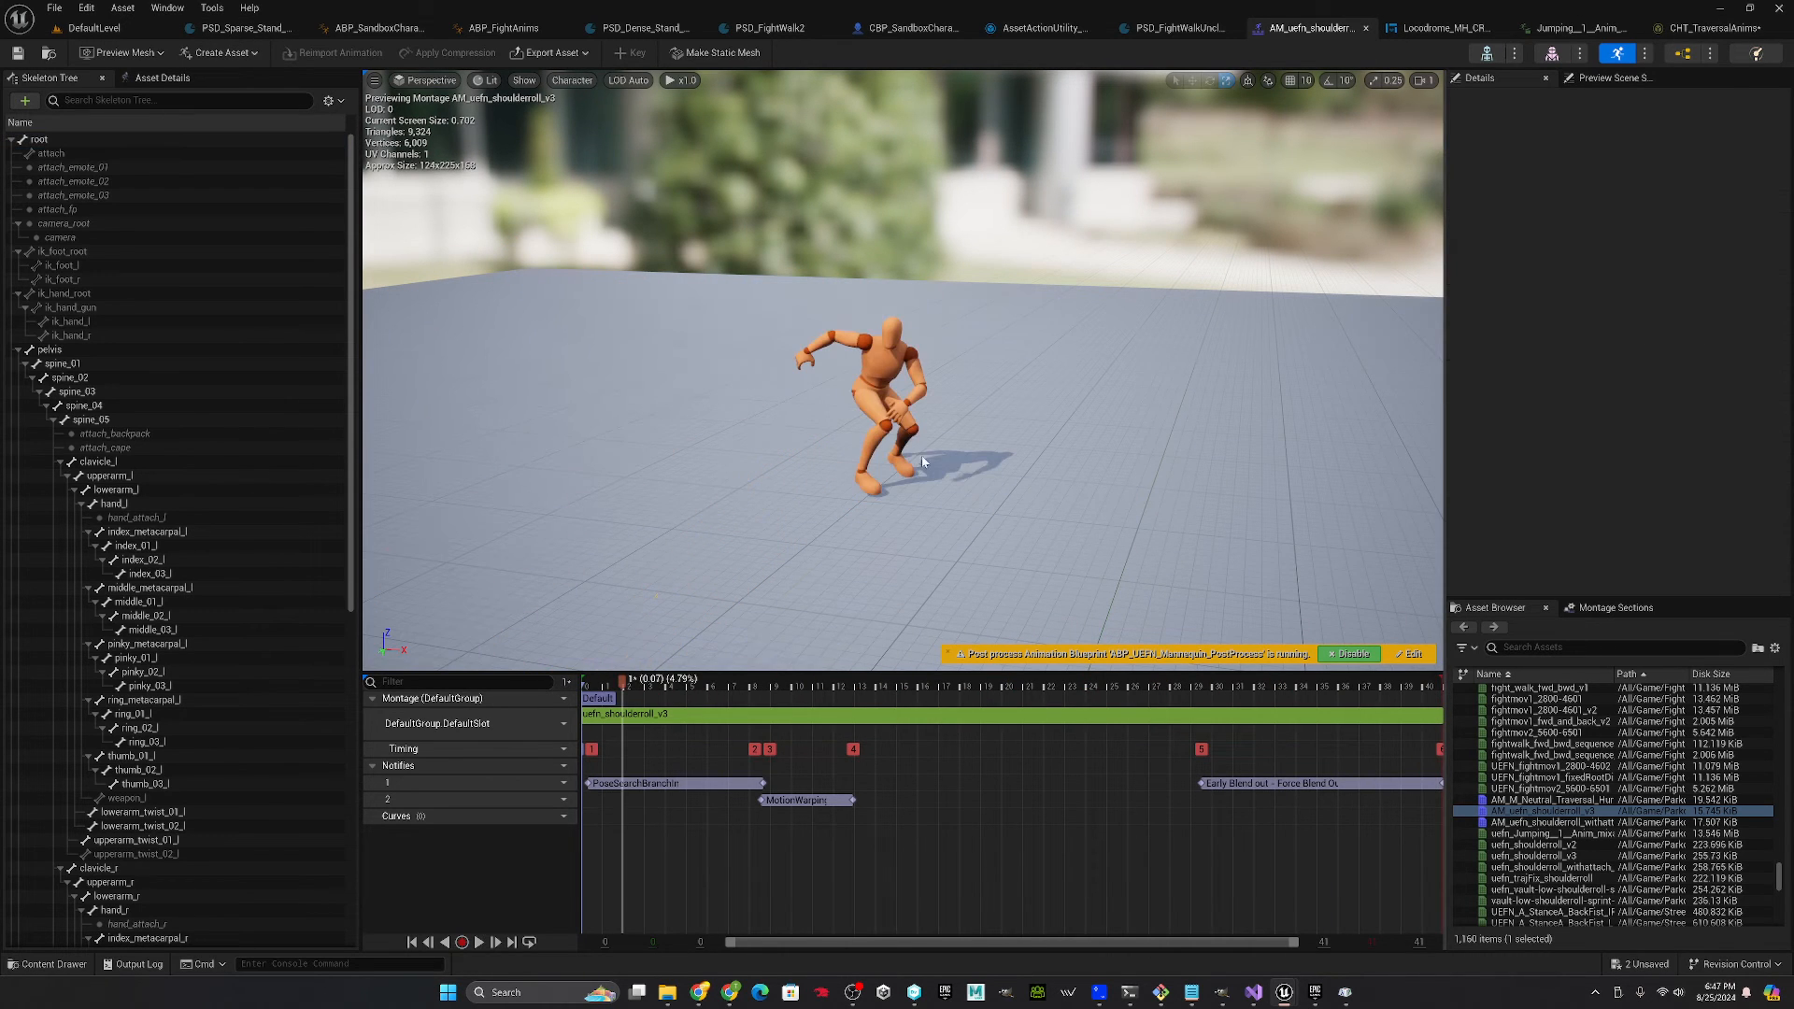
{"action": "left_click", "coordinate": [1710, 28]}
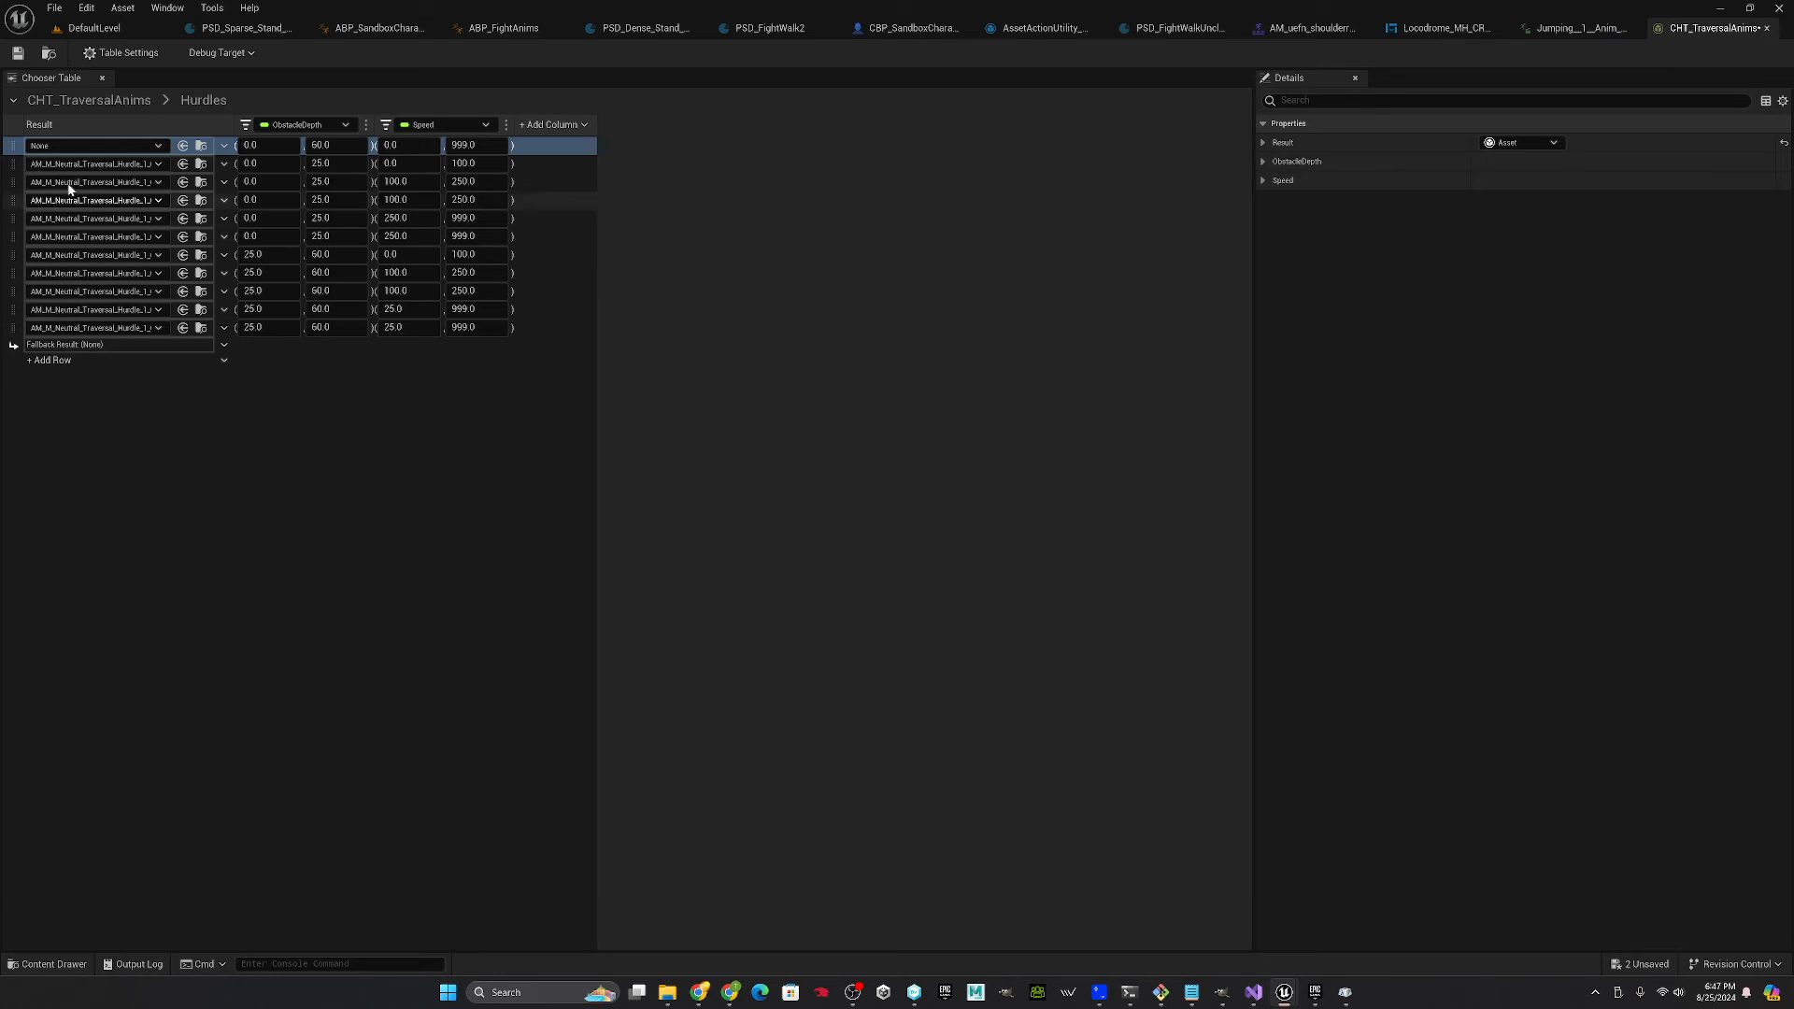
- Search 'v3' in the first Hurdles row's Result asset picker
{"action": "left_click", "coordinate": [224, 145]}
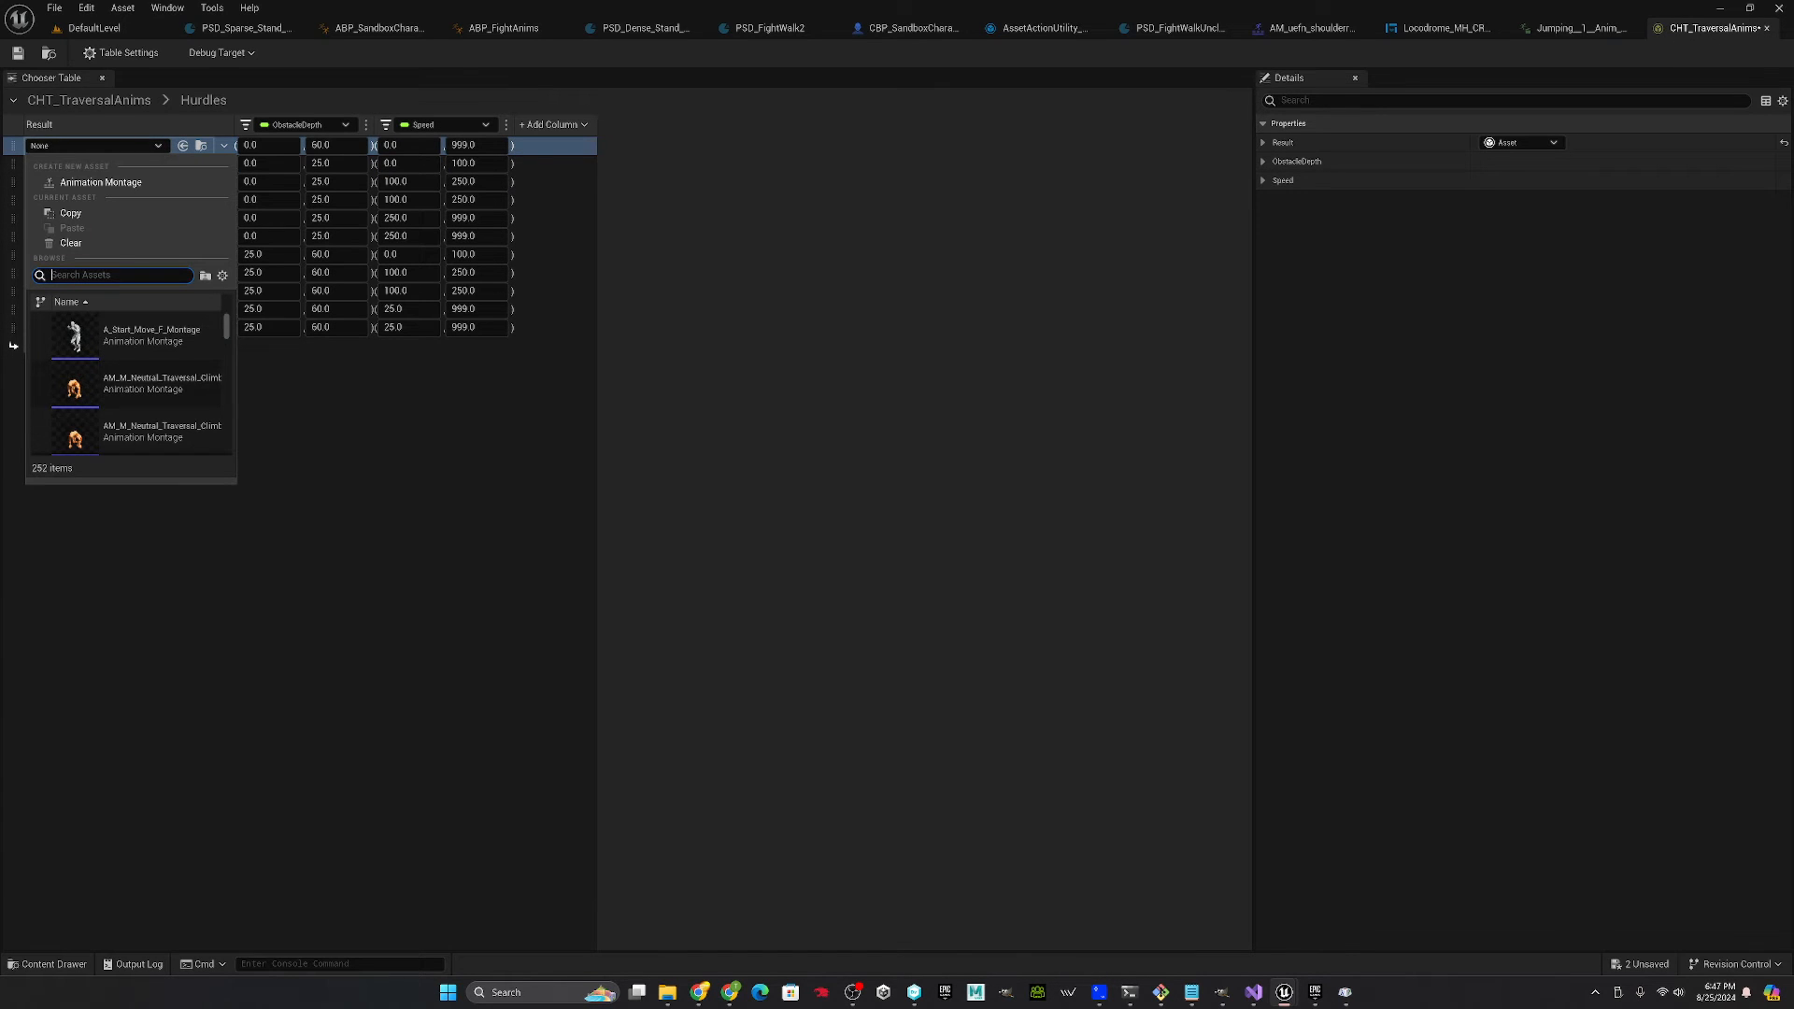
{"action": "type", "text": "v3"}
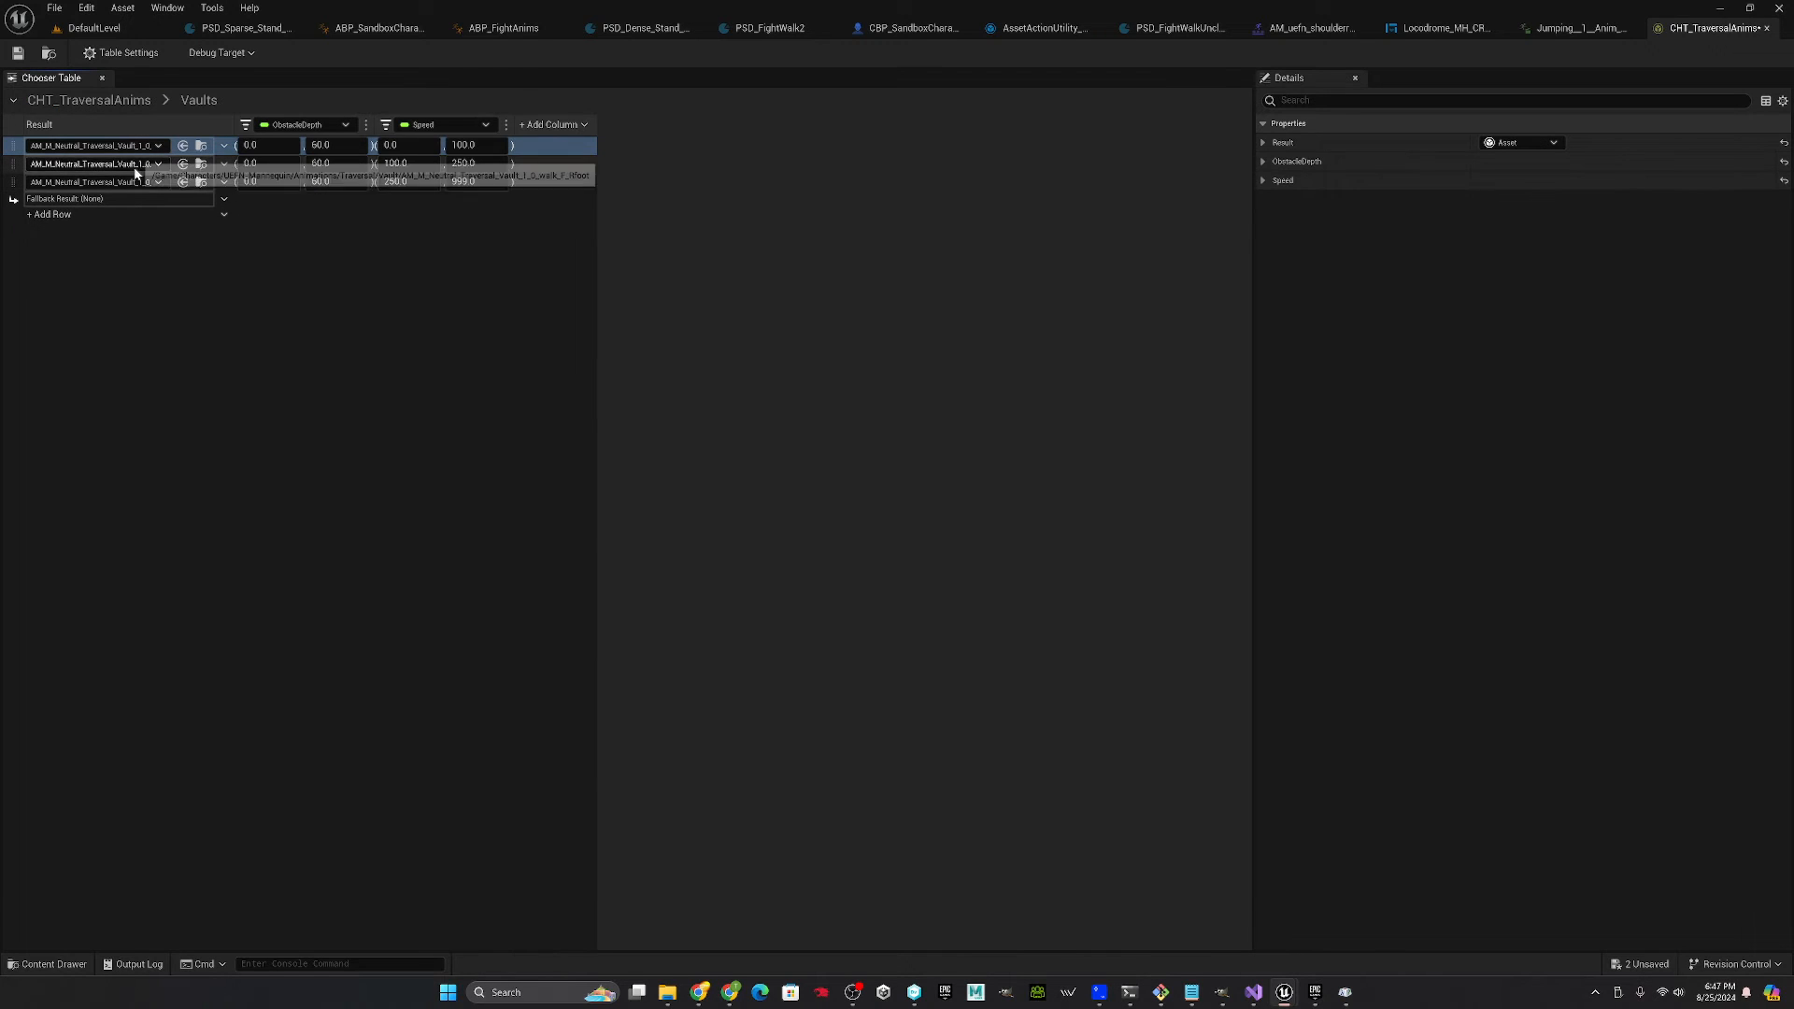
- Add a Vaults asset row returning AM_uefn_shoulderroll_v3 with speed max 999.0, then go to DefaultLevel
{"action": "left_click", "coordinate": [224, 213]}
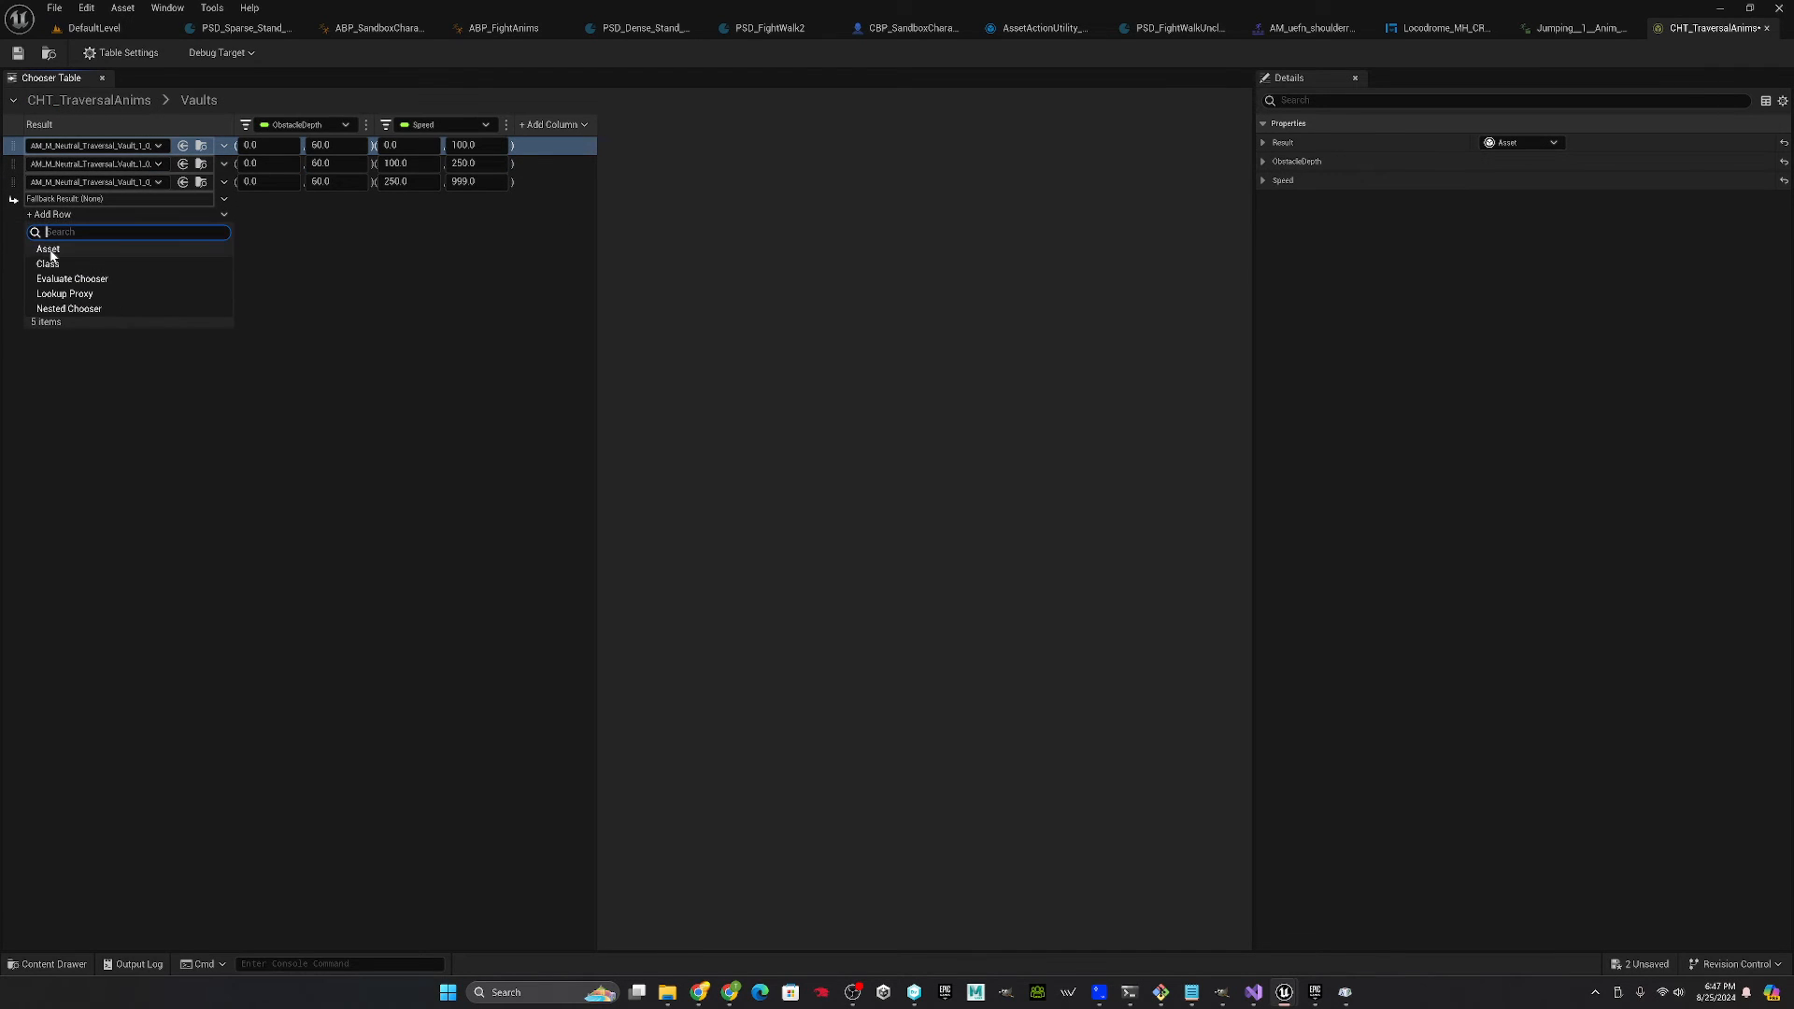
{"action": "left_click", "coordinate": [49, 248]}
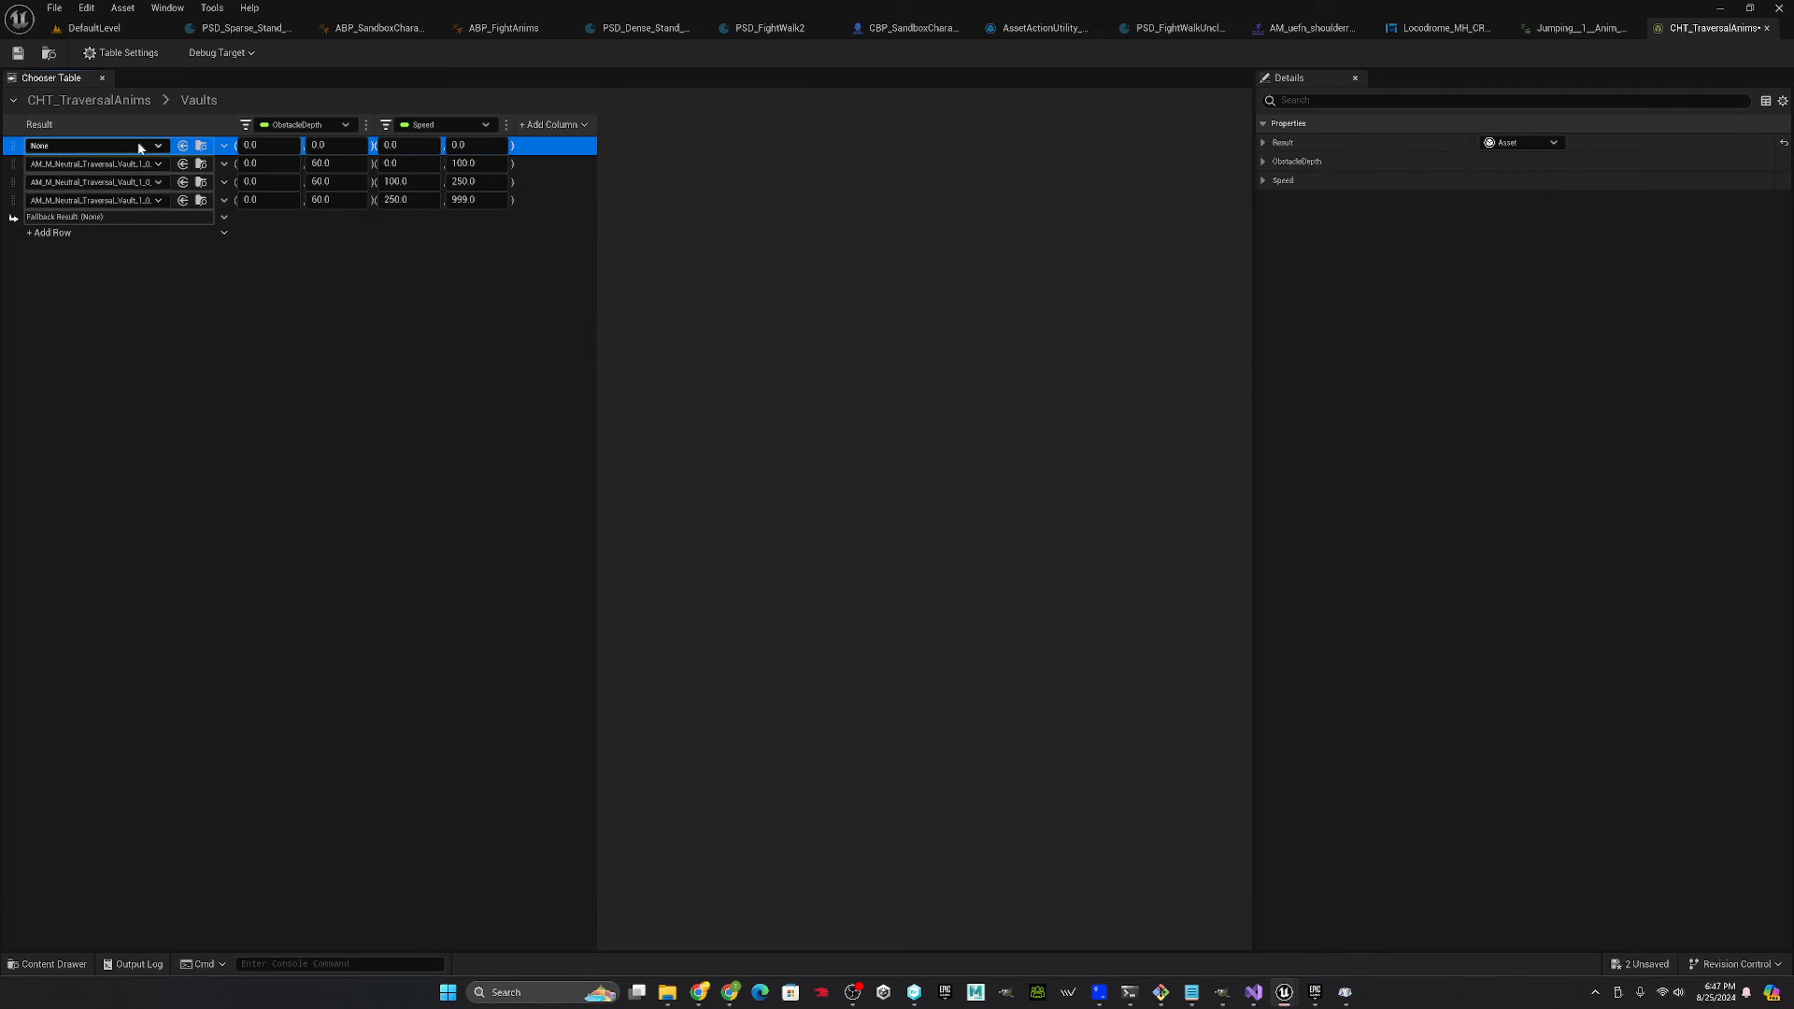
{"action": "left_click", "coordinate": [157, 145]}
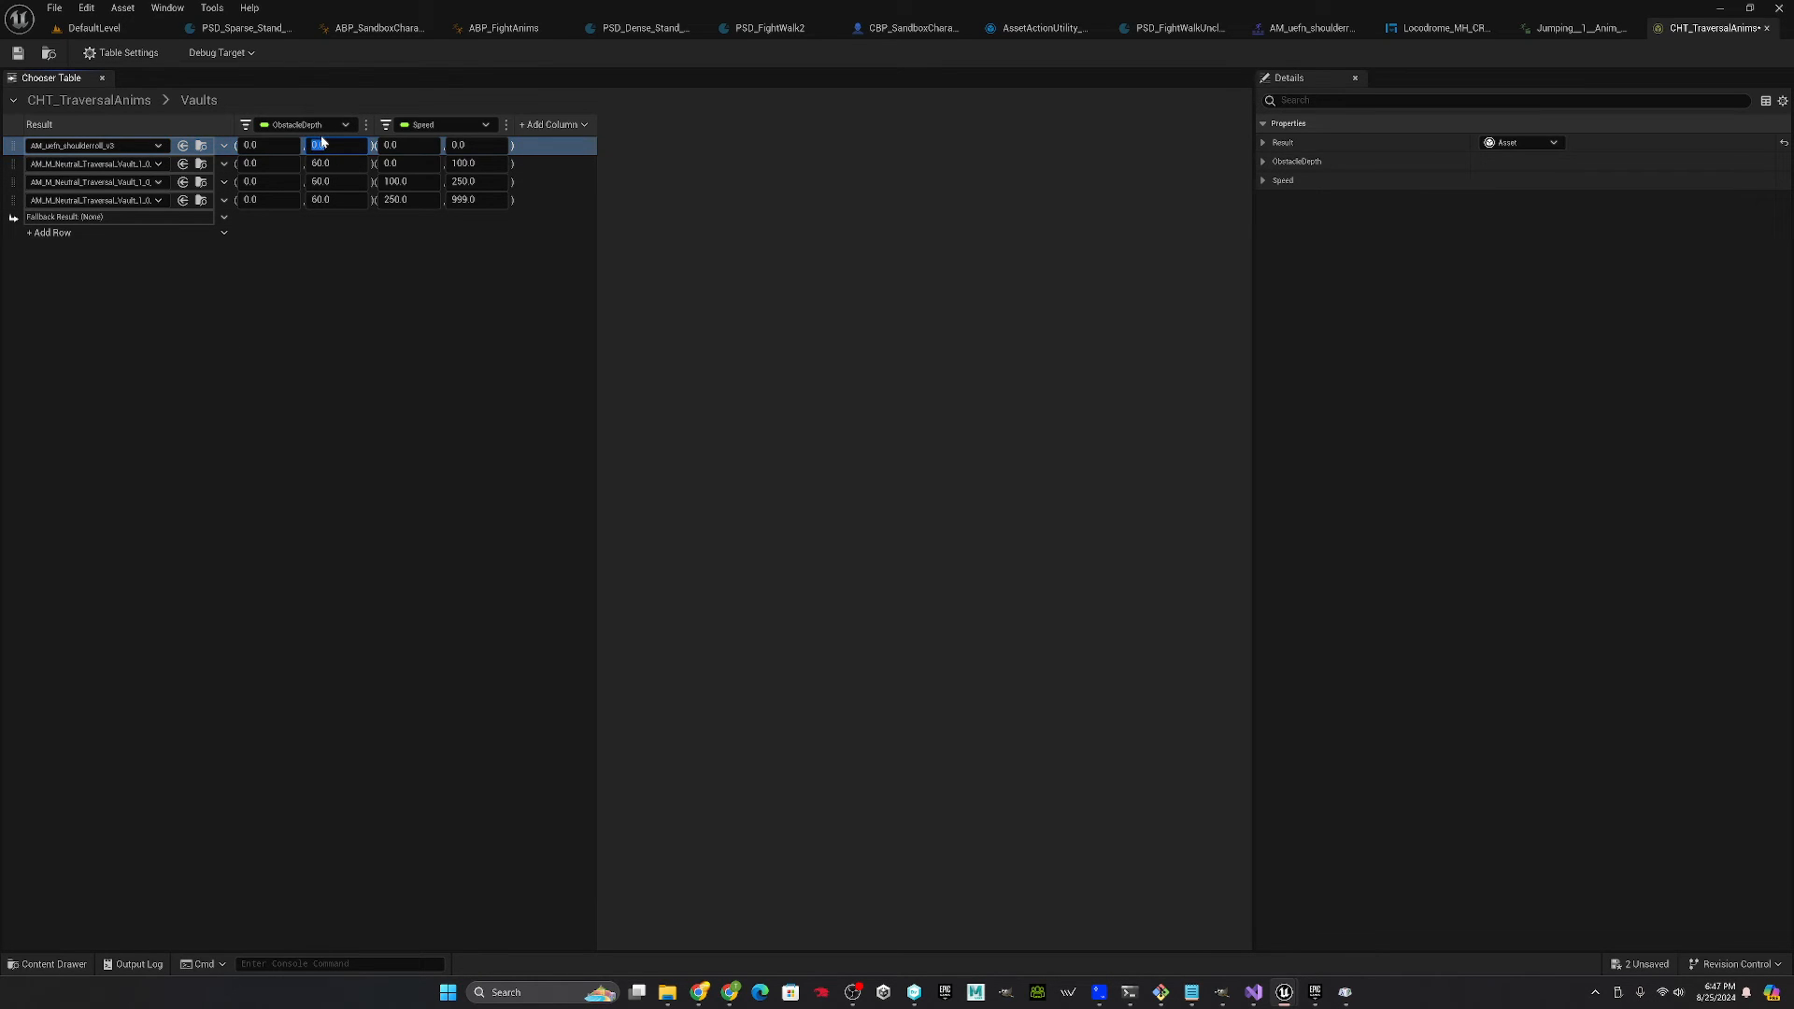
{"action": "left_click", "coordinate": [476, 146]}
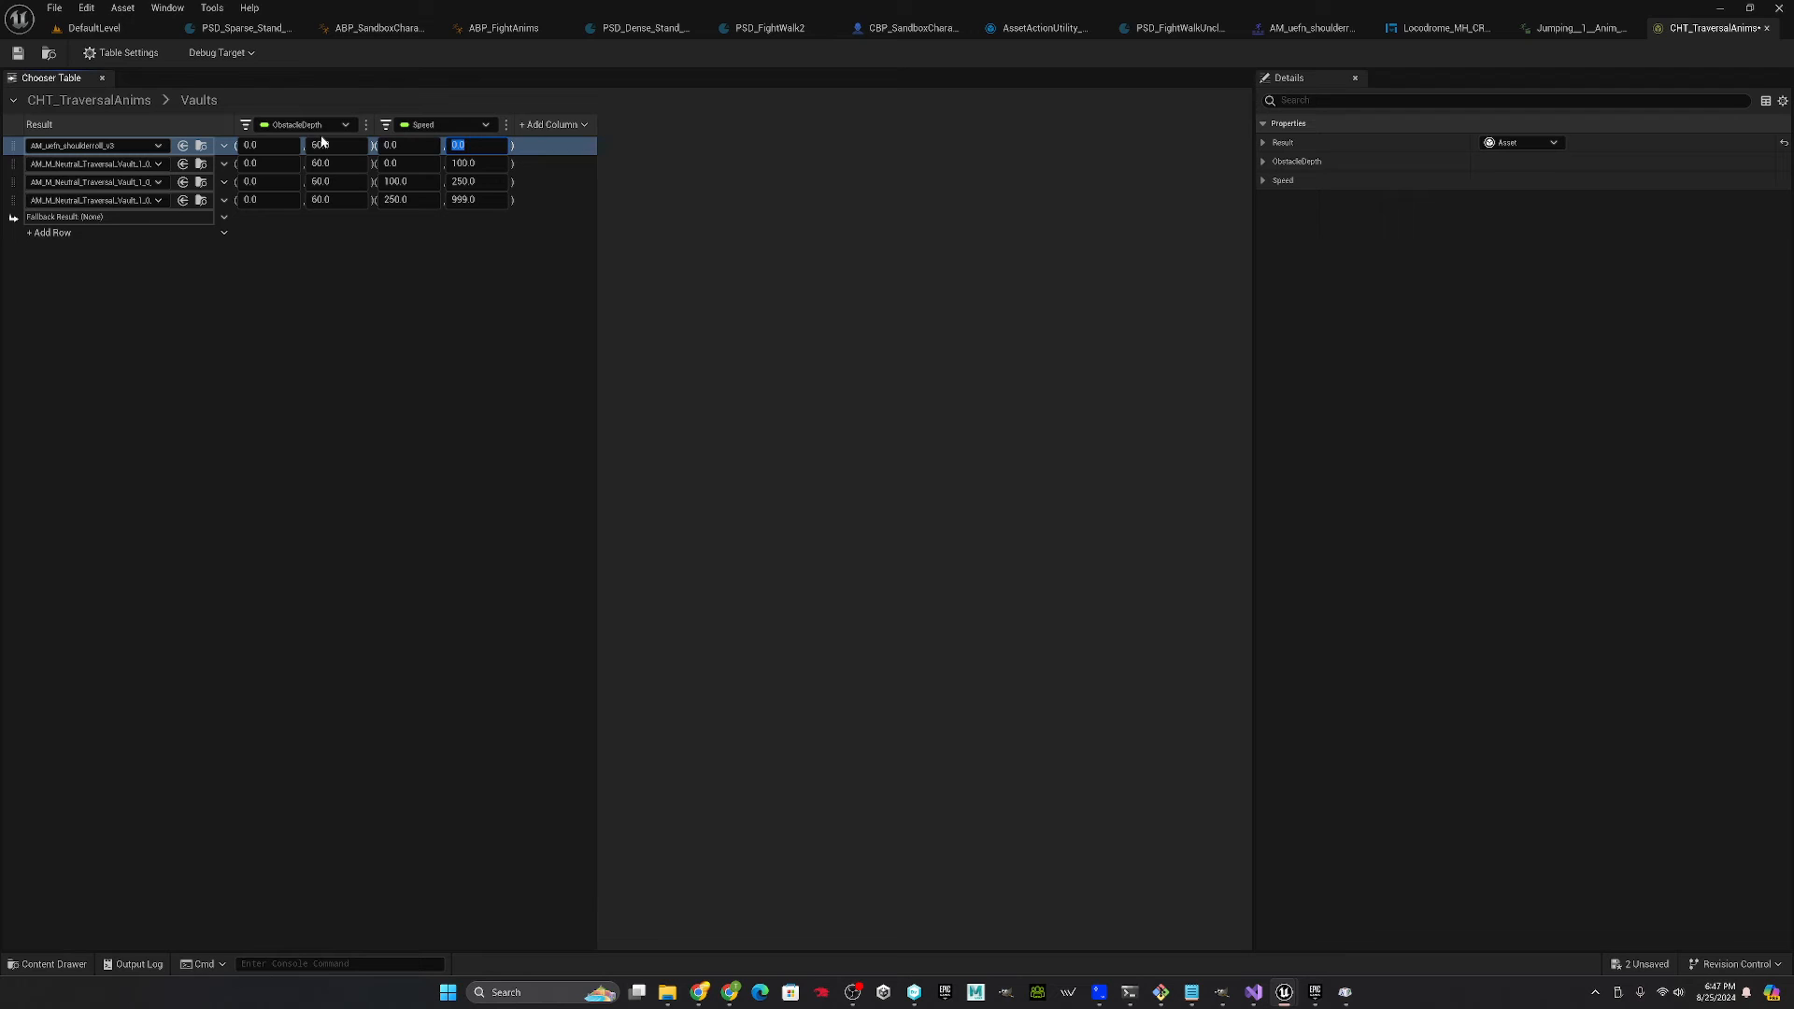
{"action": "type", "text": "999.0"}
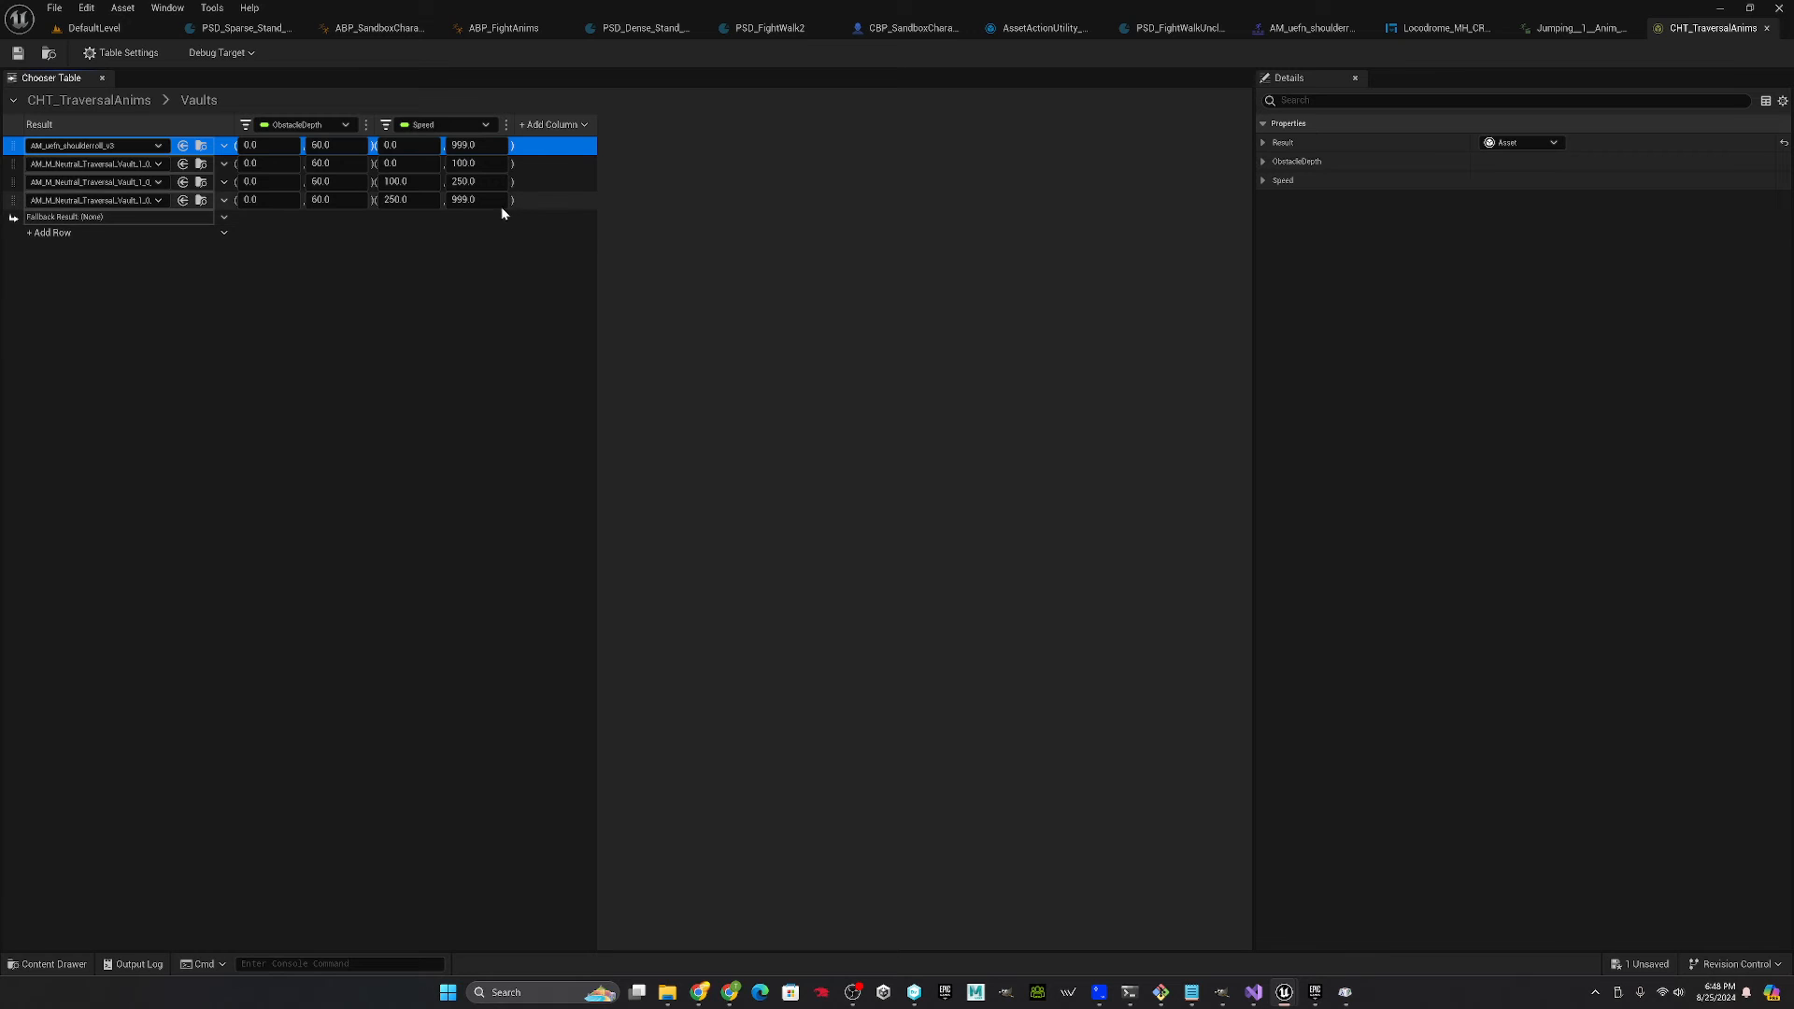
{"action": "left_click", "coordinate": [92, 28]}
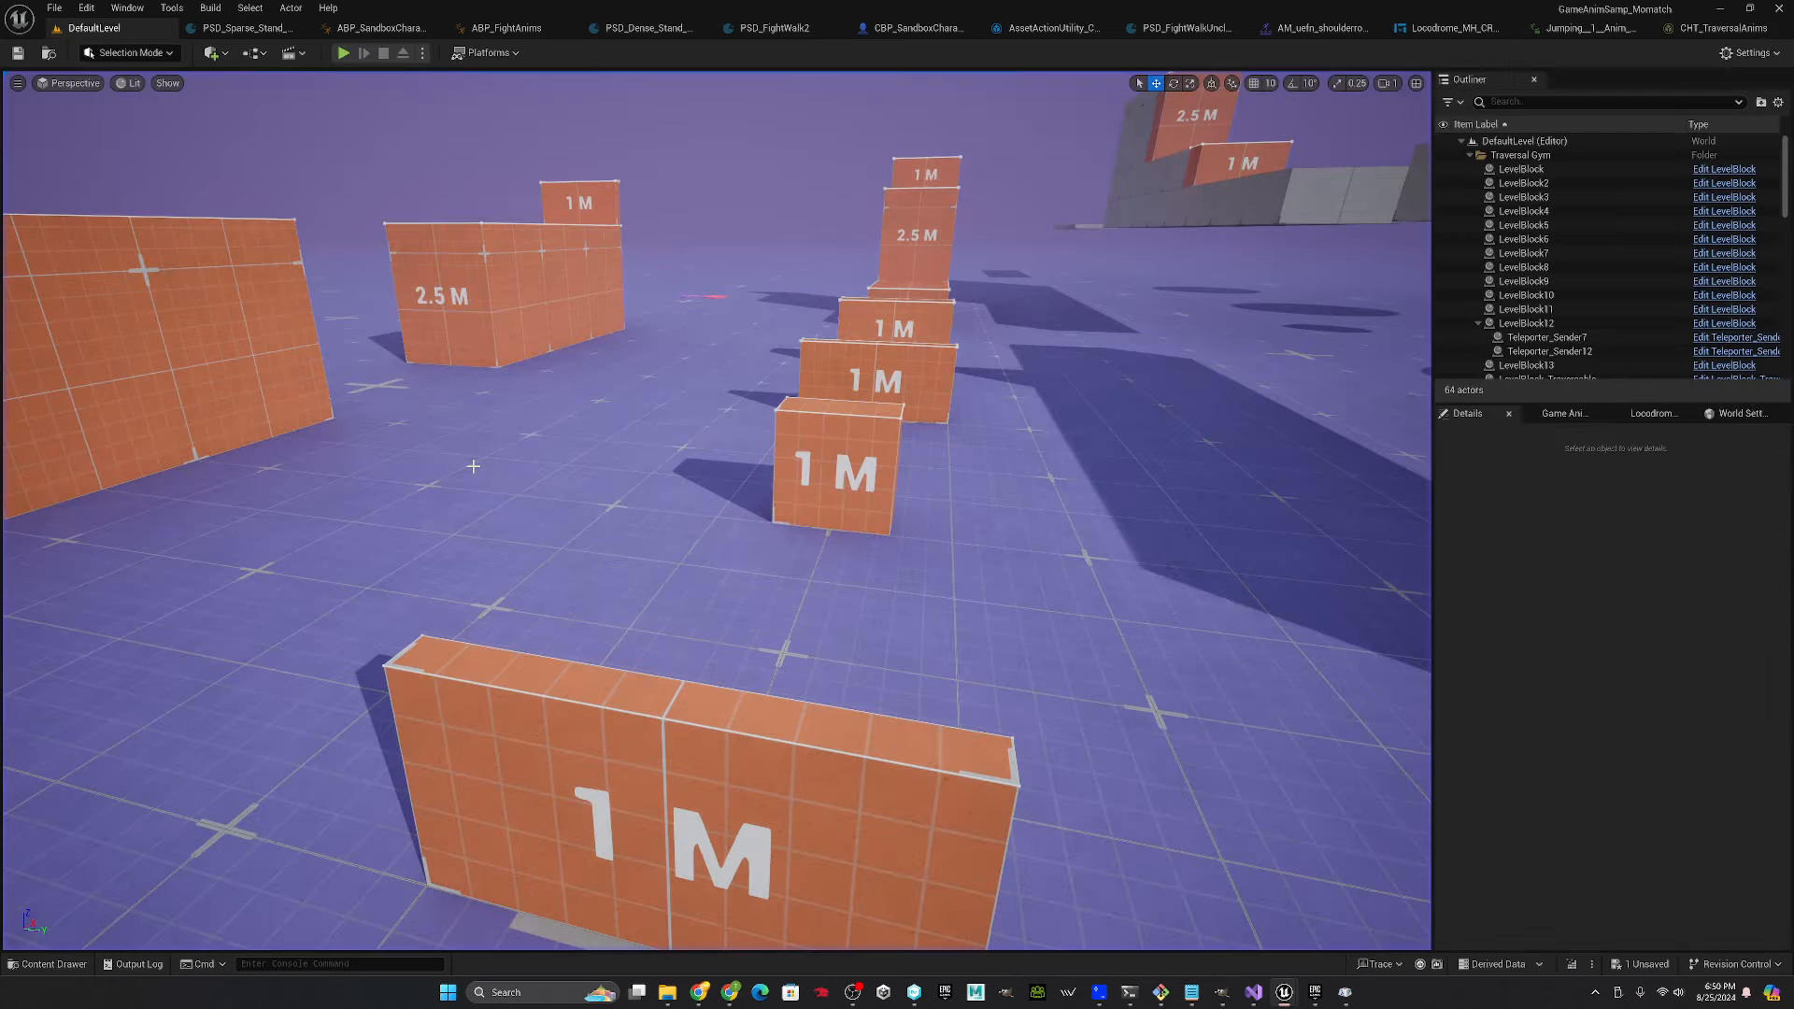
{"action": "mouse_move", "coordinate": [729, 126]}
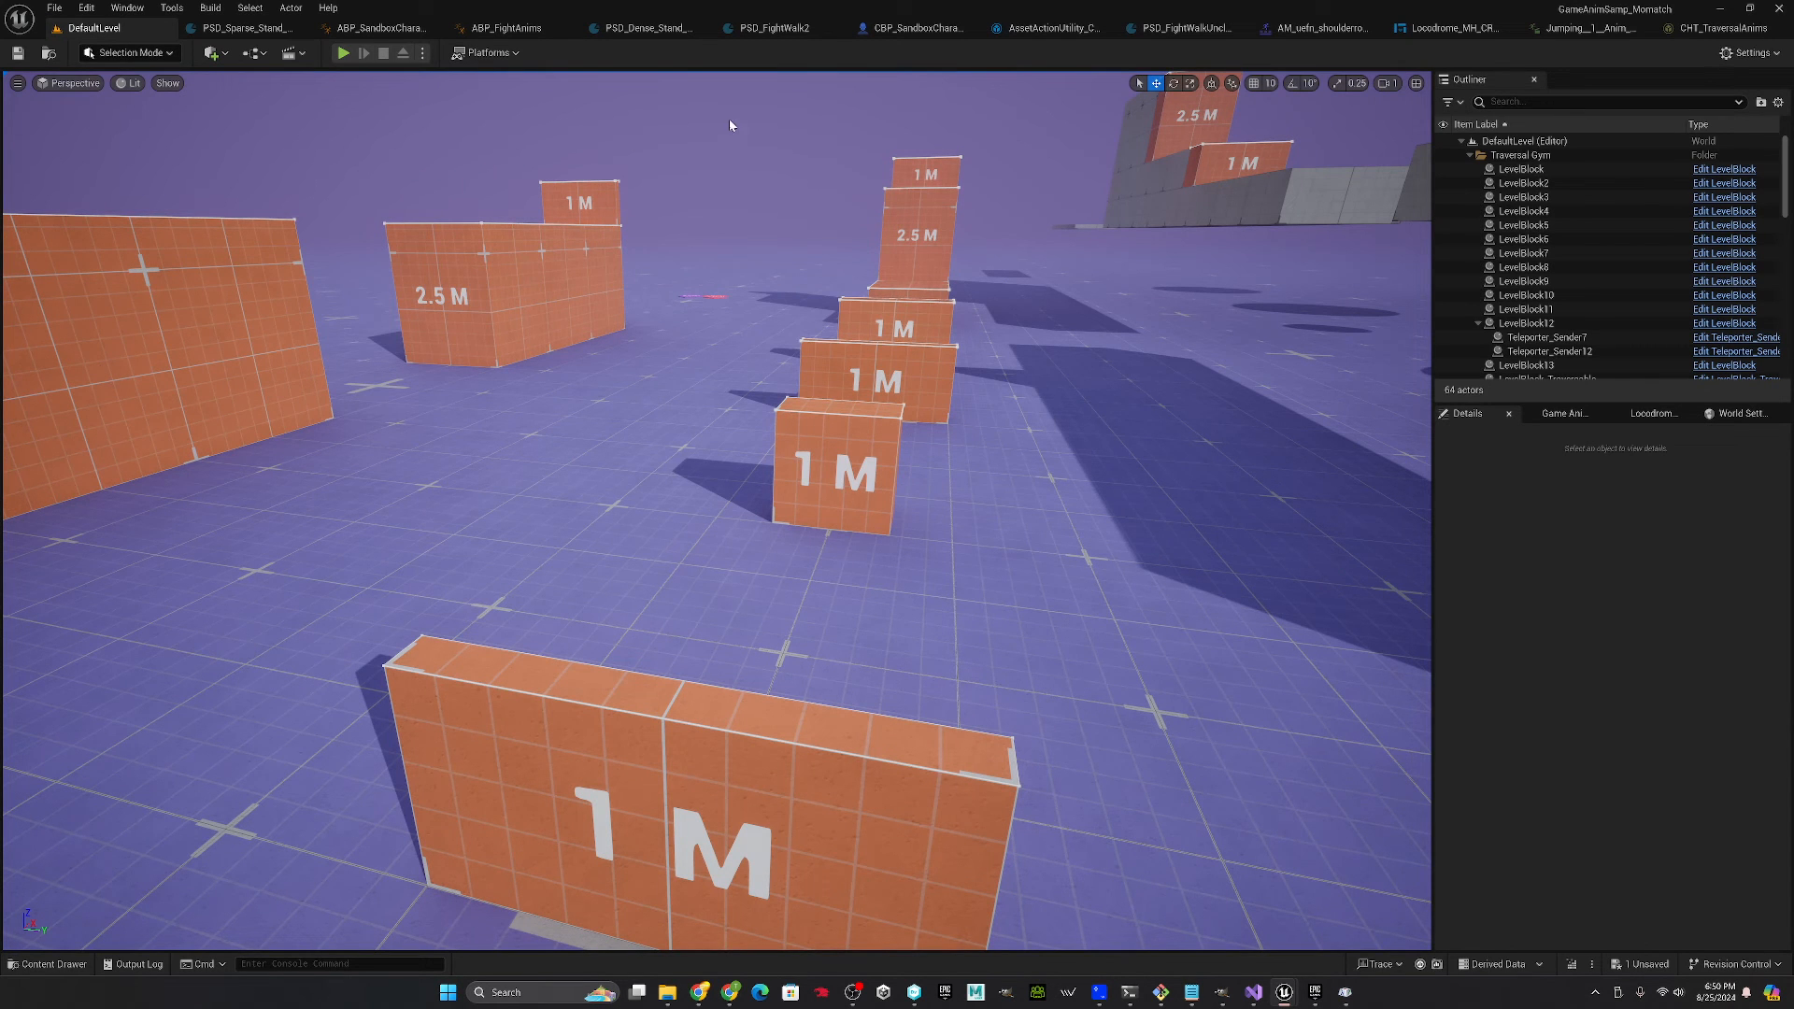
{"action": "mouse_move", "coordinate": [344, 54]}
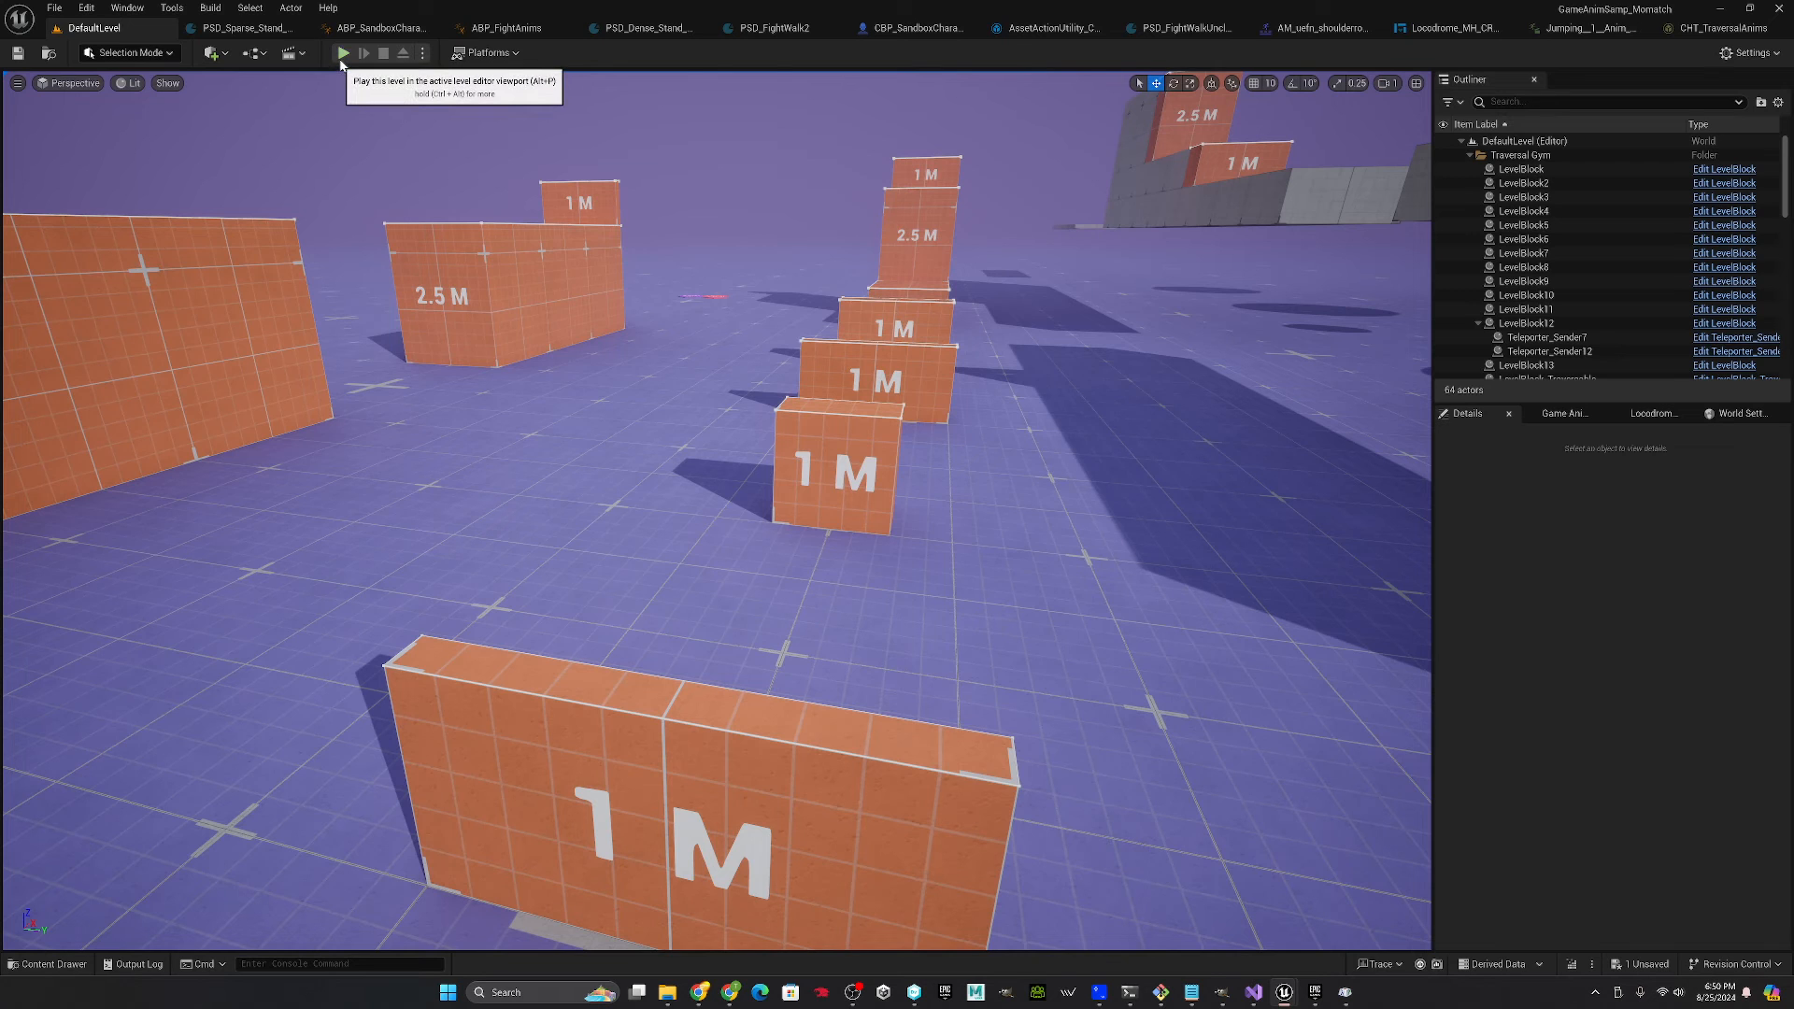
- Play-test vaulting in the level, stop, and check the shoulder-roll montage tab
{"action": "left_click", "coordinate": [344, 53]}
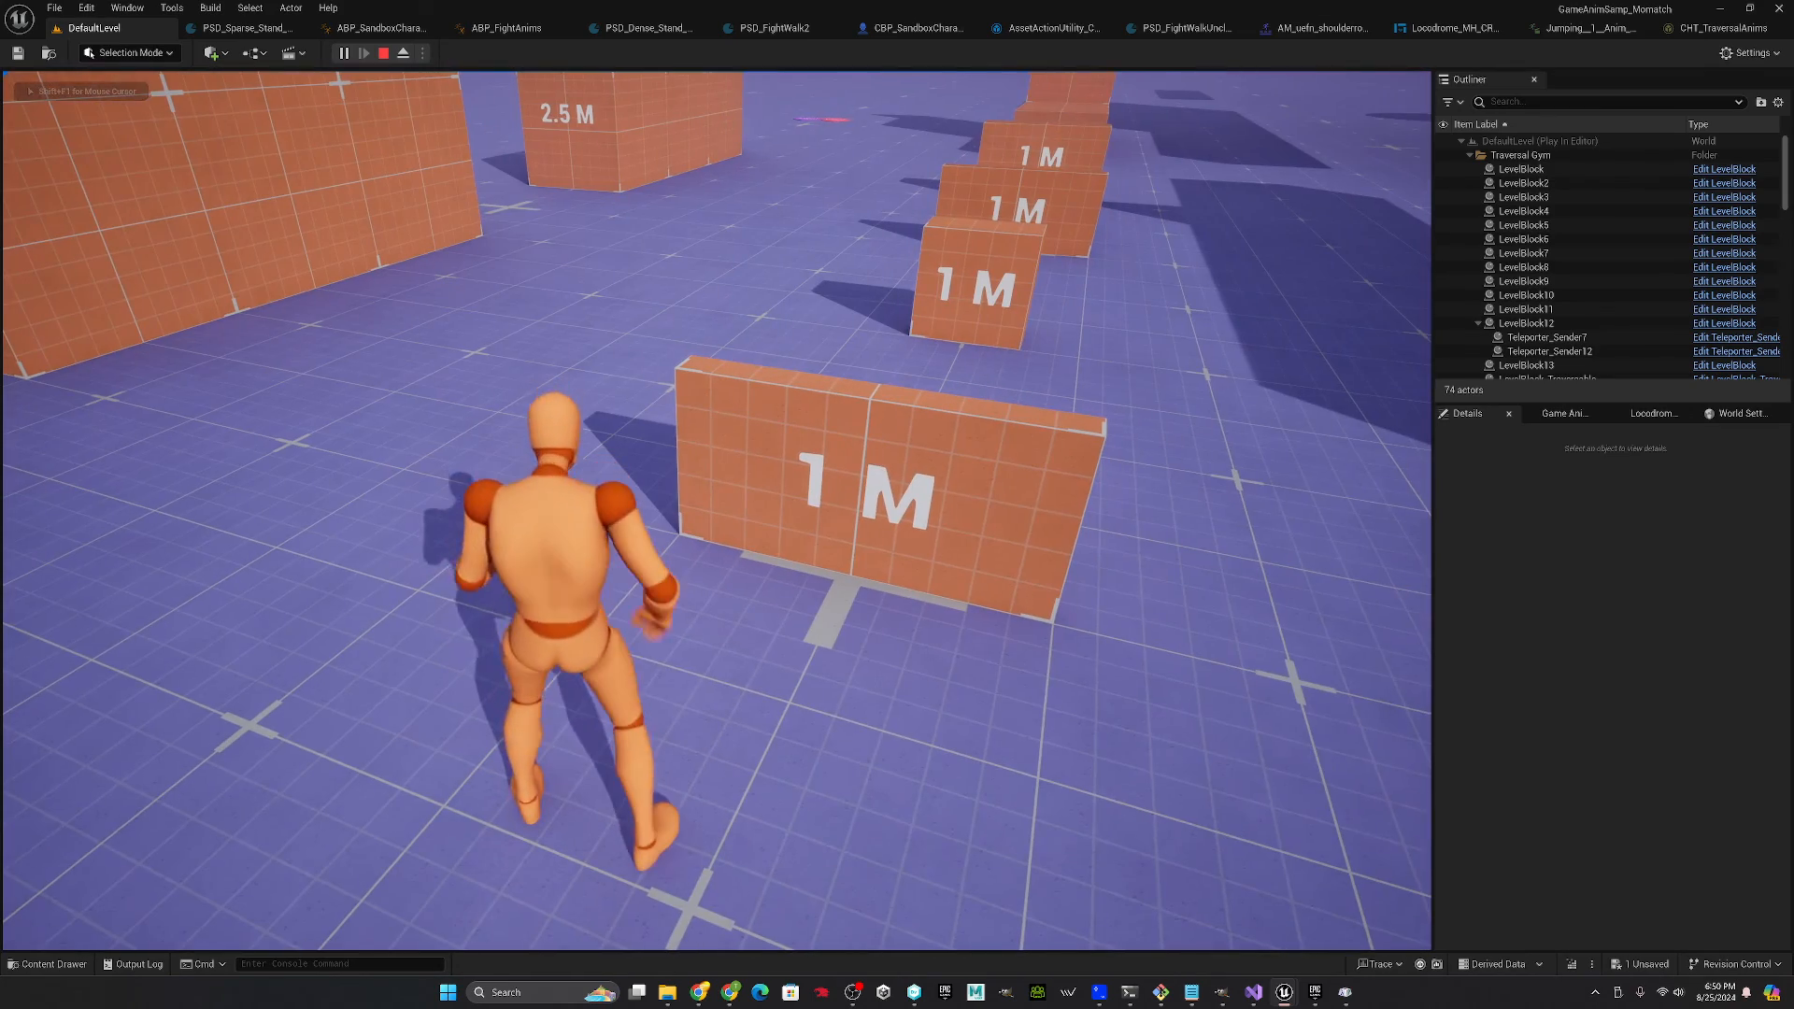
{"action": "left_click", "coordinate": [381, 52]}
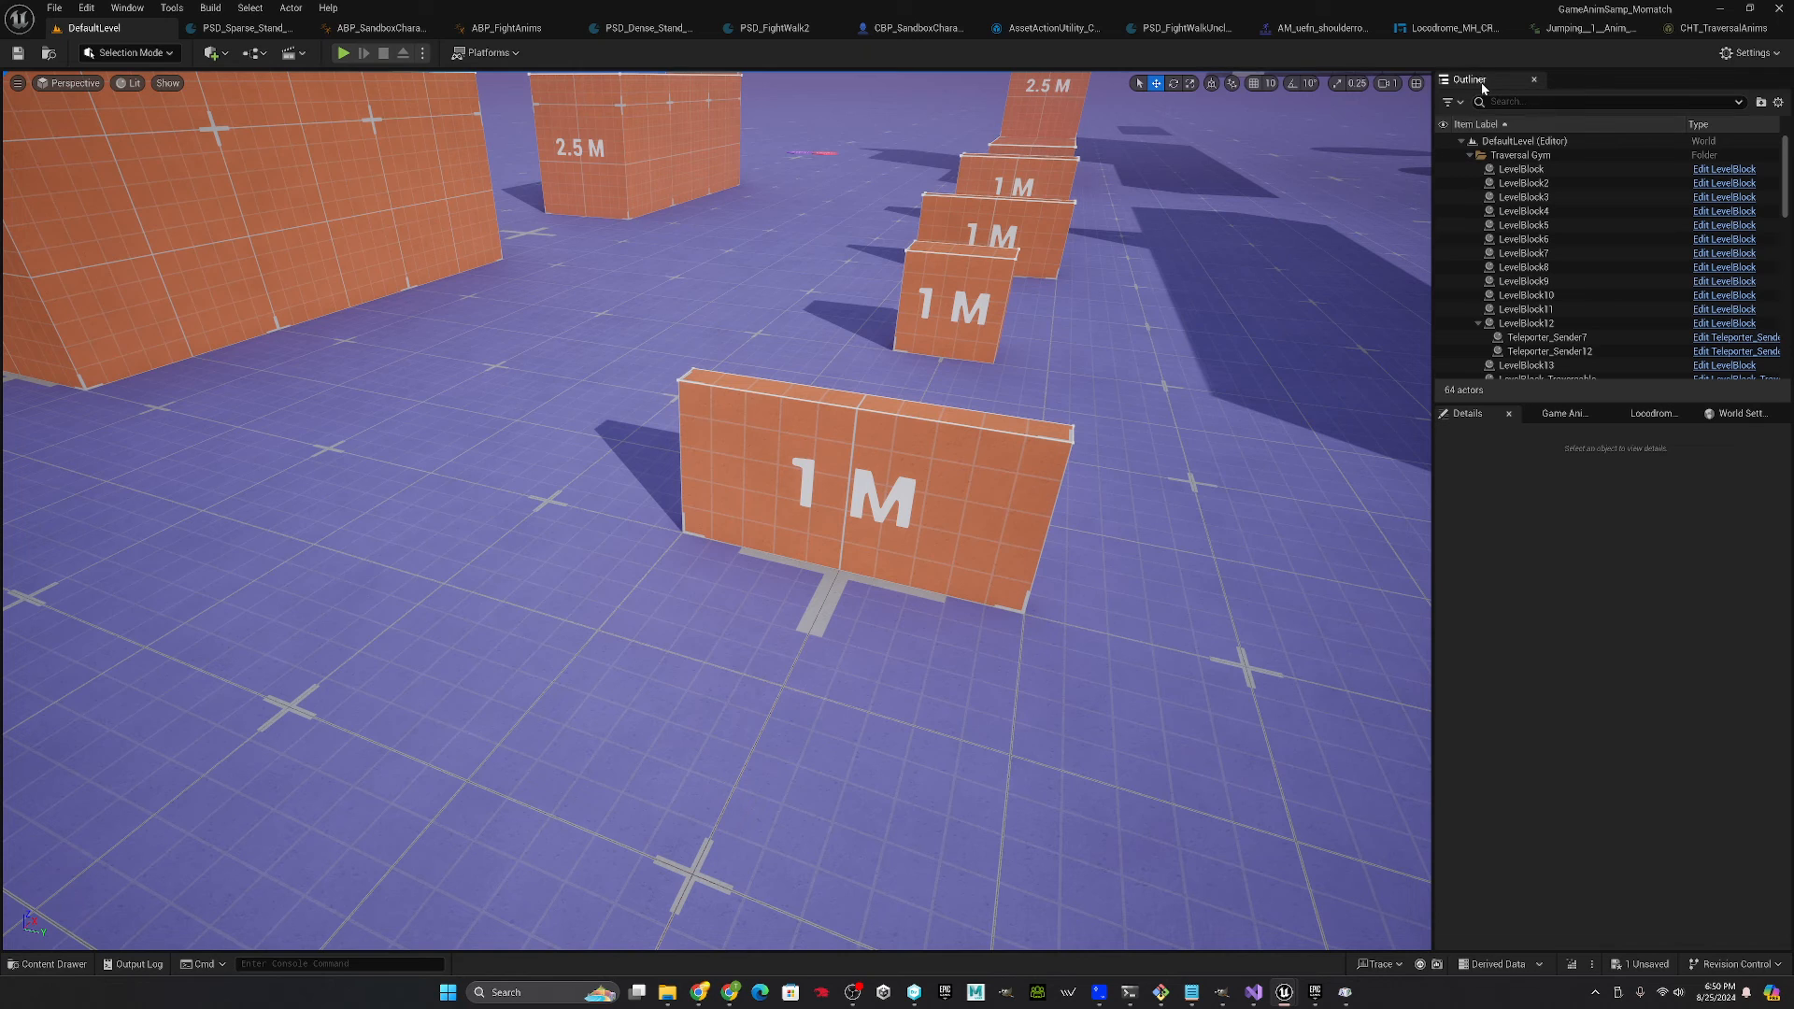
{"action": "left_click", "coordinate": [1310, 28]}
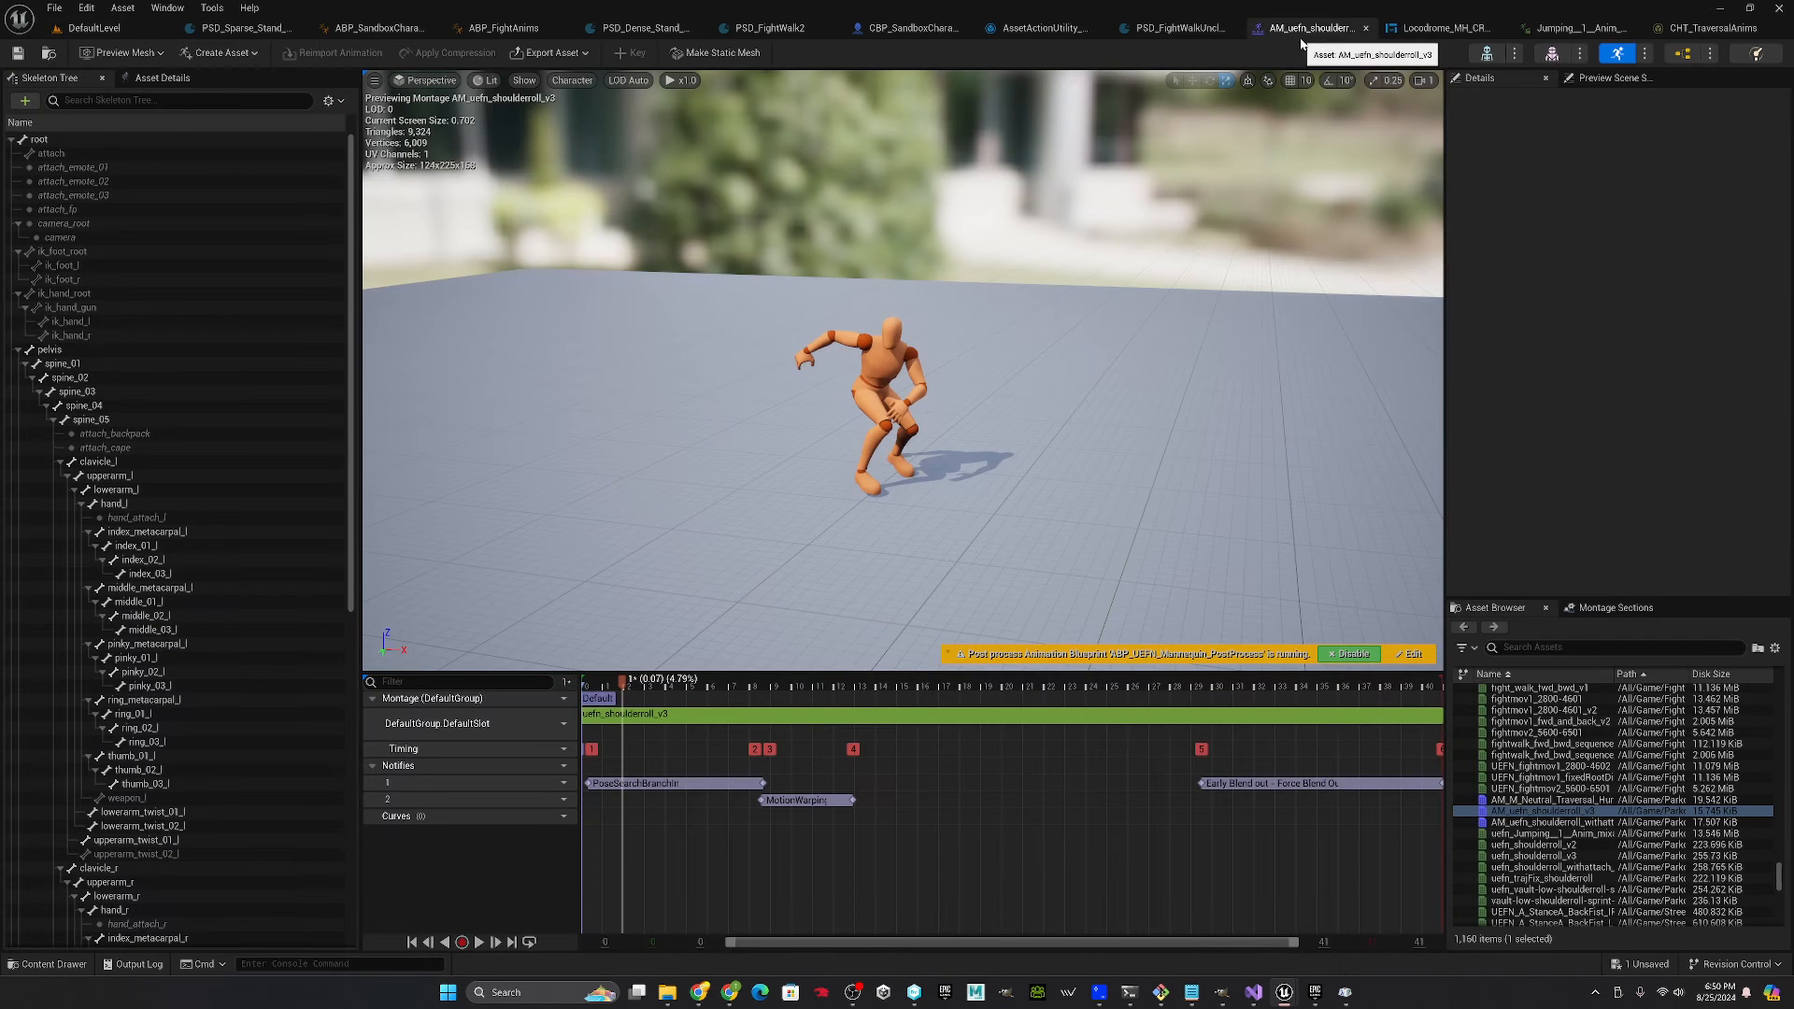
{"action": "left_click", "coordinate": [803, 800]}
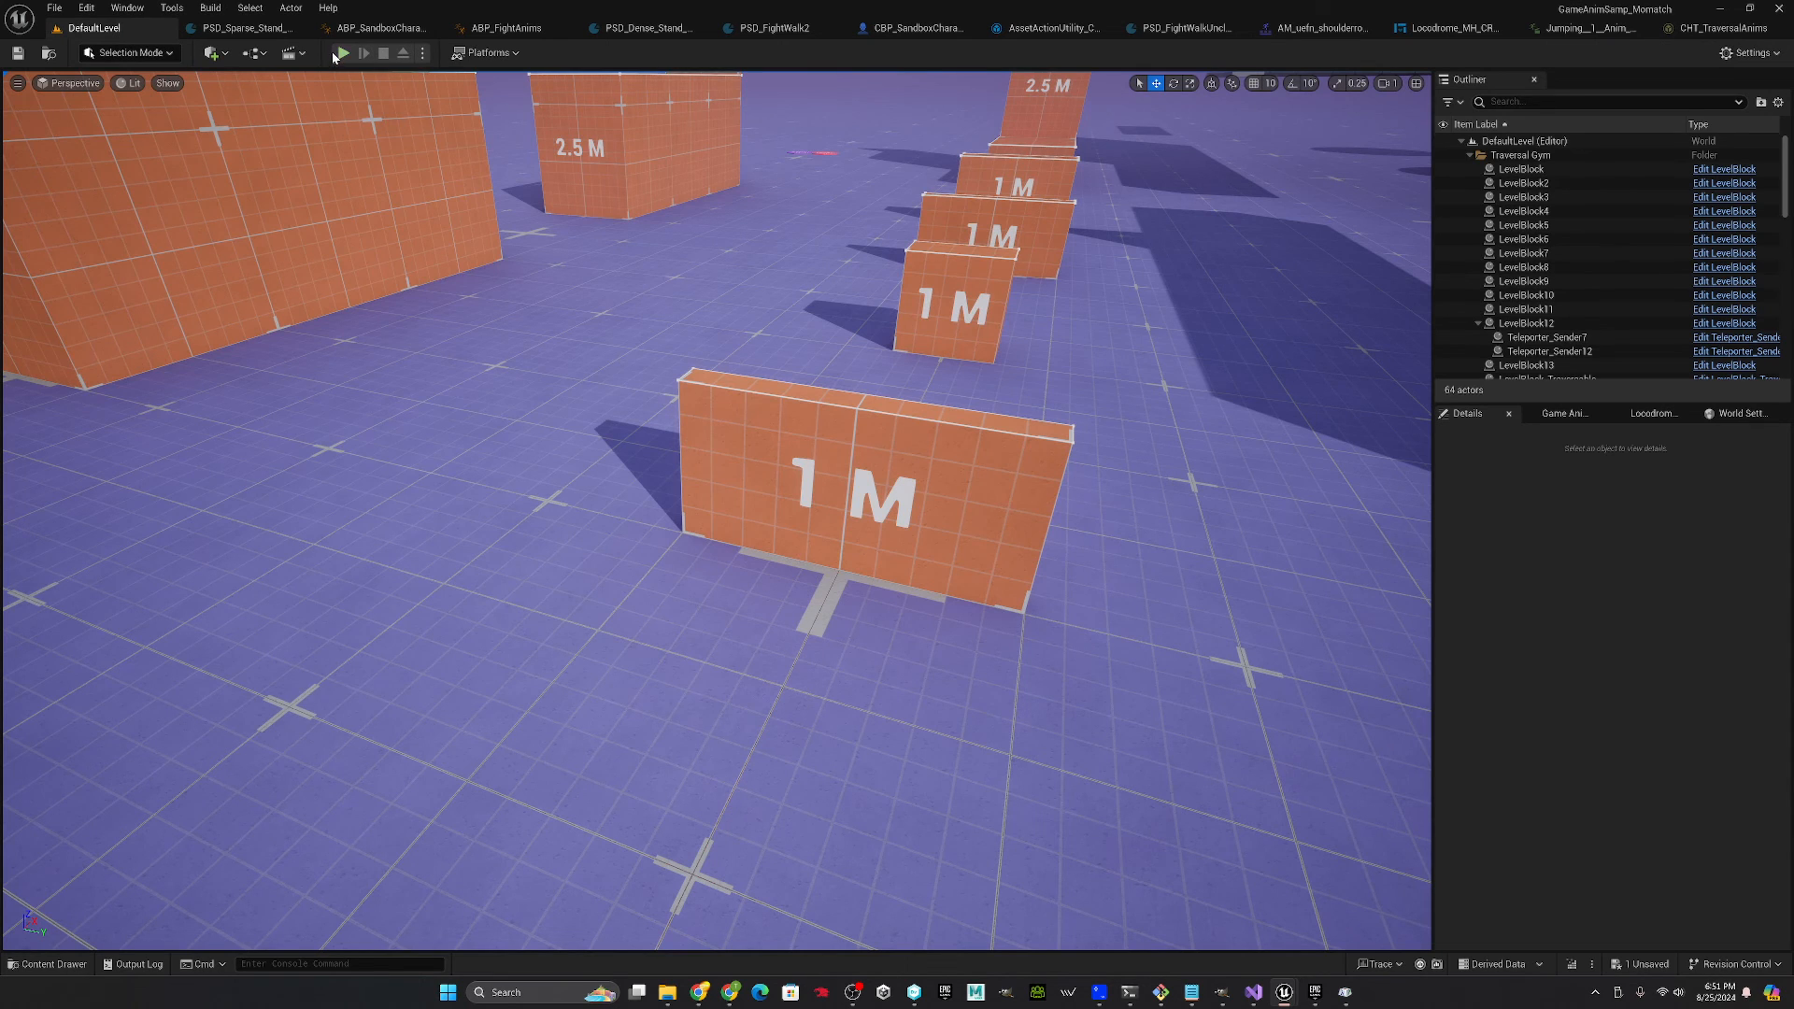
- Run a second play-in-editor test of the shoulder roll and stop it
{"action": "left_click", "coordinate": [340, 53]}
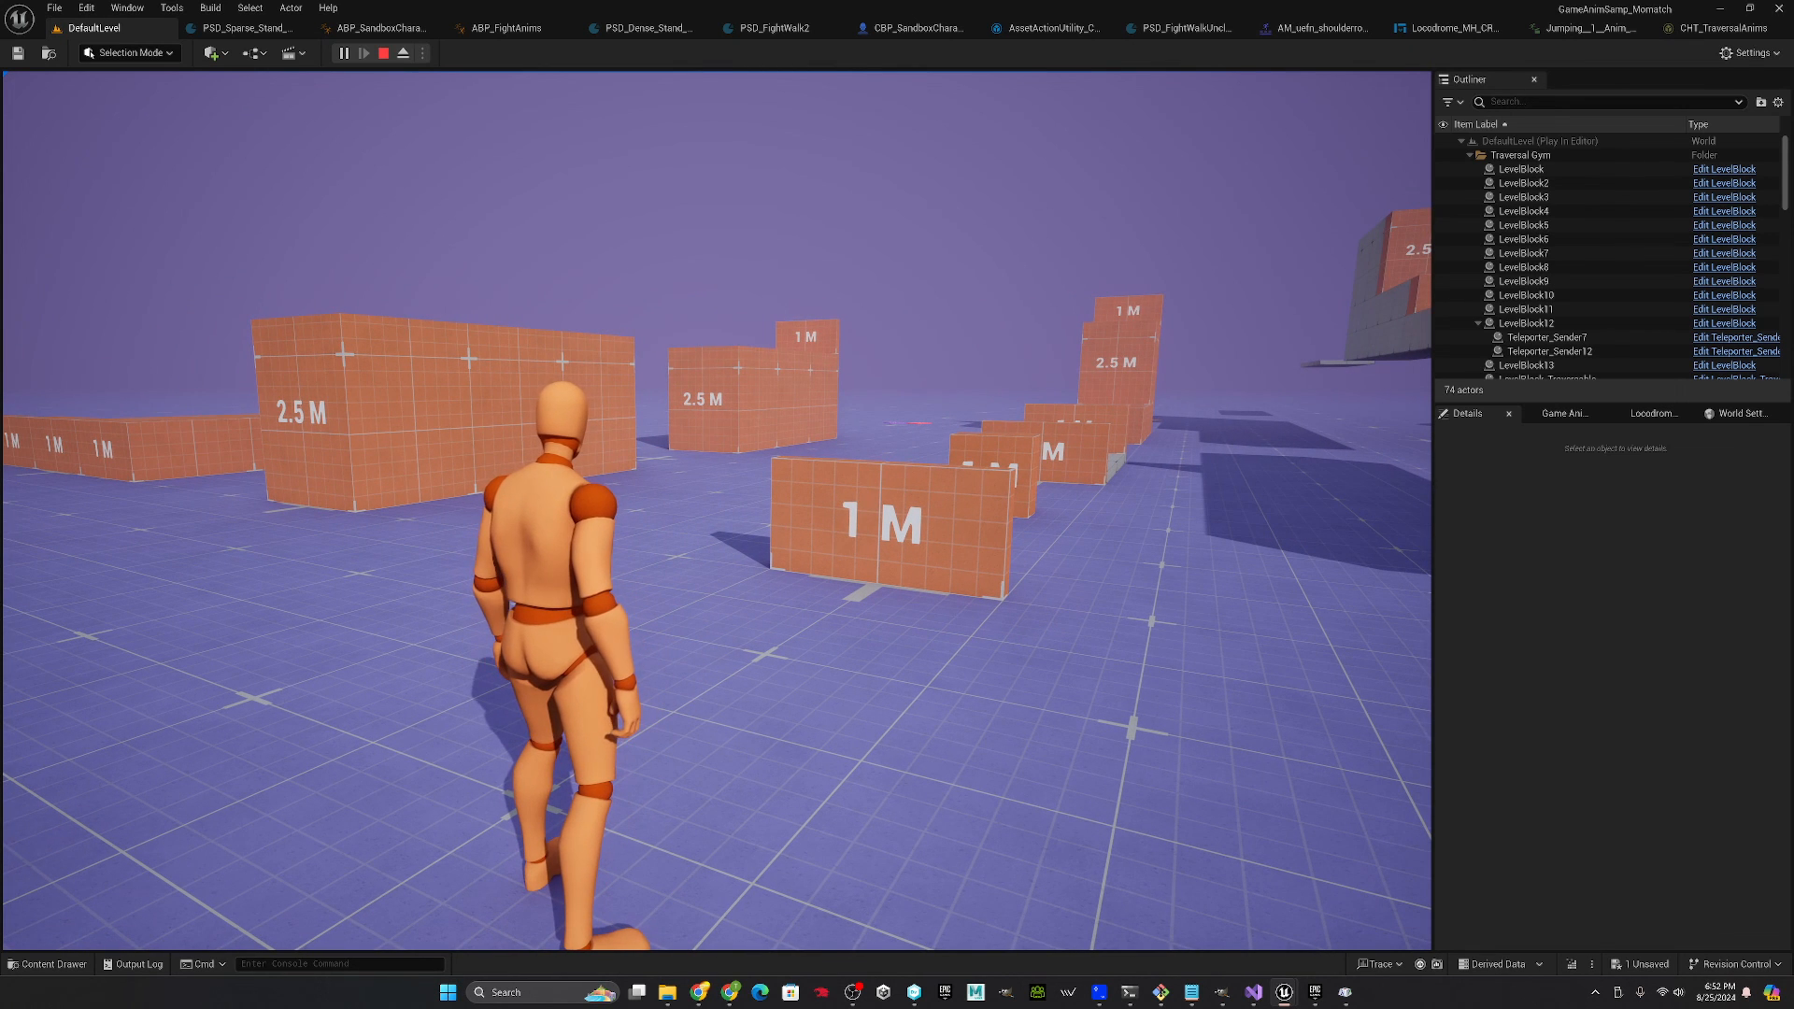
{"action": "left_click", "coordinate": [381, 52]}
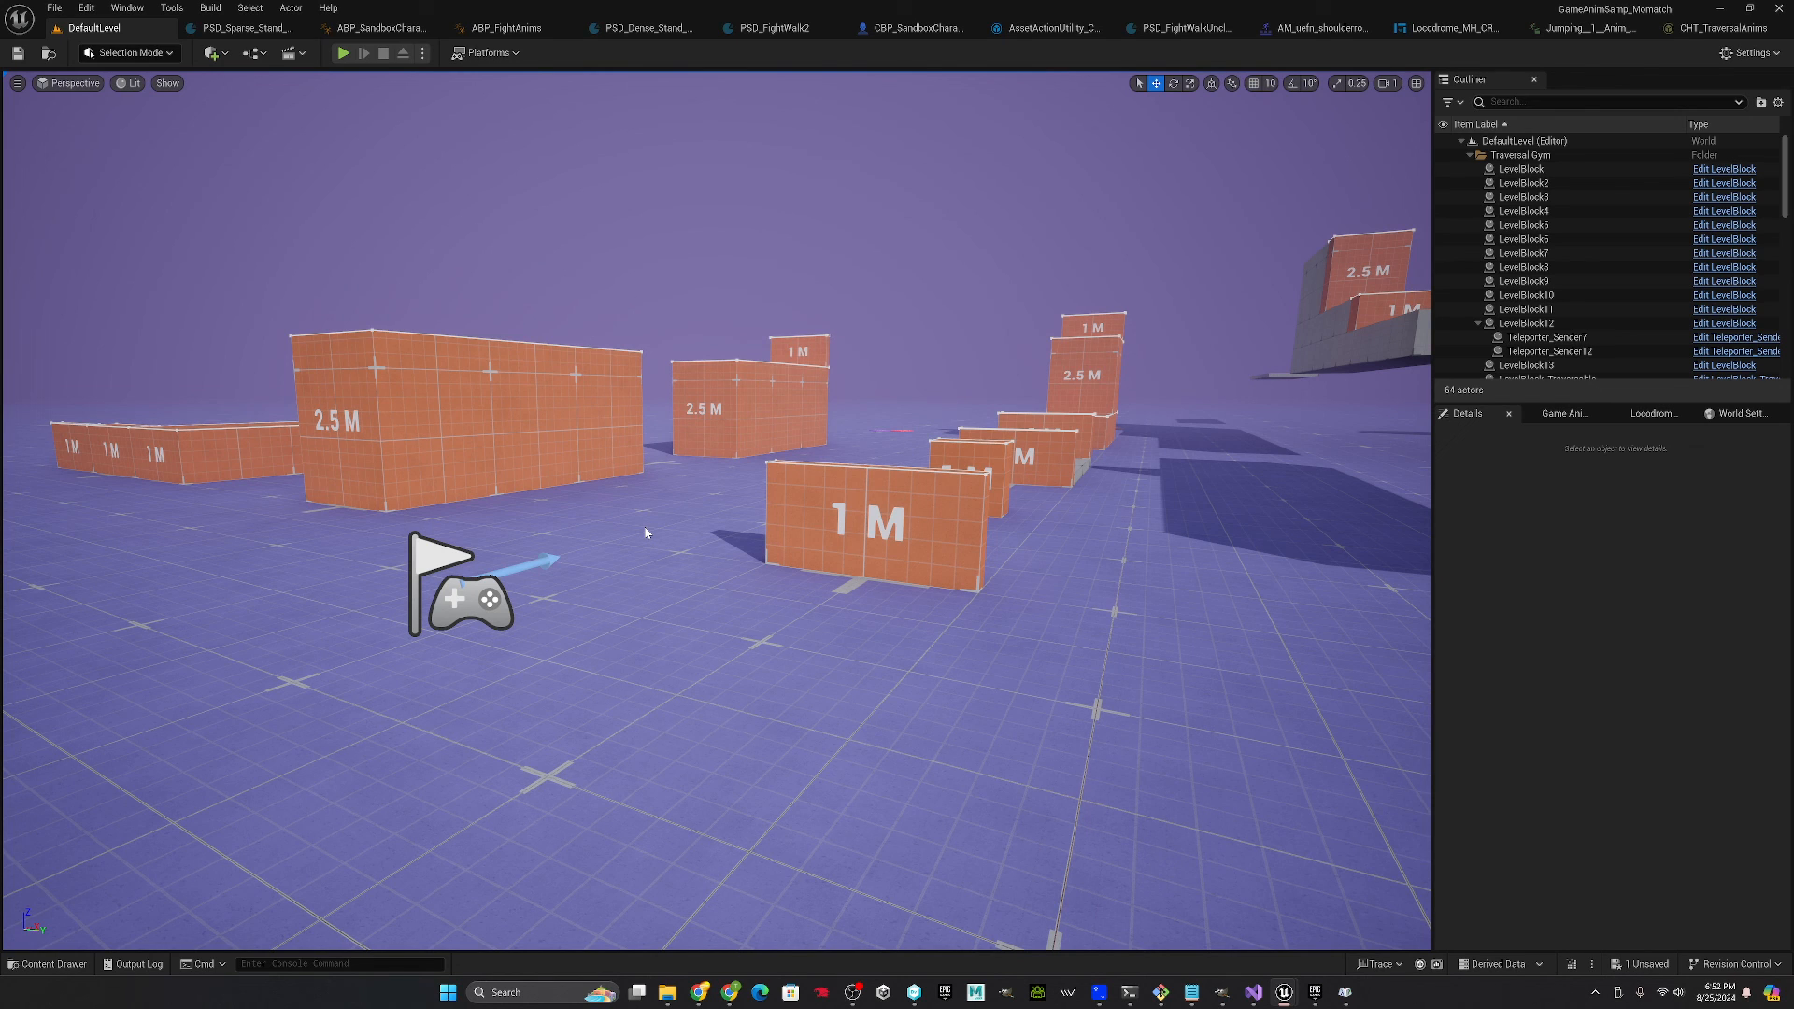
{"action": "mouse_move", "coordinate": [645, 532]}
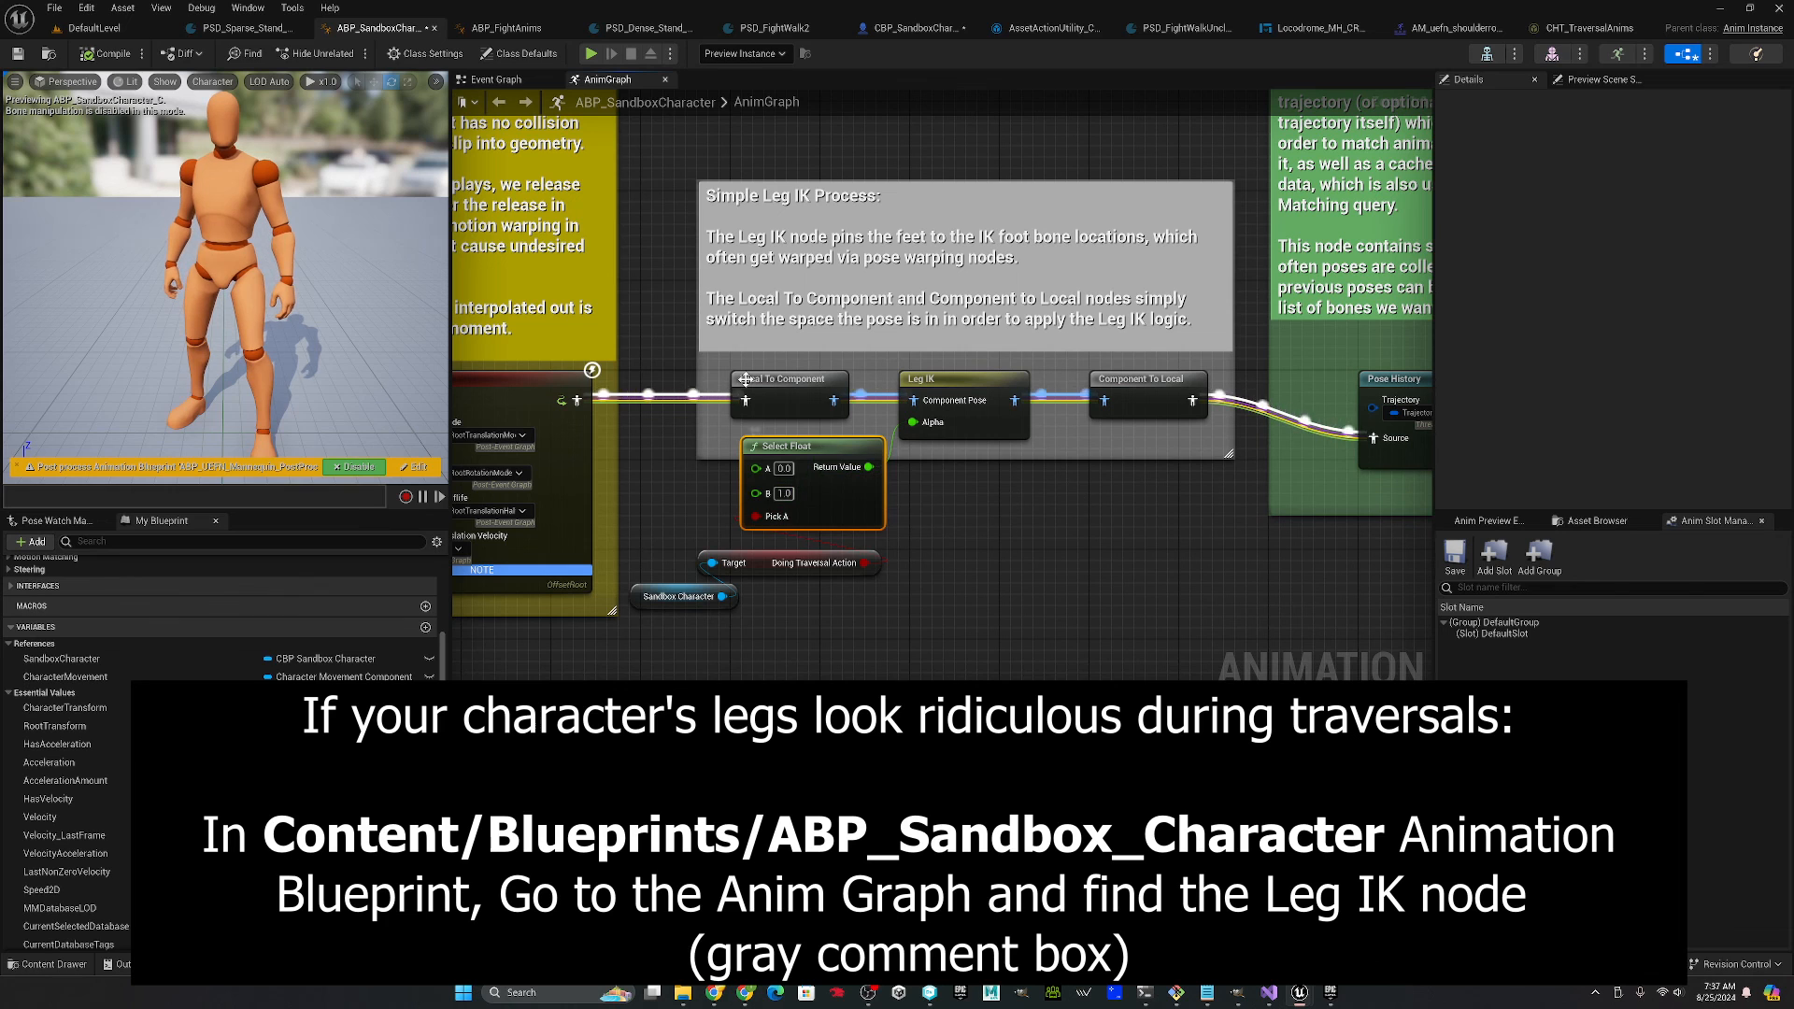
{"action": "mouse_move", "coordinate": [680, 596]}
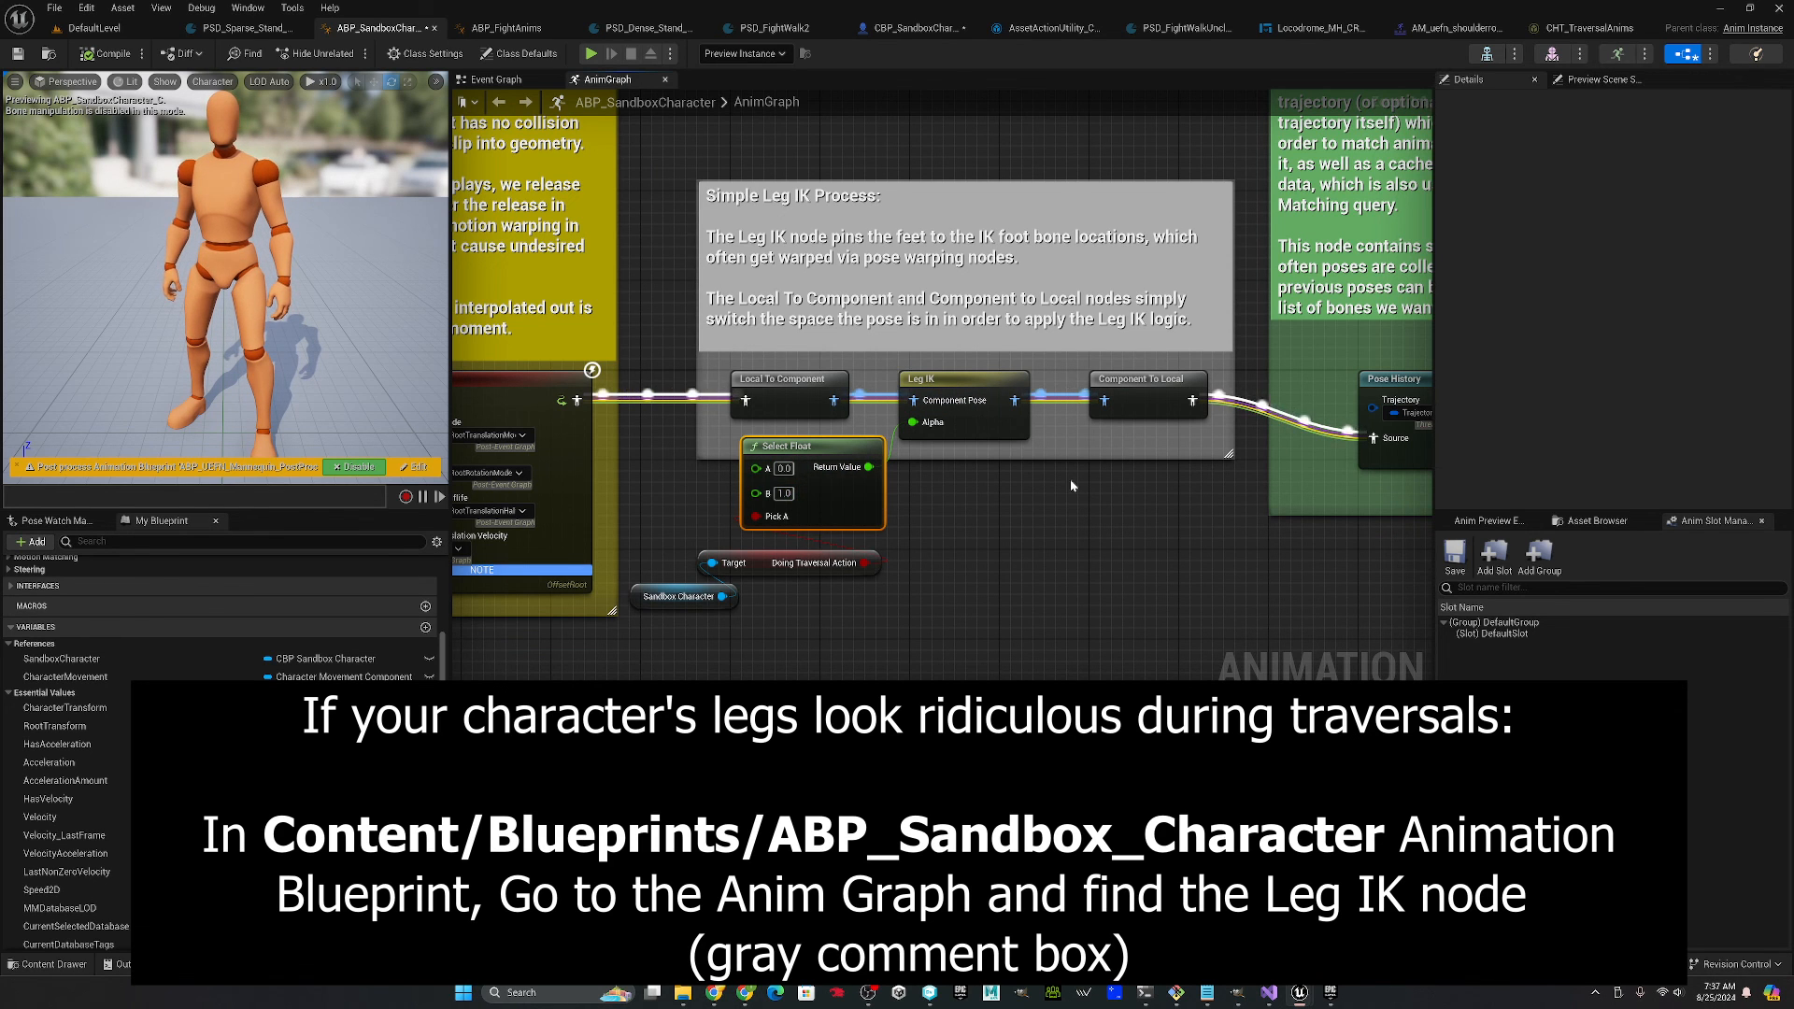
- Open the M_Neutral_Traversal_Vault animation to preview the character vaulting
{"action": "scroll", "scroll_direction": "down", "scroll_amount": 3}
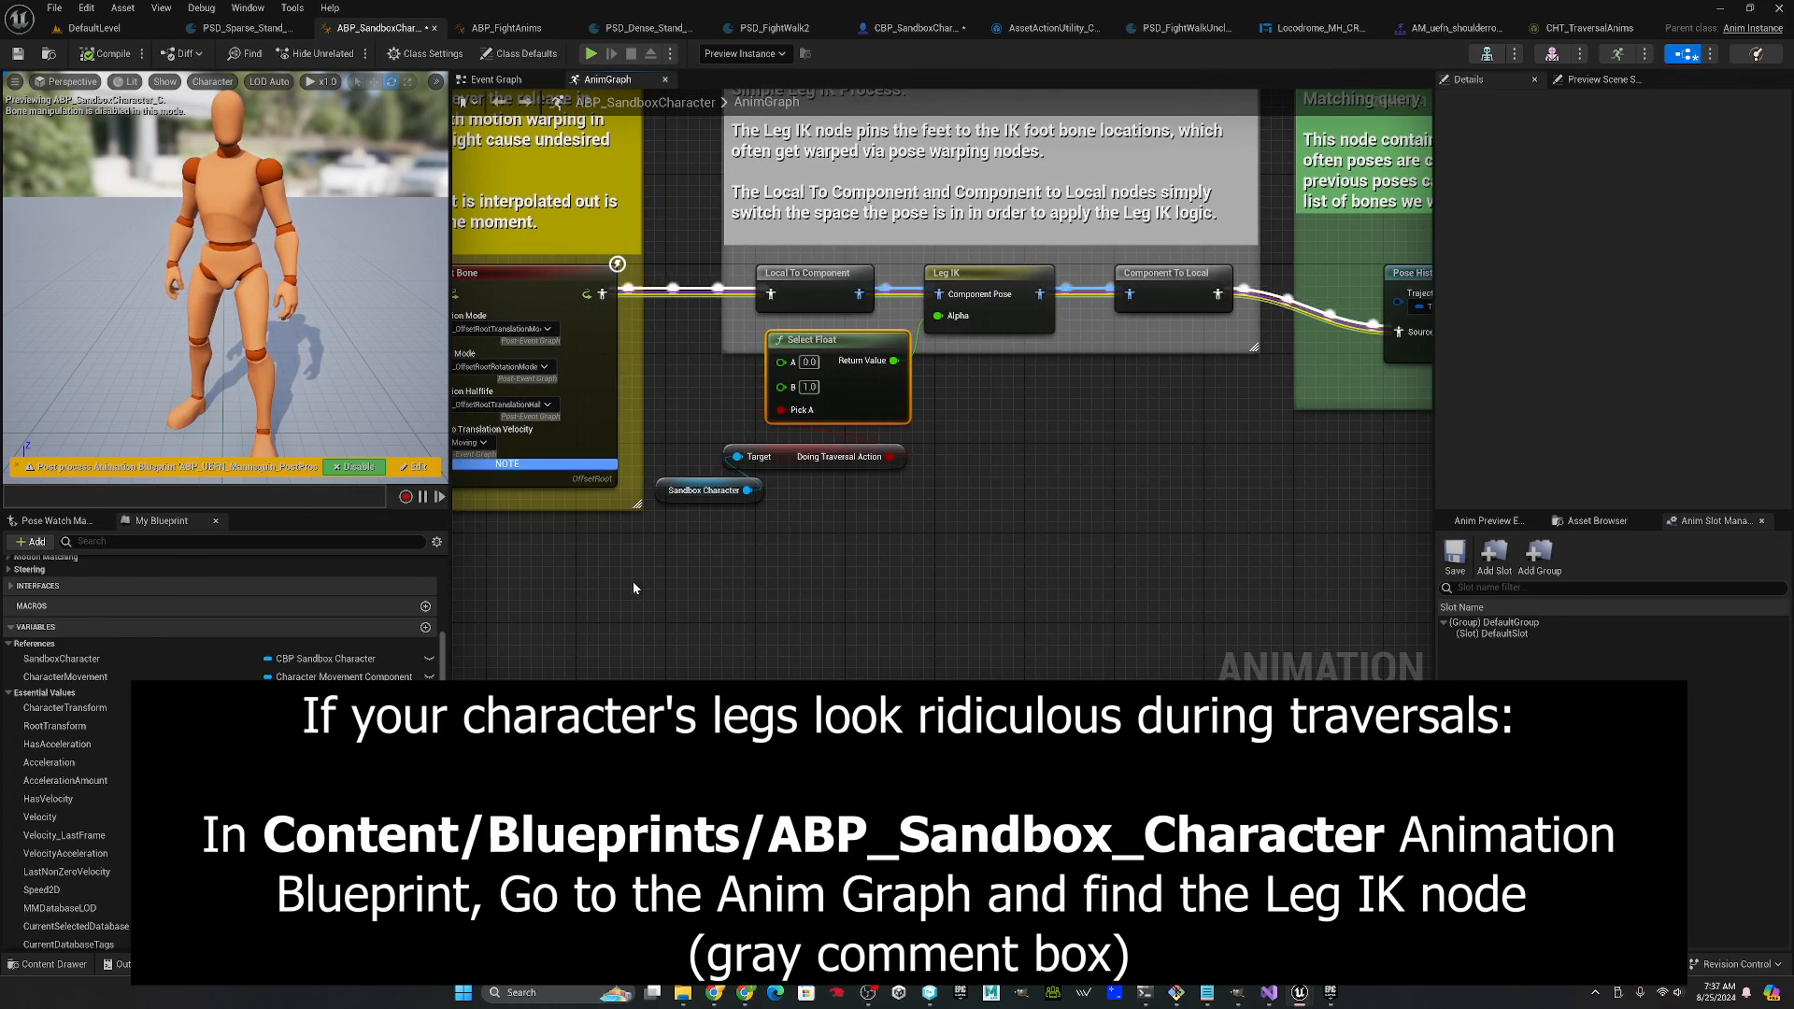
{"action": "left_click", "coordinate": [1305, 28]}
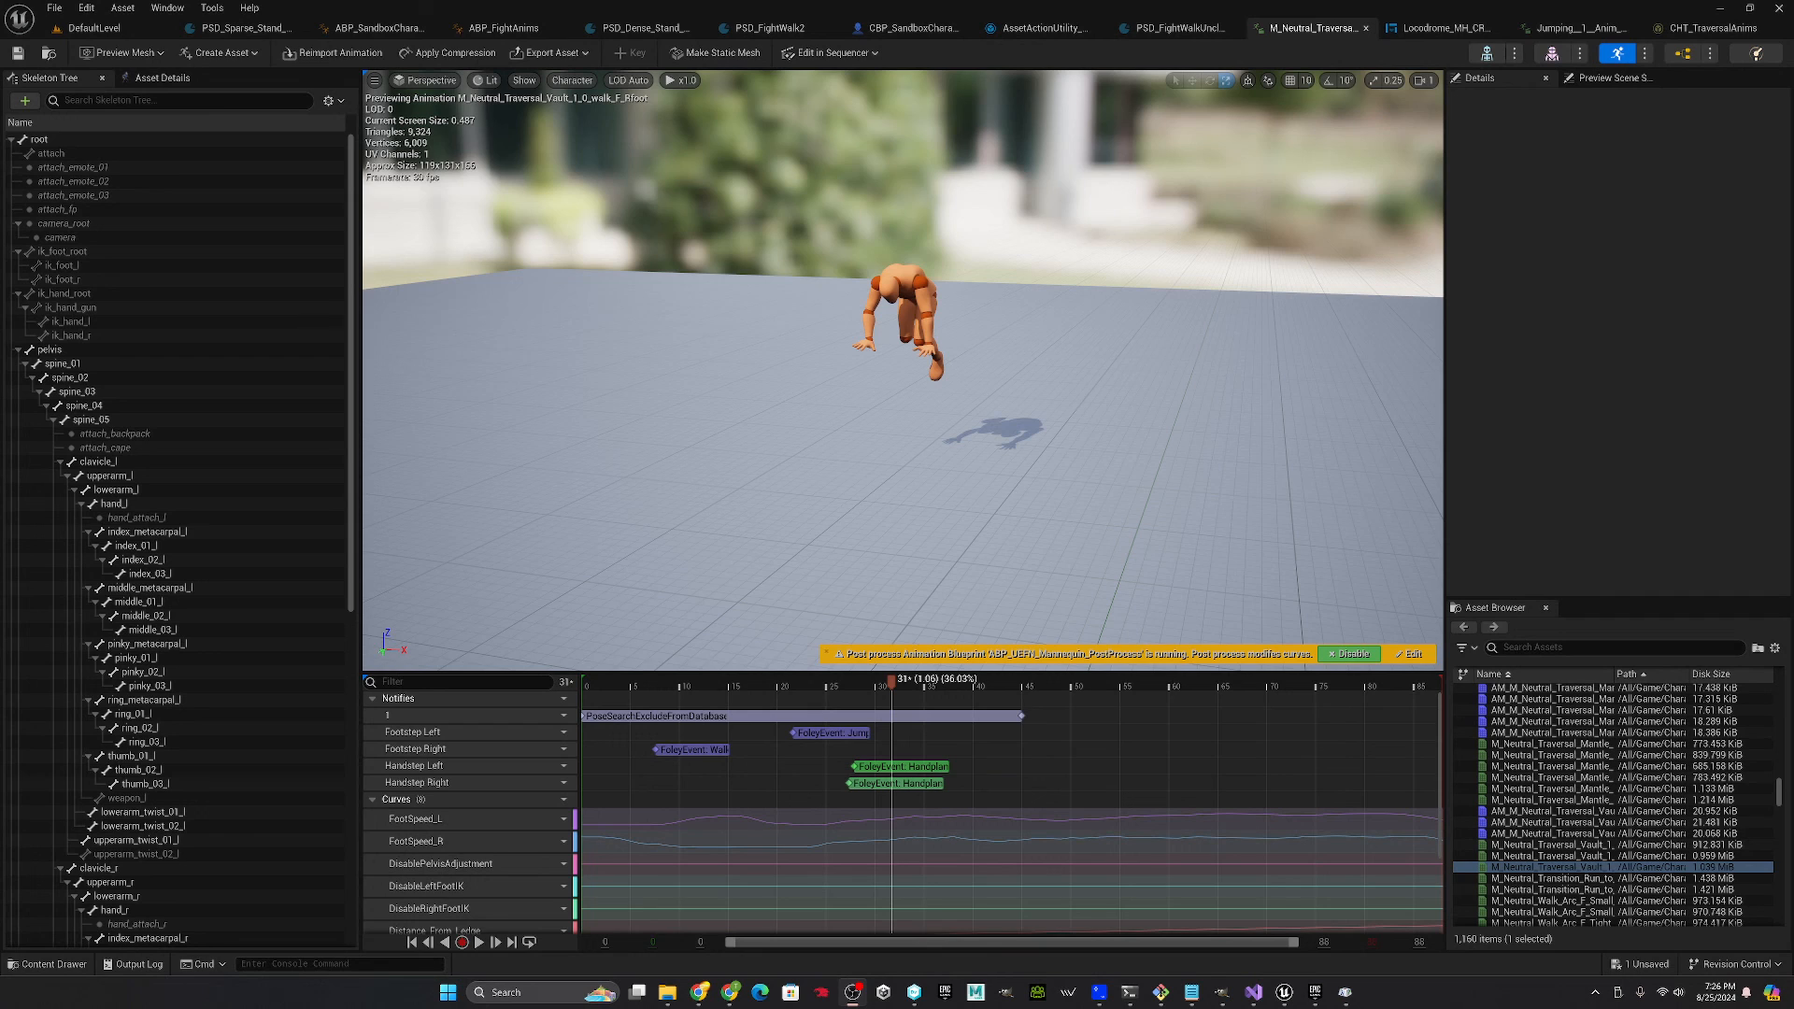